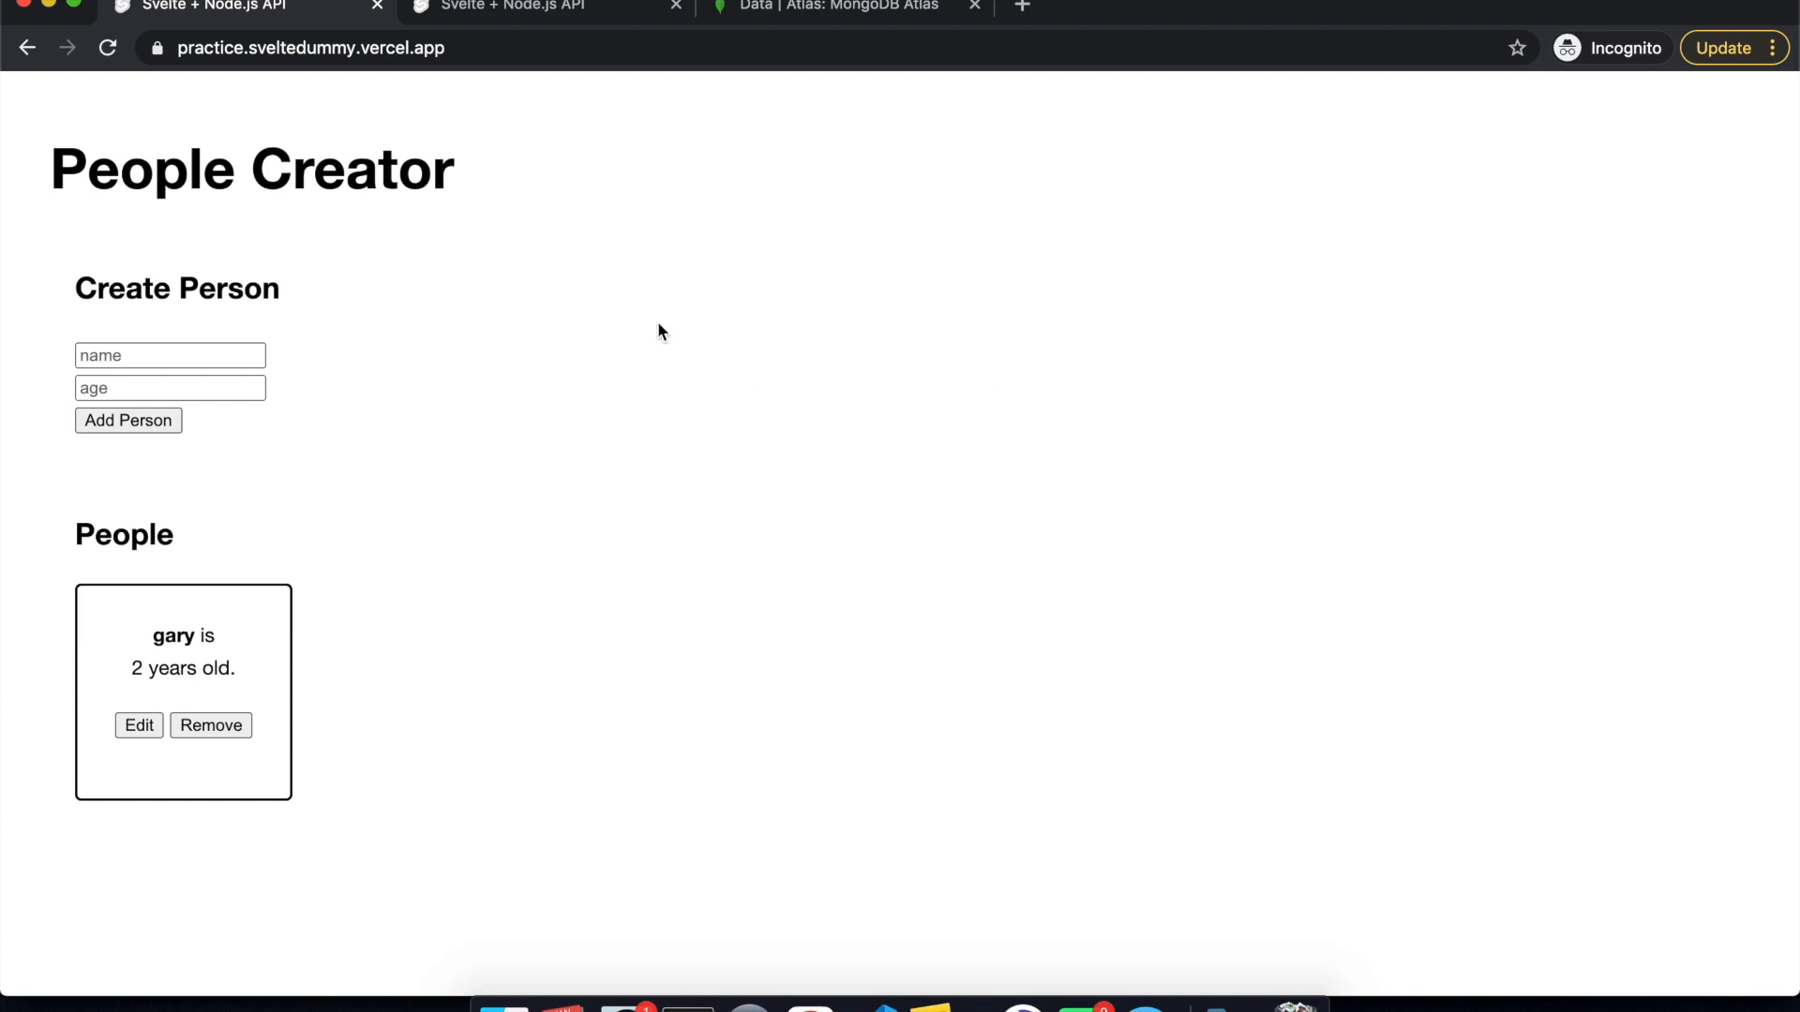
{"action": "mouse_move", "coordinate": [531, 513]}
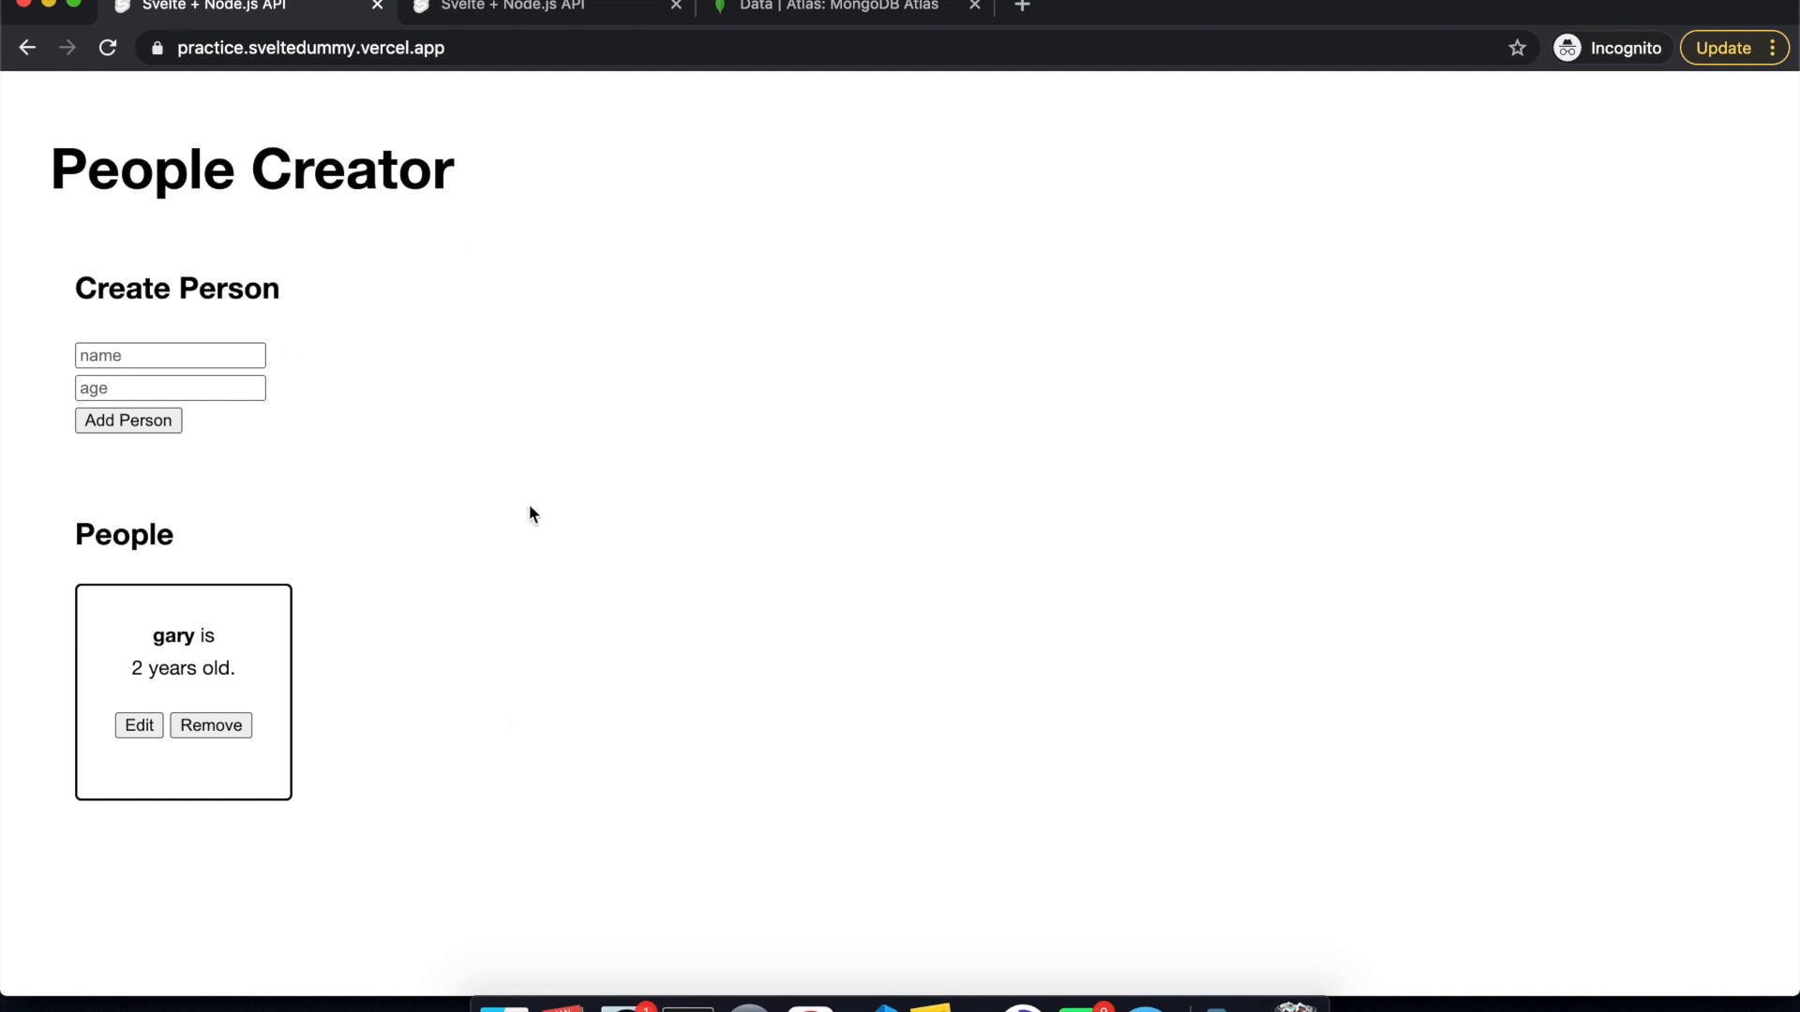
{"action": "mouse_move", "coordinate": [728, 537]}
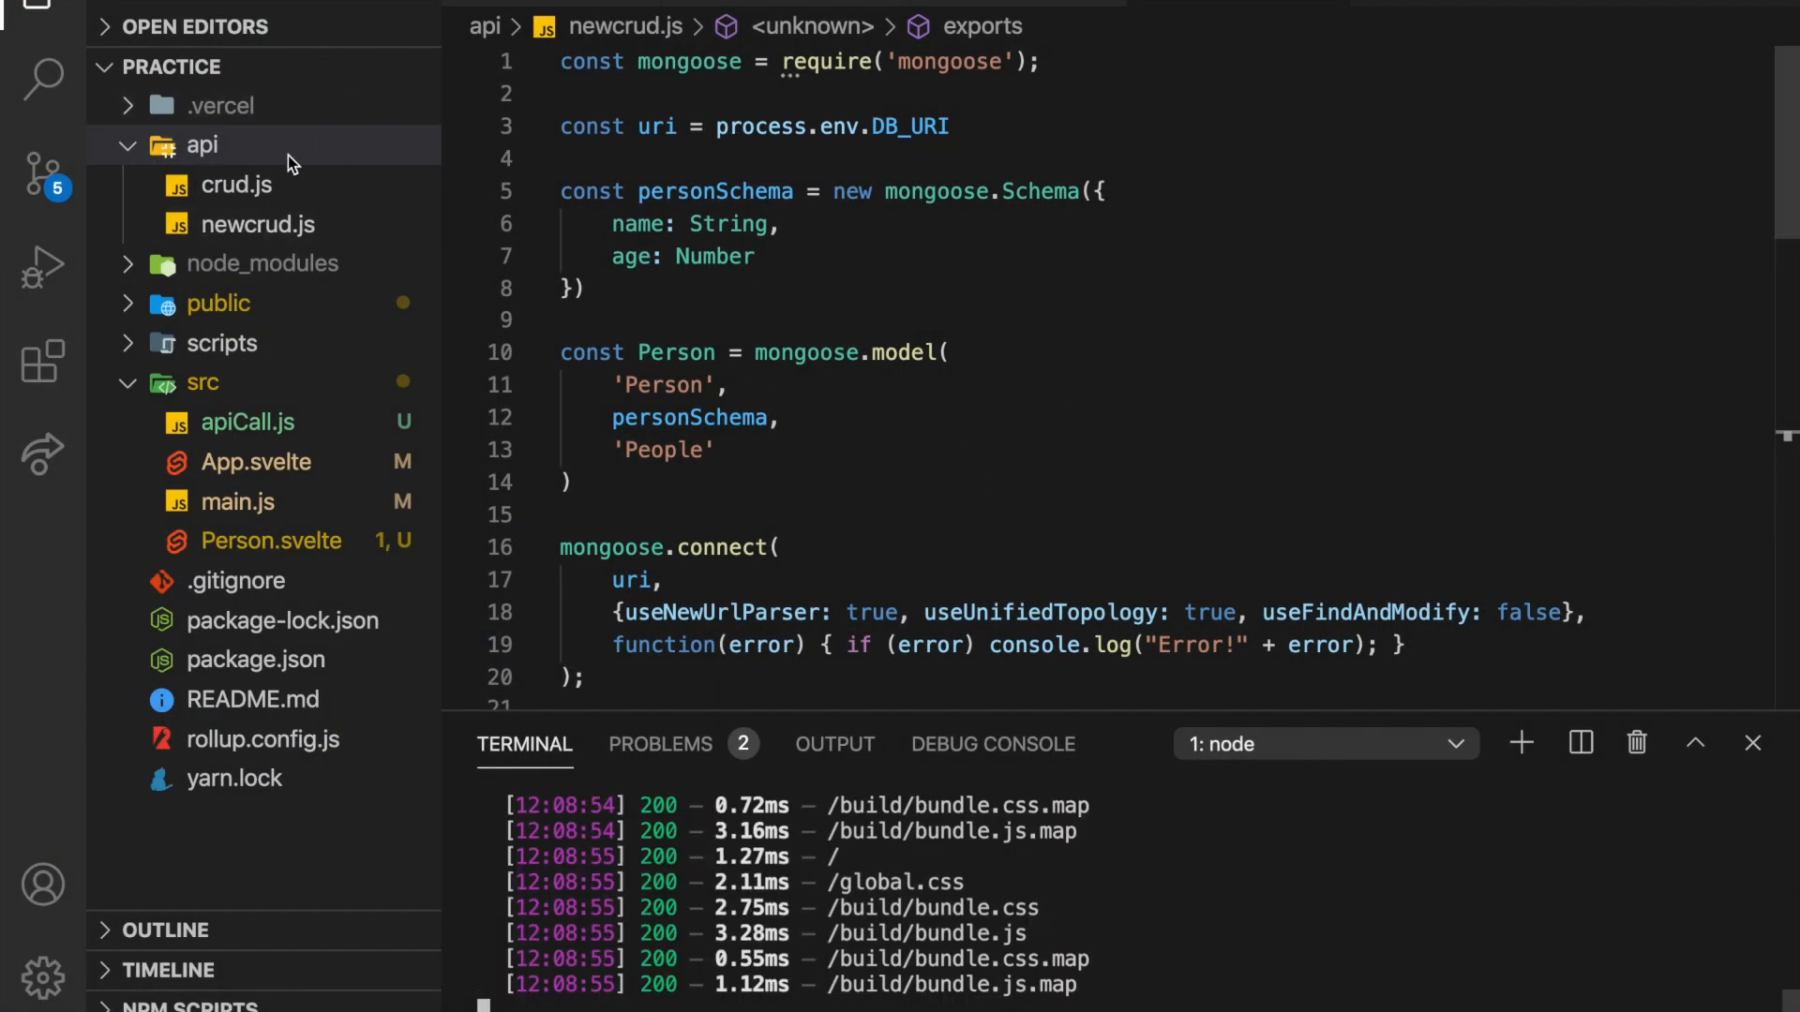
{"action": "left_click", "coordinate": [236, 186]}
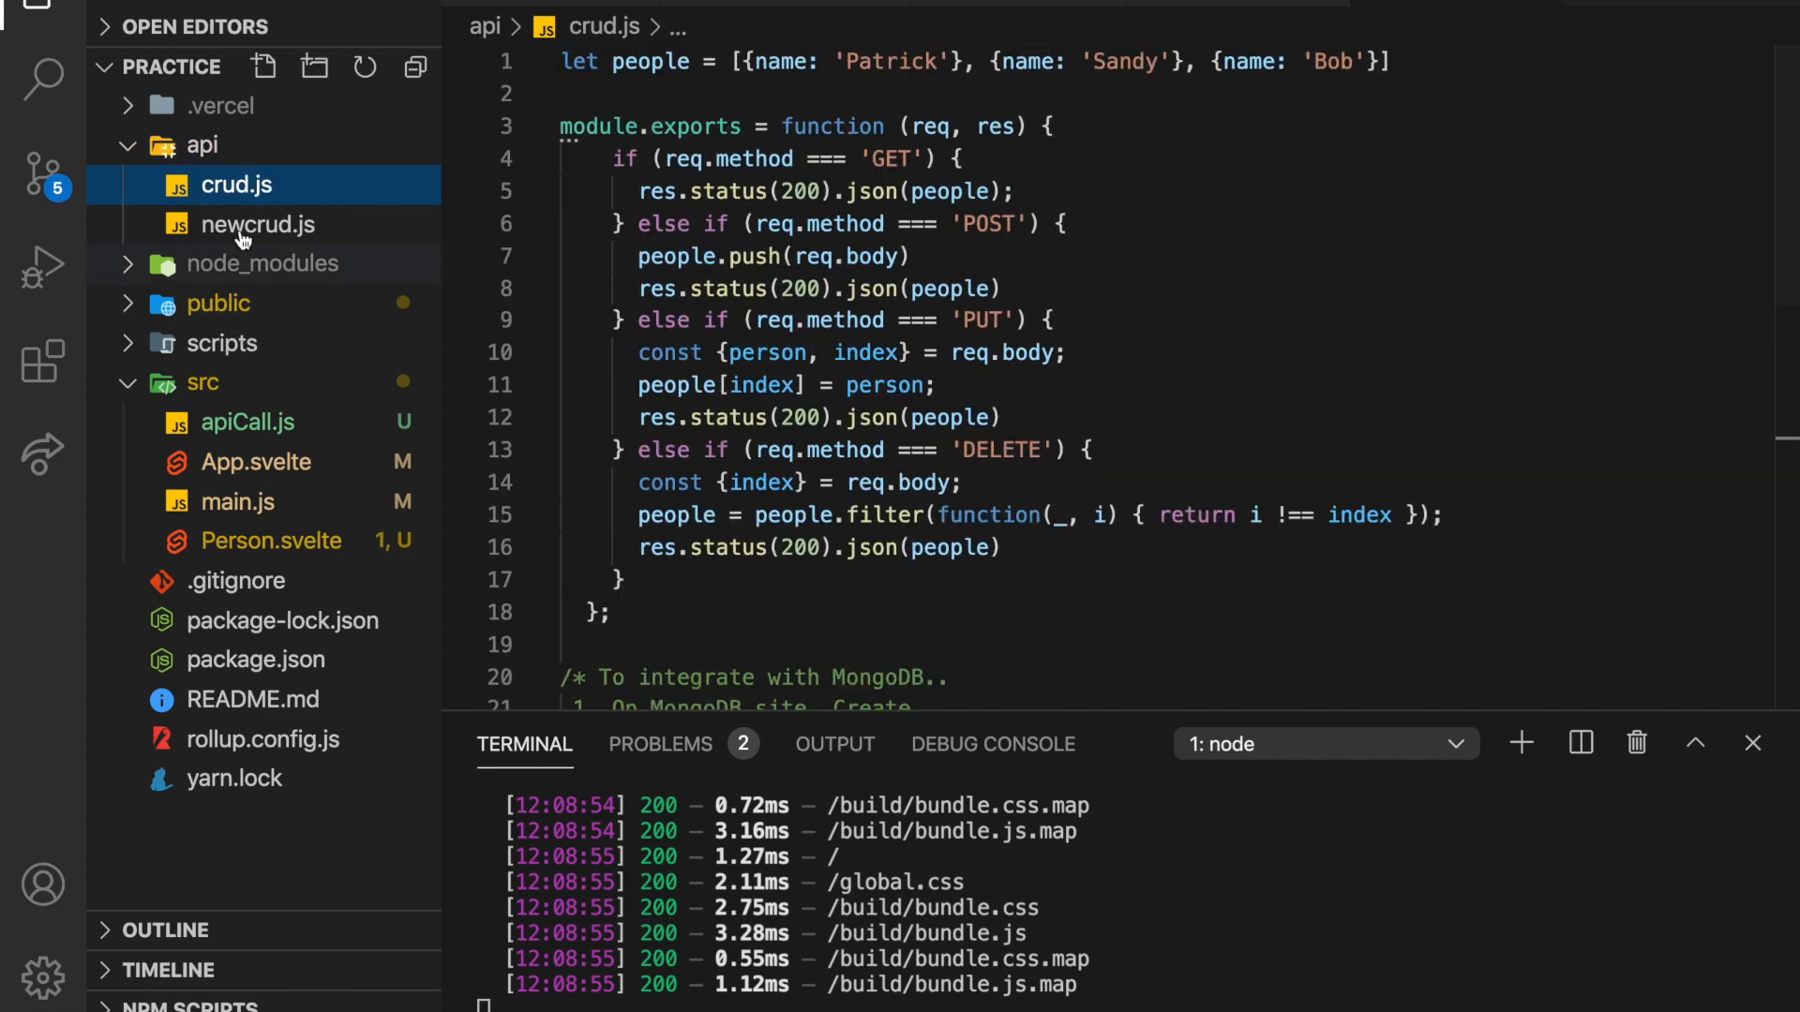
{"action": "left_click", "coordinate": [259, 223]}
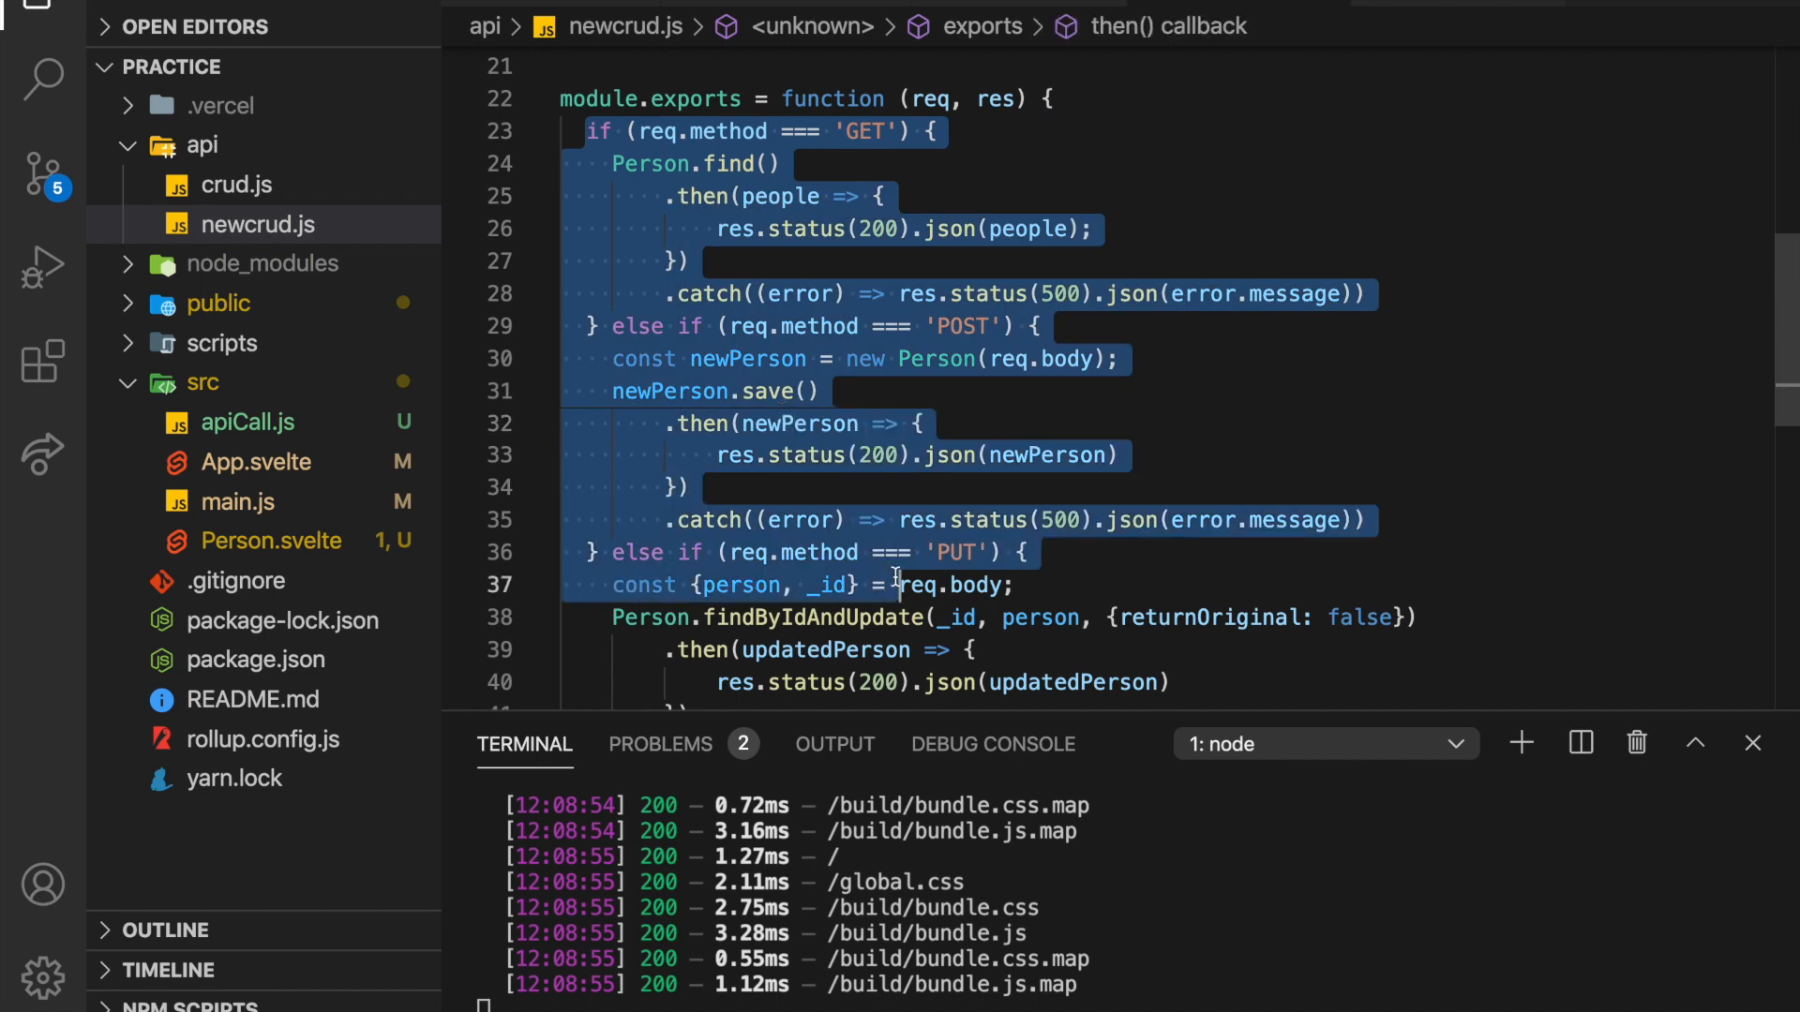
{"action": "scroll", "scroll_direction": "down", "scroll_amount": 3}
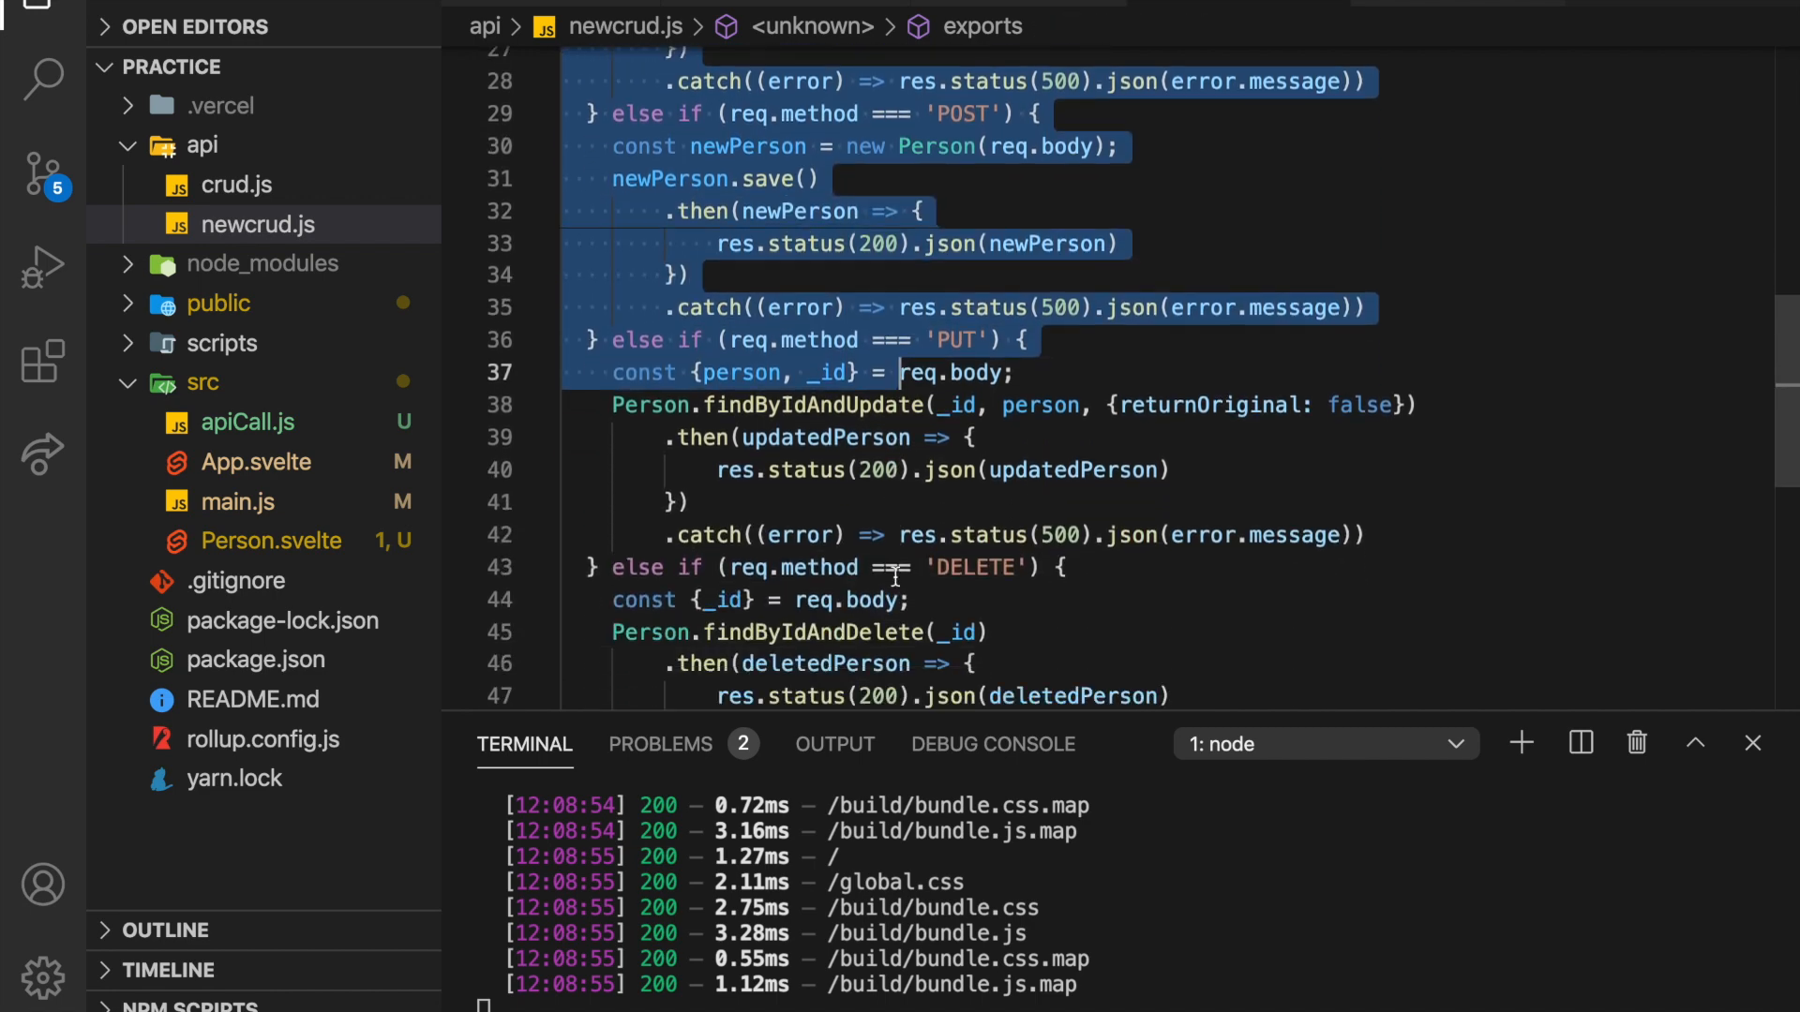
{"action": "scroll", "scroll_direction": "up", "scroll_amount": 3}
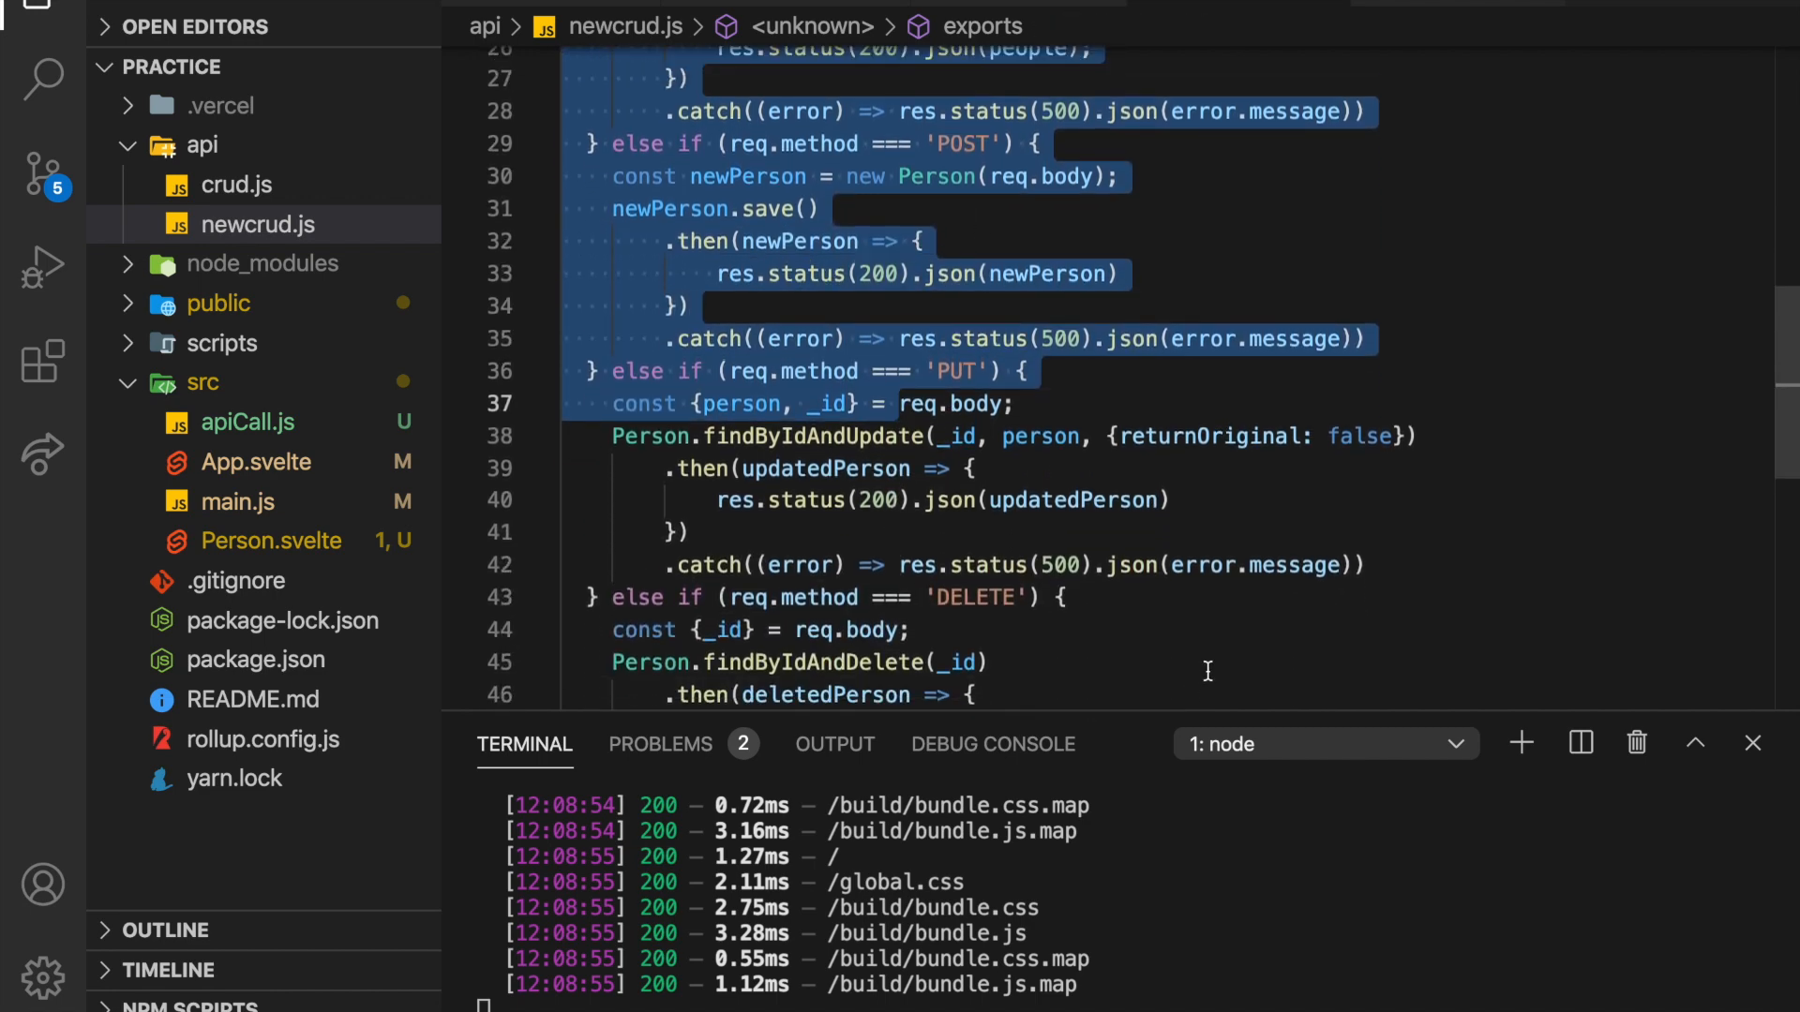
{"action": "scroll", "scroll_direction": "up", "scroll_amount": 3}
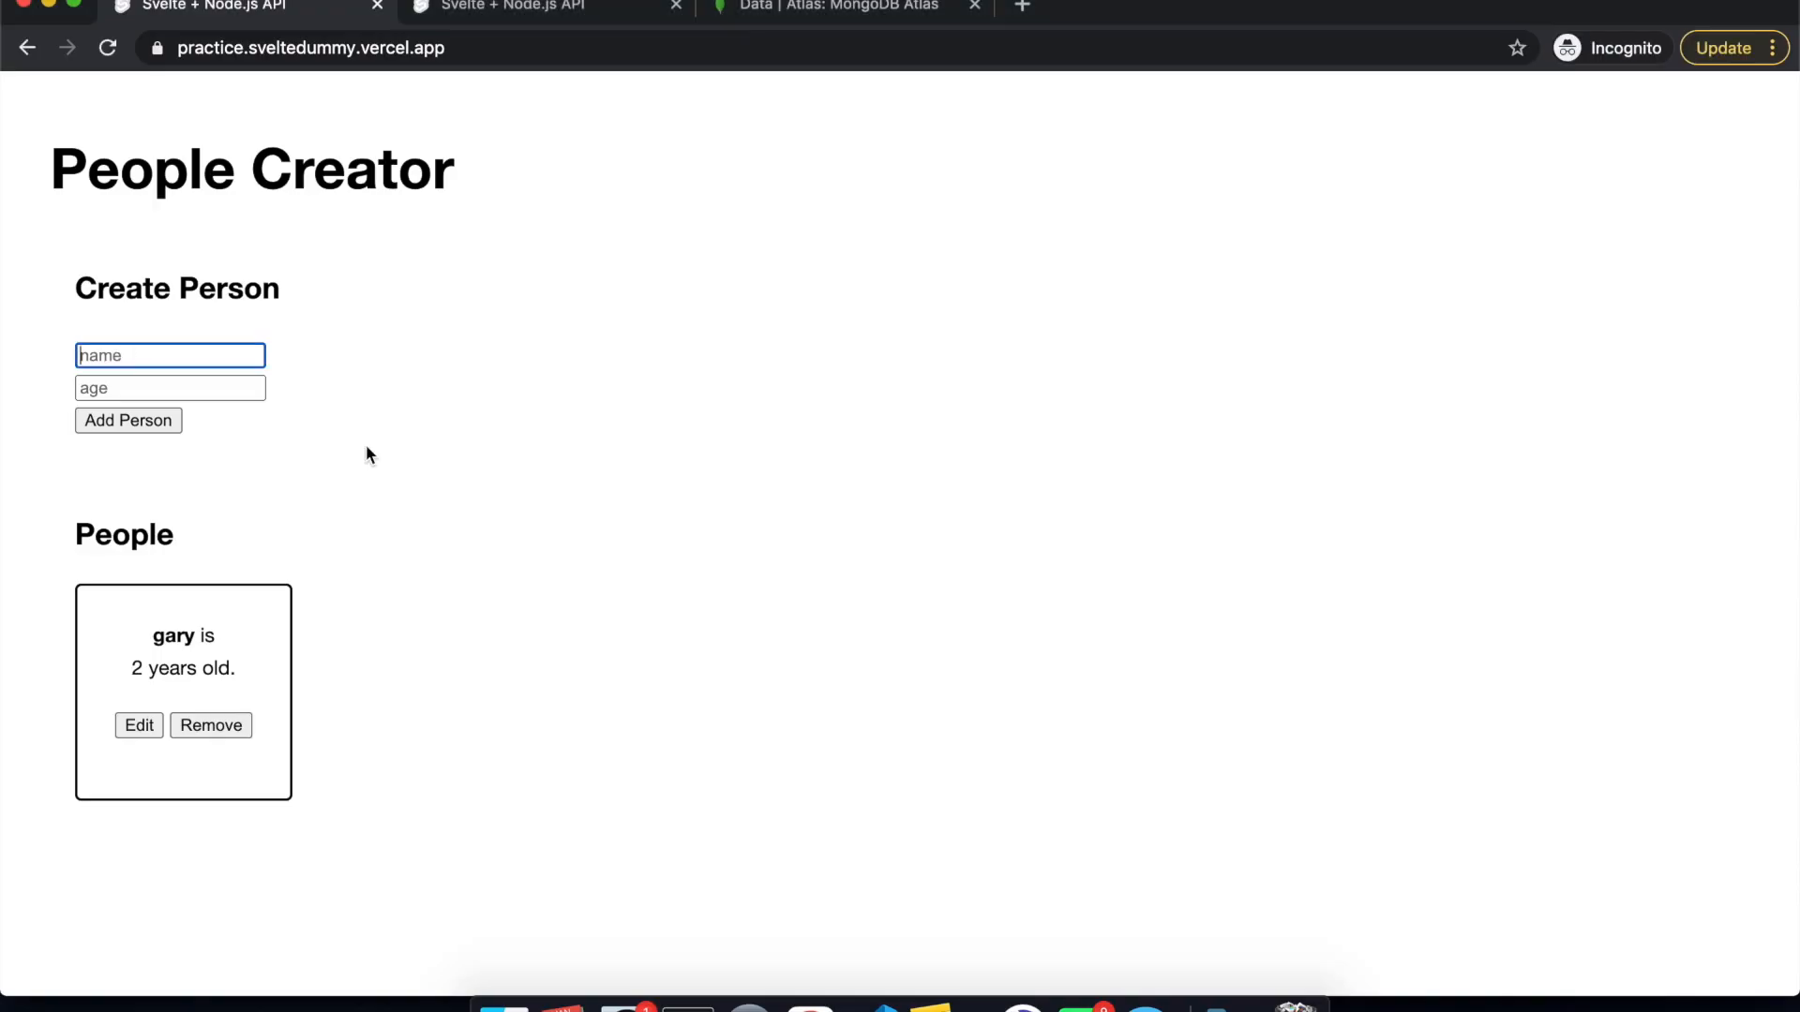
Add plankton (5) and bob as new people from the name/age form.
{"action": "type", "text": "plankton"}
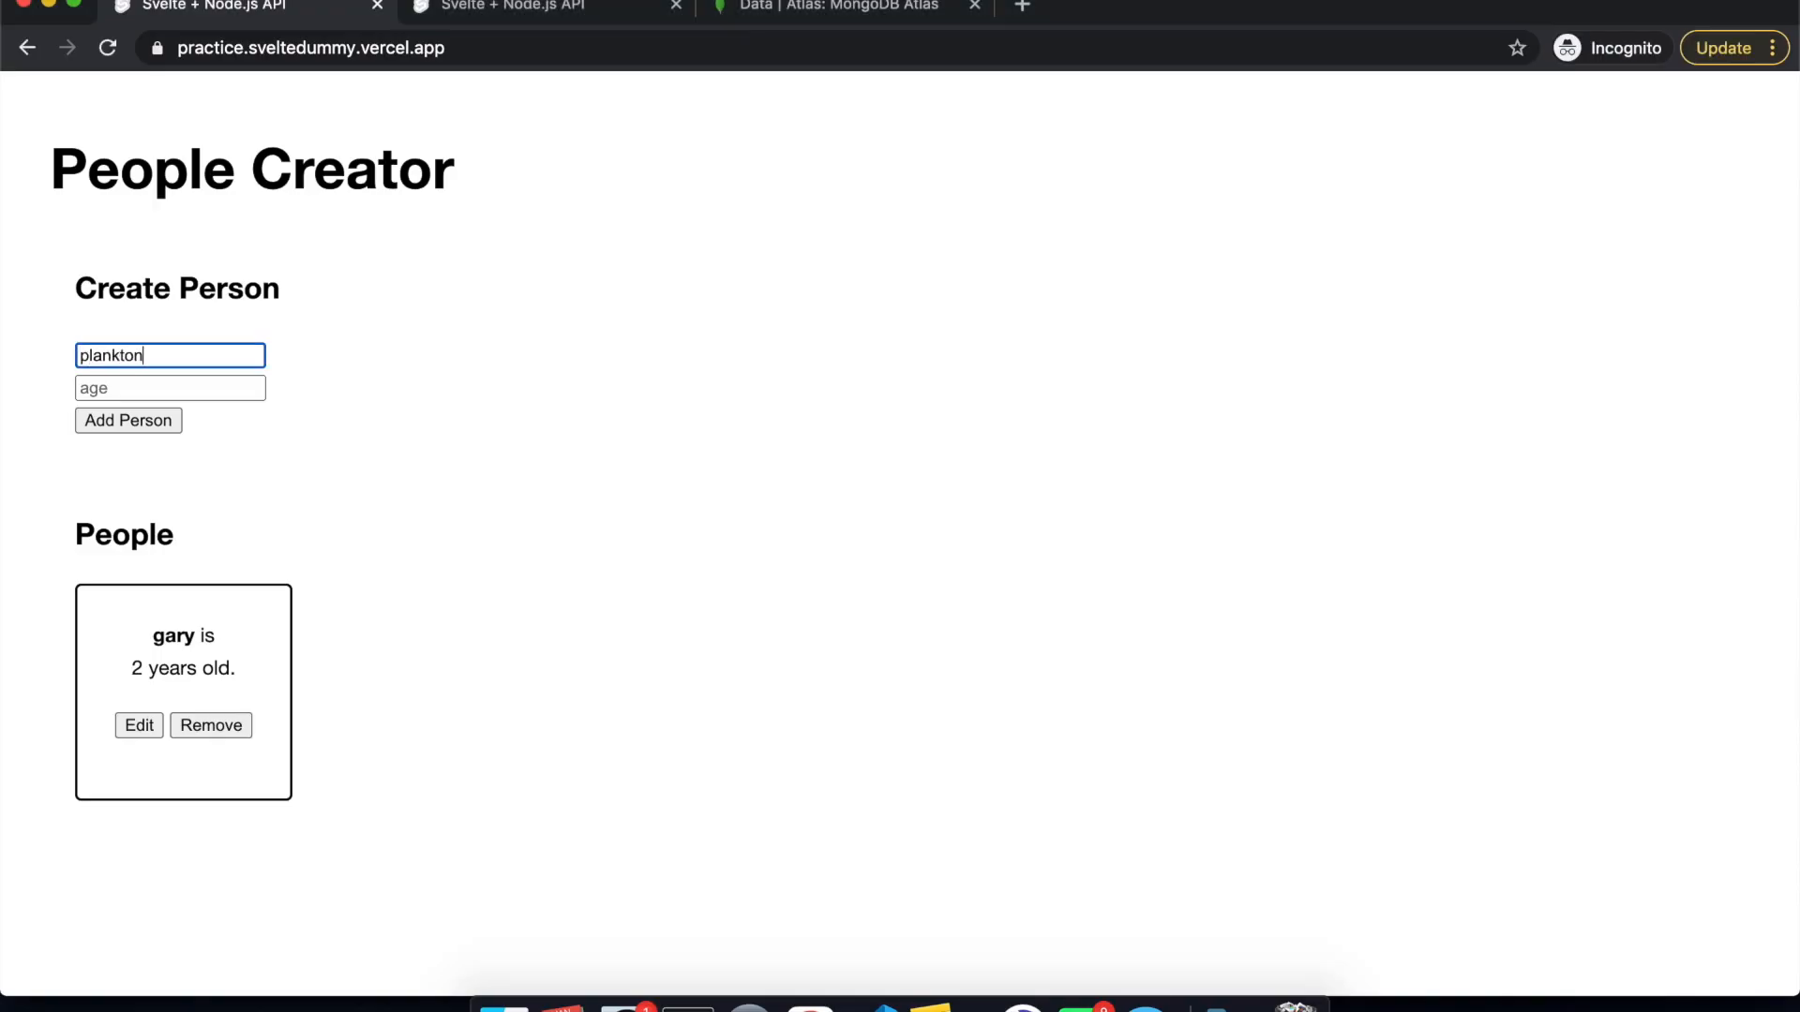
{"action": "left_click", "coordinate": [128, 420]}
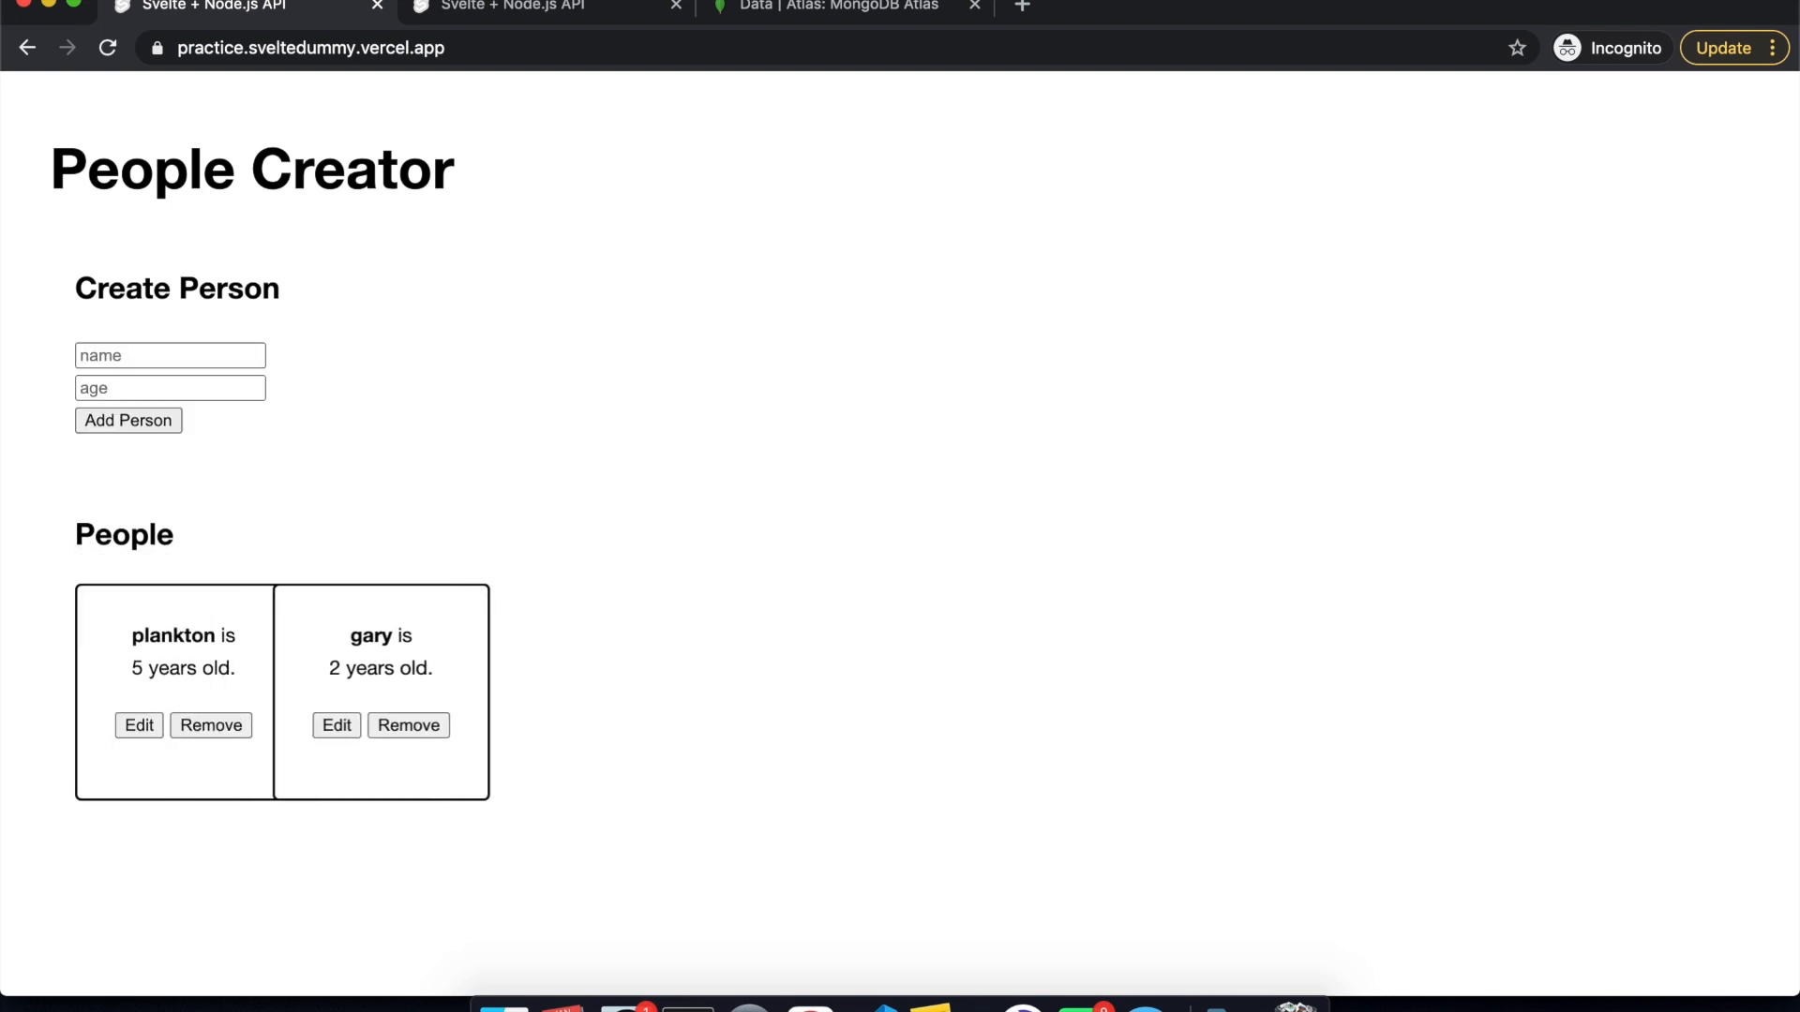
{"action": "left_click", "coordinate": [171, 355]}
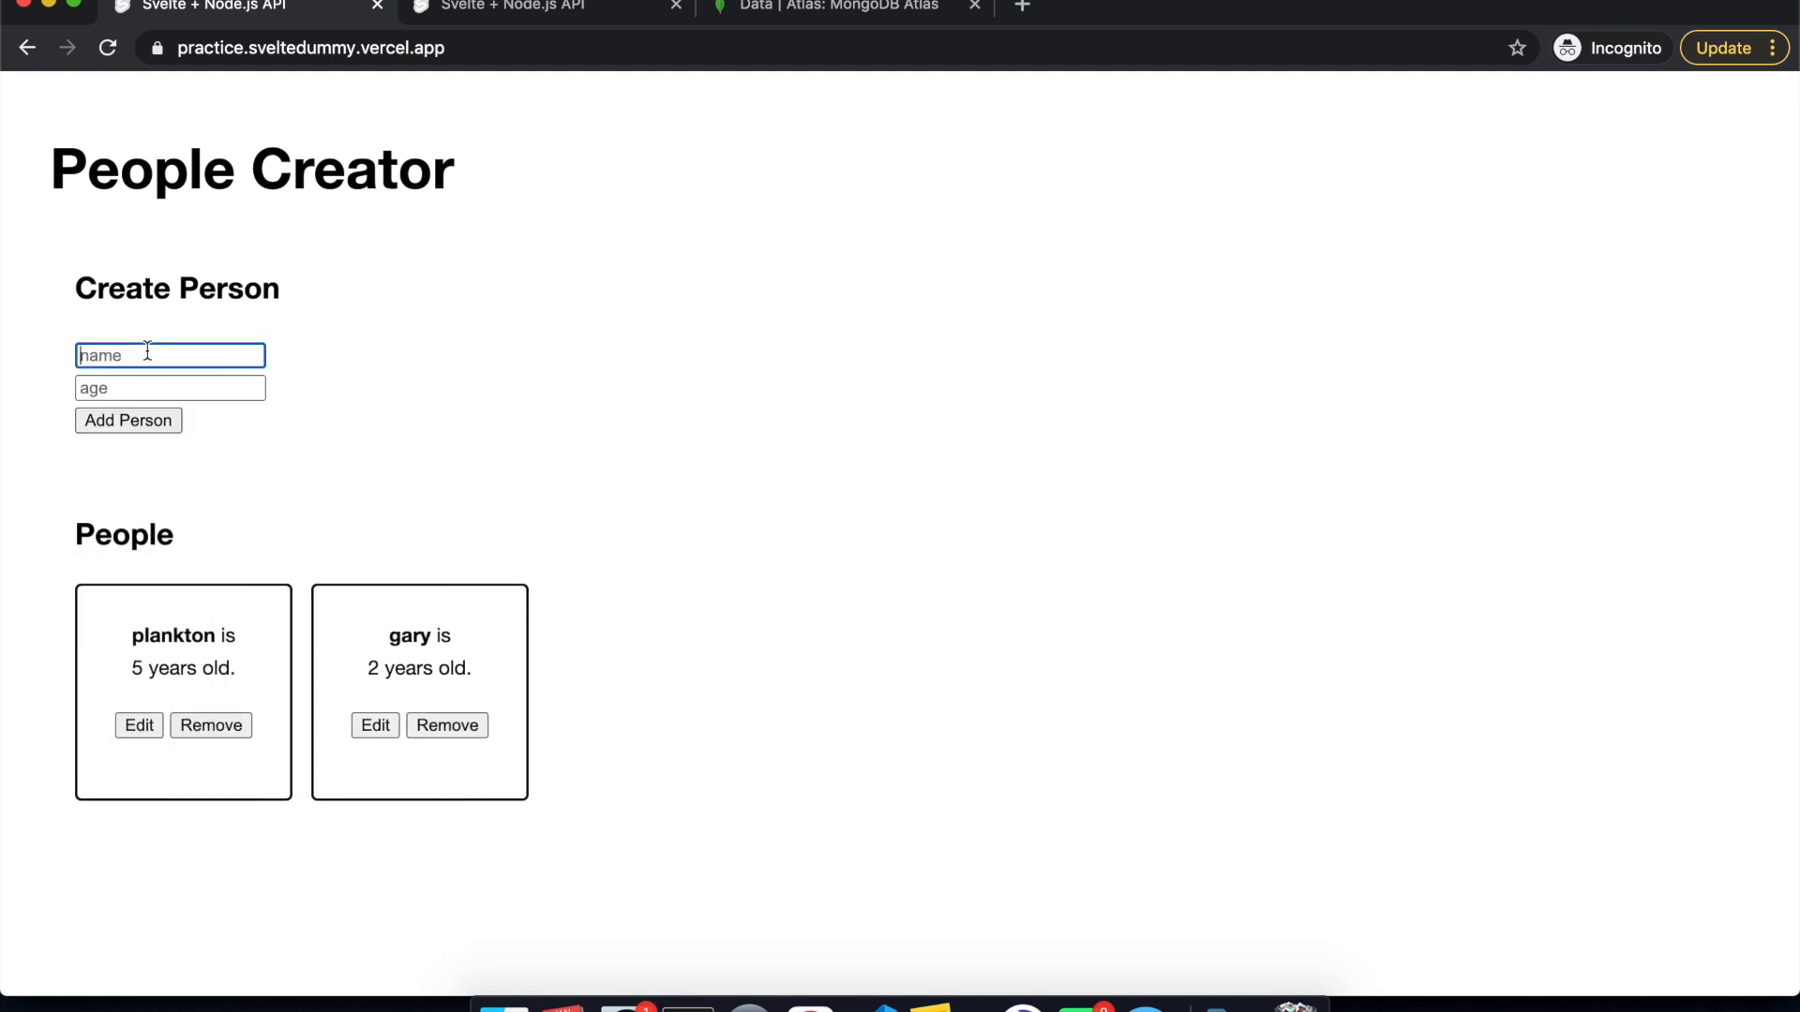
{"action": "left_click", "coordinate": [127, 420]}
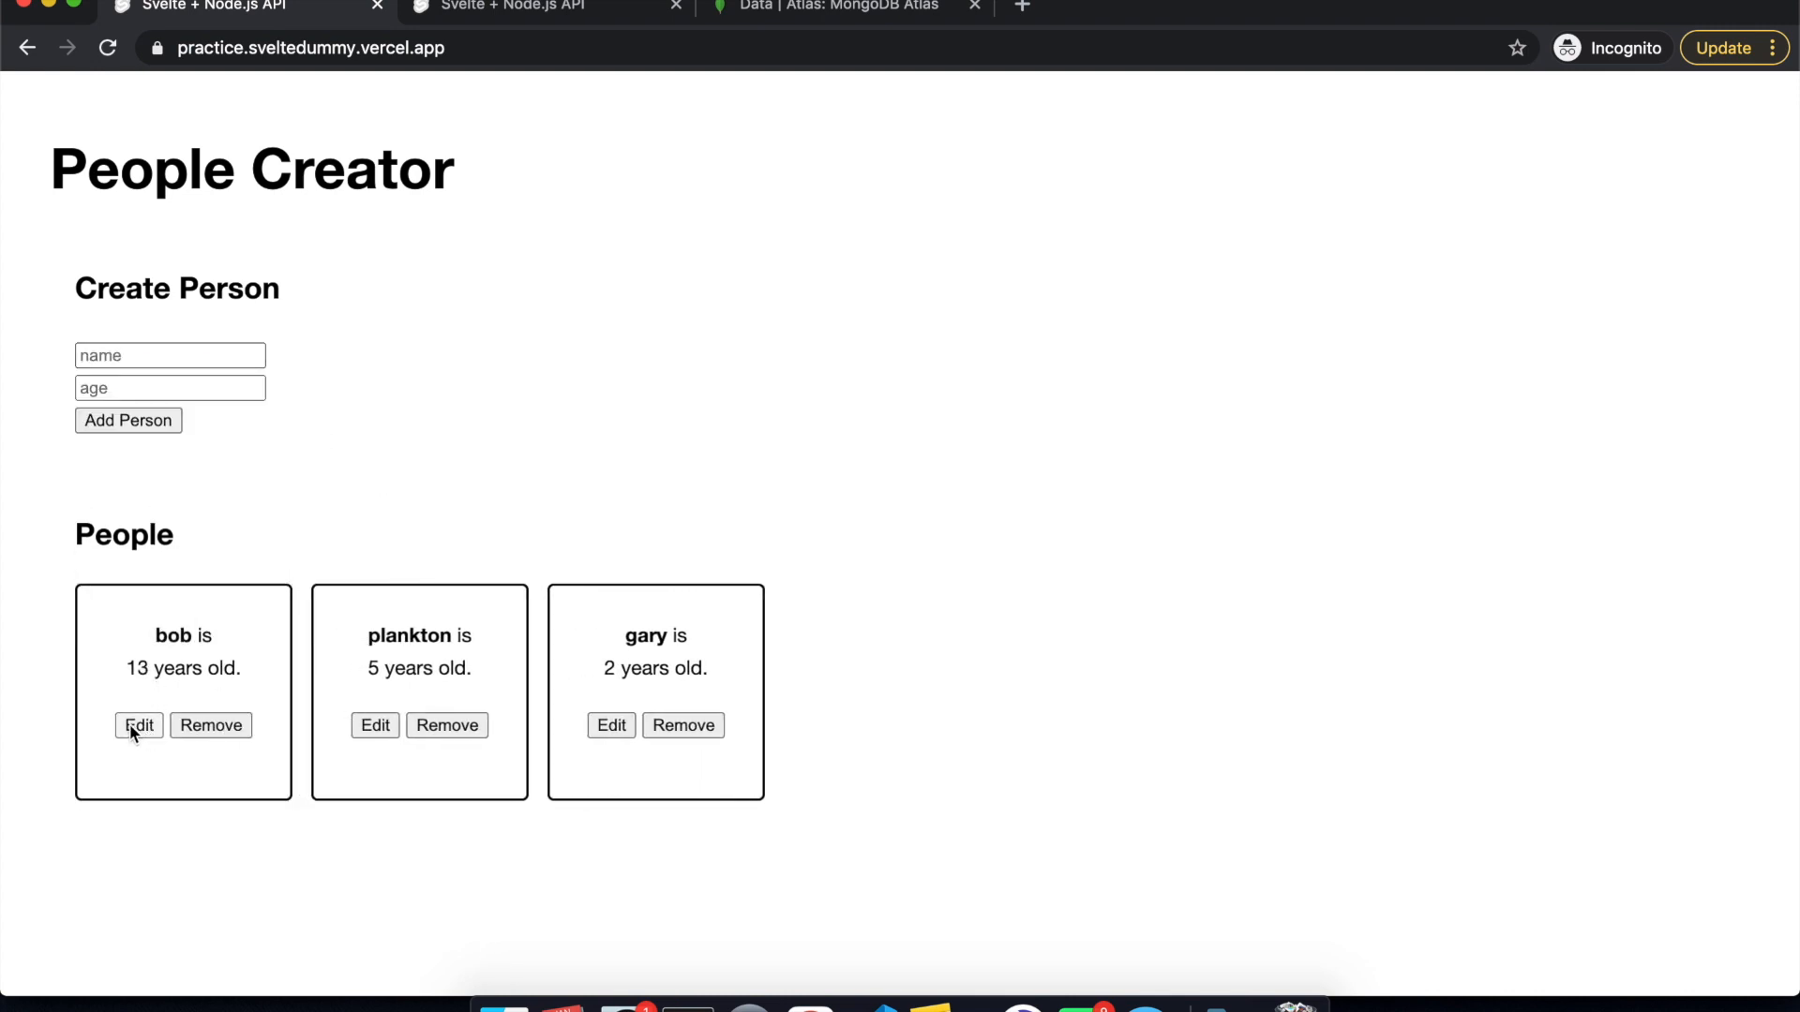
Edit the bob card to change his age from 13 to 18 and save it.
{"action": "left_click", "coordinate": [136, 726]}
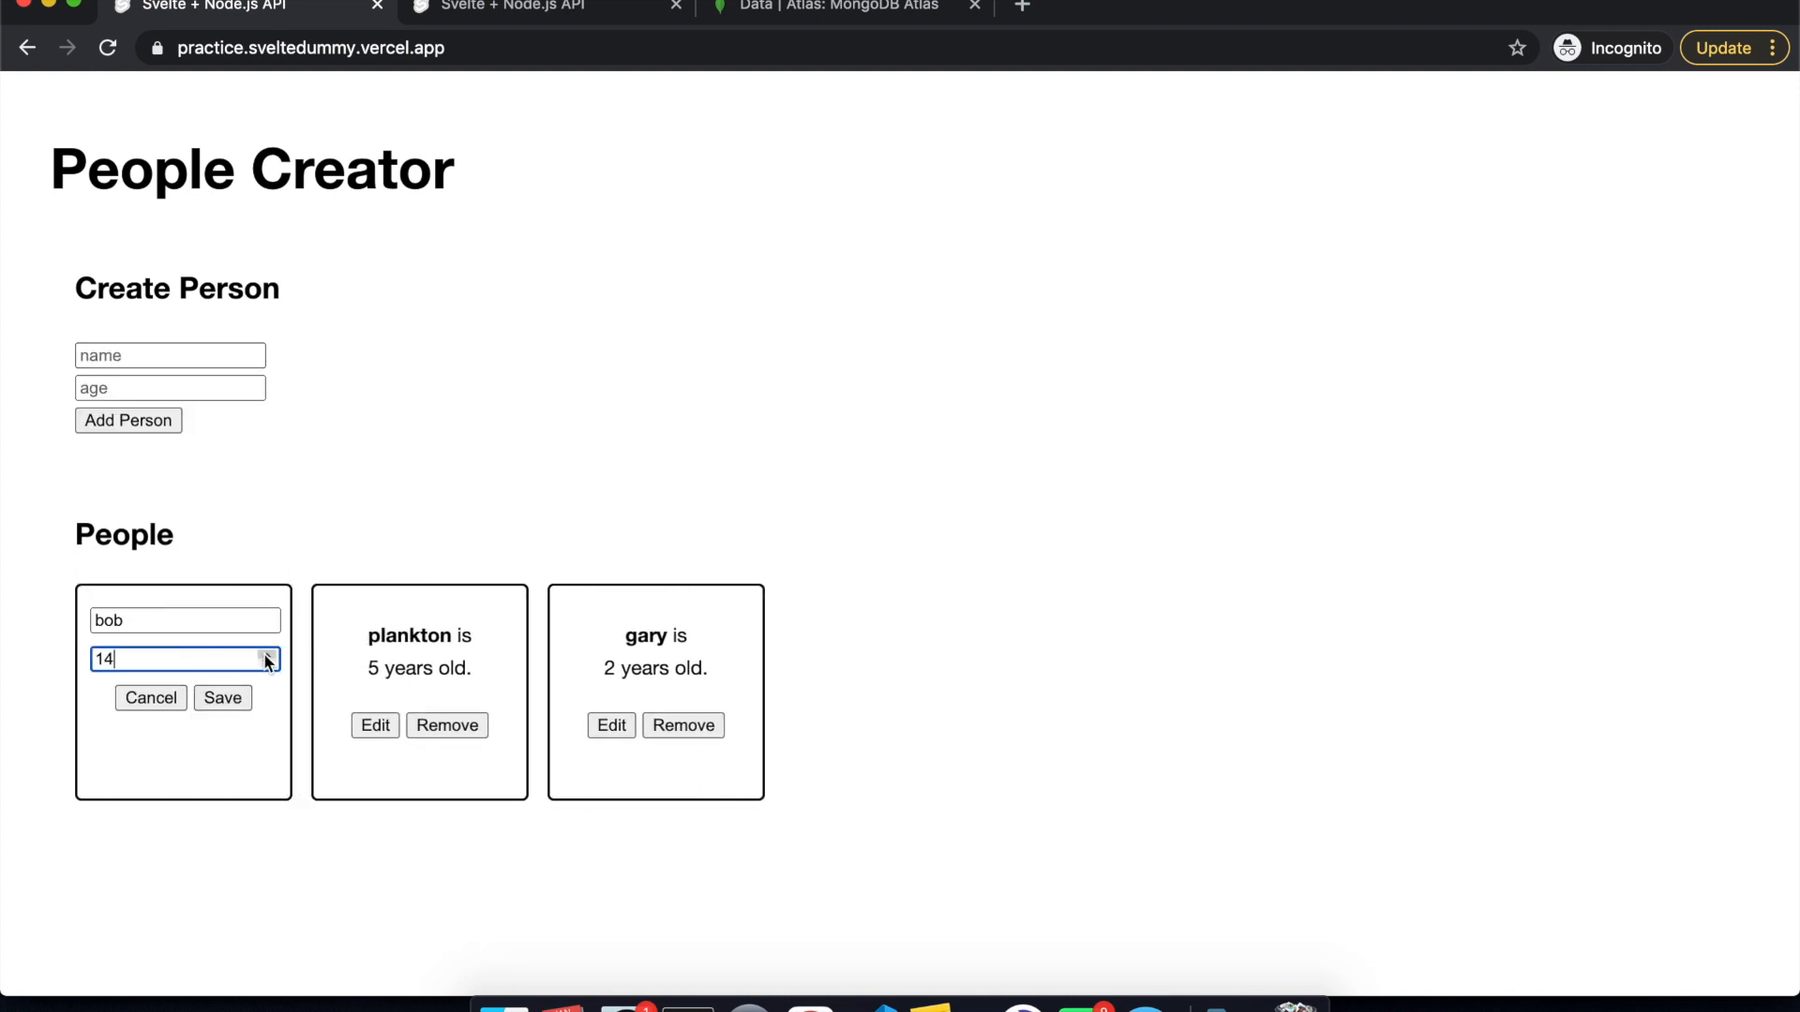
{"action": "left_click", "coordinate": [221, 697]}
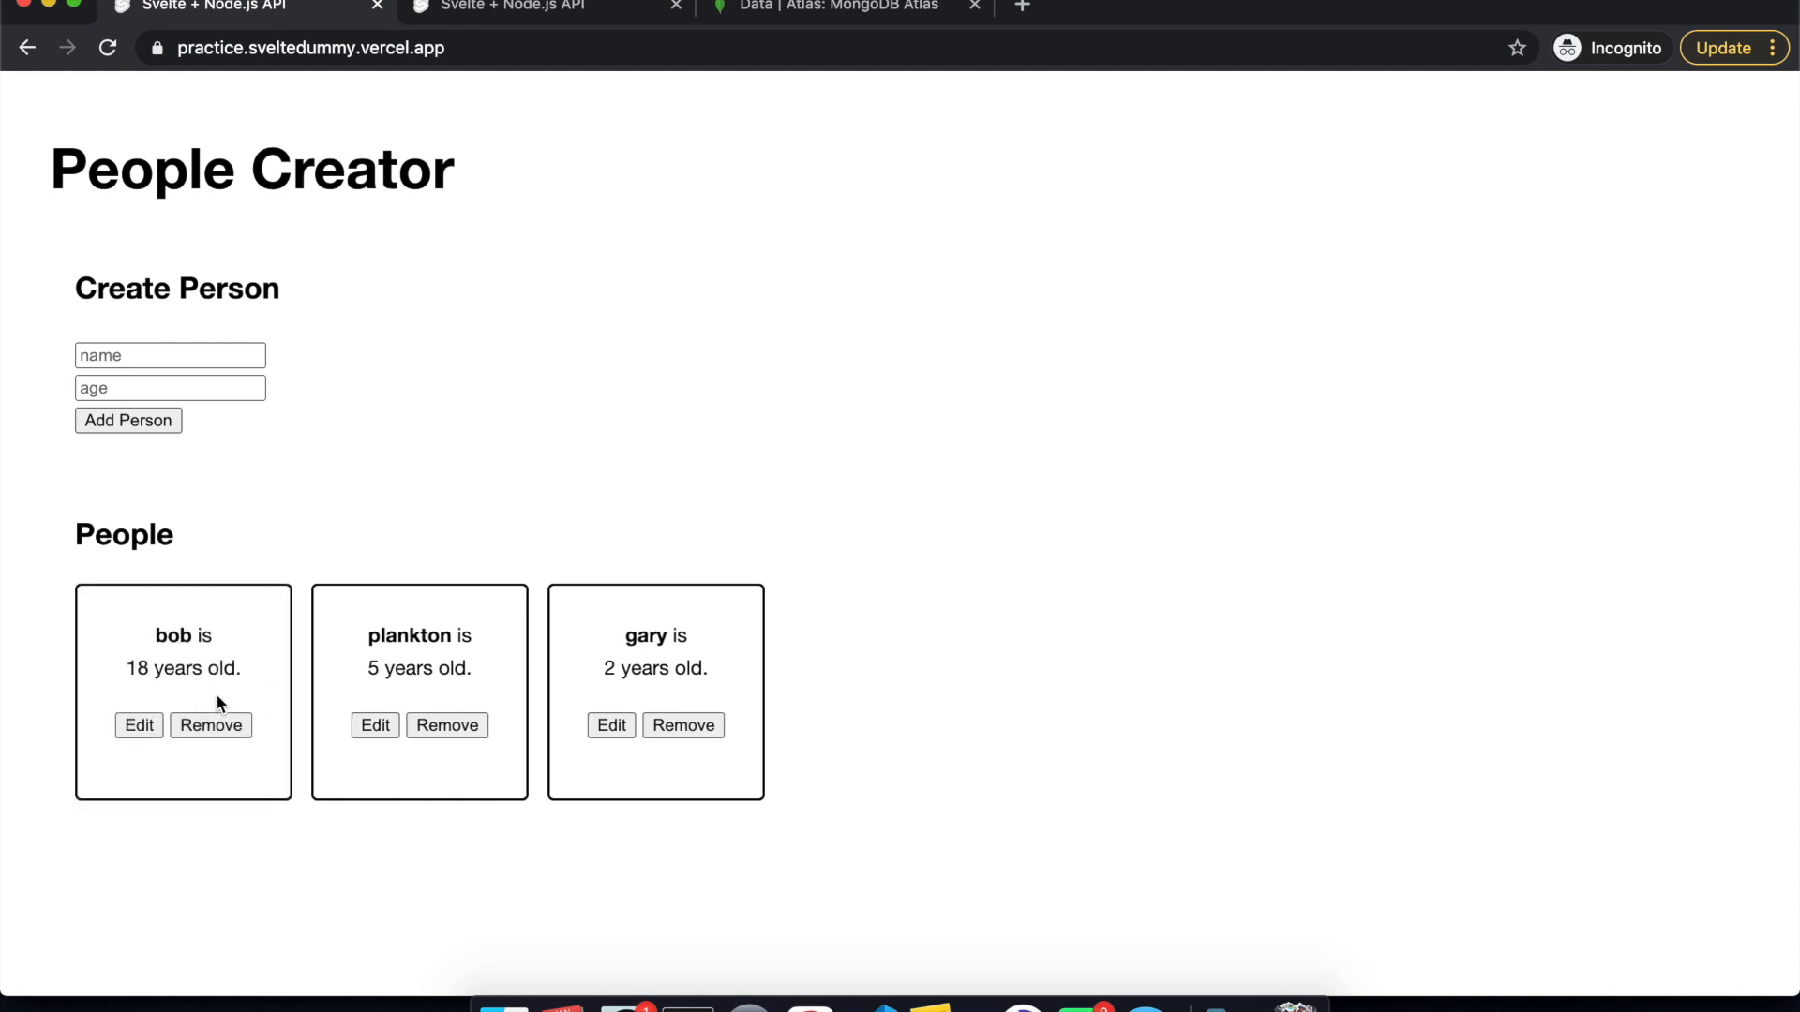
{"action": "mouse_move", "coordinate": [617, 540]}
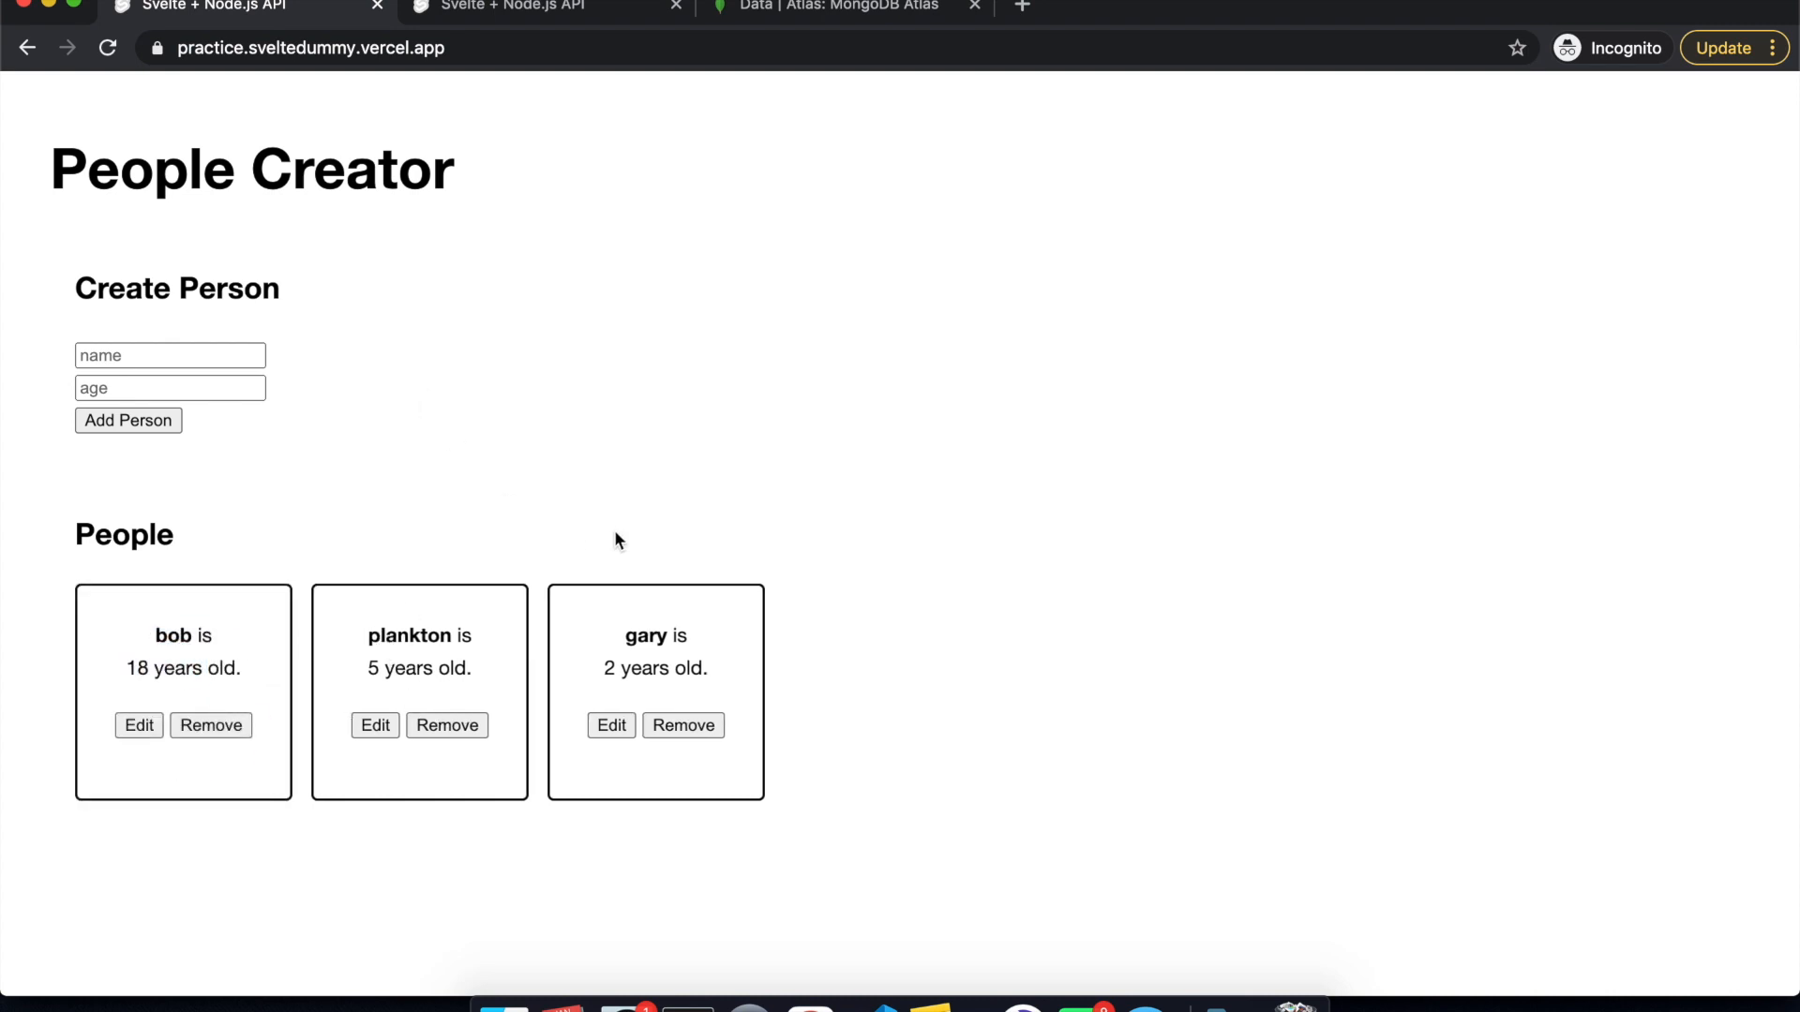
{"action": "left_click", "coordinate": [827, 7]}
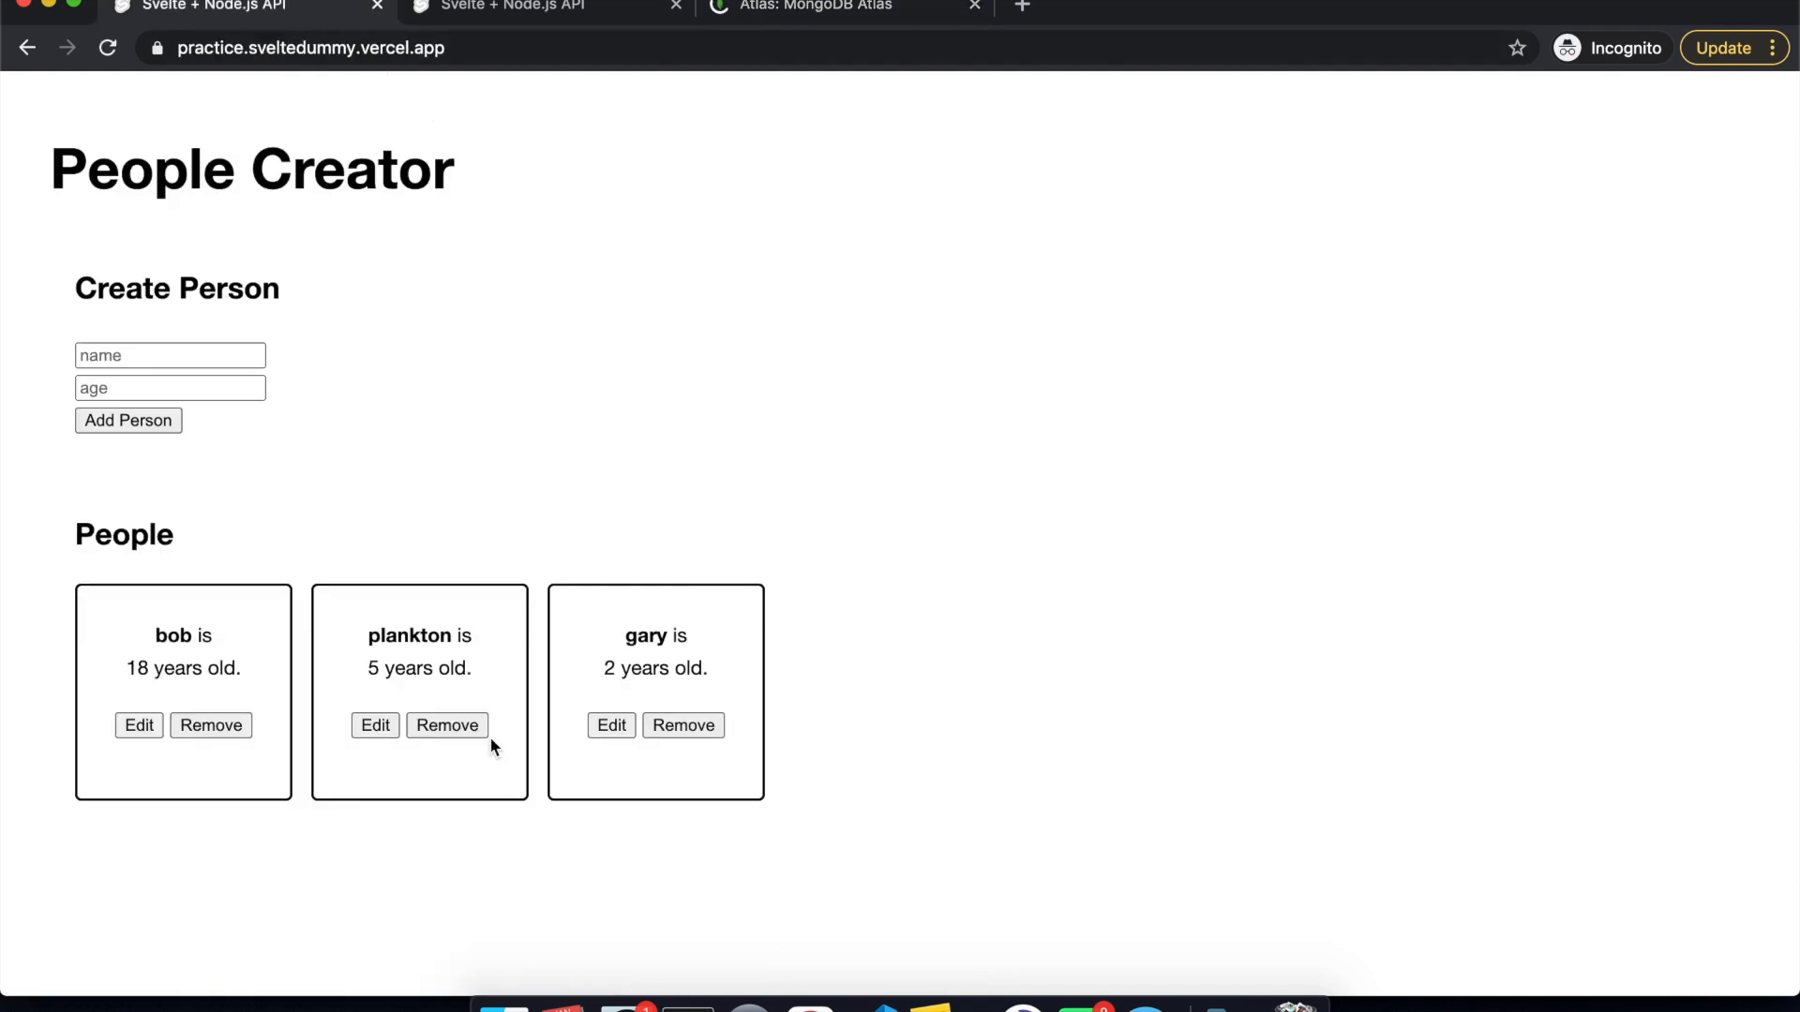
{"action": "mouse_move", "coordinate": [546, 9]}
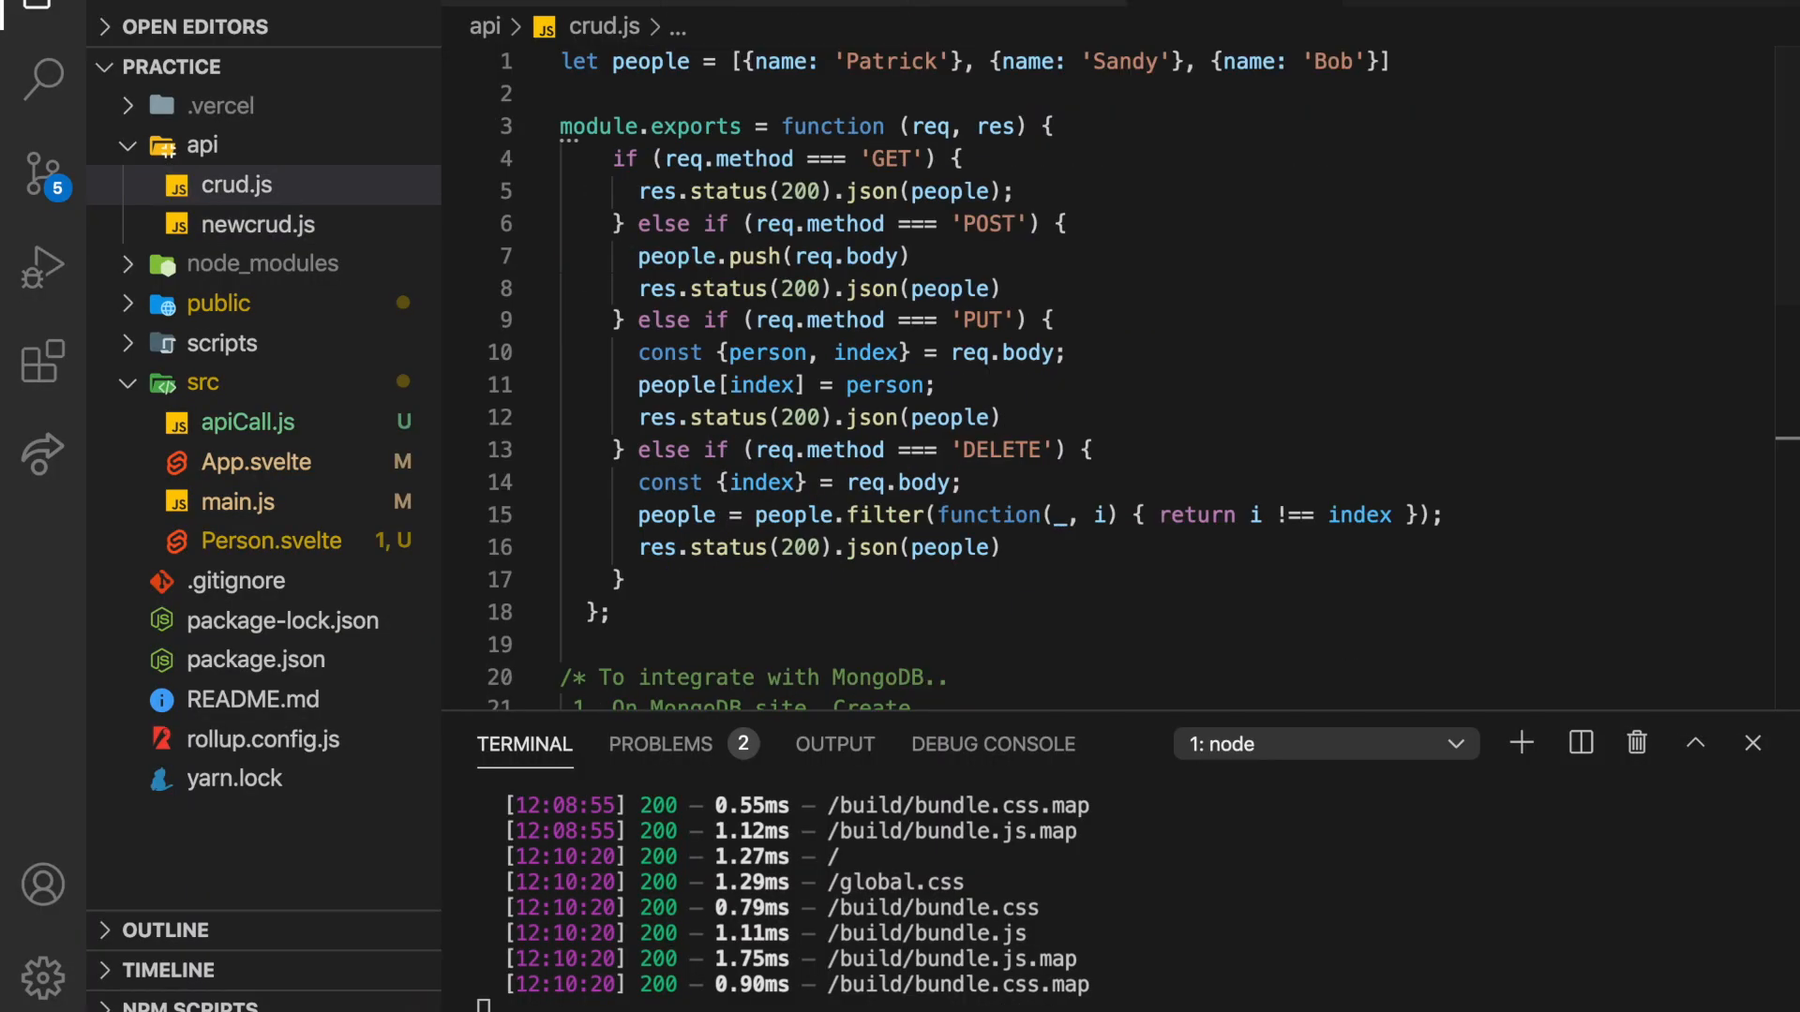
Uncomment the handleResponse helper in apiCall.js after reviewing App.svelte and the fetch calls.
{"action": "left_click", "coordinate": [241, 461]}
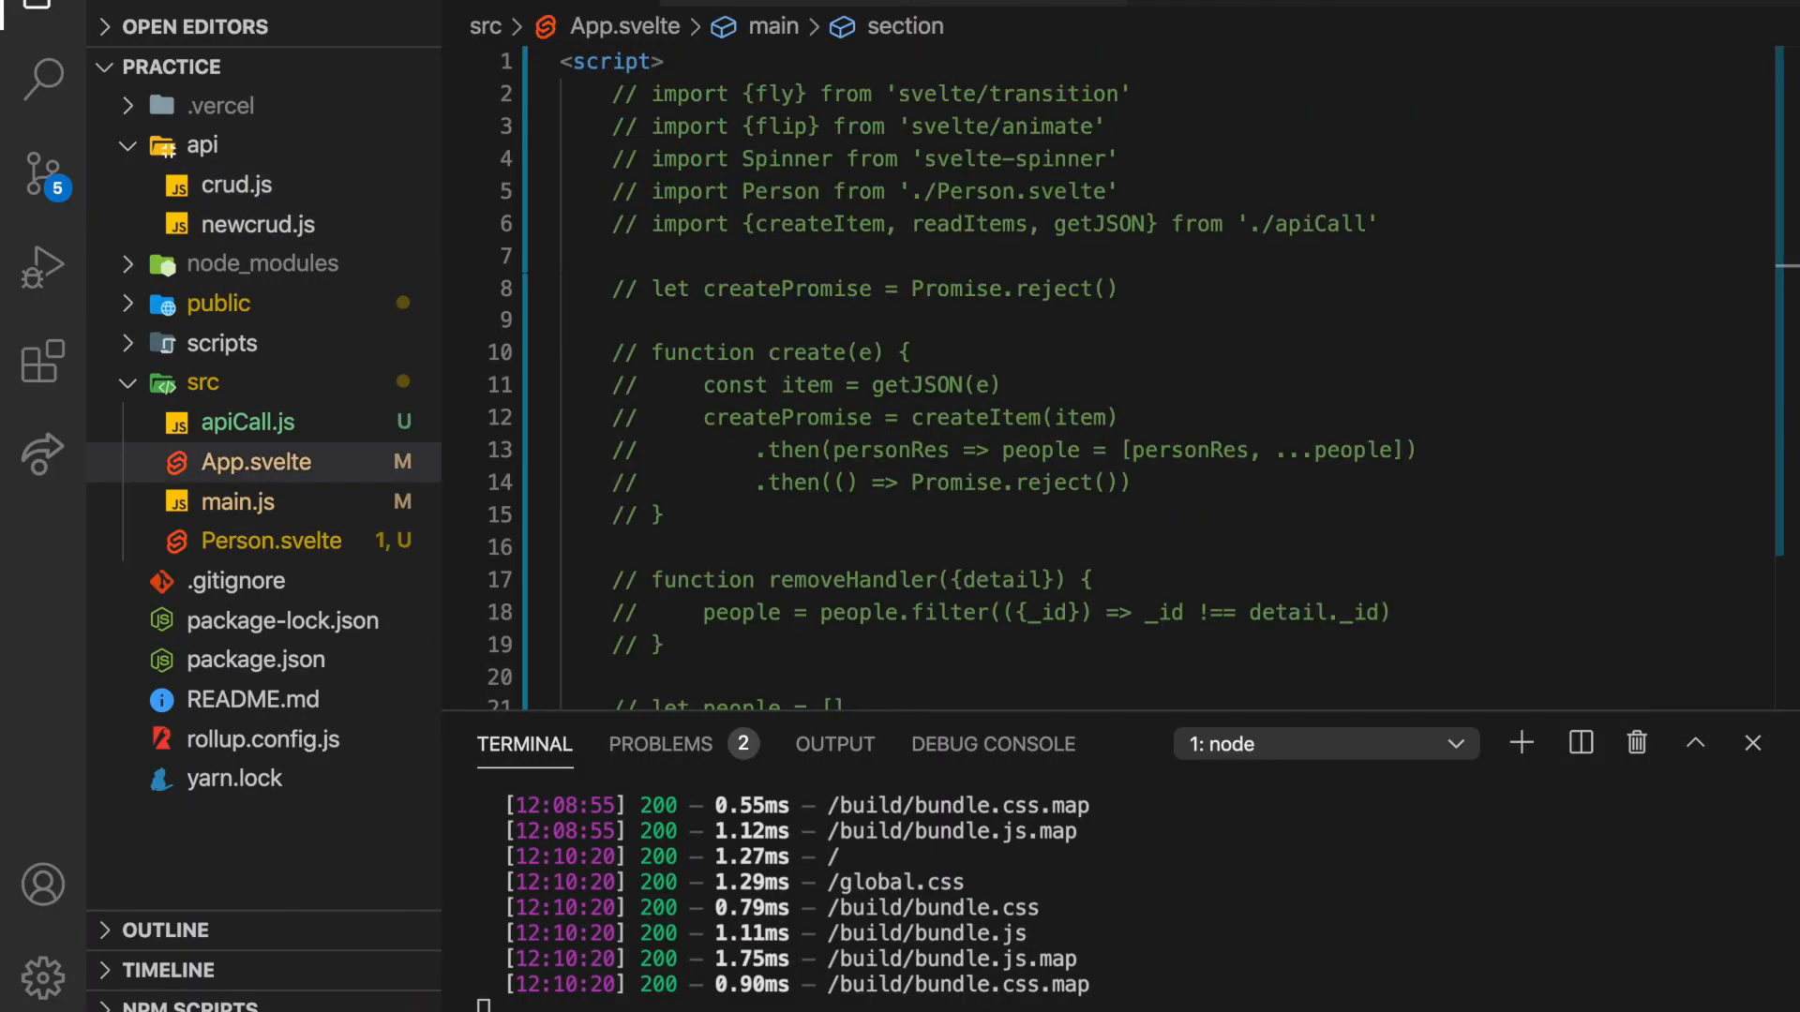
{"action": "left_click", "coordinate": [244, 422]}
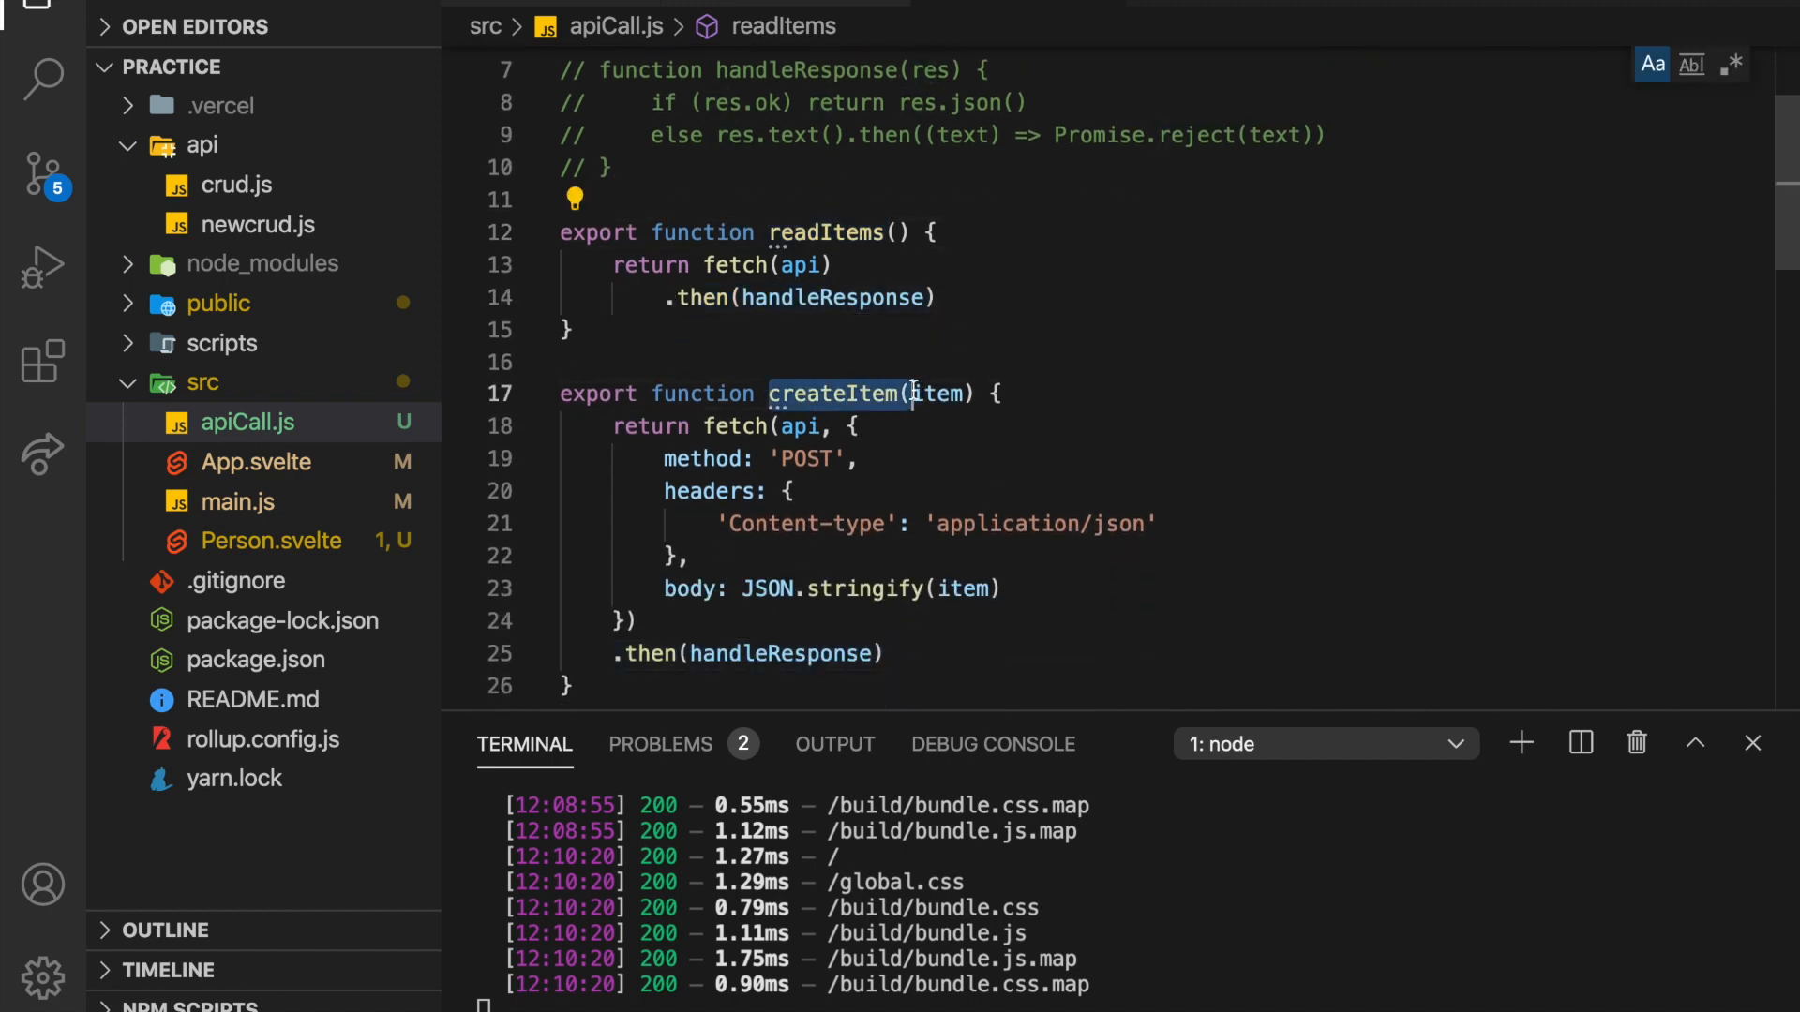
{"action": "scroll", "scroll_direction": "down", "scroll_amount": 3}
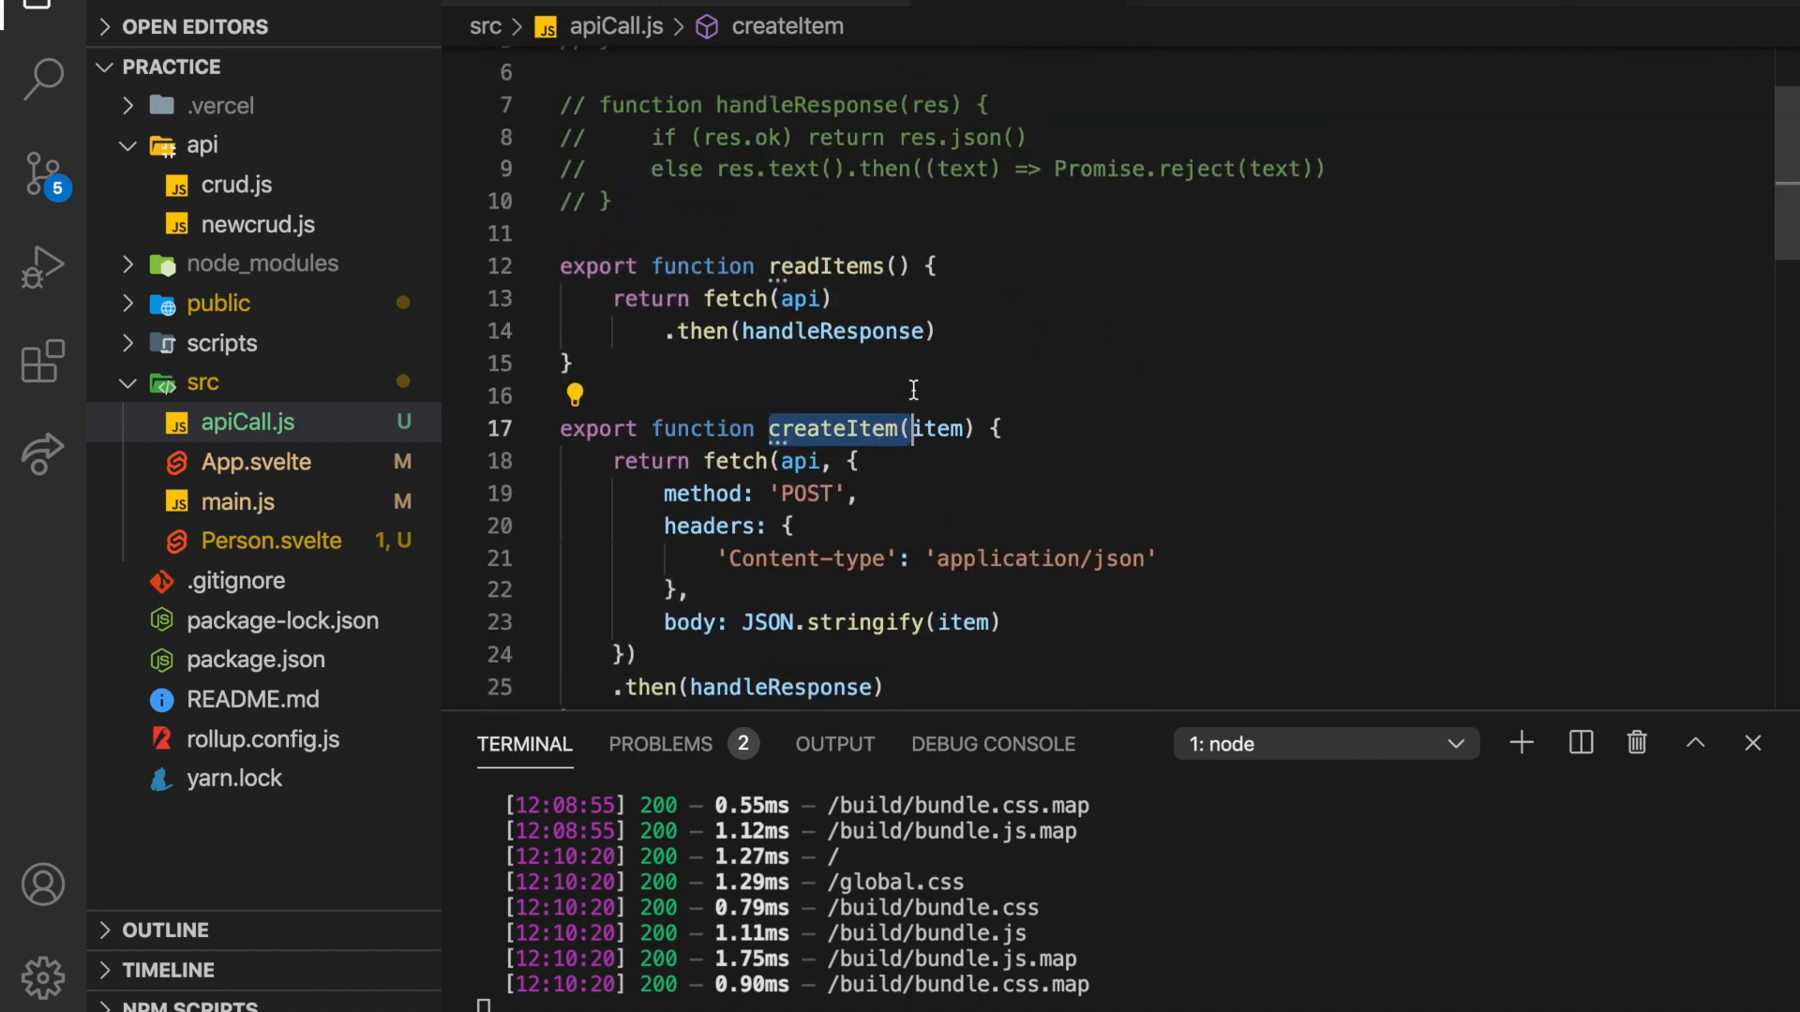
{"action": "scroll", "scroll_direction": "up", "scroll_amount": 3}
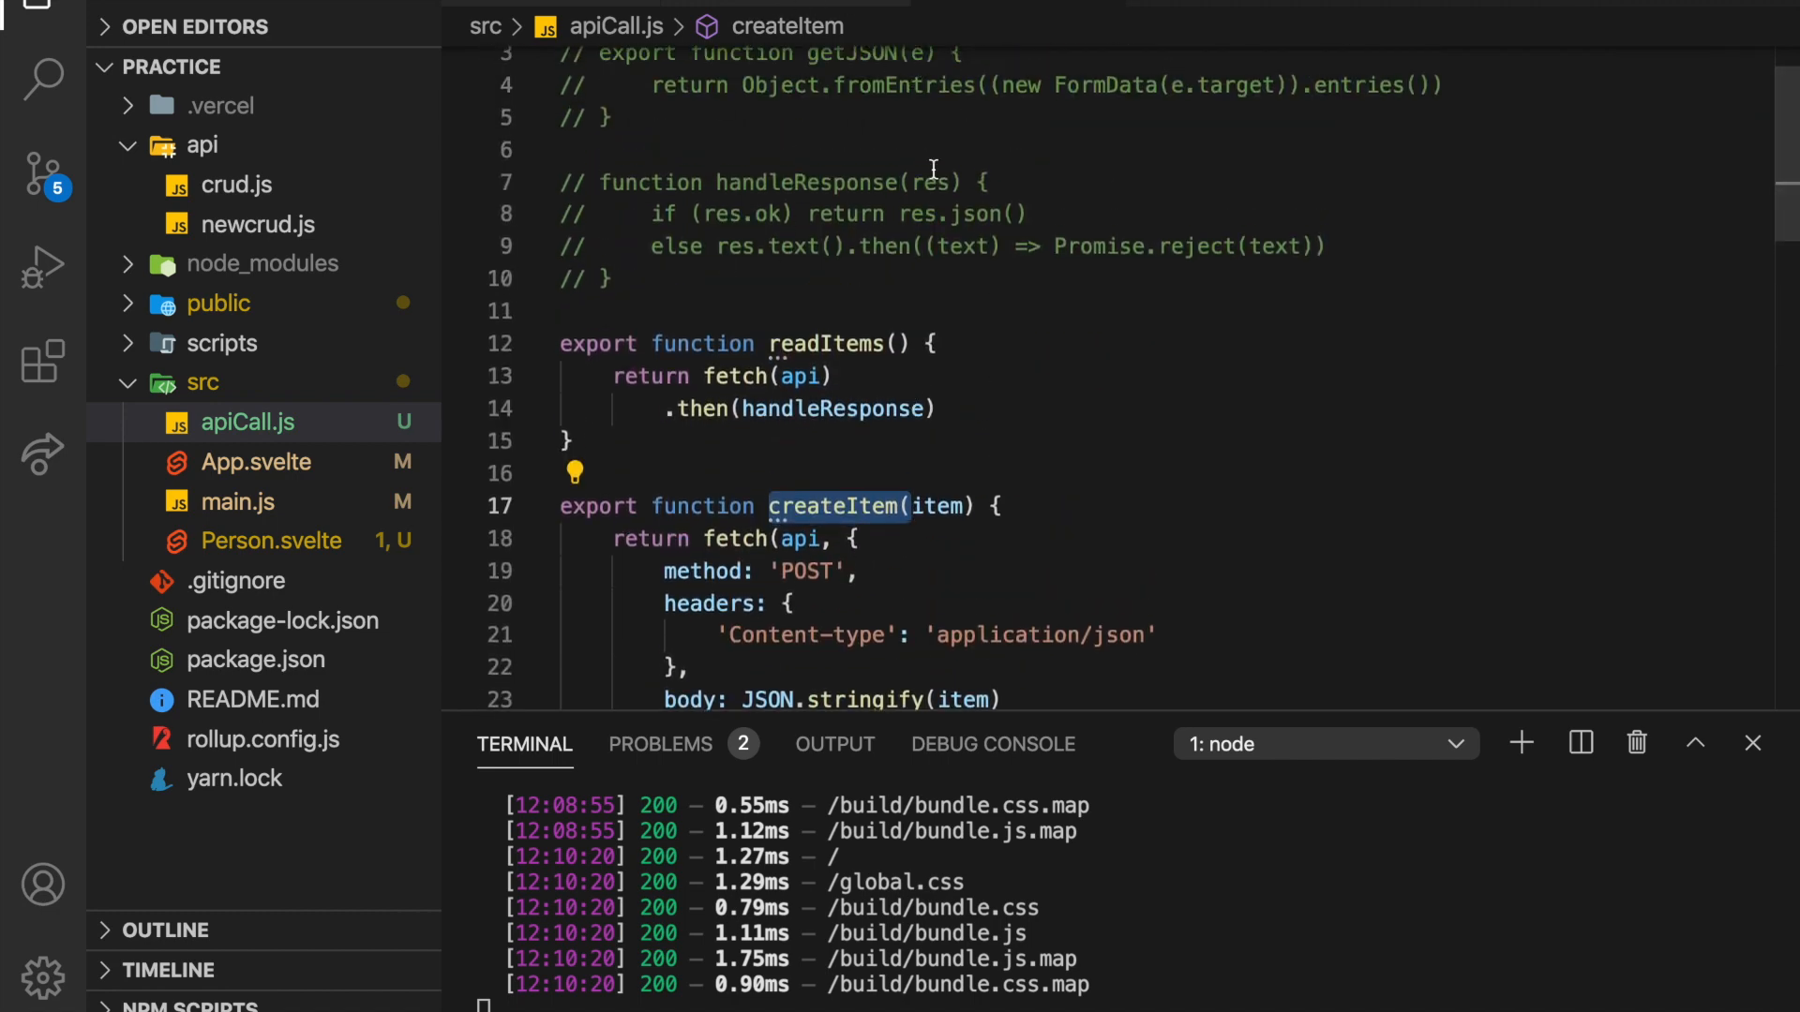
{"action": "mouse_move", "coordinate": [729, 356]}
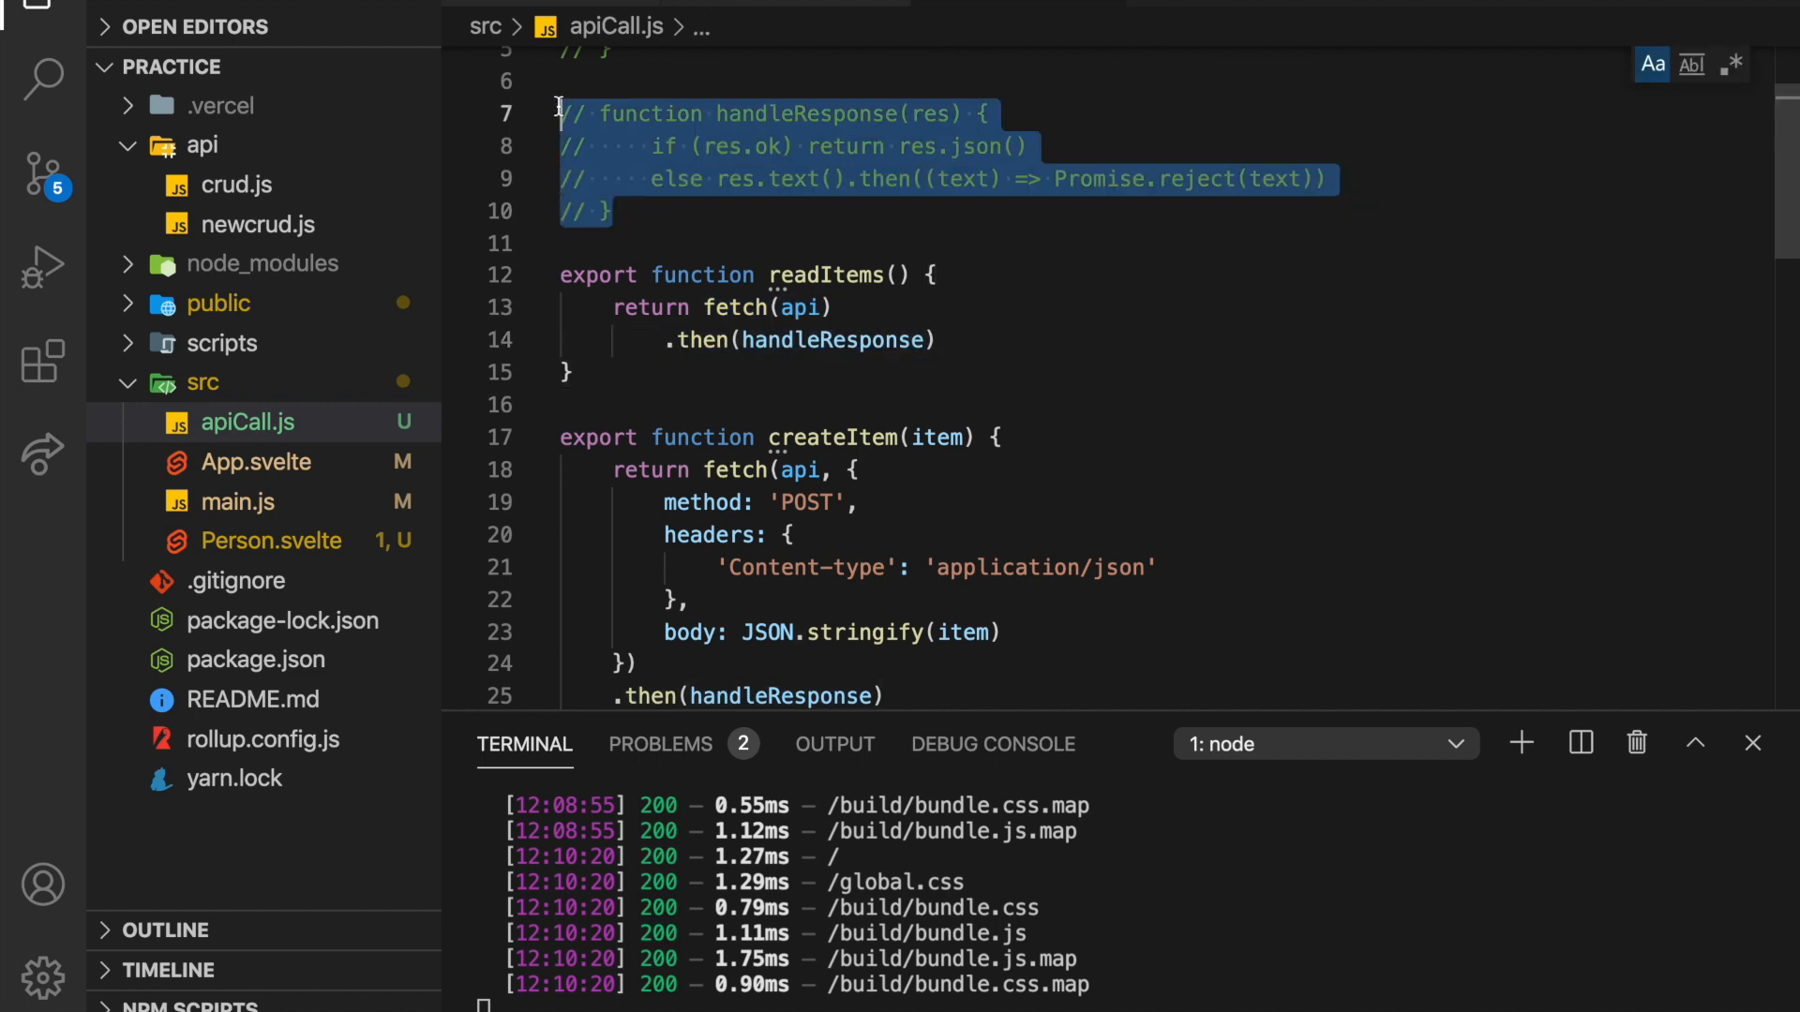
{"action": "key", "text": "ctrl+/"}
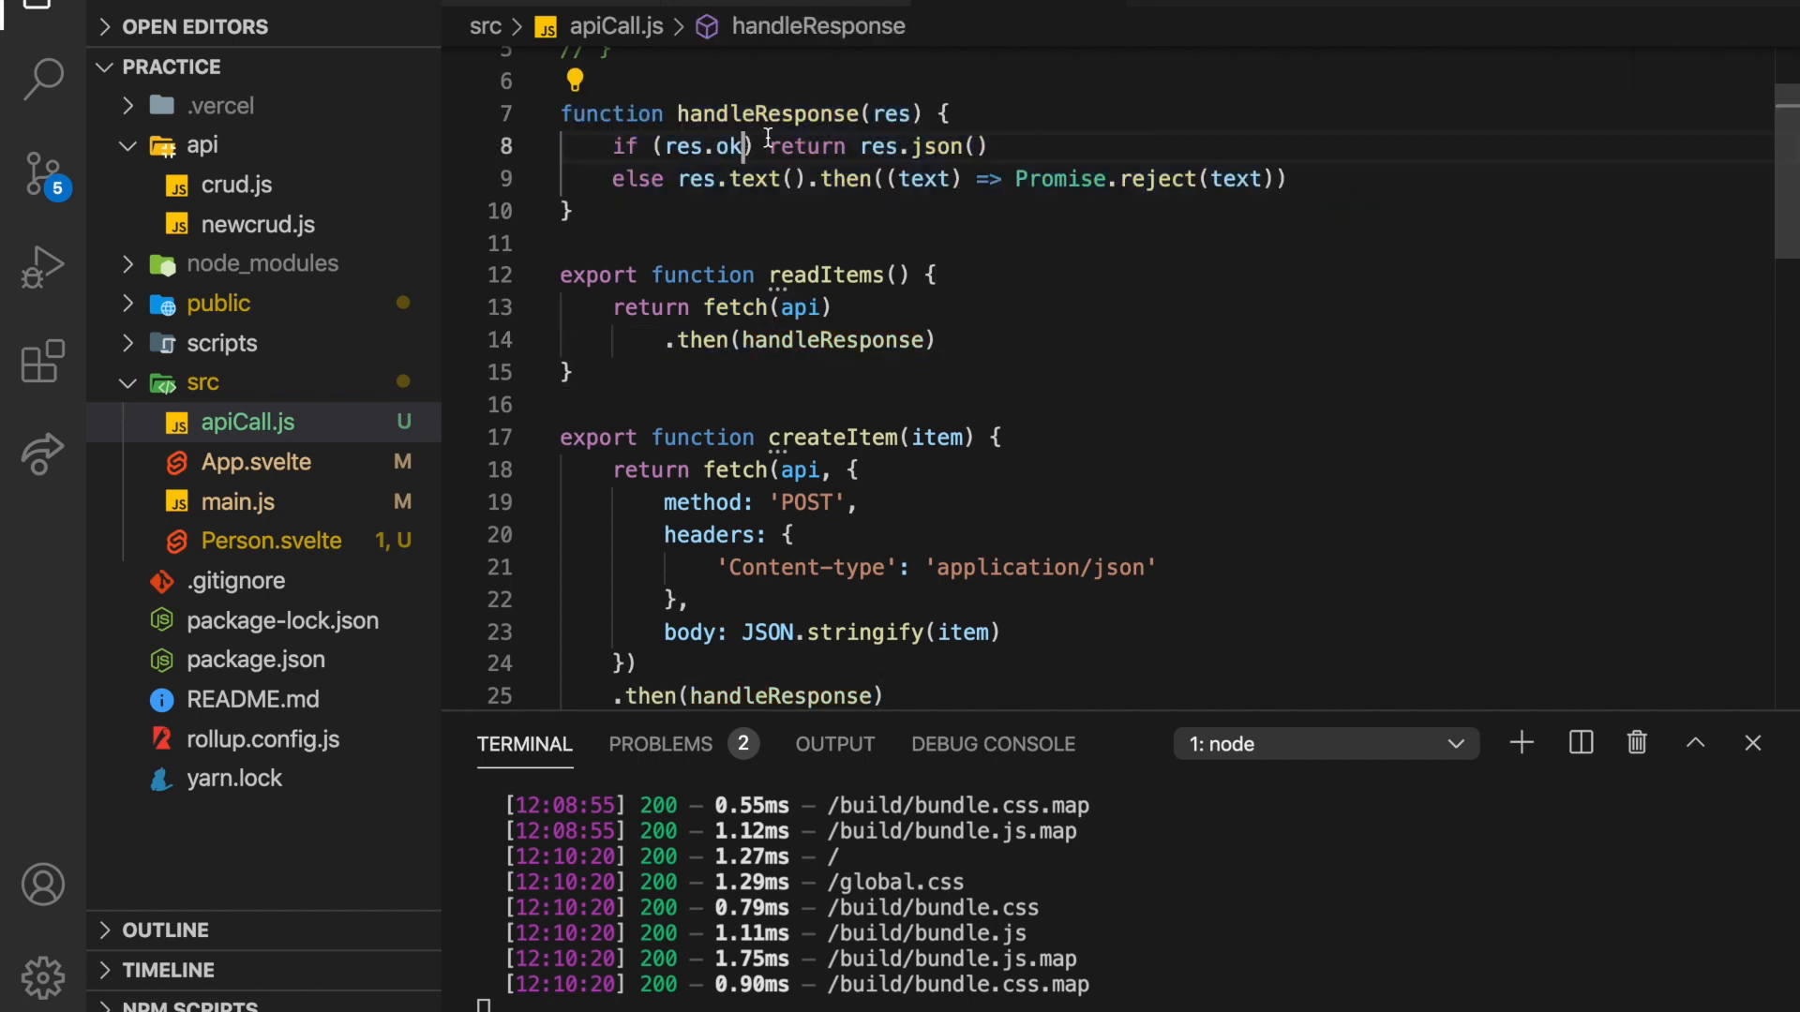
Review handleResponse's res.json and res.text branches and the createItem, updateItem and deleteItem functions.
{"action": "double_click", "coordinate": [930, 147]}
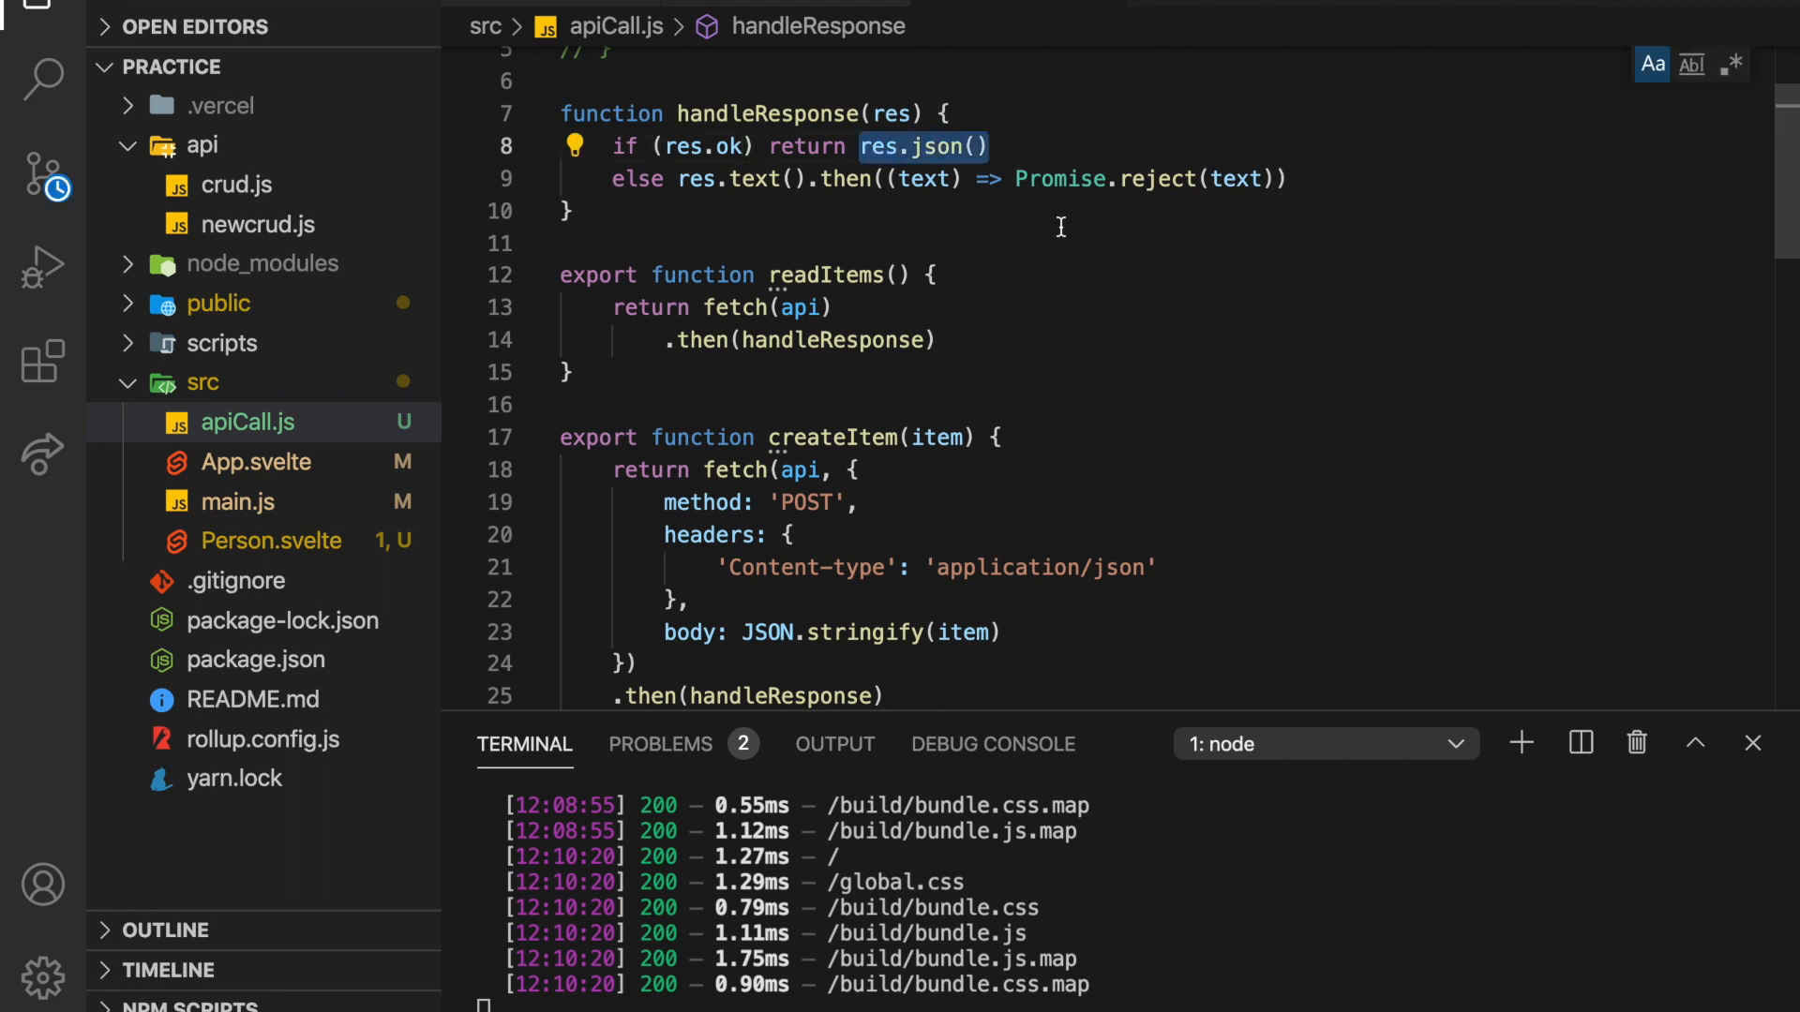
{"action": "double_click", "coordinate": [728, 180]}
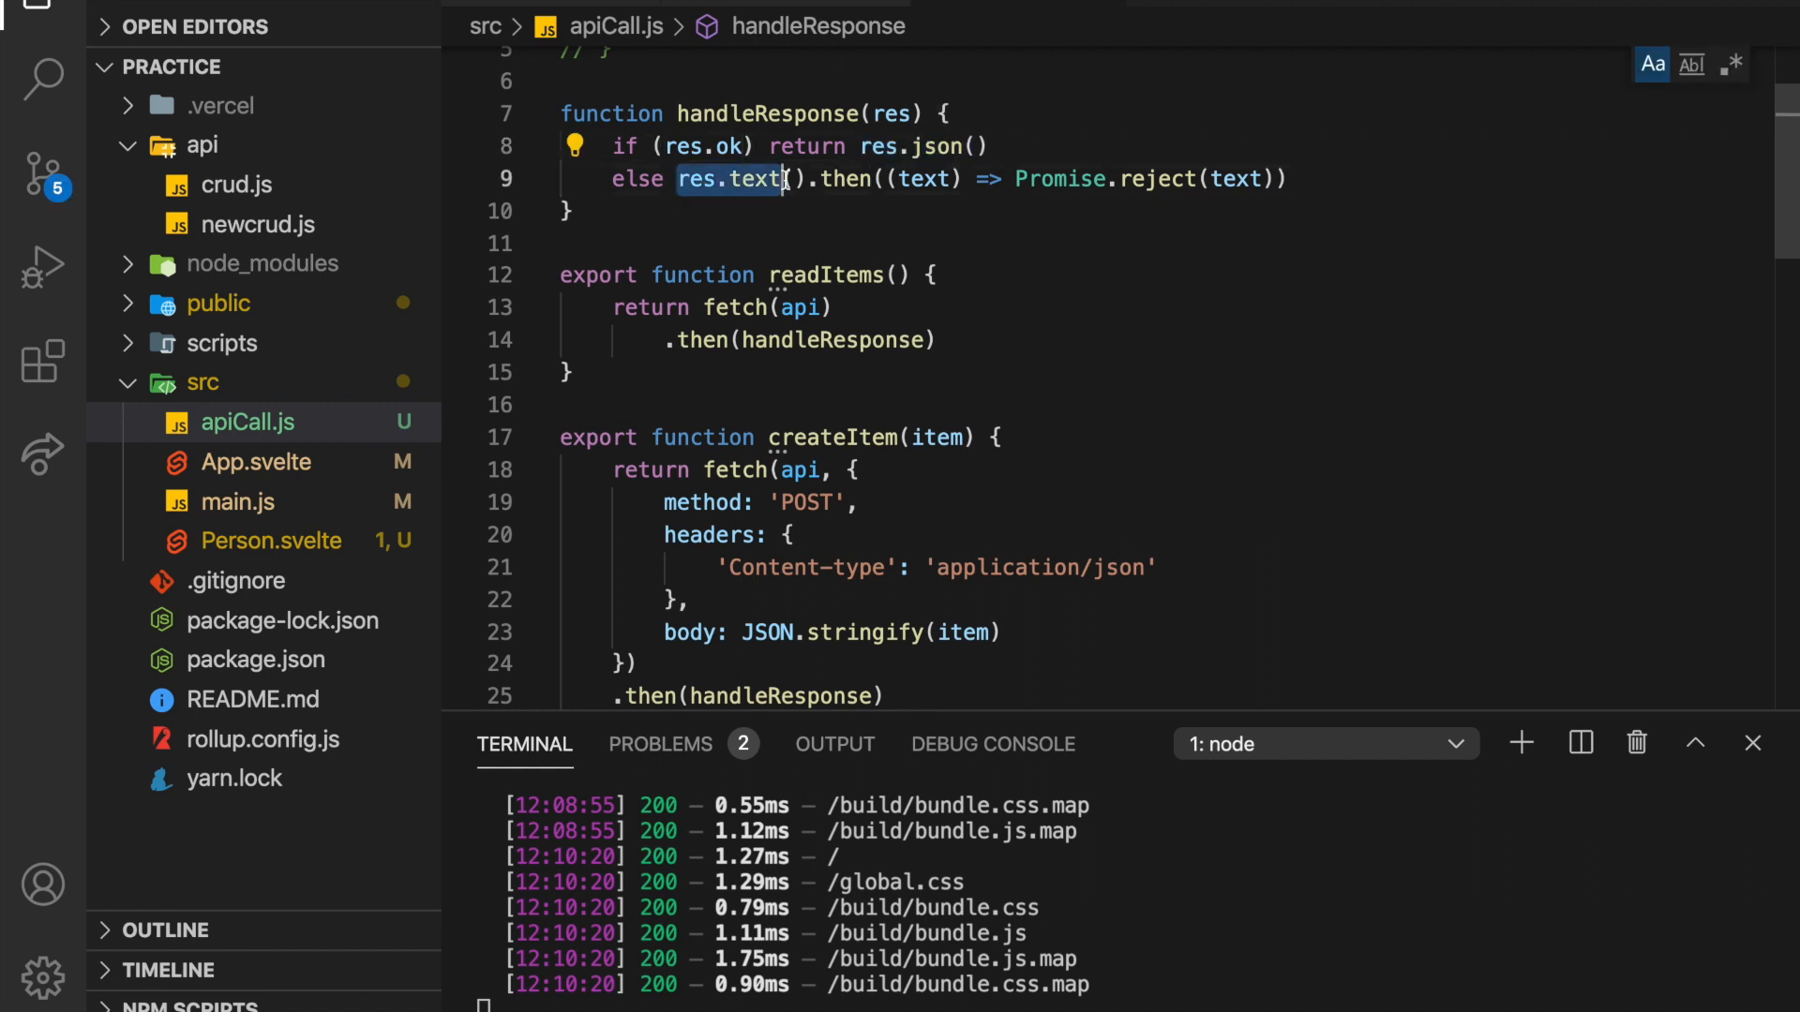
{"action": "double_click", "coordinate": [1058, 178]}
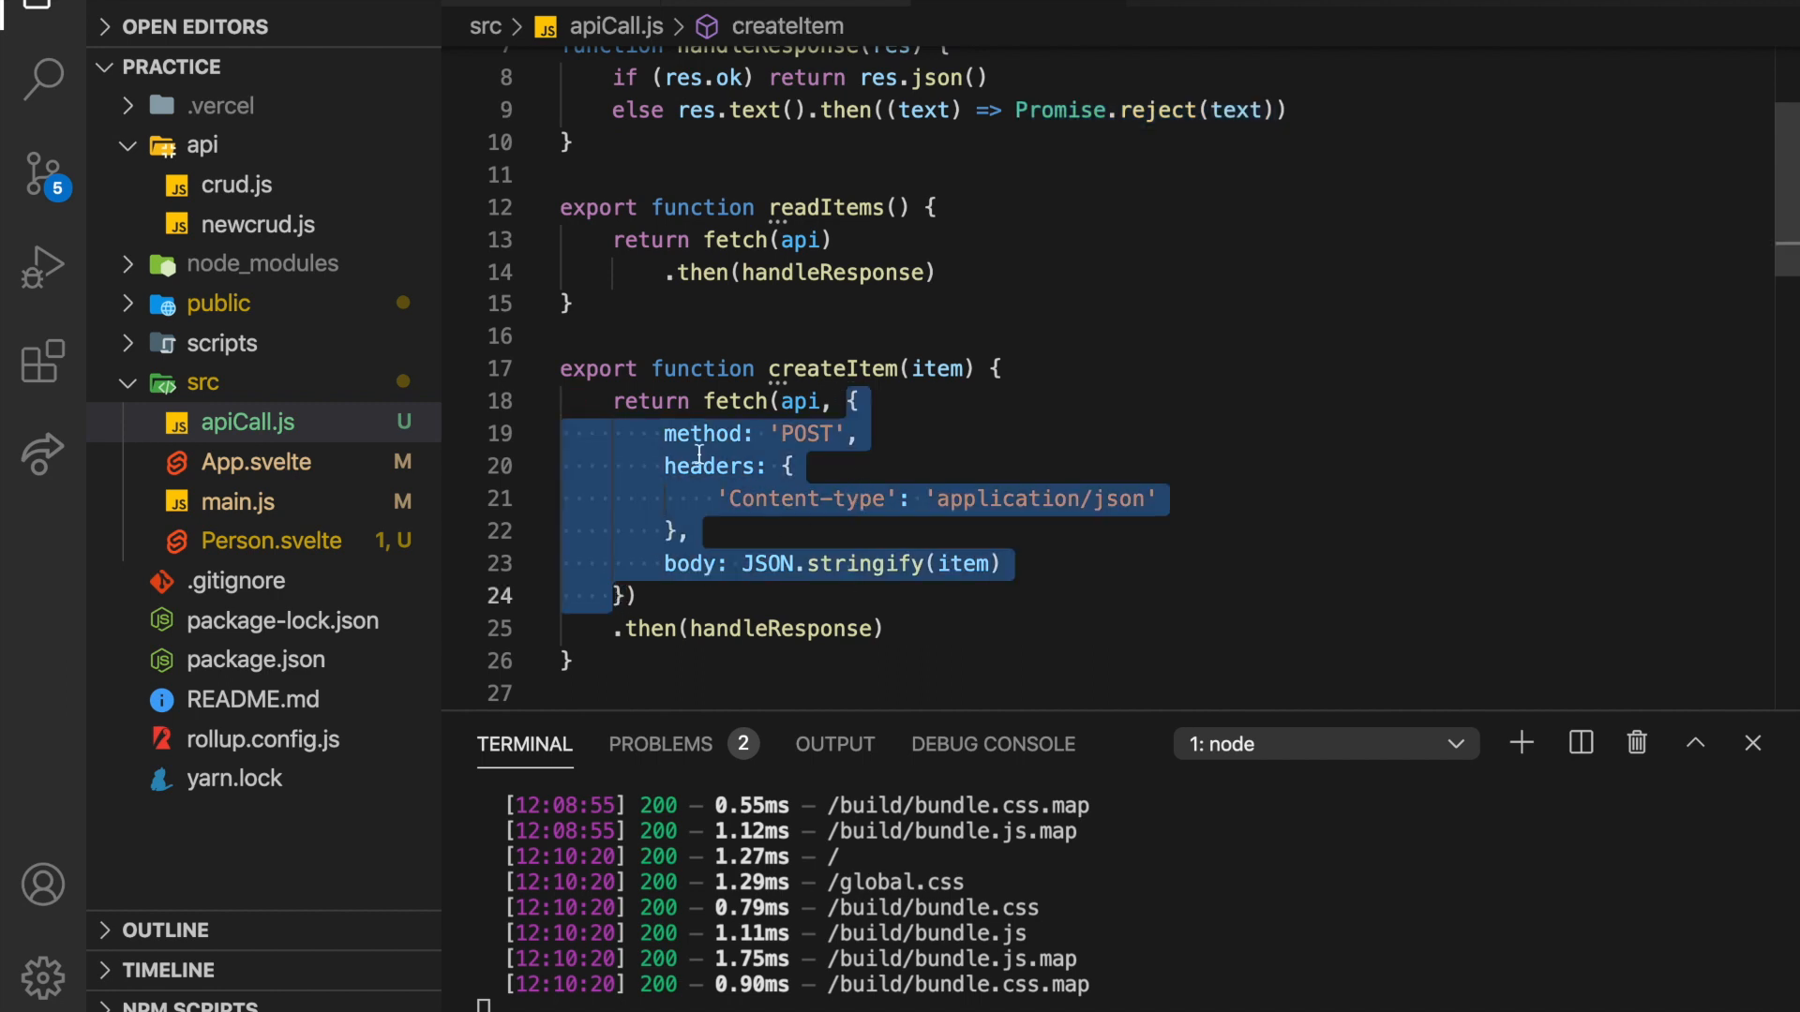
{"action": "mouse_move", "coordinate": [943, 437]}
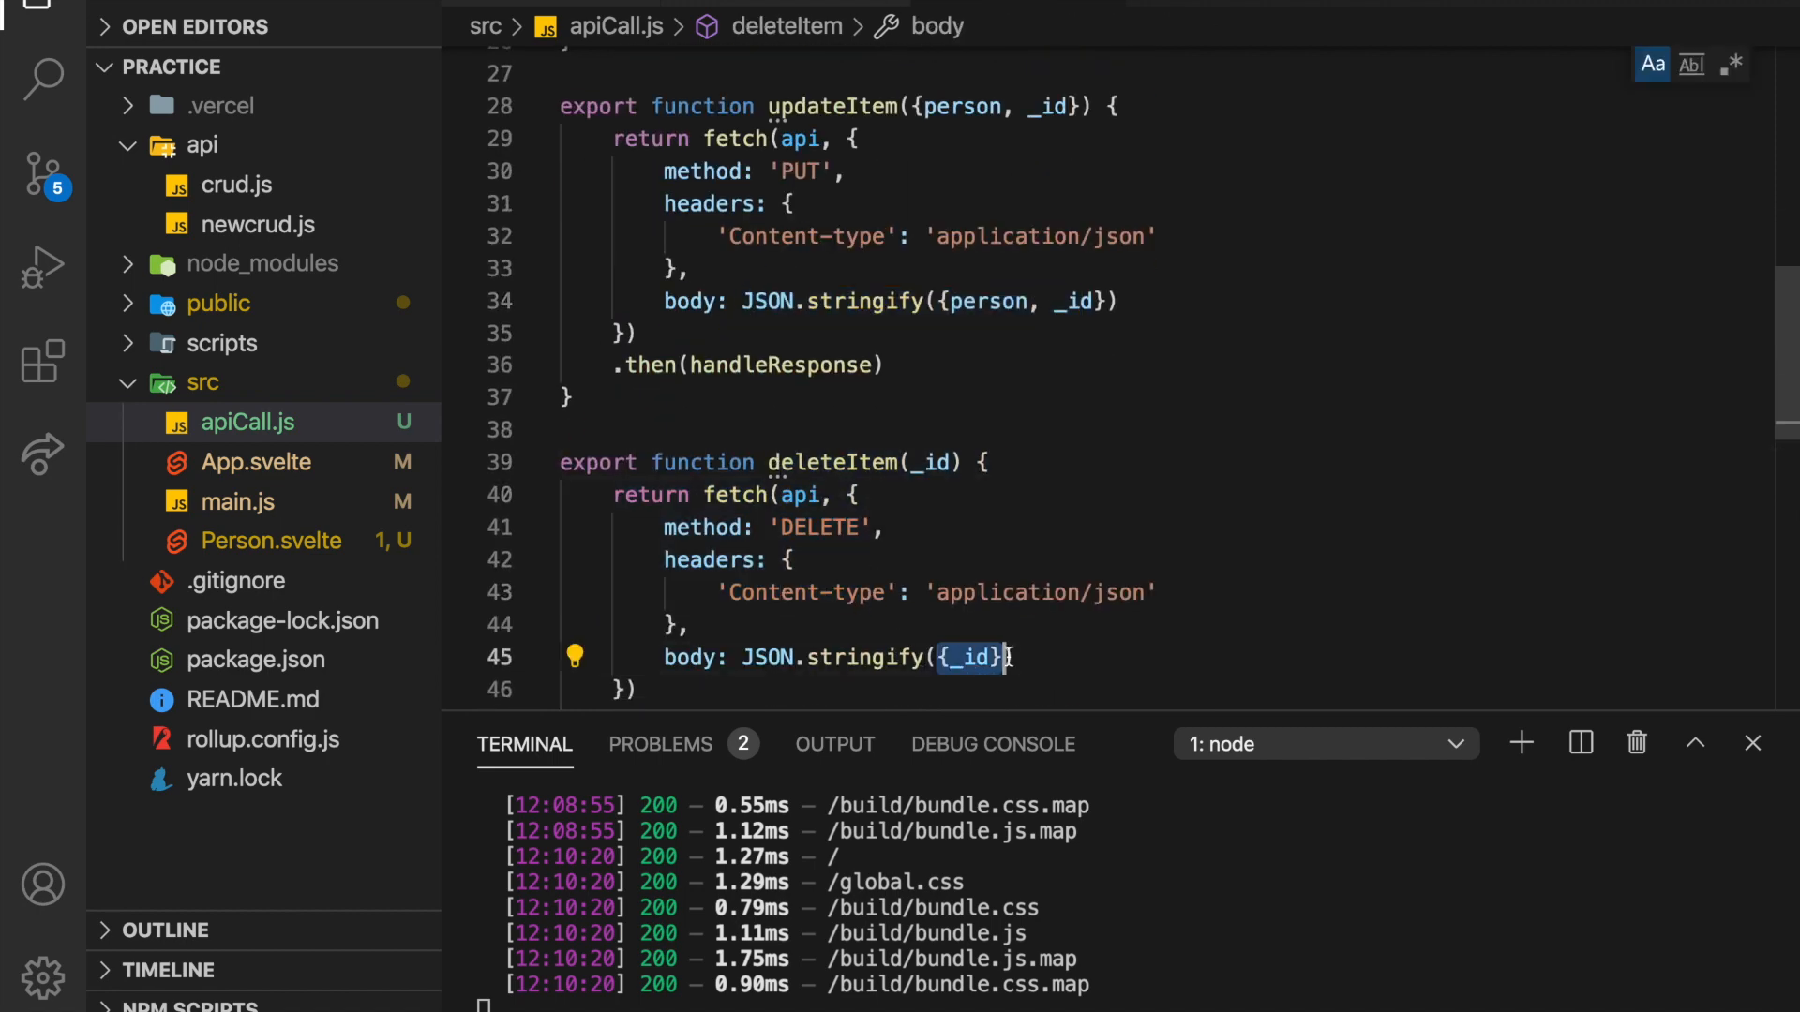
{"action": "scroll", "scroll_direction": "up", "scroll_amount": 3}
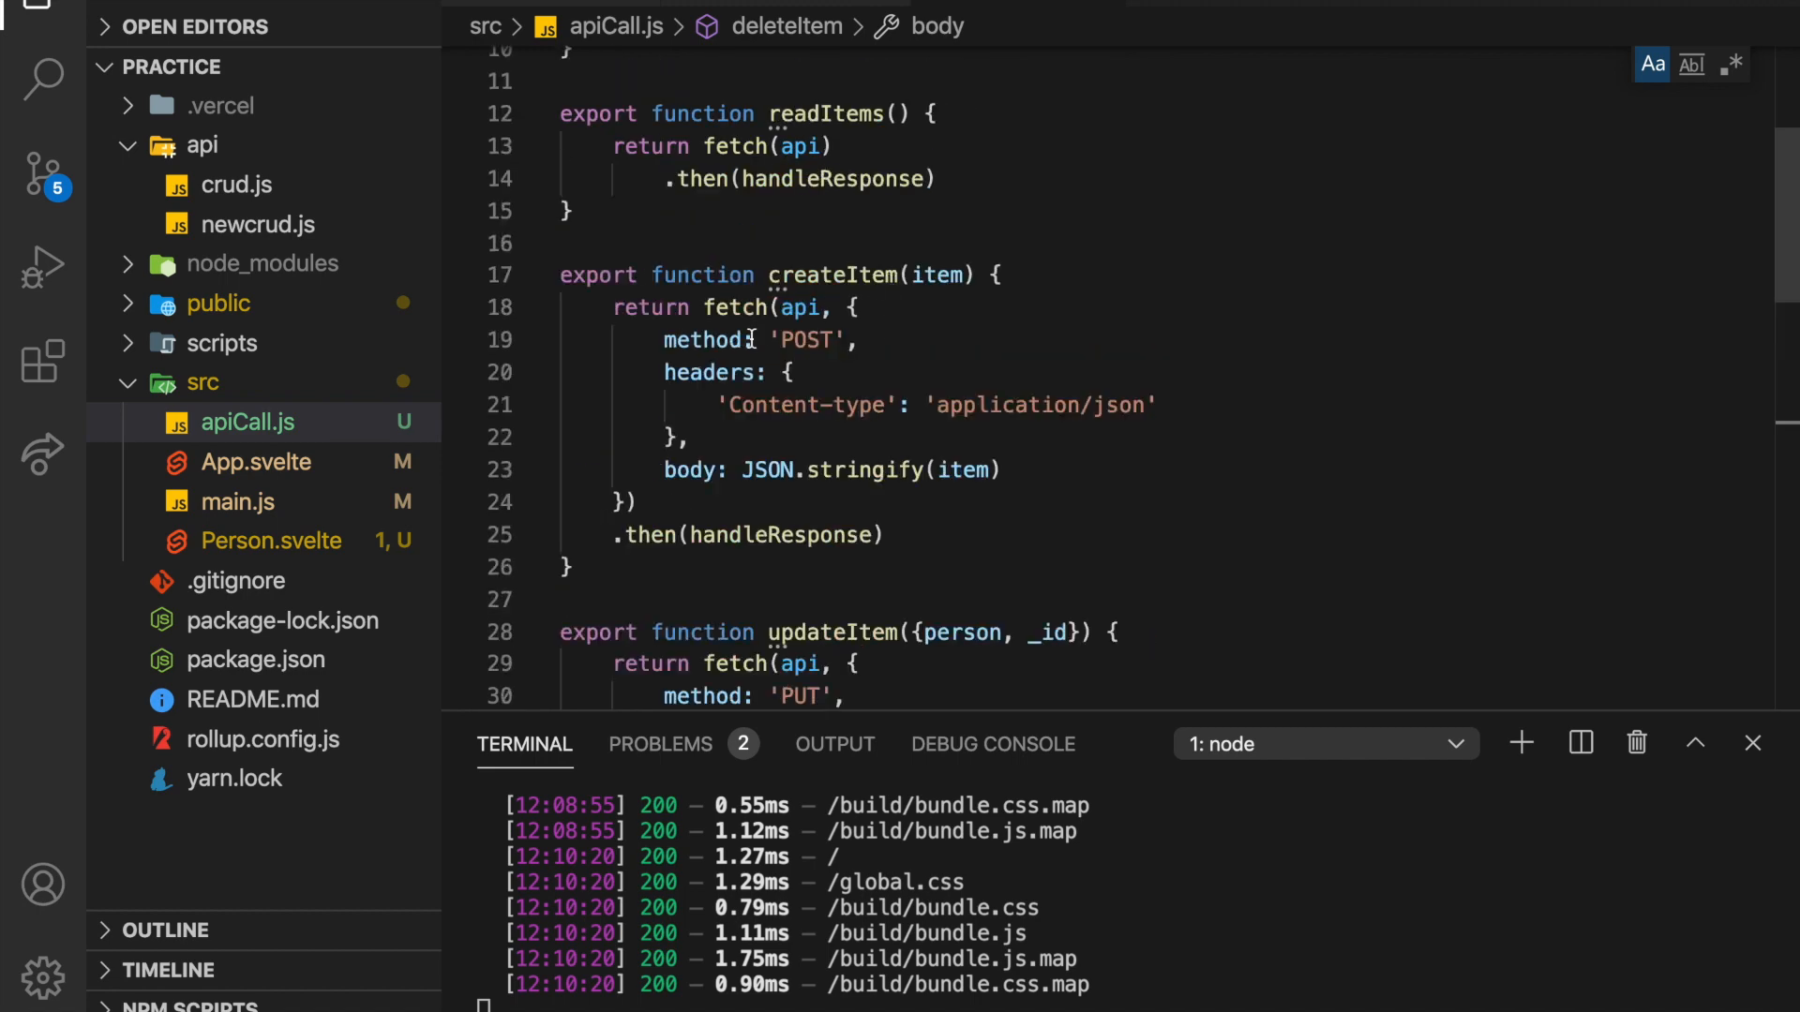
{"action": "scroll", "scroll_direction": "up", "scroll_amount": 3}
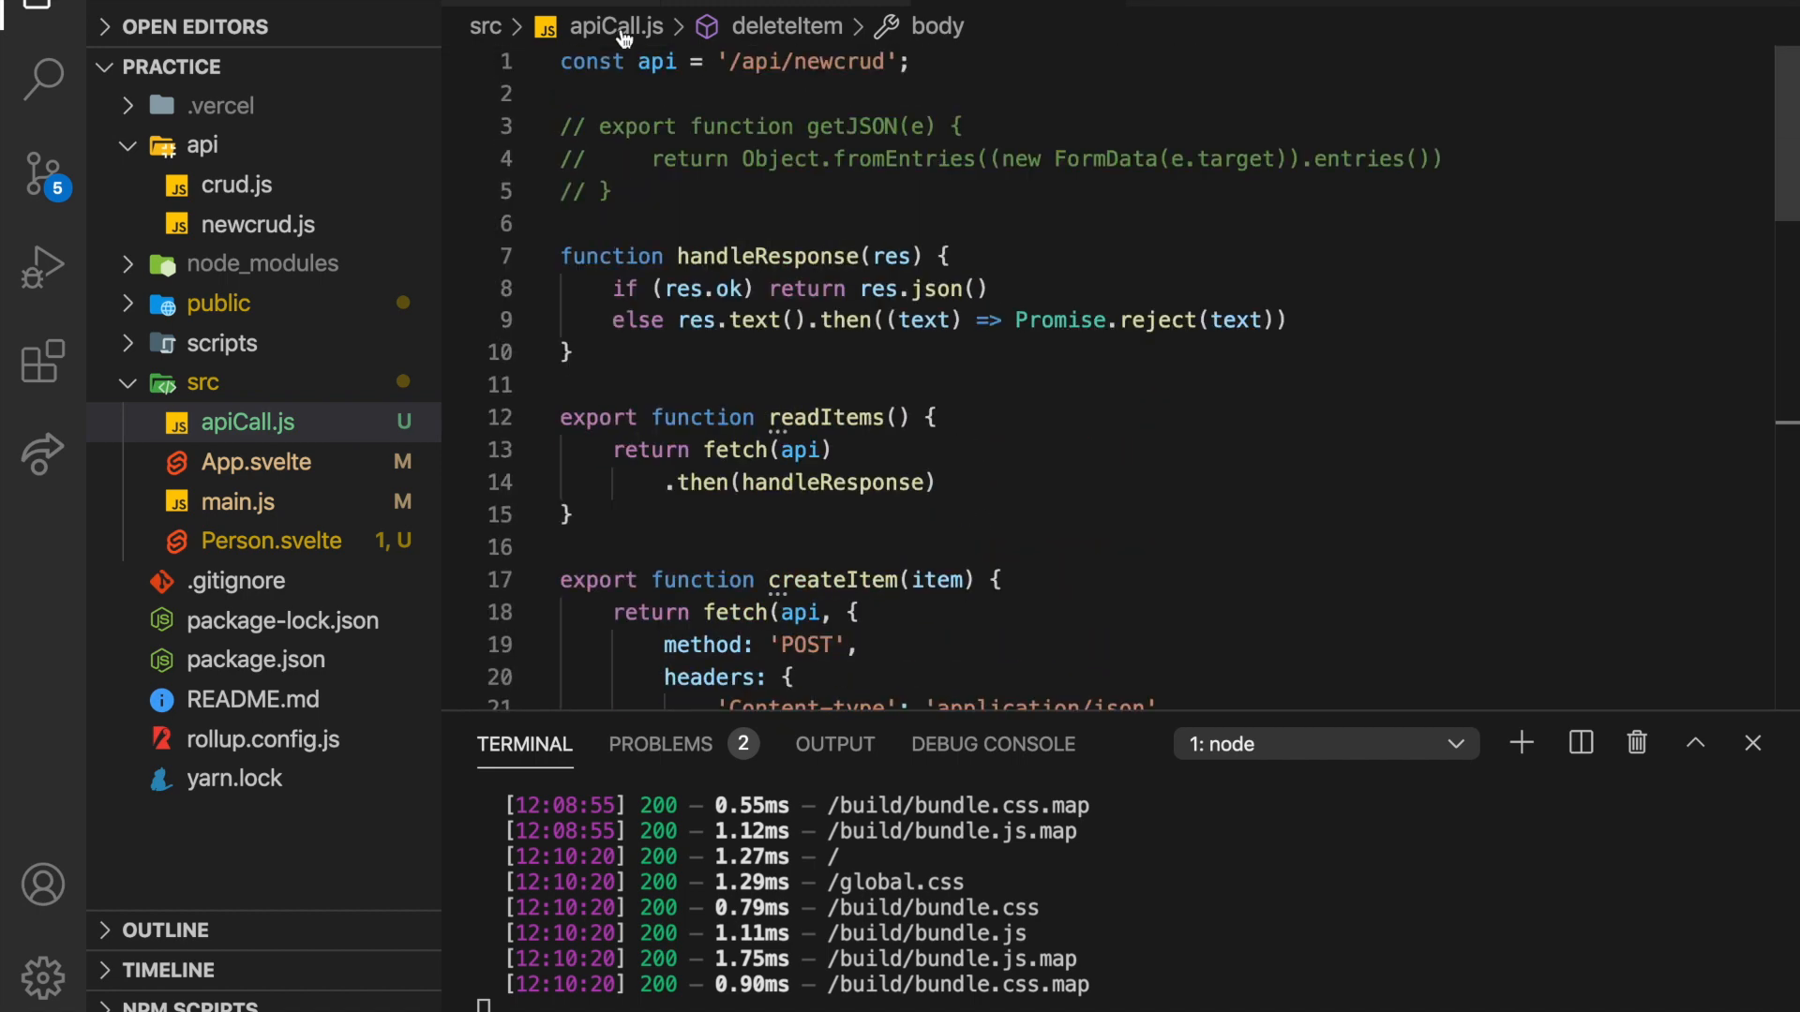
Uncomment App.svelte's create-person await block, Spinner import, createPromise variable and create function.
{"action": "left_click", "coordinate": [262, 461]}
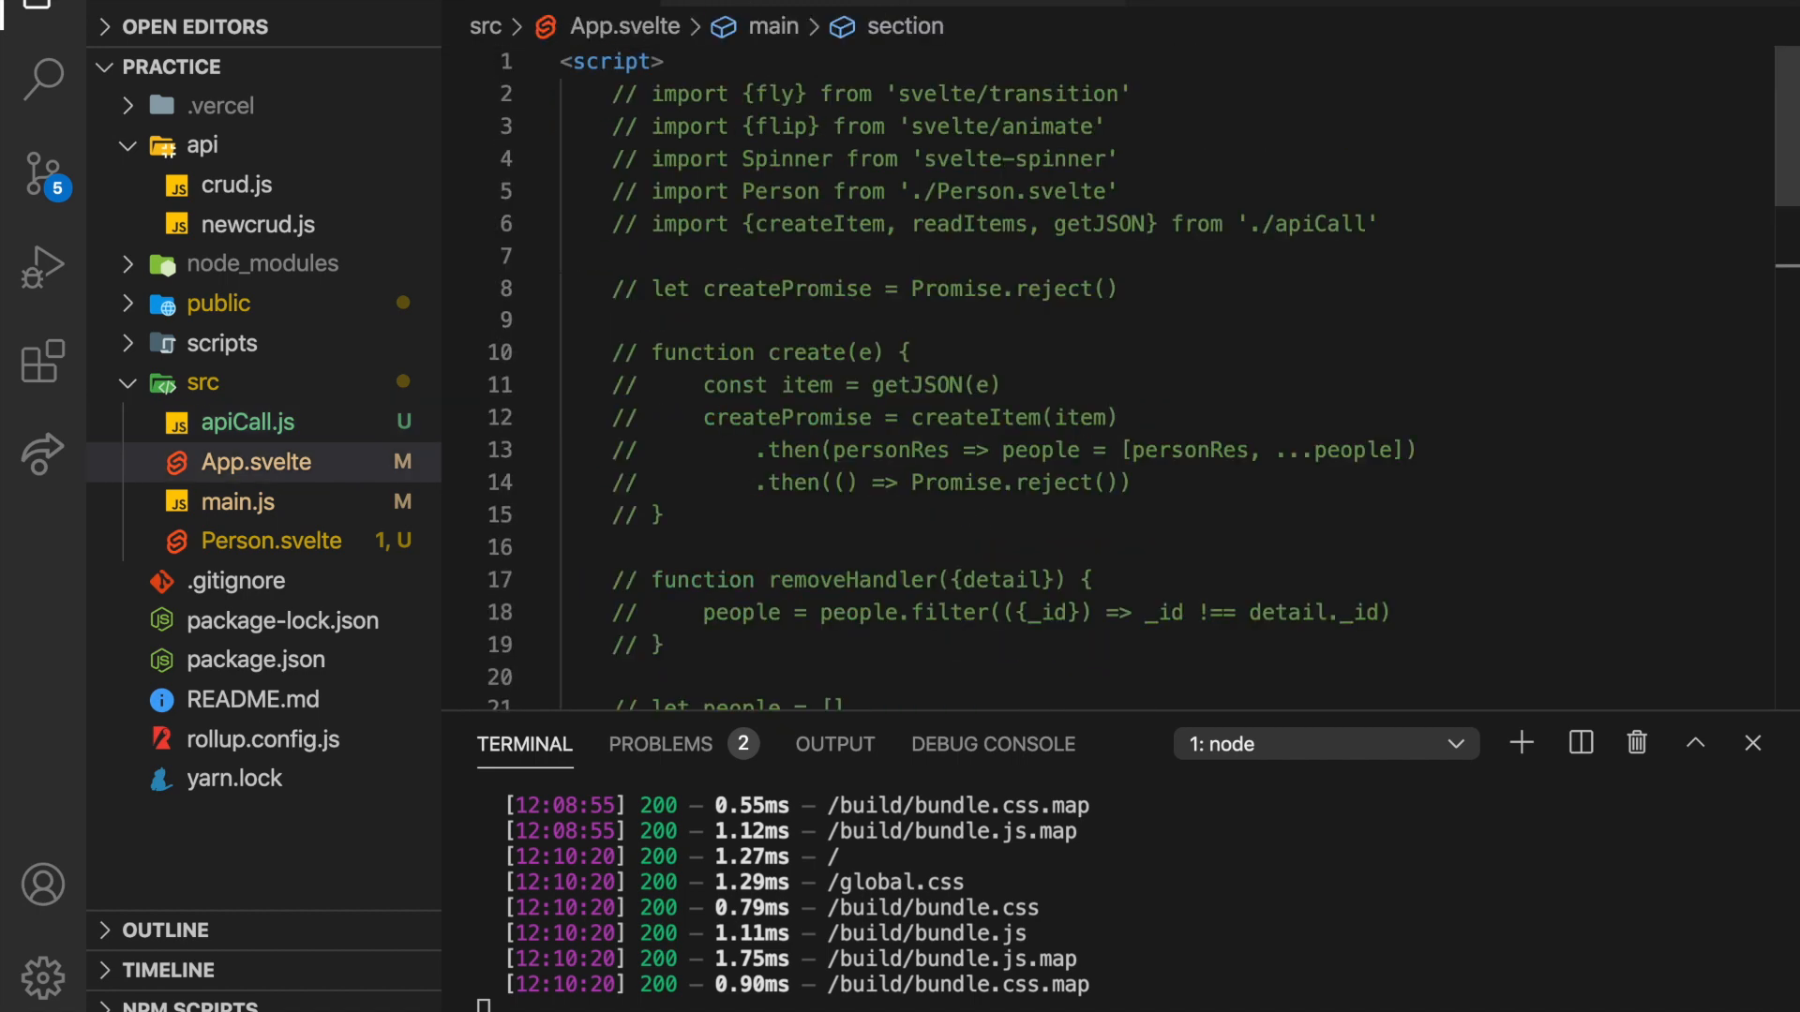
{"action": "scroll", "scroll_direction": "down", "scroll_amount": 3}
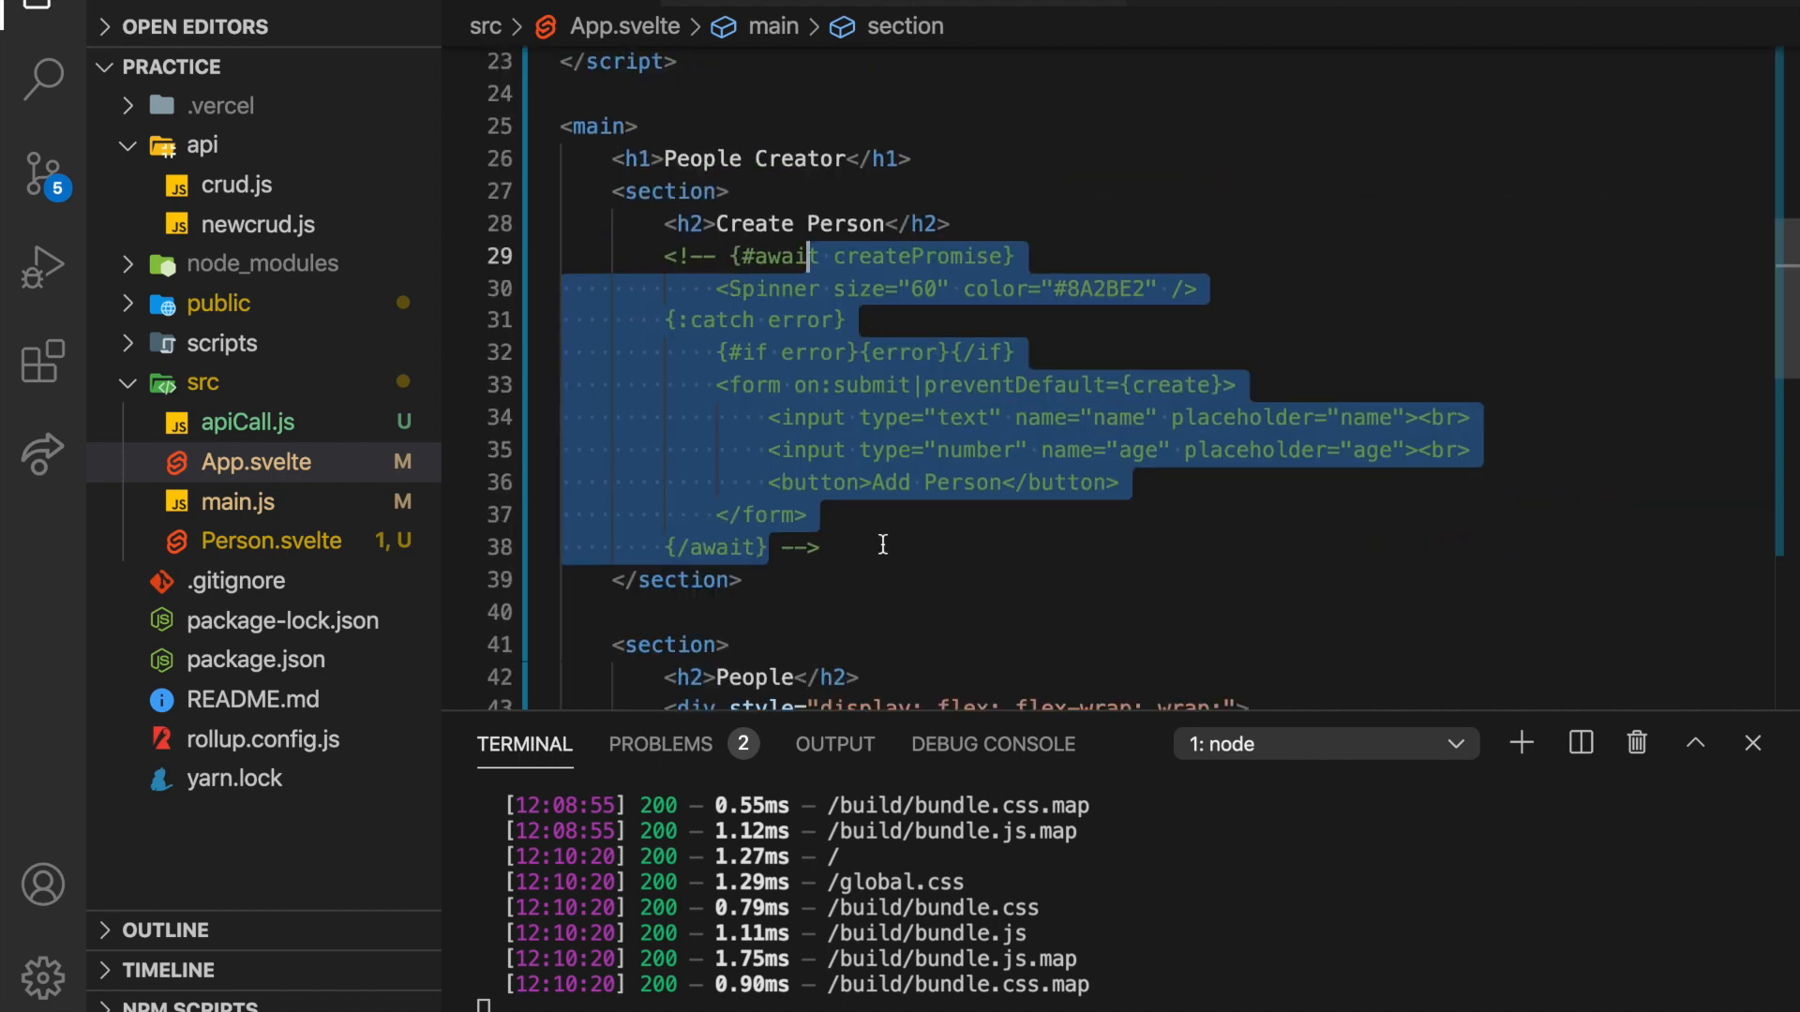
{"action": "mouse_move", "coordinate": [966, 615]}
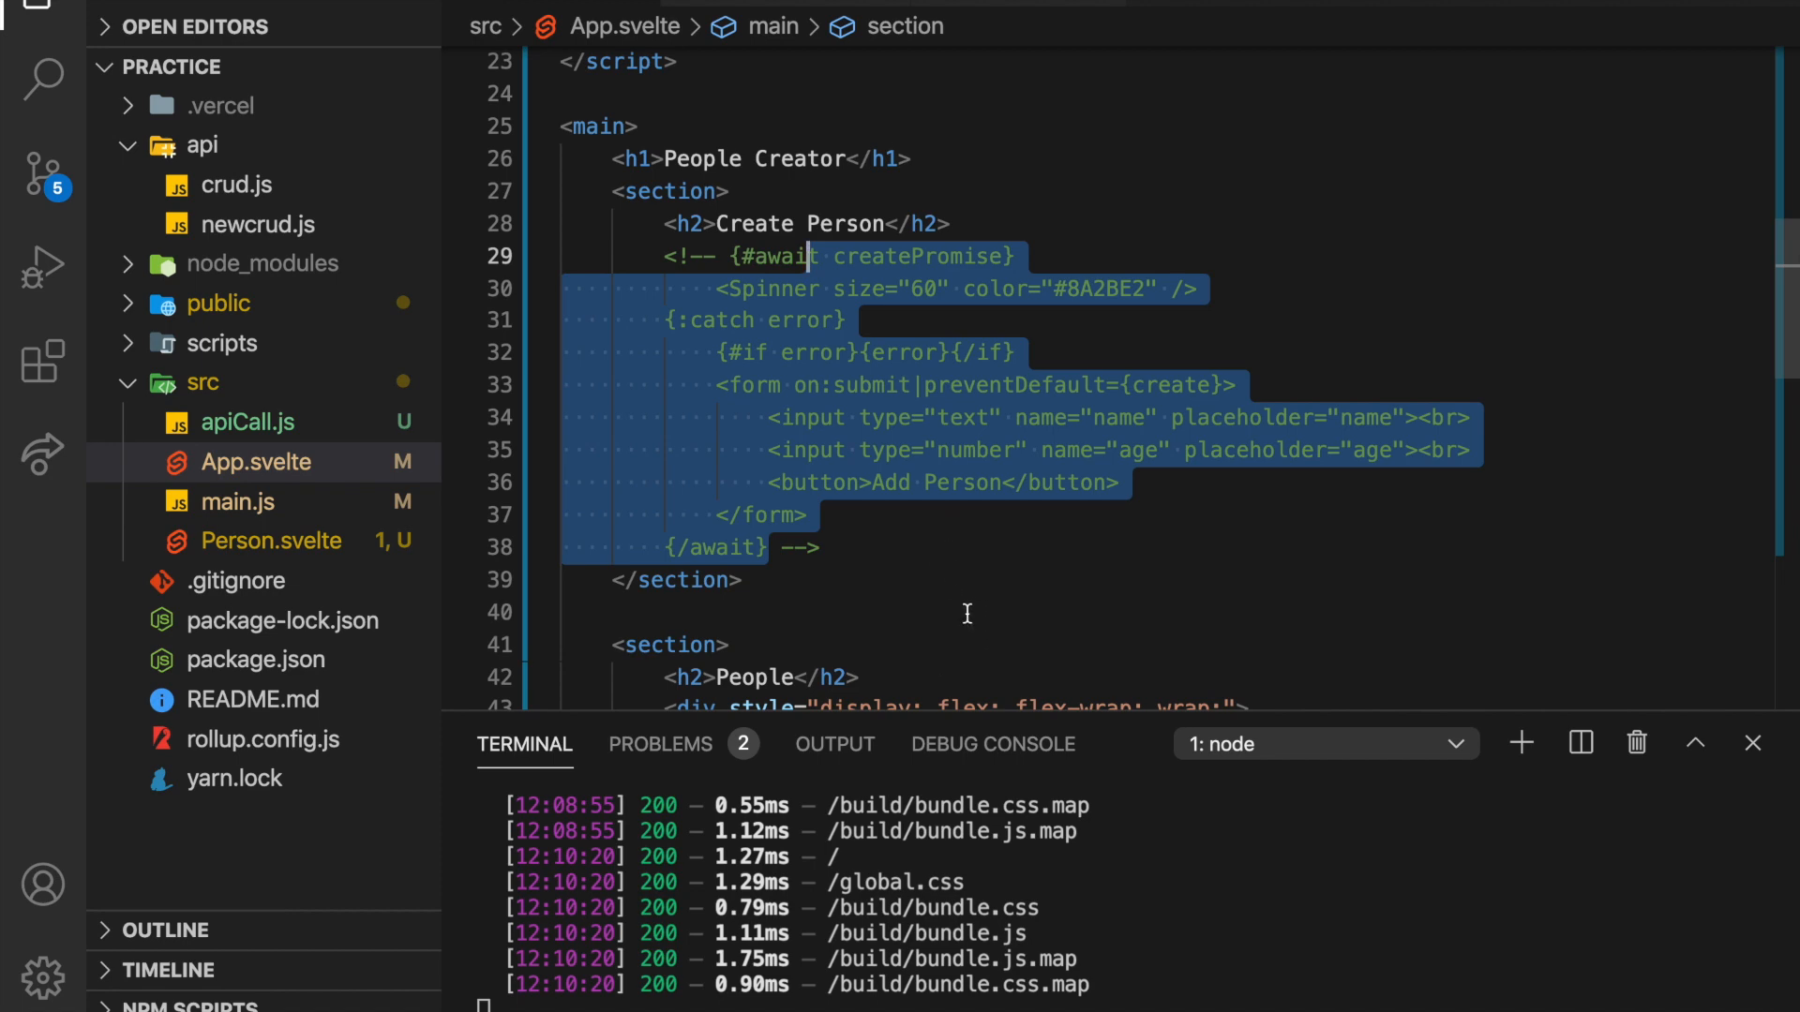
{"action": "scroll", "scroll_direction": "up", "scroll_amount": 3}
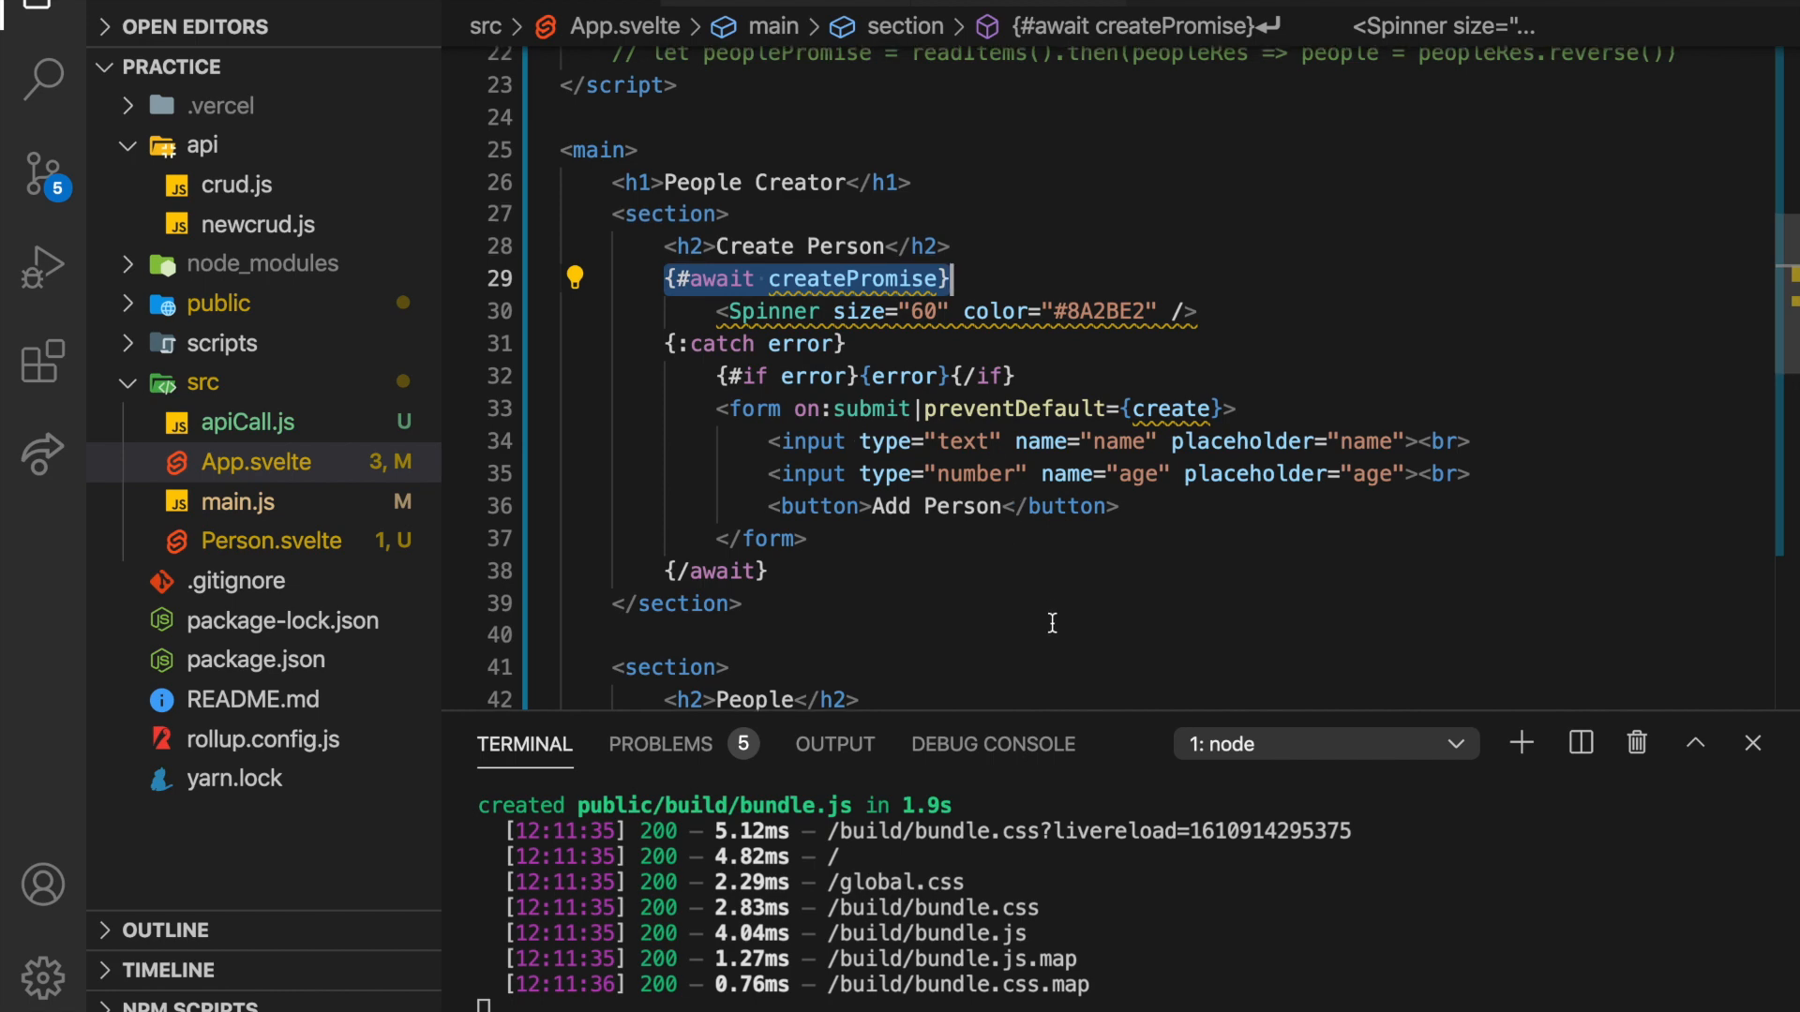
{"action": "scroll", "scroll_direction": "up", "scroll_amount": 3}
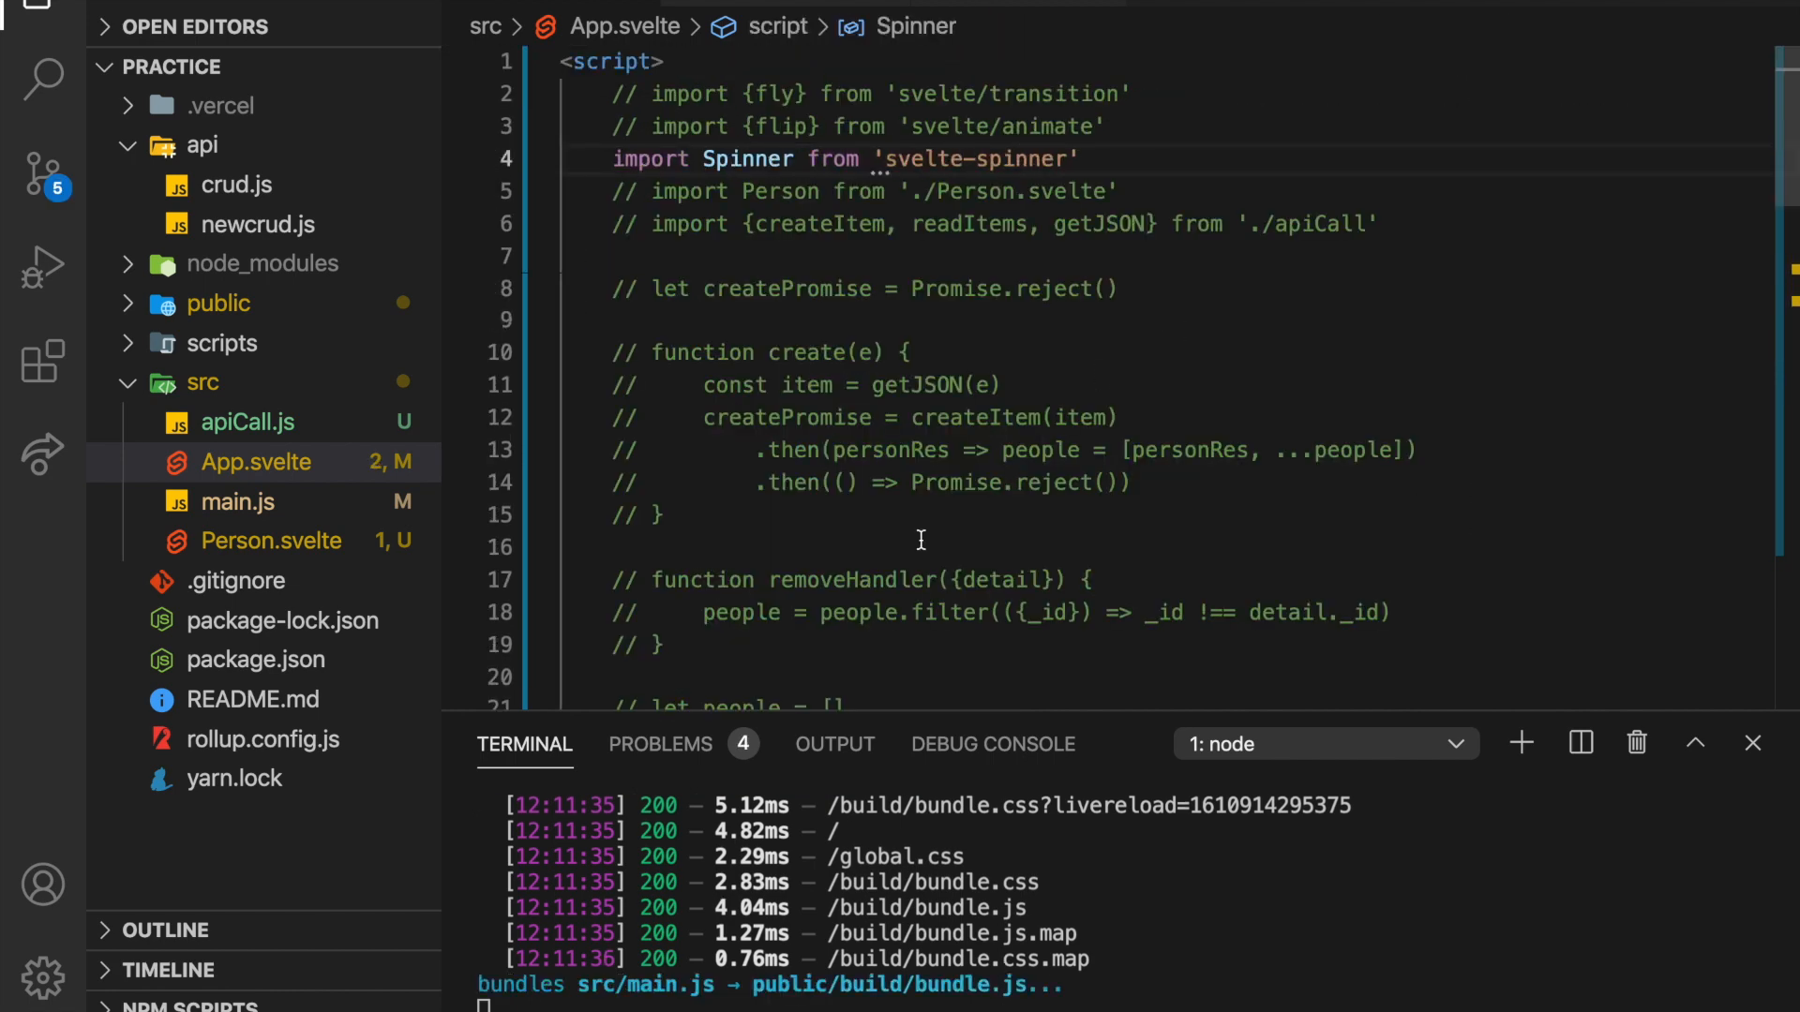
{"action": "scroll", "scroll_direction": "down", "scroll_amount": 3}
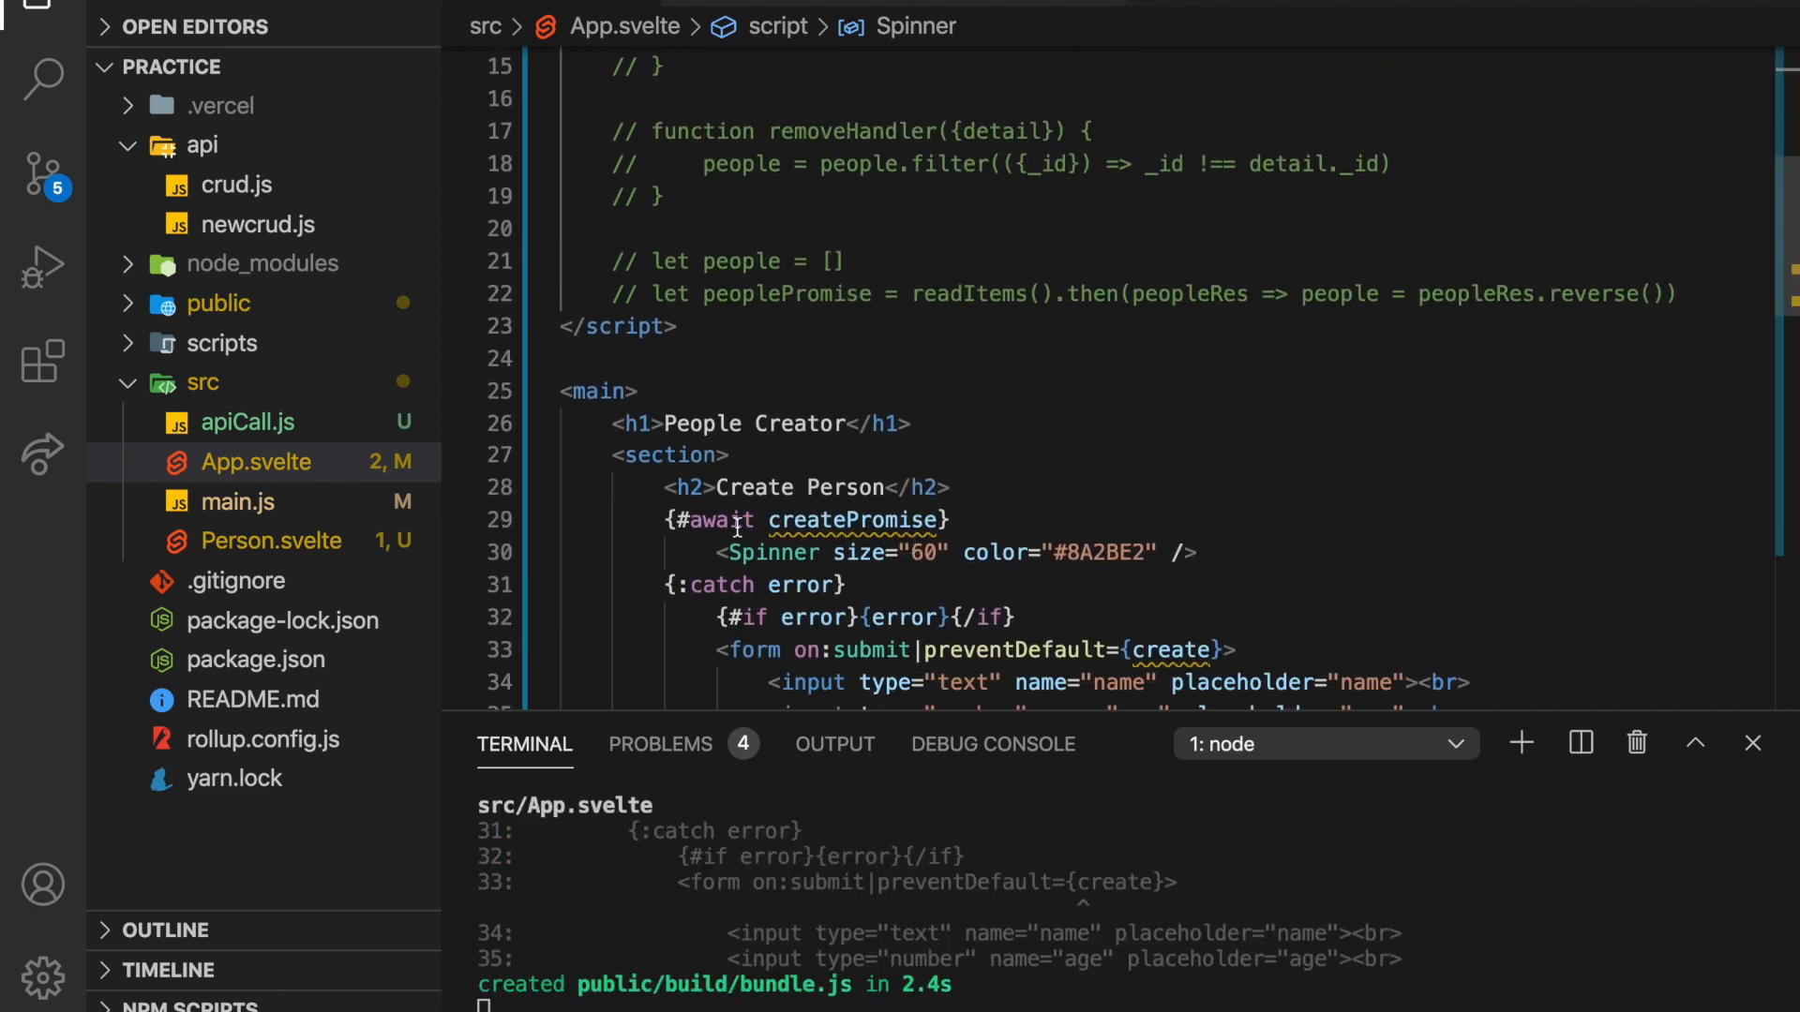
{"action": "scroll", "scroll_direction": "up", "scroll_amount": 3}
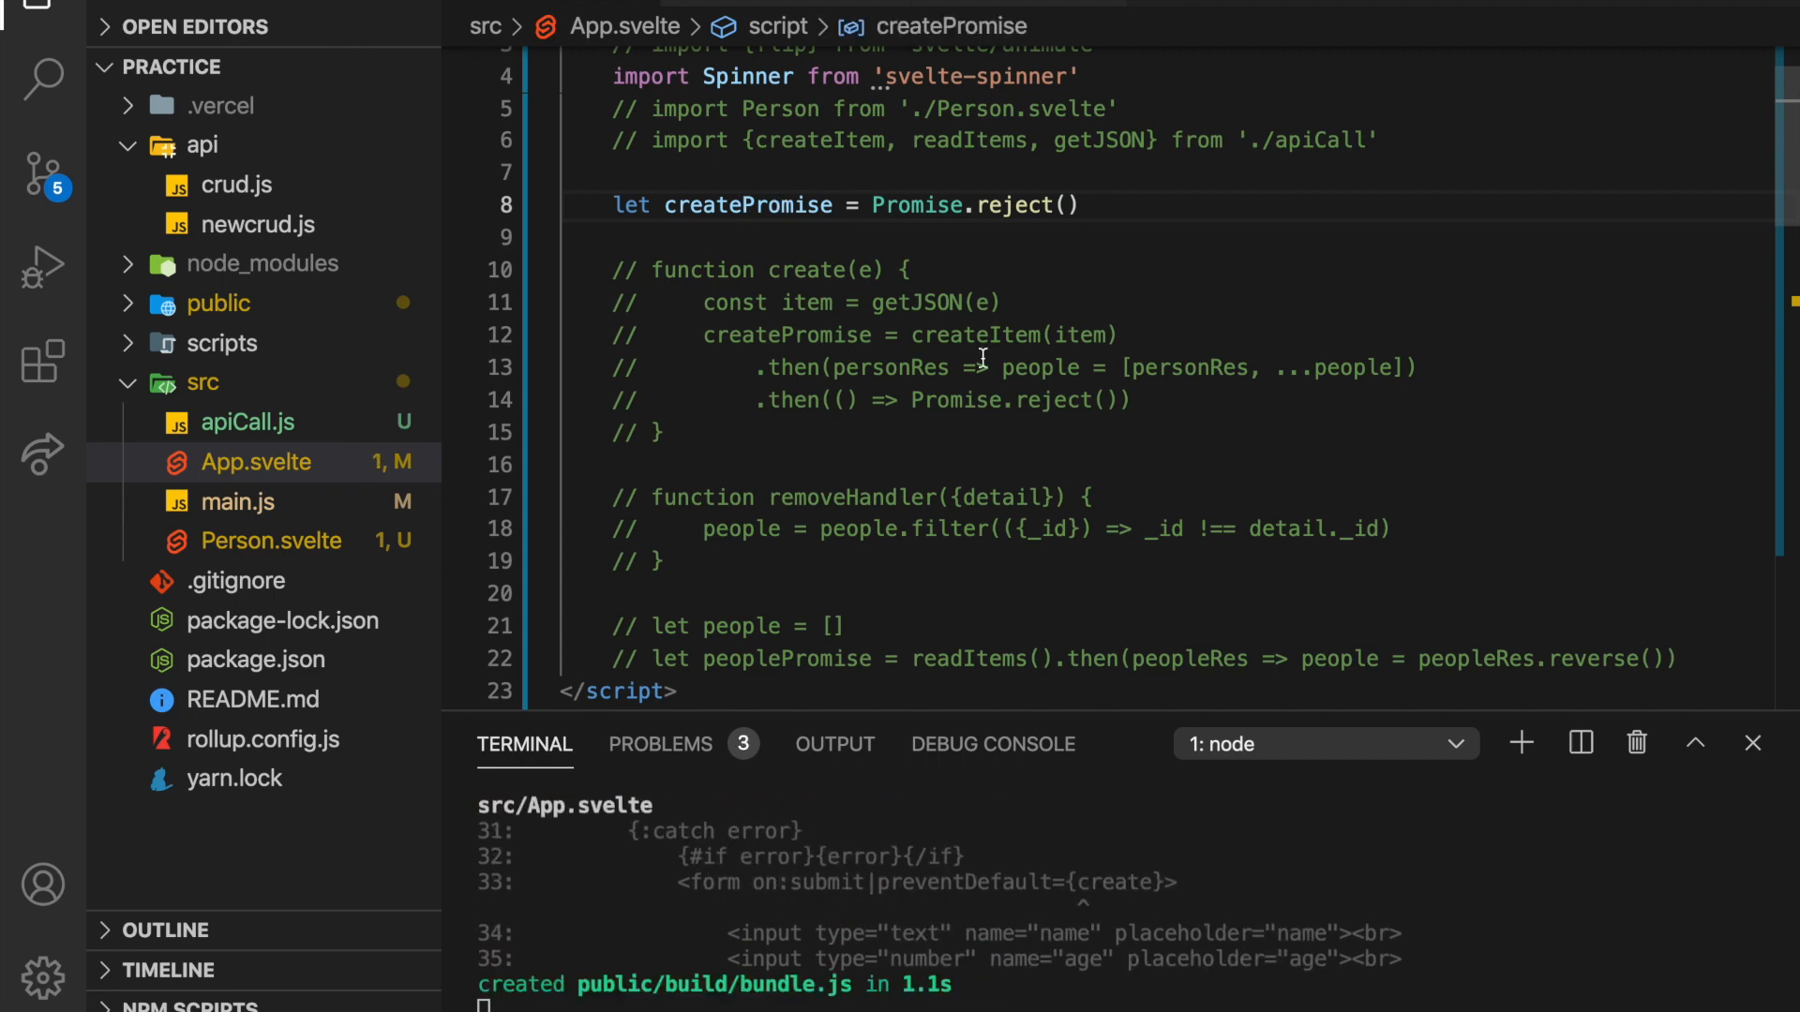
{"action": "scroll", "scroll_direction": "down", "scroll_amount": 3}
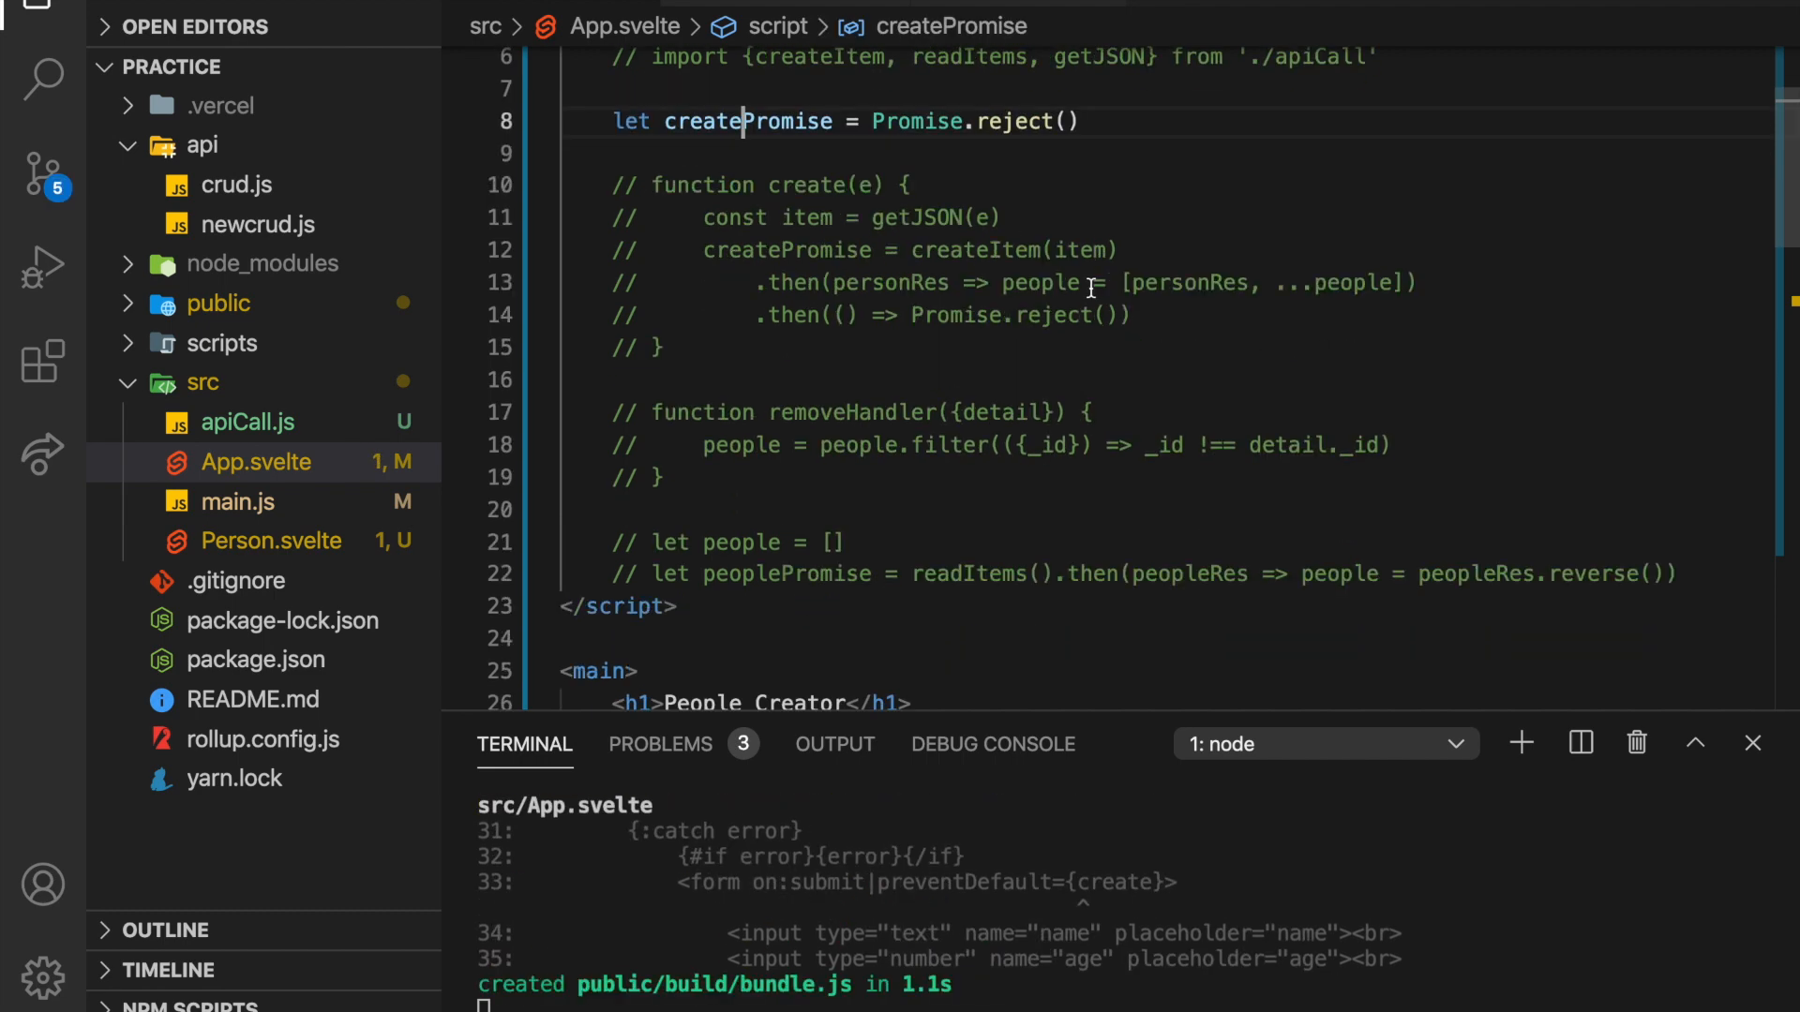
{"action": "scroll", "scroll_direction": "down", "scroll_amount": 3}
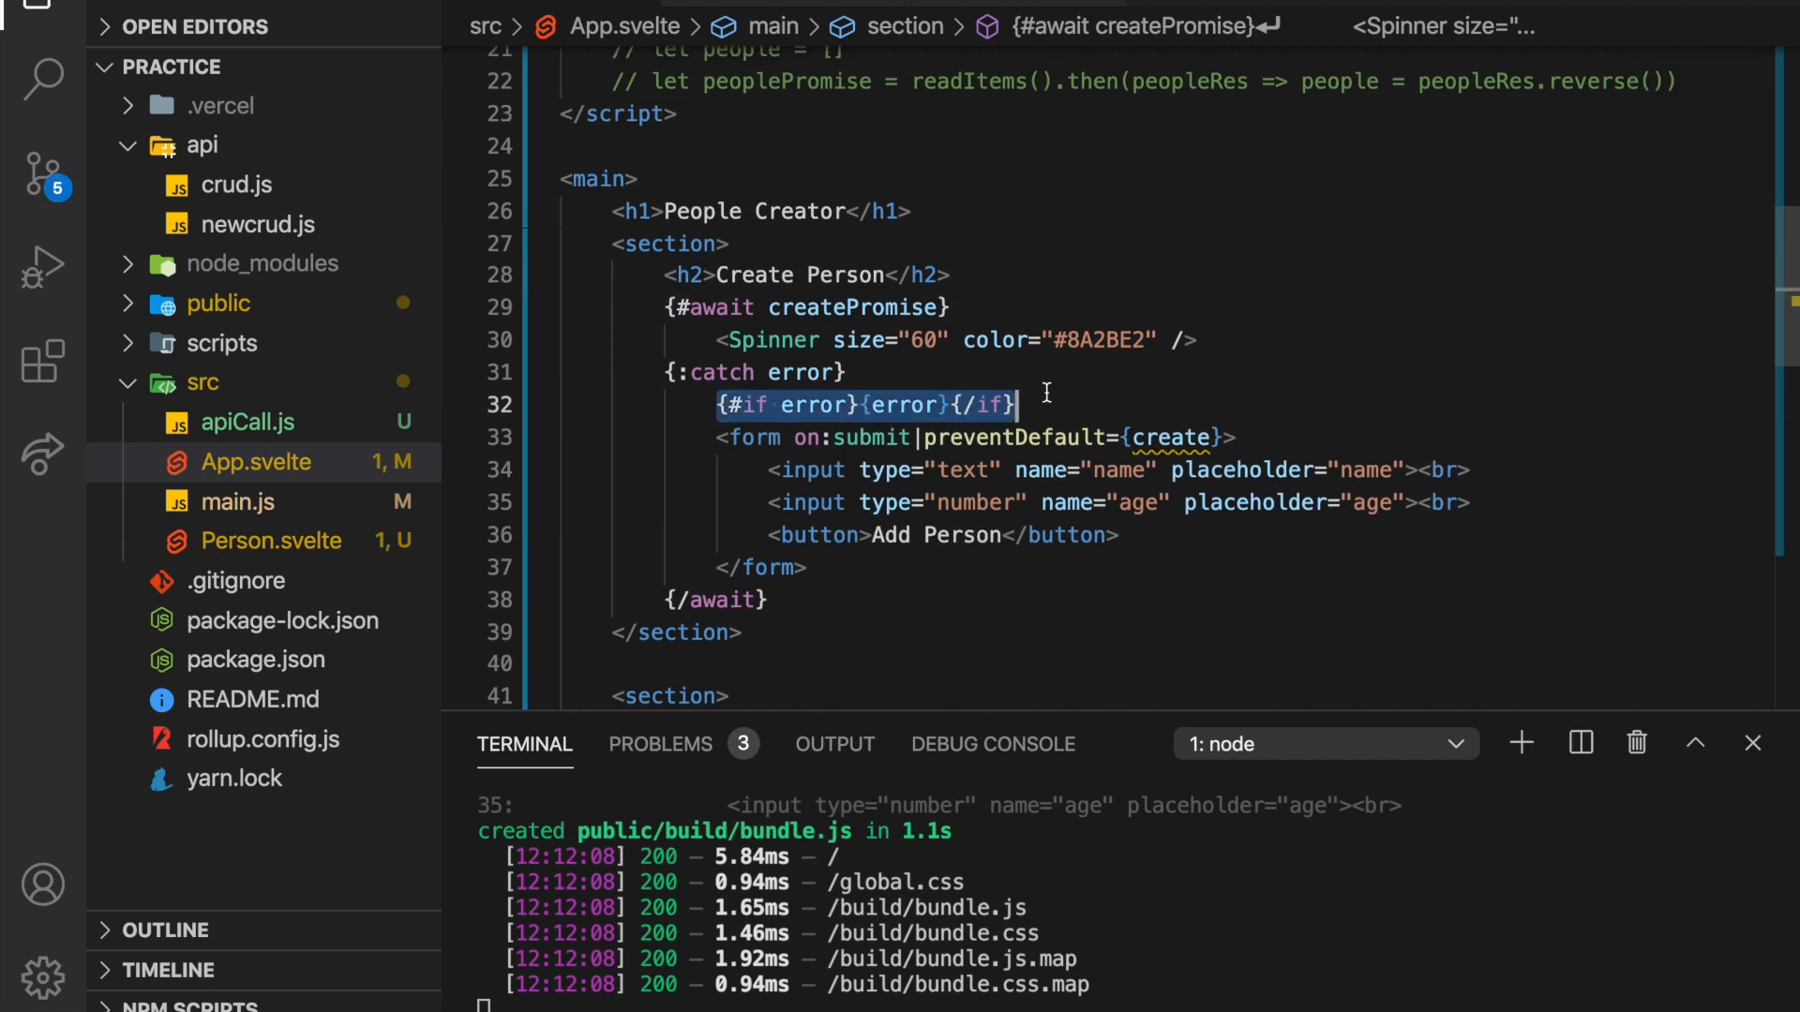
{"action": "scroll", "scroll_direction": "up", "scroll_amount": 3}
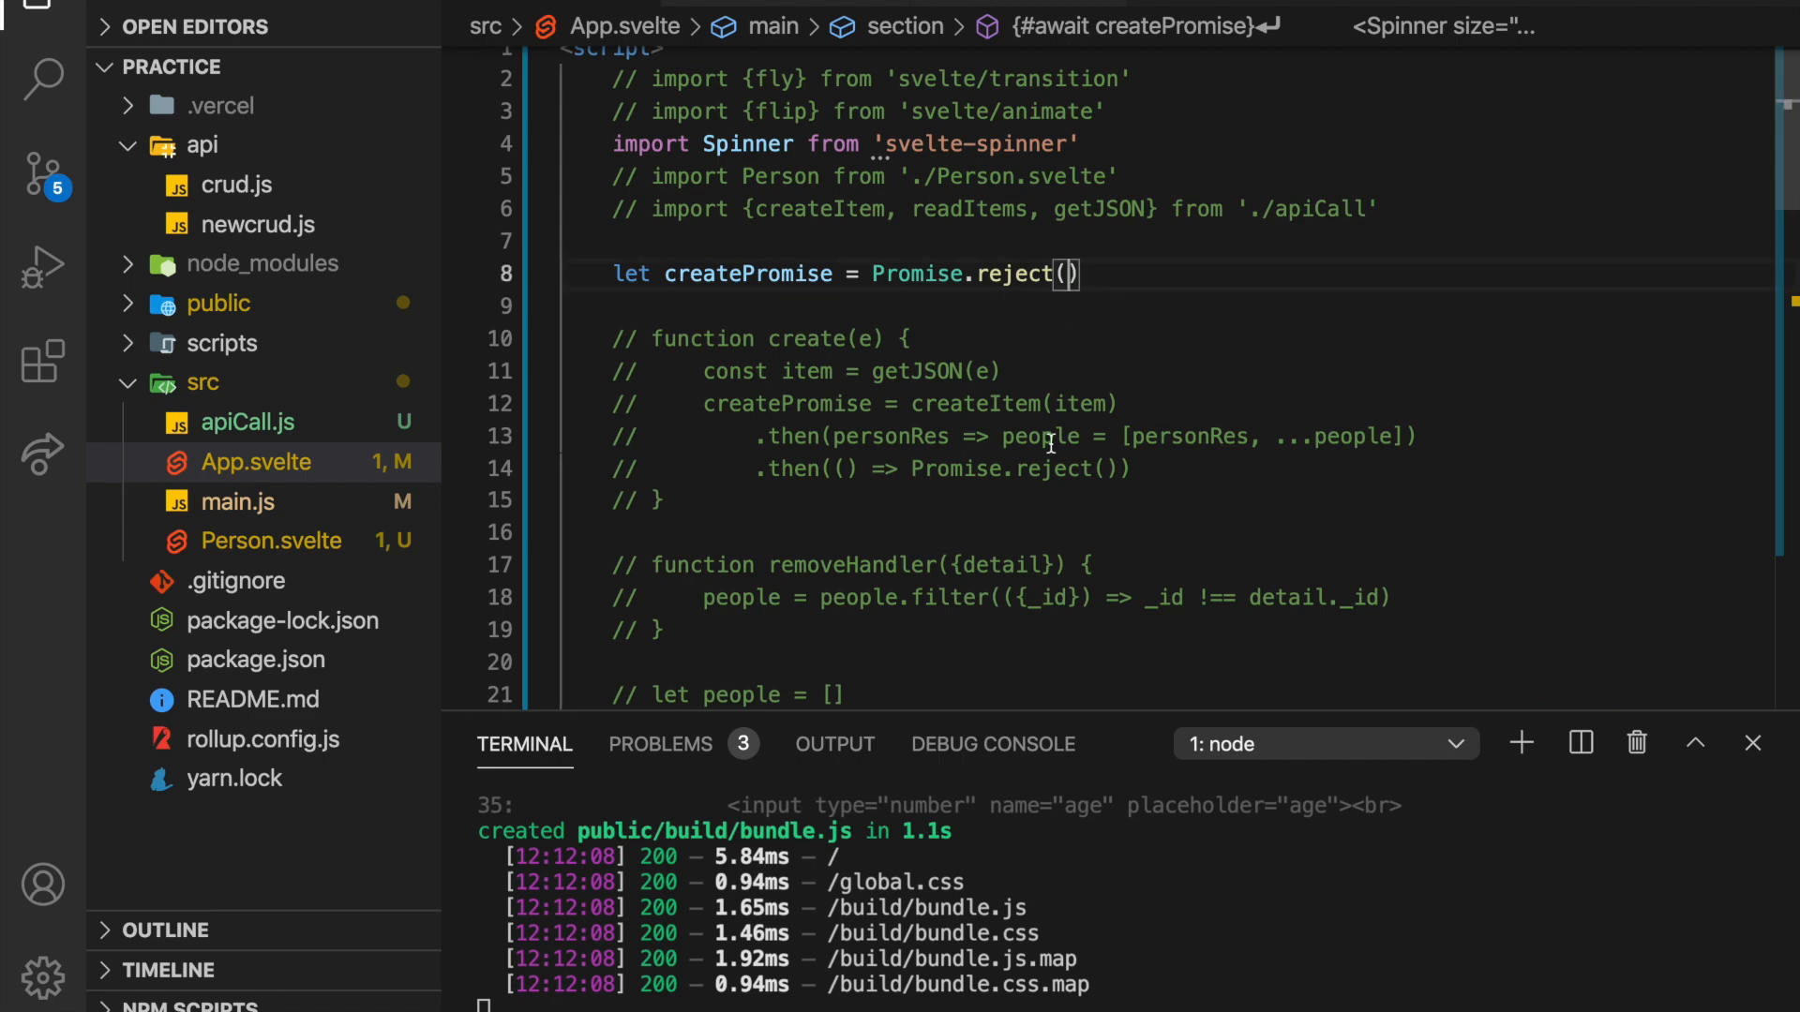
{"action": "scroll", "scroll_direction": "down", "scroll_amount": 3}
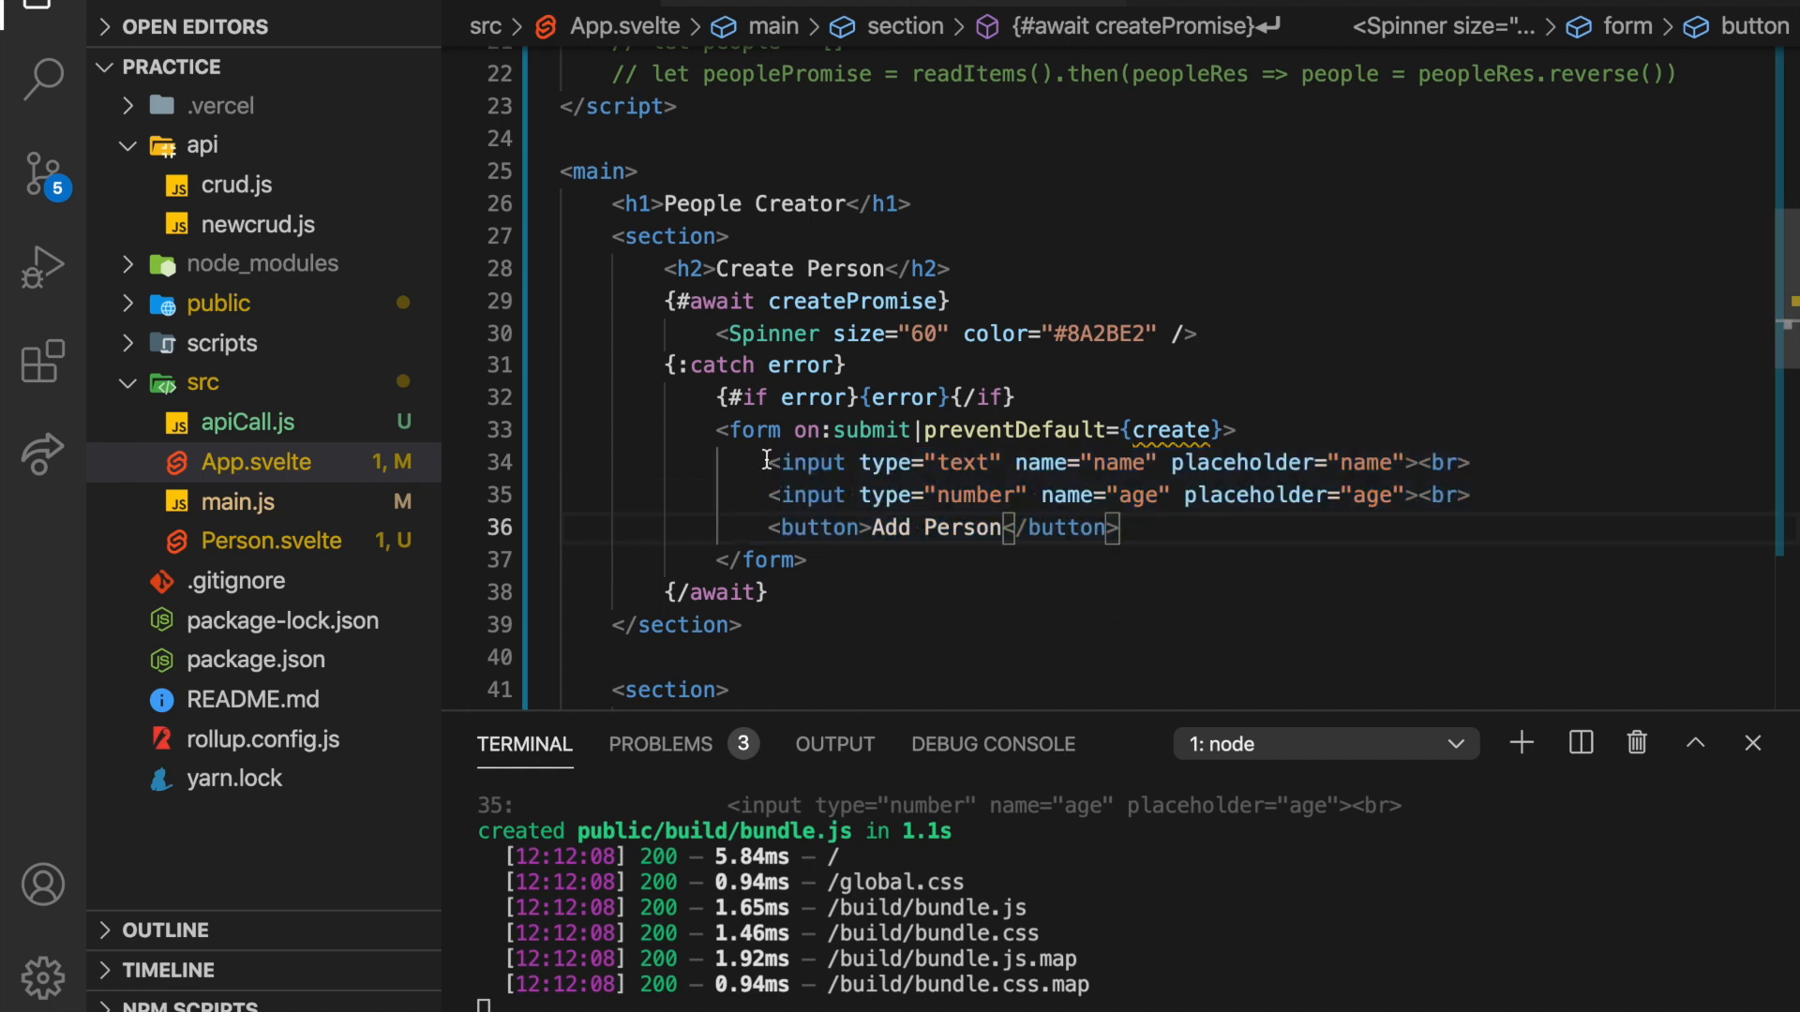
Trace the form's name fields and create handler to the getJSON definition in apiCall.js.
{"action": "double_click", "coordinate": [1080, 463]}
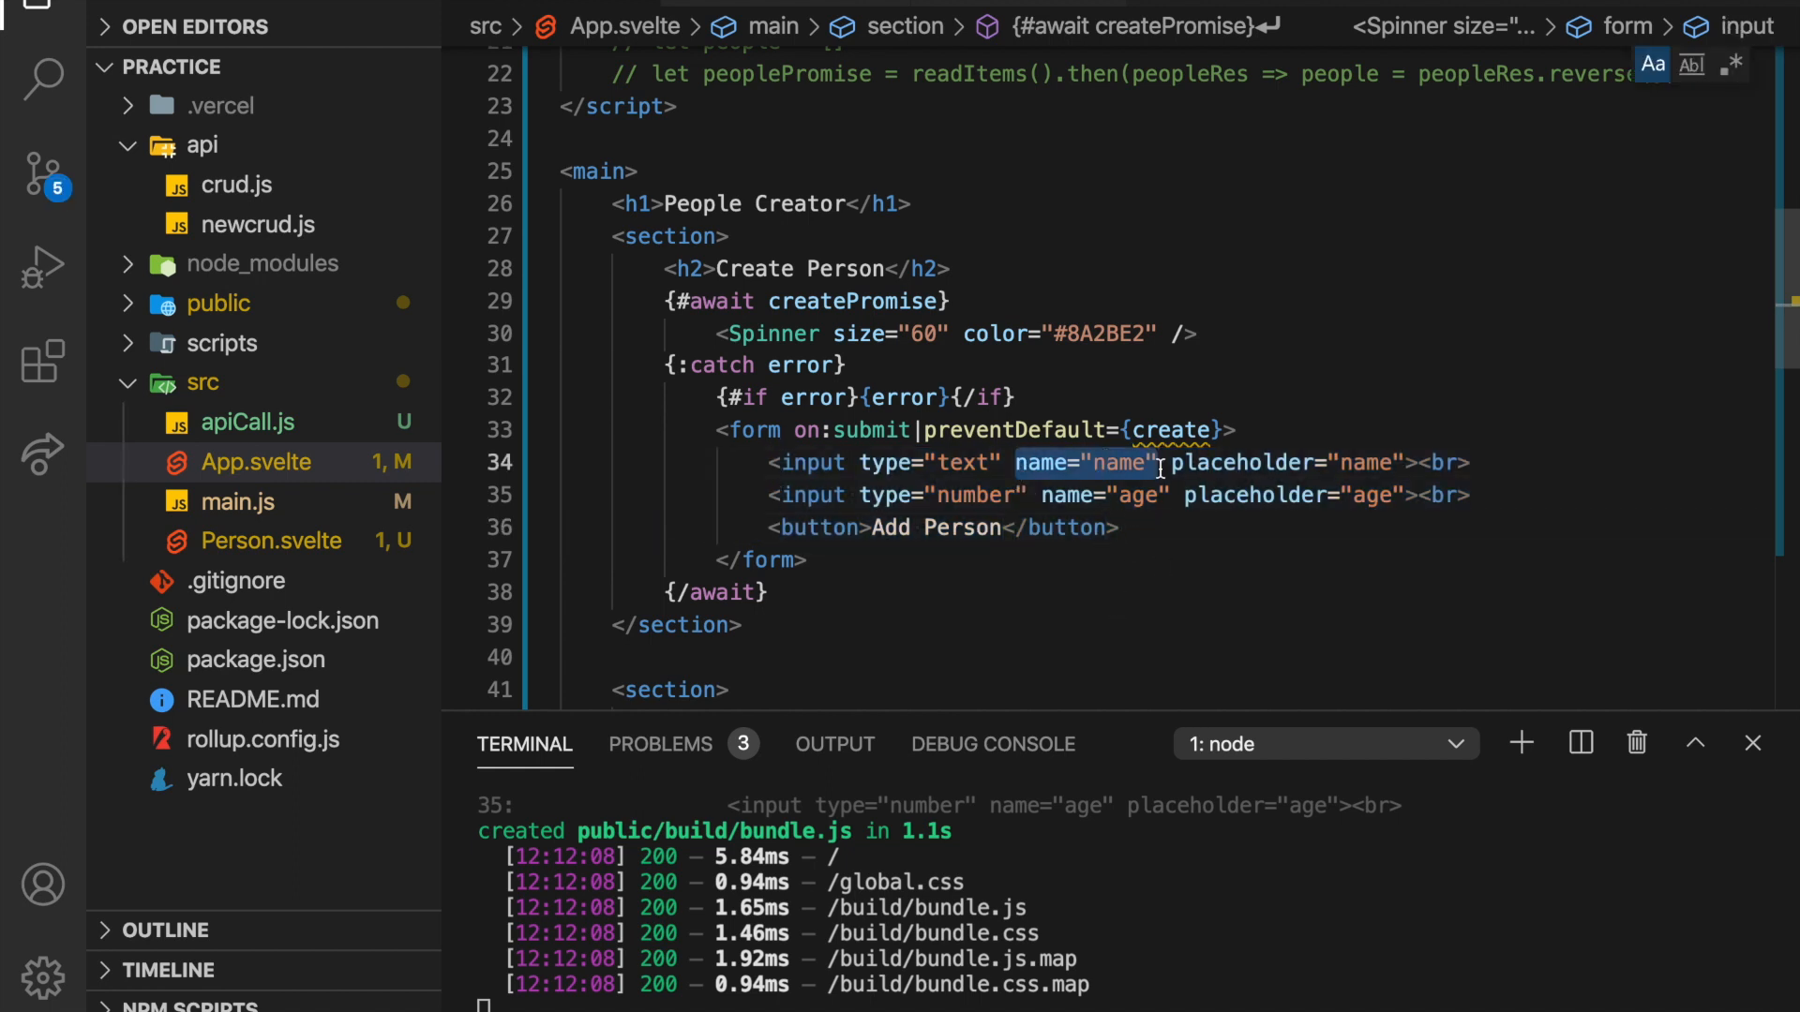
{"action": "double_click", "coordinate": [1070, 495]}
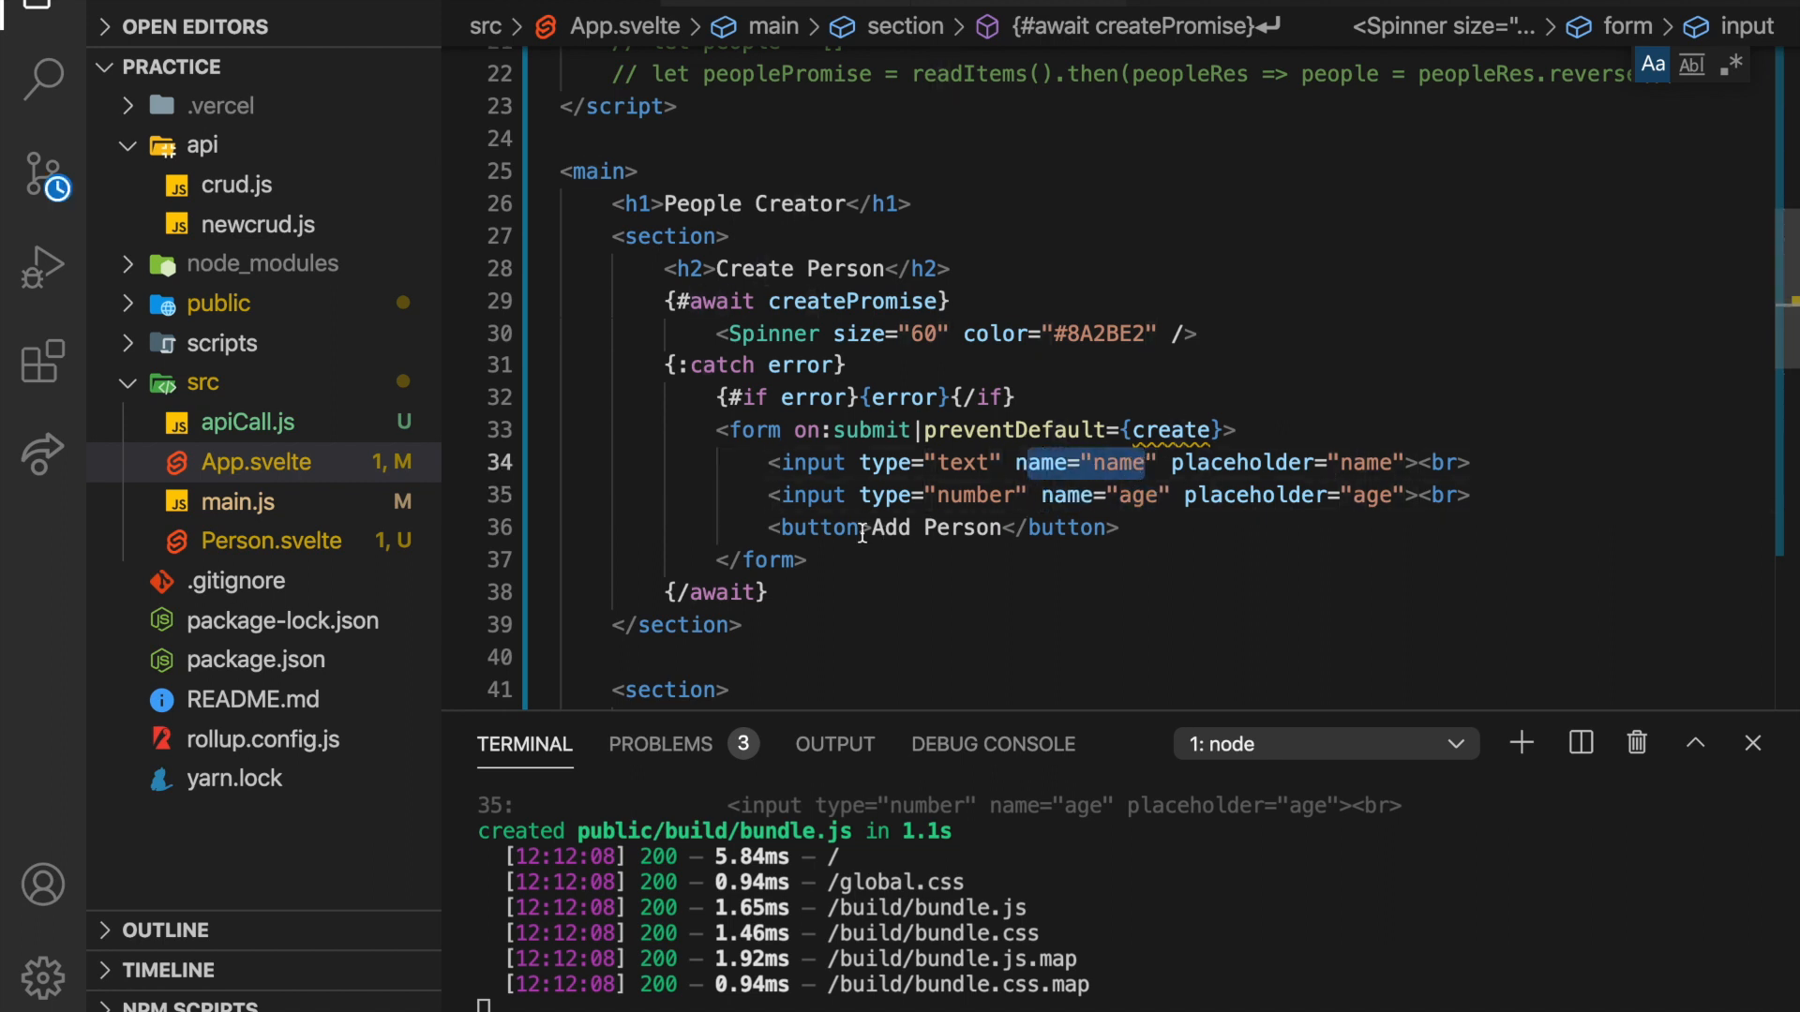
{"action": "double_click", "coordinate": [934, 529]}
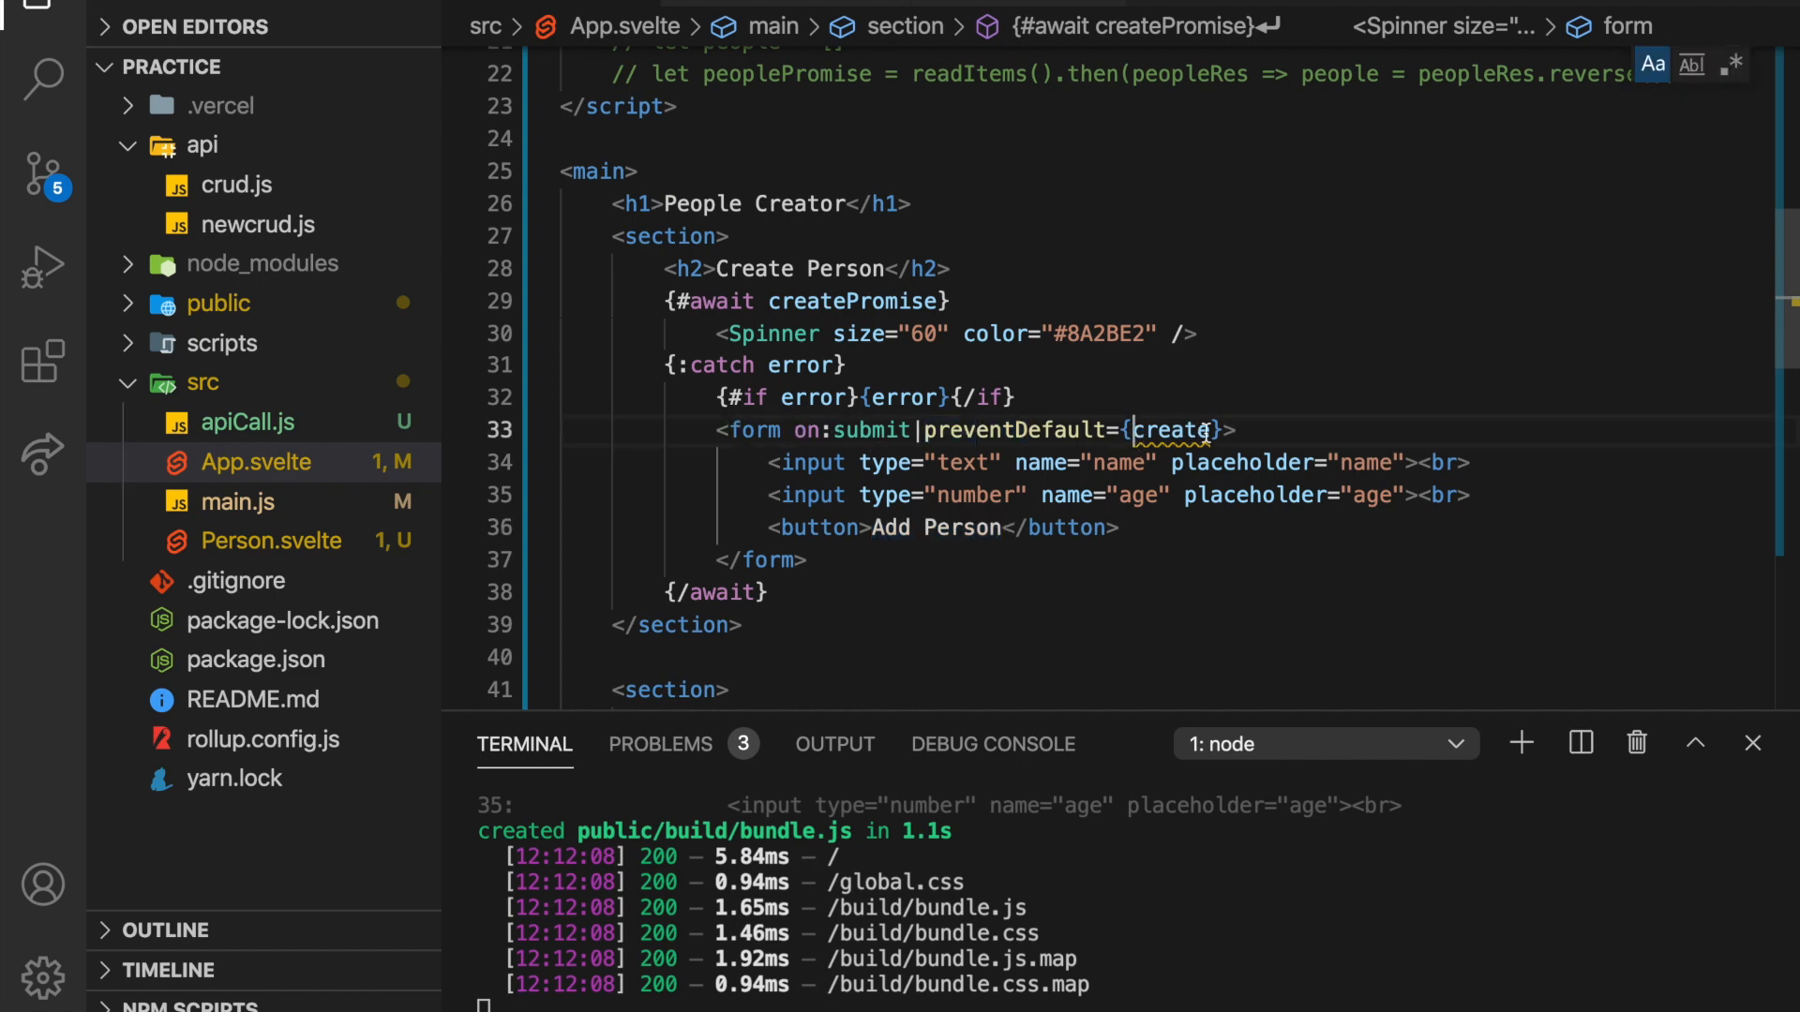
{"action": "scroll", "scroll_direction": "up", "scroll_amount": 3}
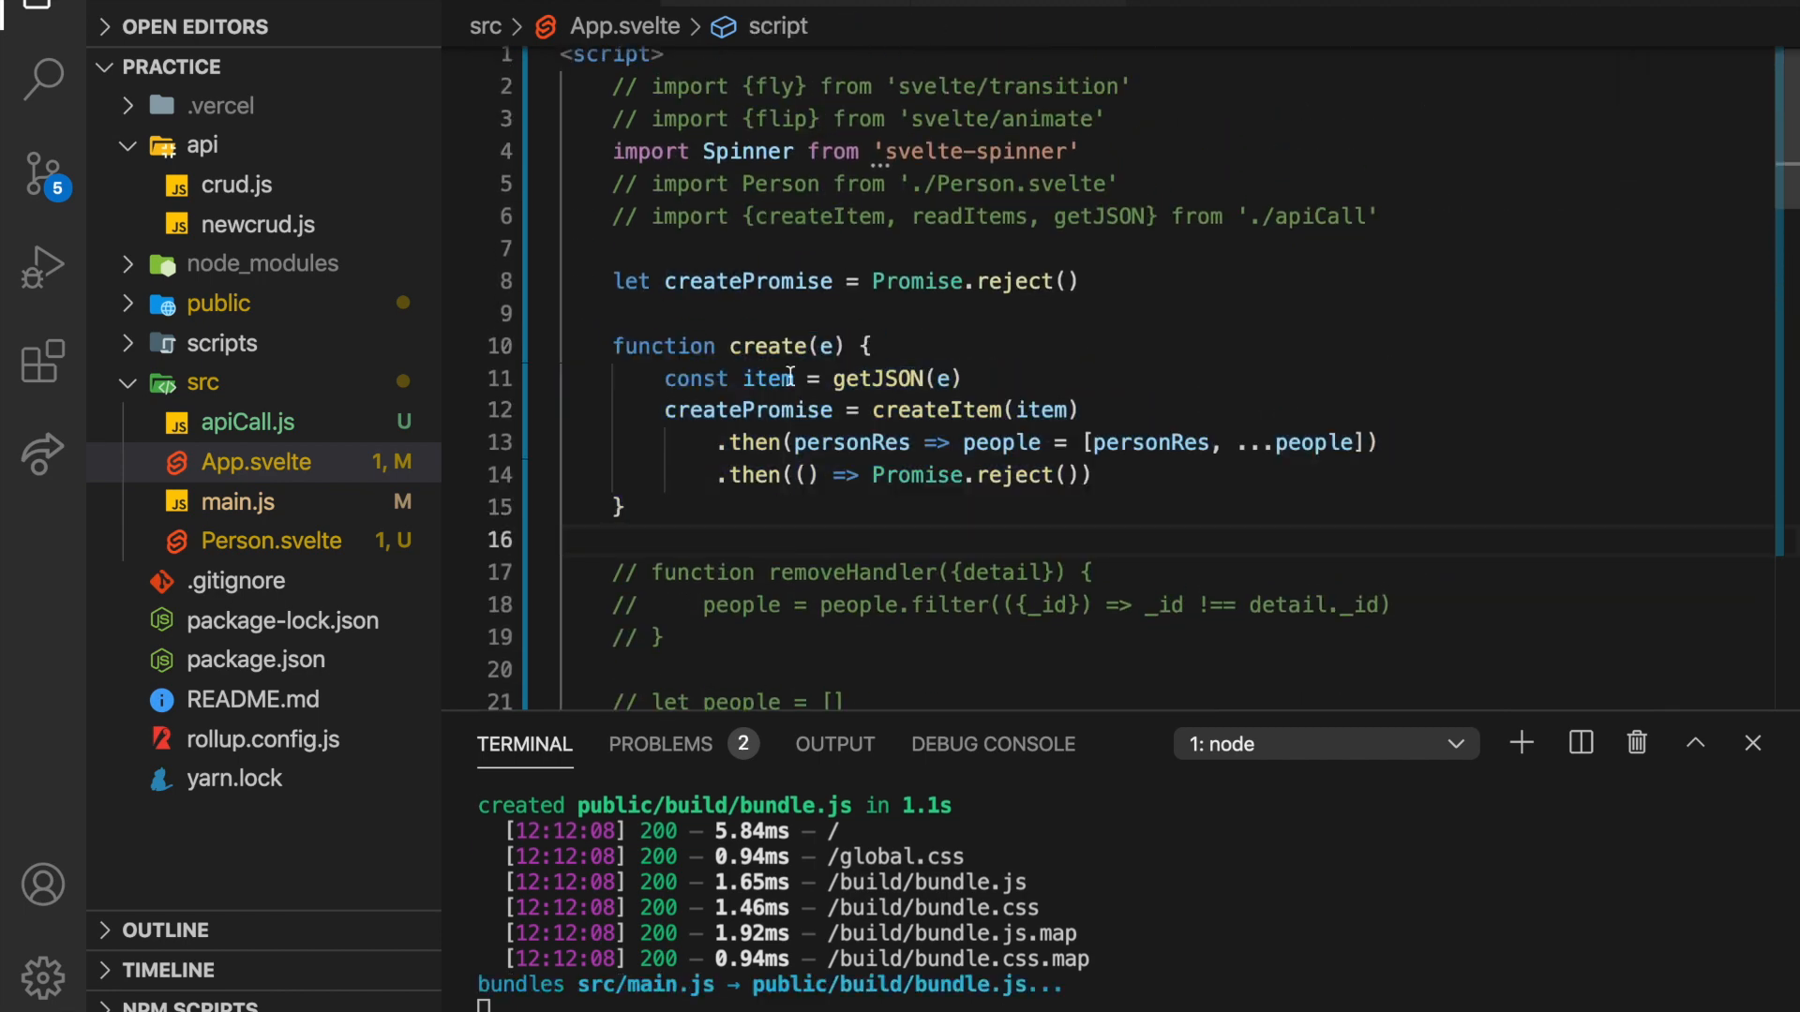
{"action": "double_click", "coordinate": [878, 379]}
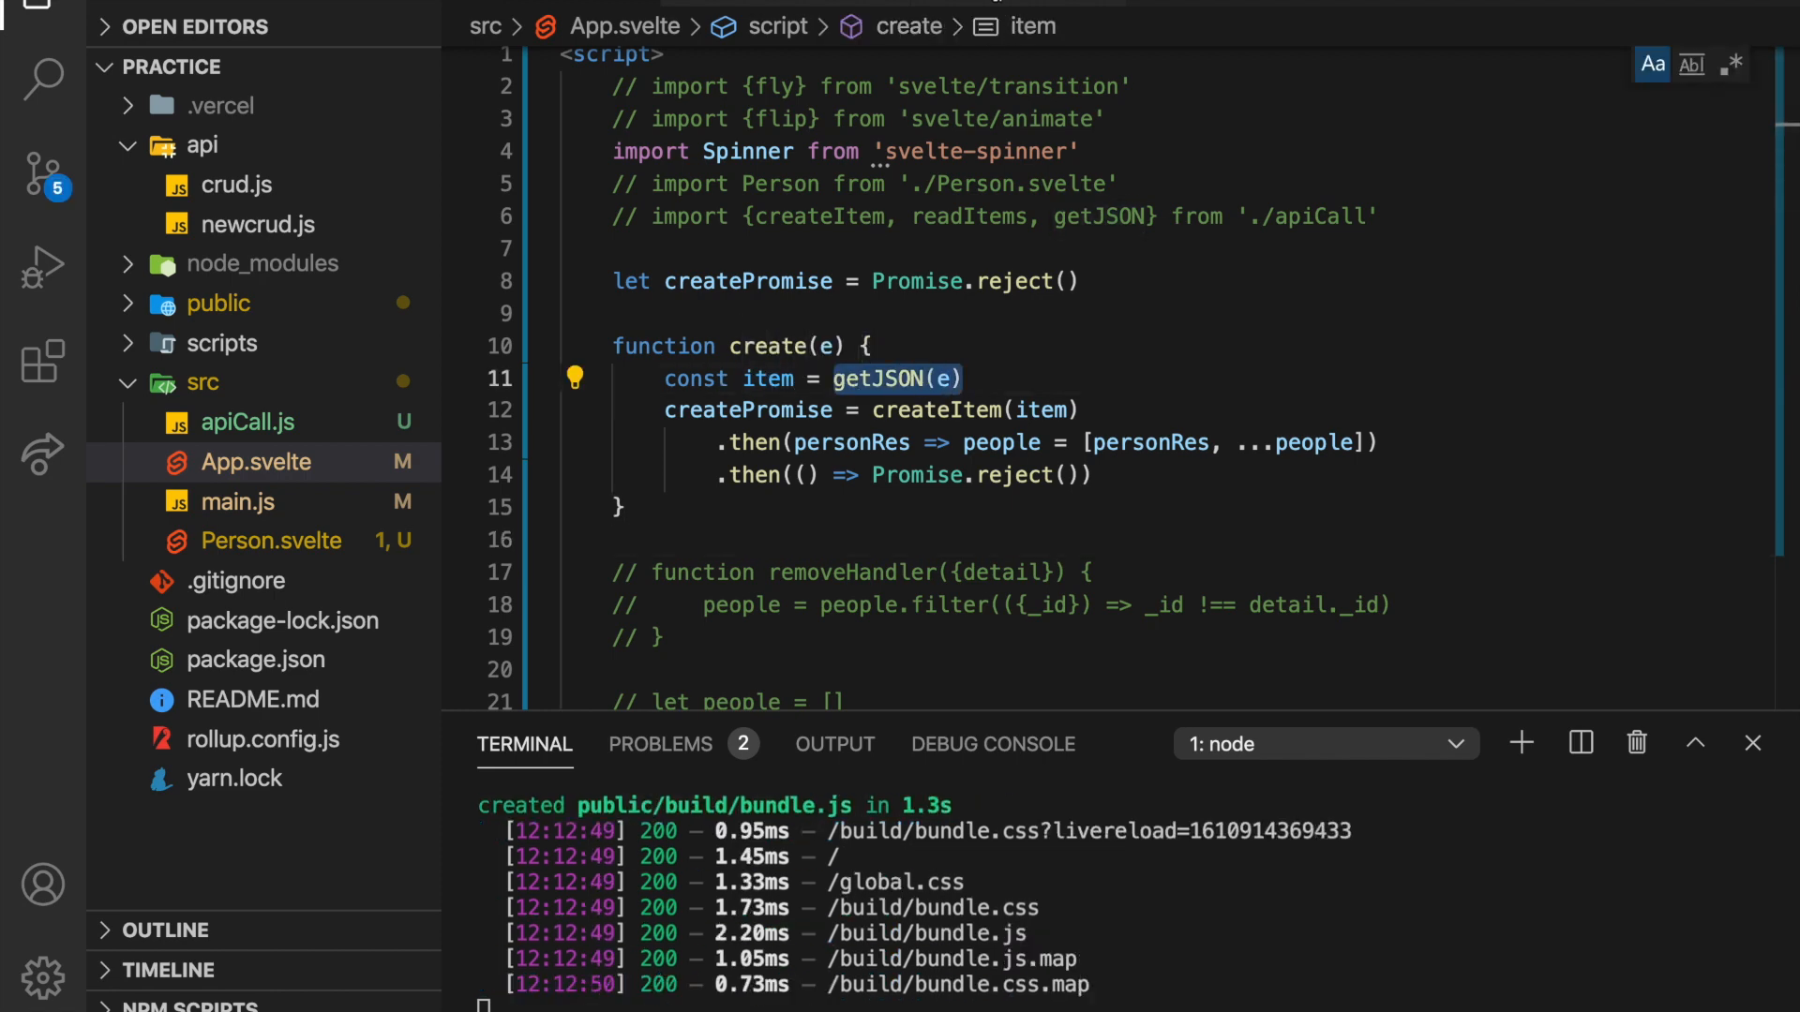
{"action": "left_click", "coordinate": [246, 422]}
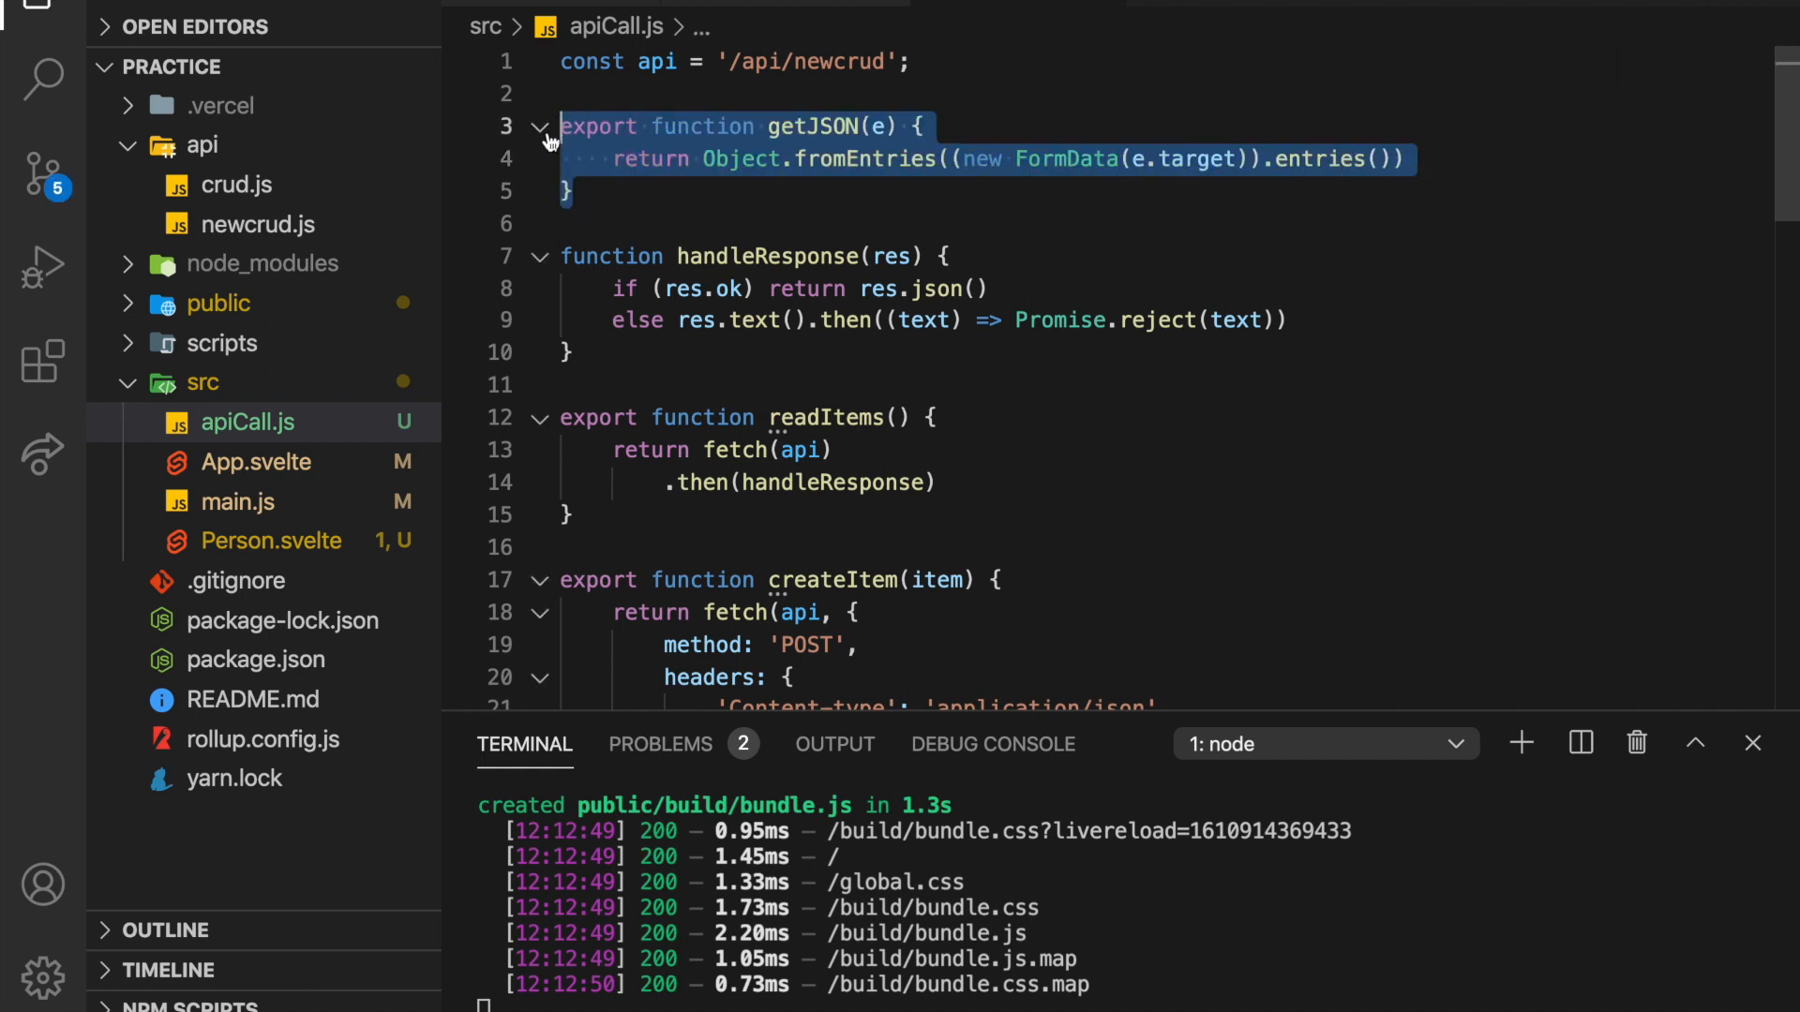
{"action": "left_click", "coordinate": [831, 191]}
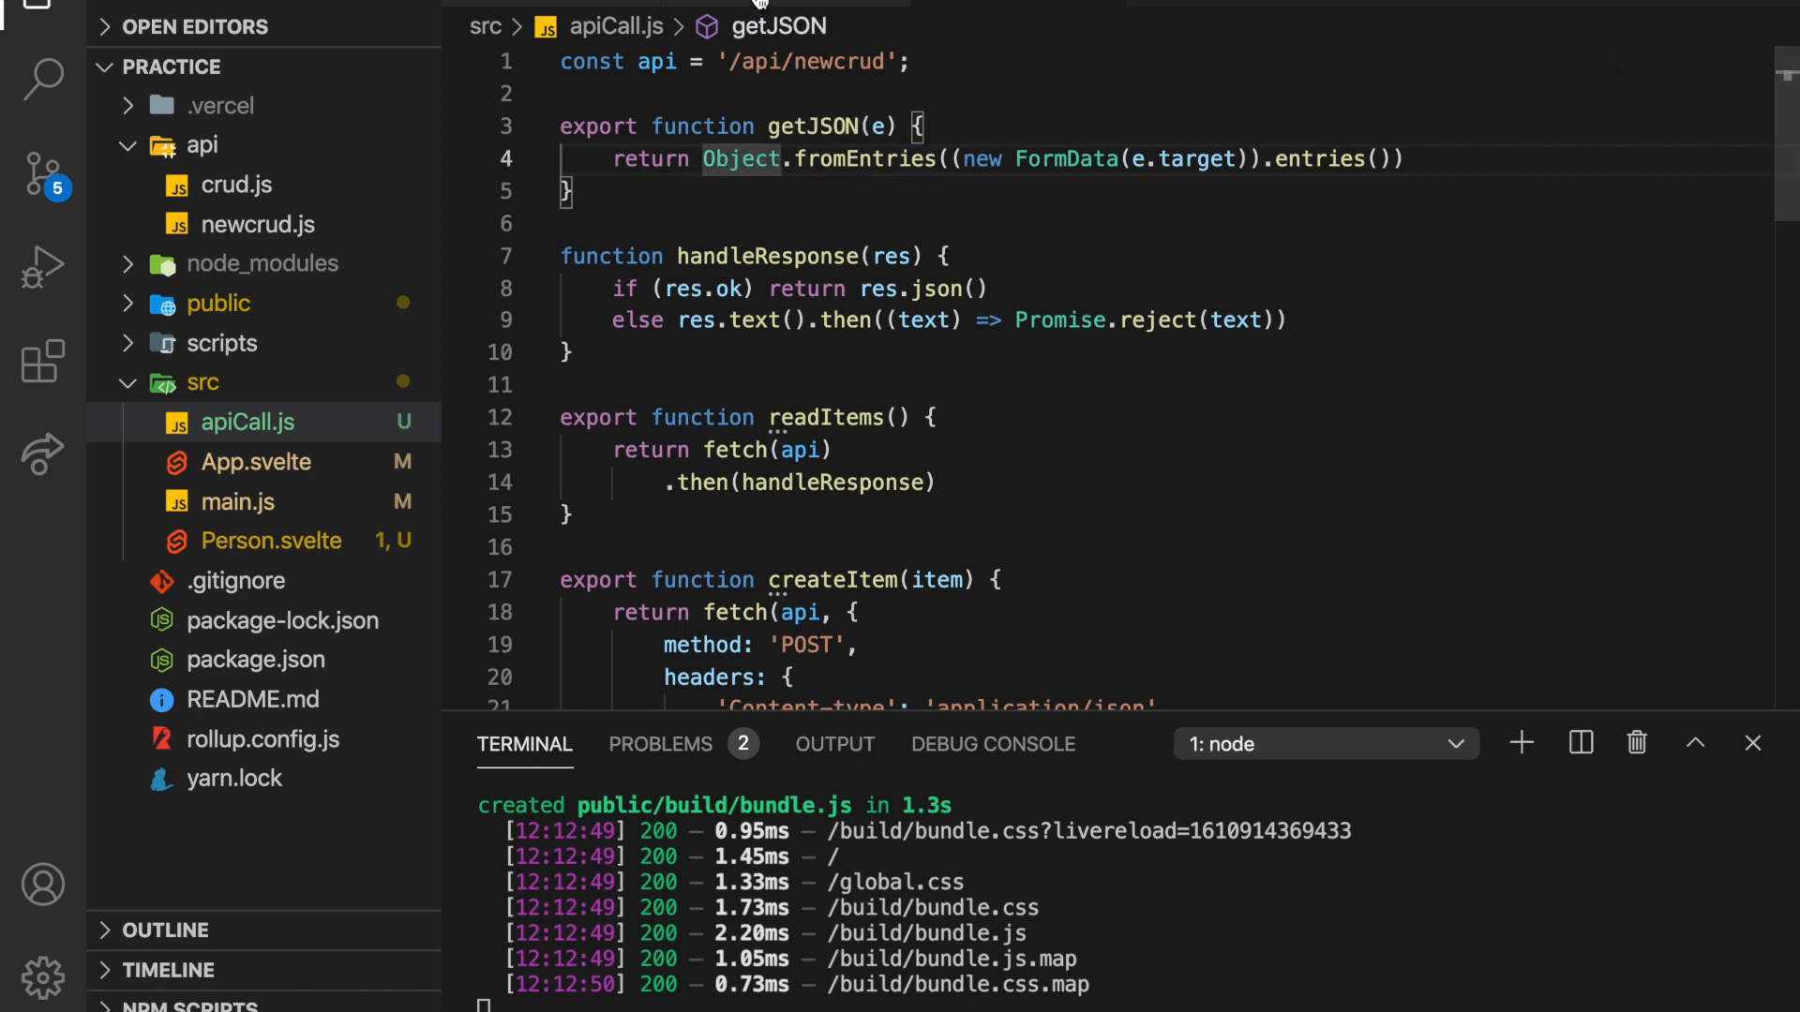
{"action": "left_click", "coordinate": [257, 462]}
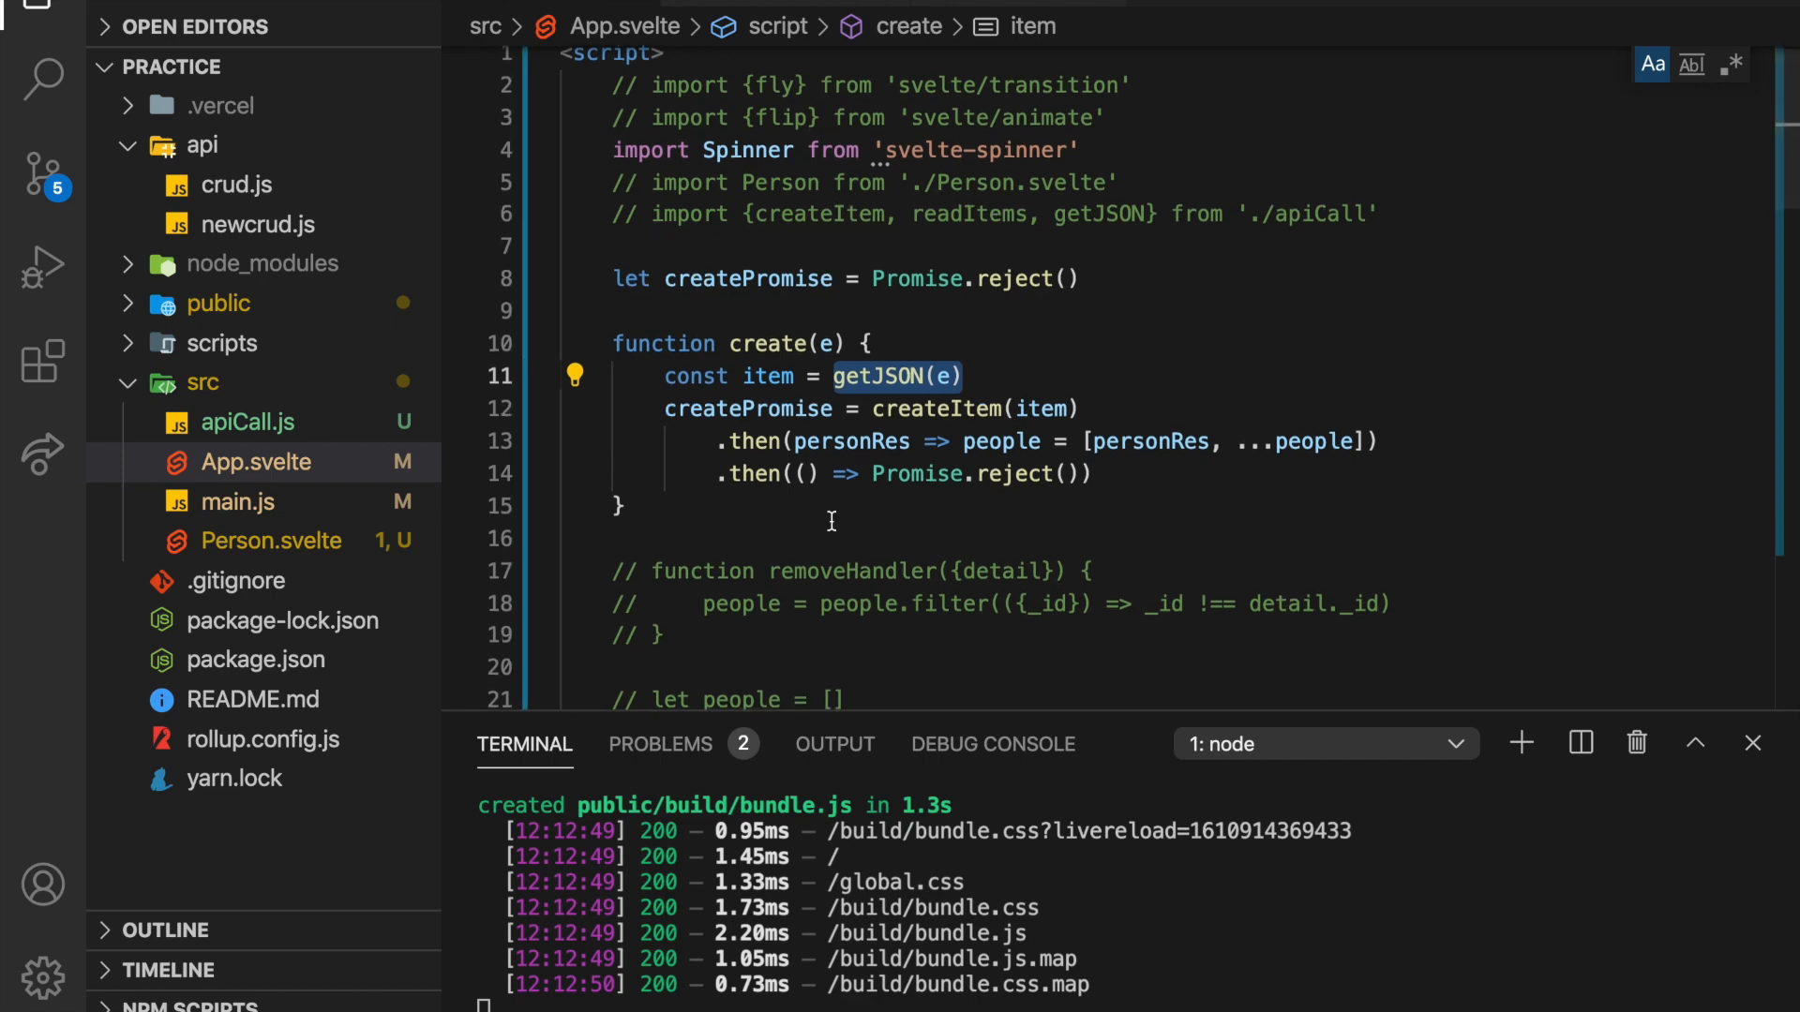
Trace the name and age fields through createItem in apiCall.js back to personRes in create's then callback.
{"action": "scroll", "scroll_direction": "down", "scroll_amount": 3}
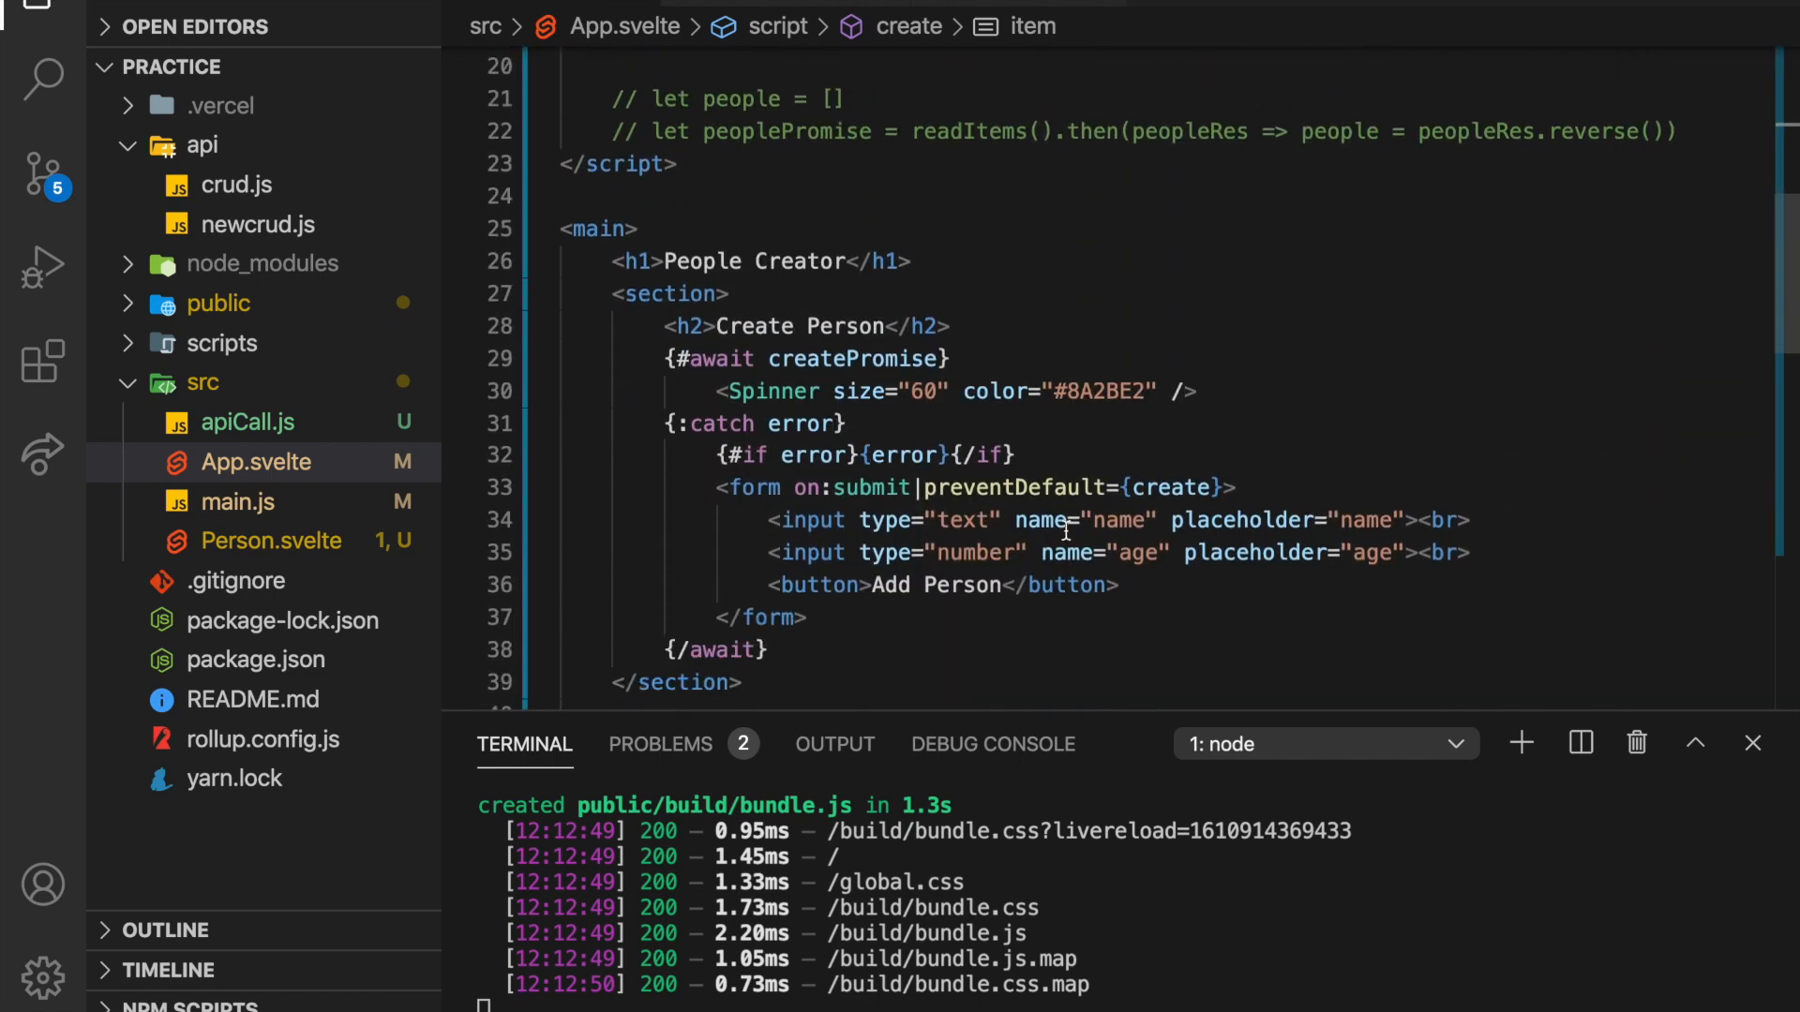
{"action": "double_click", "coordinate": [1086, 520]}
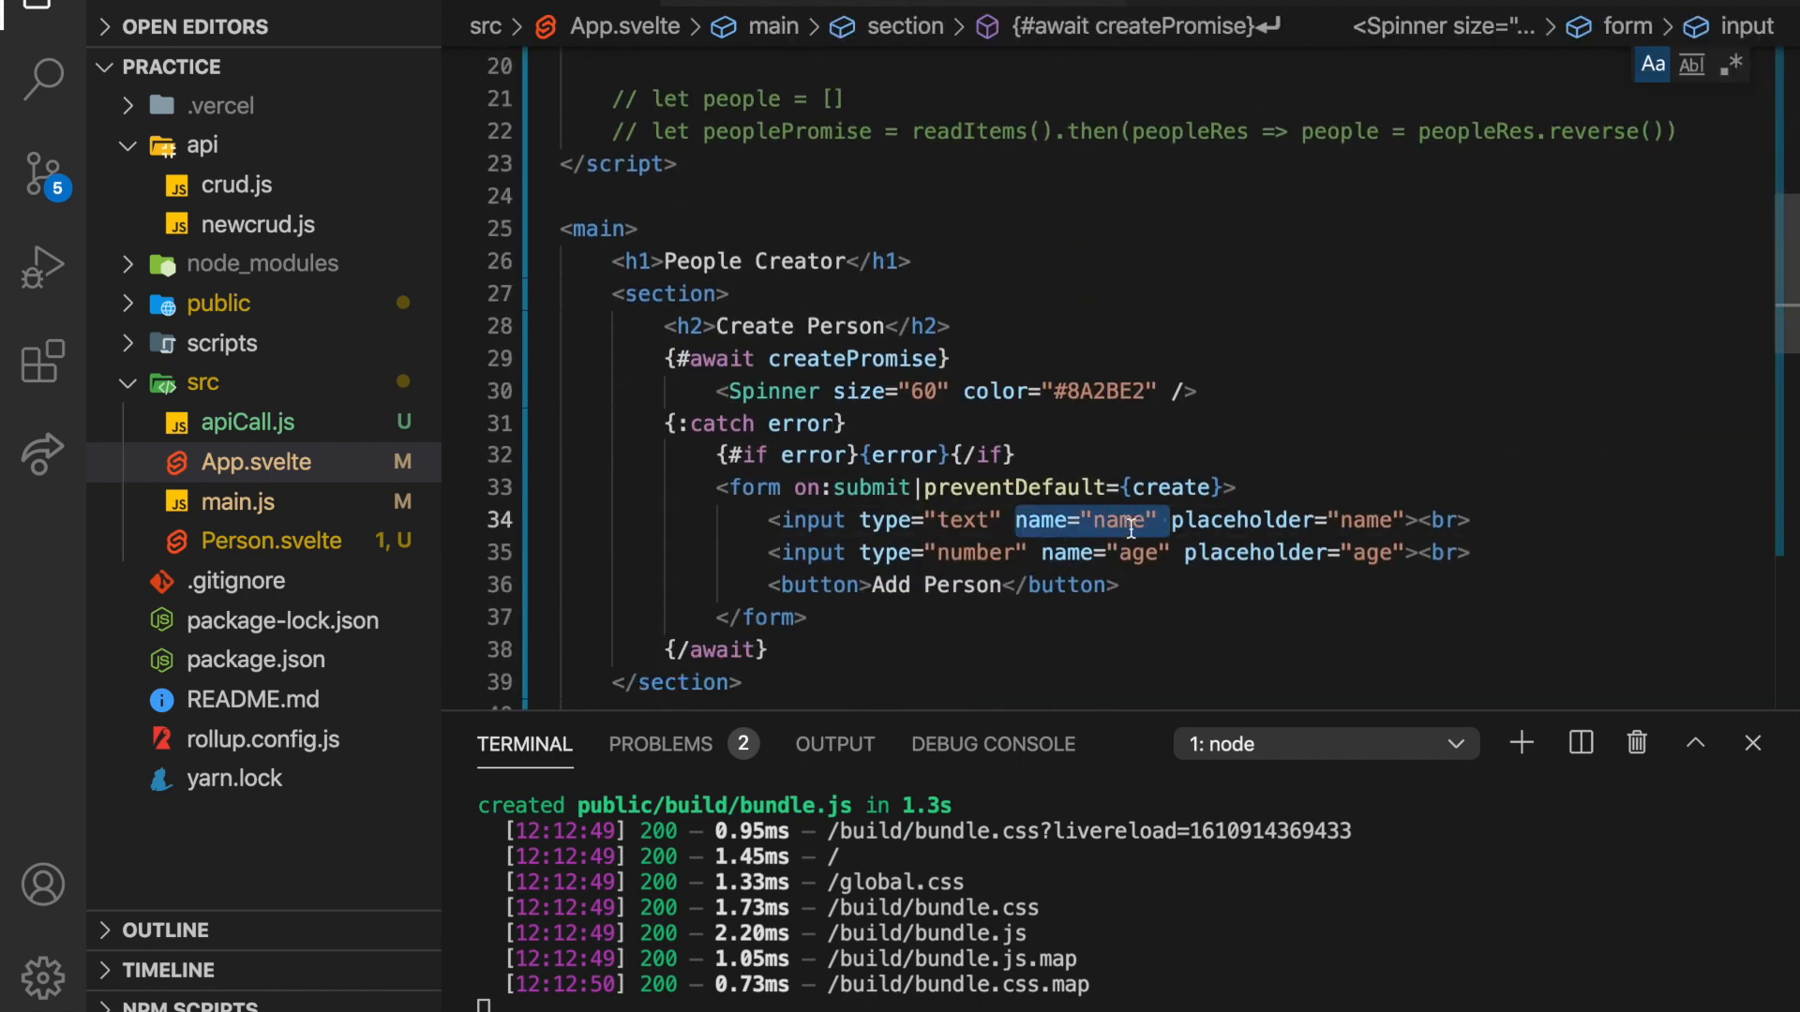
{"action": "double_click", "coordinate": [1133, 551]}
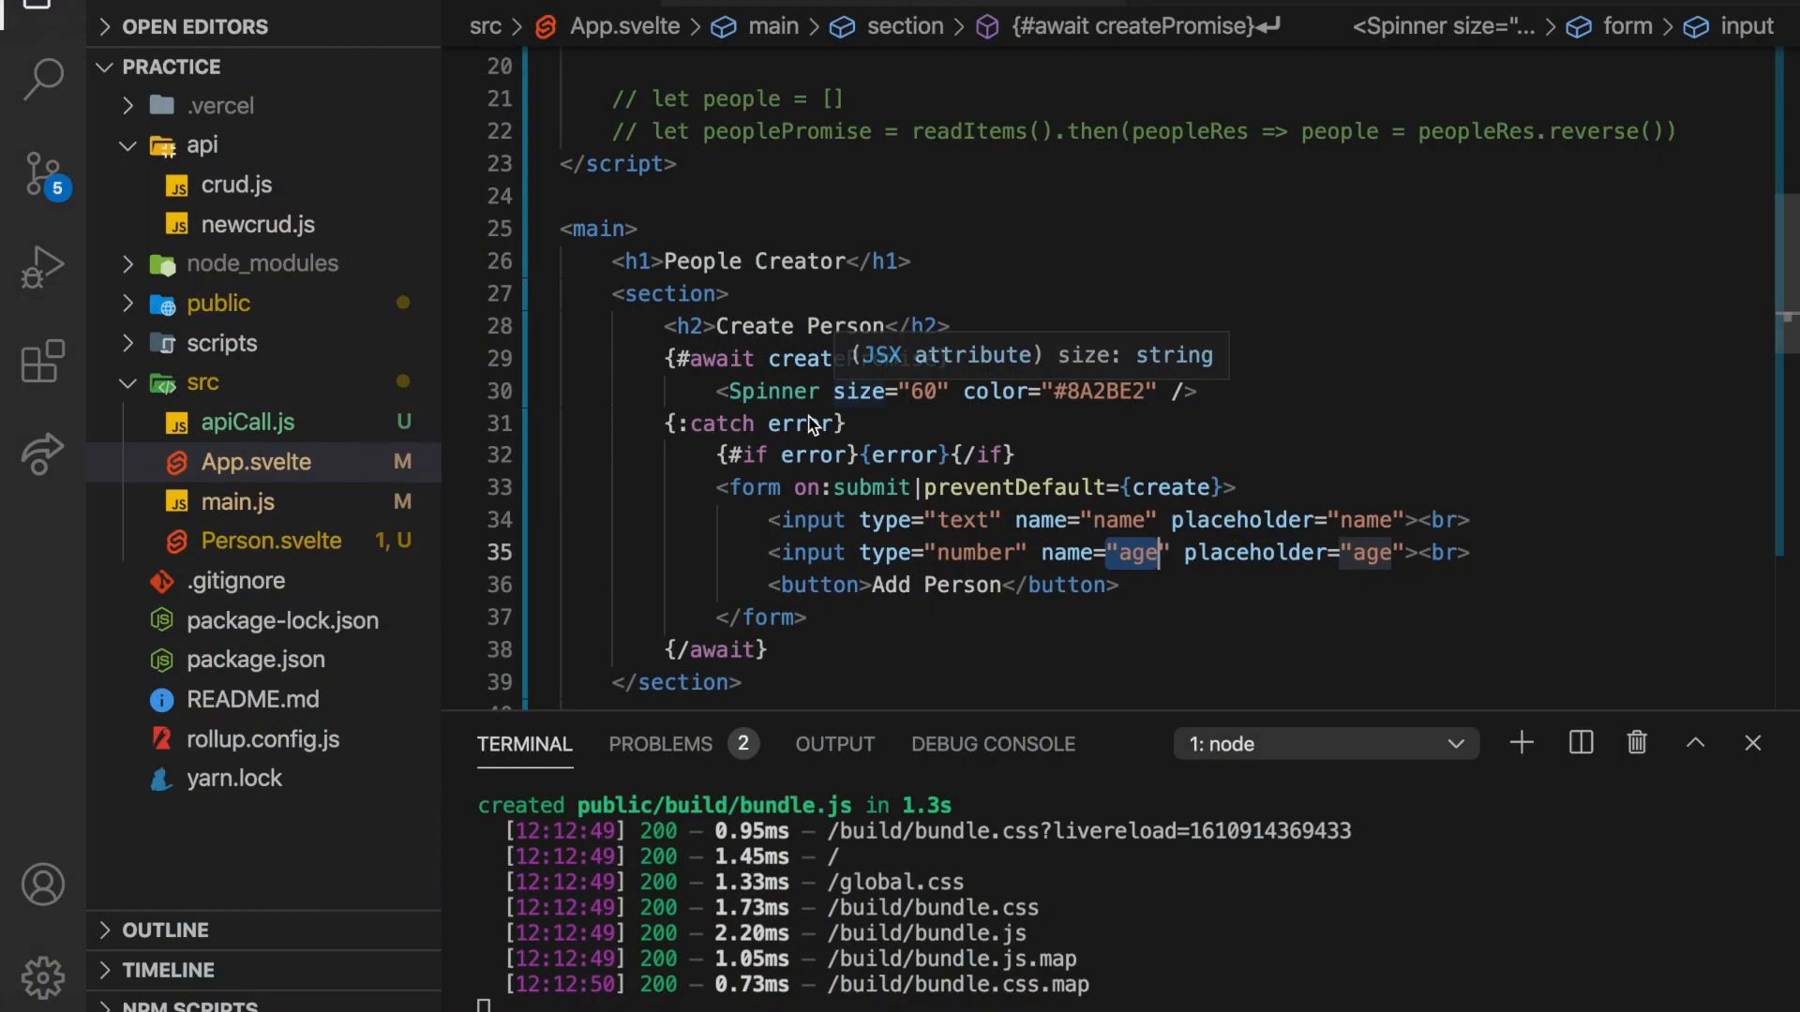
{"action": "scroll", "scroll_direction": "up", "scroll_amount": 3}
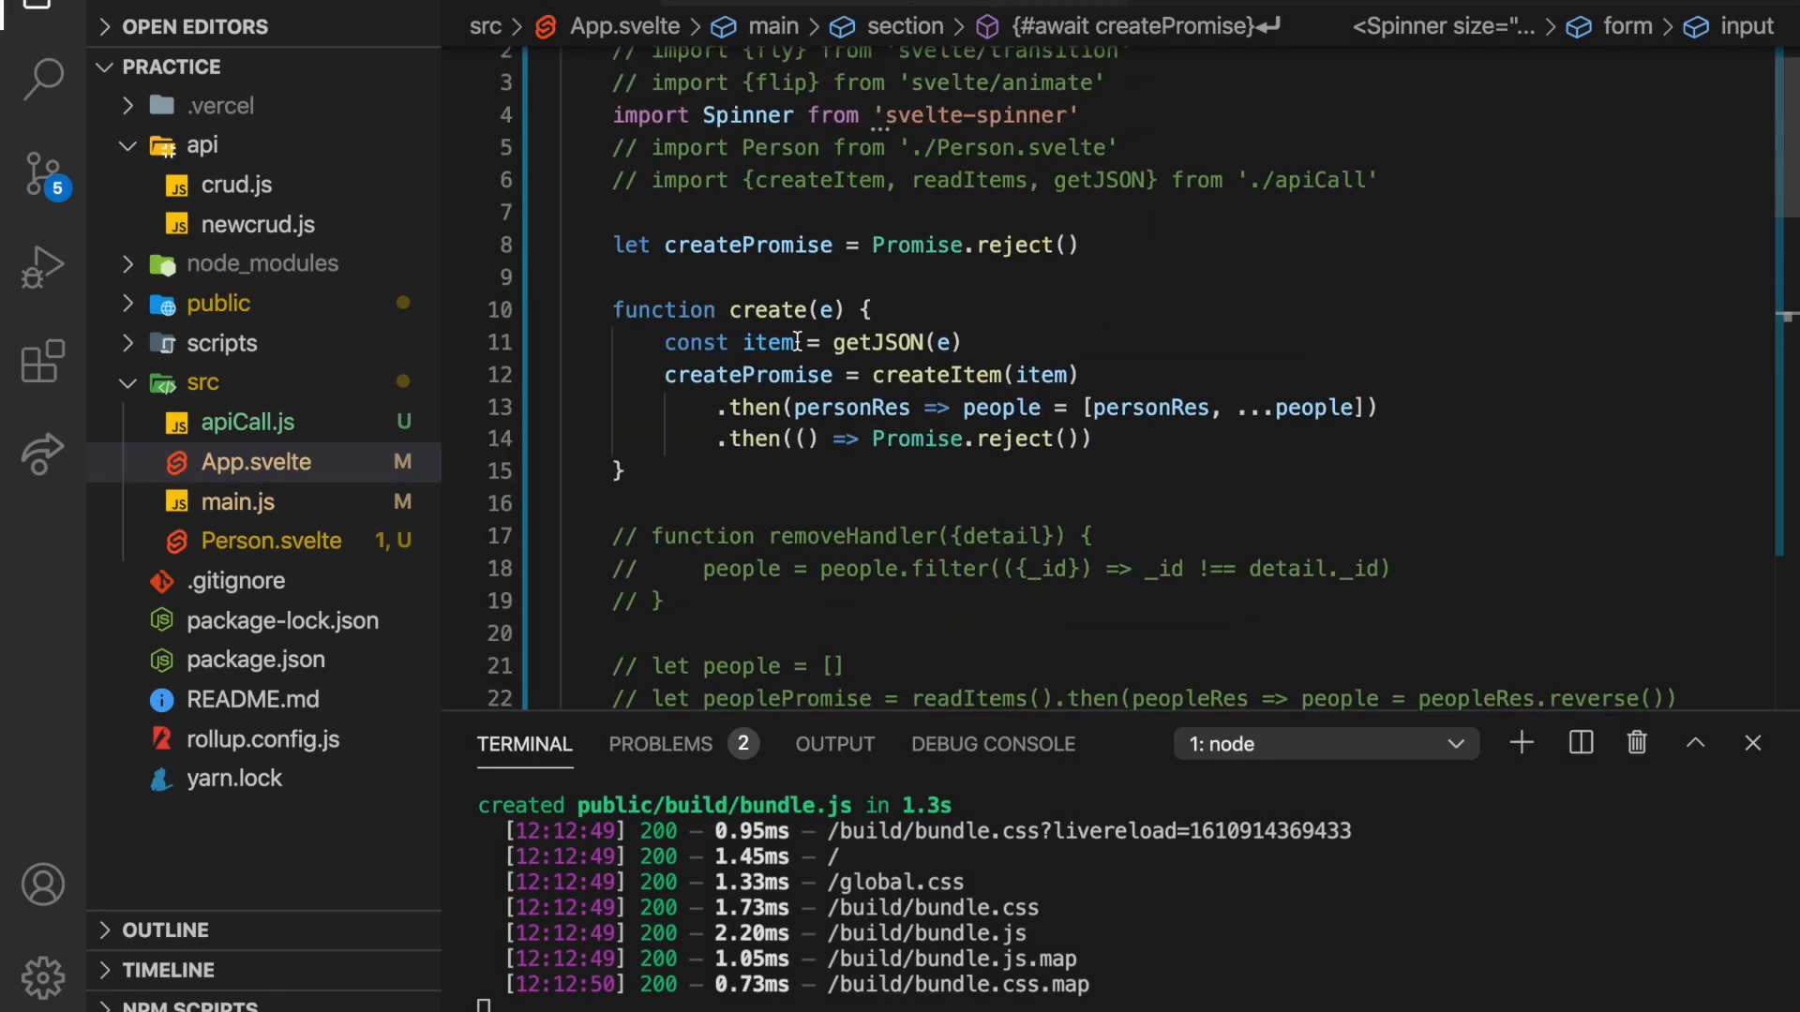
{"action": "double_click", "coordinate": [767, 342]}
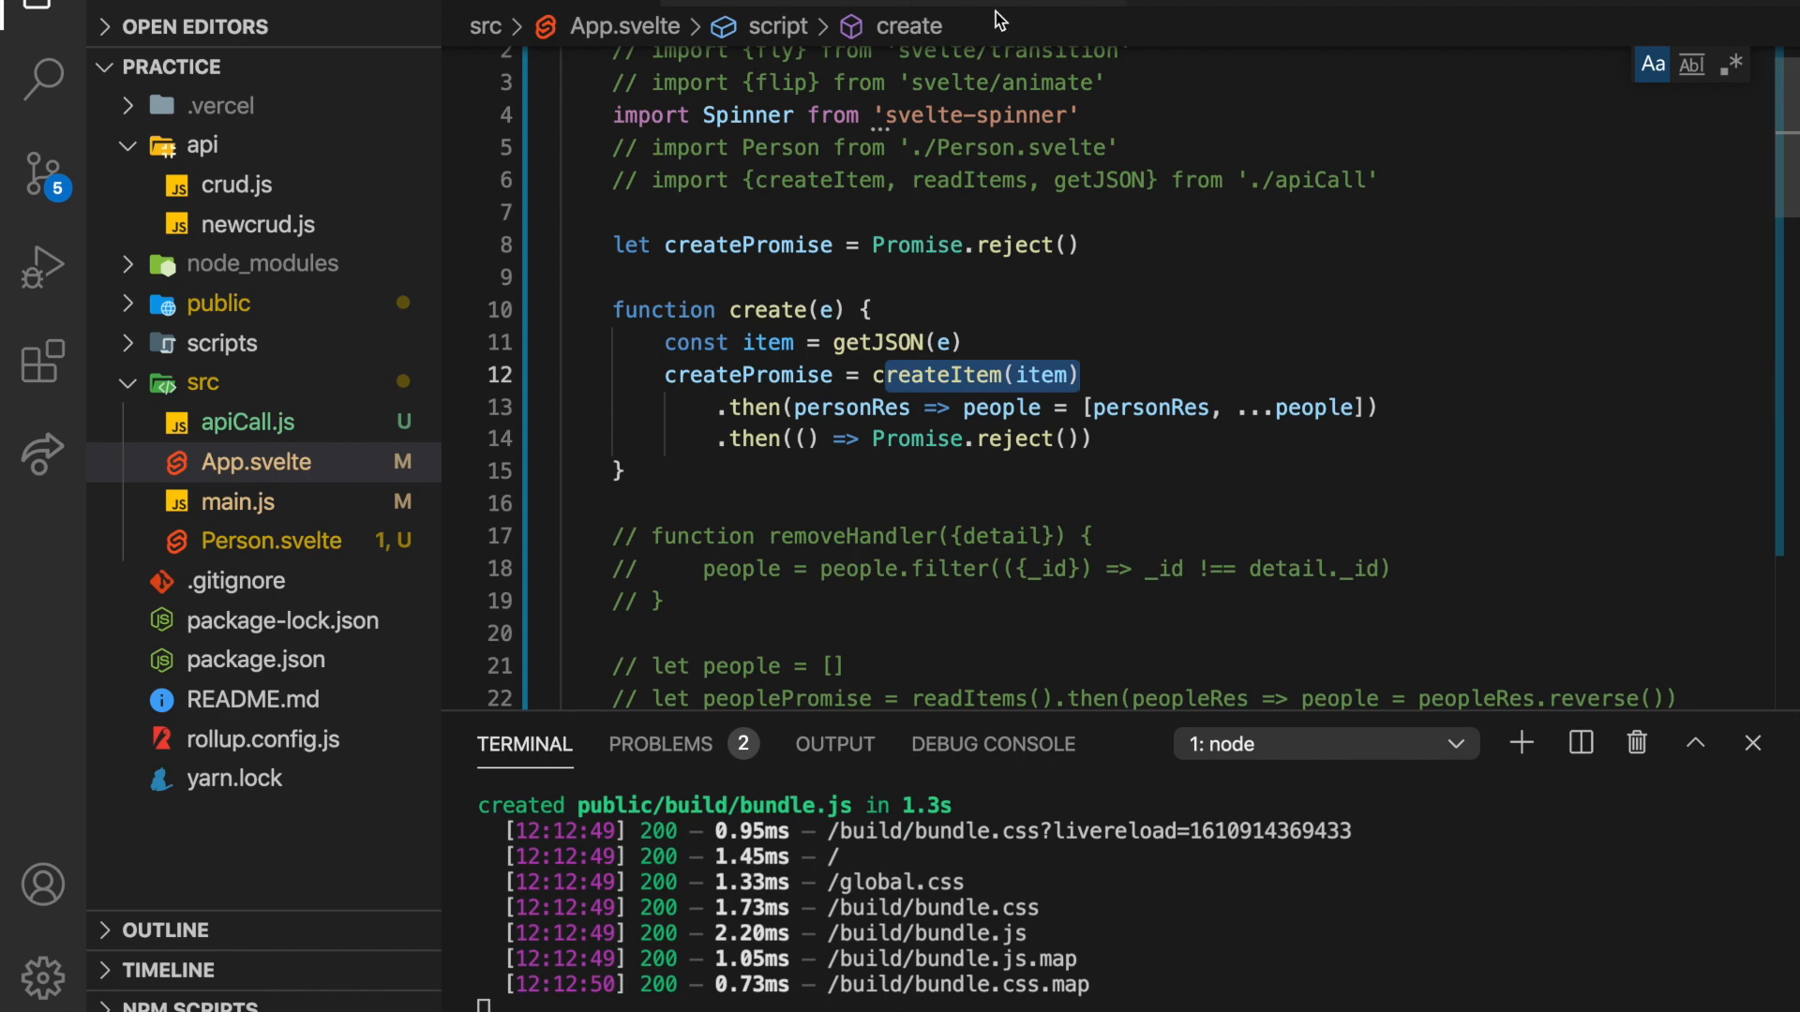
{"action": "left_click", "coordinate": [248, 421]}
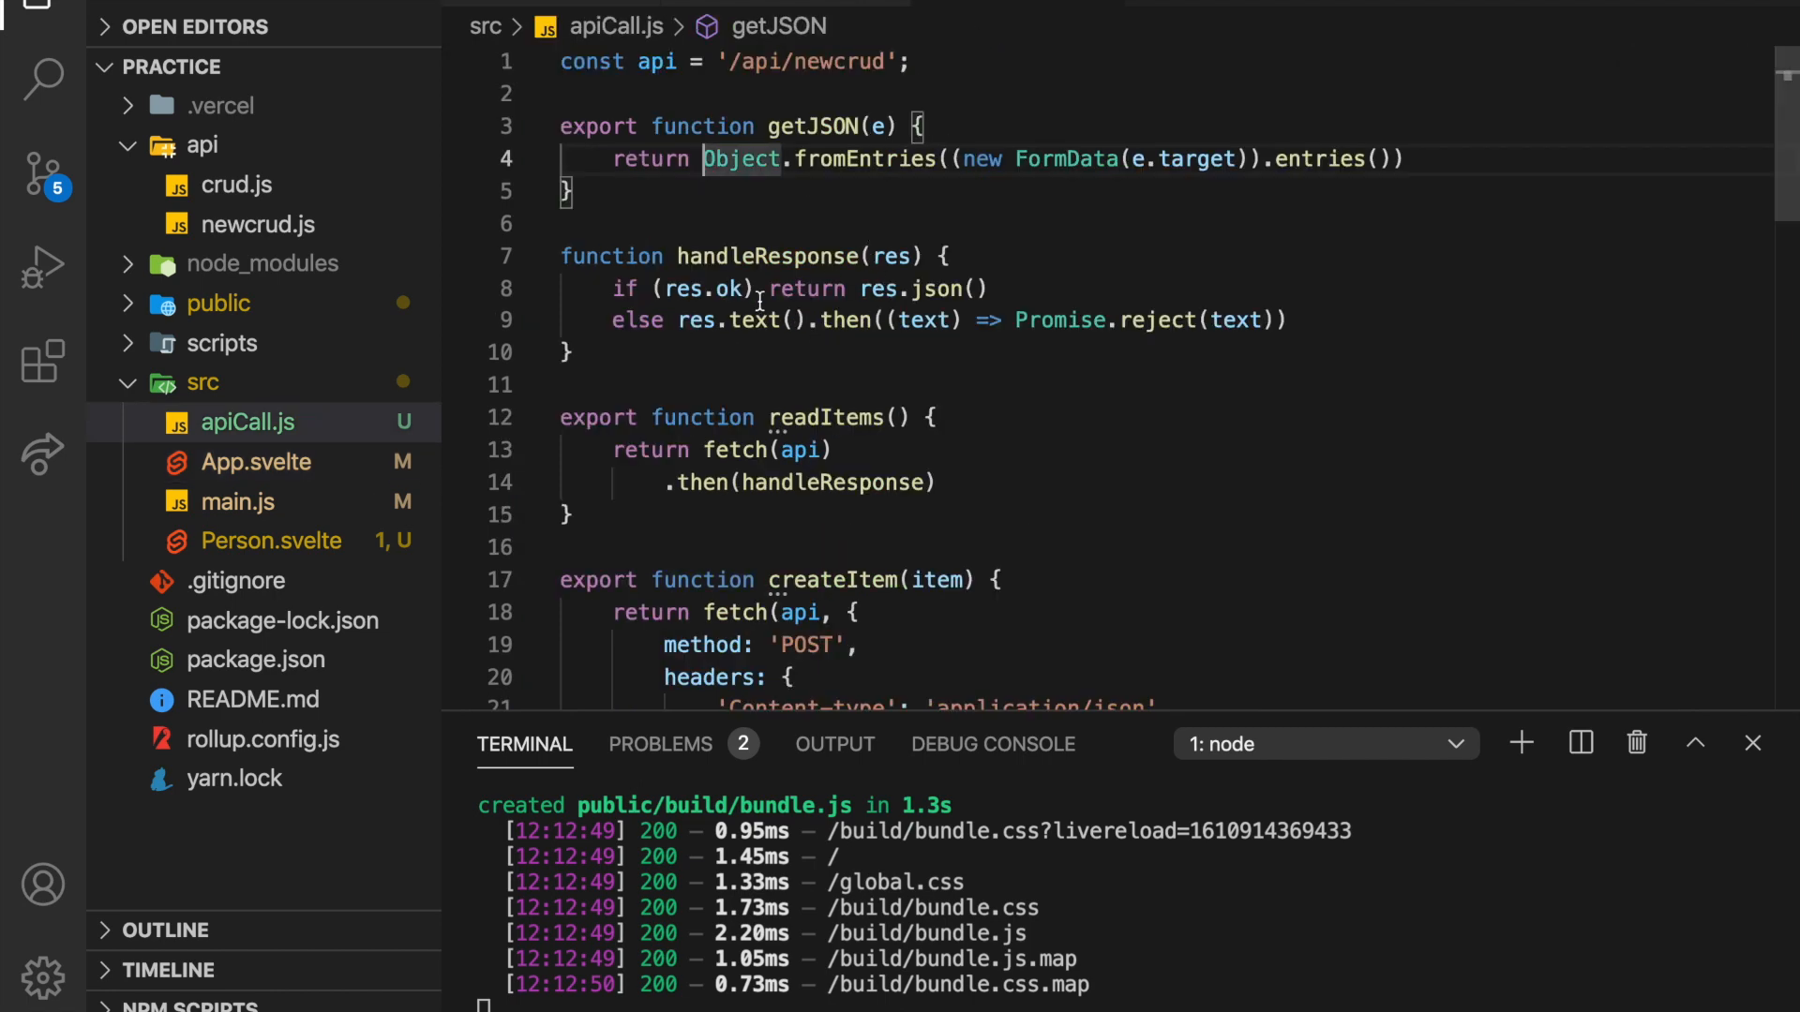
{"action": "scroll", "scroll_direction": "down", "scroll_amount": 3}
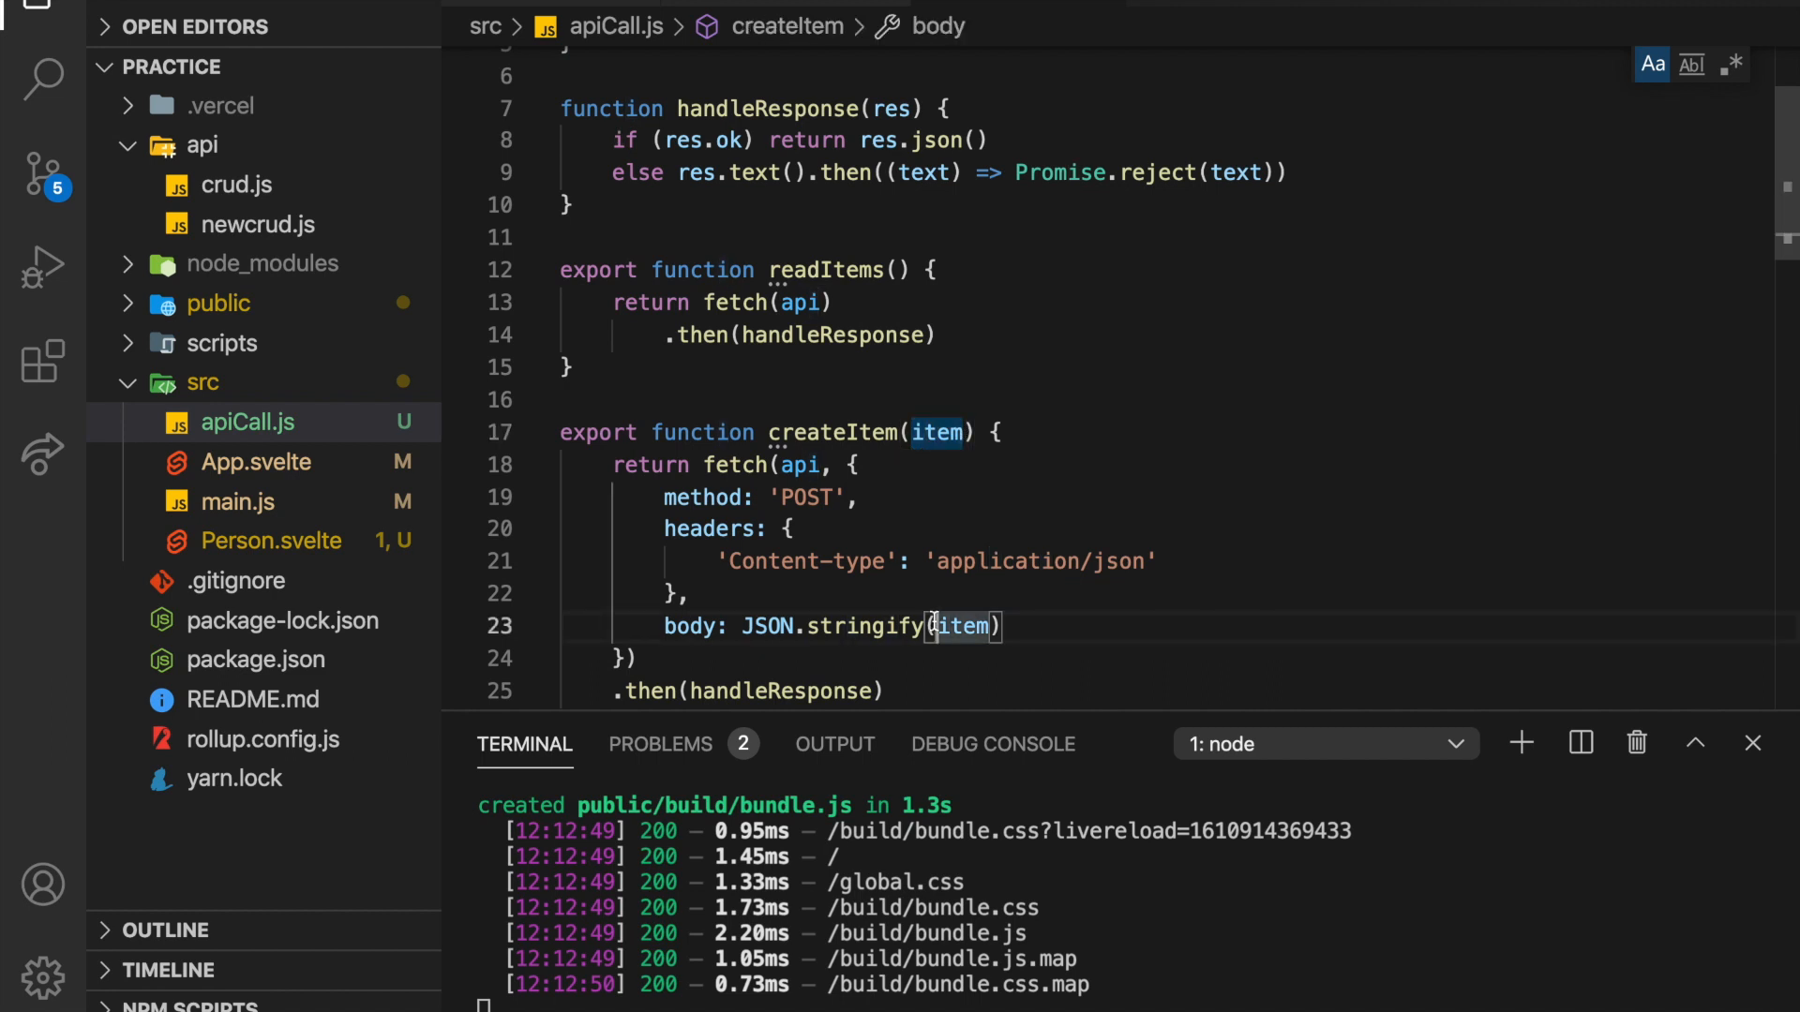
{"action": "mouse_move", "coordinate": [791, 172]}
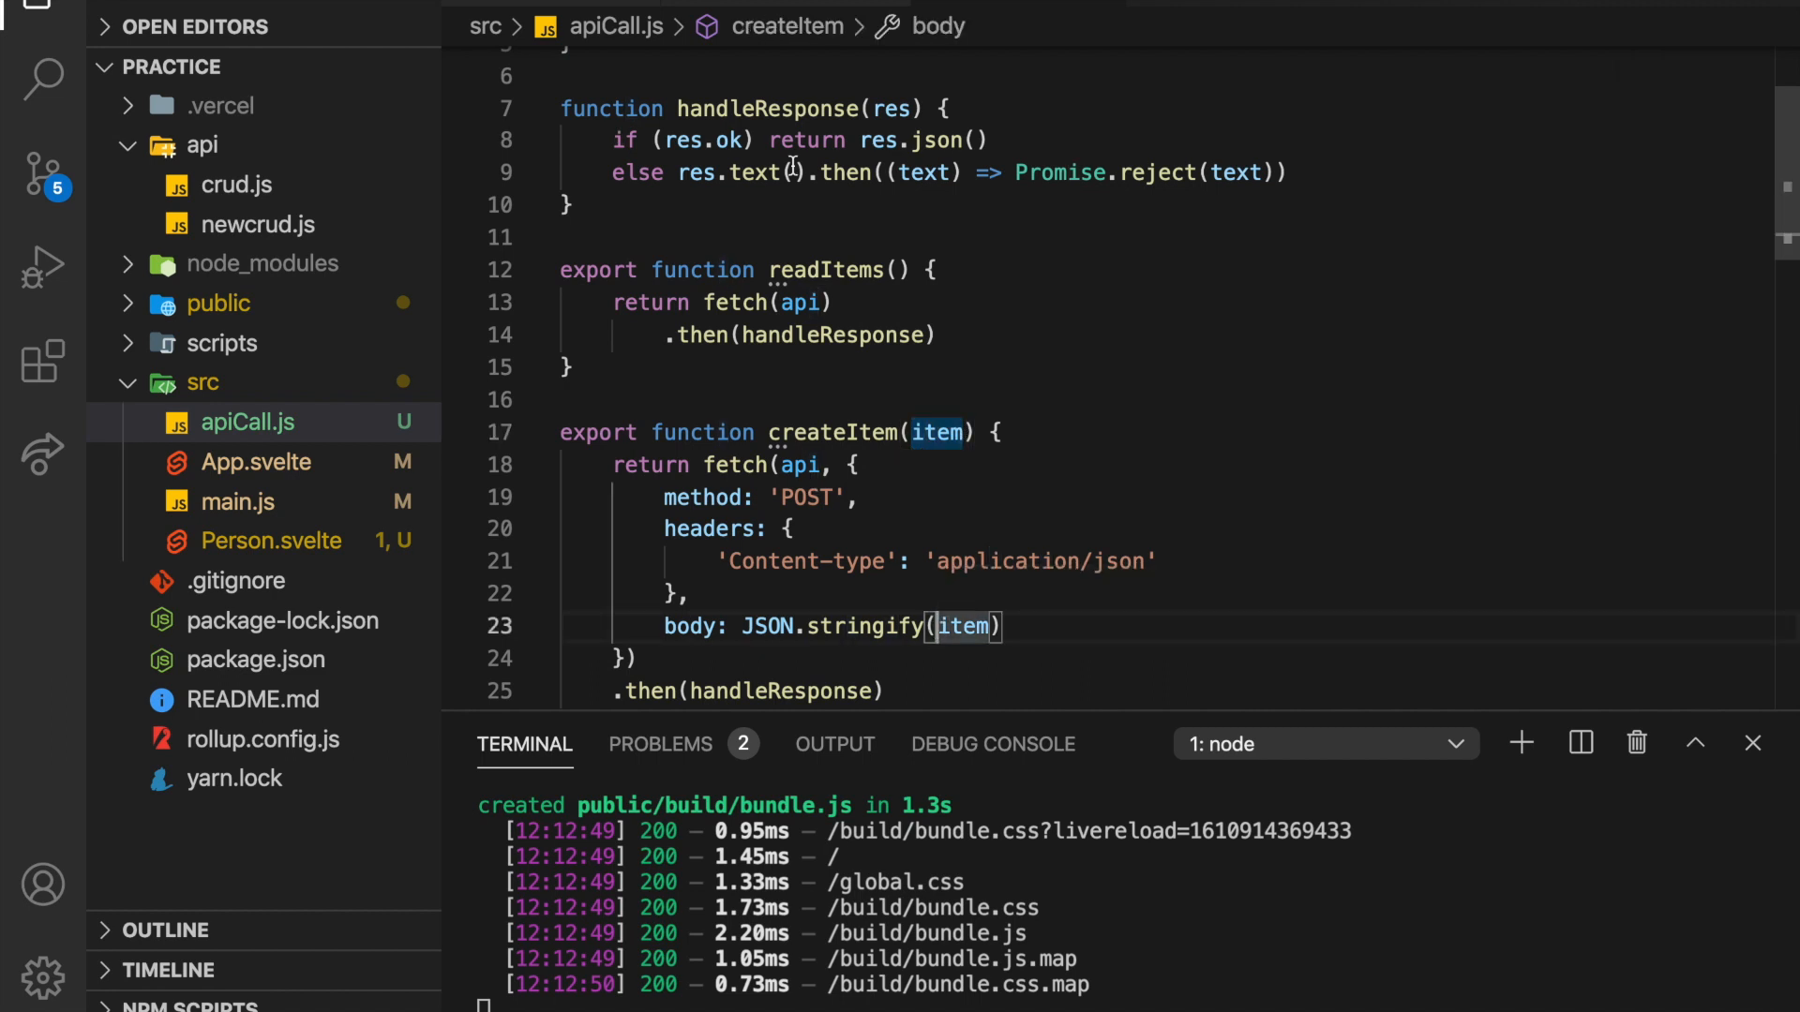
{"action": "left_click", "coordinate": [257, 461]}
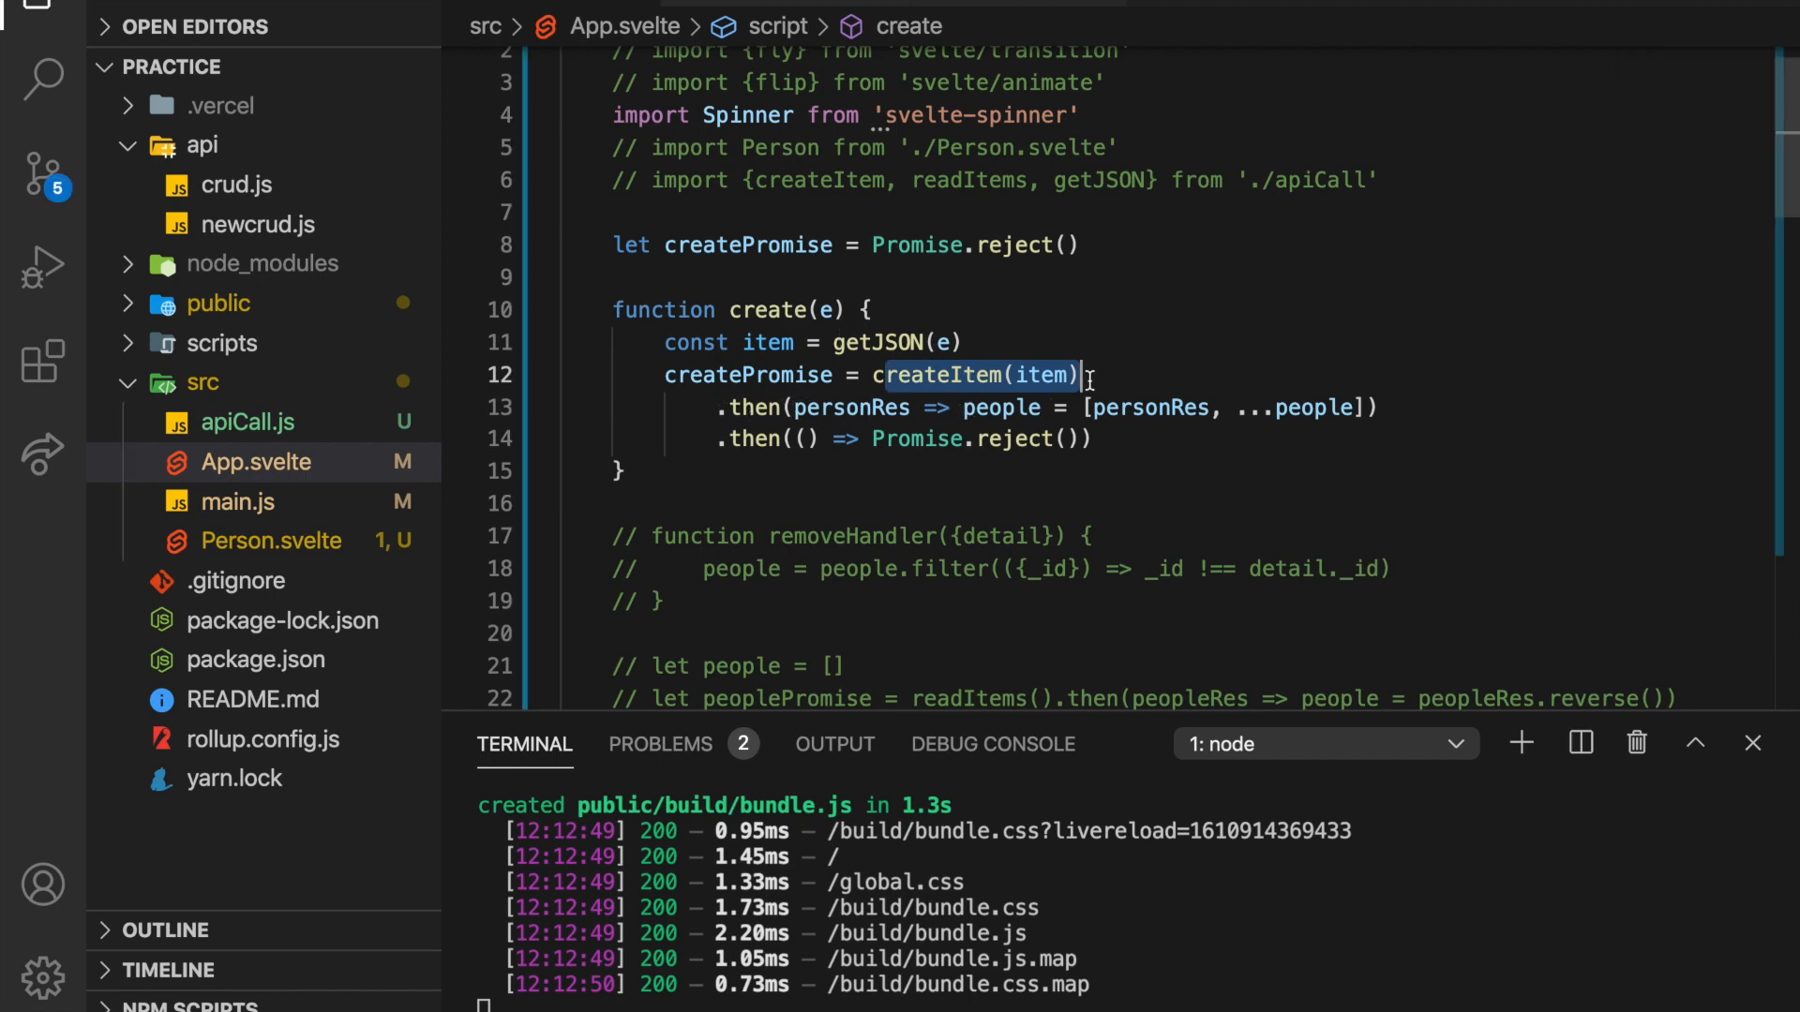
{"action": "left_click", "coordinate": [851, 407]}
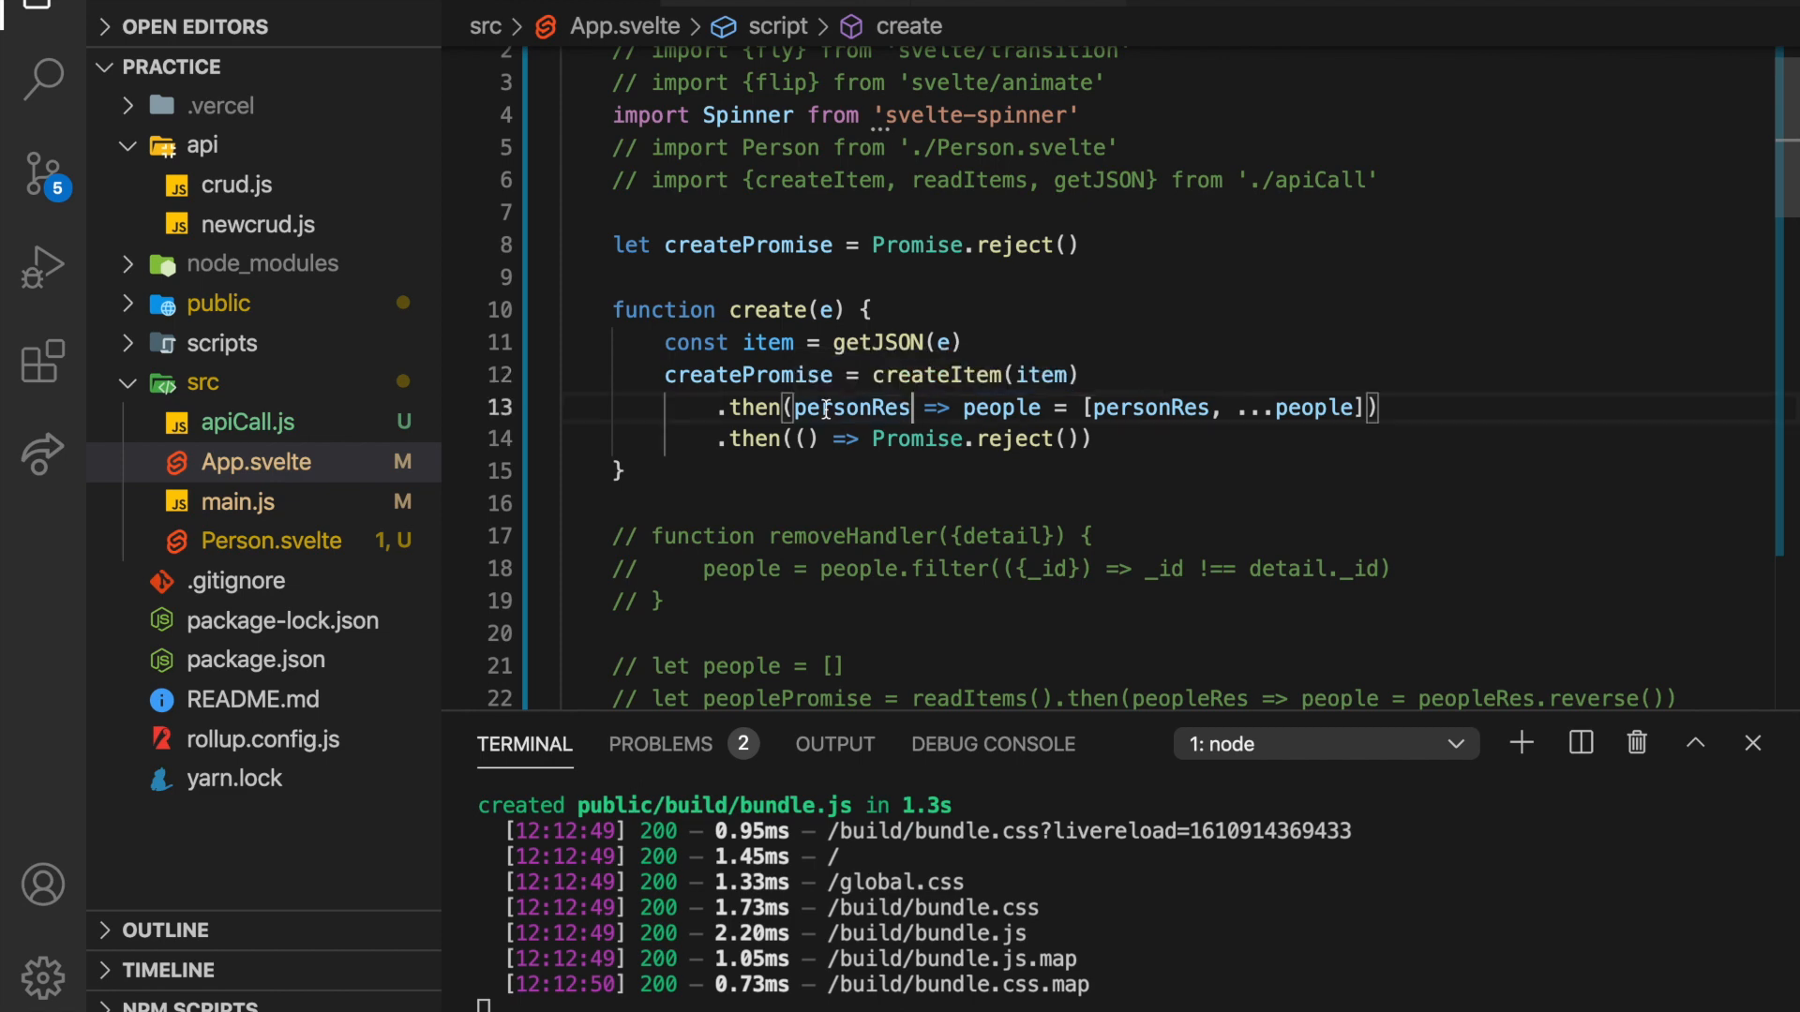
{"action": "double_click", "coordinate": [849, 407]}
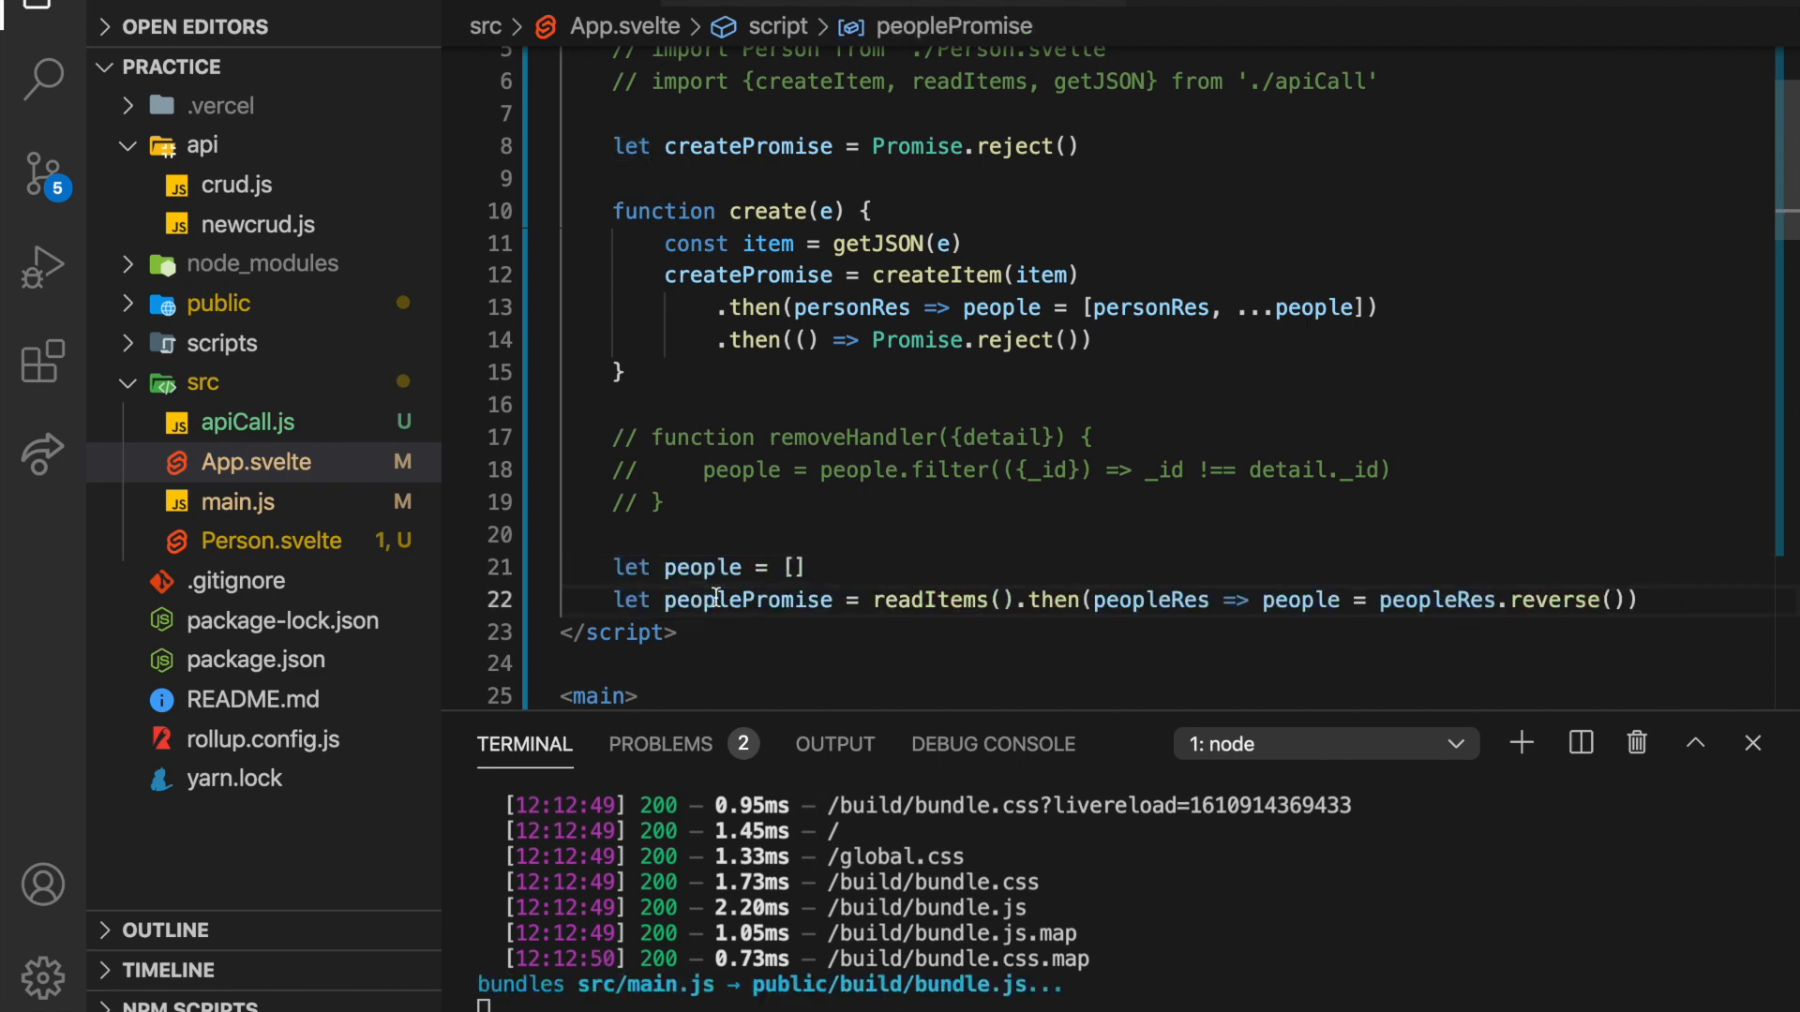
{"action": "mouse_move", "coordinate": [748, 600]}
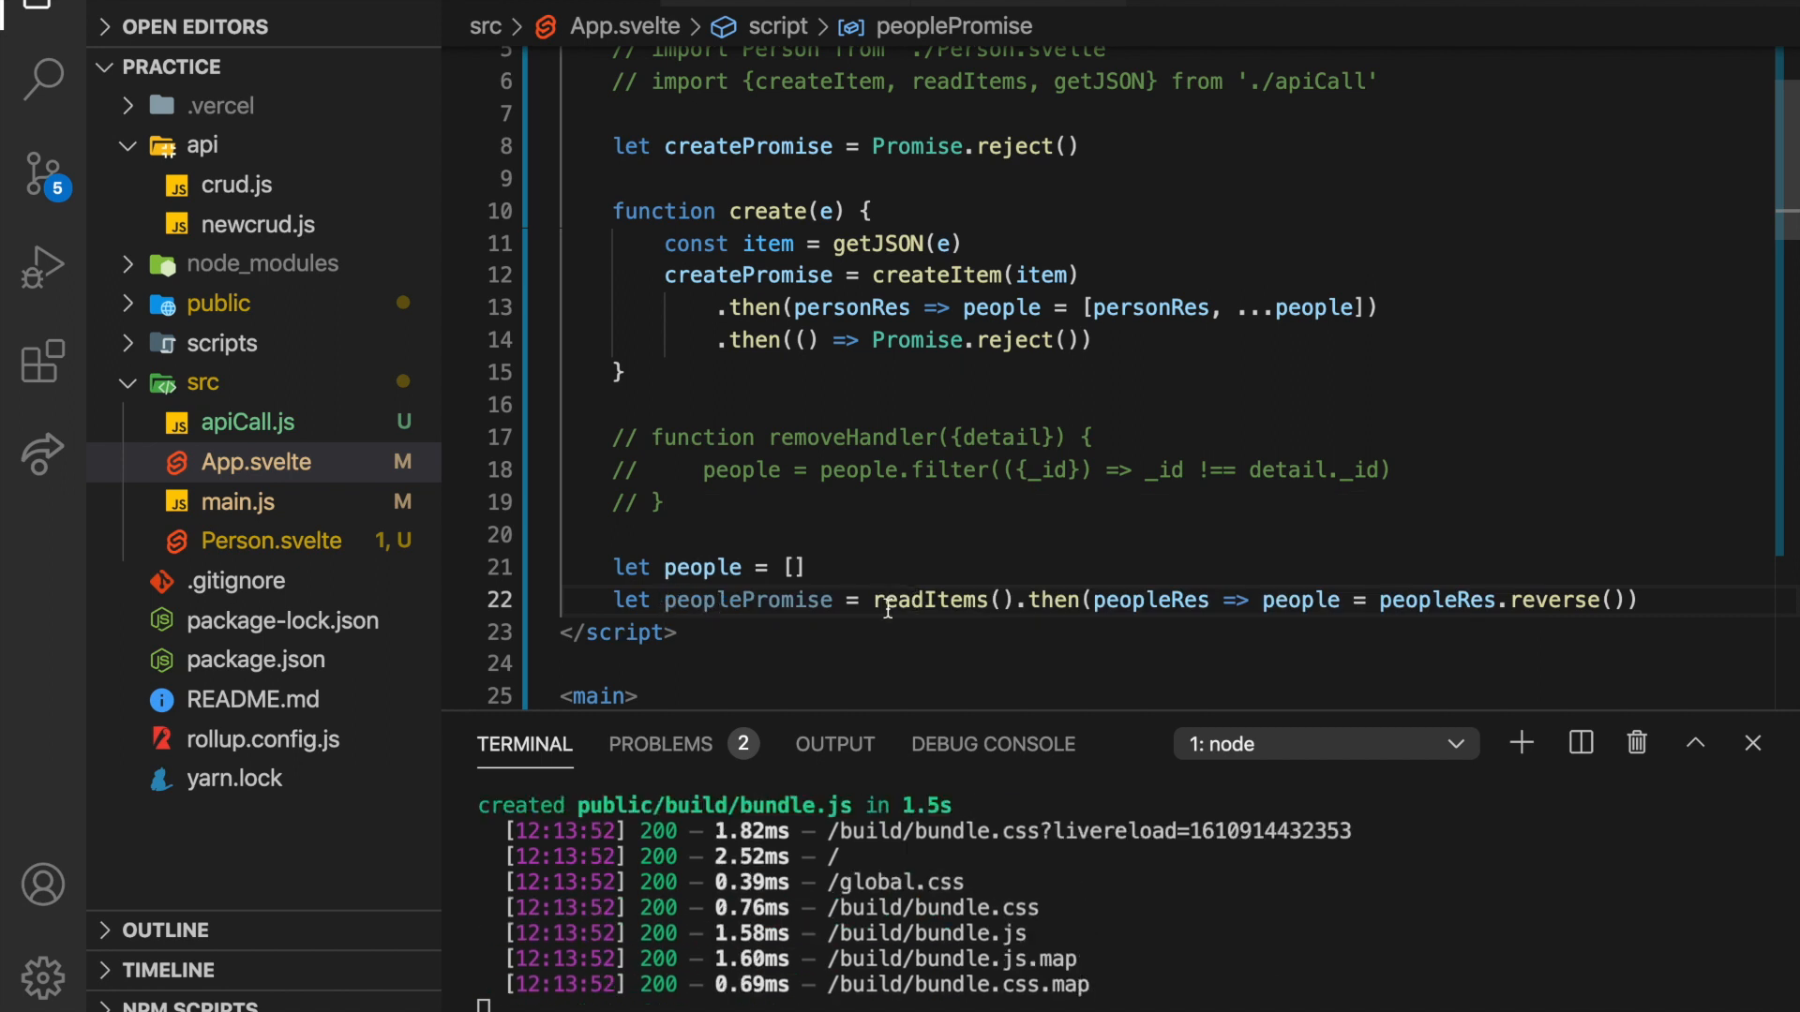
{"action": "double_click", "coordinate": [935, 600]}
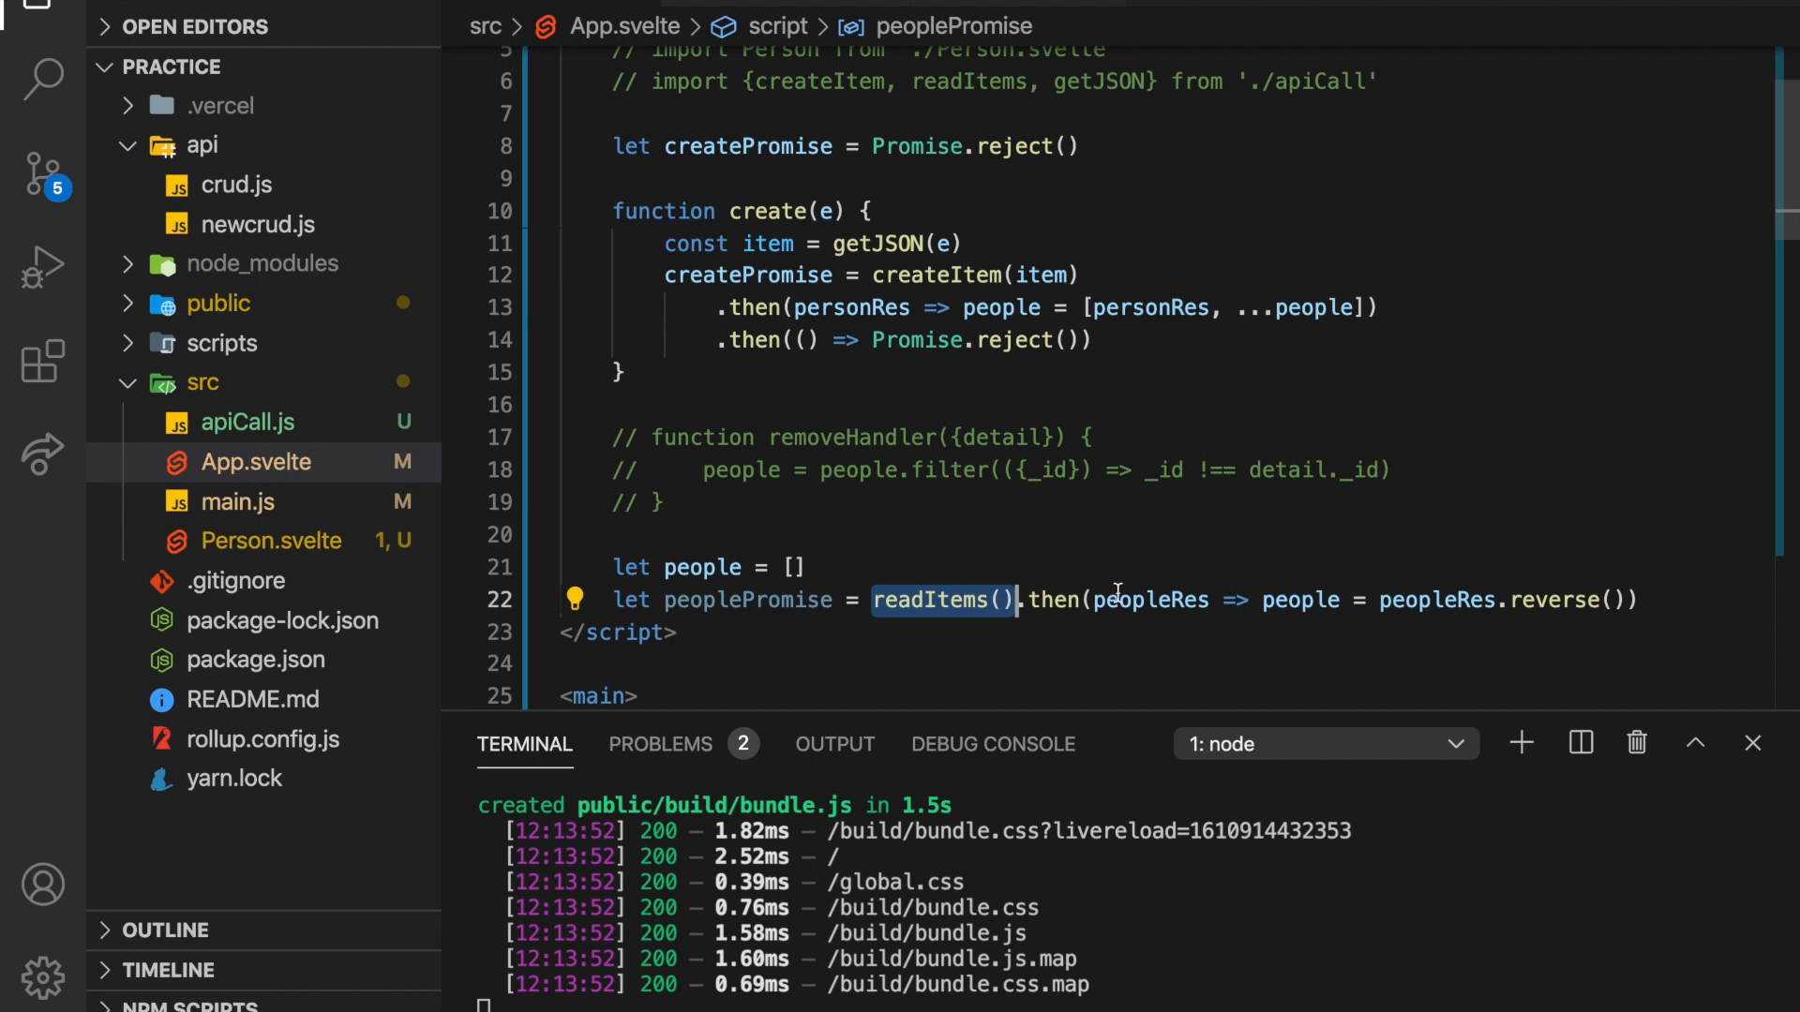
{"action": "double_click", "coordinate": [1150, 600]}
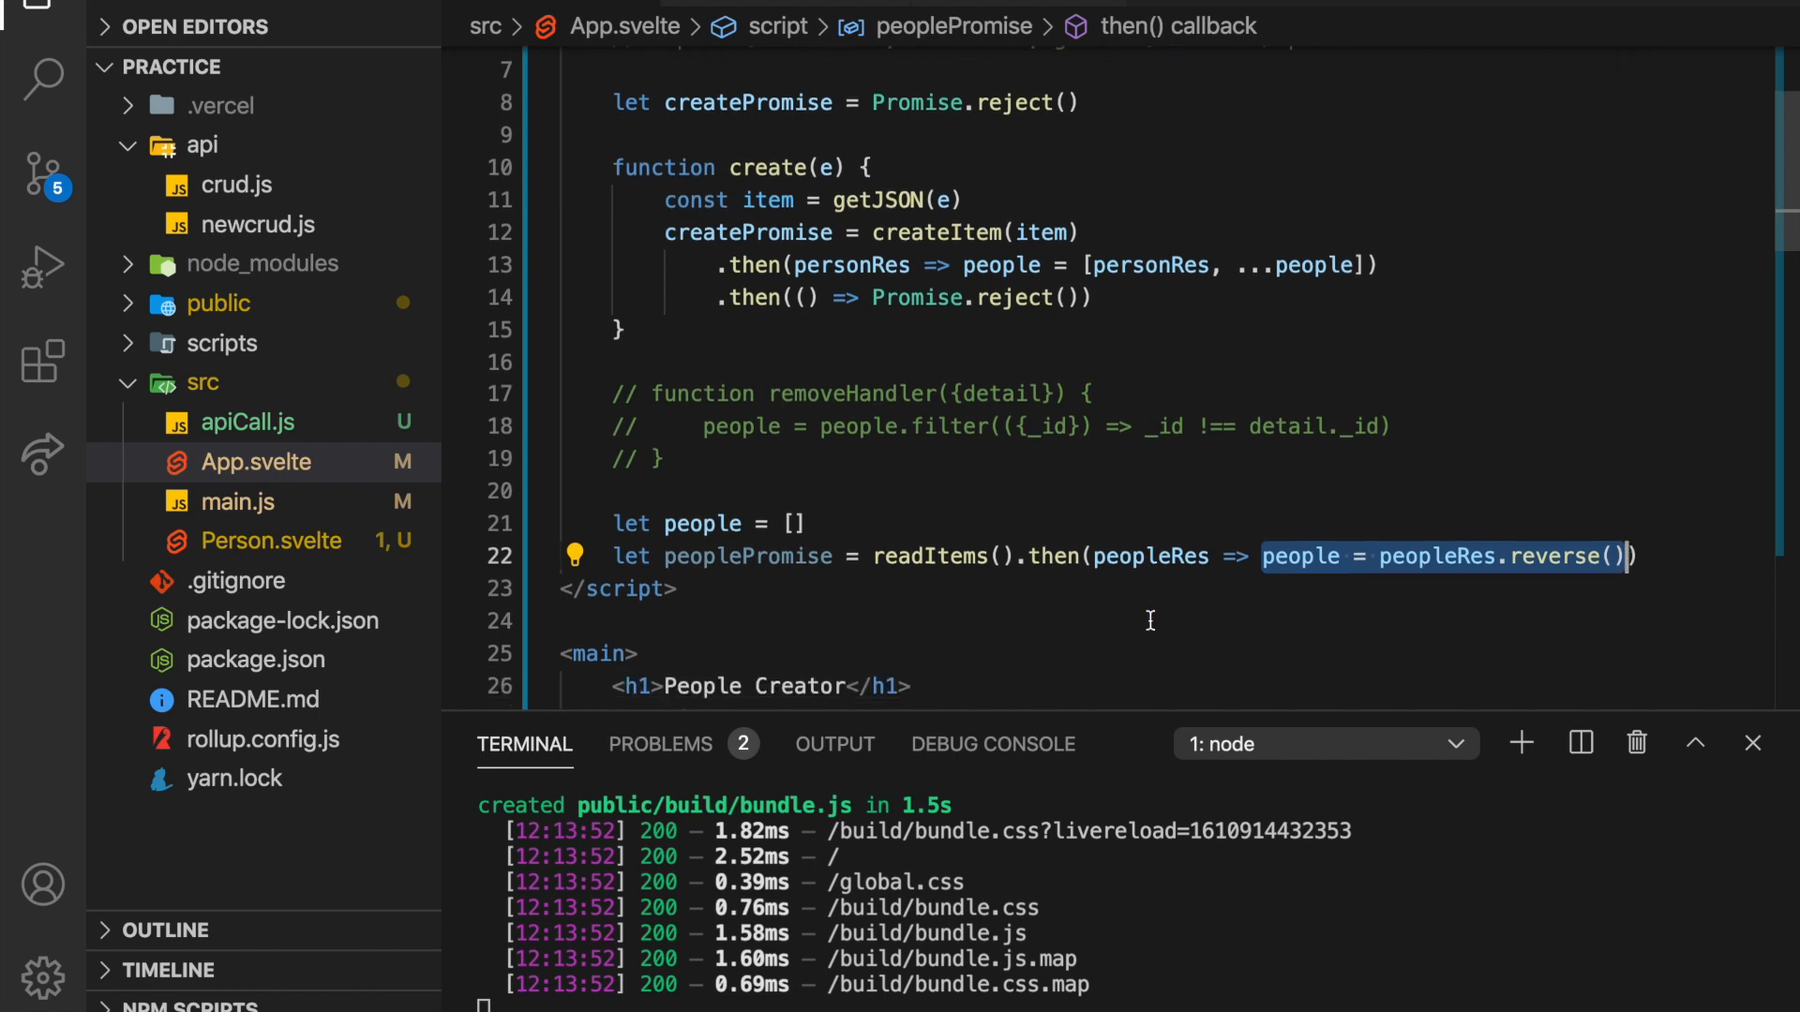
{"action": "scroll", "scroll_direction": "down", "scroll_amount": 3}
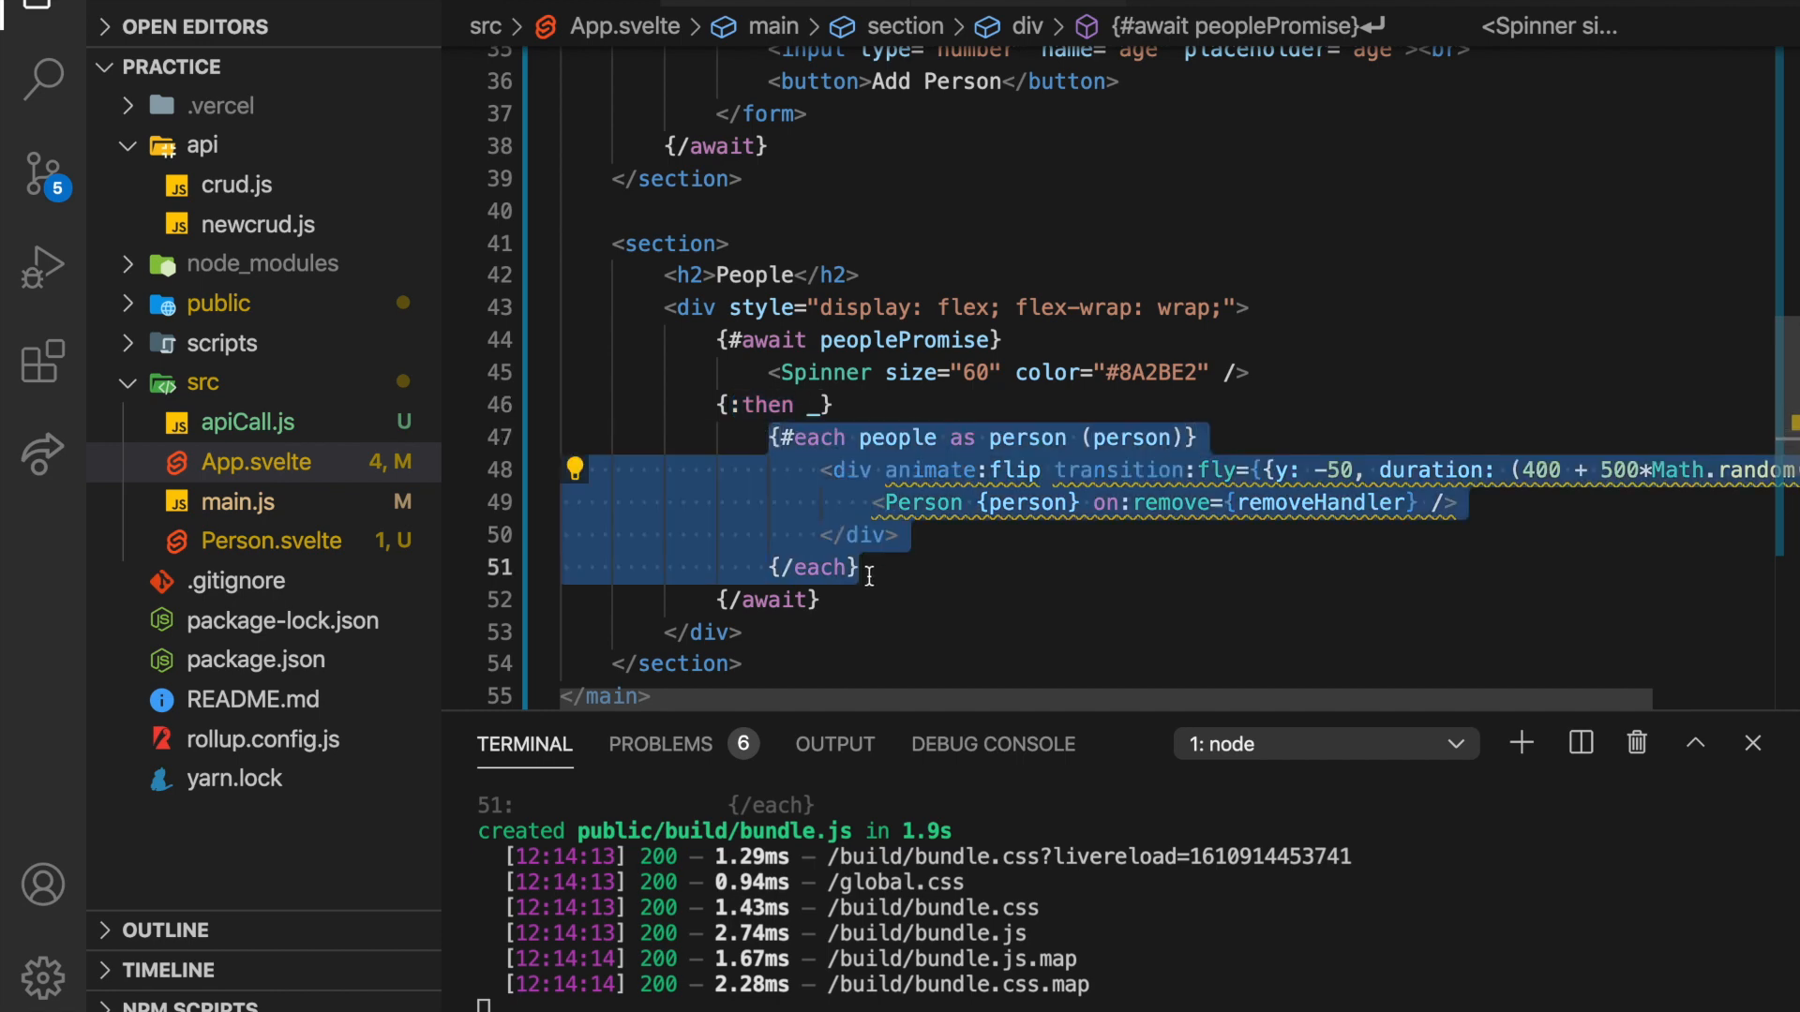
{"action": "scroll", "scroll_direction": "up", "scroll_amount": 3}
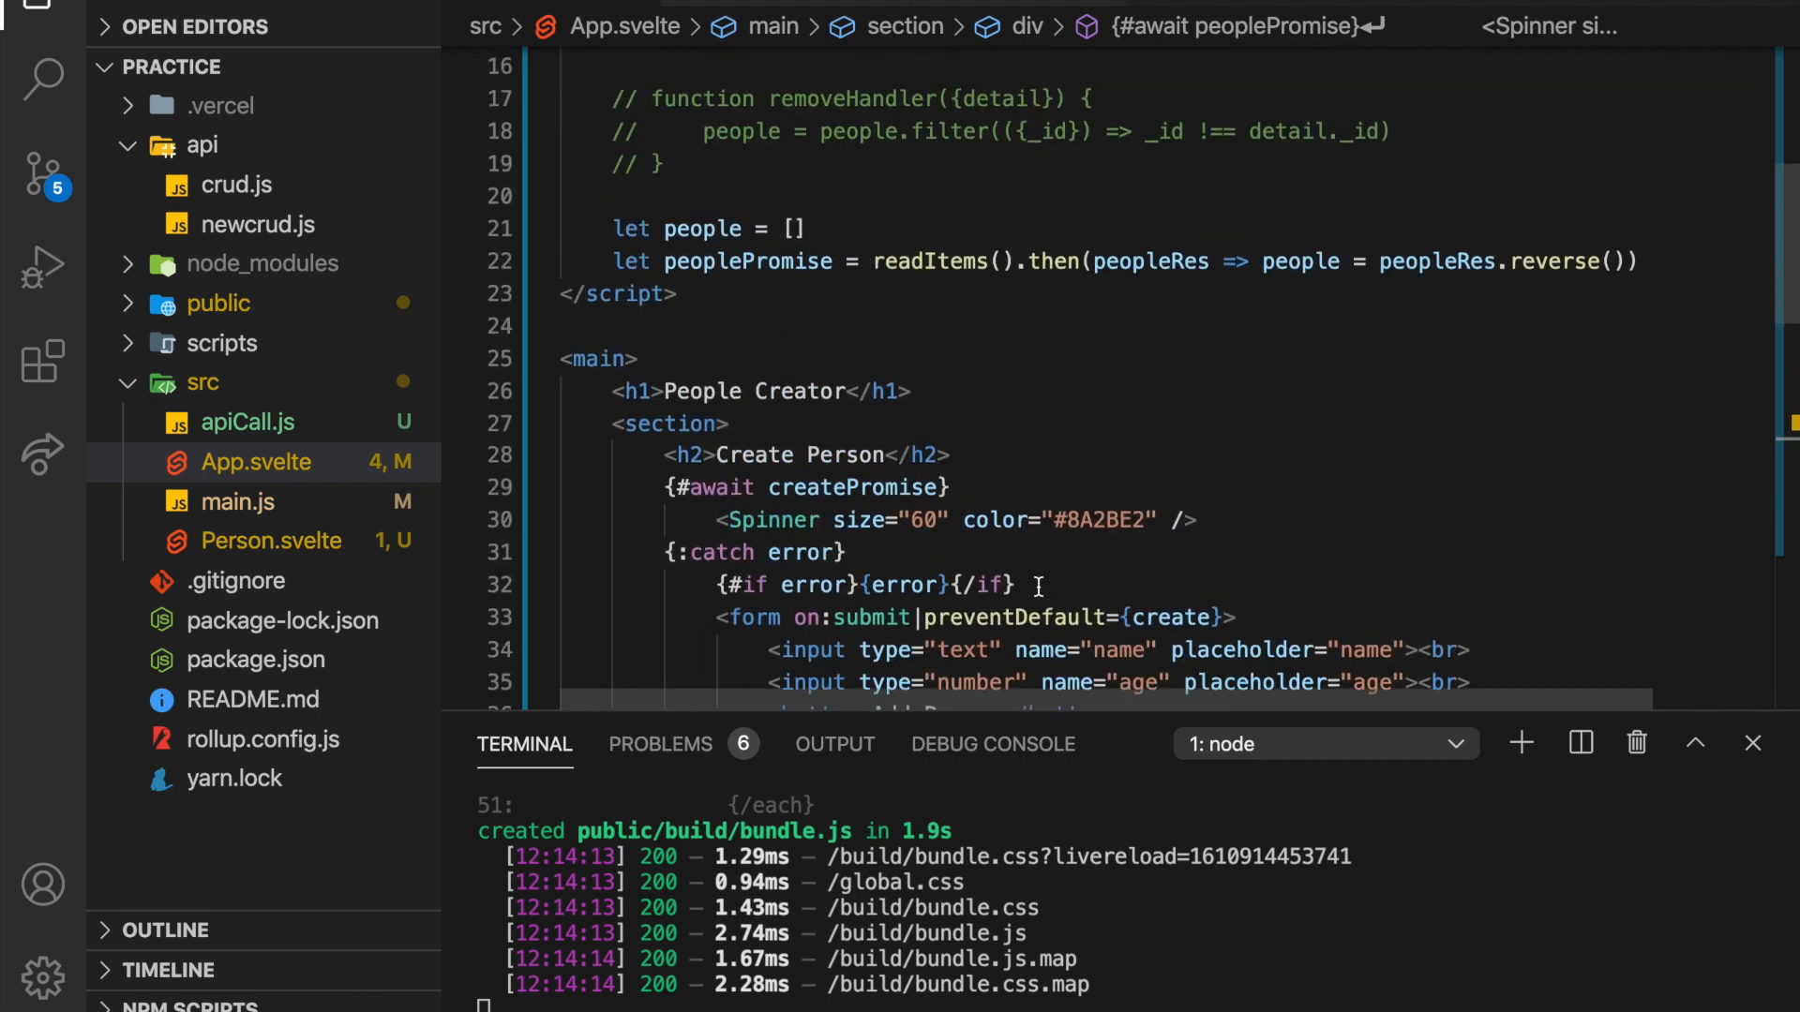
{"action": "scroll", "scroll_direction": "up", "scroll_amount": 3}
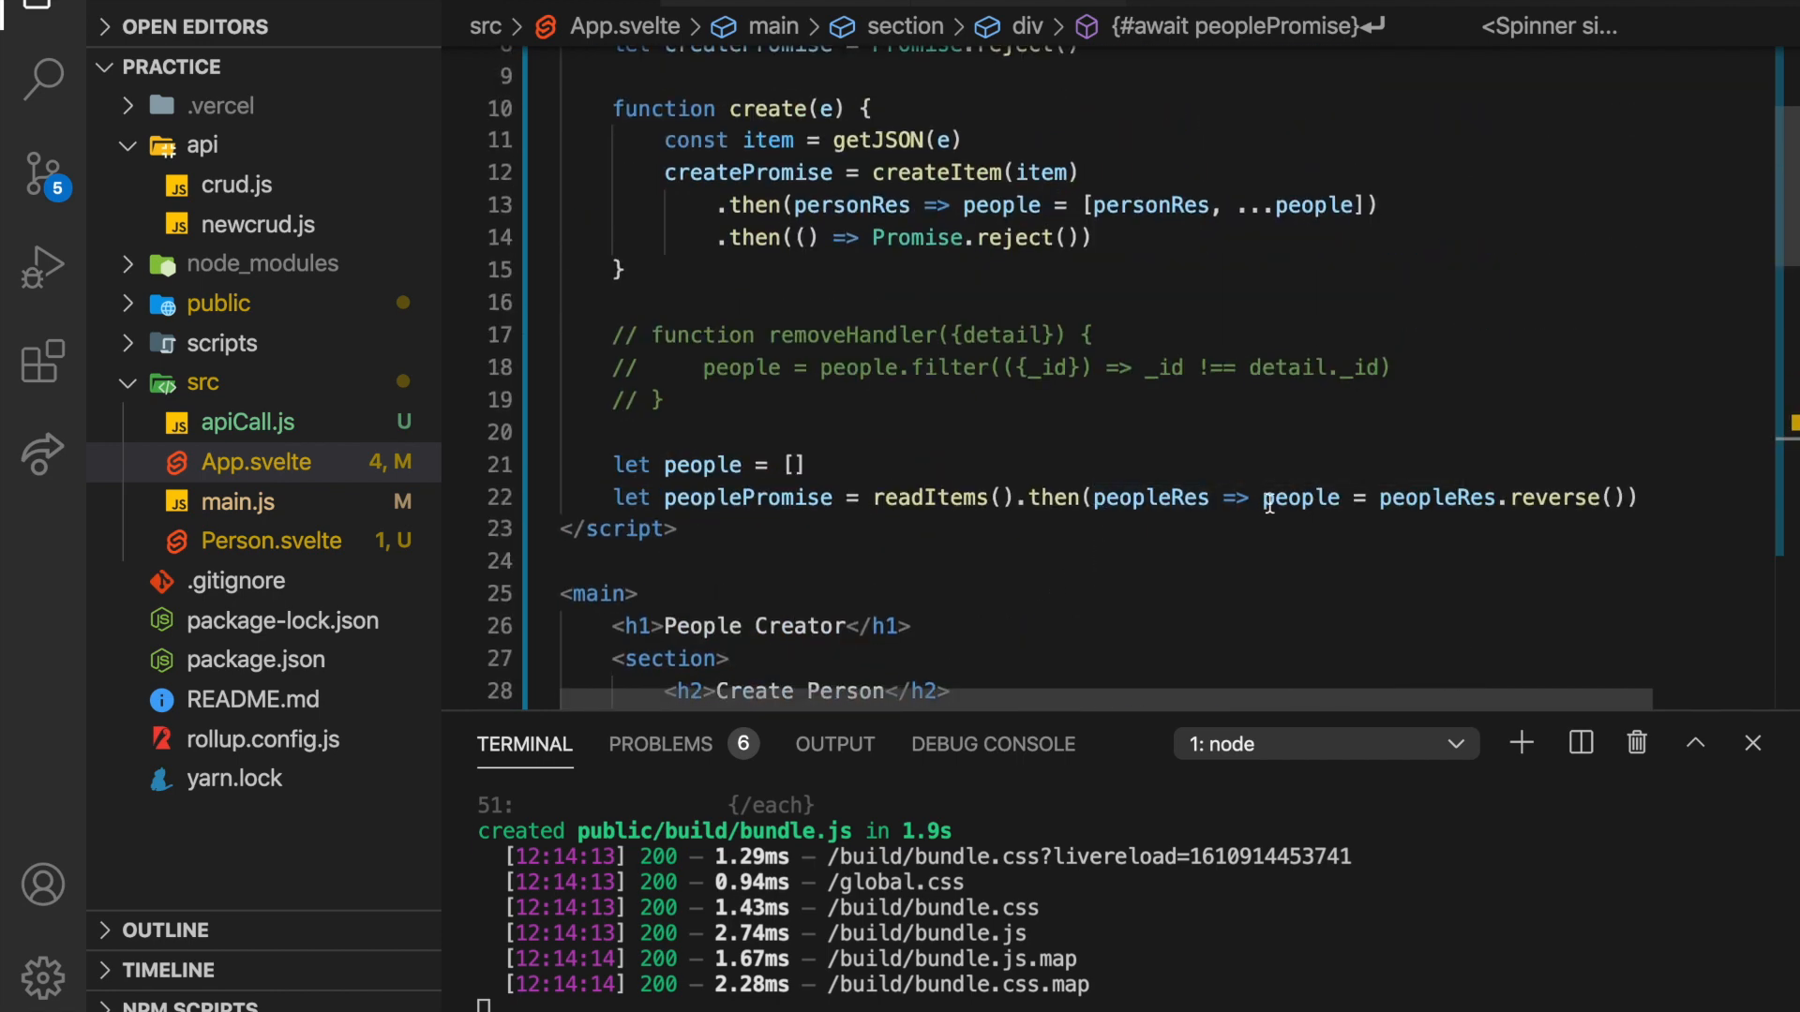
{"action": "double_click", "coordinate": [1299, 497]}
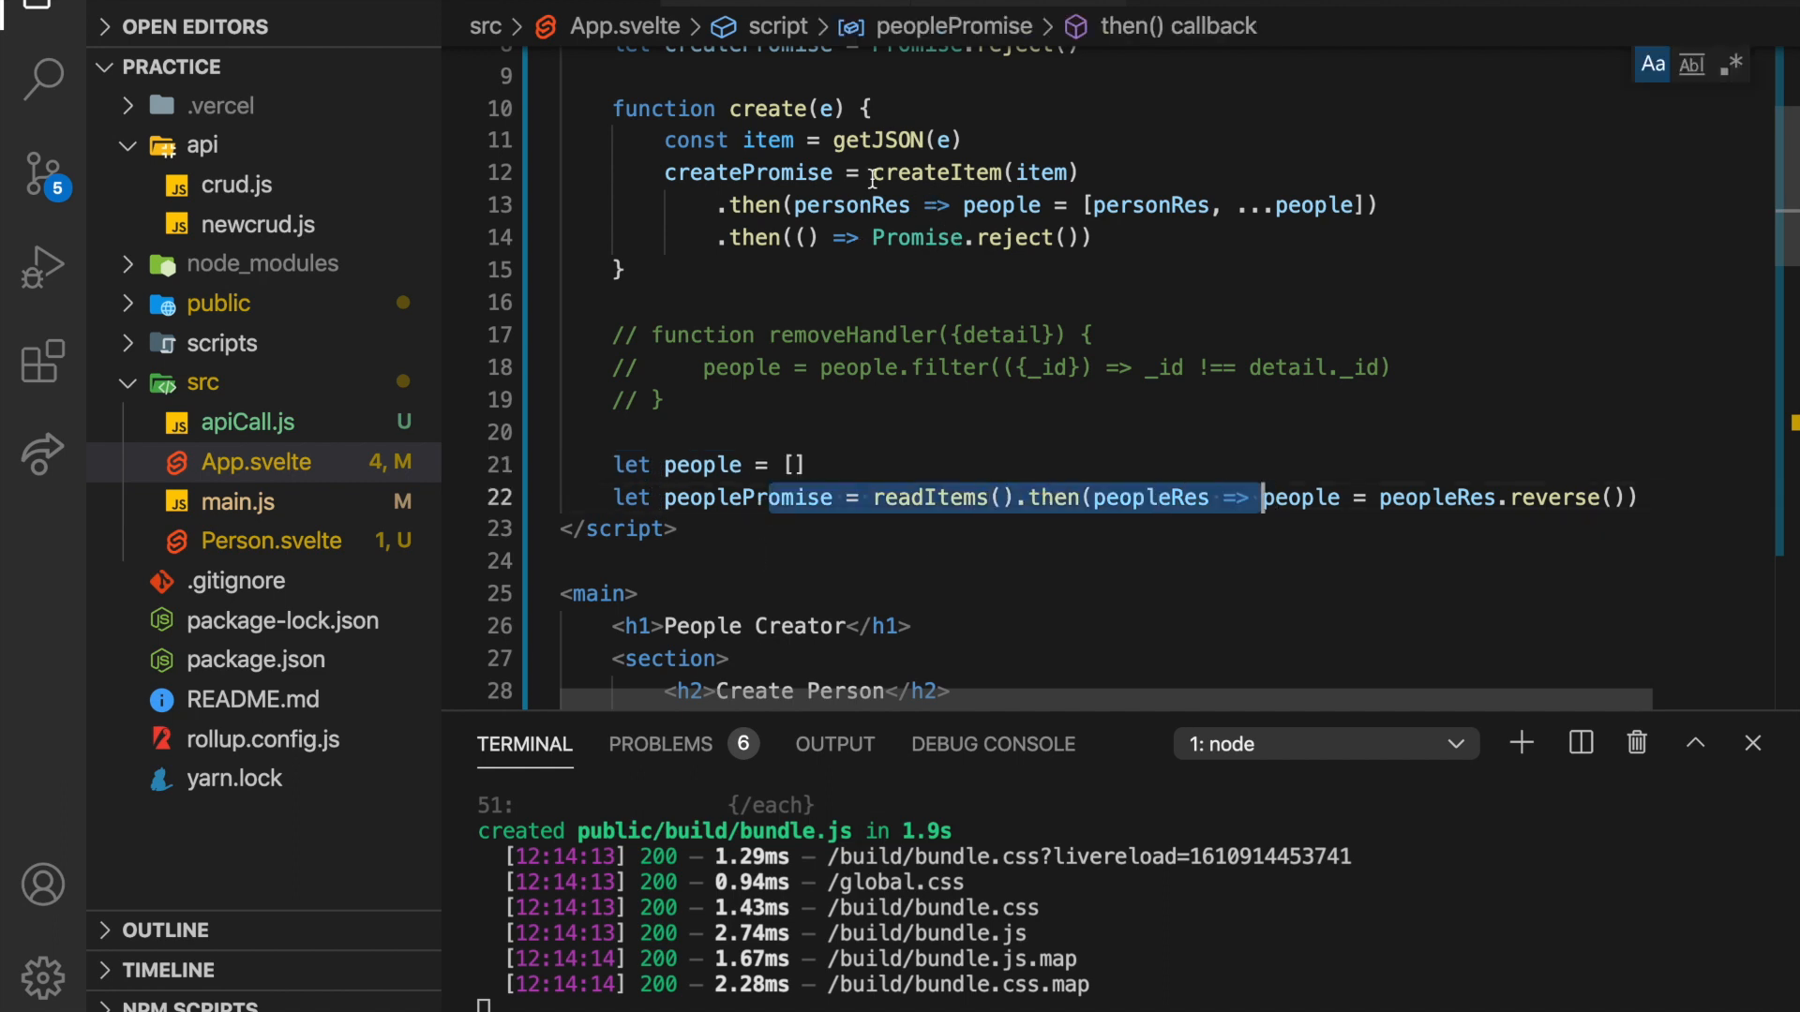
{"action": "left_click", "coordinate": [792, 465]}
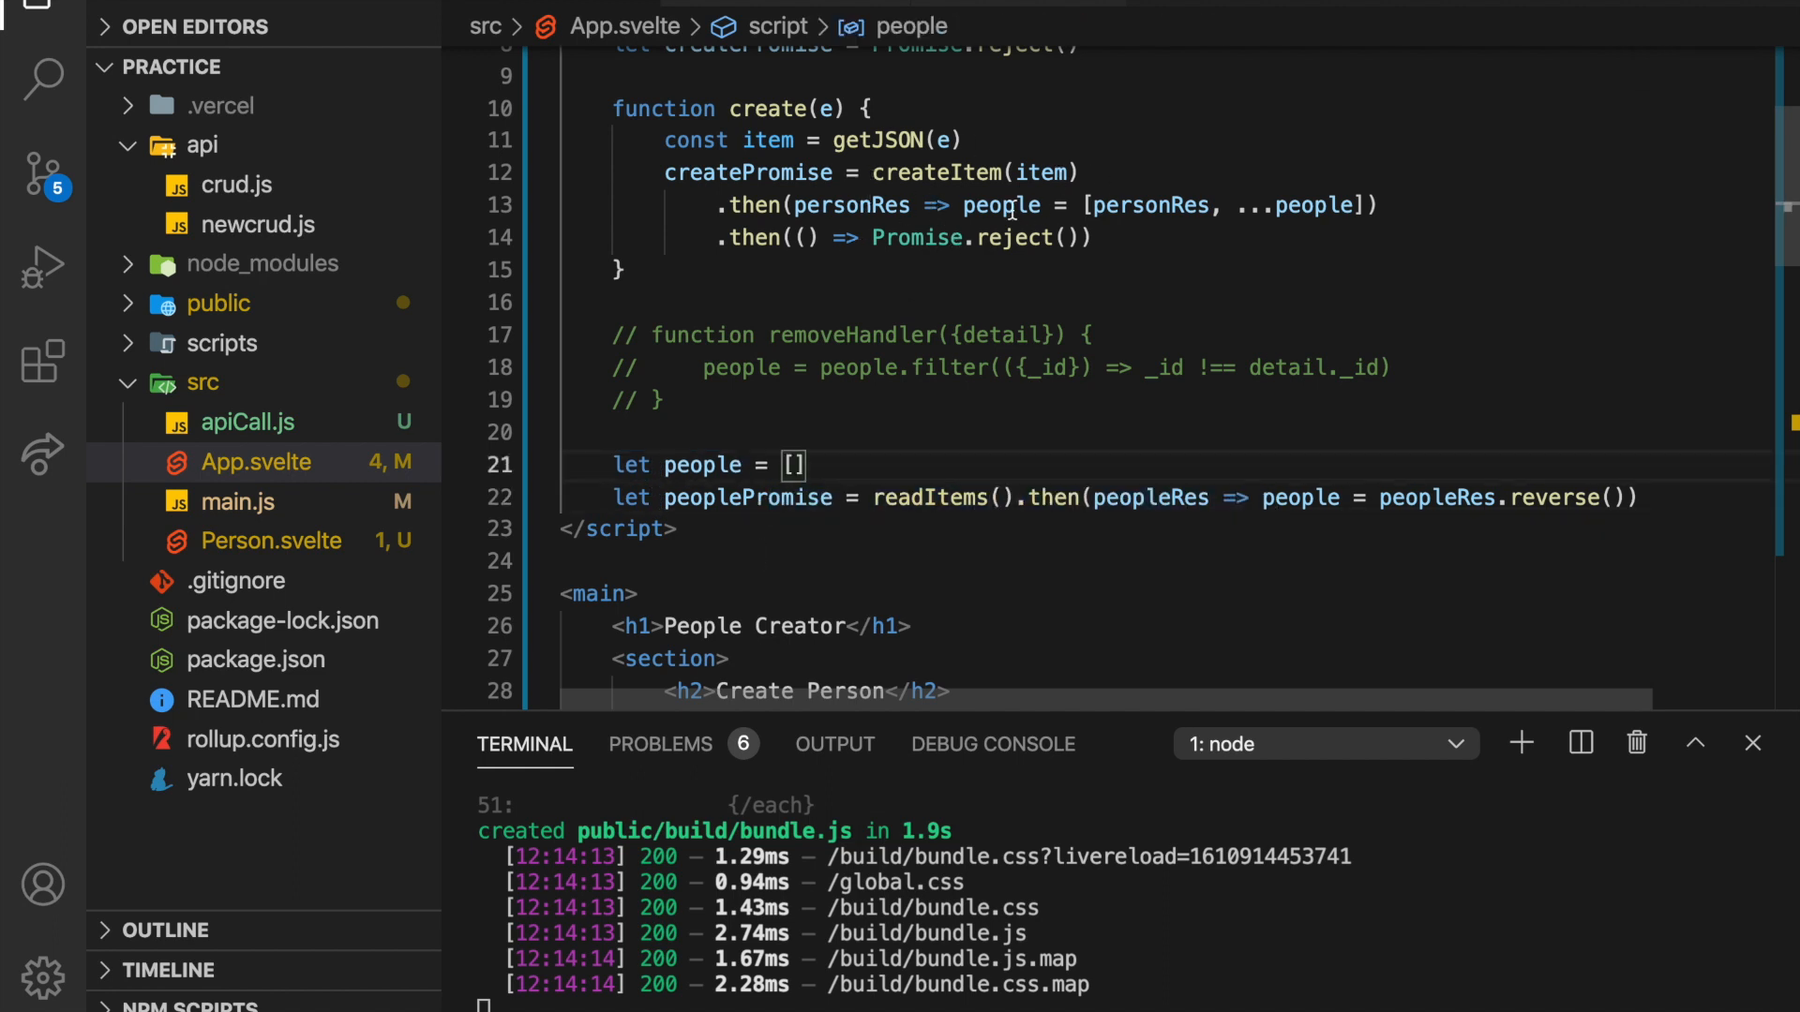
{"action": "double_click", "coordinate": [973, 173]}
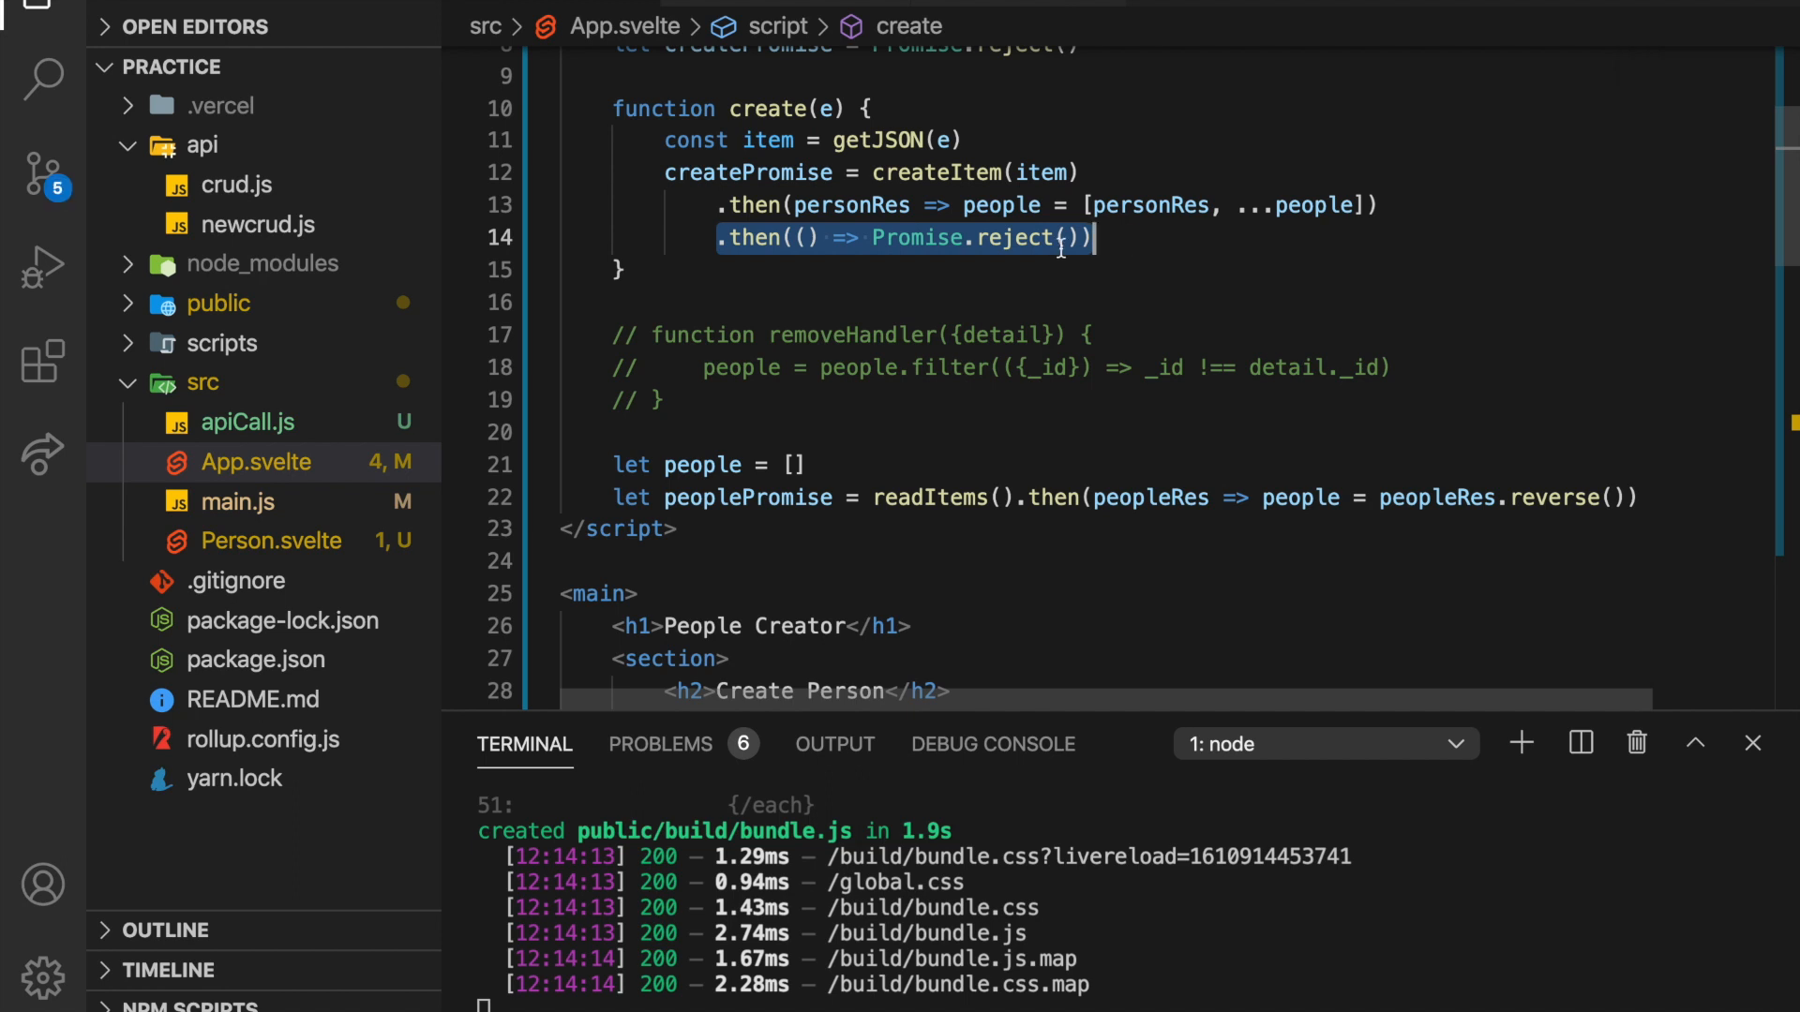
{"action": "scroll", "scroll_direction": "down", "scroll_amount": 3}
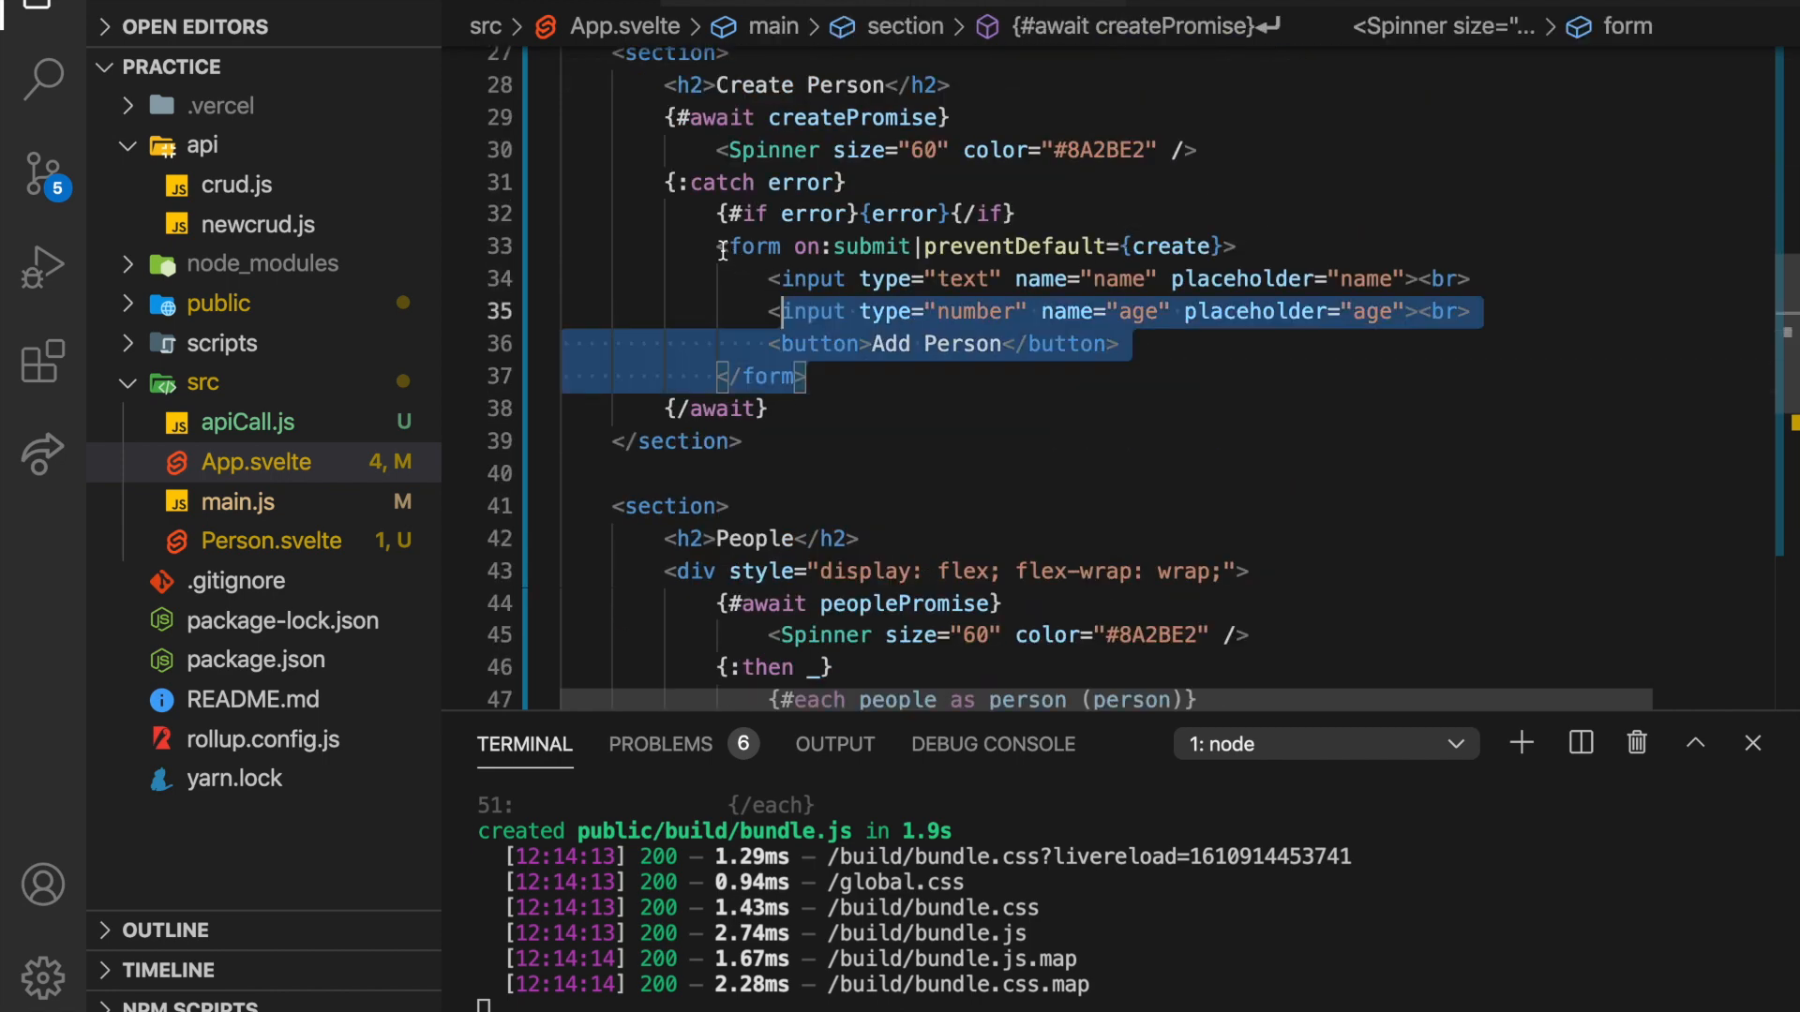
{"action": "scroll", "scroll_direction": "up", "scroll_amount": 3}
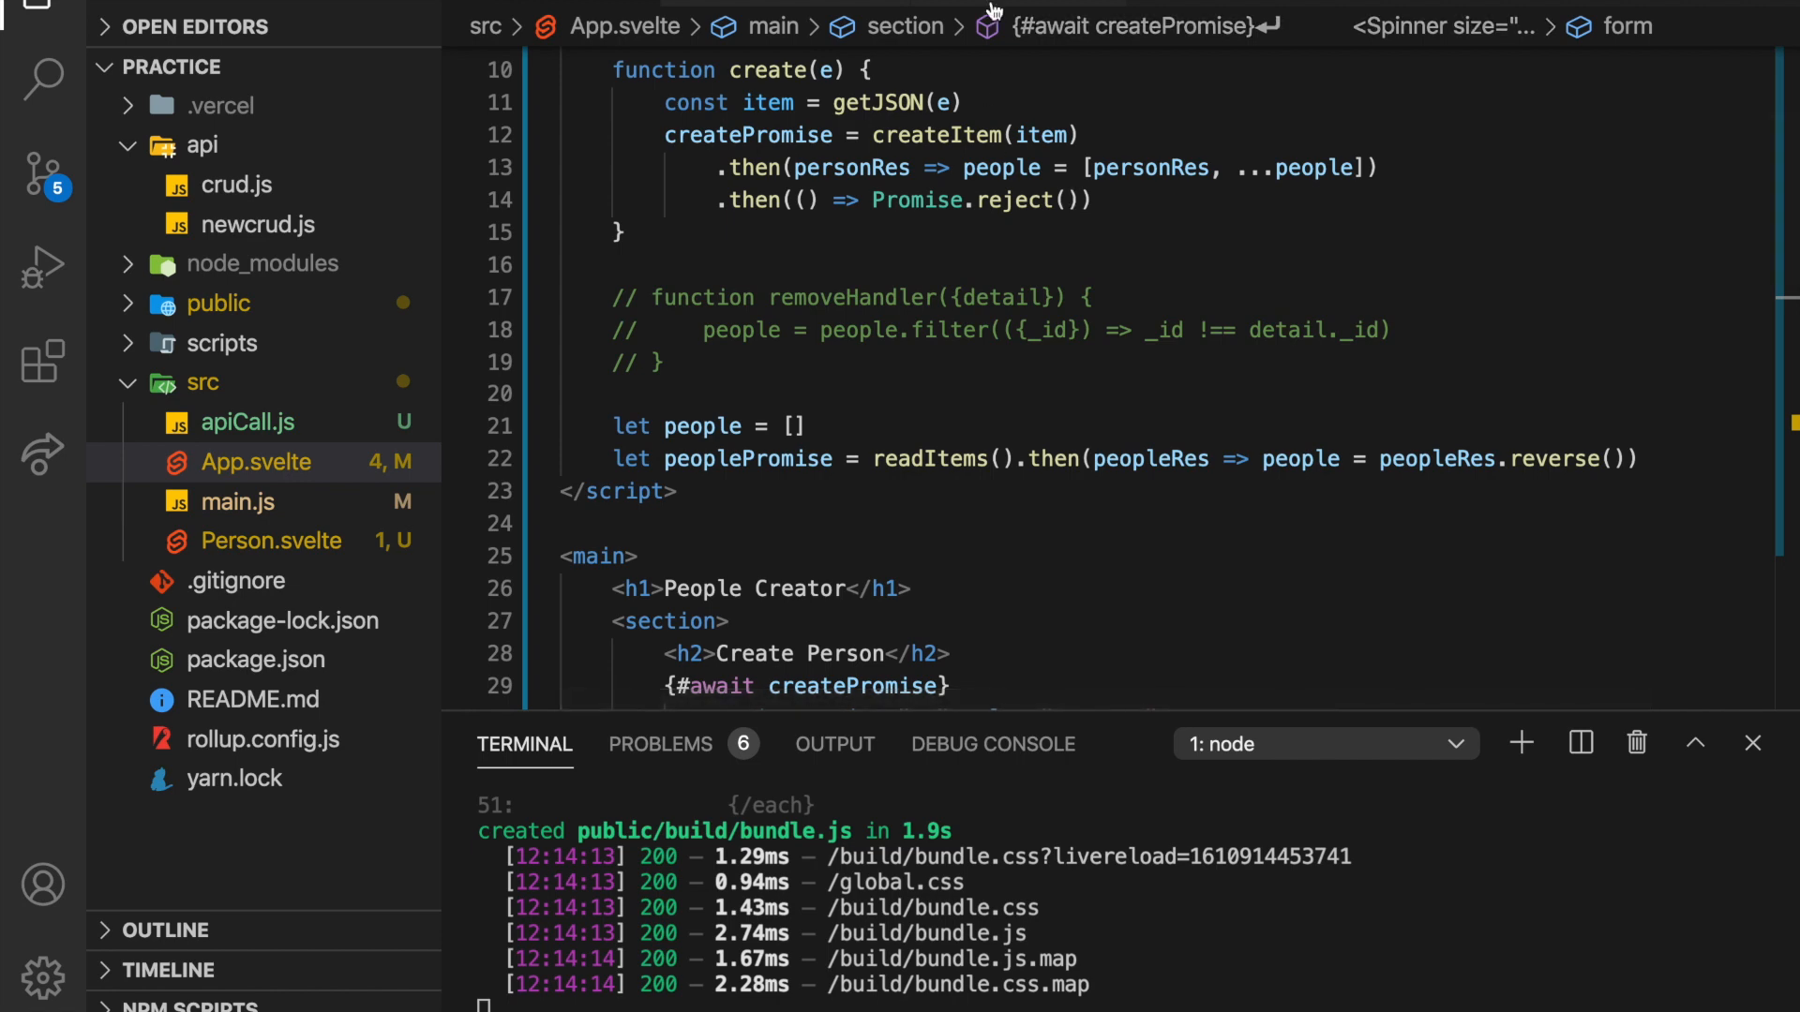
{"action": "left_click", "coordinate": [248, 422]}
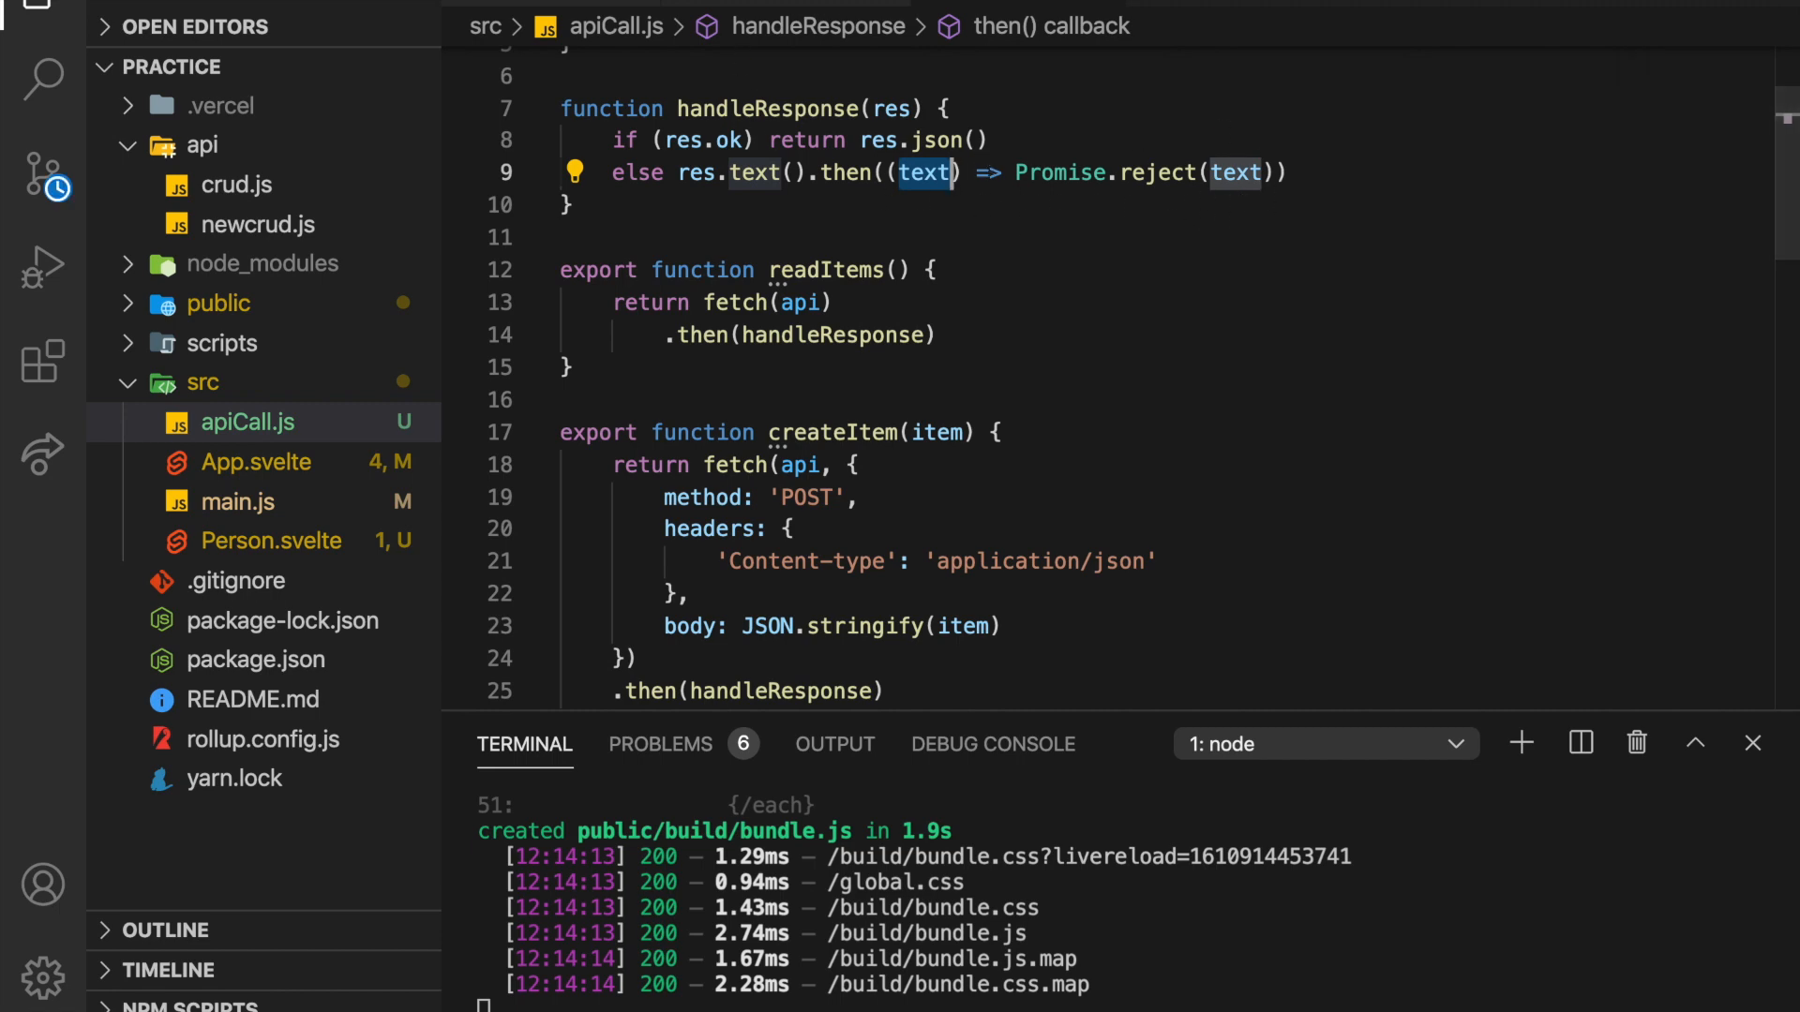
{"action": "left_click", "coordinate": [263, 461]}
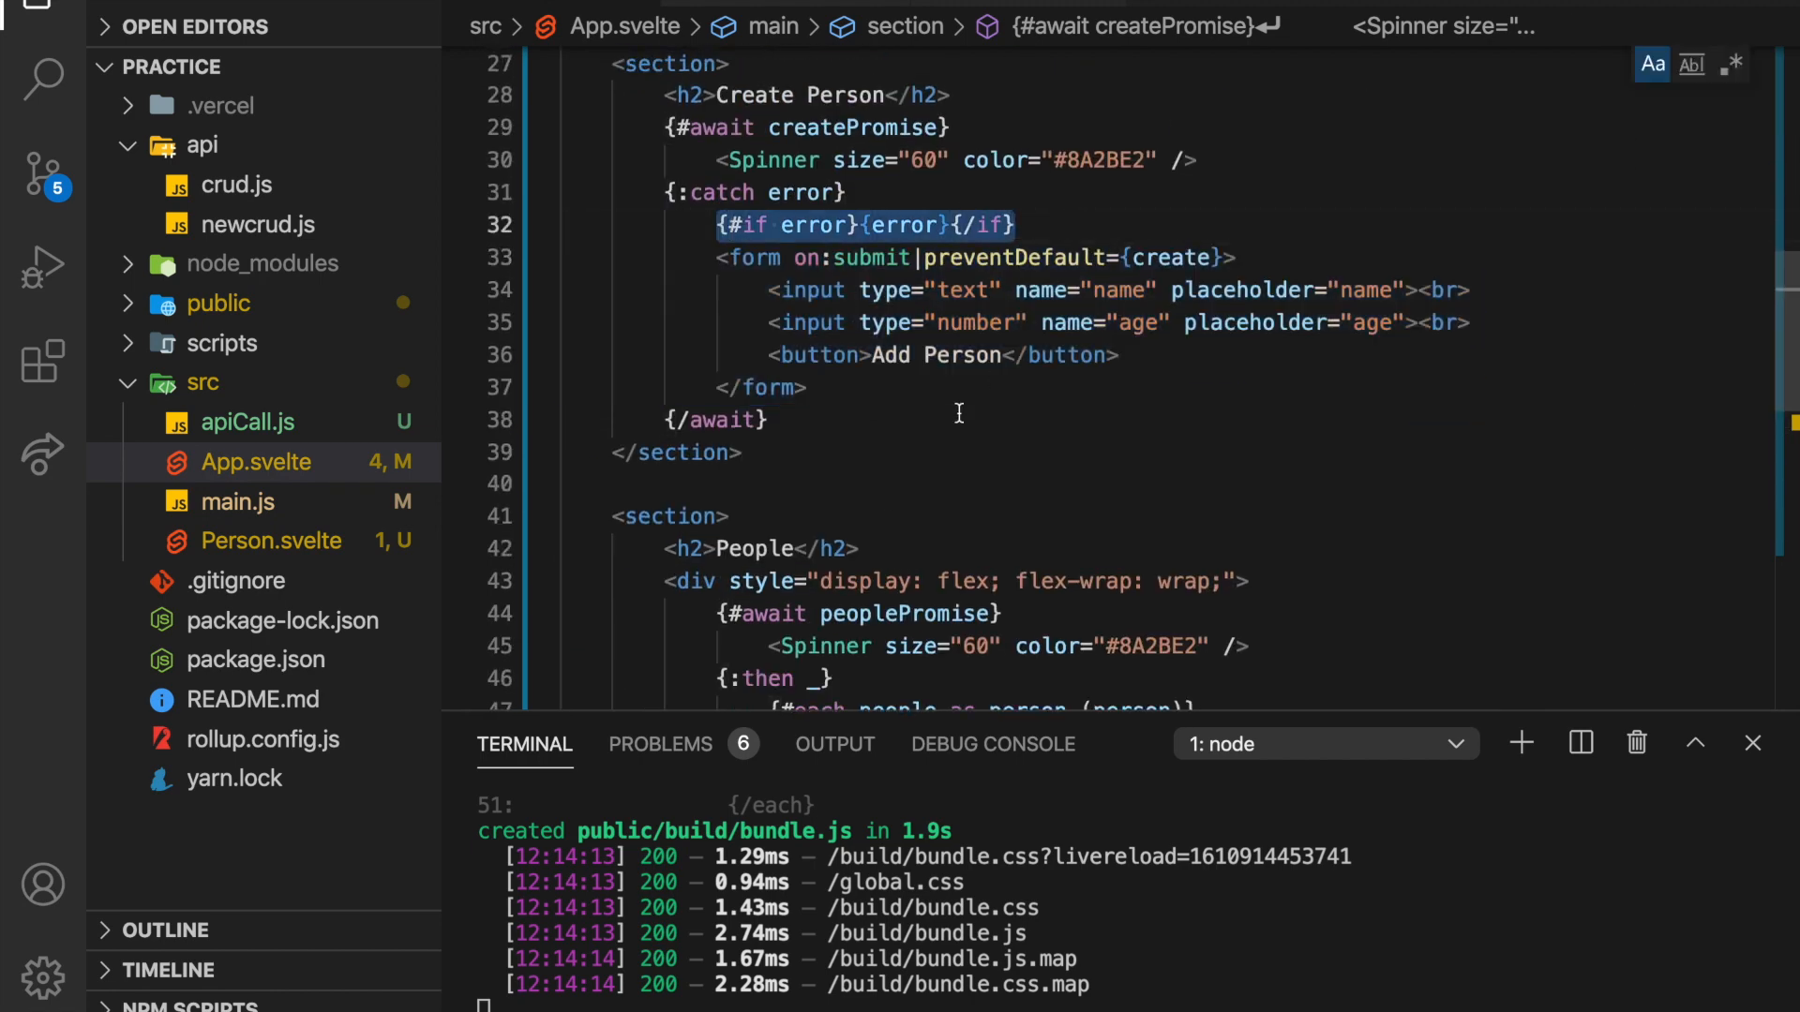
{"action": "scroll", "scroll_direction": "up", "scroll_amount": 3}
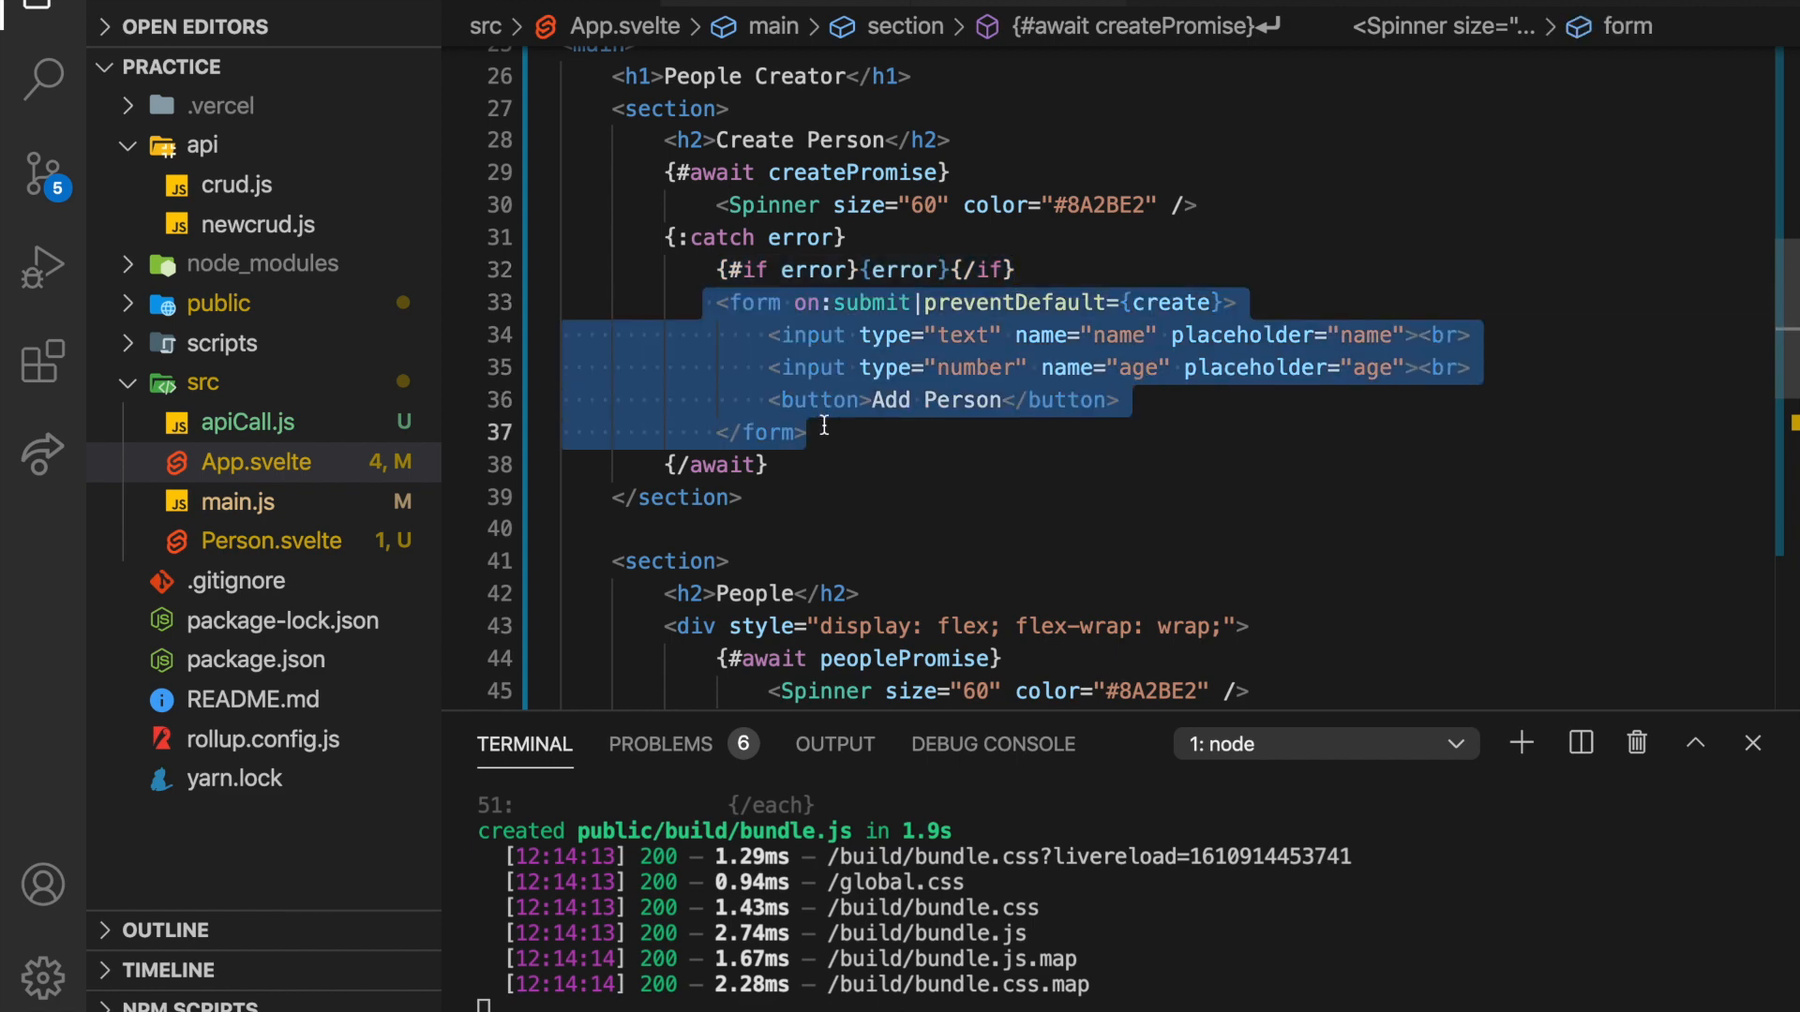
{"action": "scroll", "scroll_direction": "up", "scroll_amount": 3}
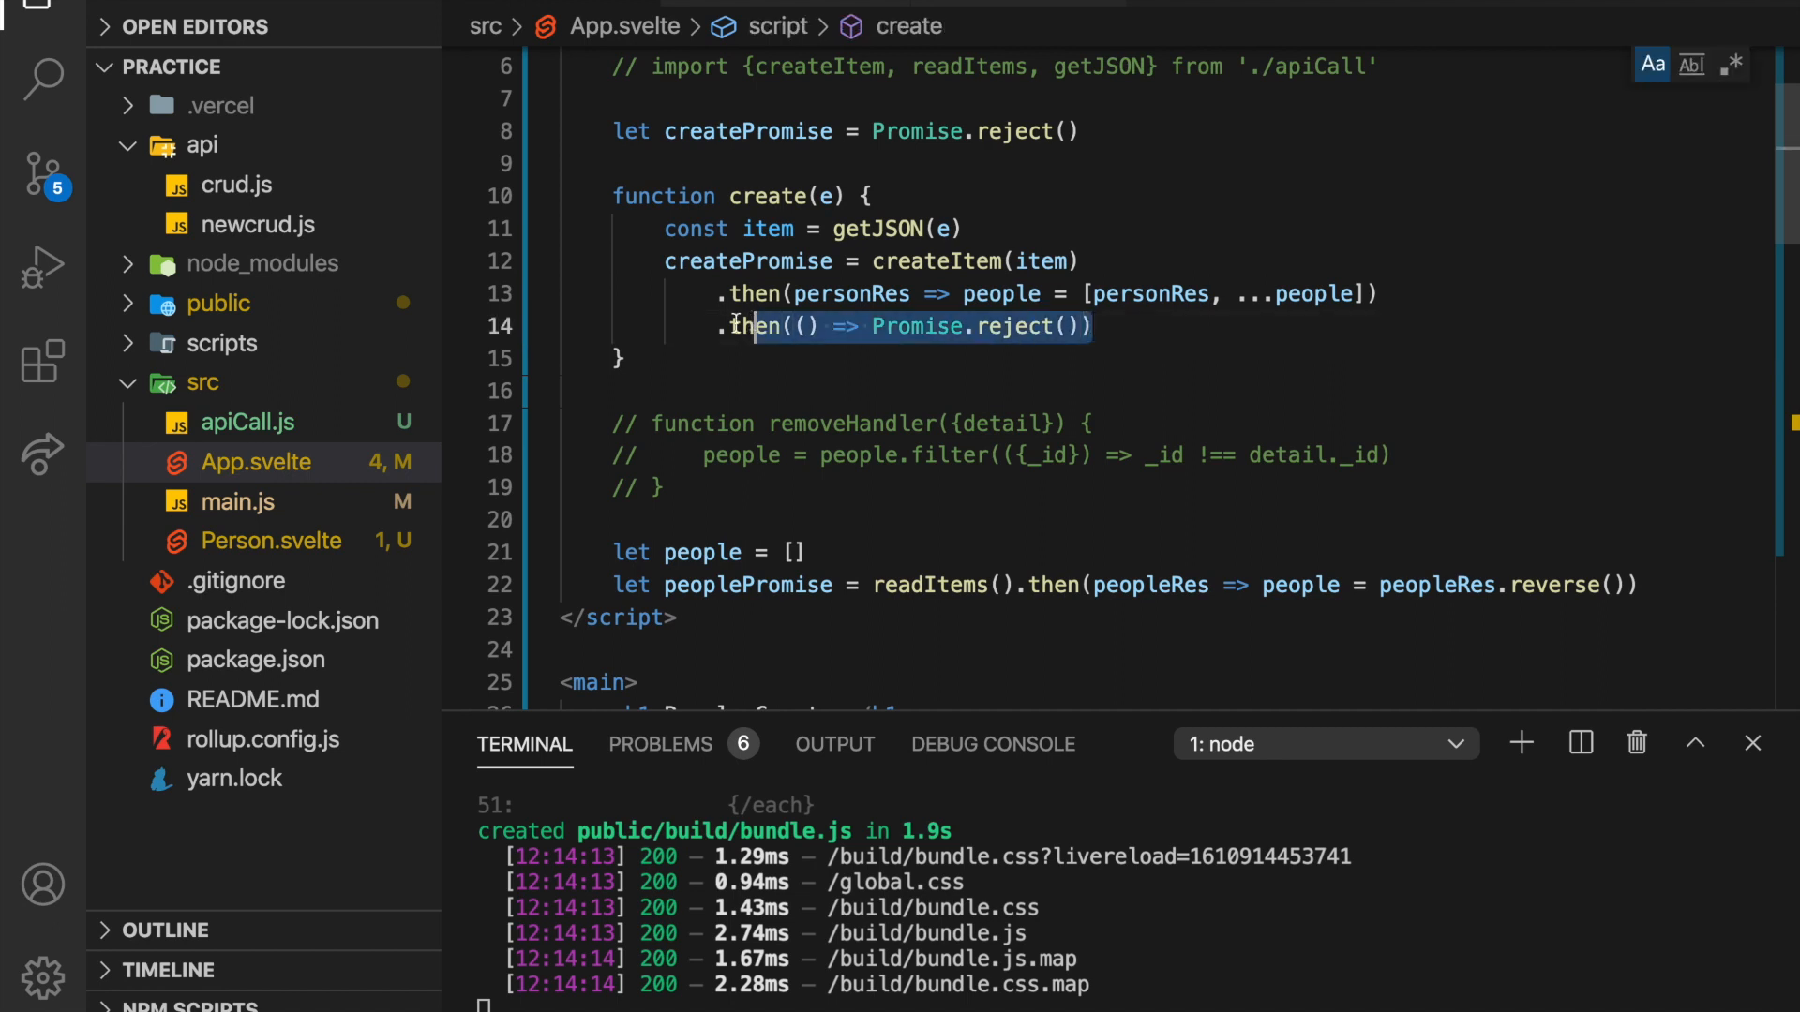
{"action": "scroll", "scroll_direction": "down", "scroll_amount": 3}
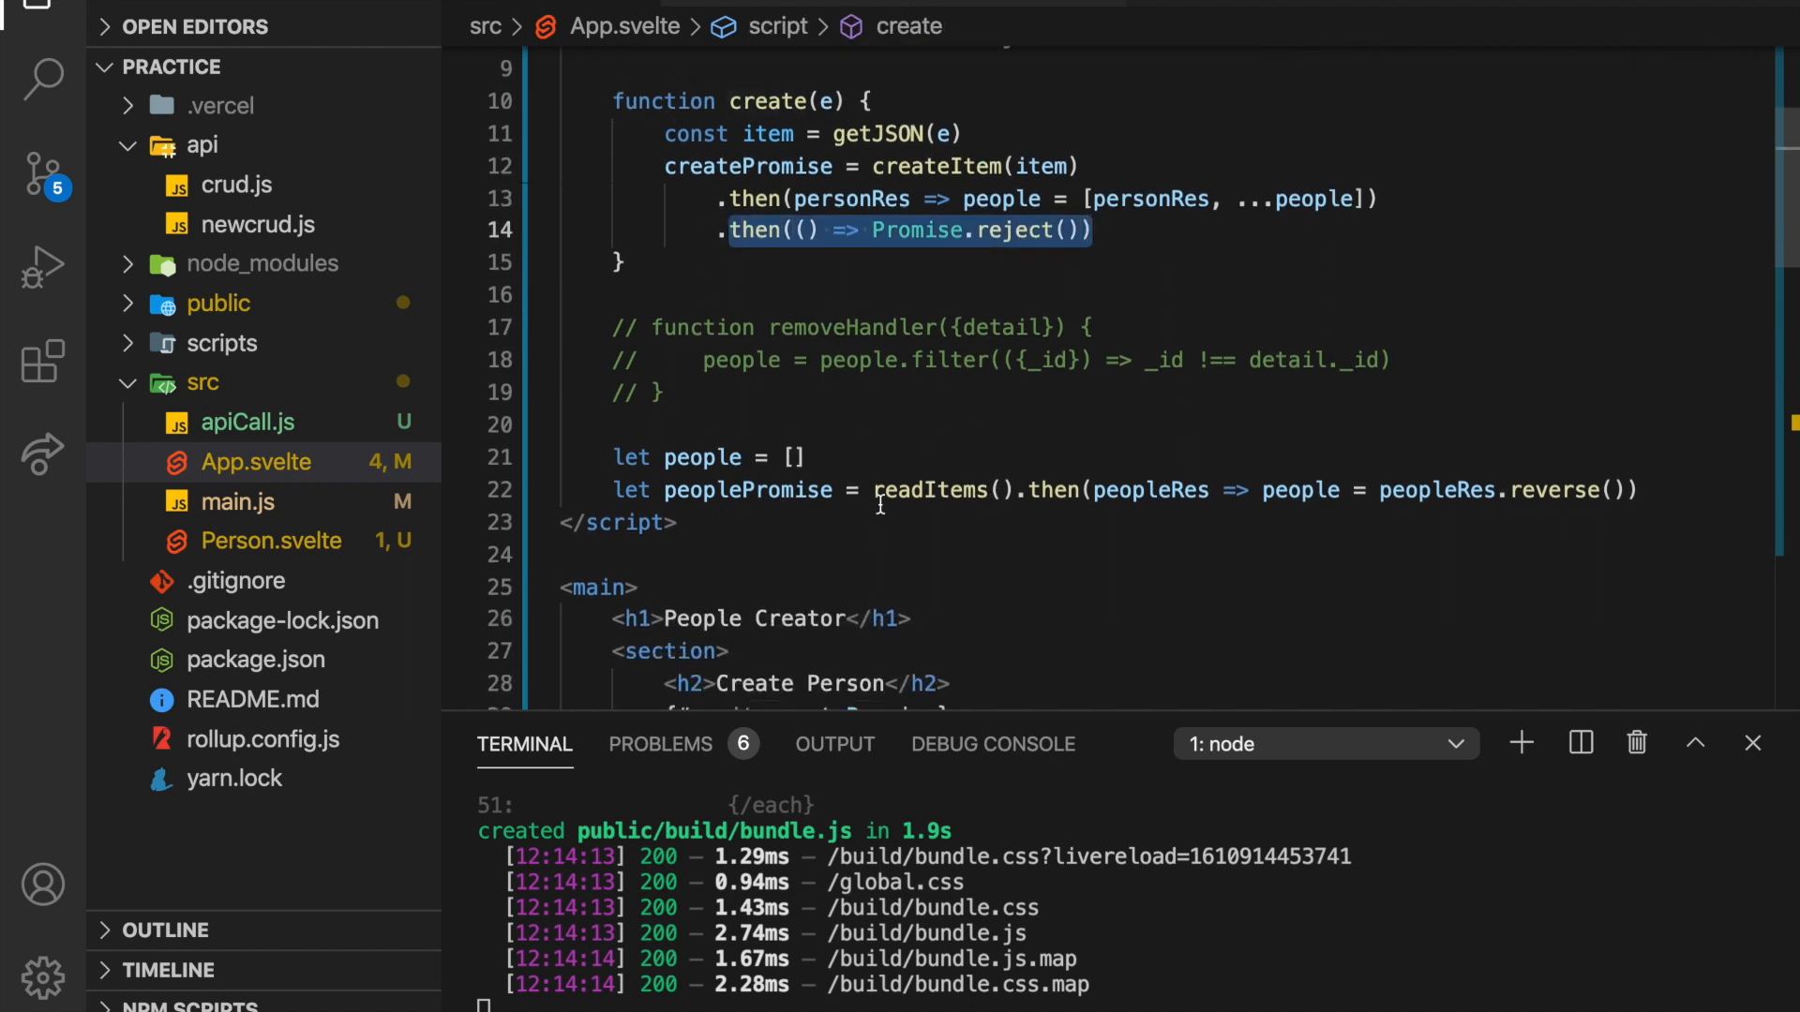
{"action": "scroll", "scroll_direction": "up", "scroll_amount": 3}
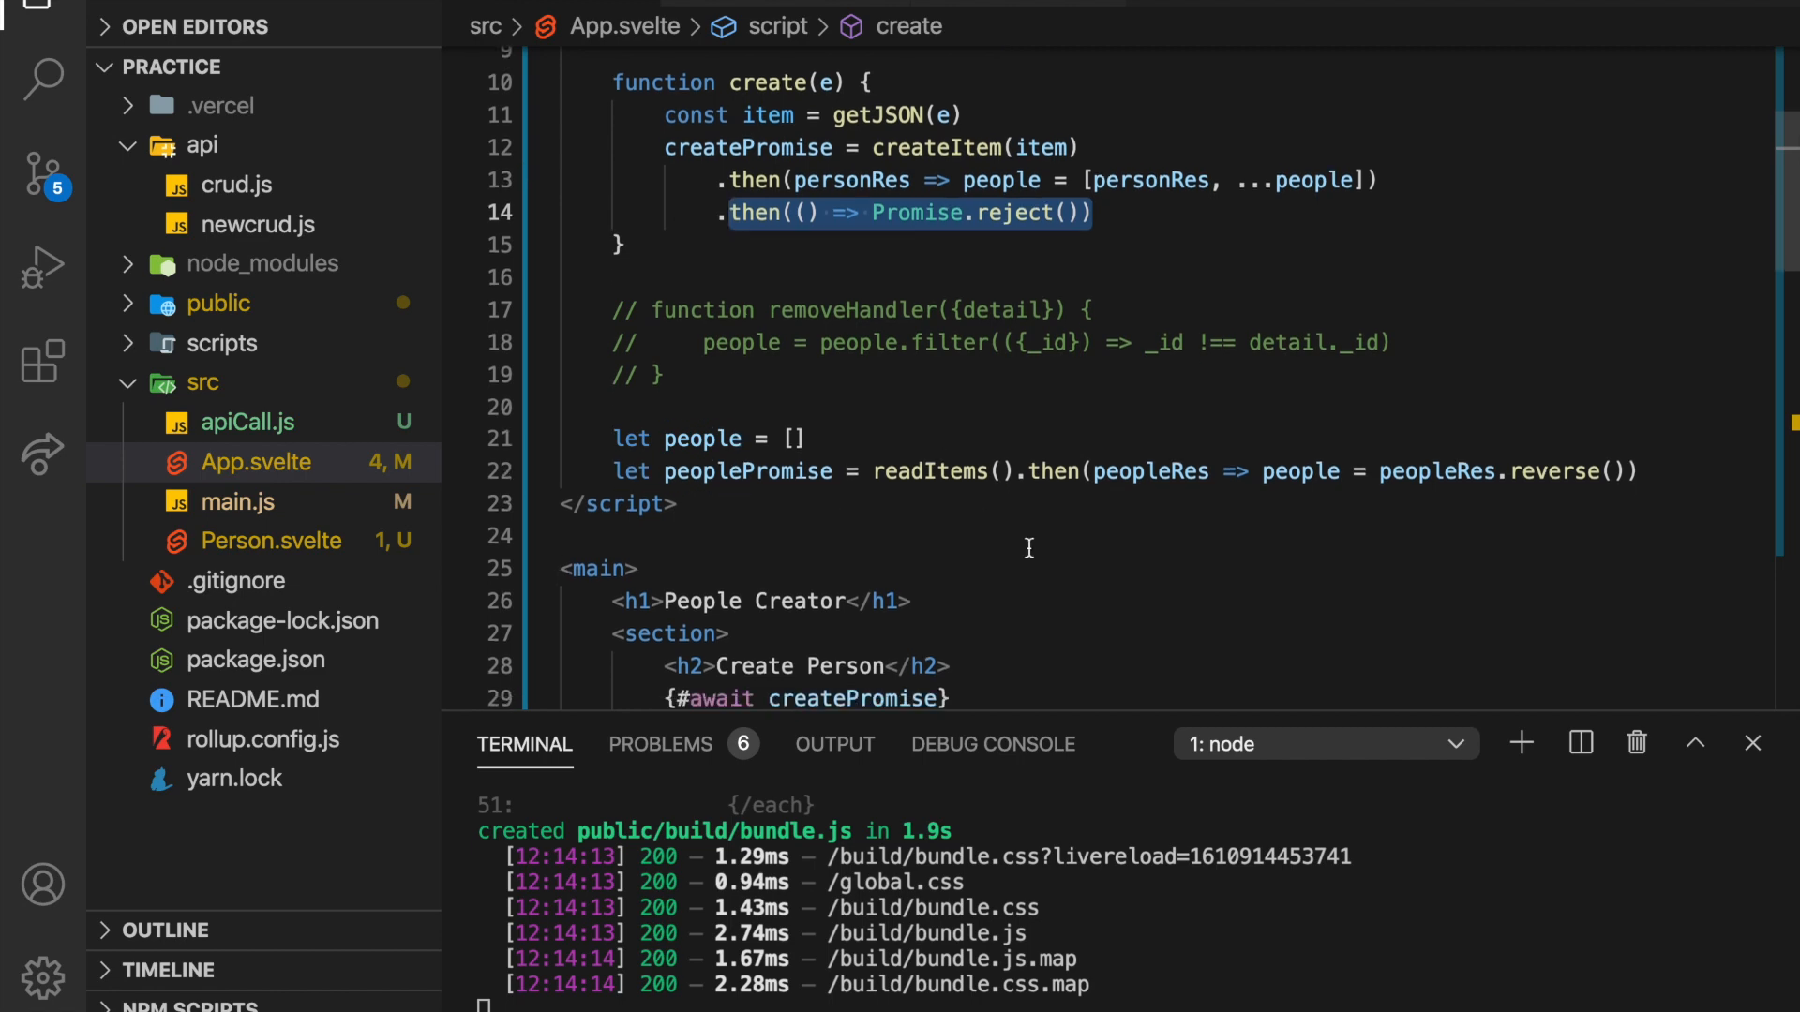
{"action": "scroll", "scroll_direction": "down", "scroll_amount": 3}
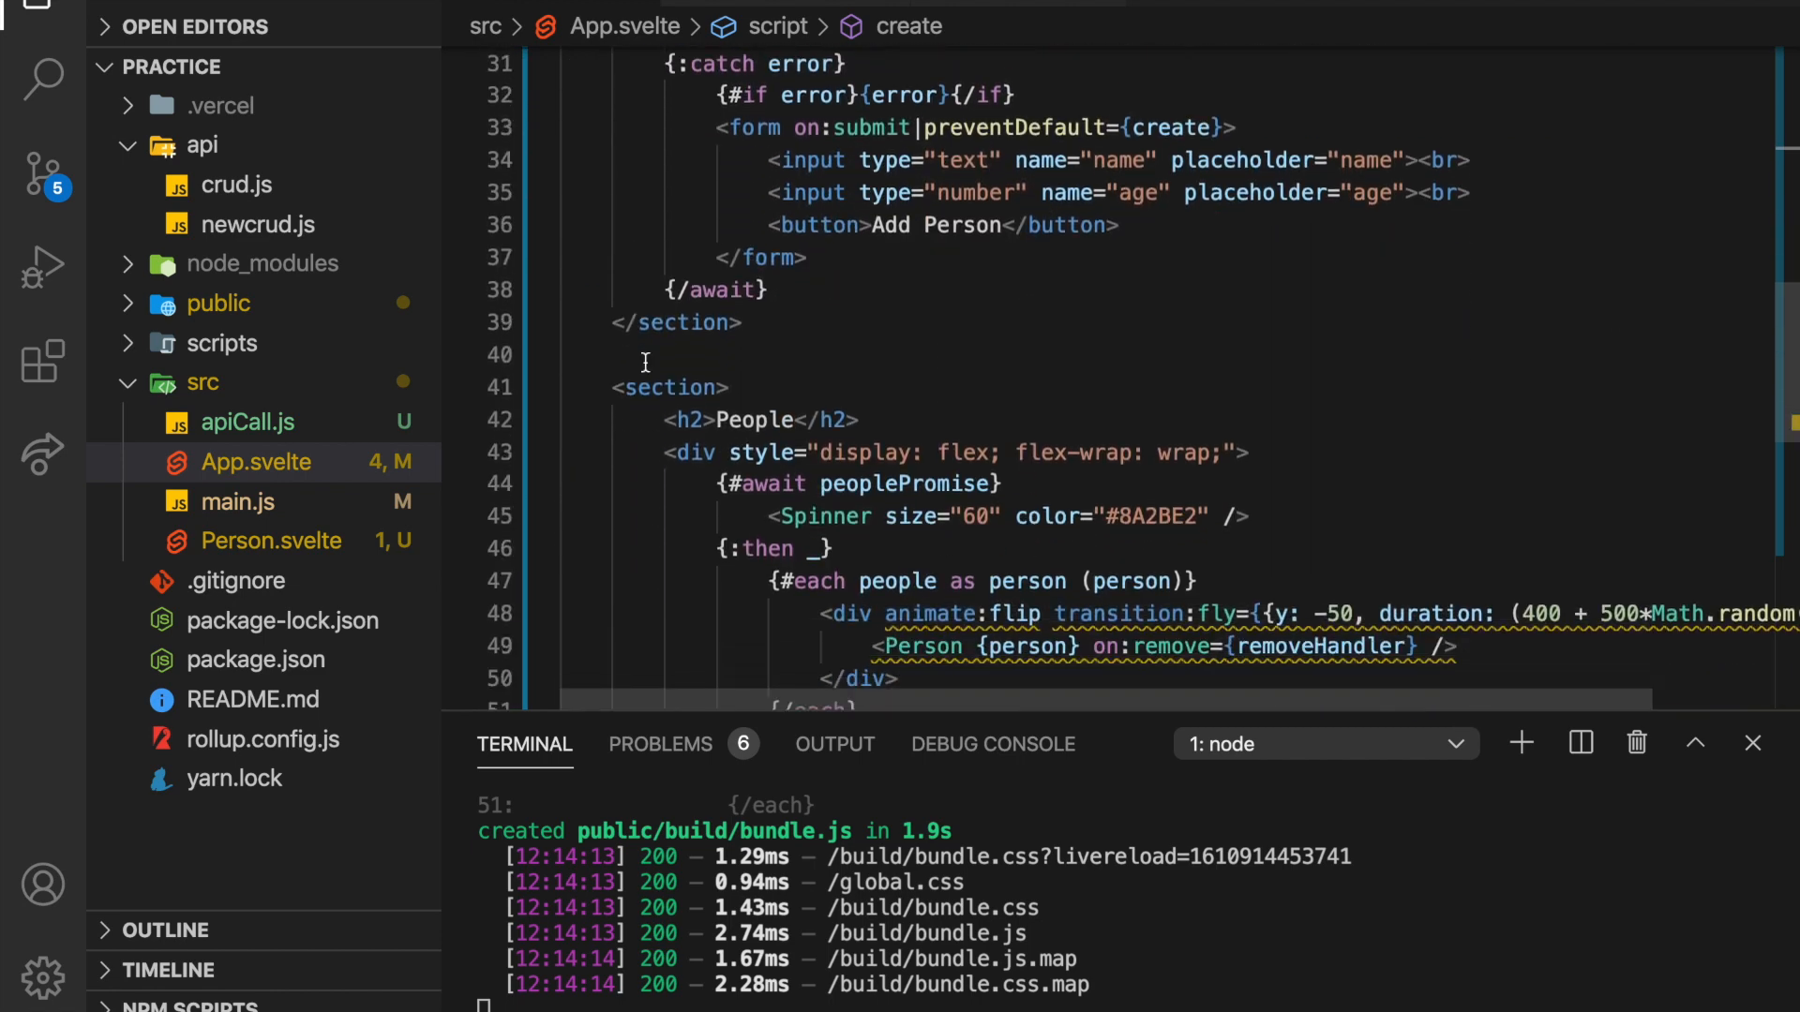
{"action": "scroll", "scroll_direction": "down", "scroll_amount": 3}
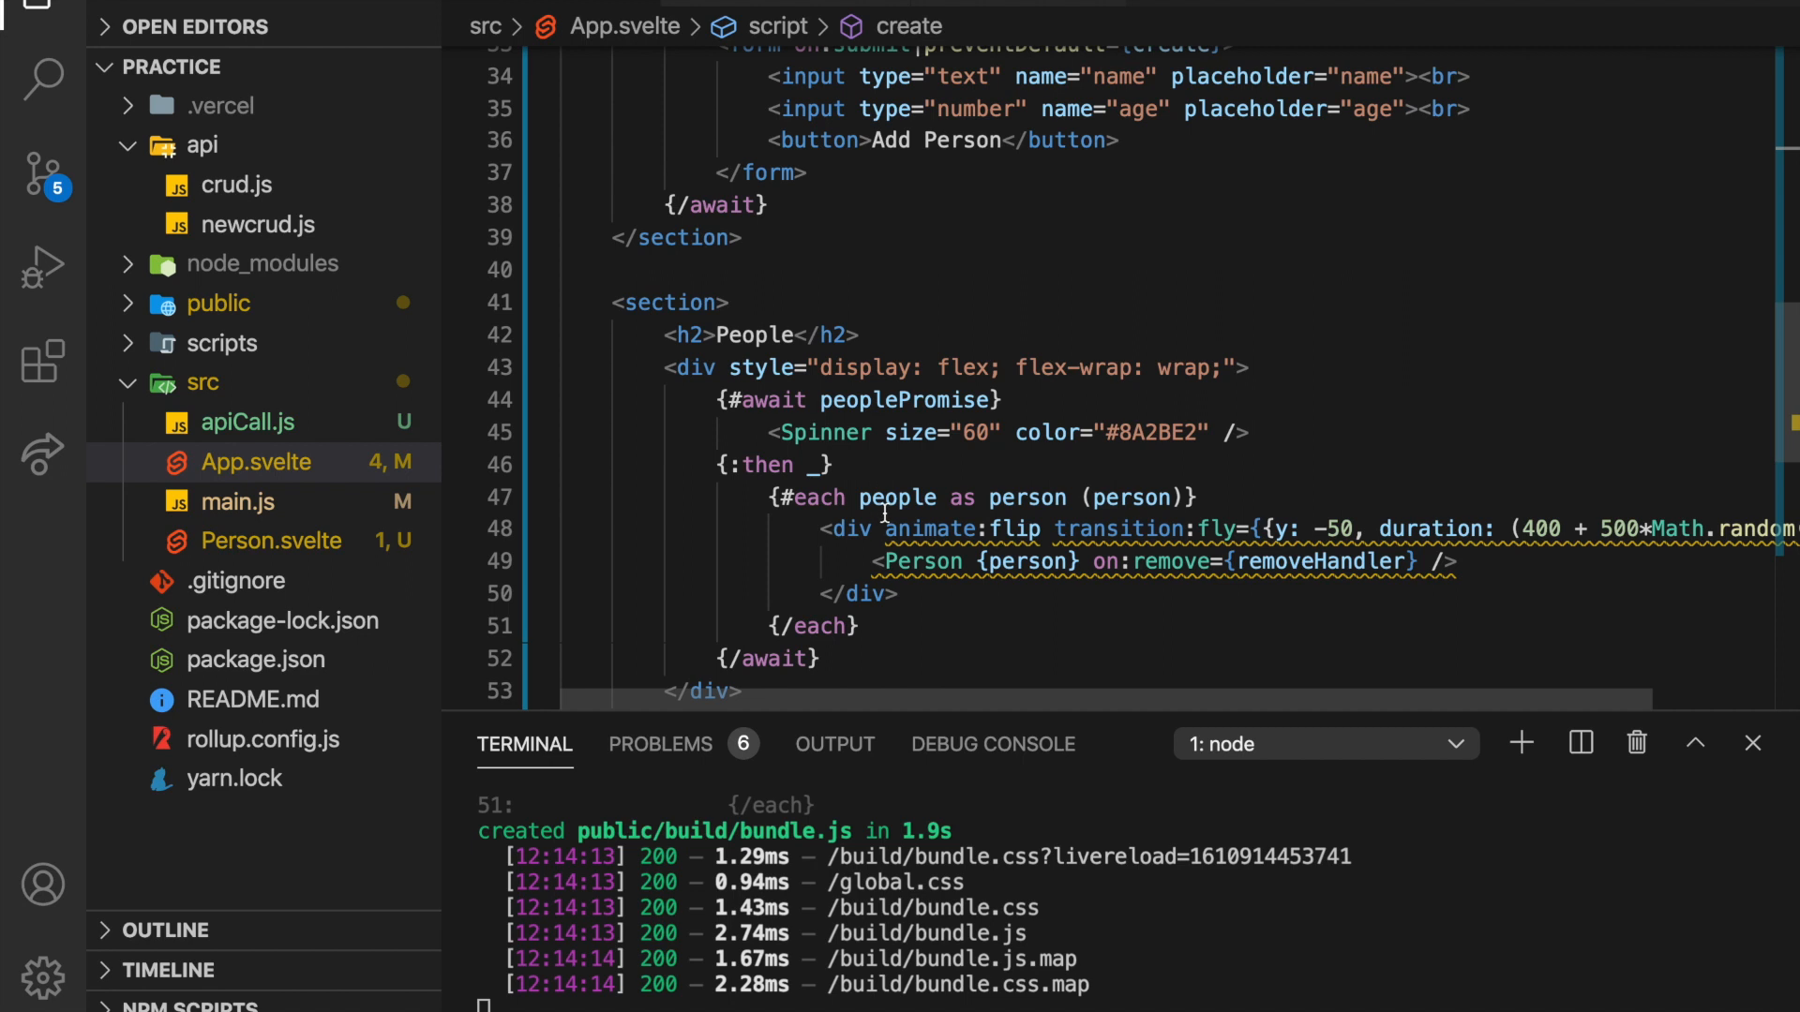
{"action": "double_click", "coordinate": [898, 497]}
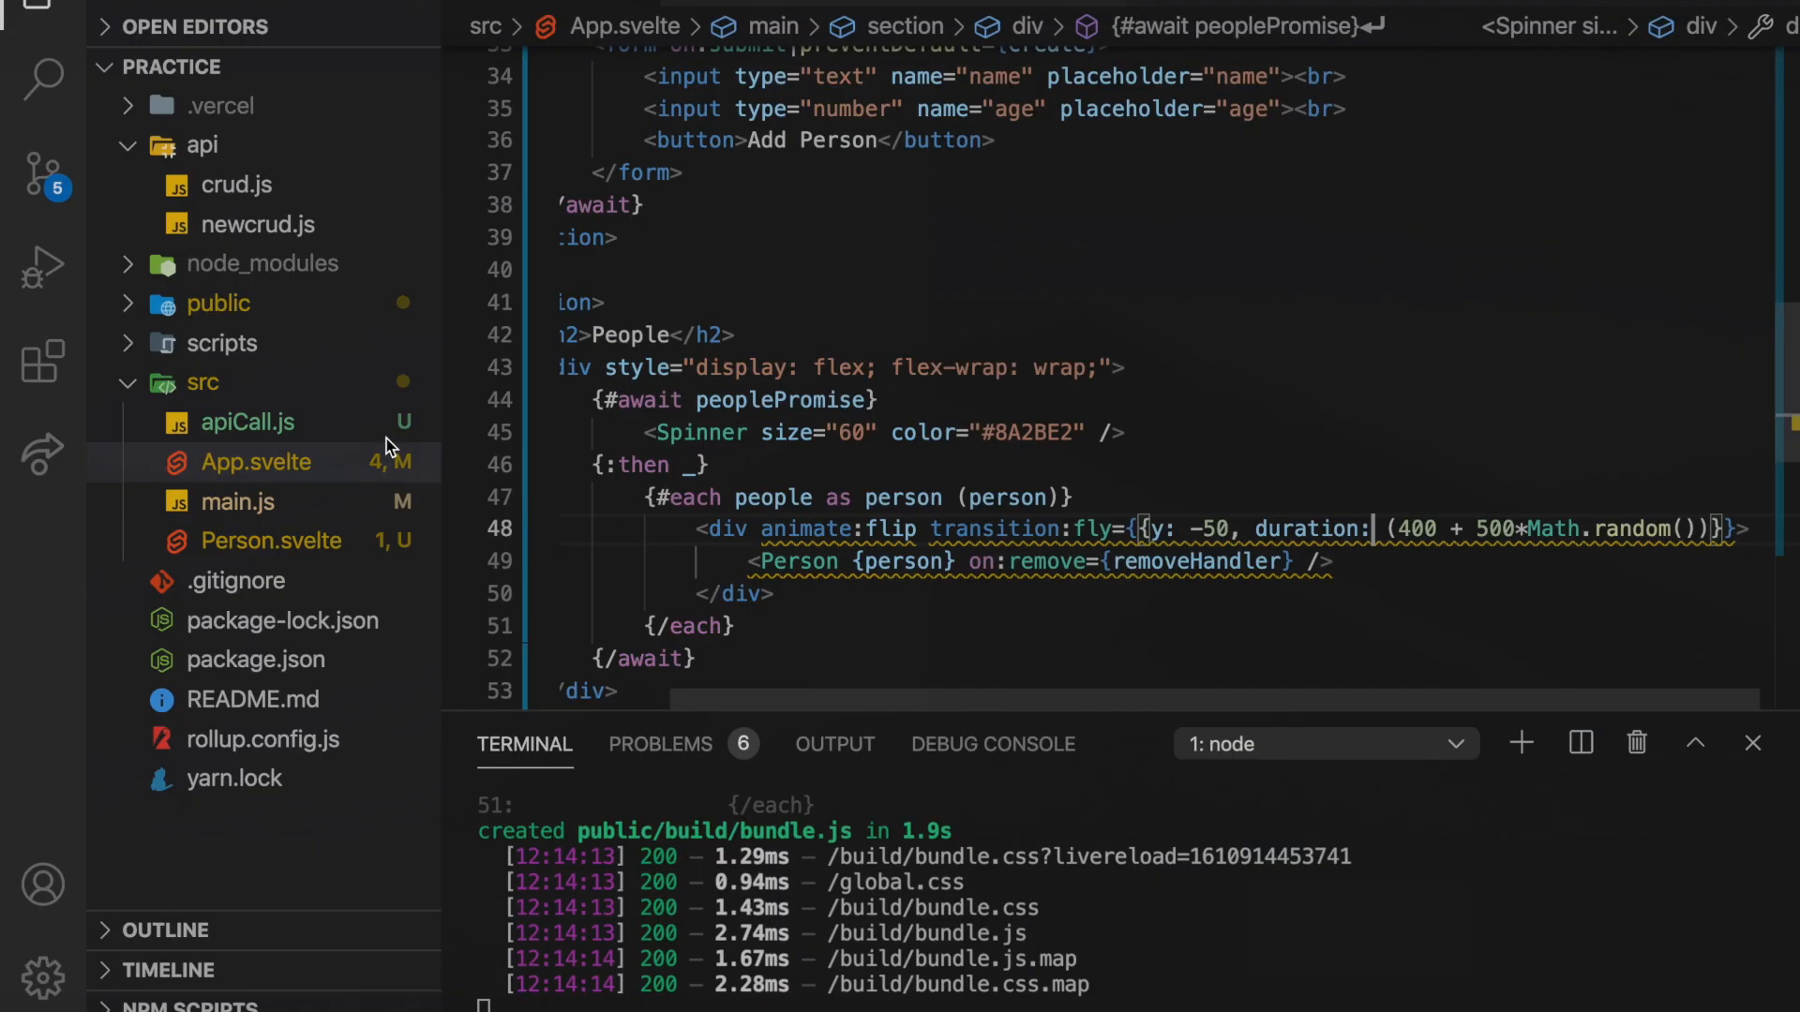
Scroll to App.svelte's top to restore the Person, createItem, readItems and getJSON imports.
{"action": "scroll", "scroll_direction": "up", "scroll_amount": 3}
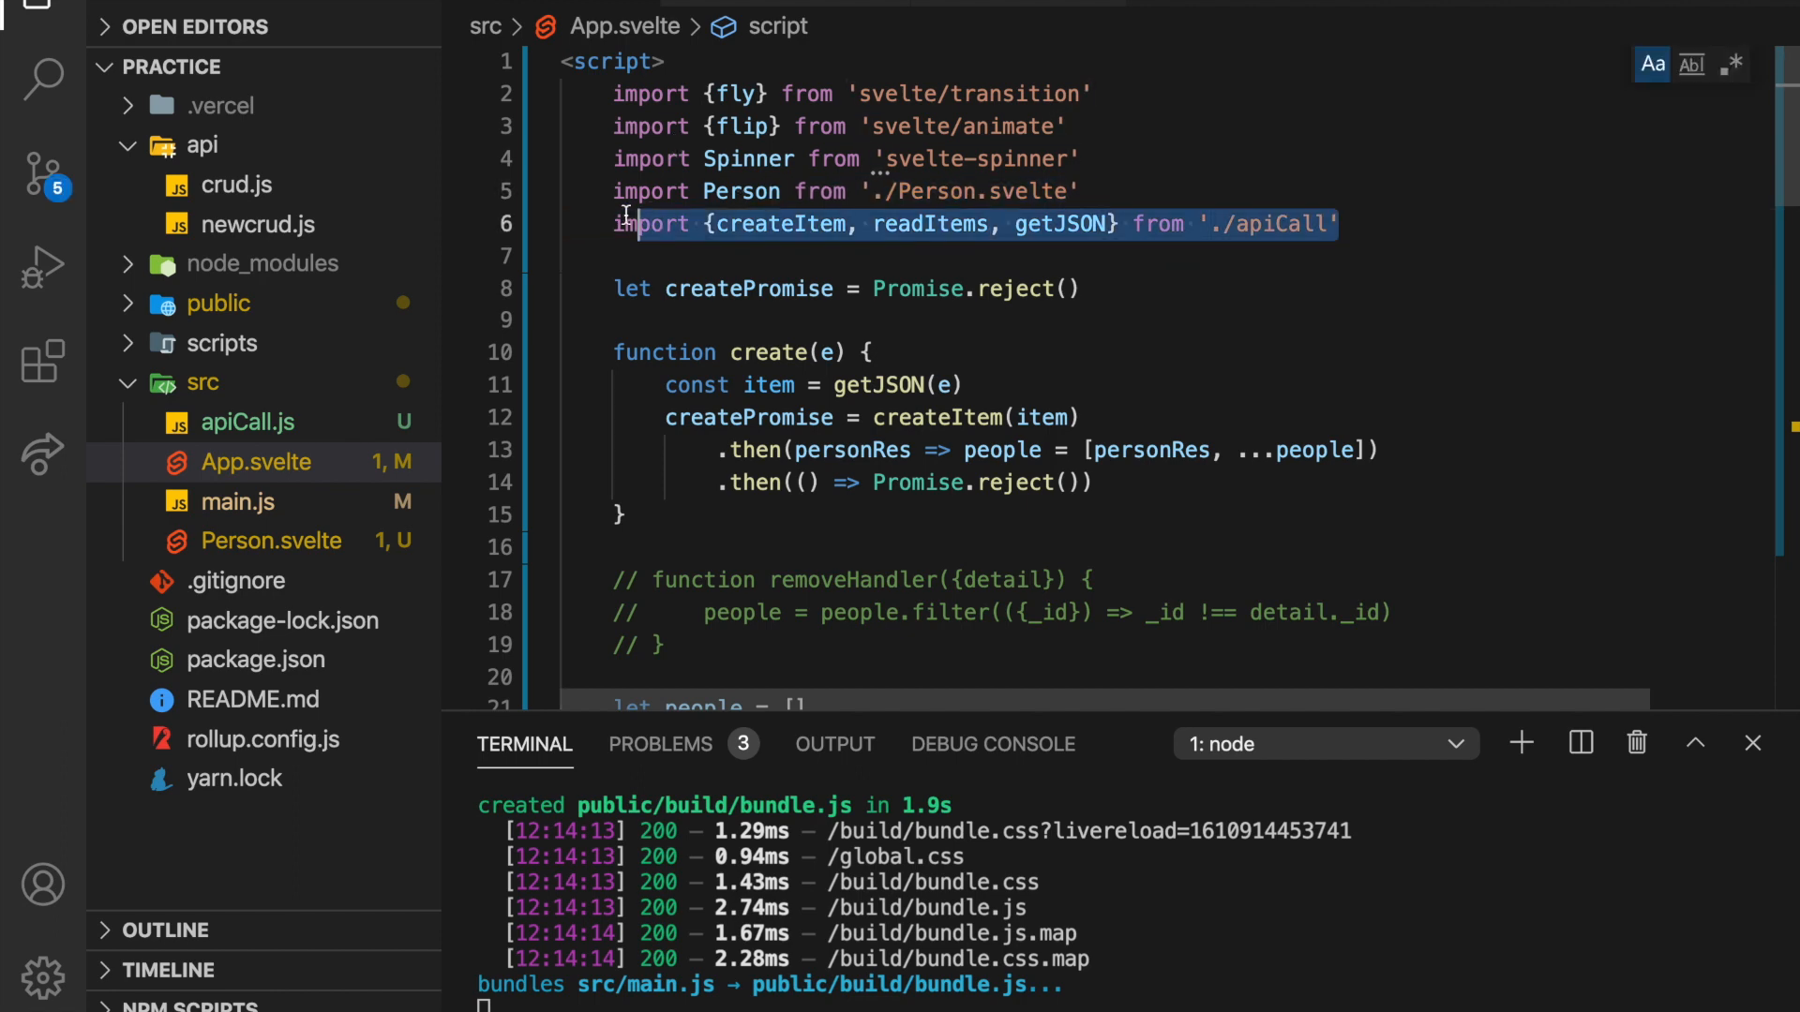
{"action": "scroll", "scroll_direction": "down", "scroll_amount": 3}
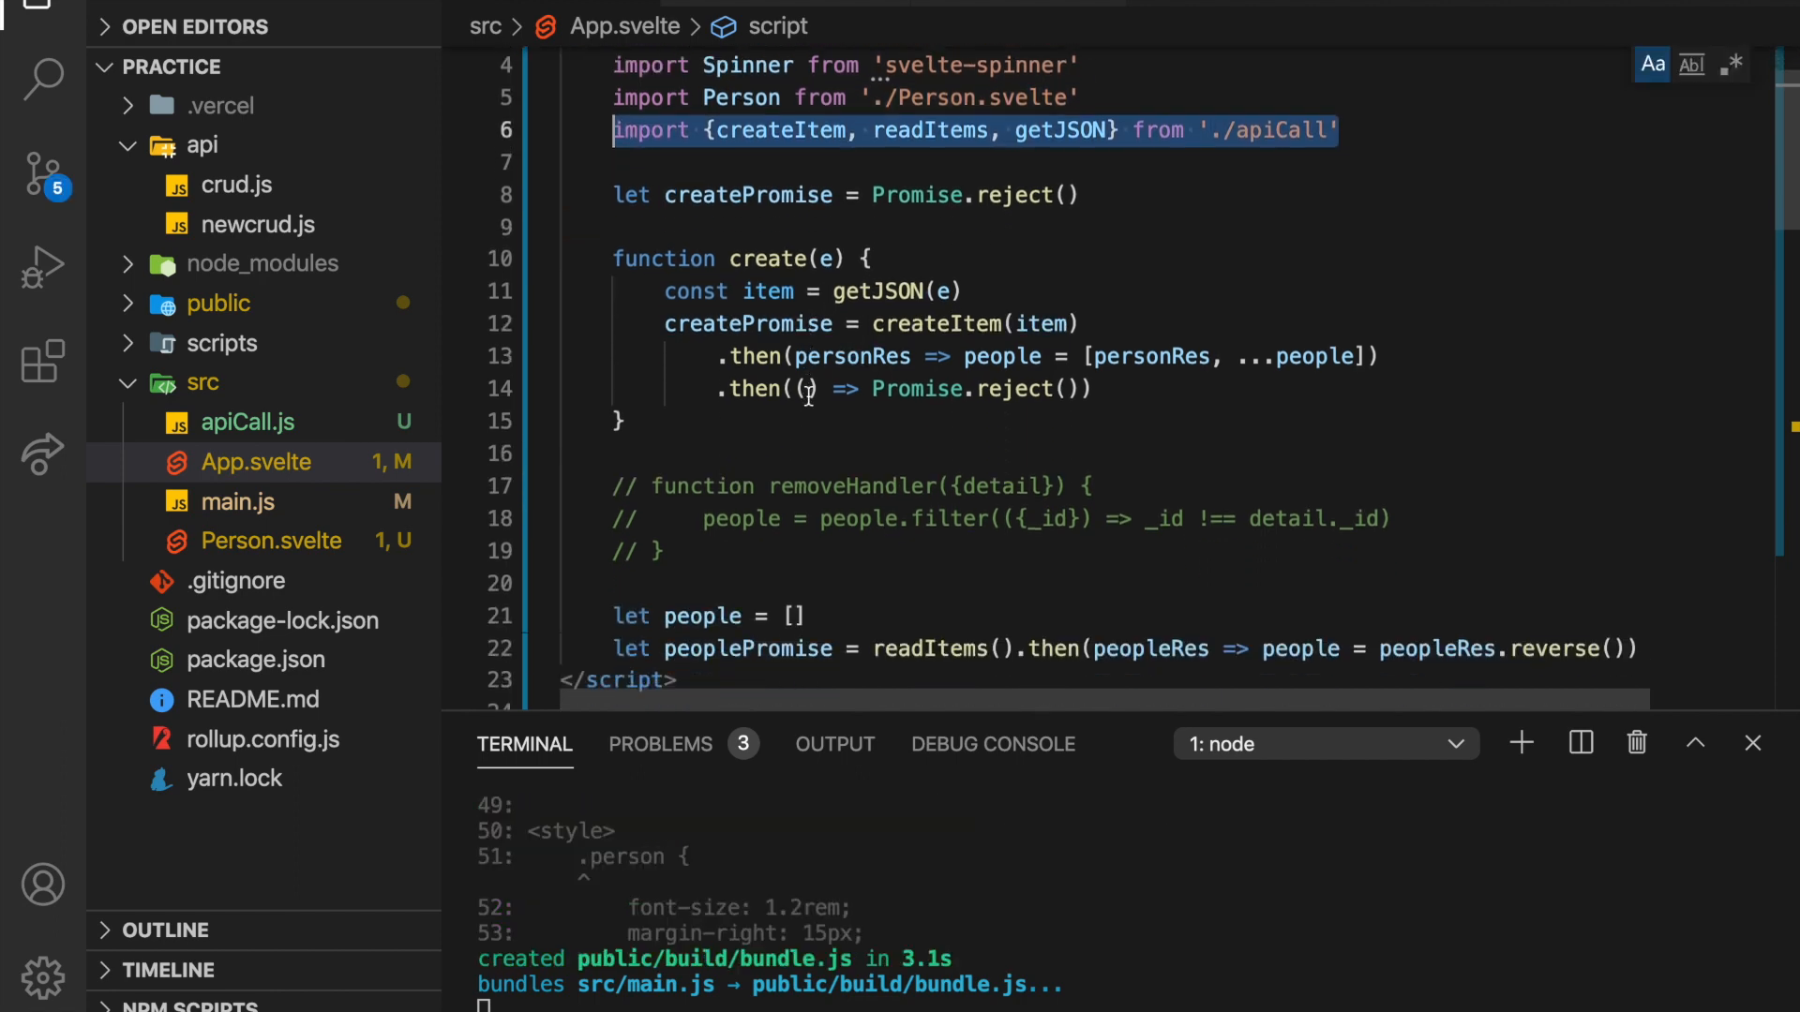
{"action": "scroll", "scroll_direction": "down", "scroll_amount": 3}
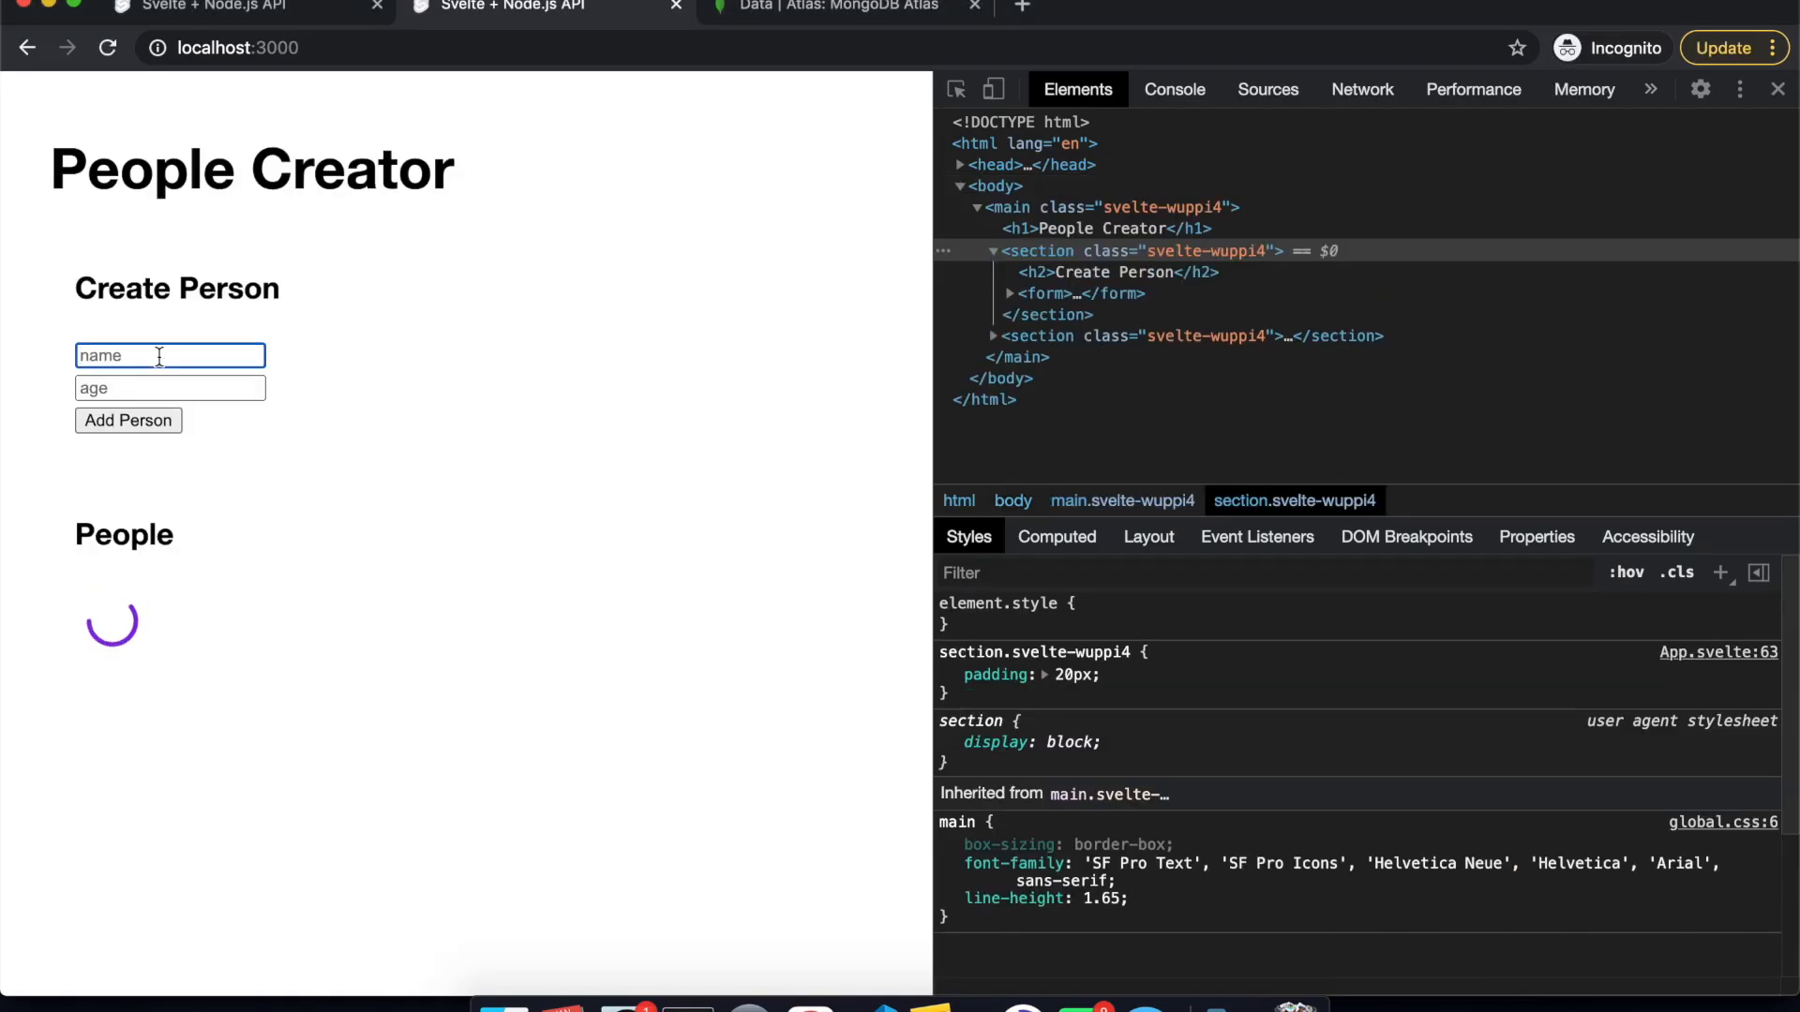
Submit a new person named pat, compare with the deployed Vercel tab, and return to localhost.
{"action": "type", "text": "pat"}
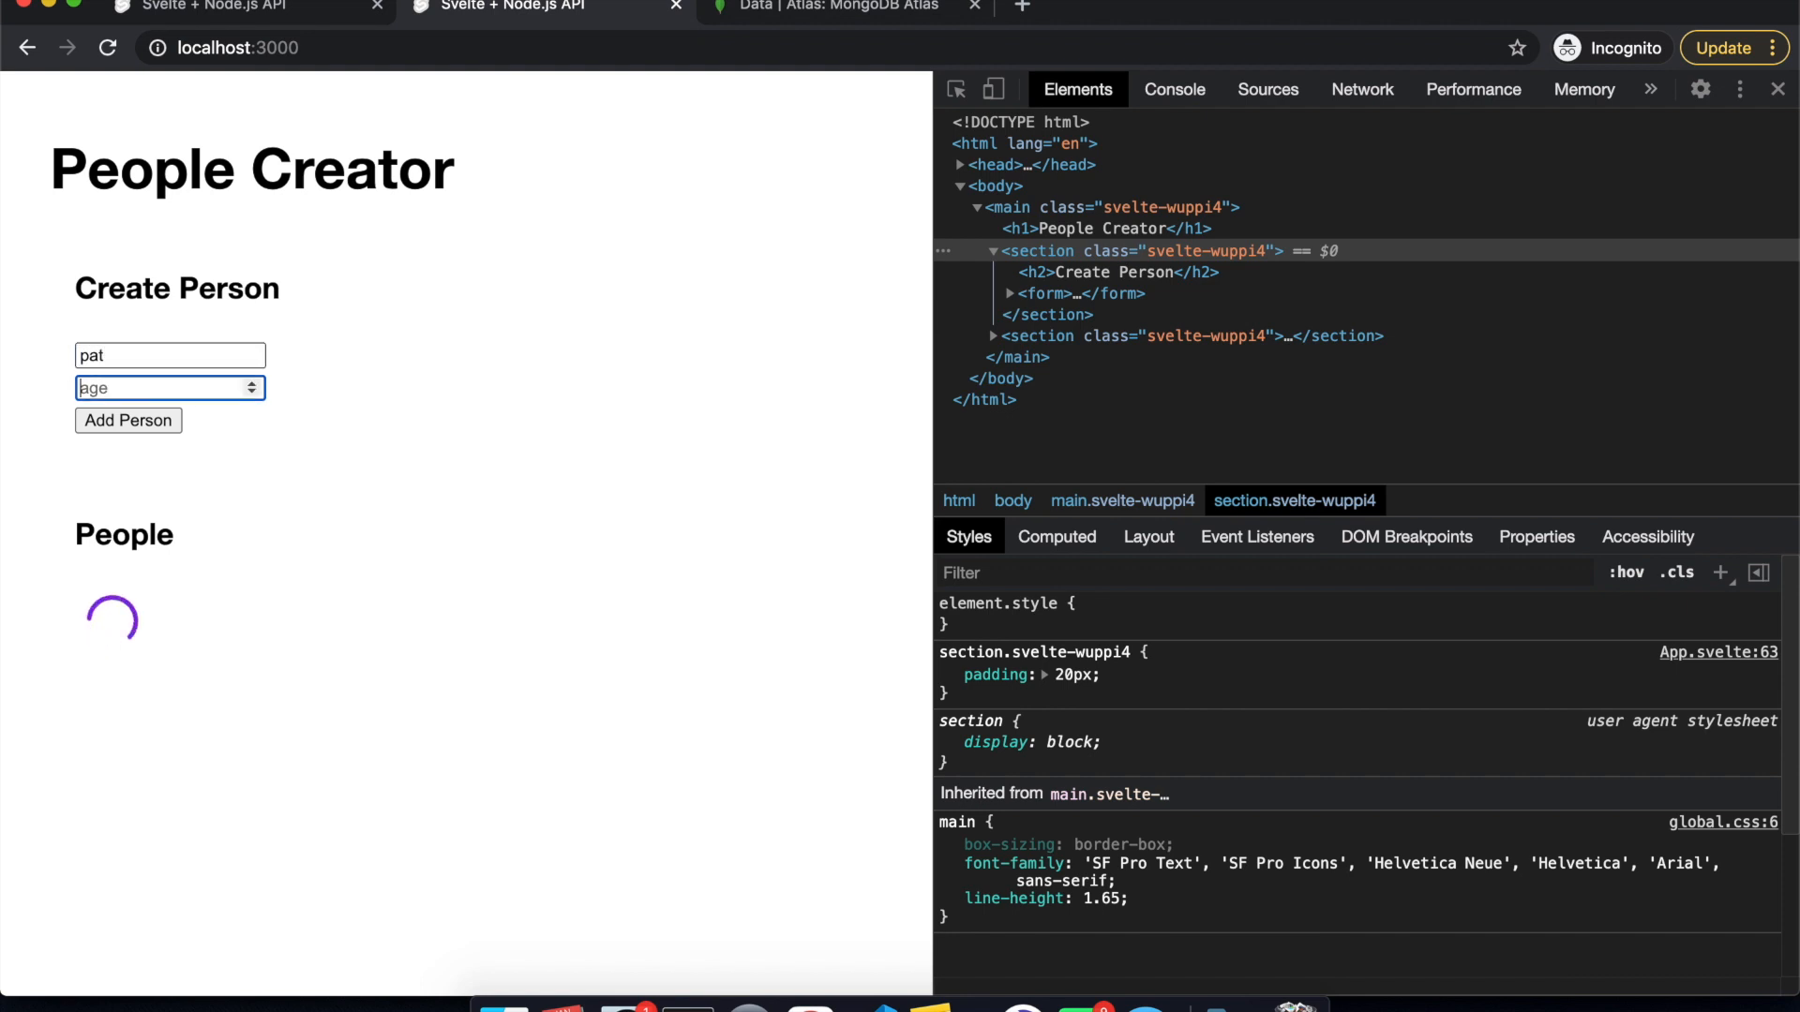
{"action": "left_click", "coordinate": [127, 420]}
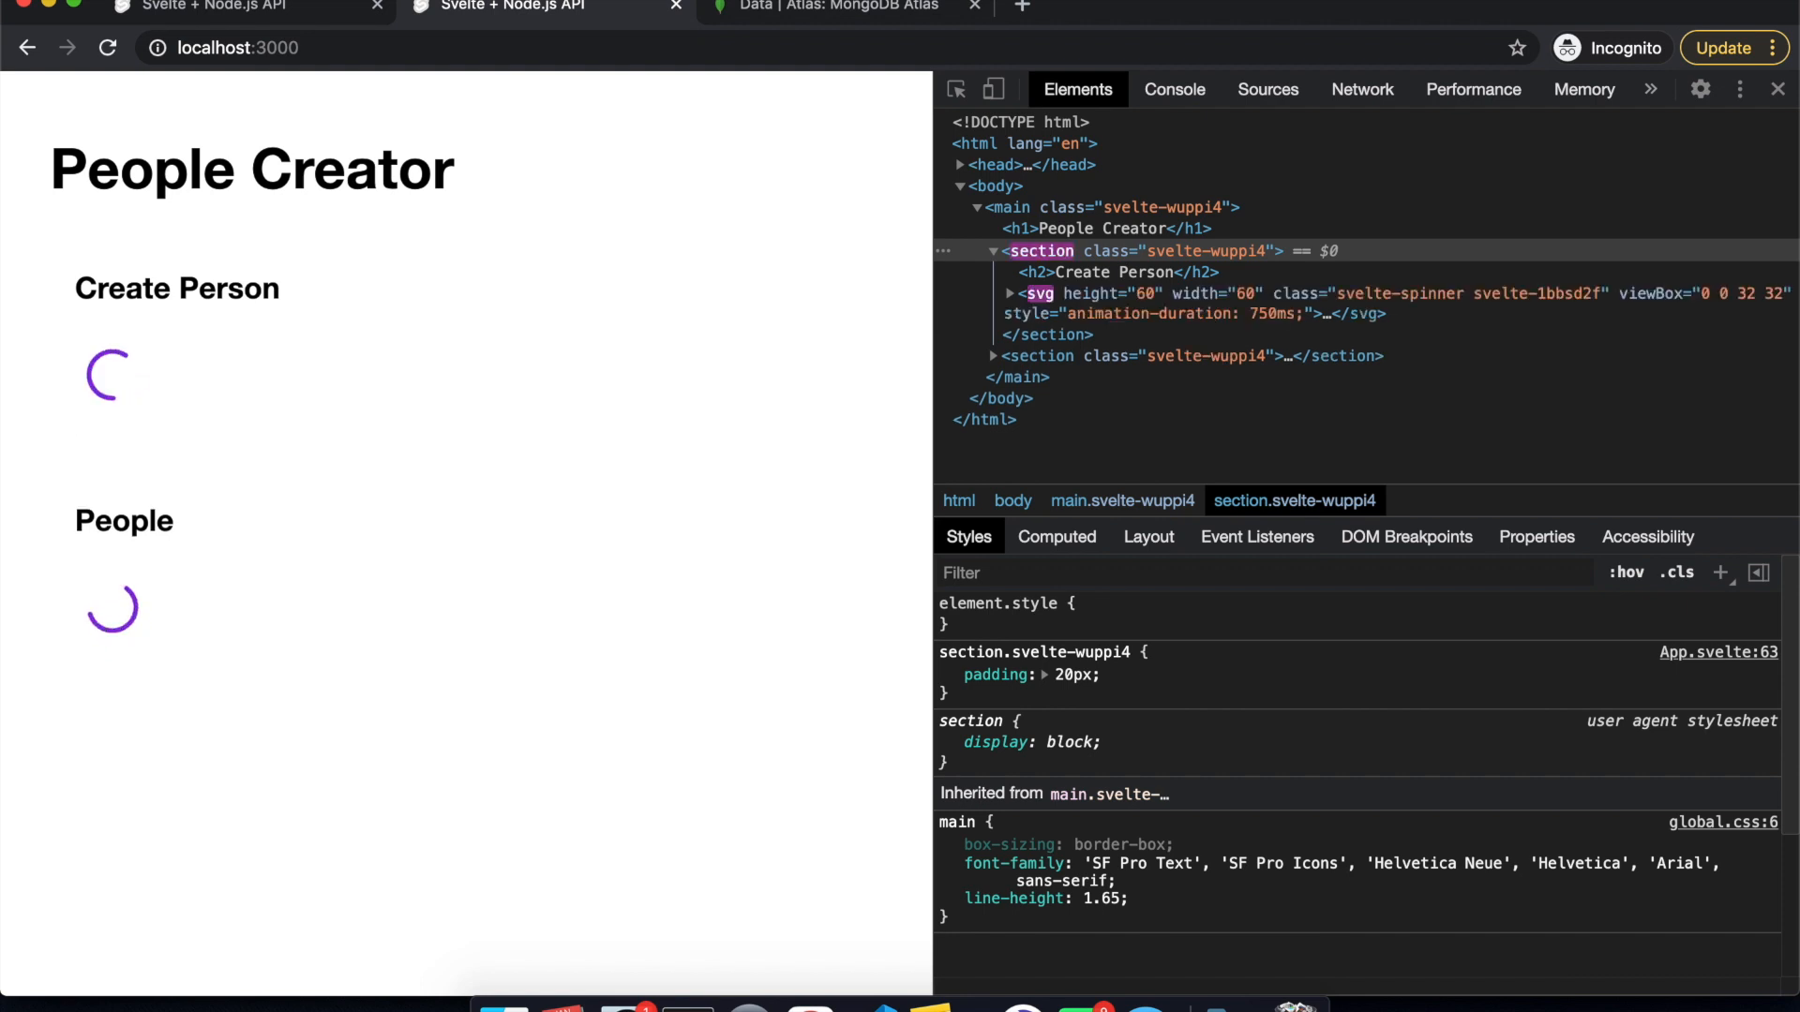
{"action": "mouse_move", "coordinate": [306, 484]}
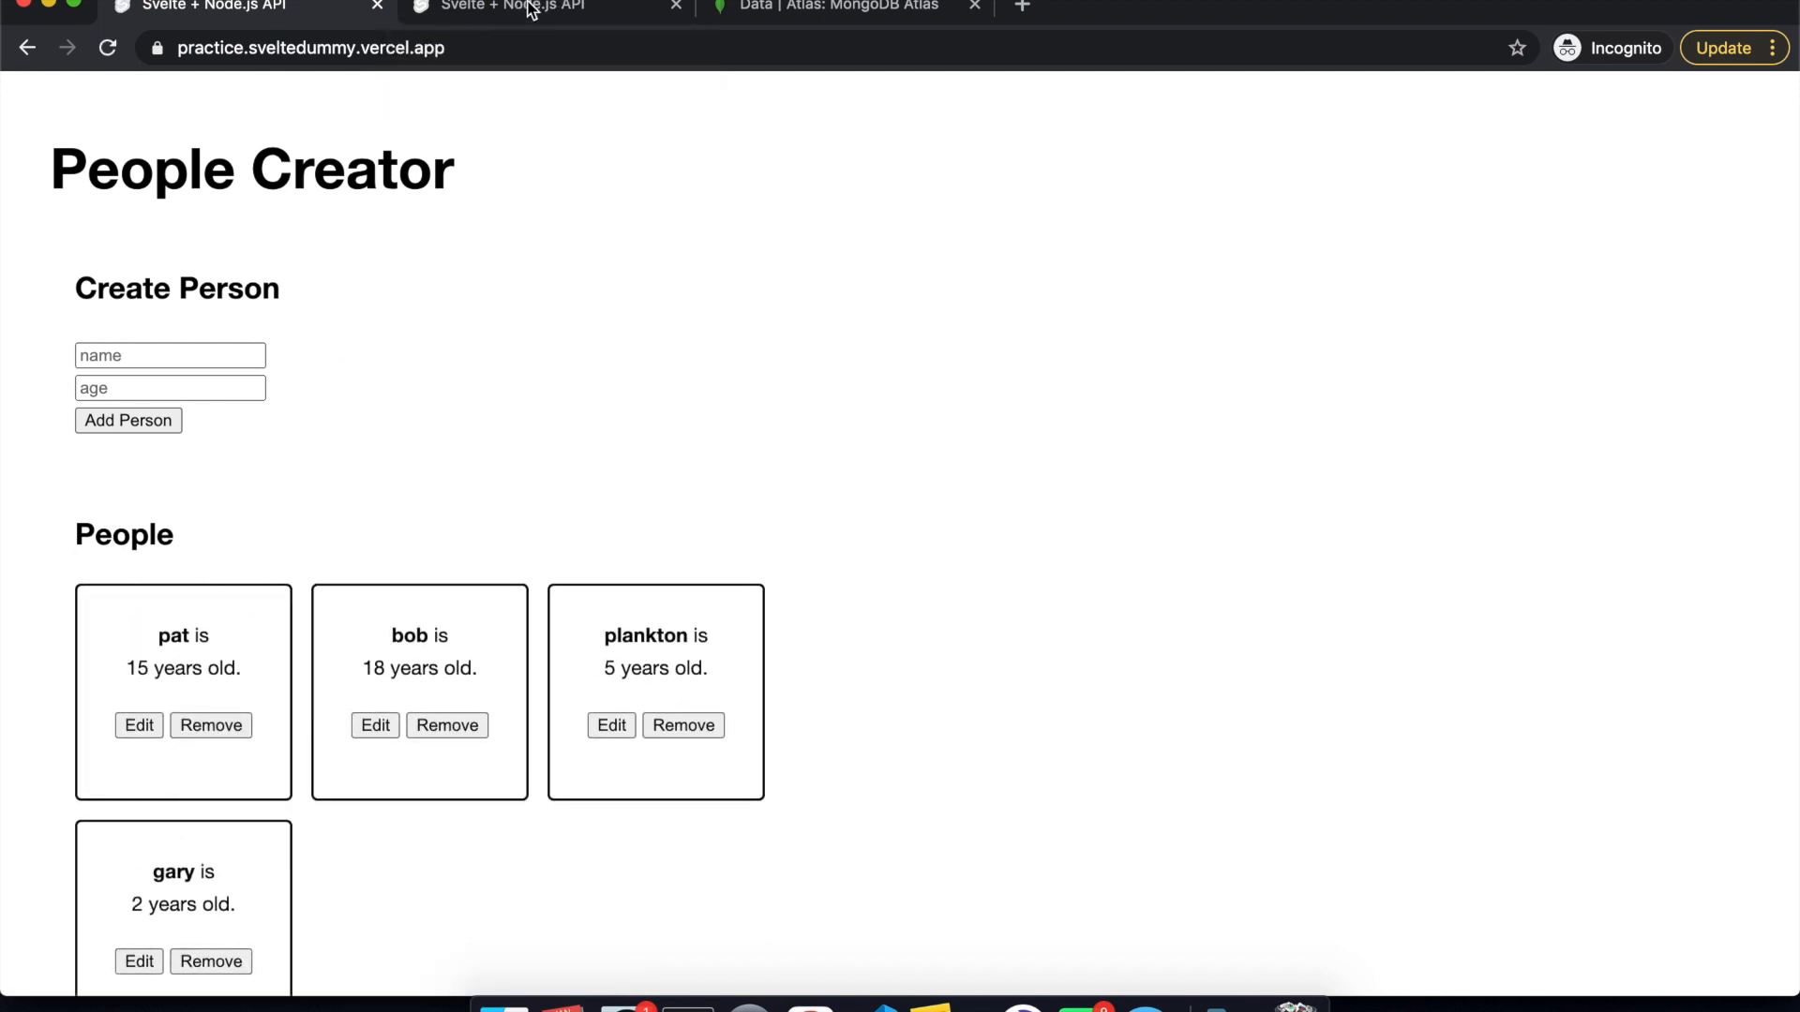
{"action": "left_click", "coordinate": [517, 5]}
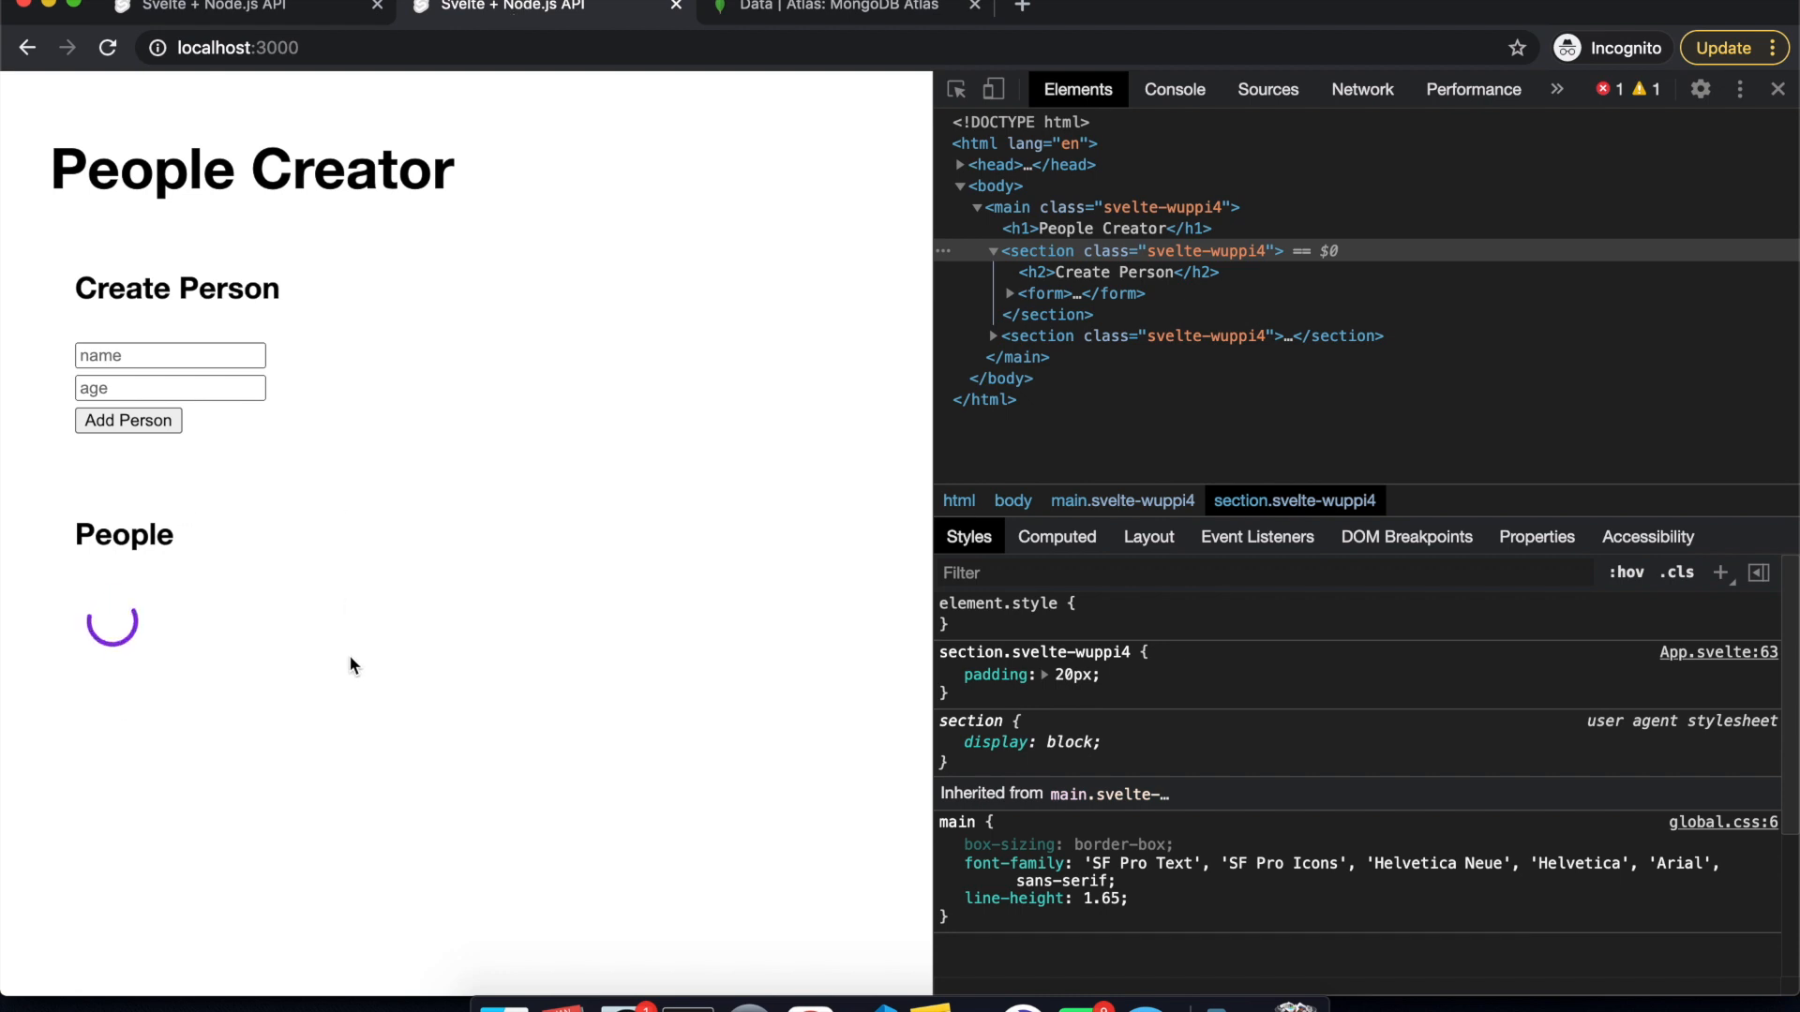
{"action": "mouse_move", "coordinate": [639, 510]}
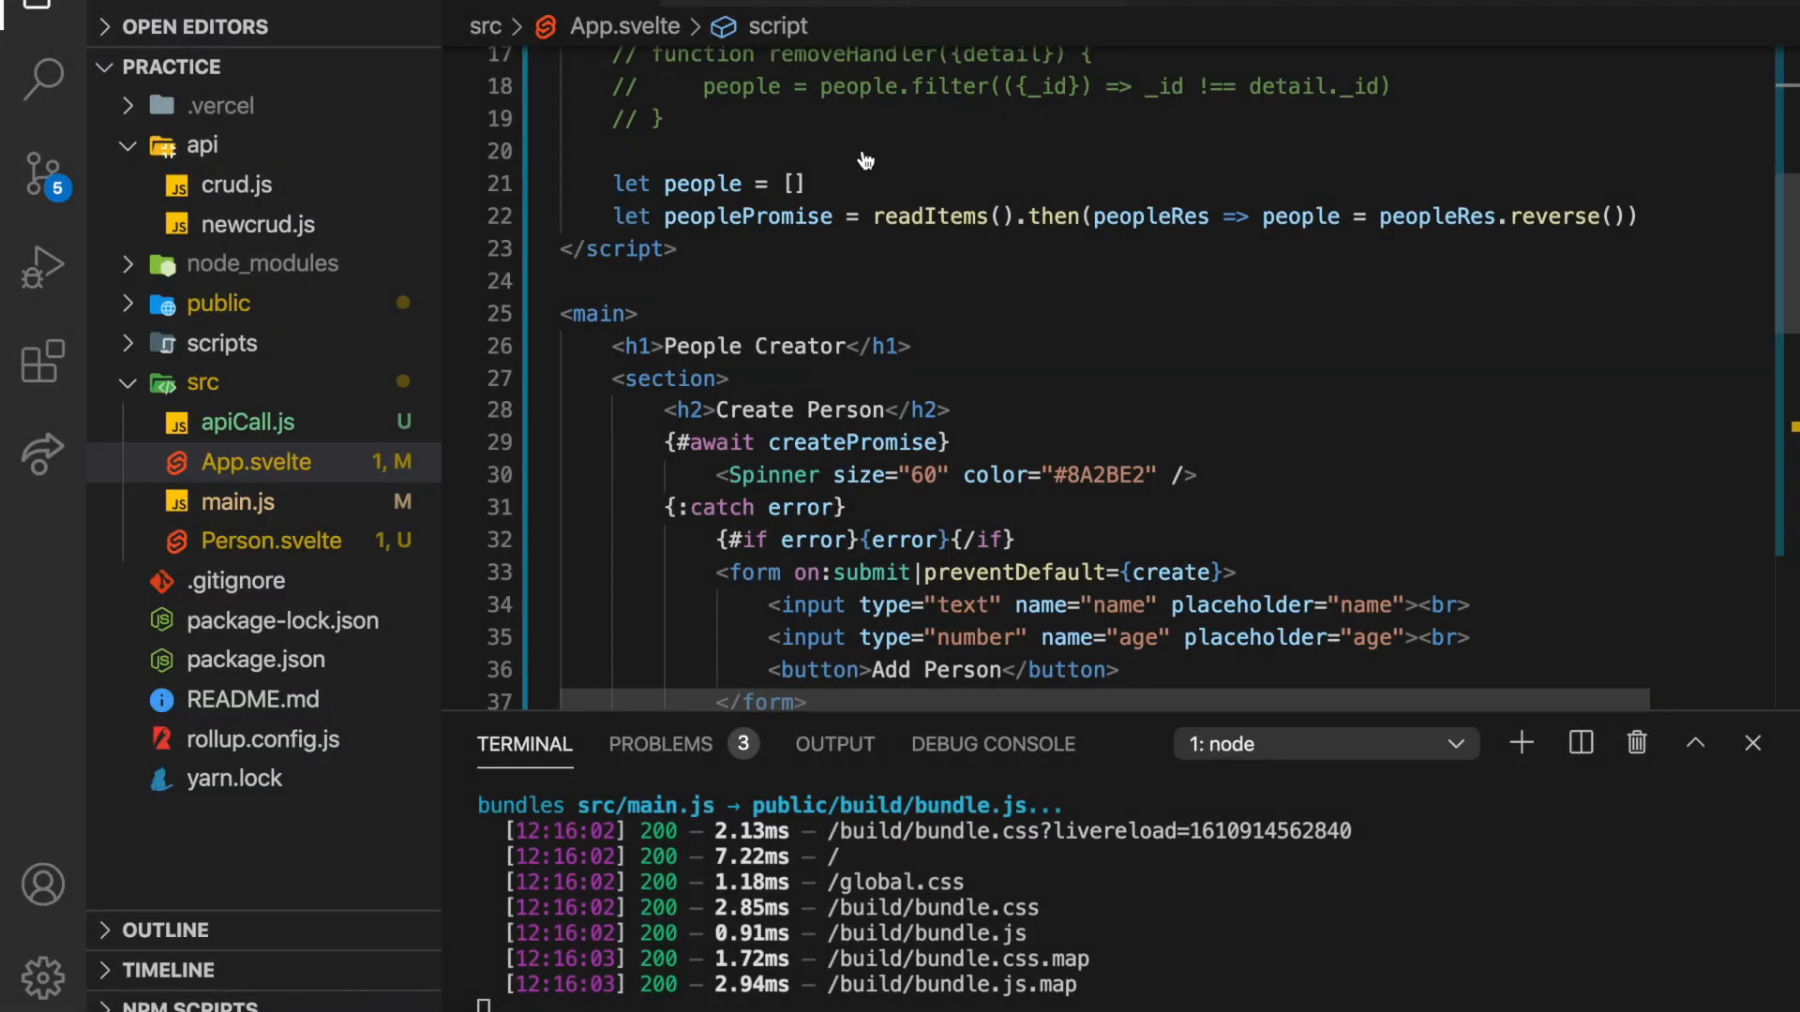
Open Person.svelte from the Explorer to show its Spinner, fade and apiCall imports.
{"action": "scroll", "scroll_direction": "down", "scroll_amount": 3}
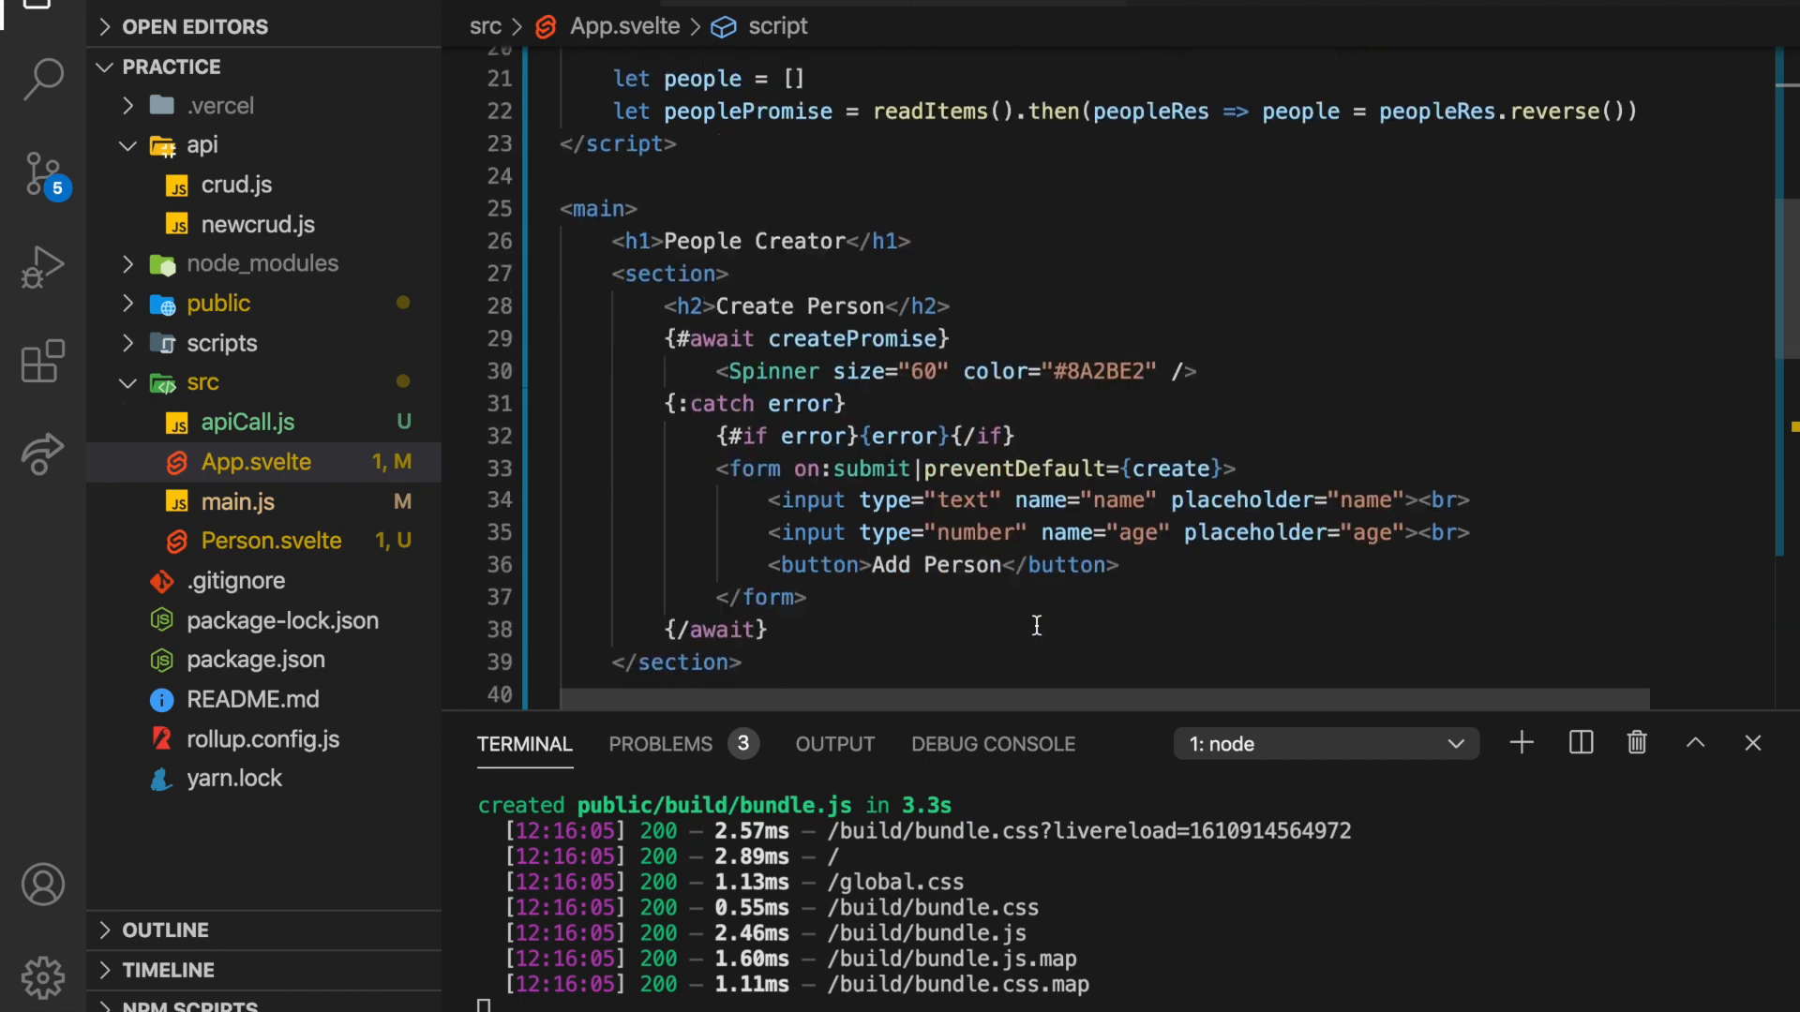
{"action": "left_click", "coordinate": [271, 540]}
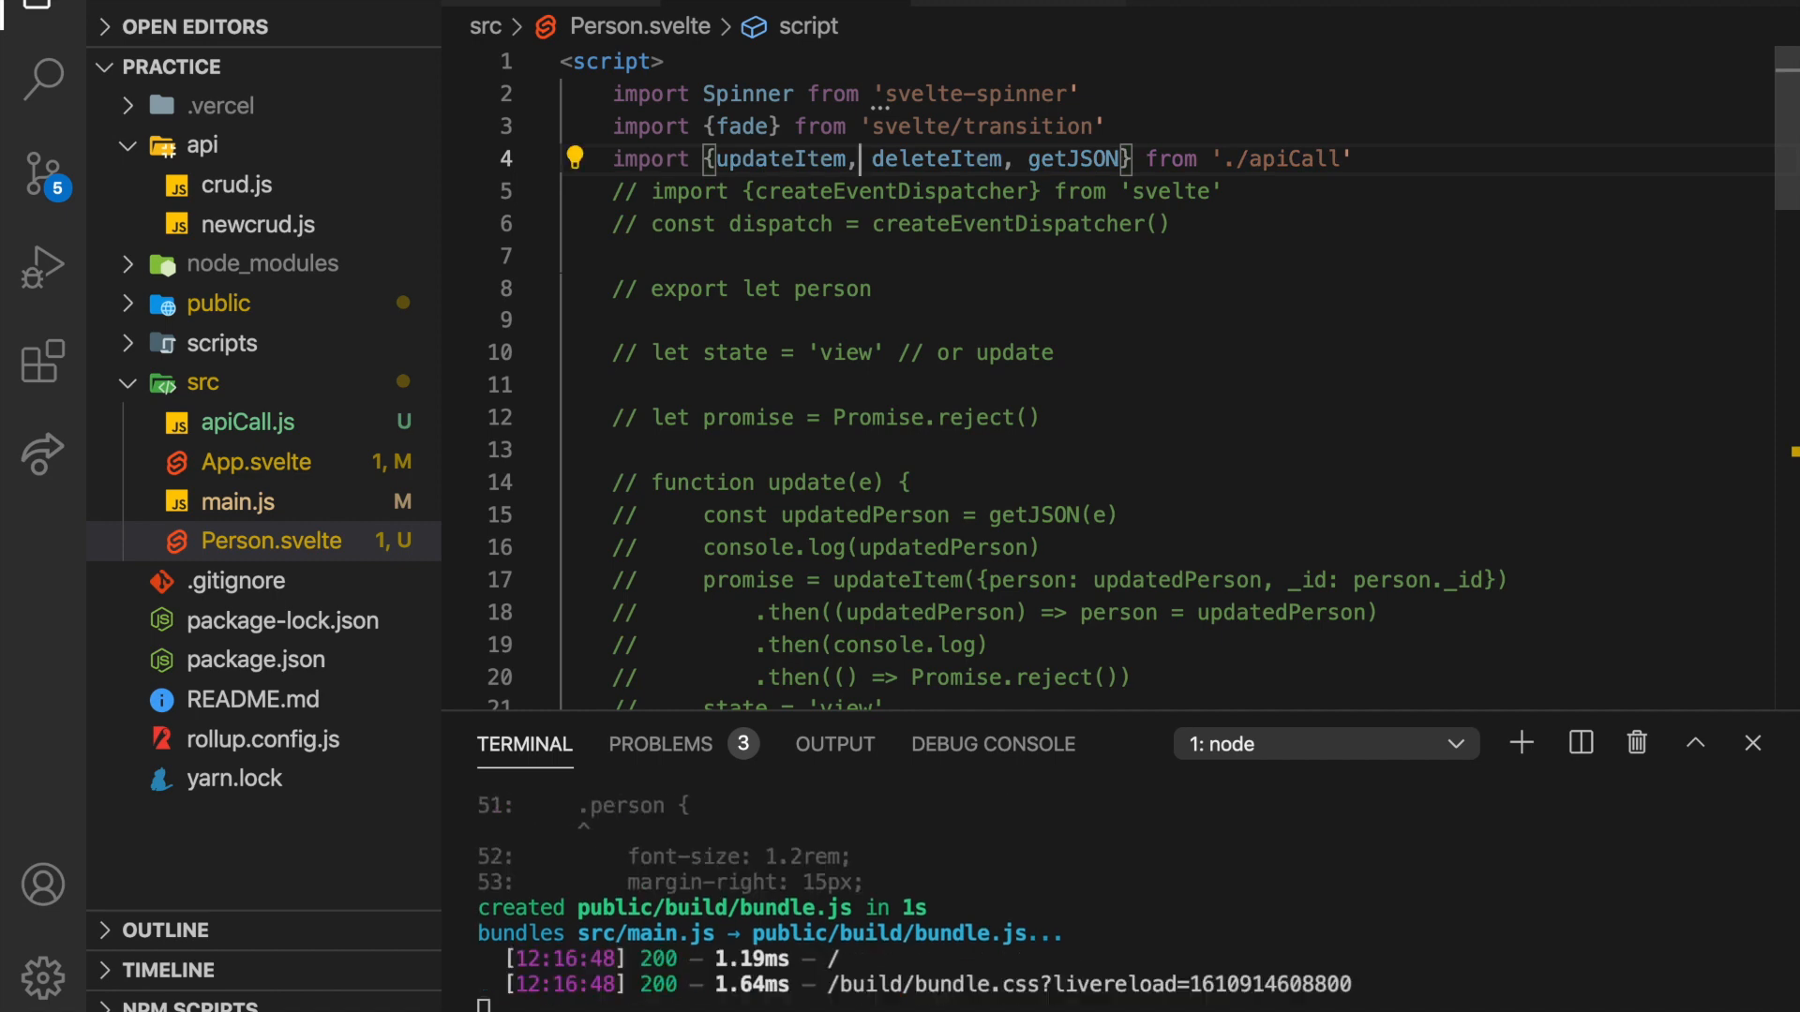
Uncomment the createEventDispatcher import and const dispatch lines in Person.svelte.
{"action": "double_click", "coordinate": [893, 159]}
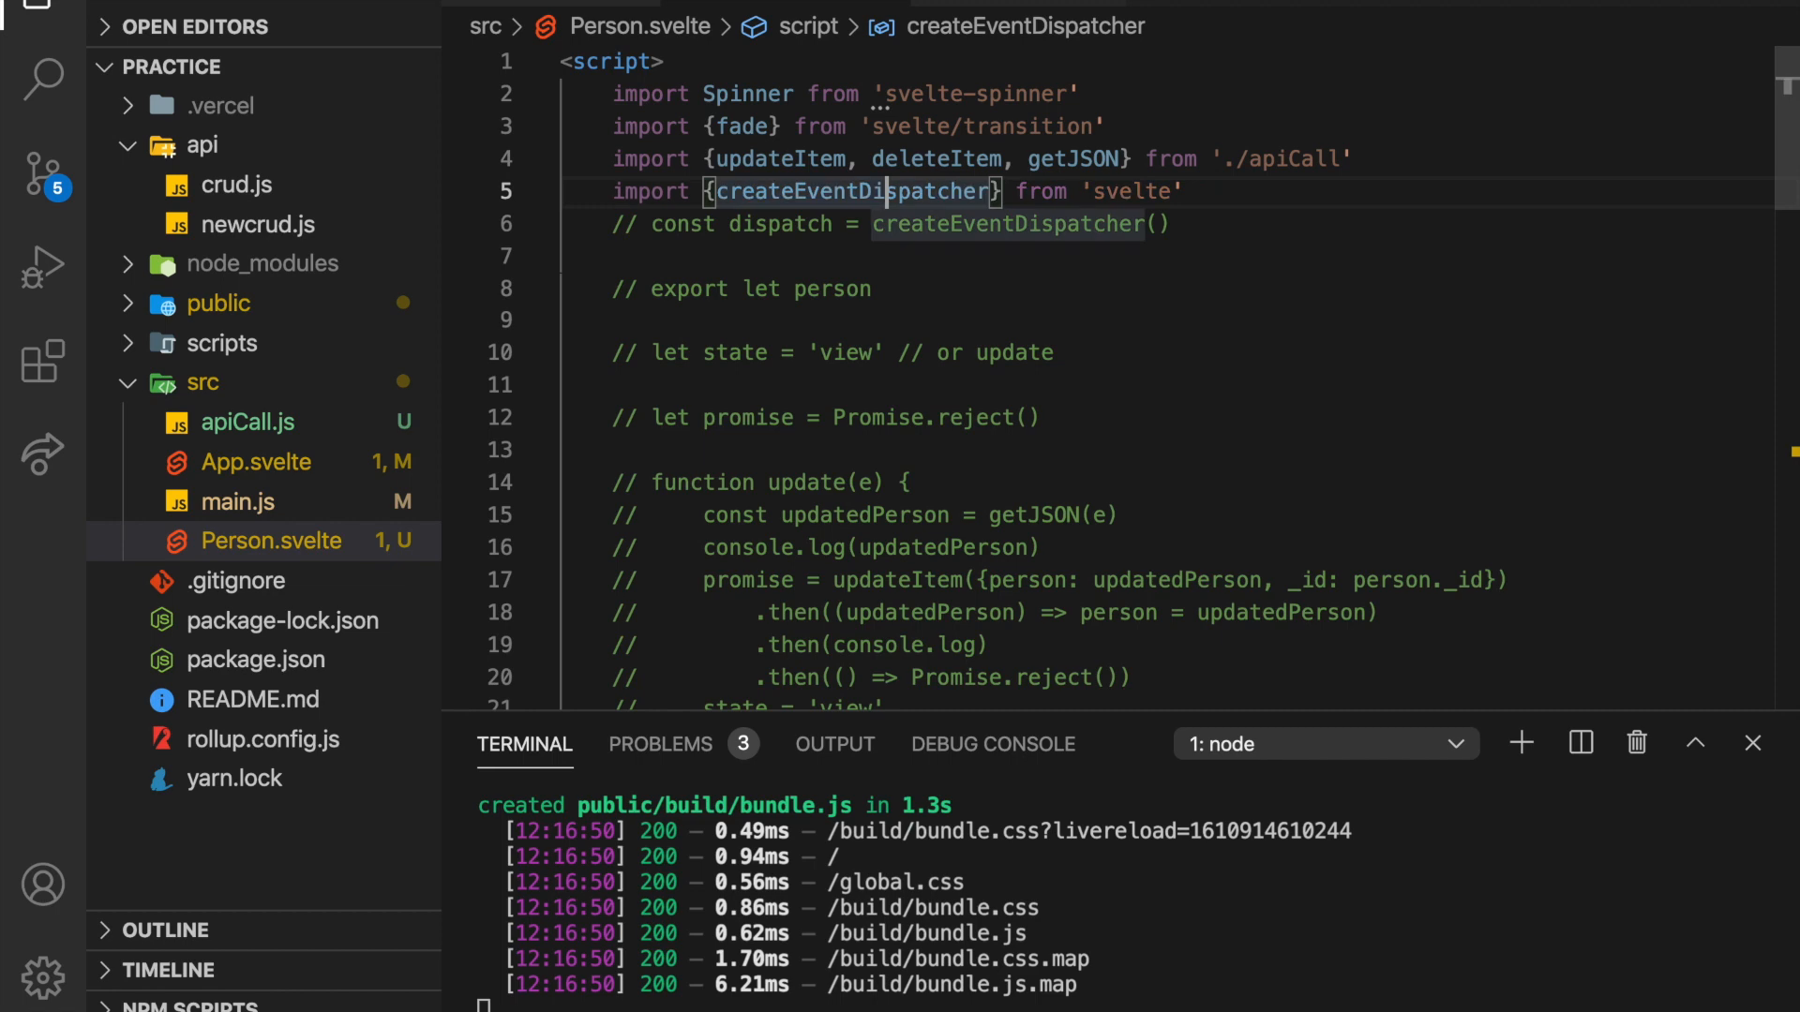
{"action": "left_click", "coordinate": [889, 223]}
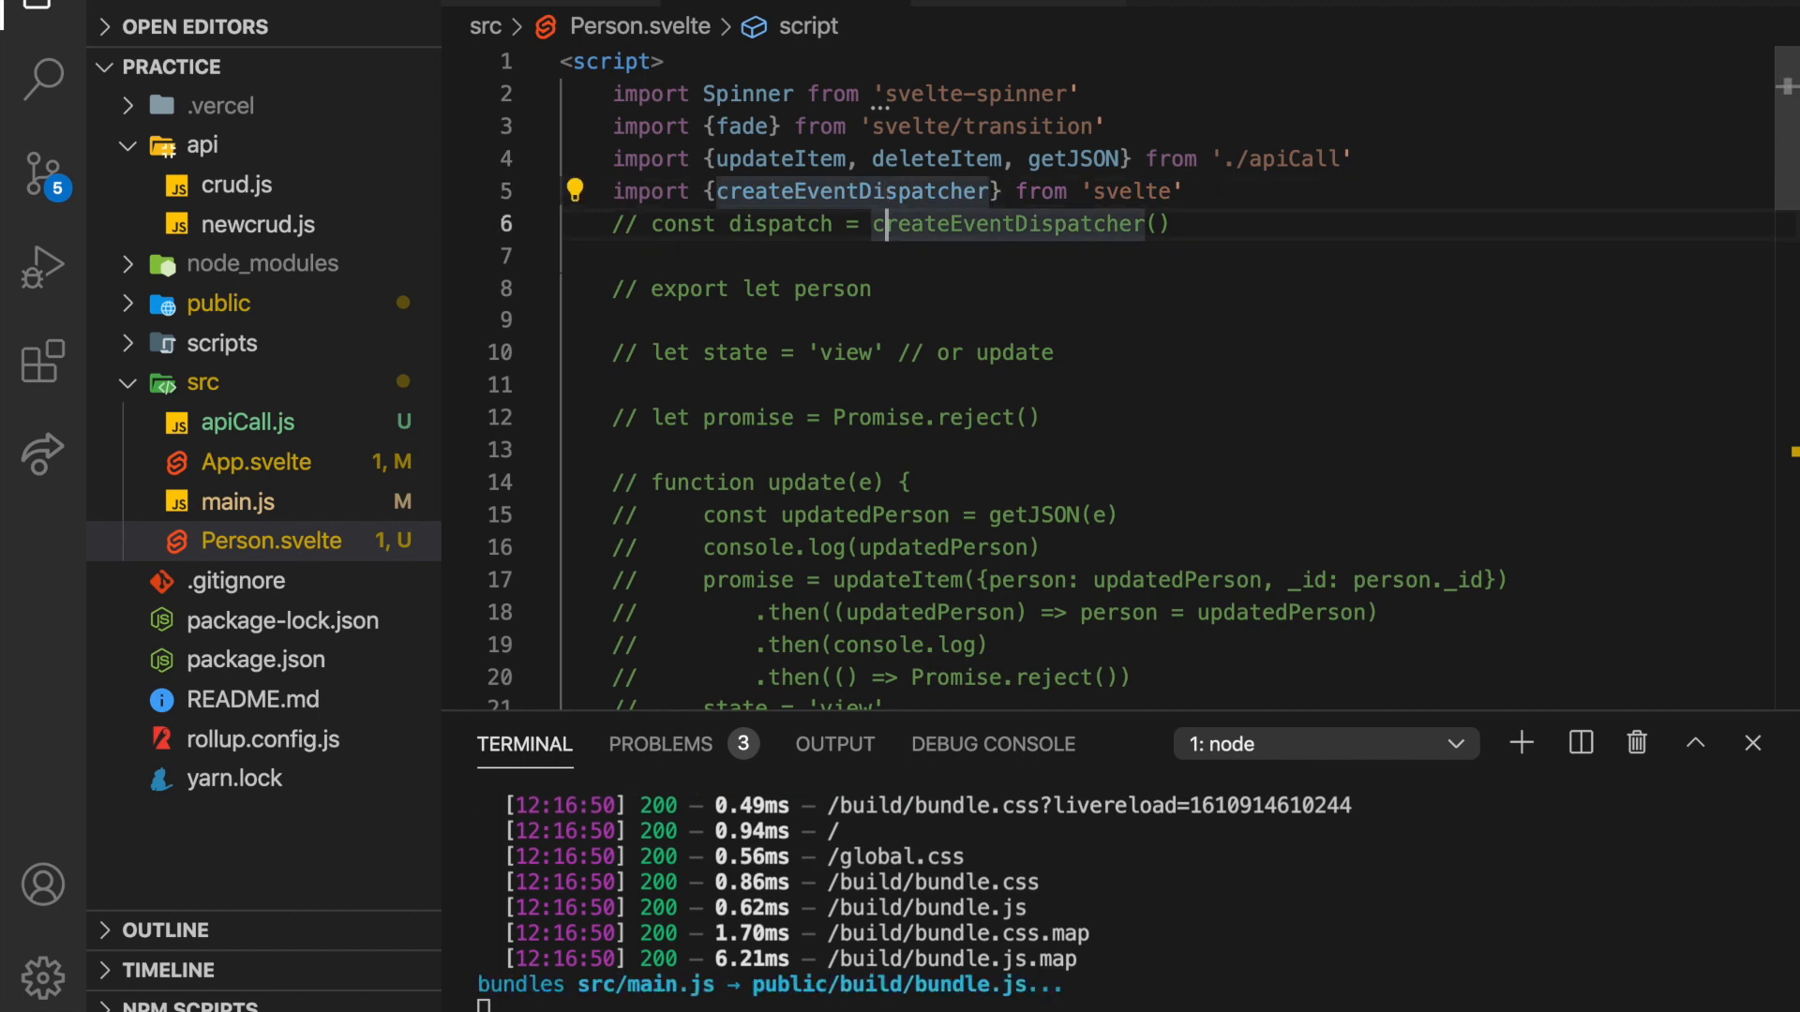
{"action": "left_click", "coordinate": [248, 422]}
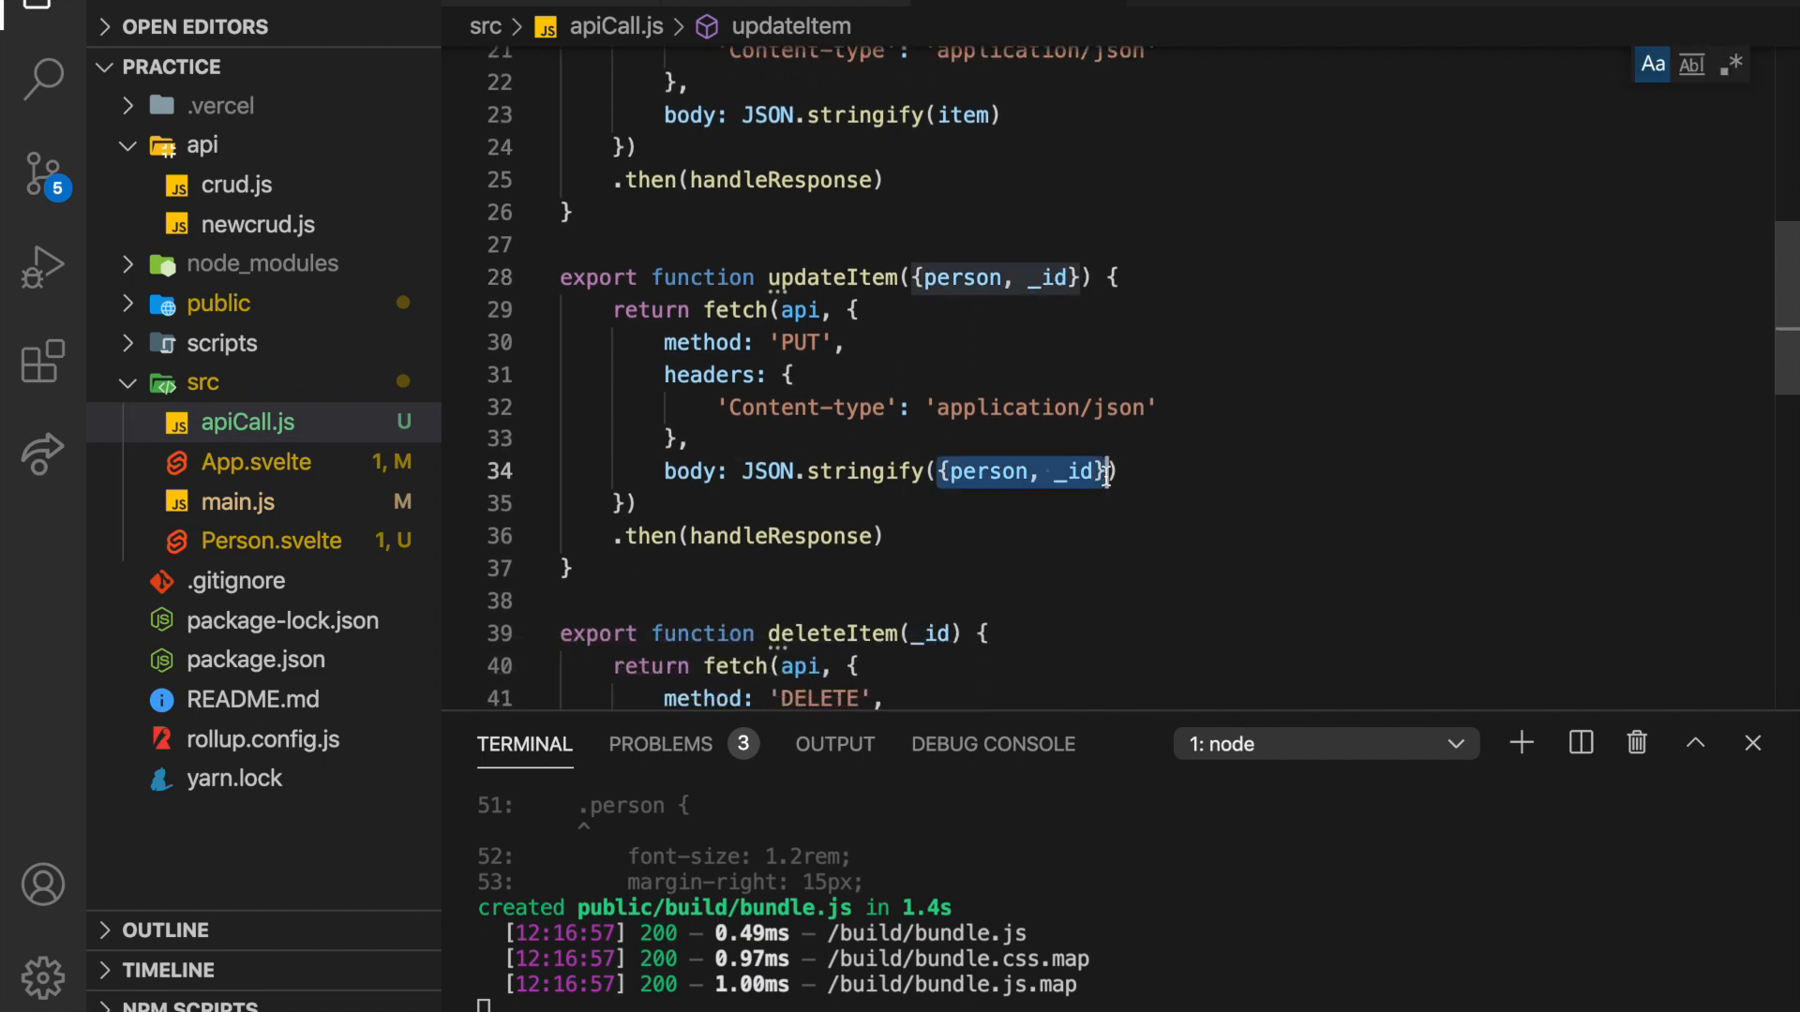
{"action": "scroll", "scroll_direction": "down", "scroll_amount": 3}
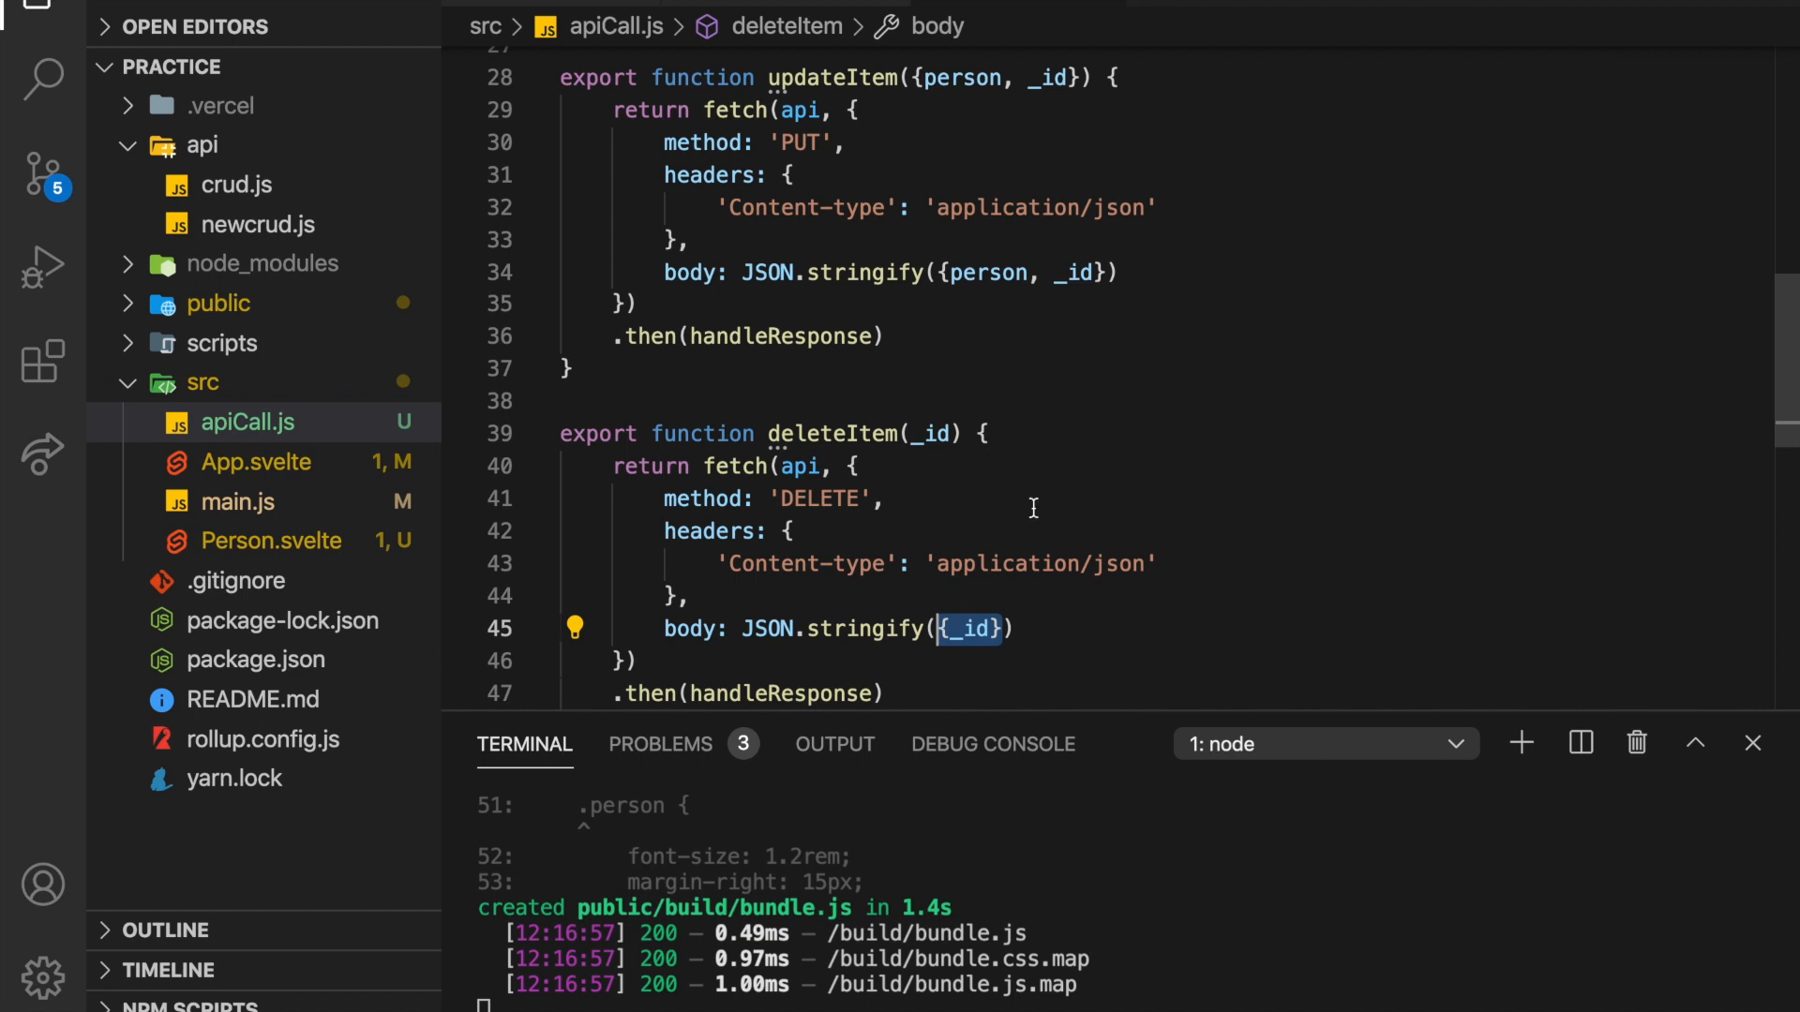
Review the updateItem PUT and deleteItem DELETE functions in apiCall.js, then return to Person.svelte.
{"action": "scroll", "scroll_direction": "up", "scroll_amount": 3}
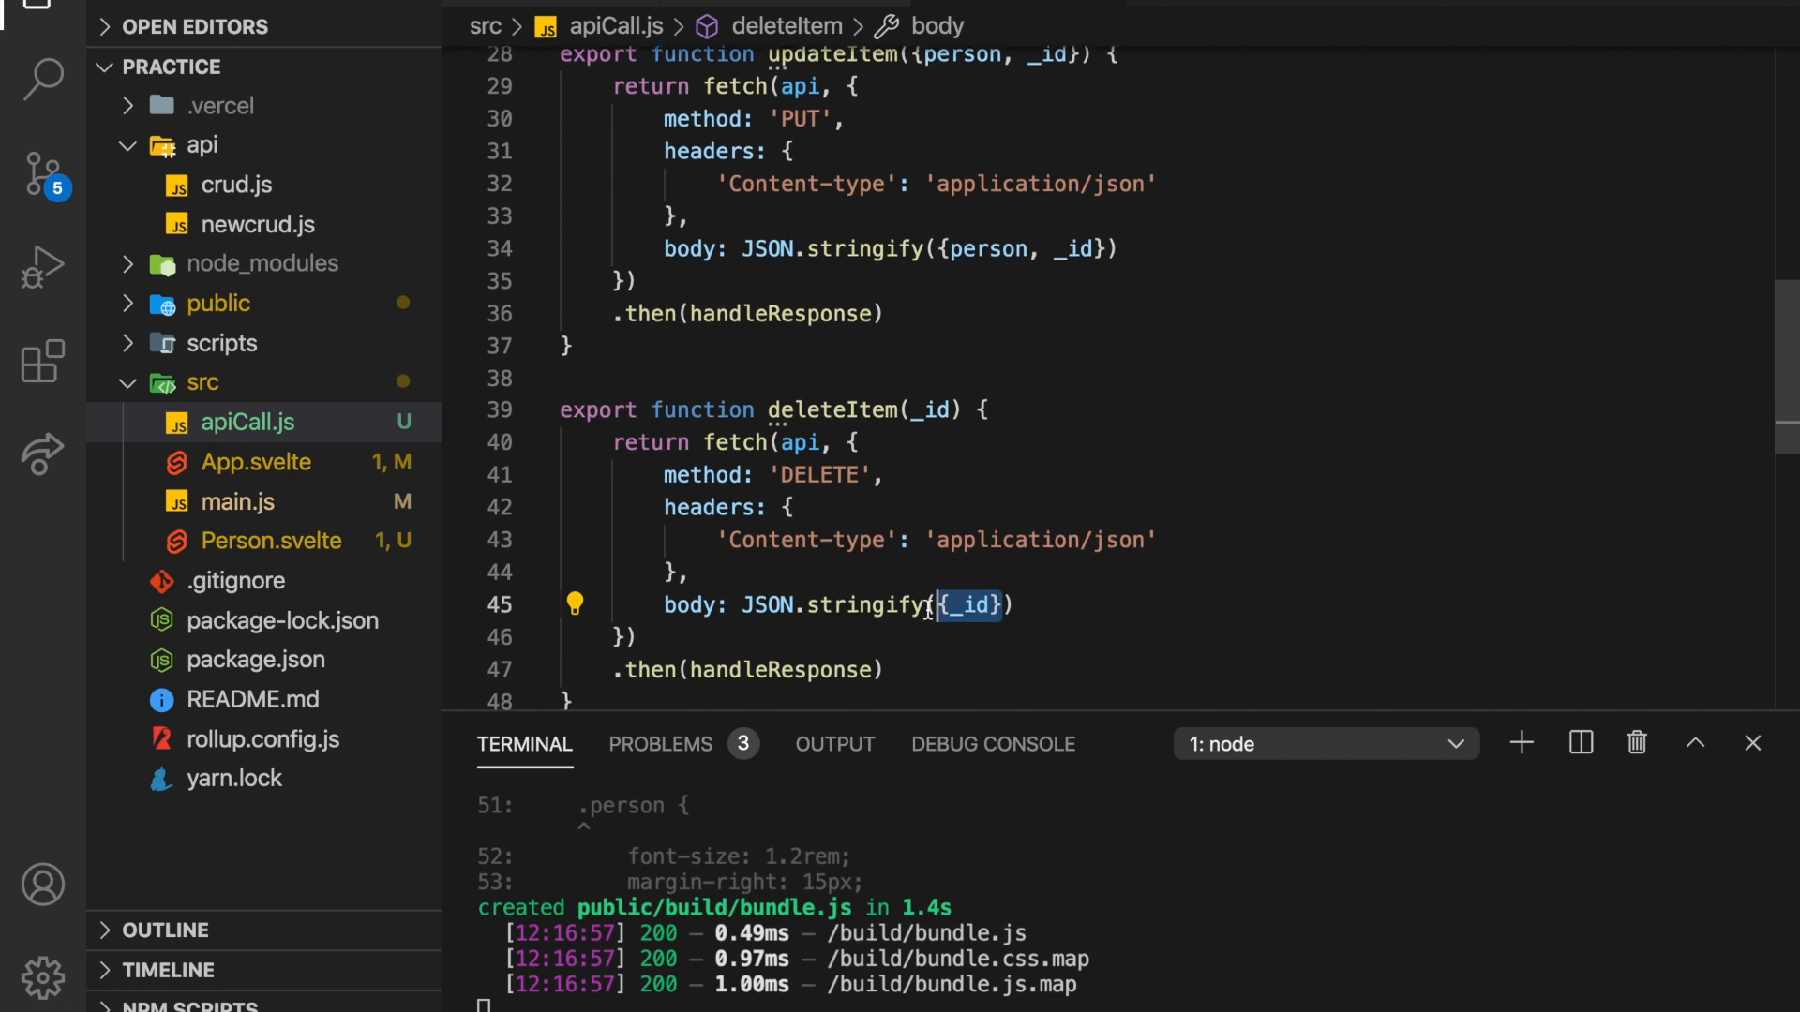
{"action": "scroll", "scroll_direction": "up", "scroll_amount": 3}
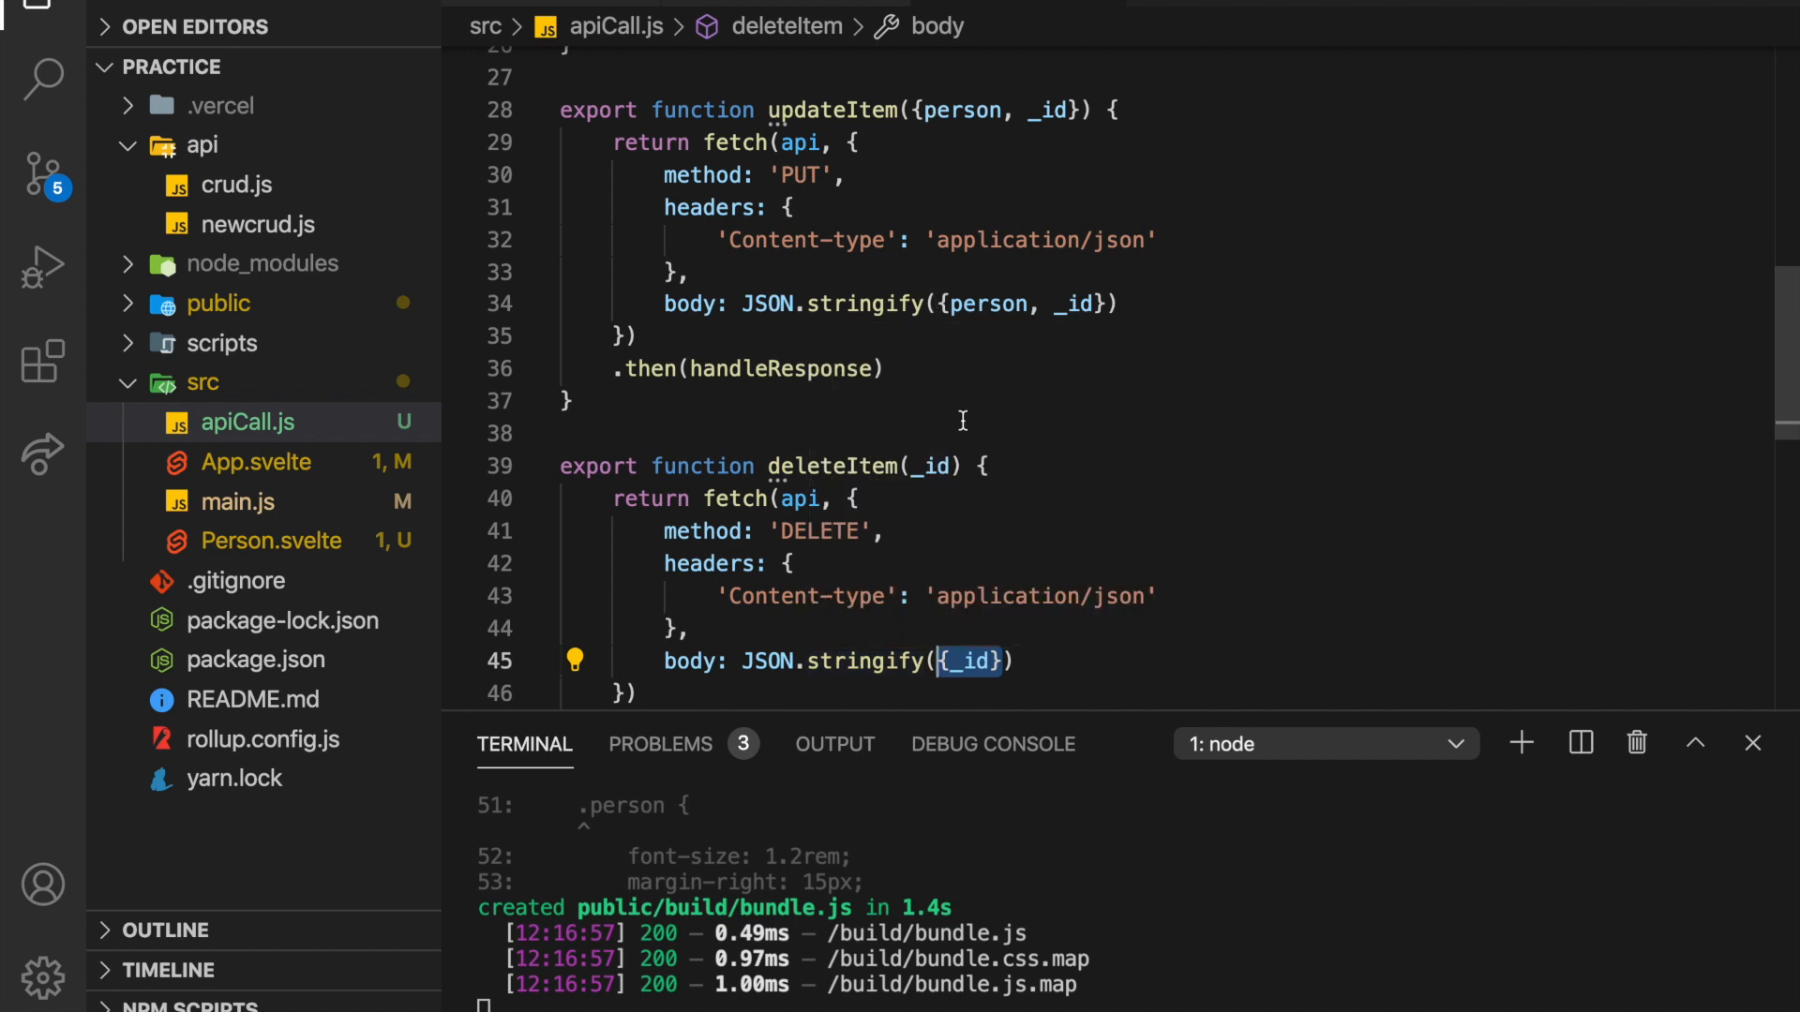
{"action": "mouse_move", "coordinate": [1031, 651]}
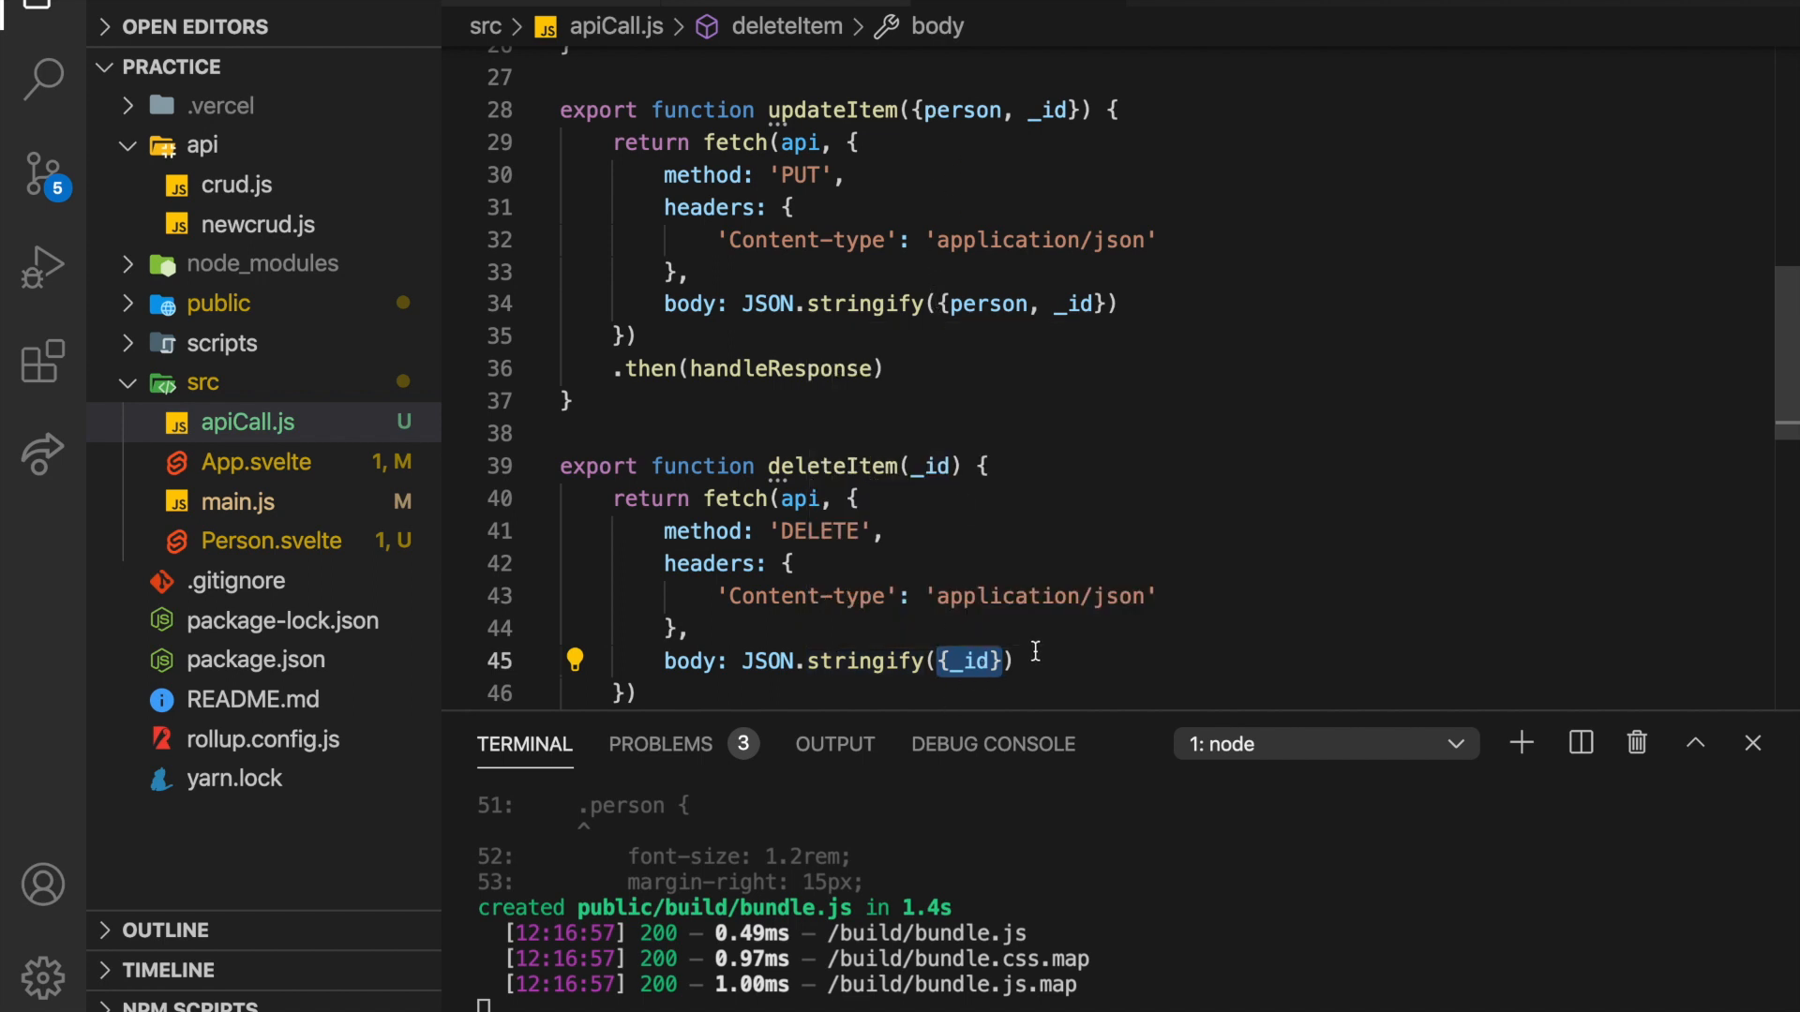
{"action": "scroll", "scroll_direction": "up", "scroll_amount": 3}
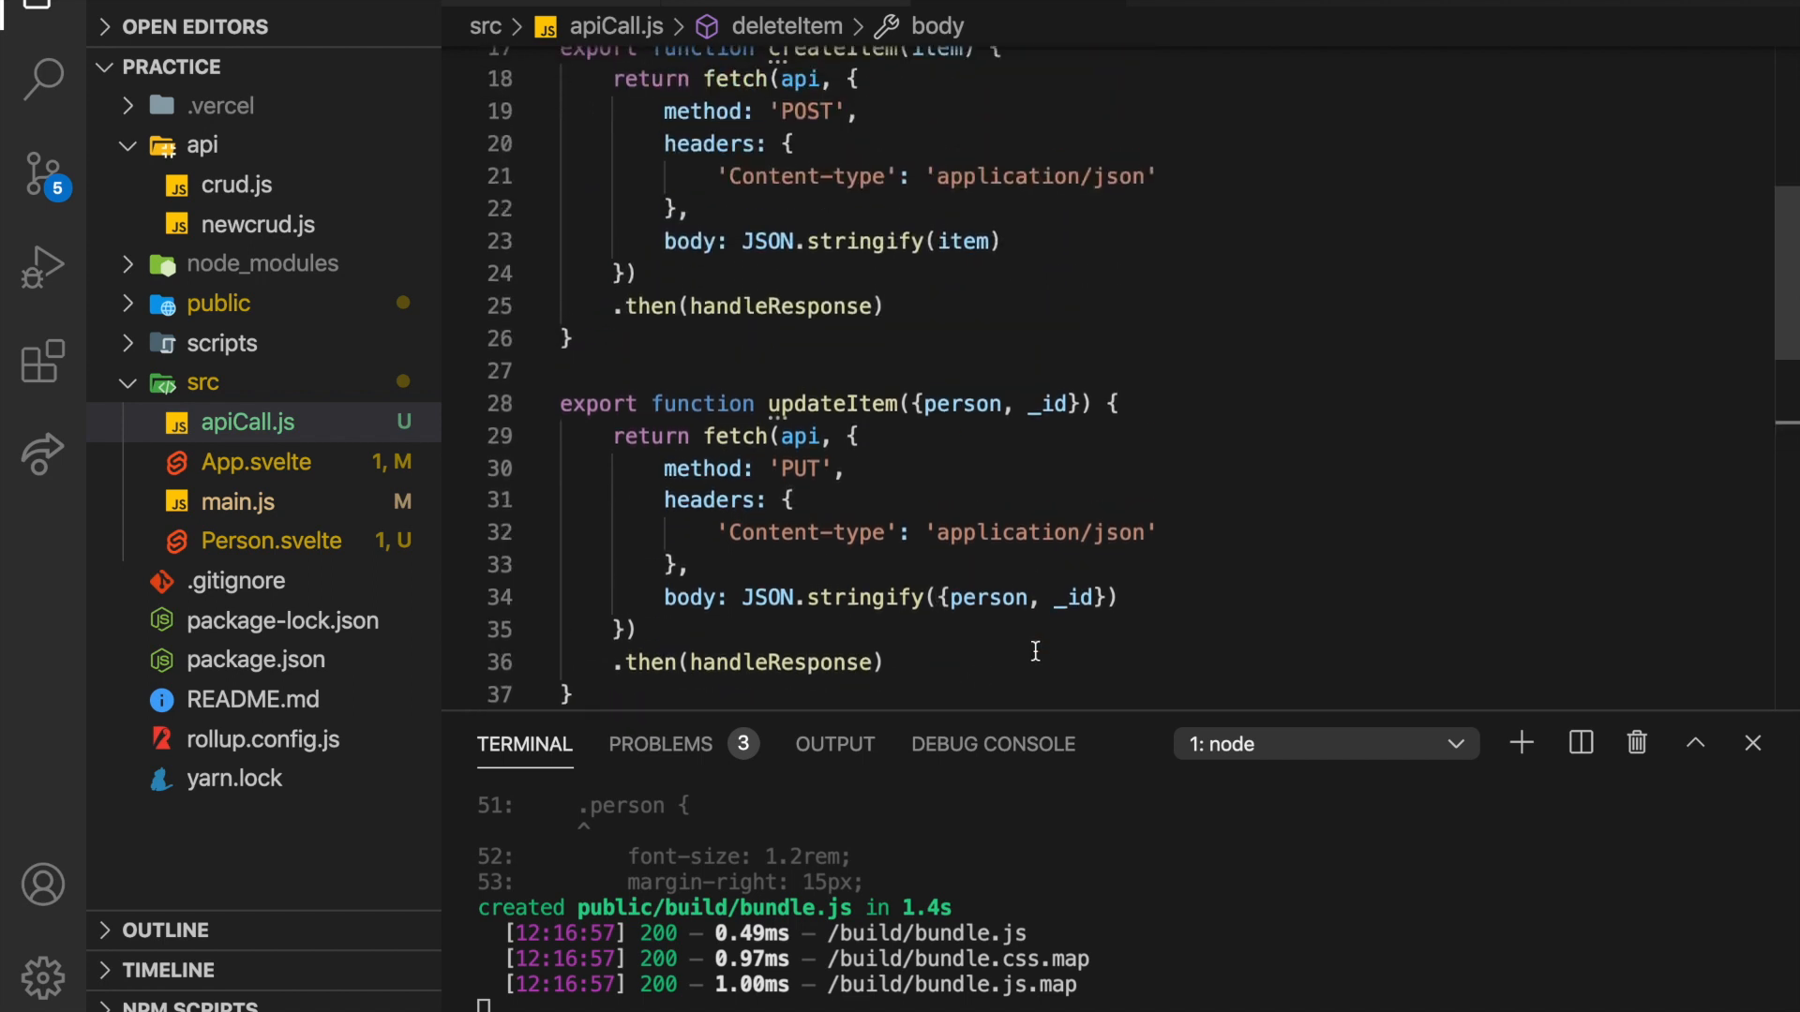
{"action": "scroll", "scroll_direction": "up", "scroll_amount": 3}
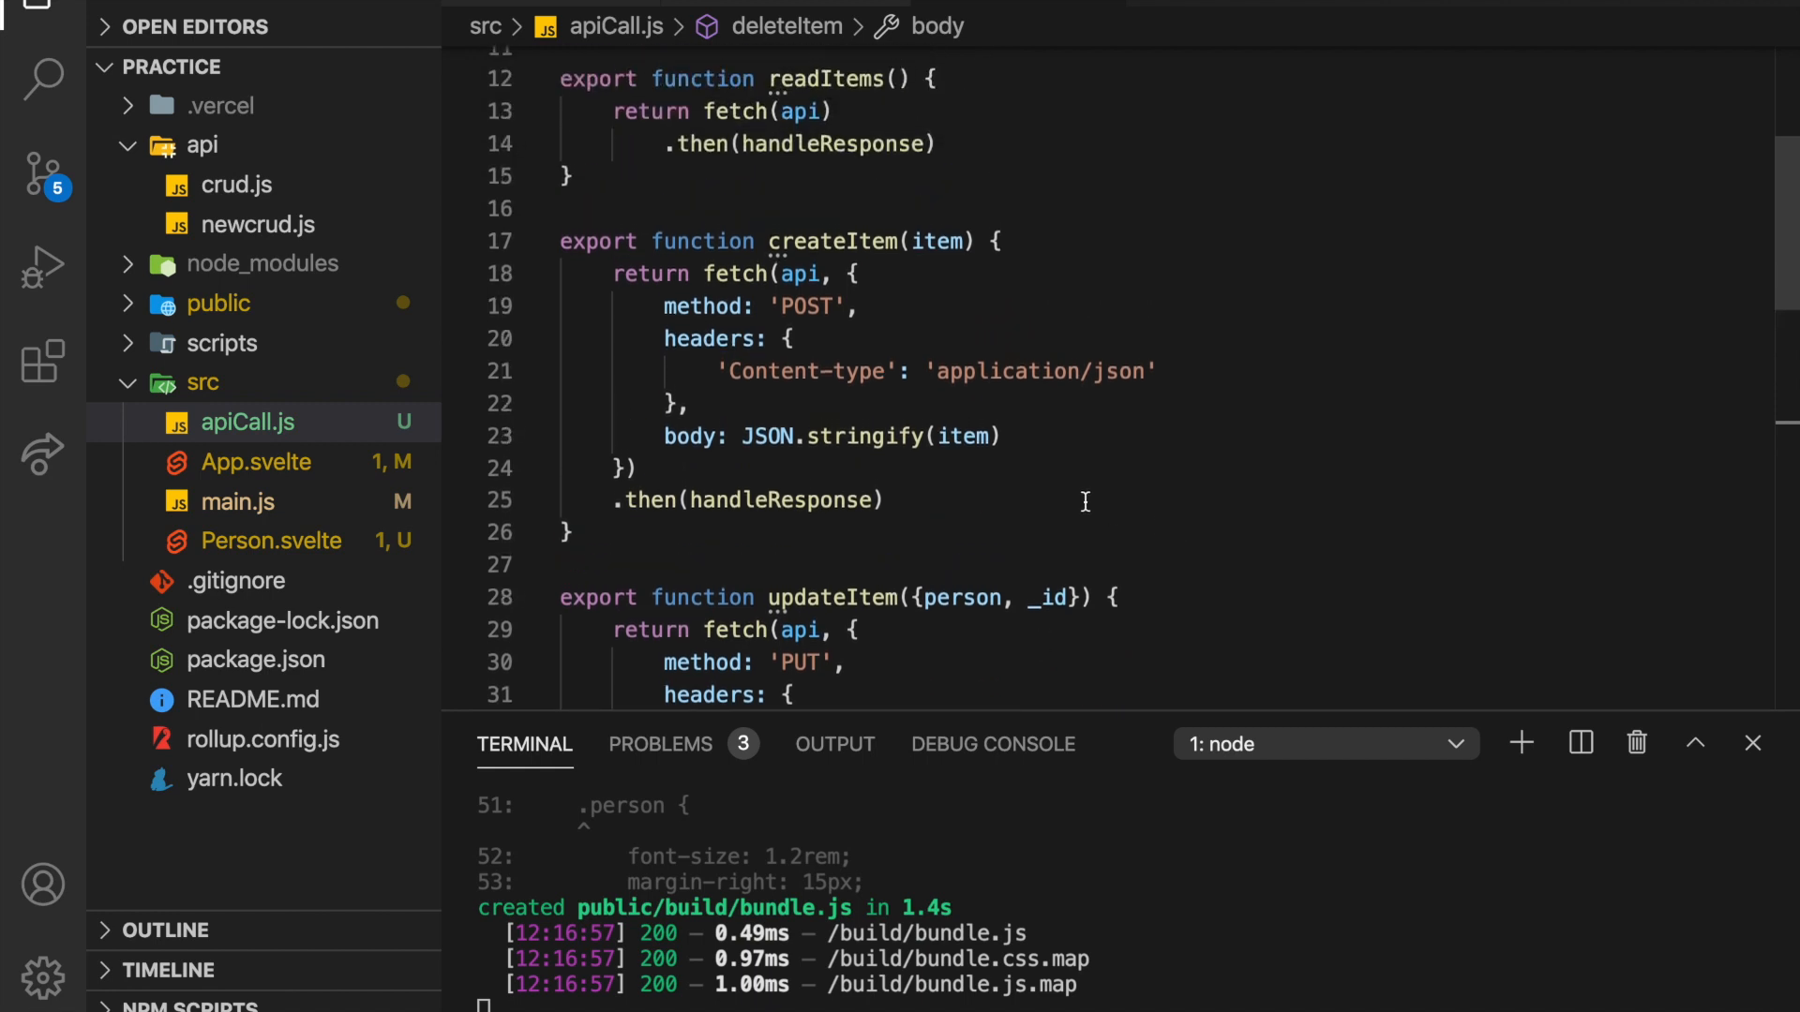
{"action": "scroll", "scroll_direction": "down", "scroll_amount": 3}
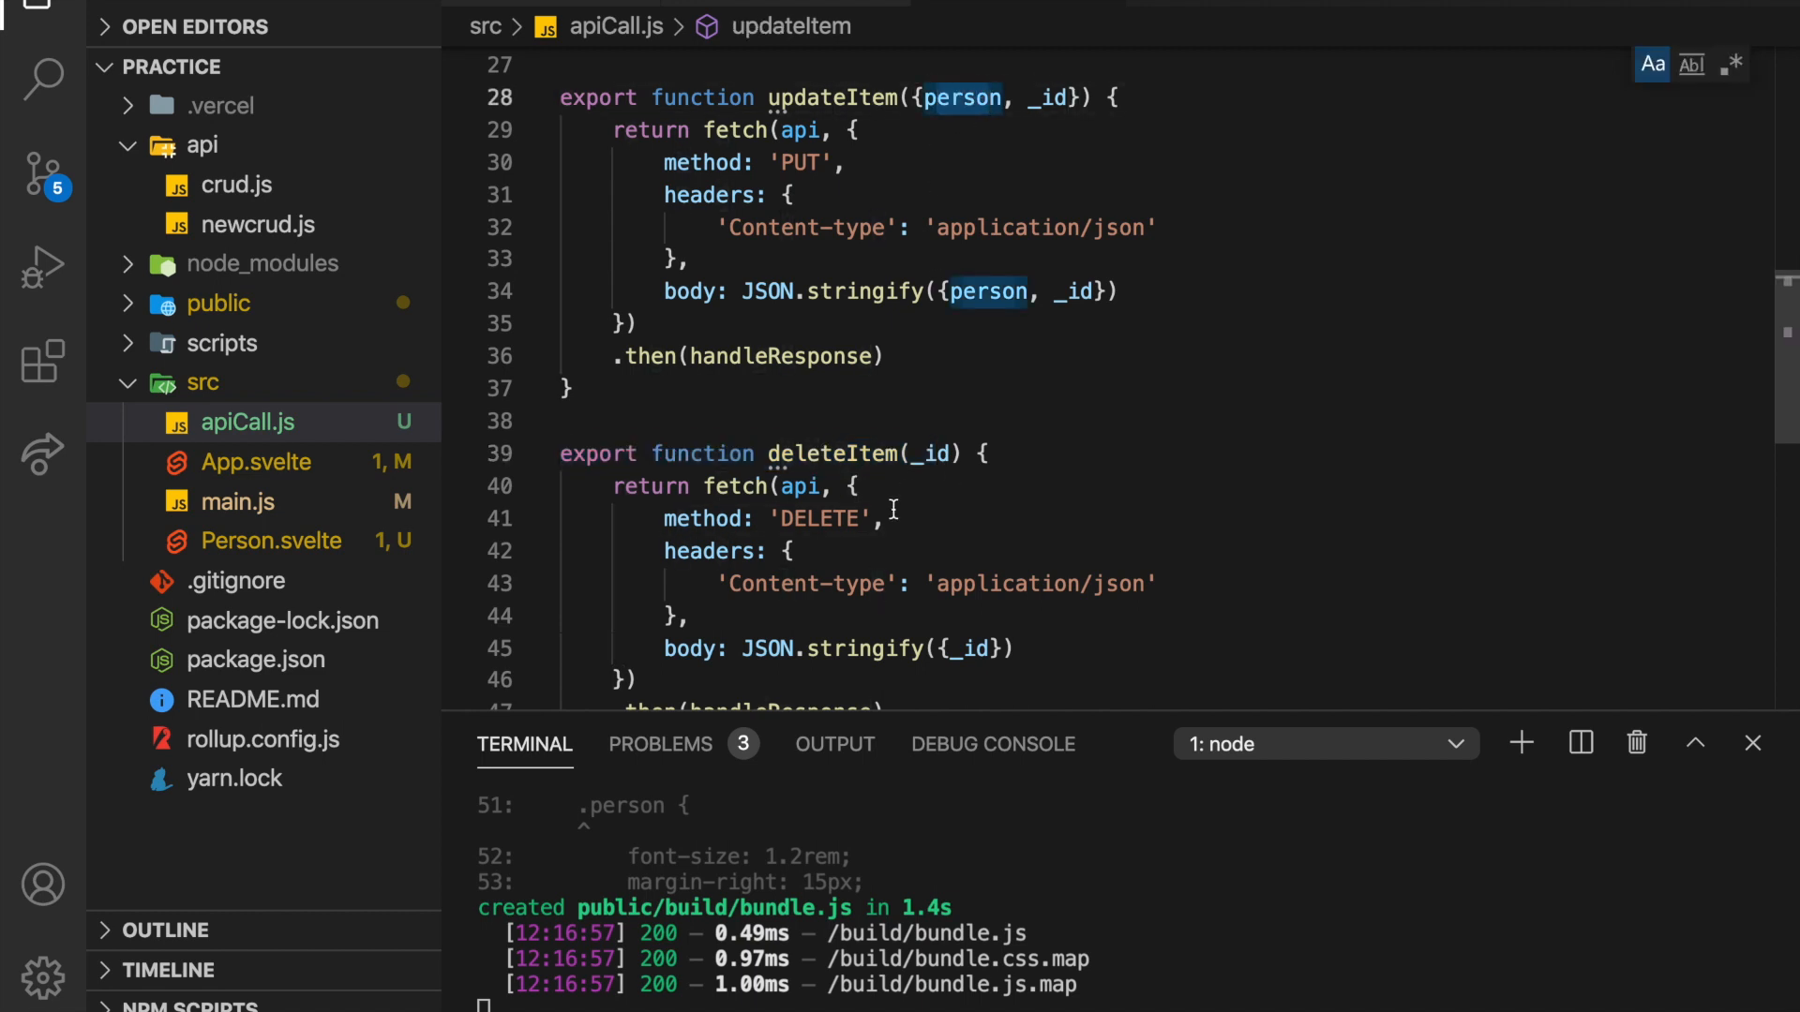
{"action": "left_click", "coordinate": [270, 540]}
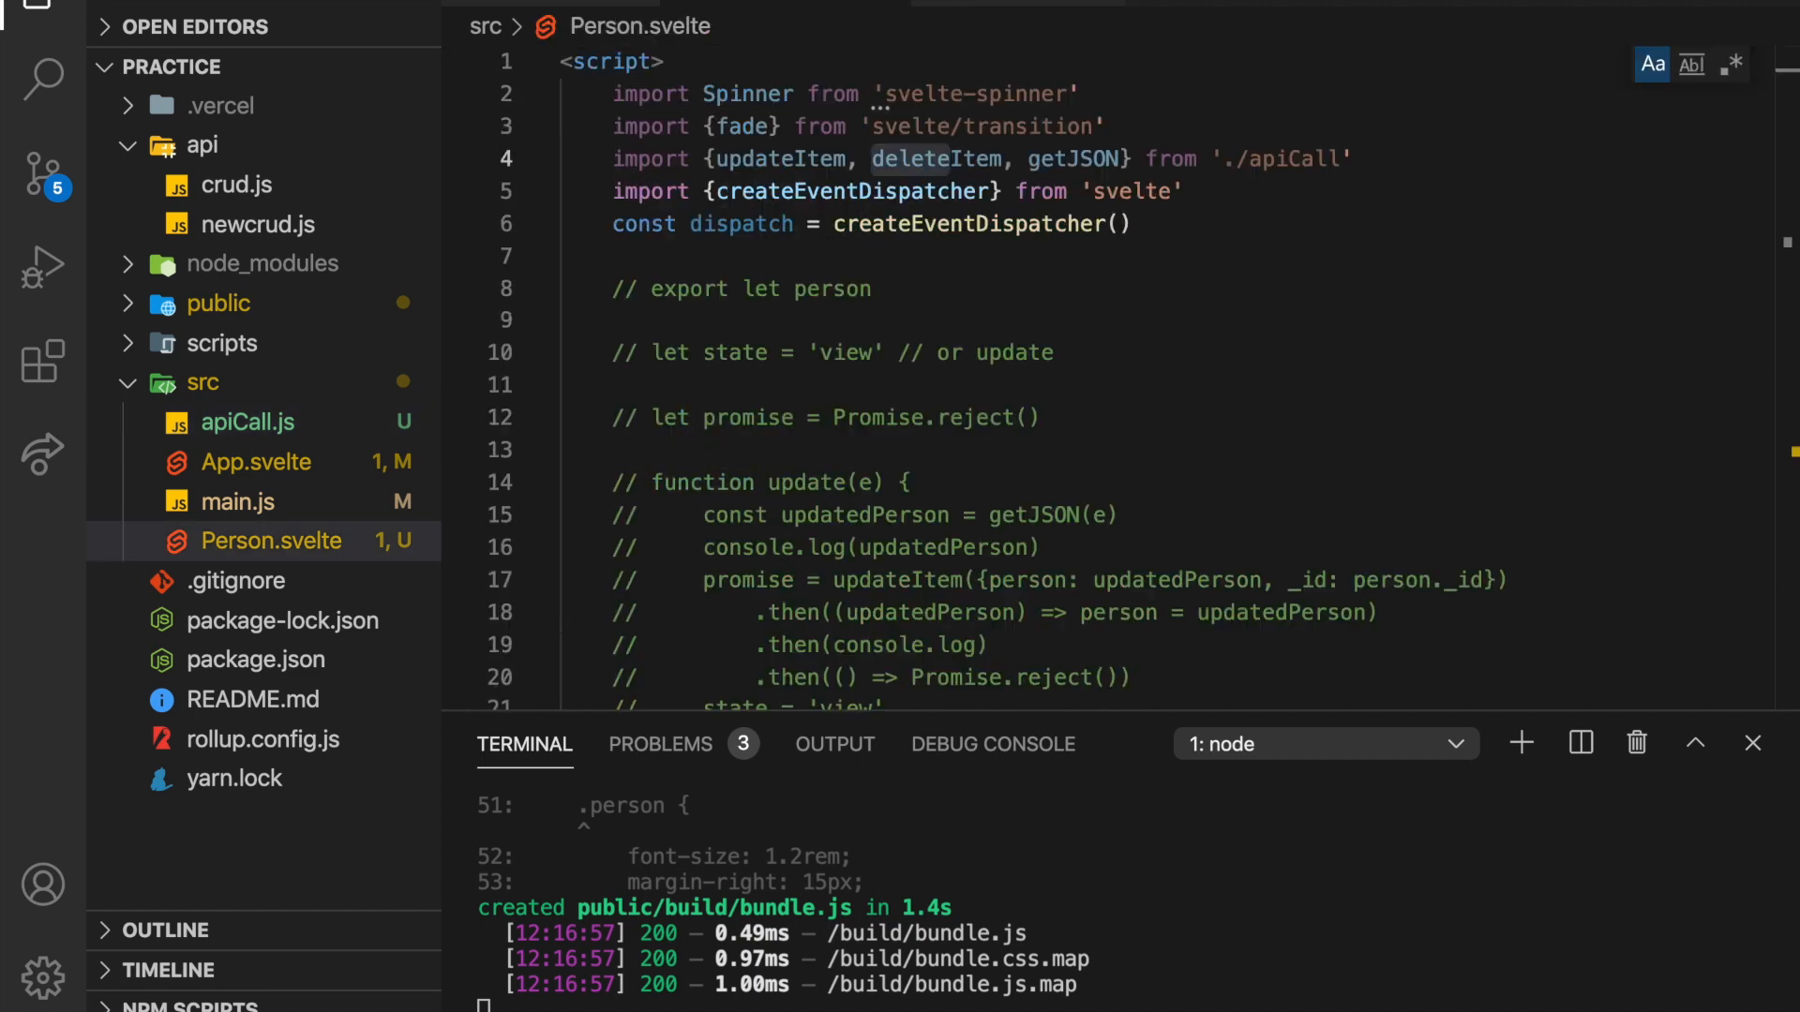
Rename the pat card to patrick on the People Creator page and save it.
{"action": "left_click", "coordinate": [872, 229]}
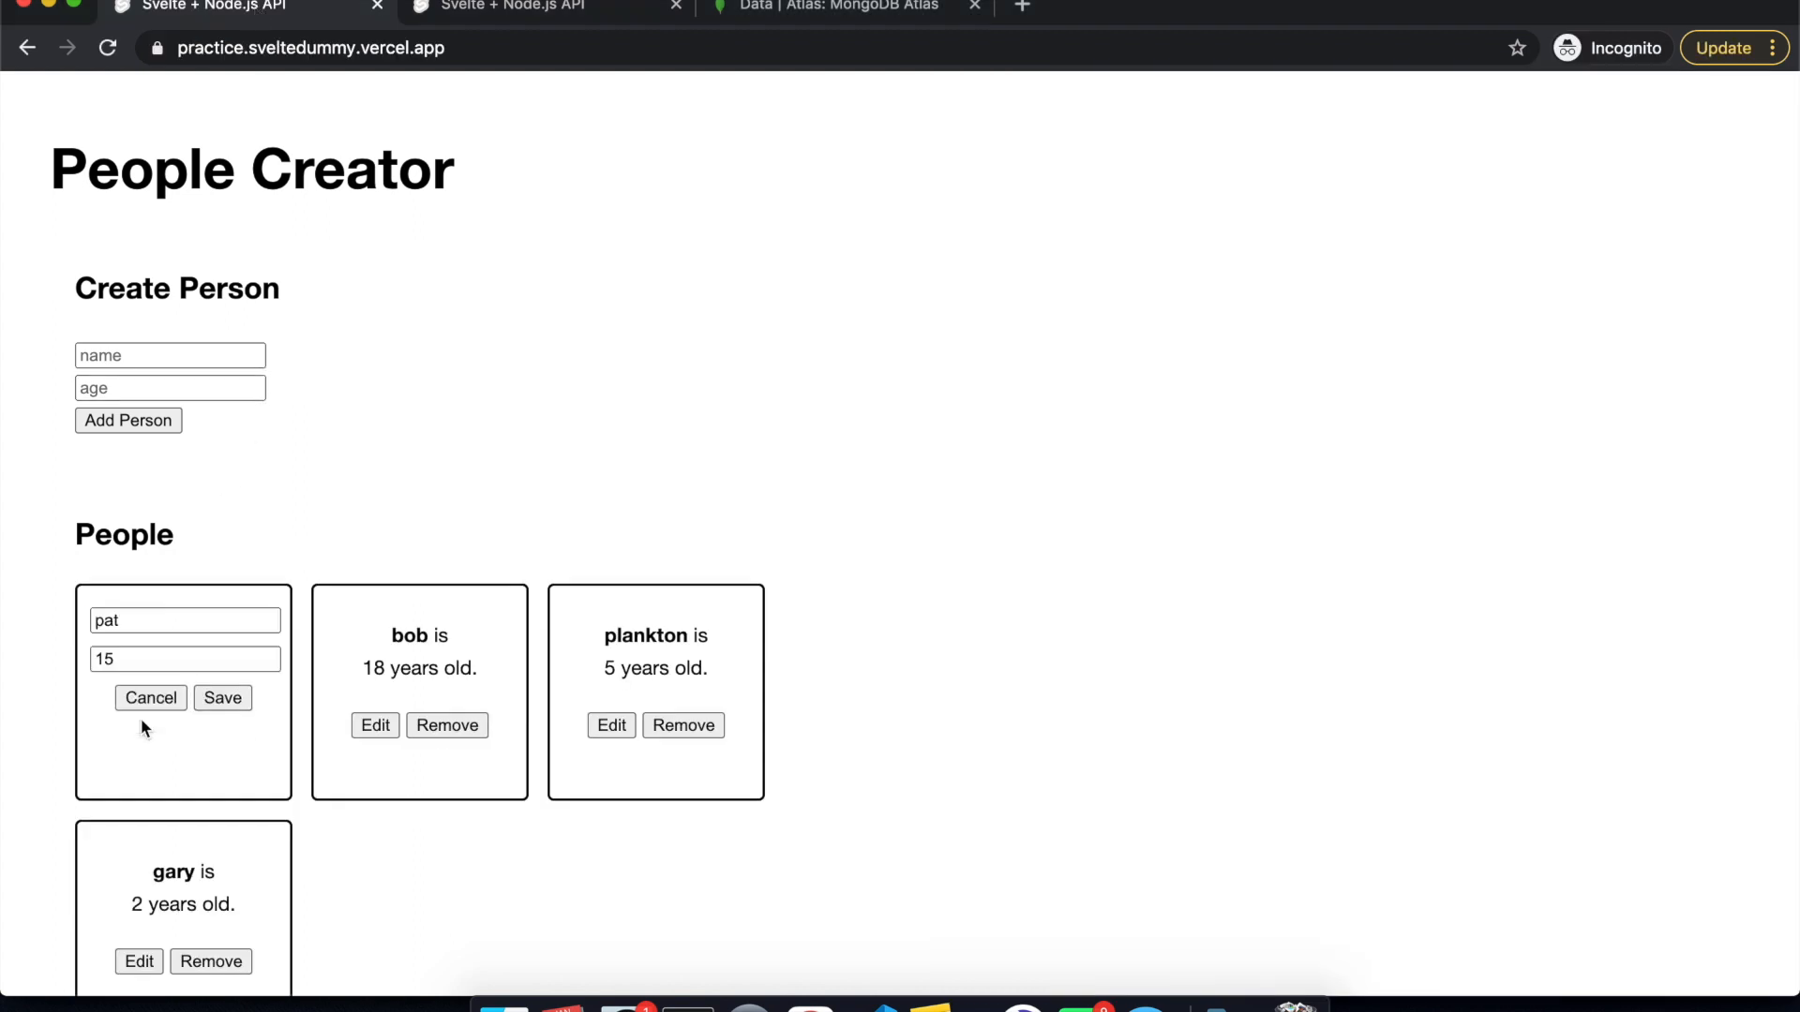
{"action": "type", "text": "r"}
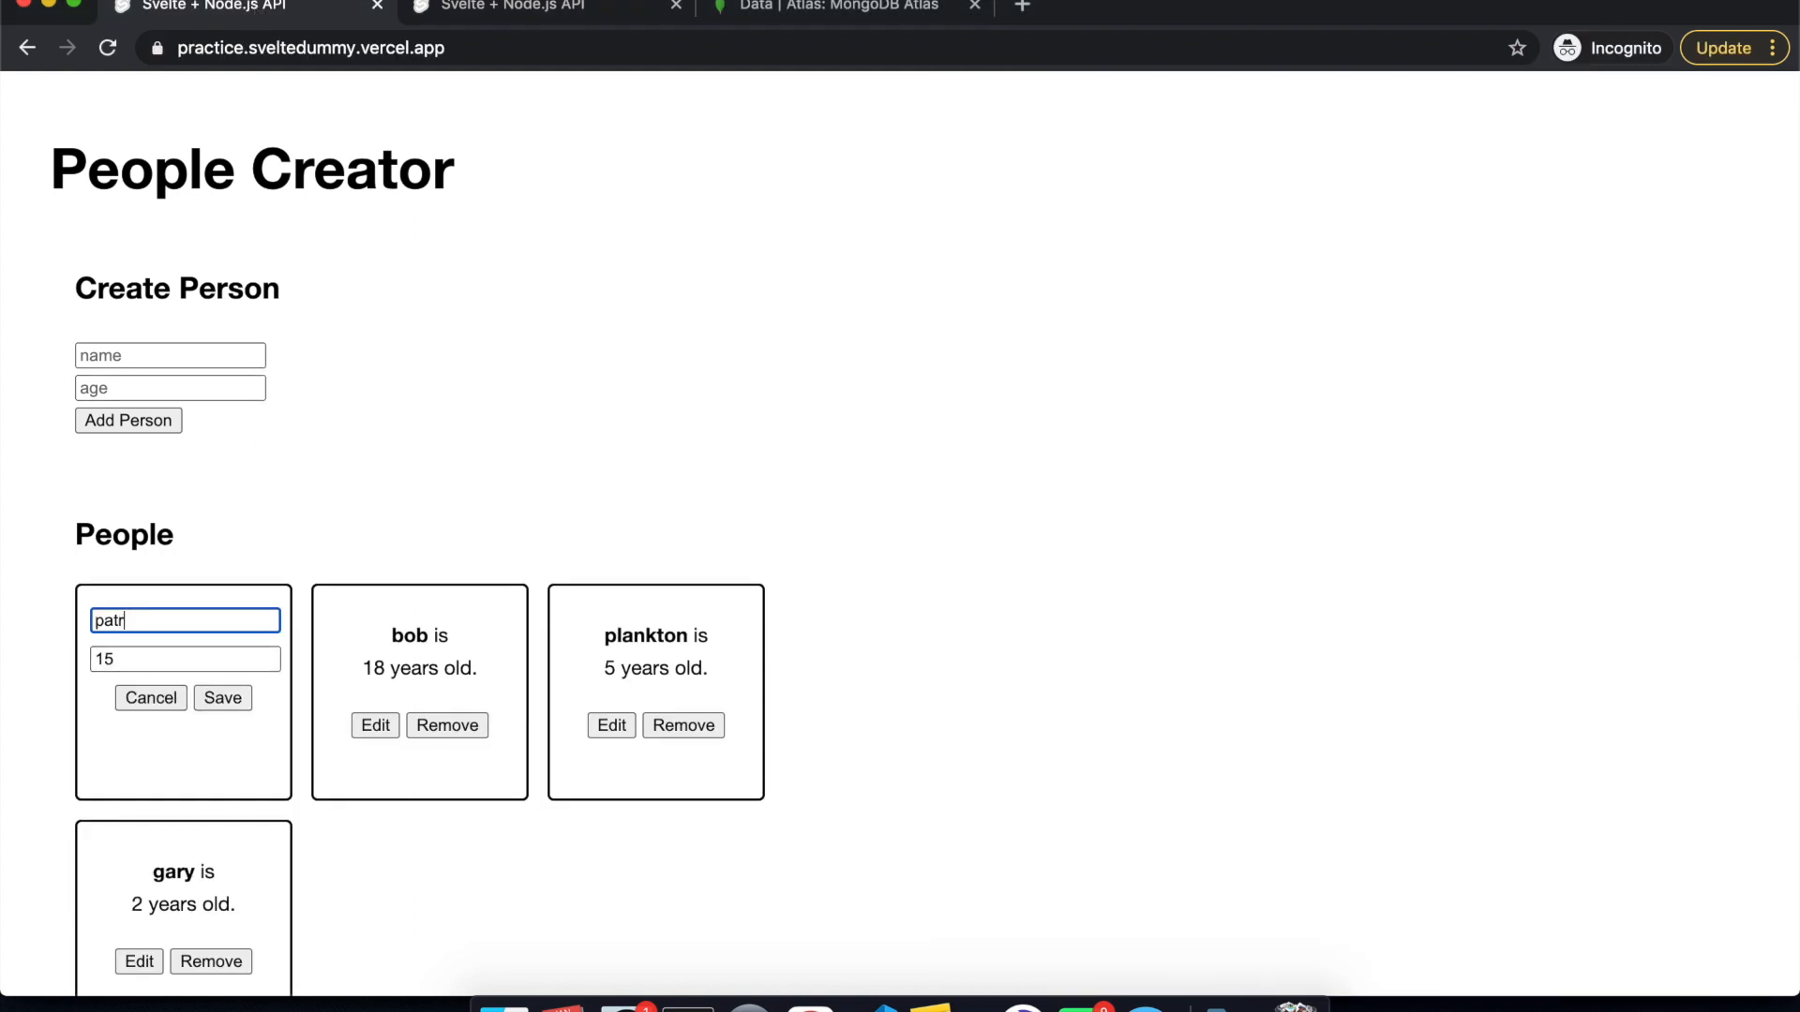
{"action": "left_click", "coordinate": [221, 698]}
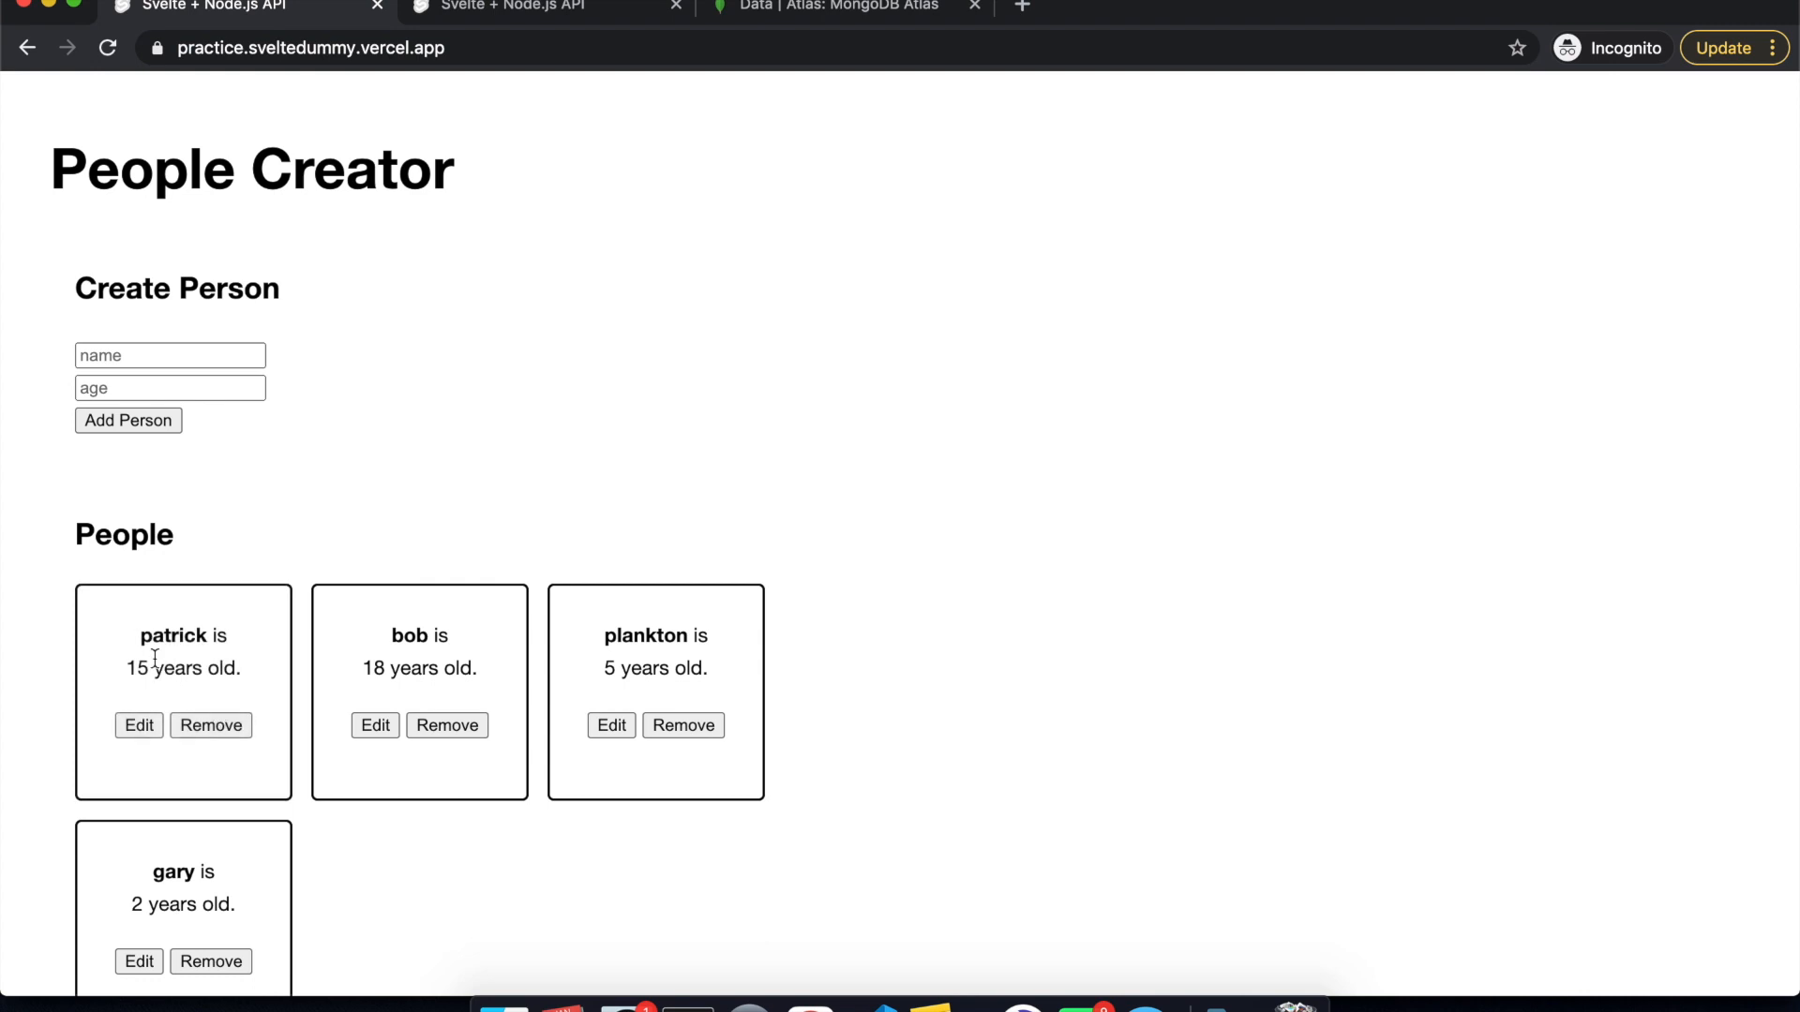
{"action": "mouse_move", "coordinate": [262, 683]}
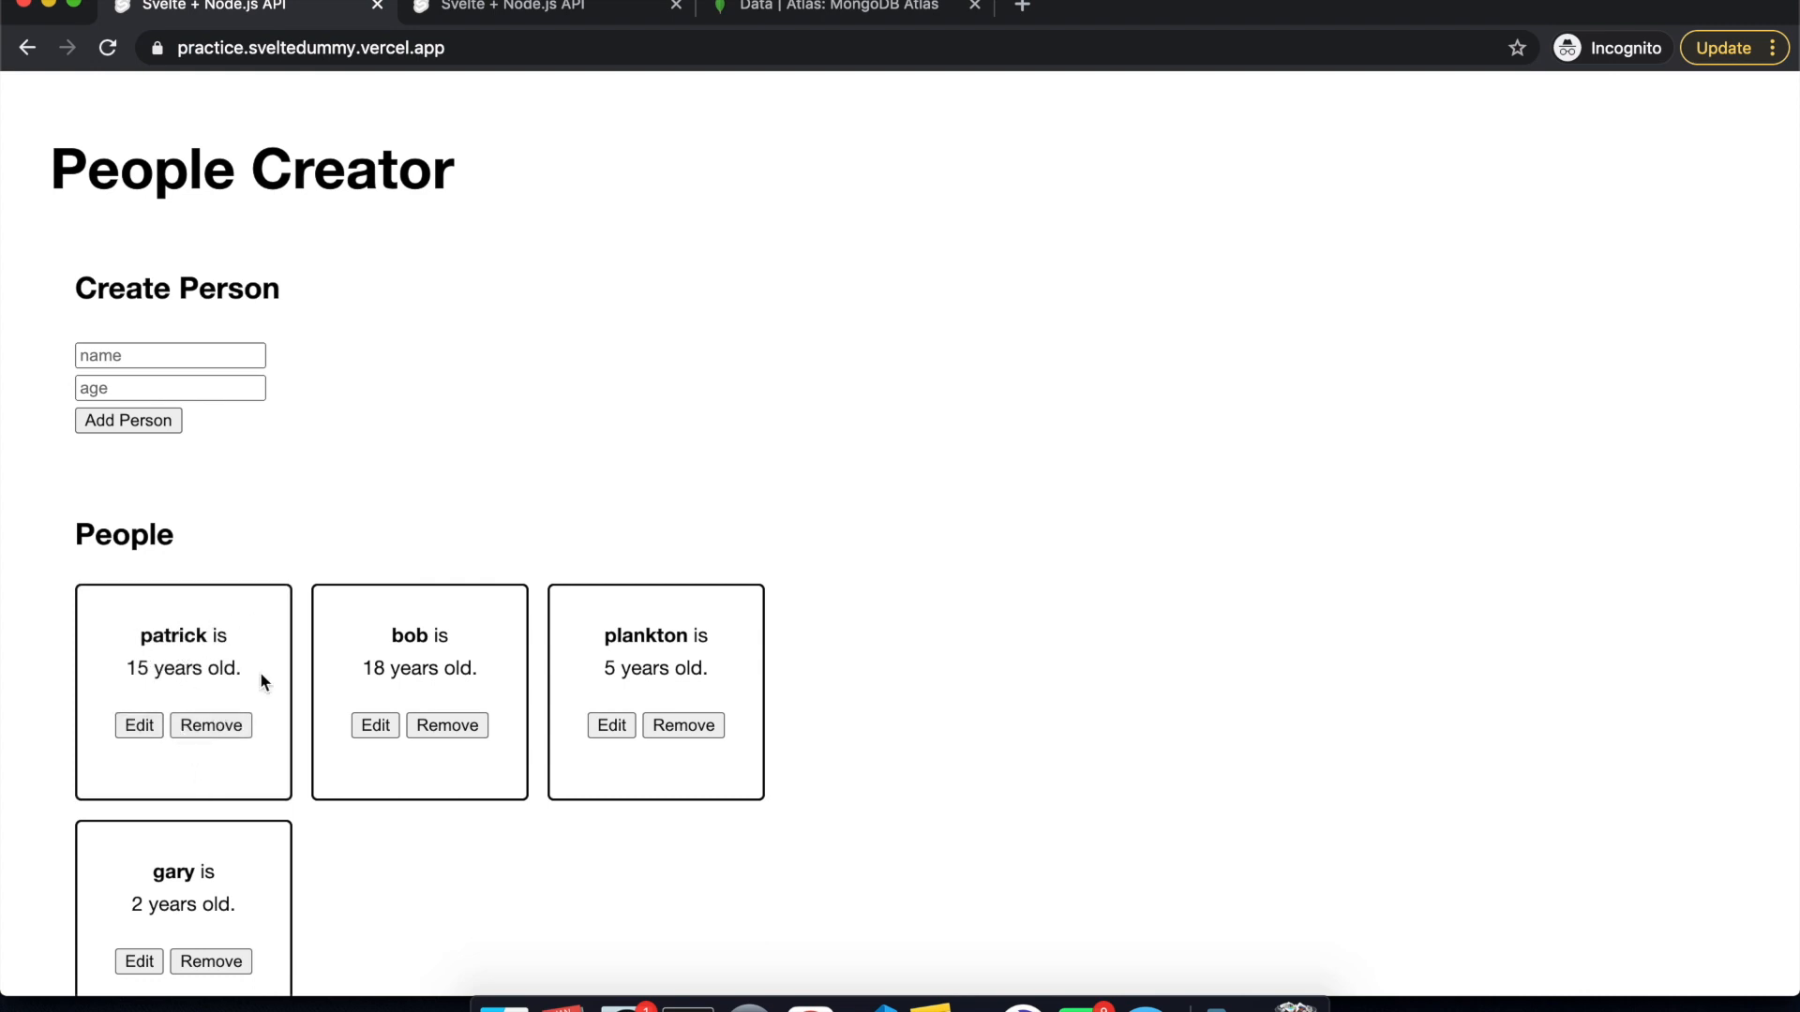
Rename the bob card to spongebob and save, then cancel editing the plankton card.
{"action": "left_click", "coordinate": [375, 726]}
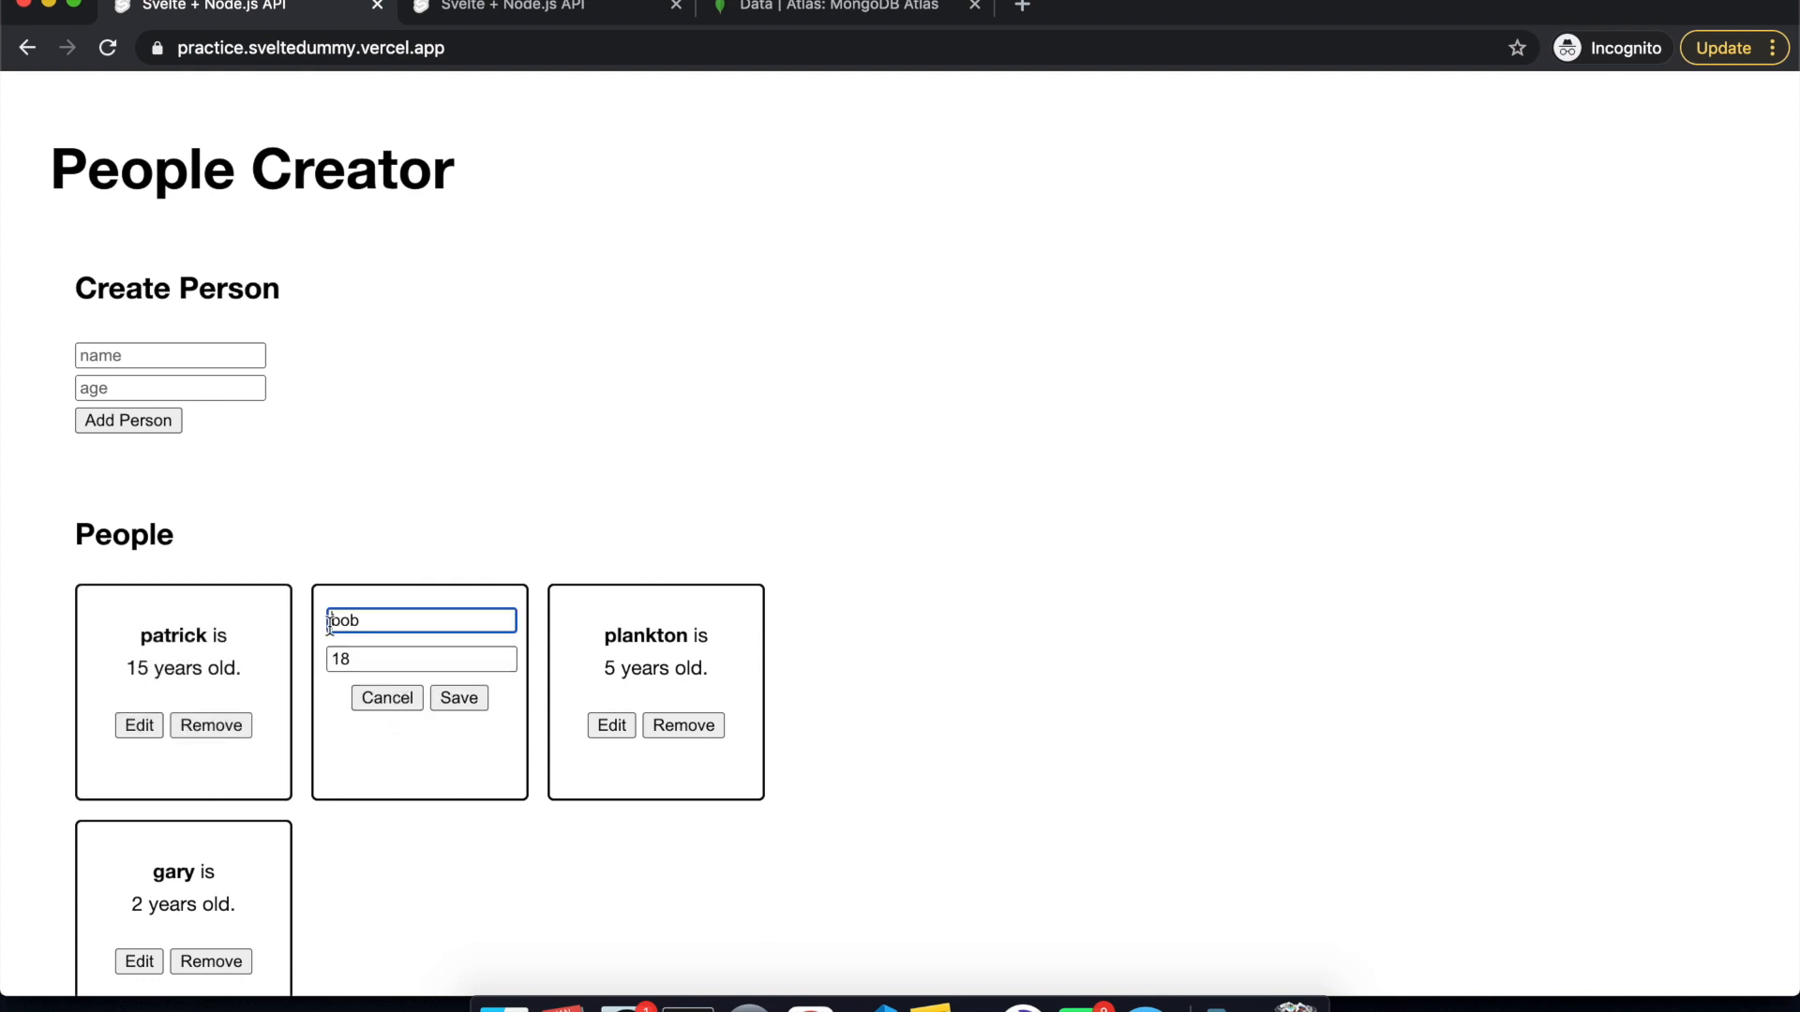
{"action": "type", "text": "spongebob"}
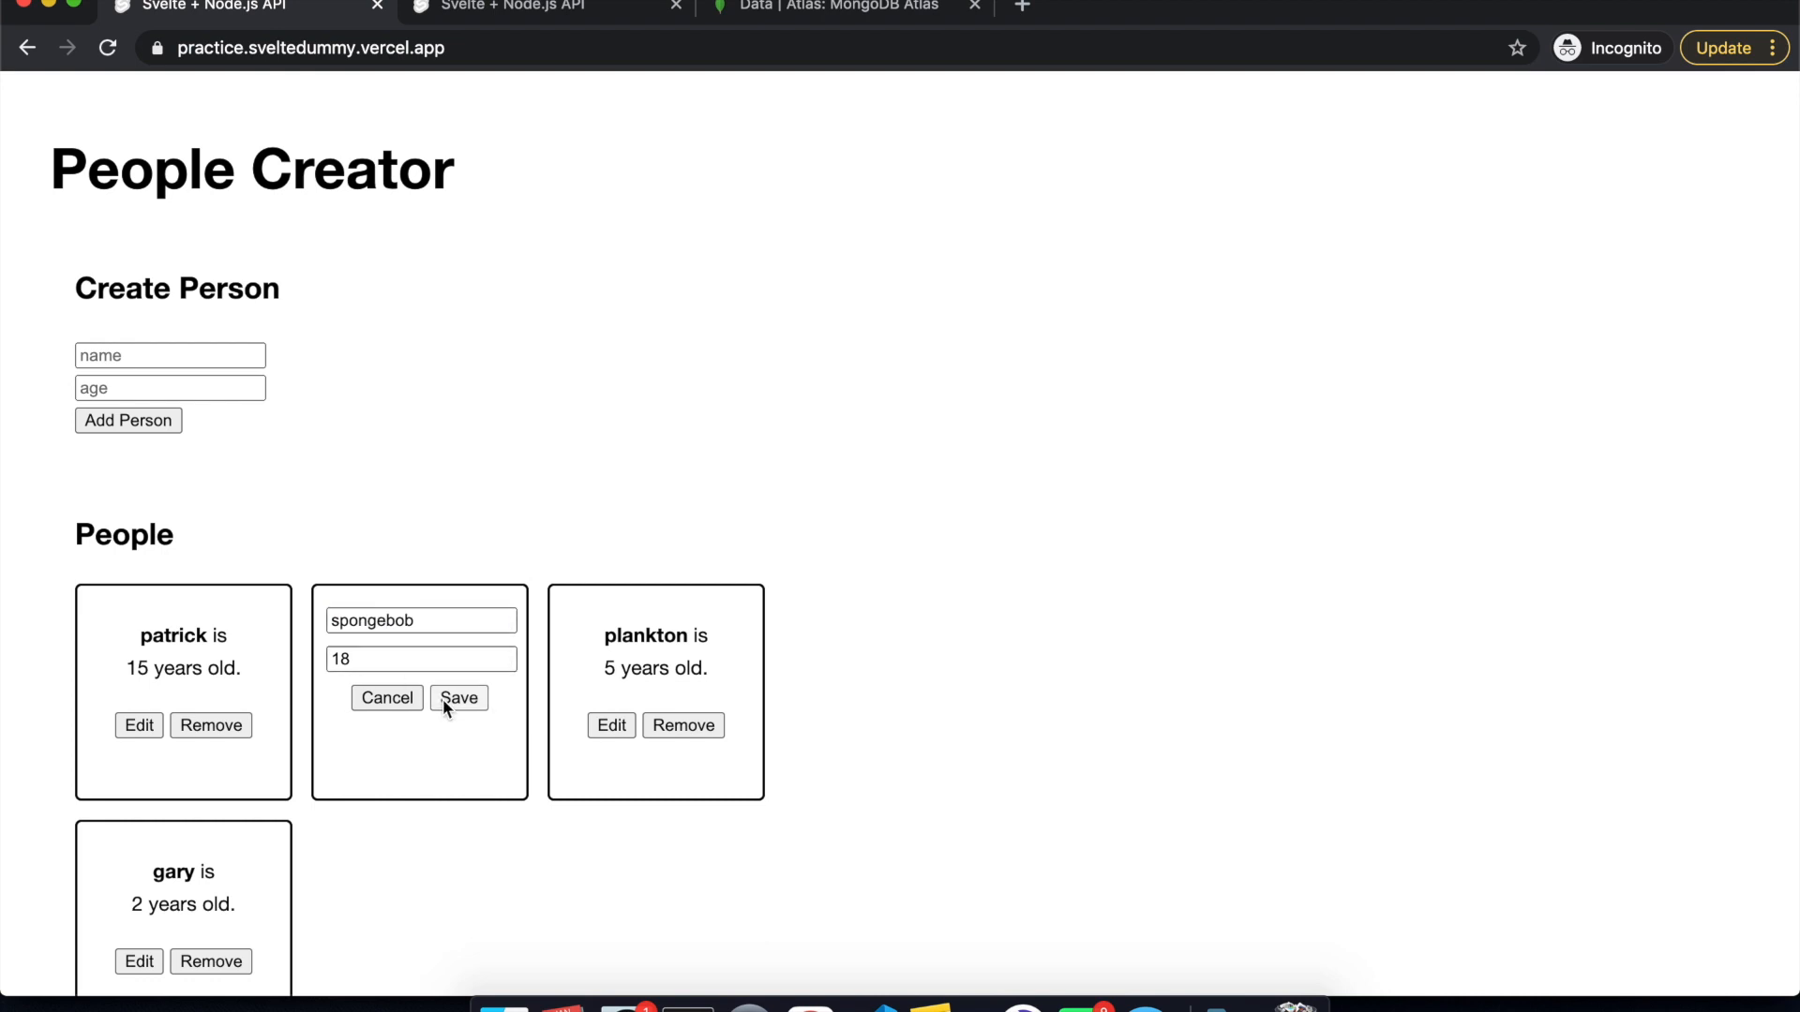
{"action": "left_click", "coordinate": [458, 698]}
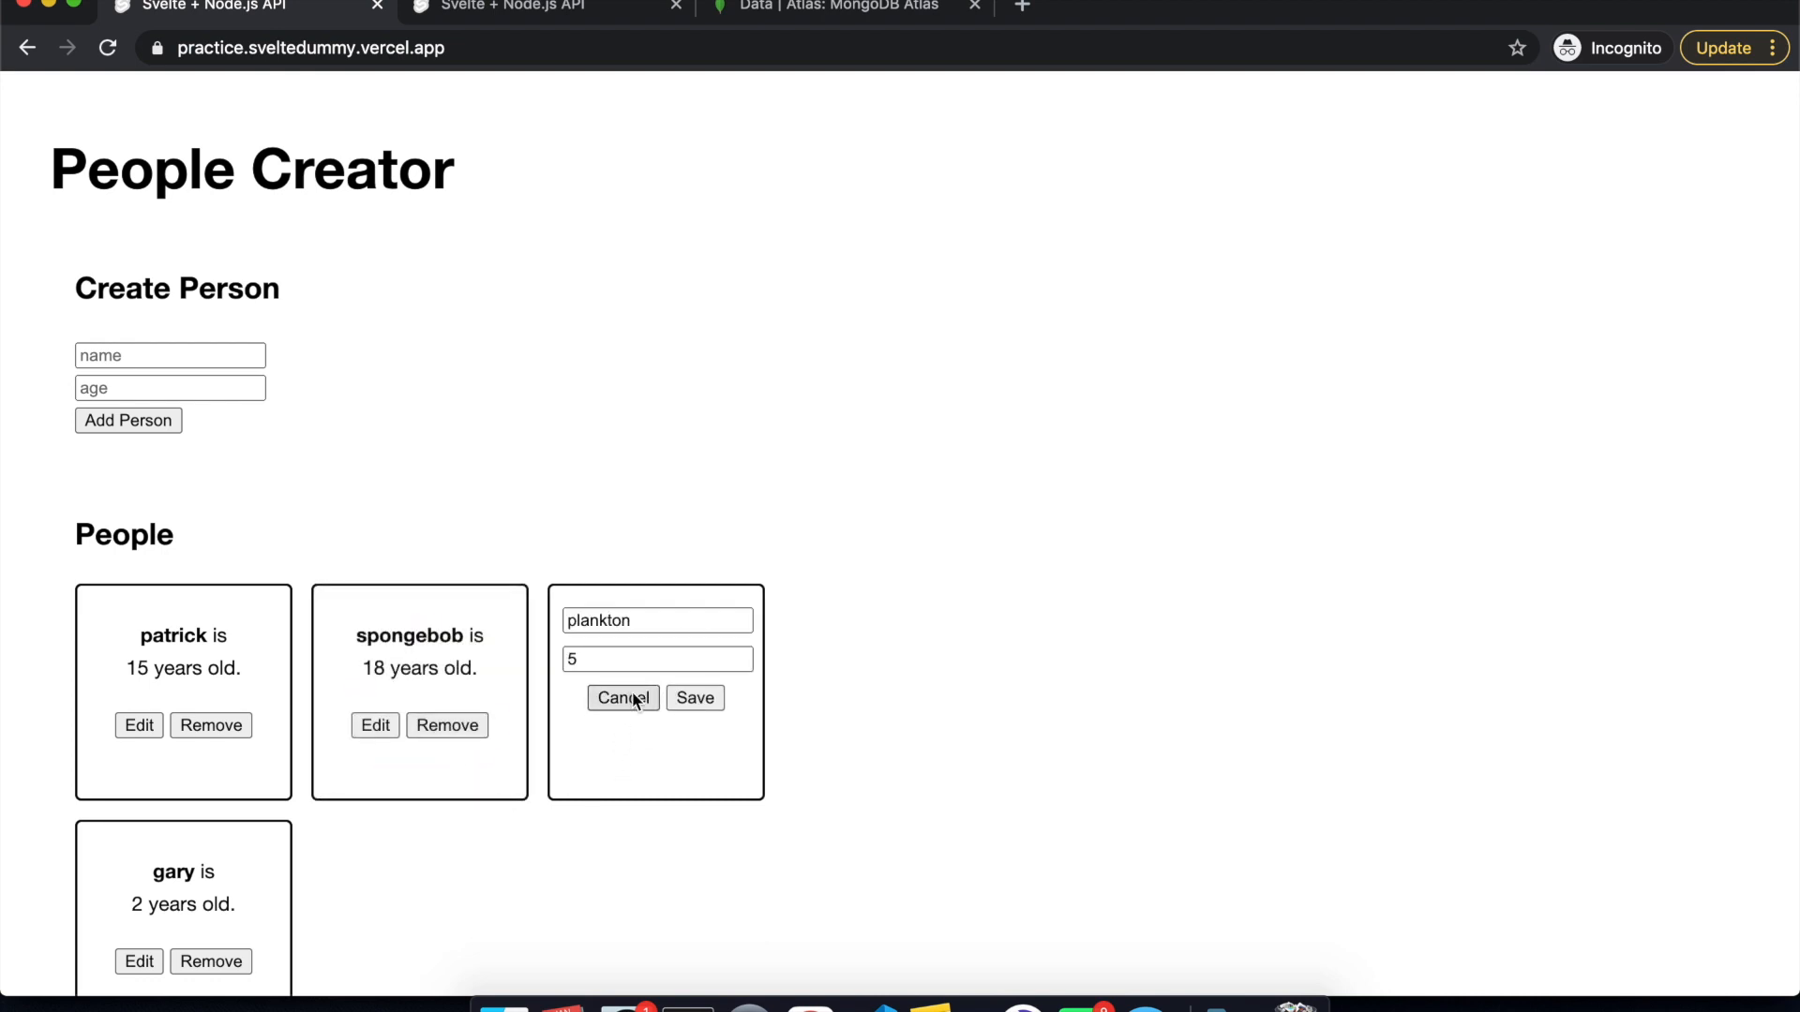
{"action": "left_click", "coordinate": [623, 698]}
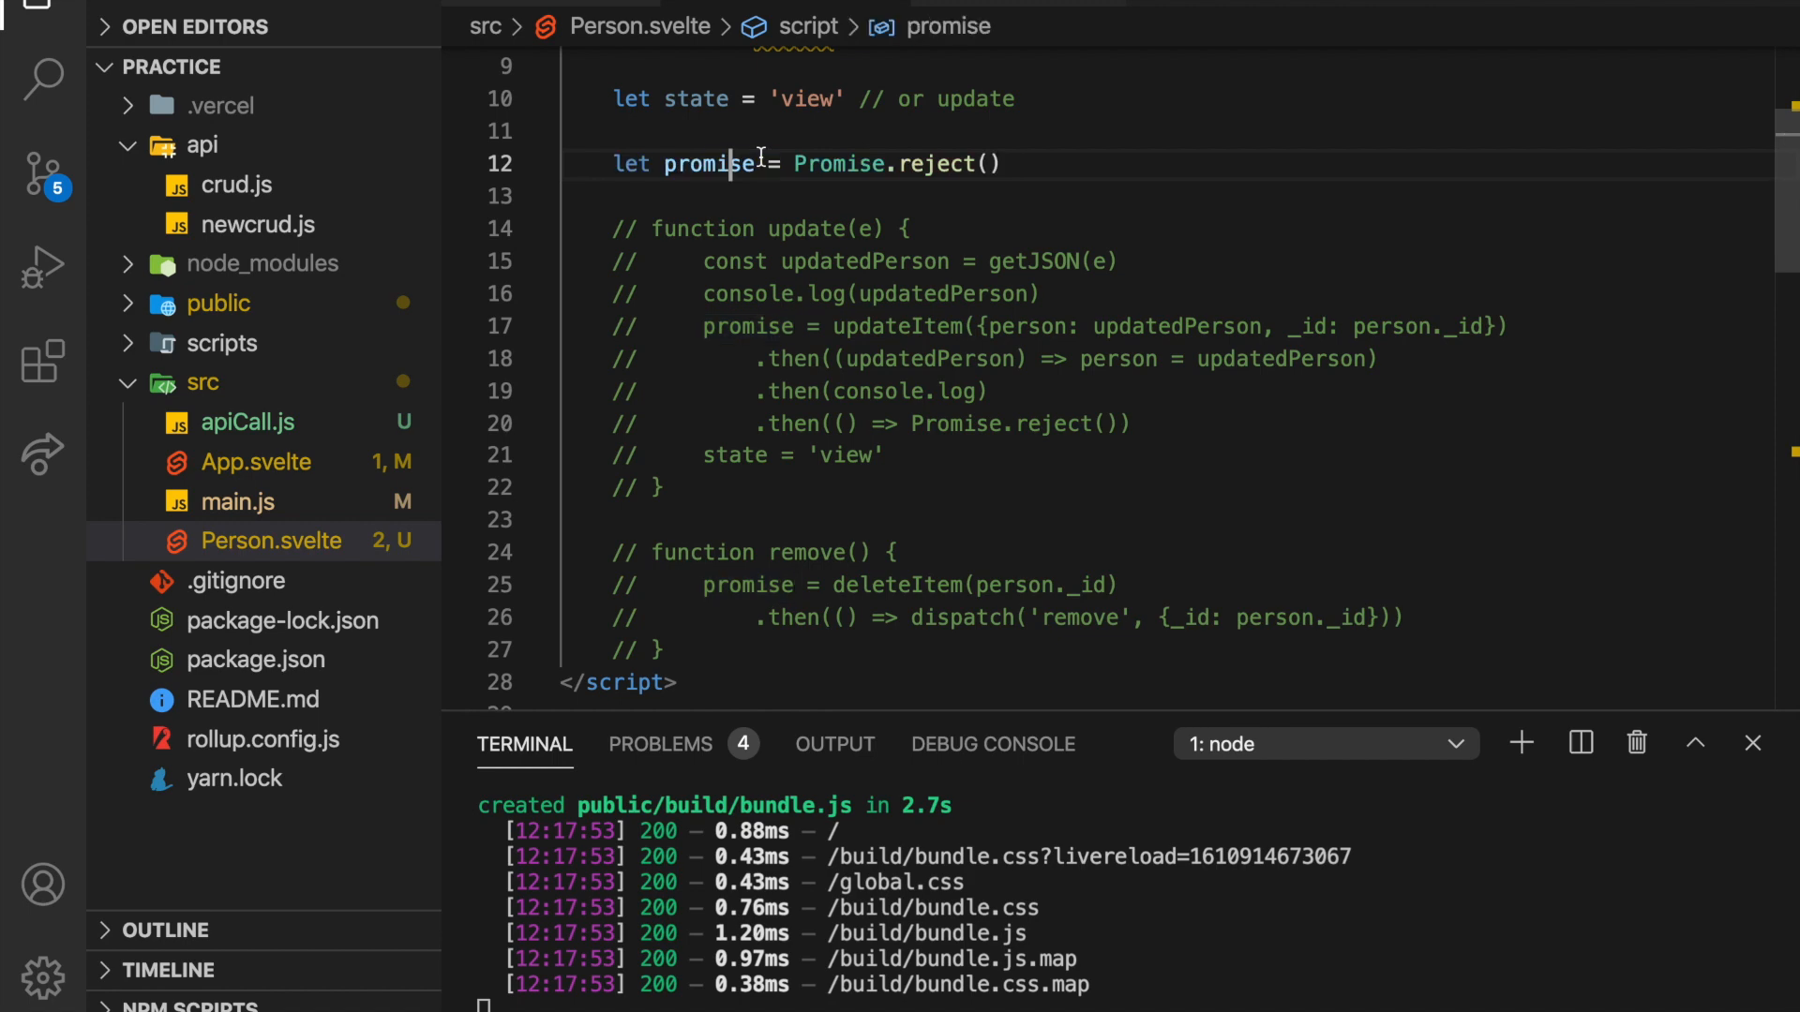
Review Person.svelte's await-promise markup with view/update states and the commented update and remove functions.
{"action": "scroll", "scroll_direction": "down", "scroll_amount": 3}
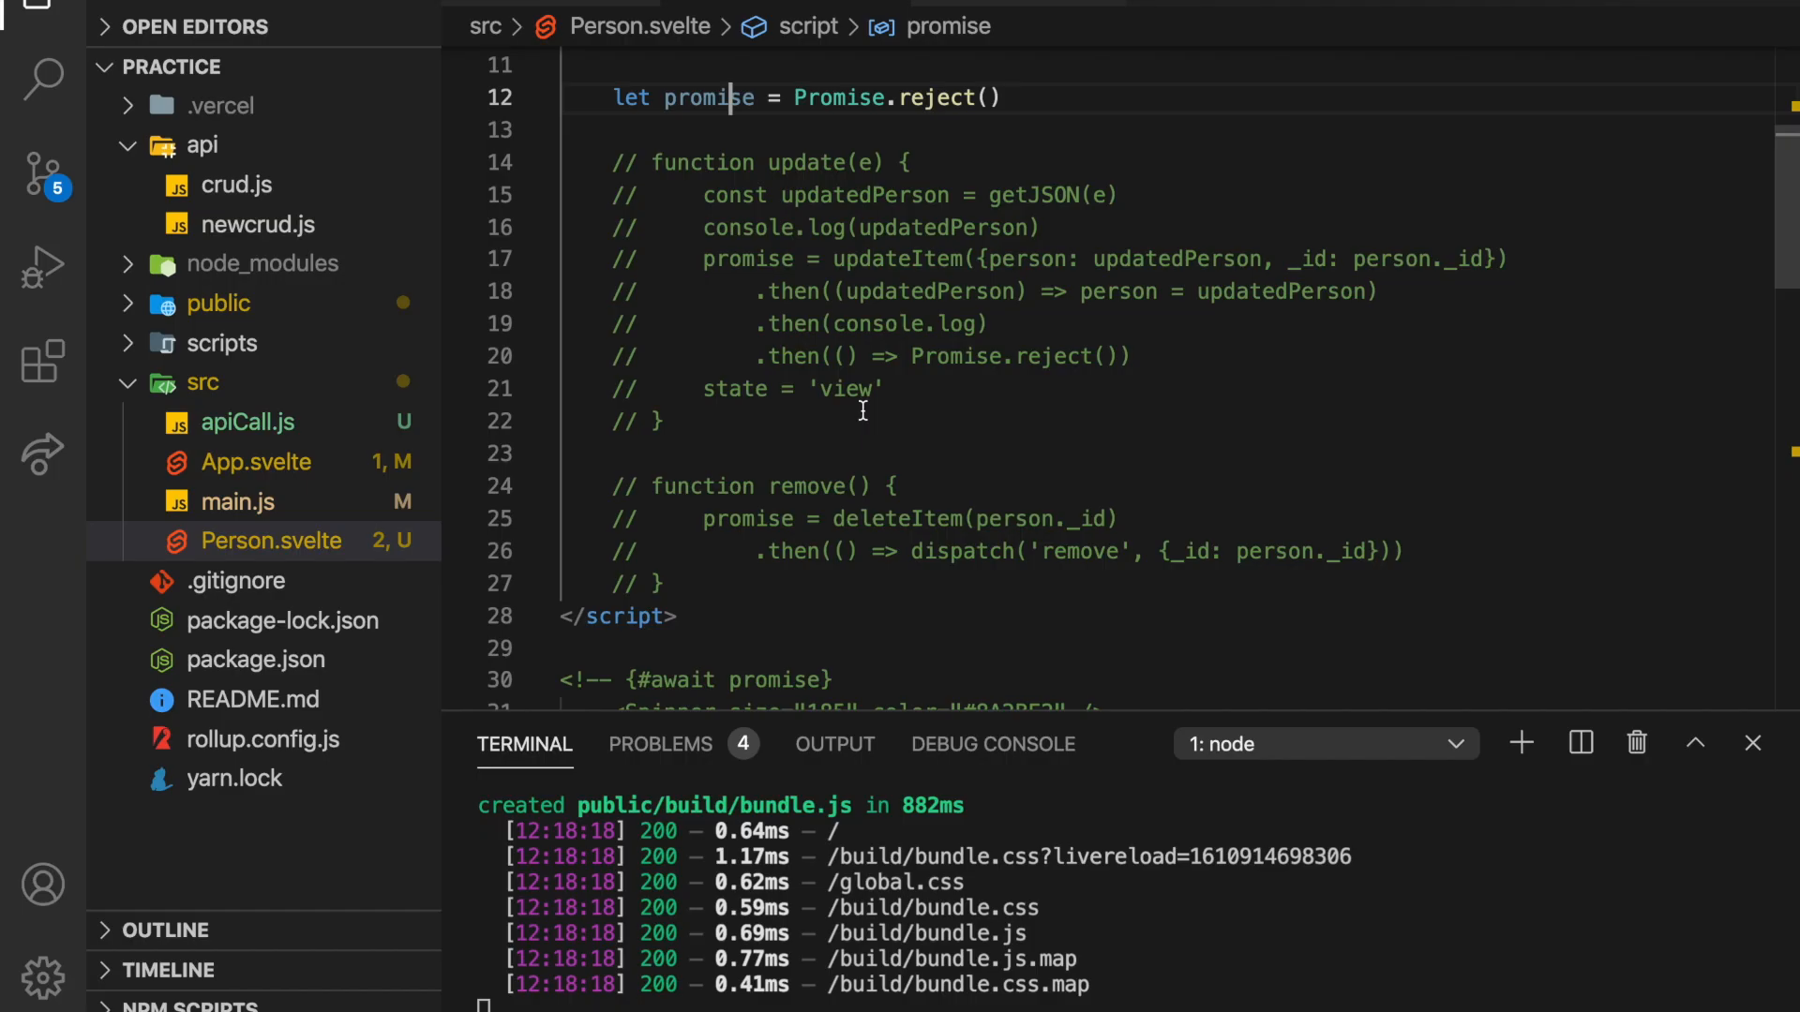
{"action": "scroll", "scroll_direction": "down", "scroll_amount": 3}
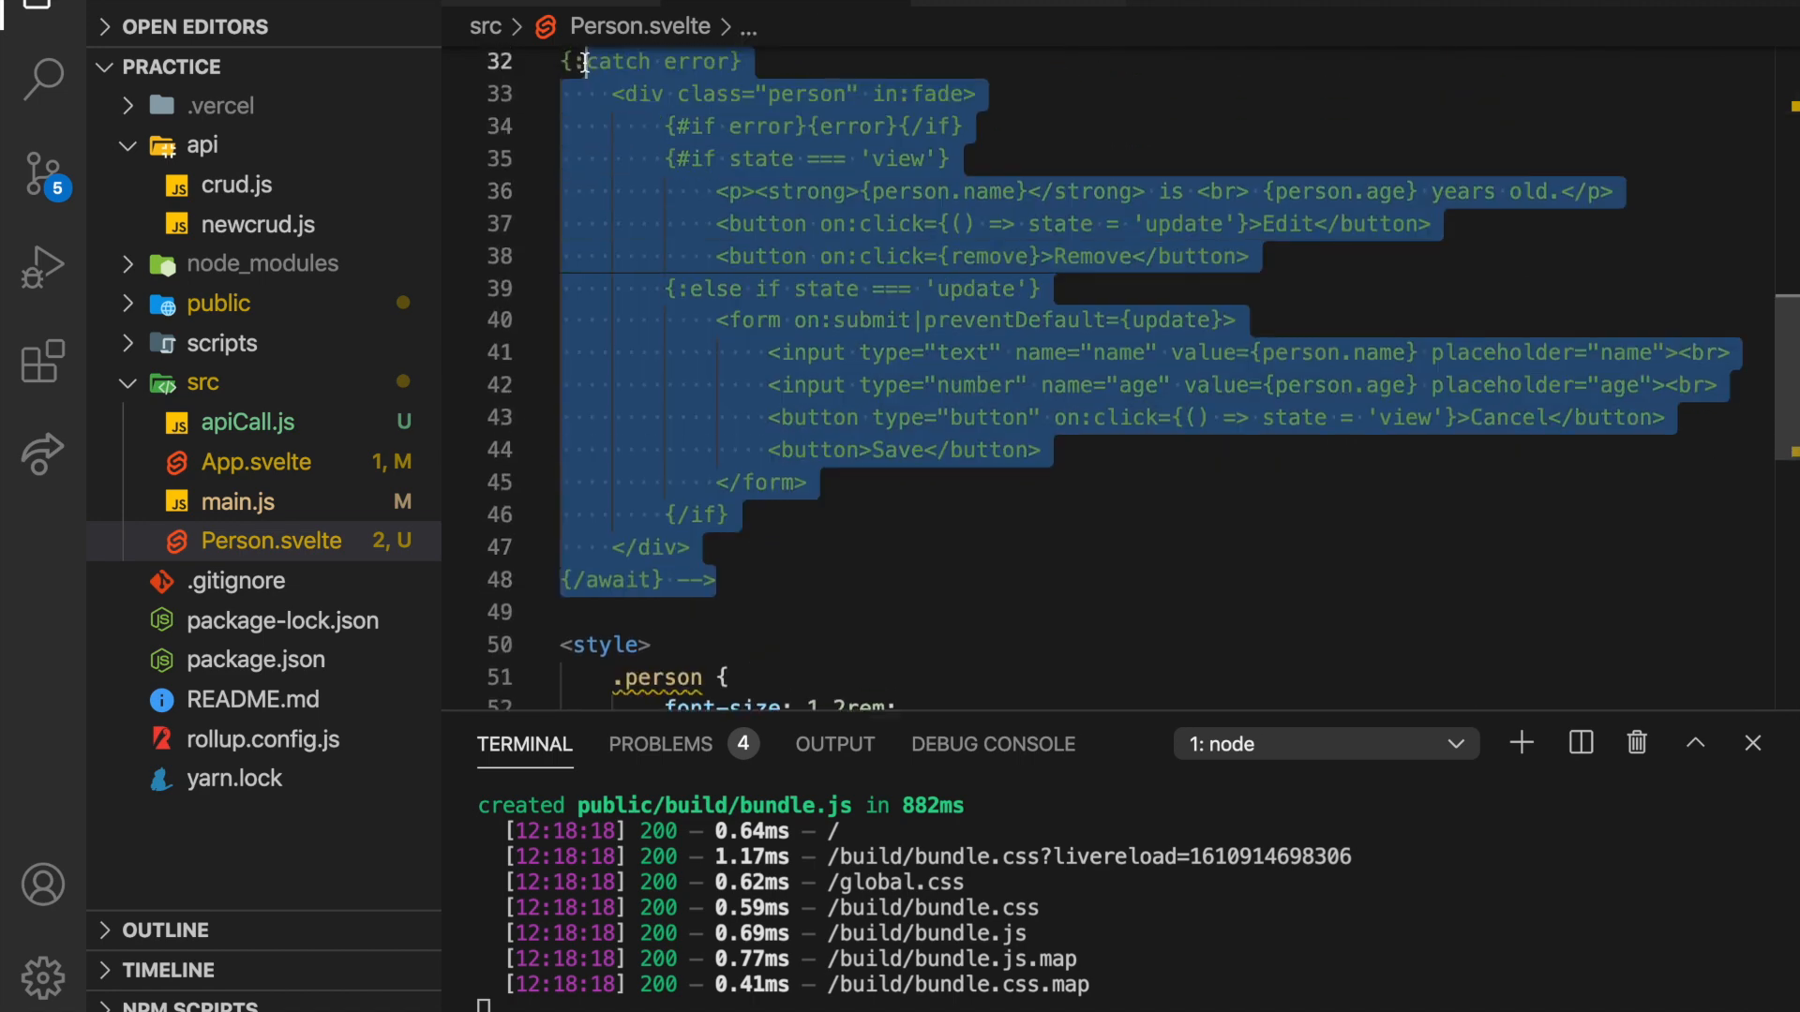
{"action": "scroll", "scroll_direction": "up", "scroll_amount": 3}
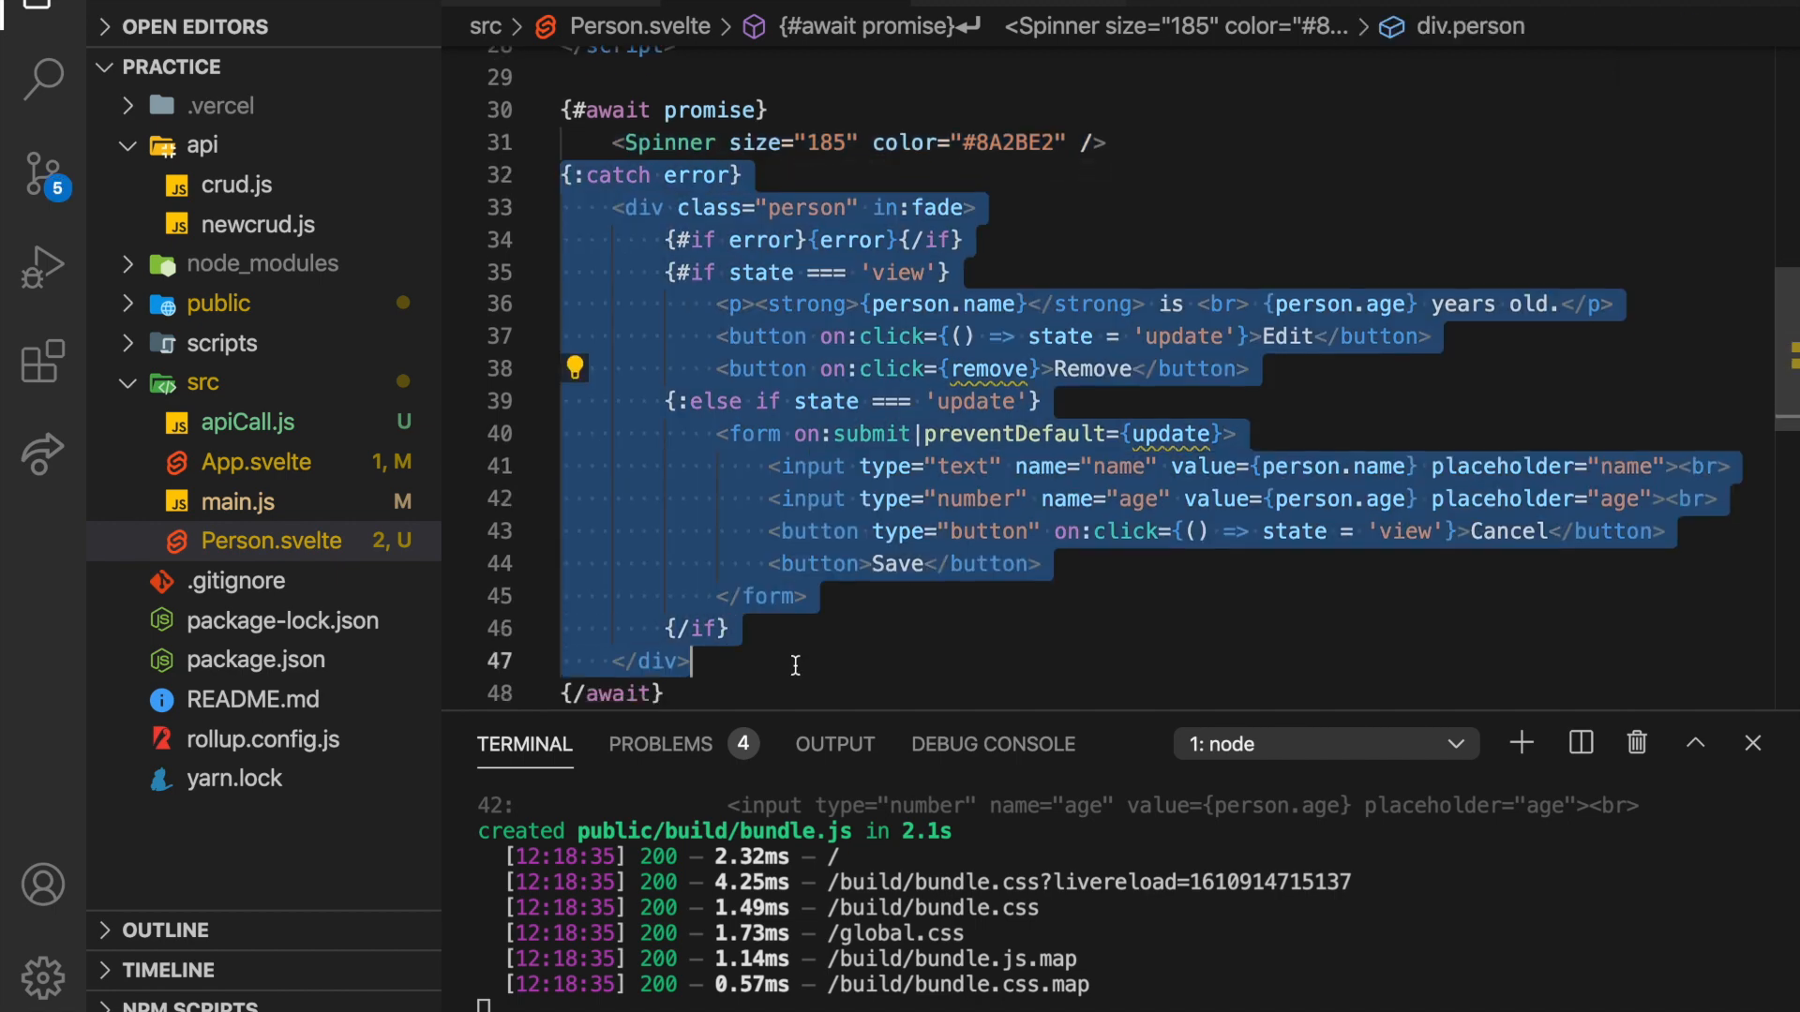
{"action": "scroll", "scroll_direction": "up", "scroll_amount": 3}
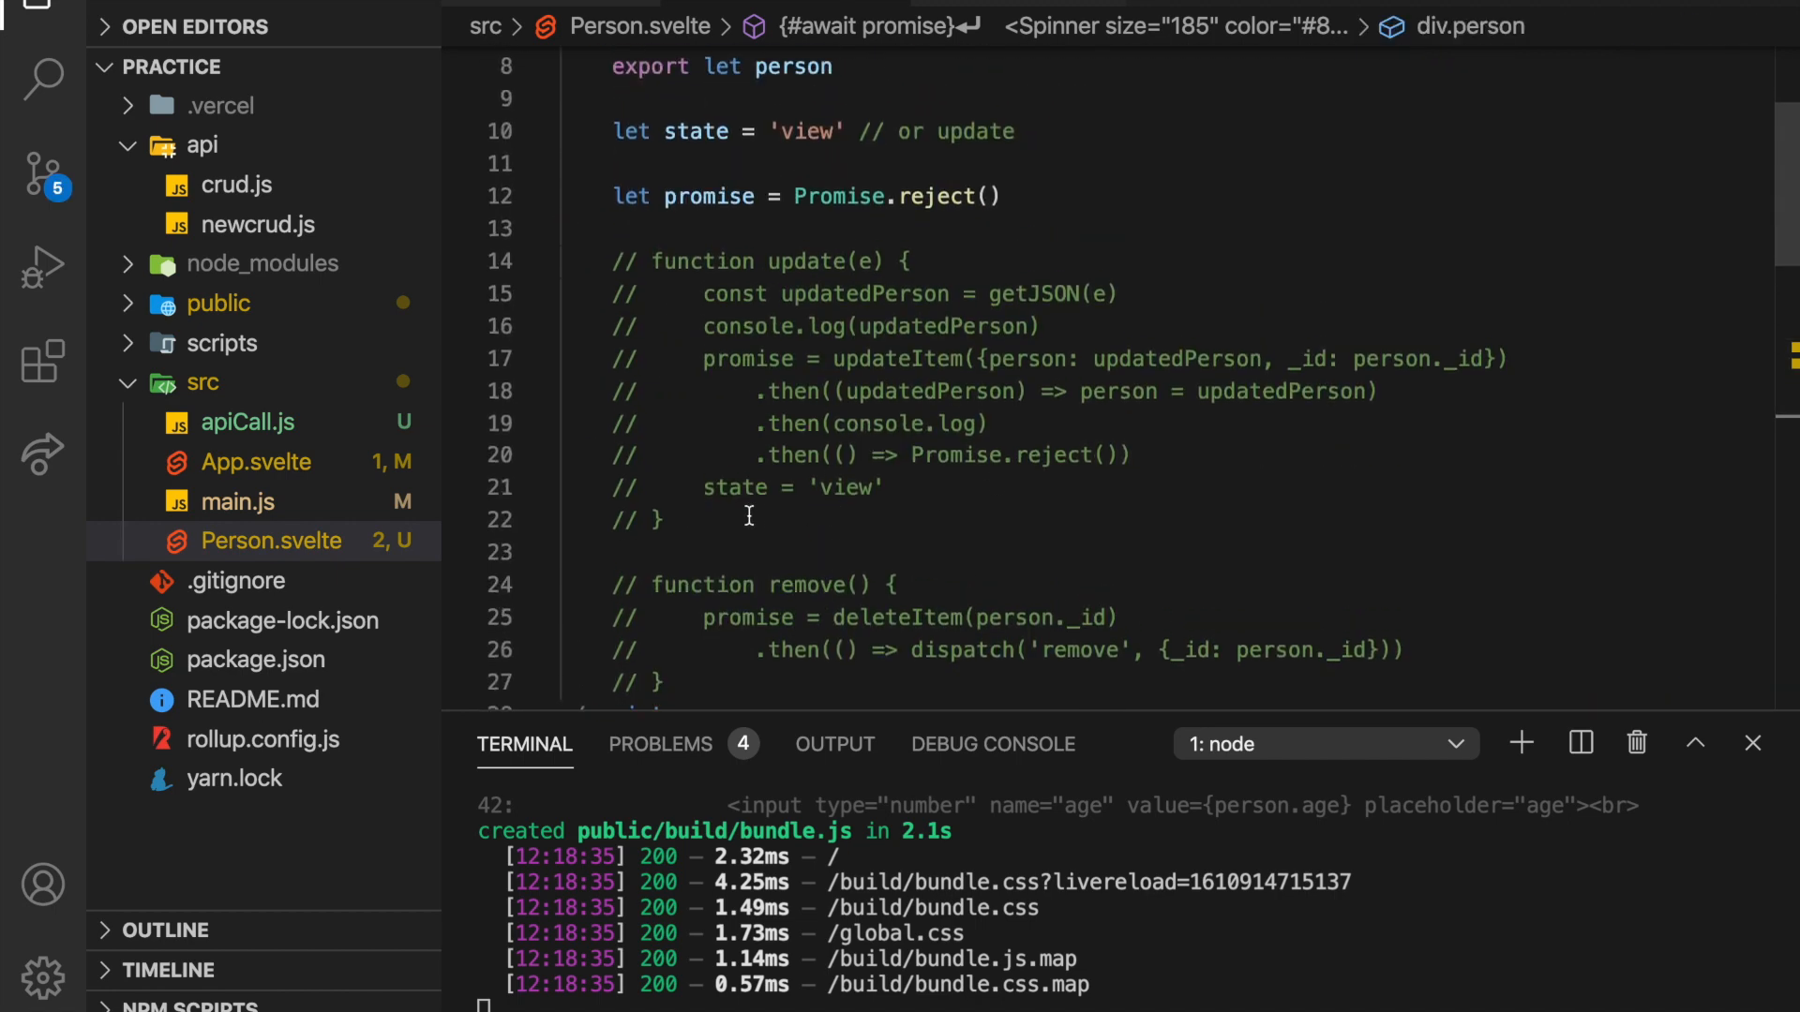
{"action": "scroll", "scroll_direction": "down", "scroll_amount": 3}
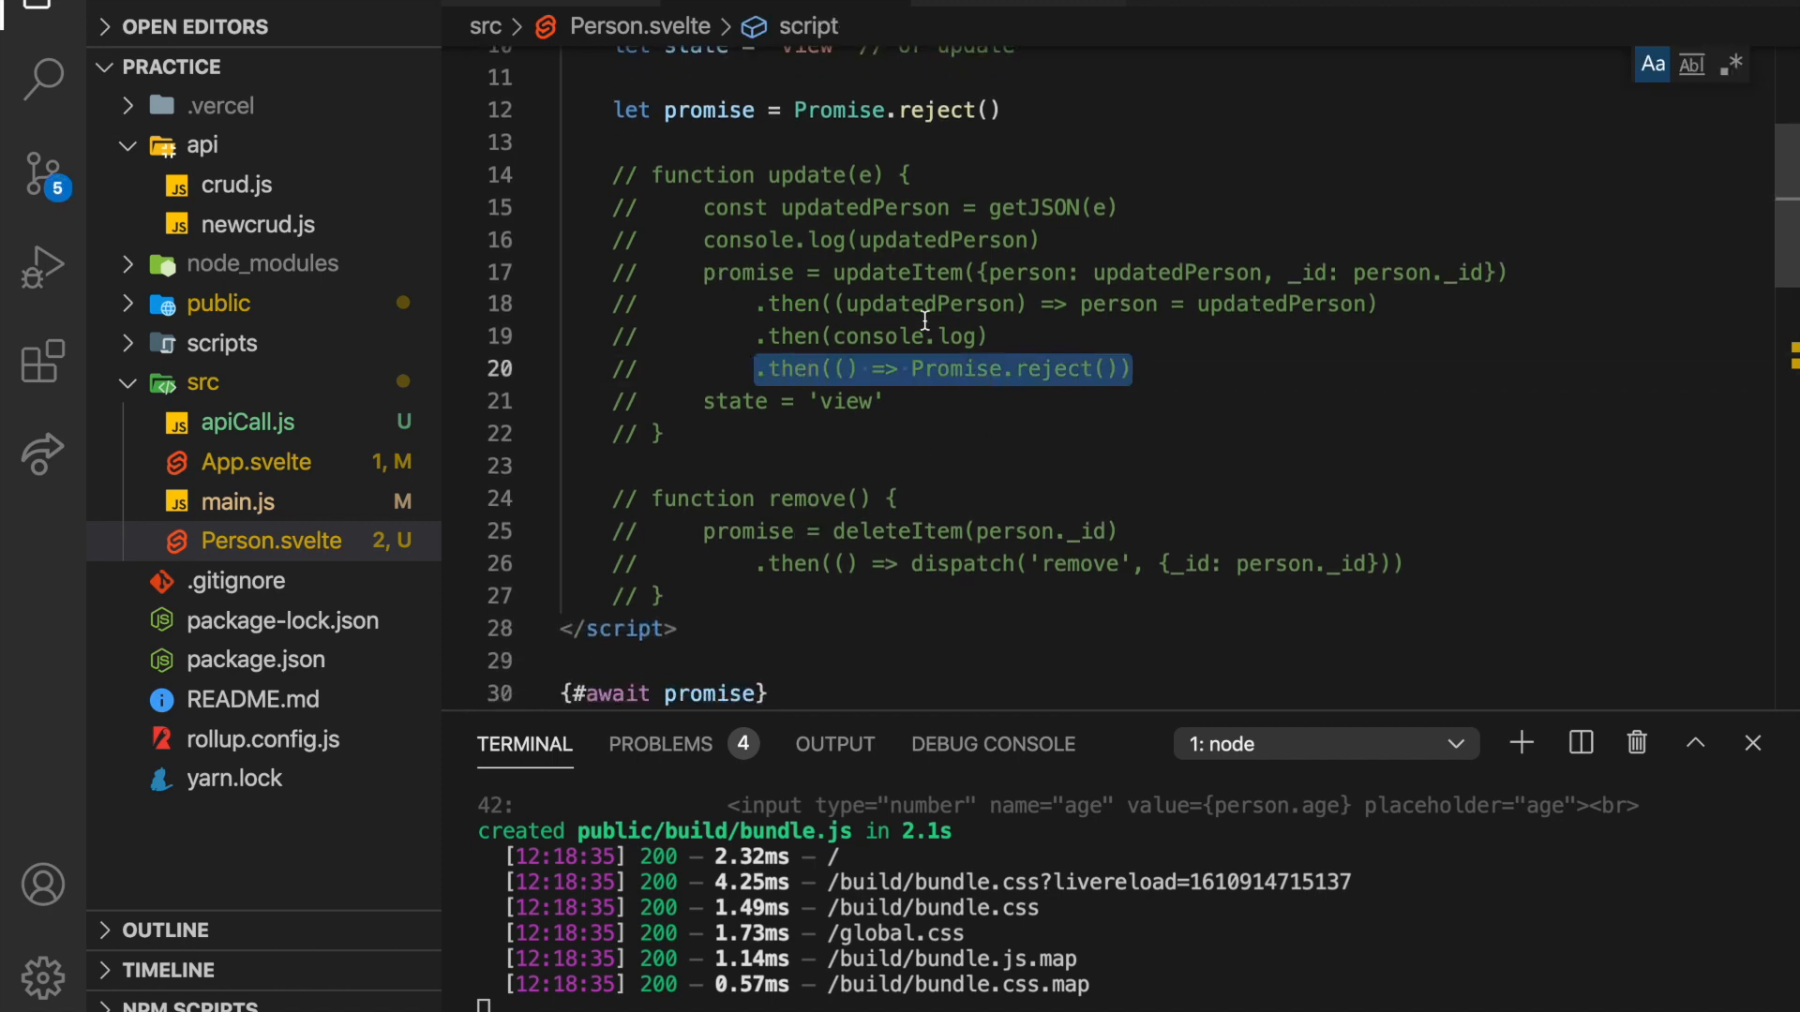
{"action": "scroll", "scroll_direction": "down", "scroll_amount": 3}
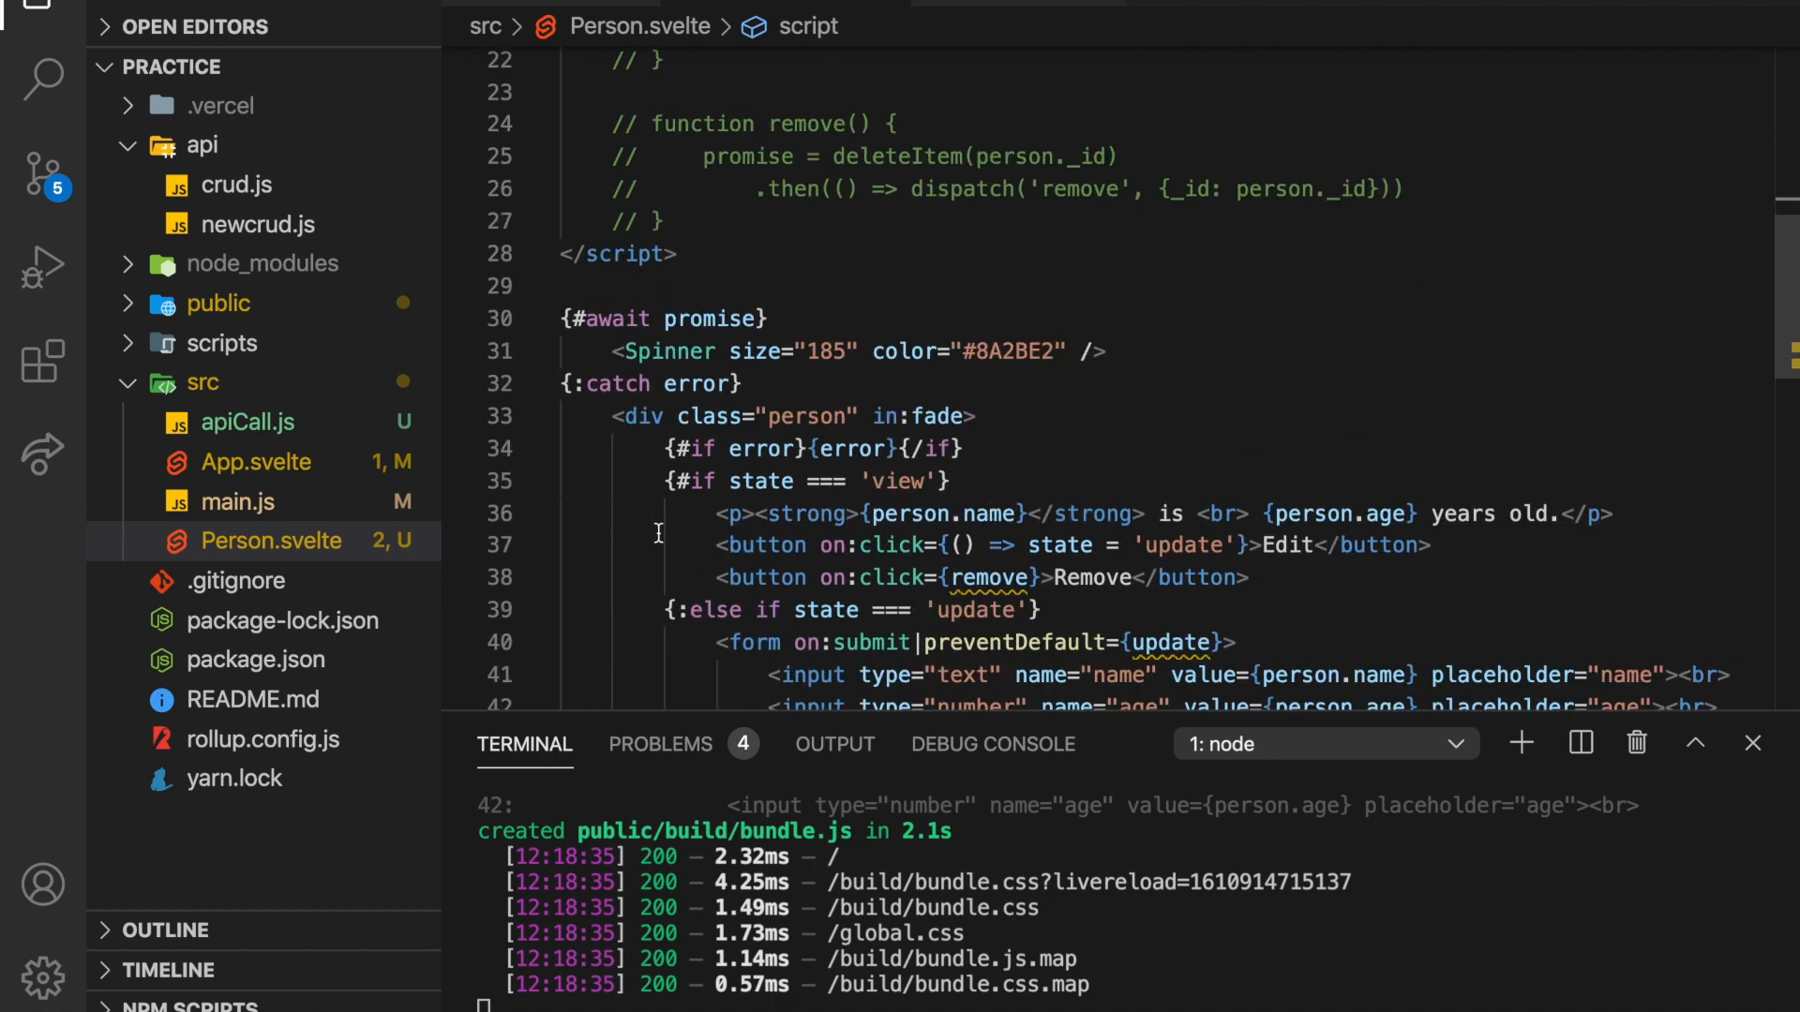
{"action": "scroll", "scroll_direction": "down", "scroll_amount": 3}
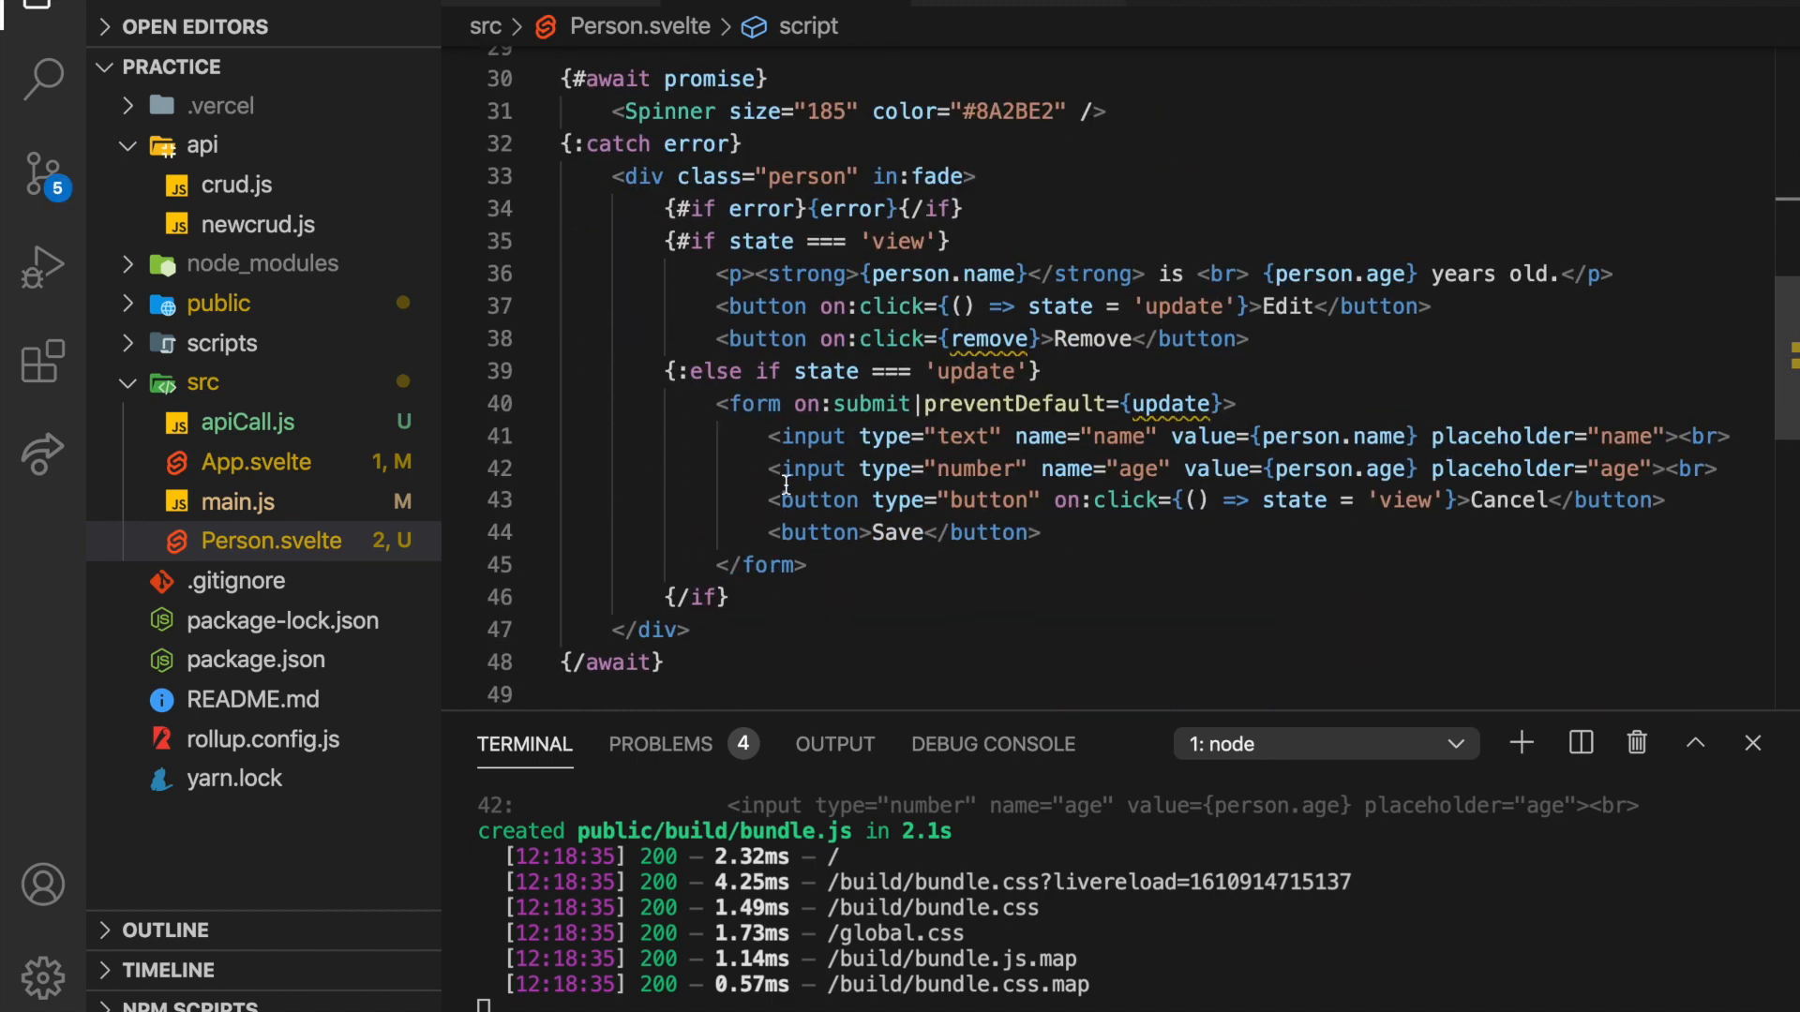
{"action": "scroll", "scroll_direction": "up", "scroll_amount": 3}
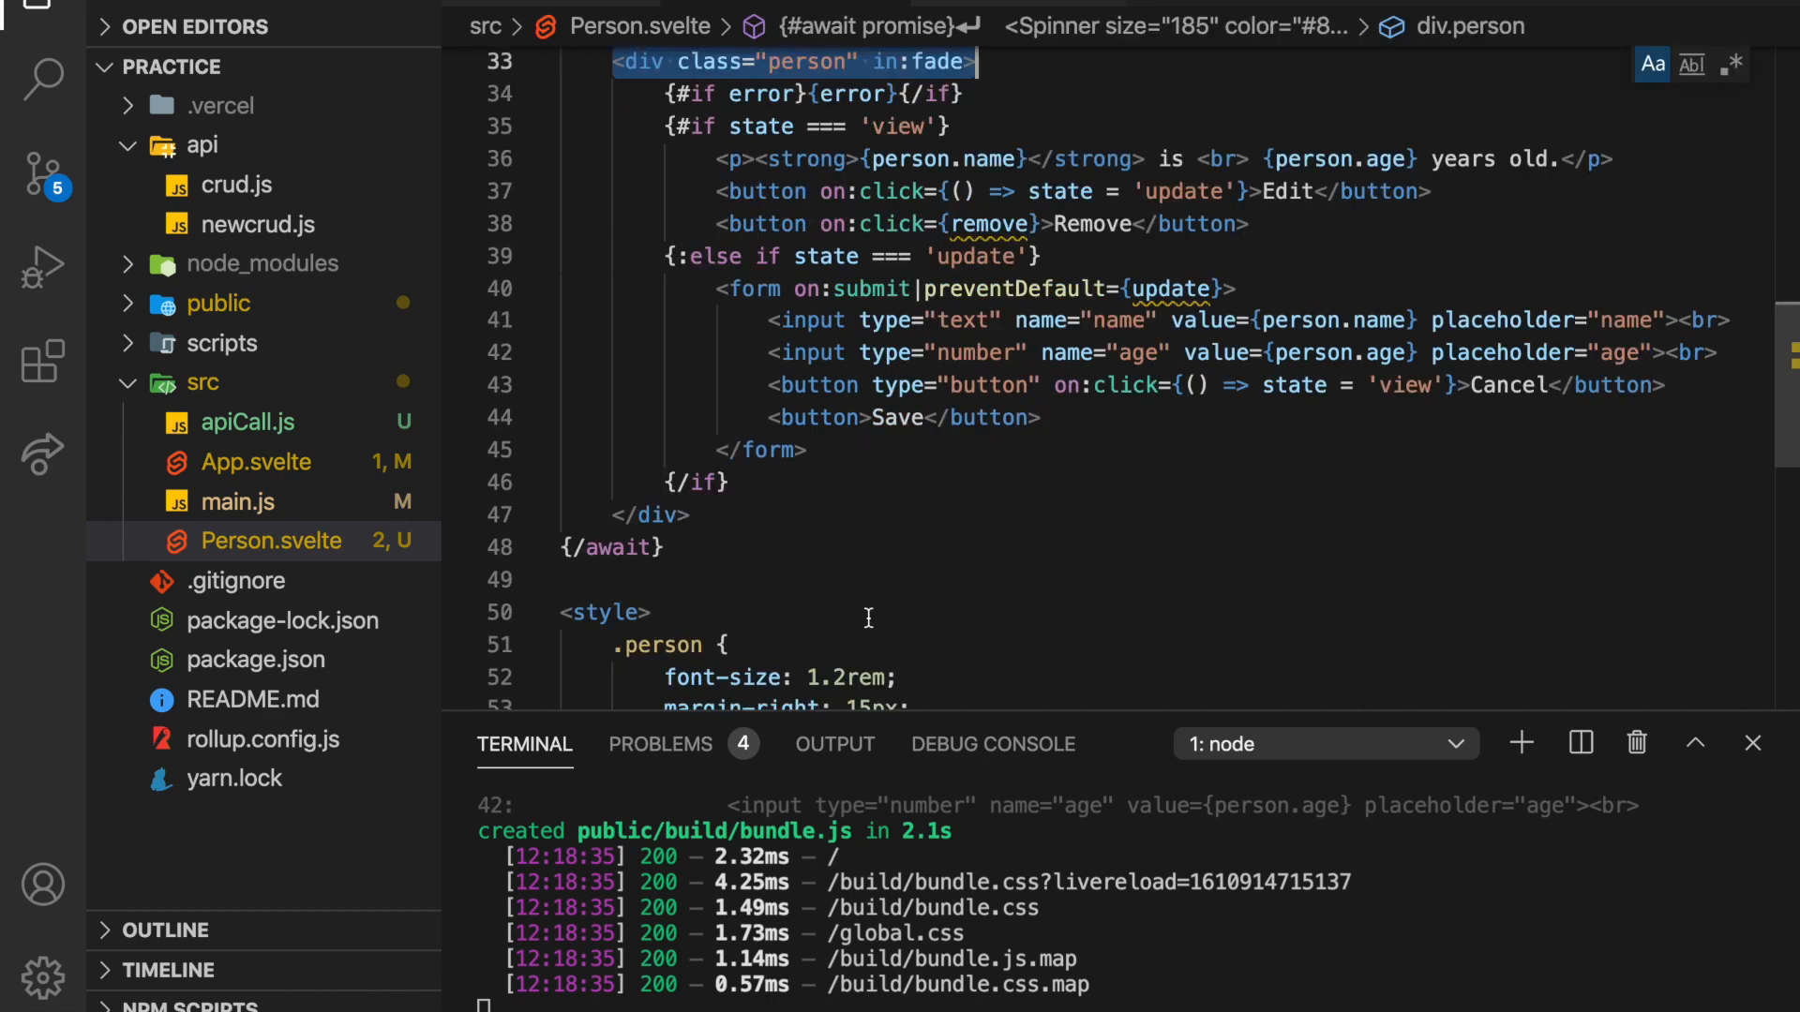
{"action": "scroll", "scroll_direction": "up", "scroll_amount": 3}
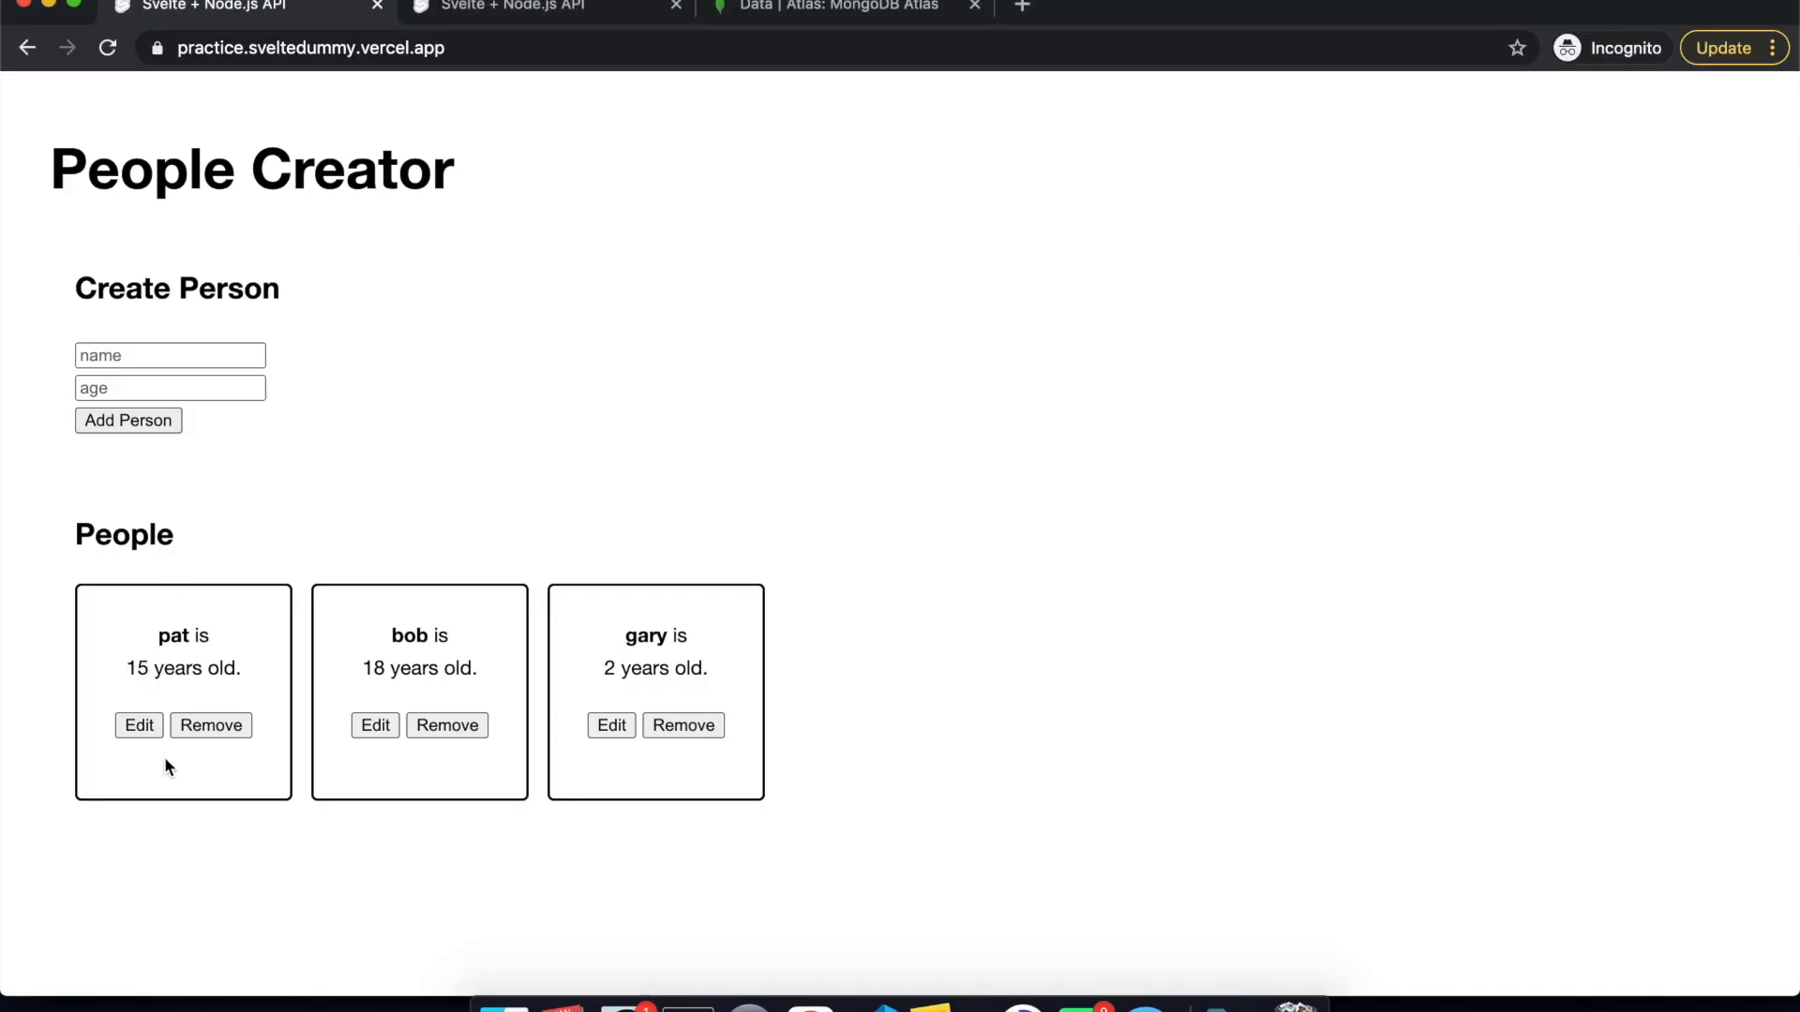
{"action": "left_click", "coordinate": [139, 723]}
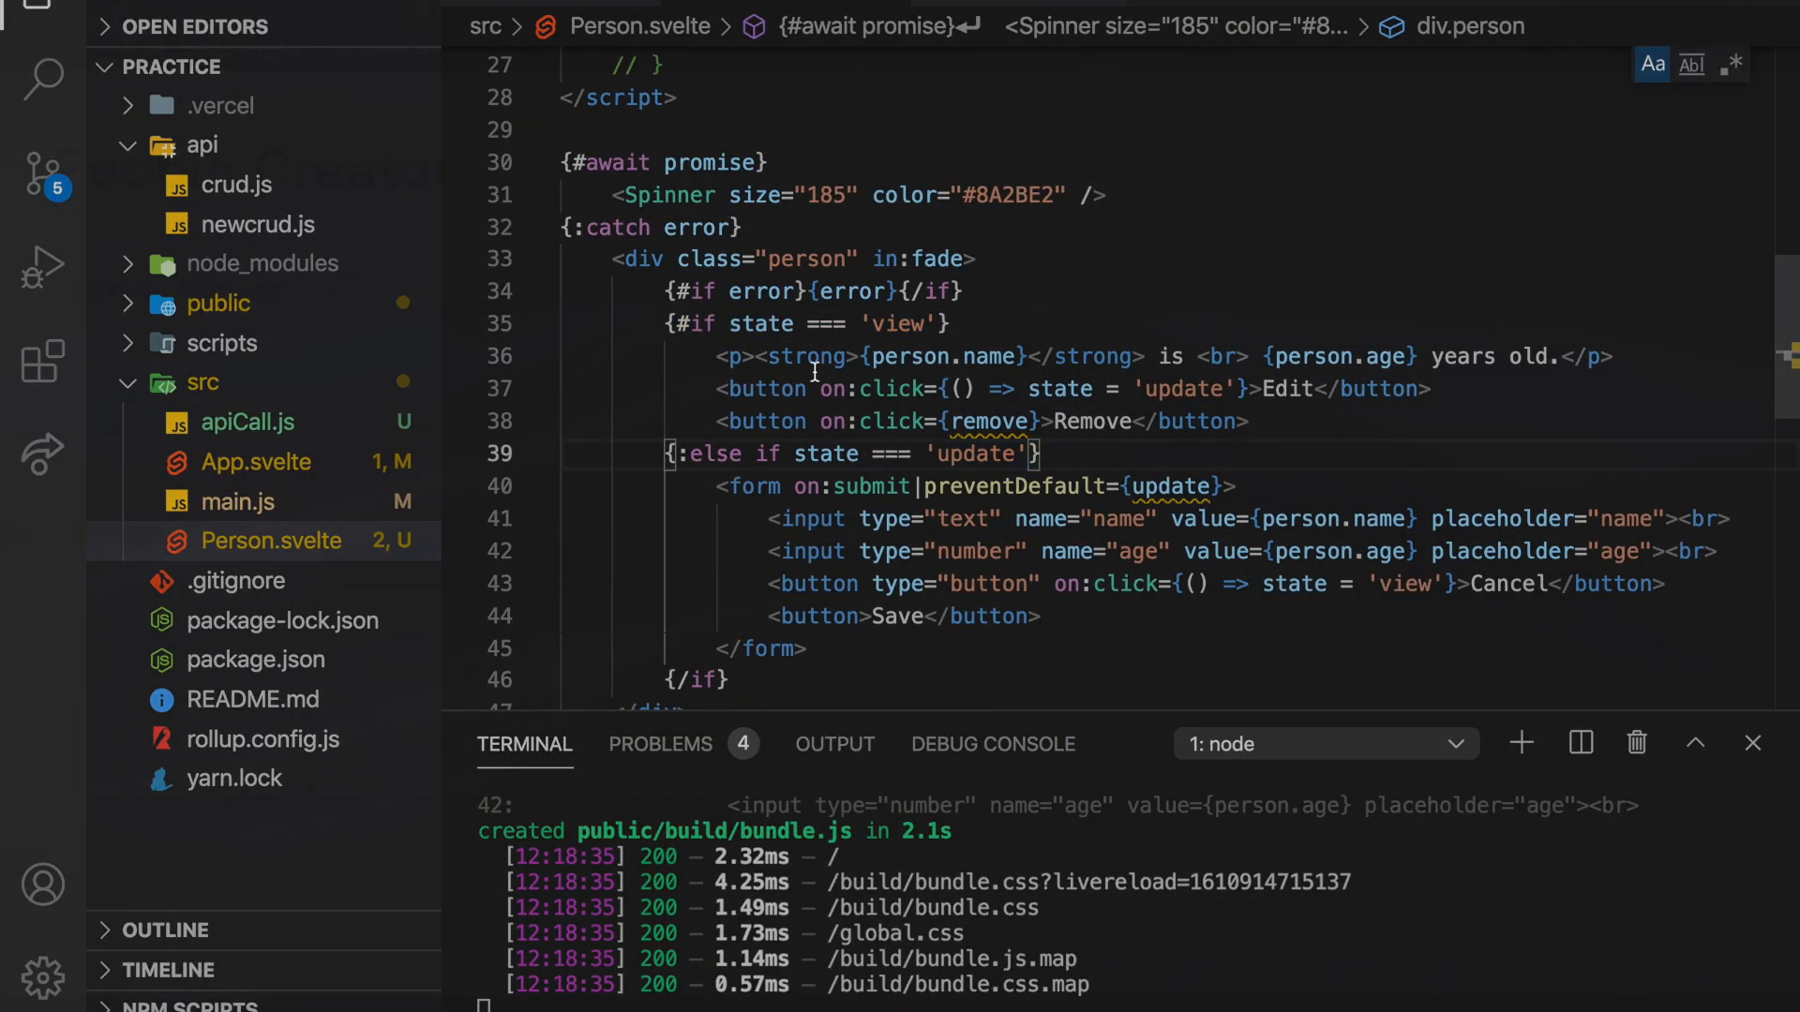
{"action": "left_click", "coordinate": [206, 7]}
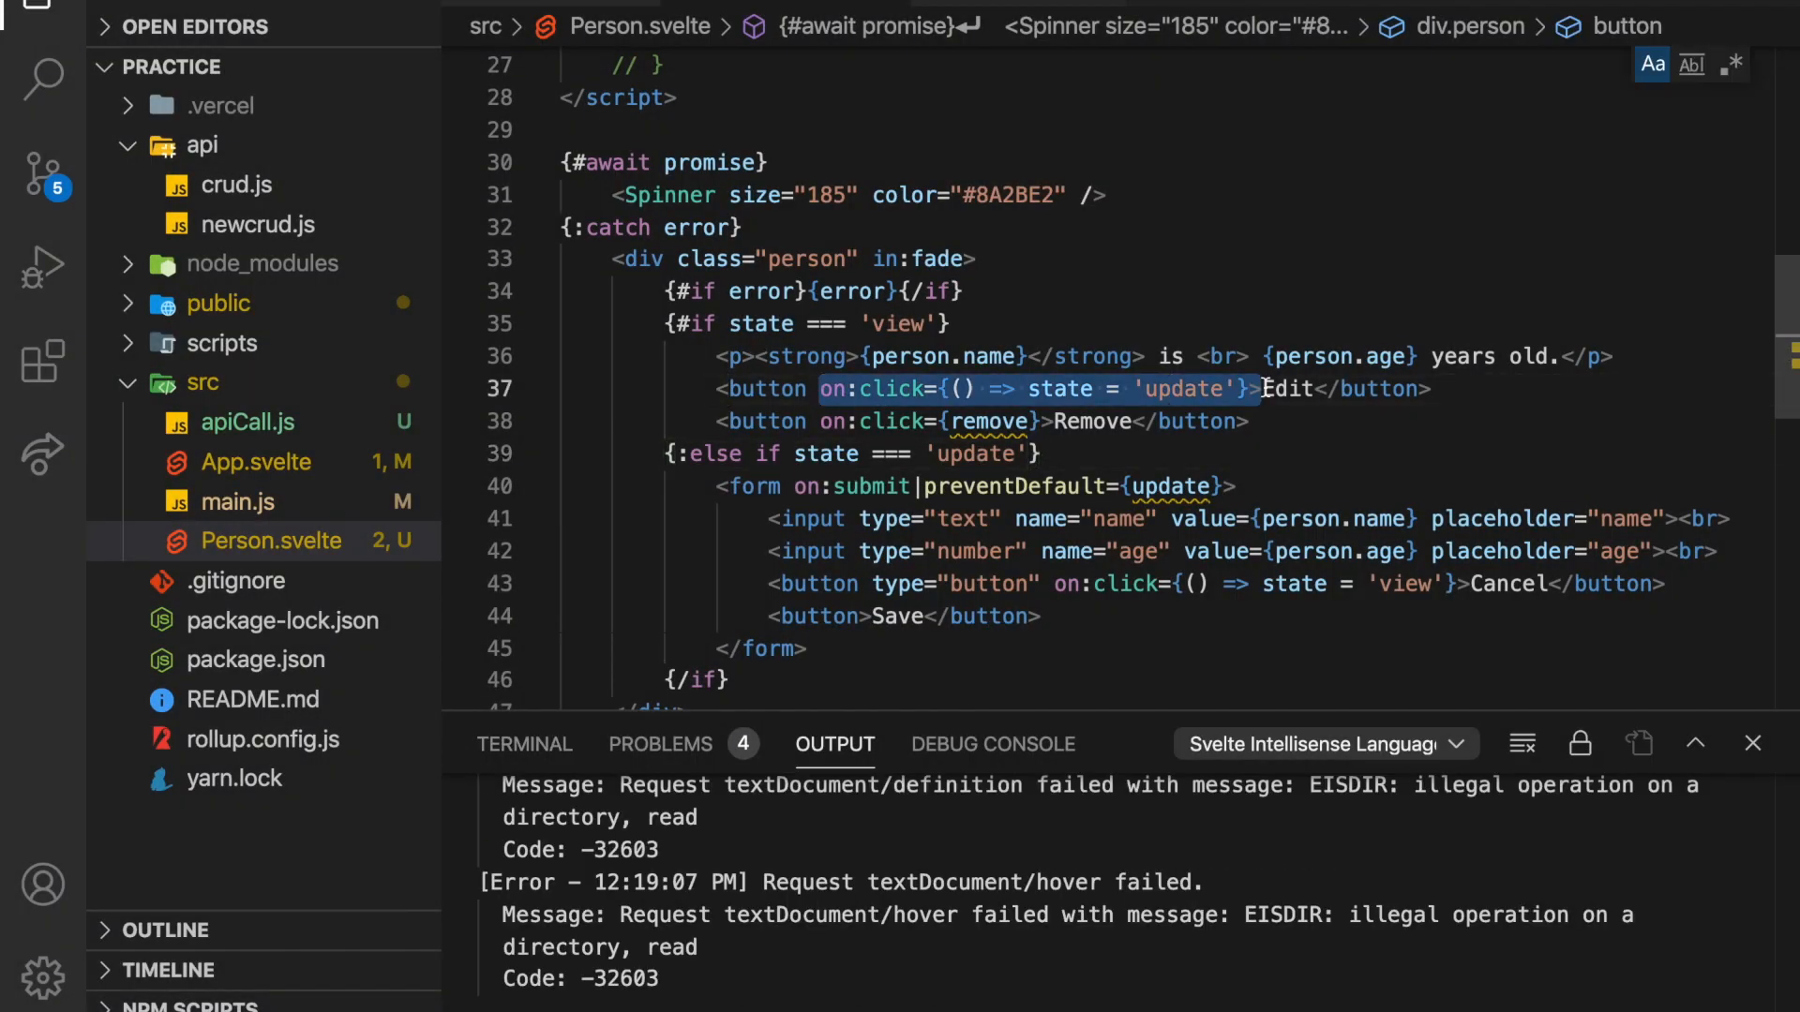
{"action": "mouse_move", "coordinate": [827, 425]}
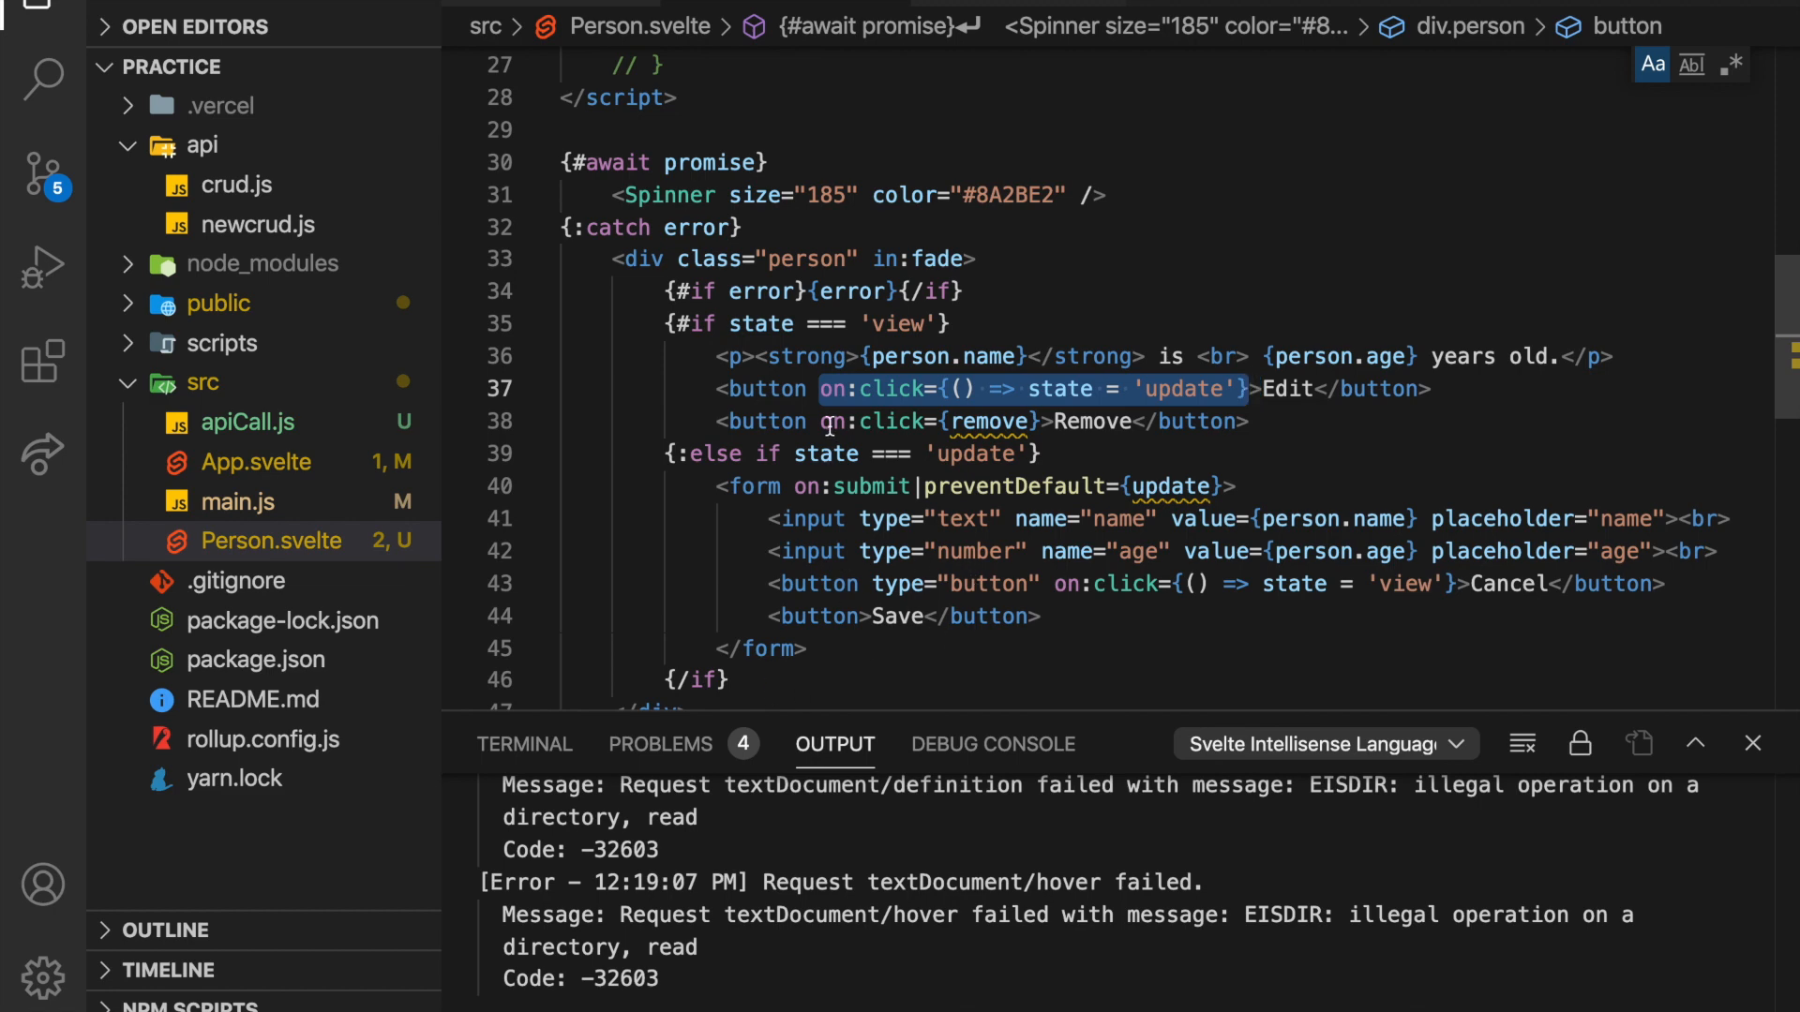
{"action": "scroll", "scroll_direction": "up", "scroll_amount": 3}
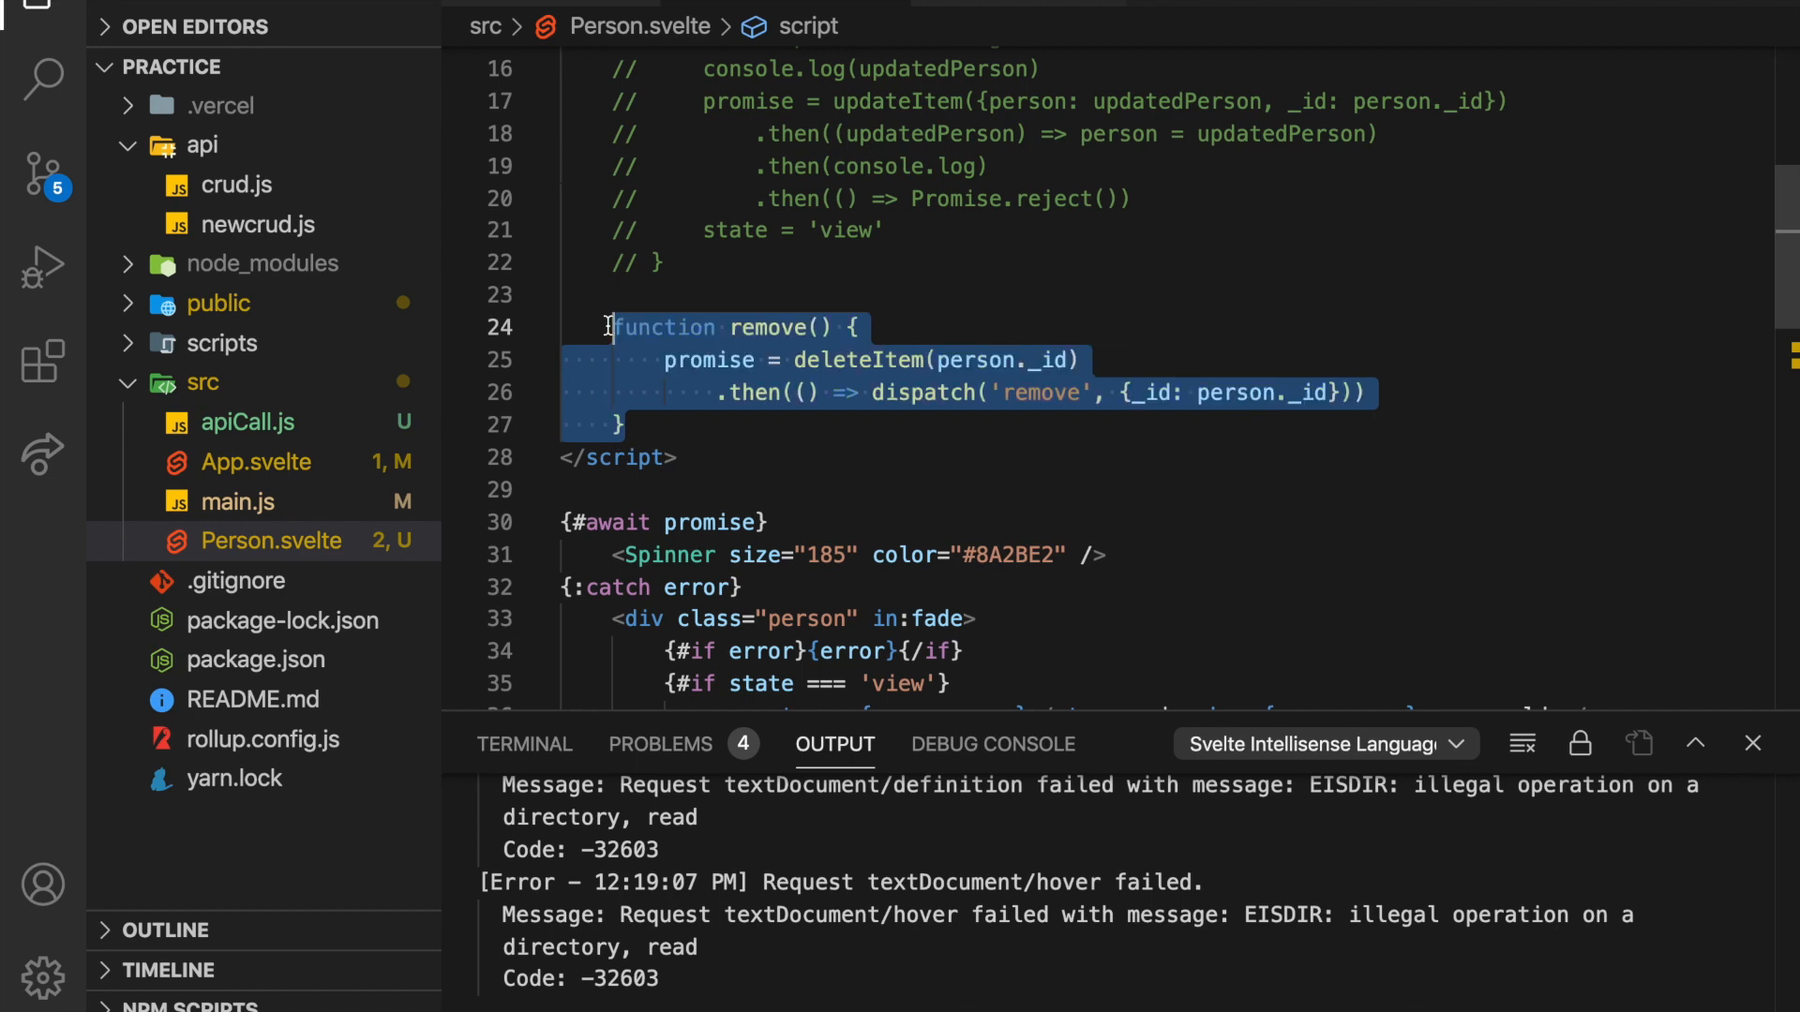
{"action": "left_click", "coordinate": [787, 360]}
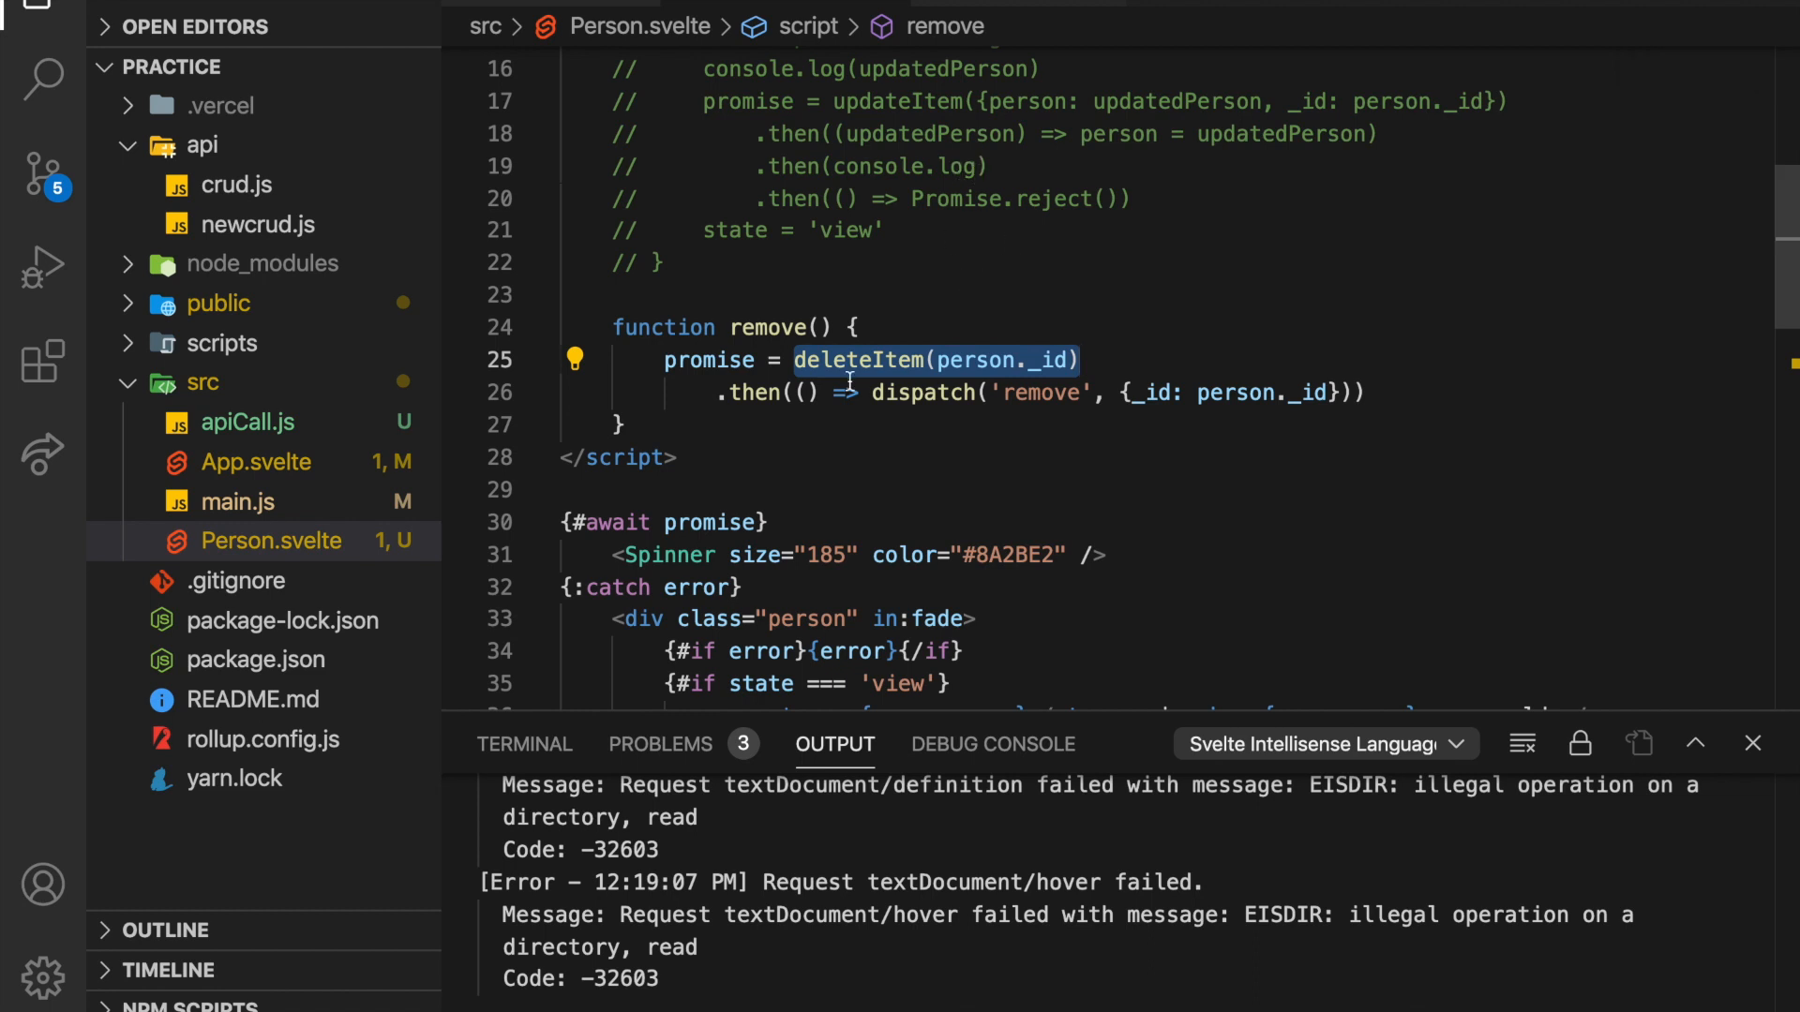
{"action": "mouse_move", "coordinate": [1013, 392]}
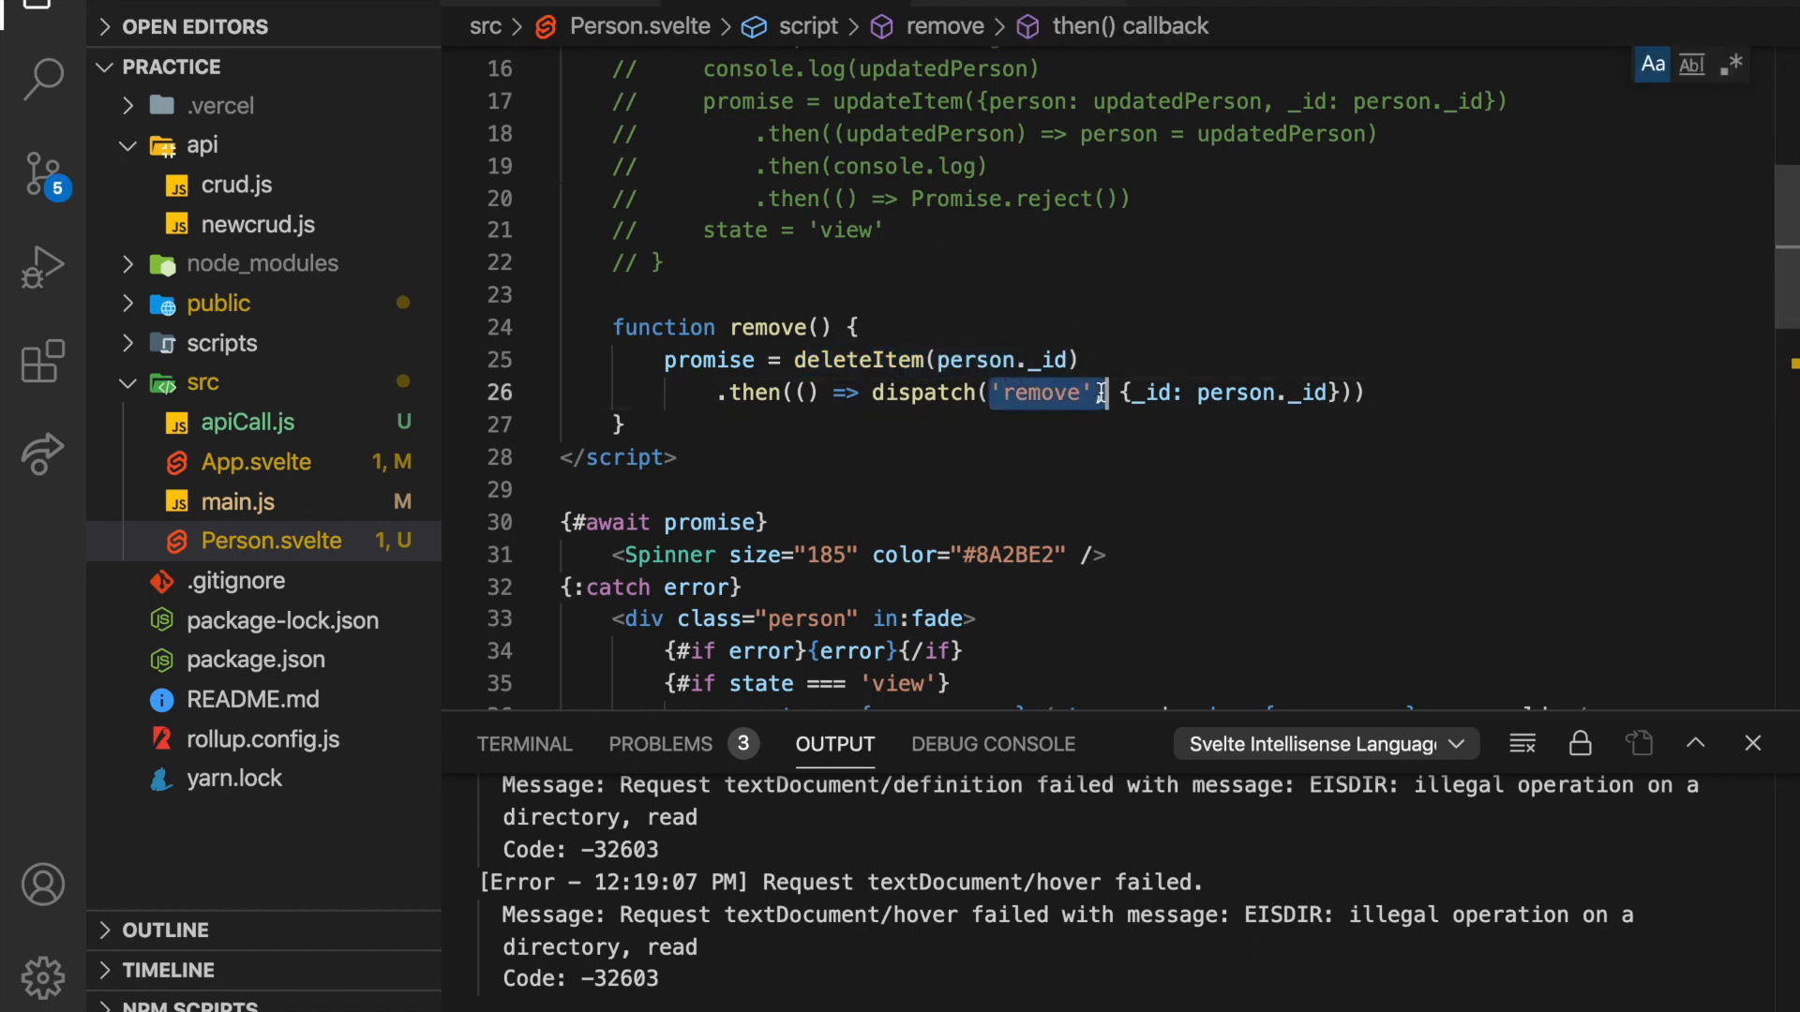
{"action": "left_click", "coordinate": [248, 461]}
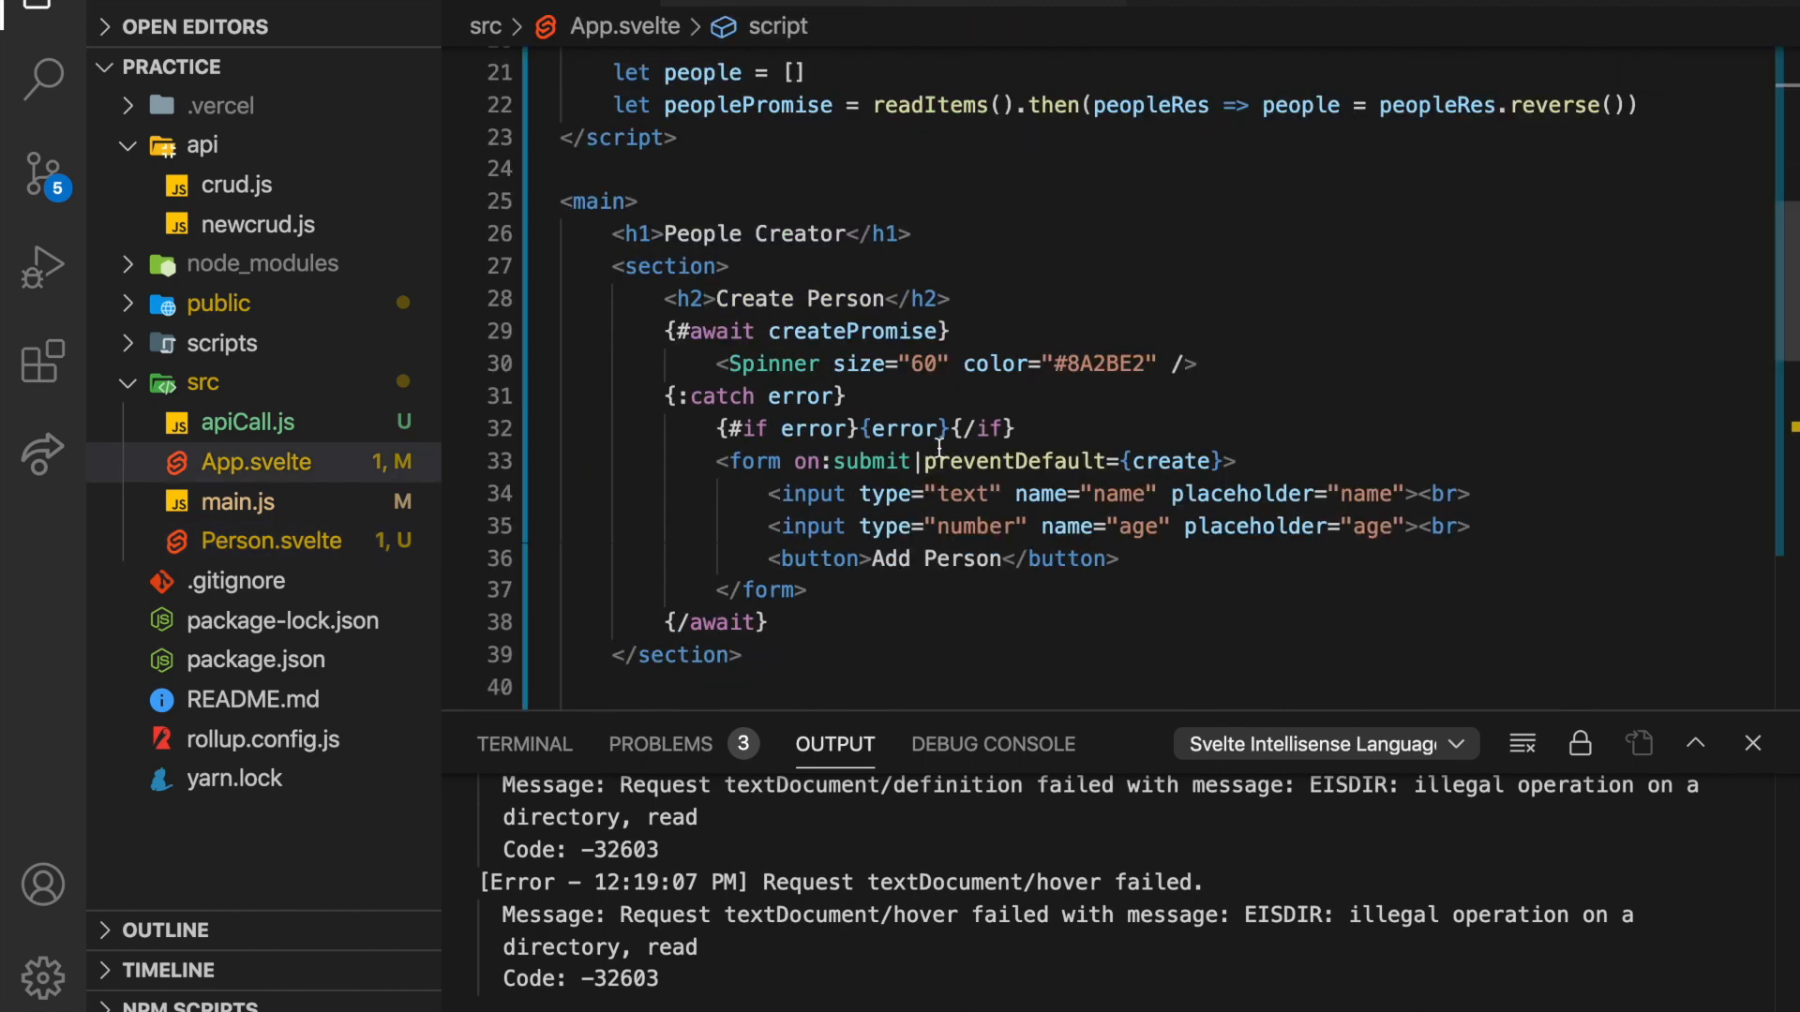
{"action": "scroll", "scroll_direction": "down", "scroll_amount": 3}
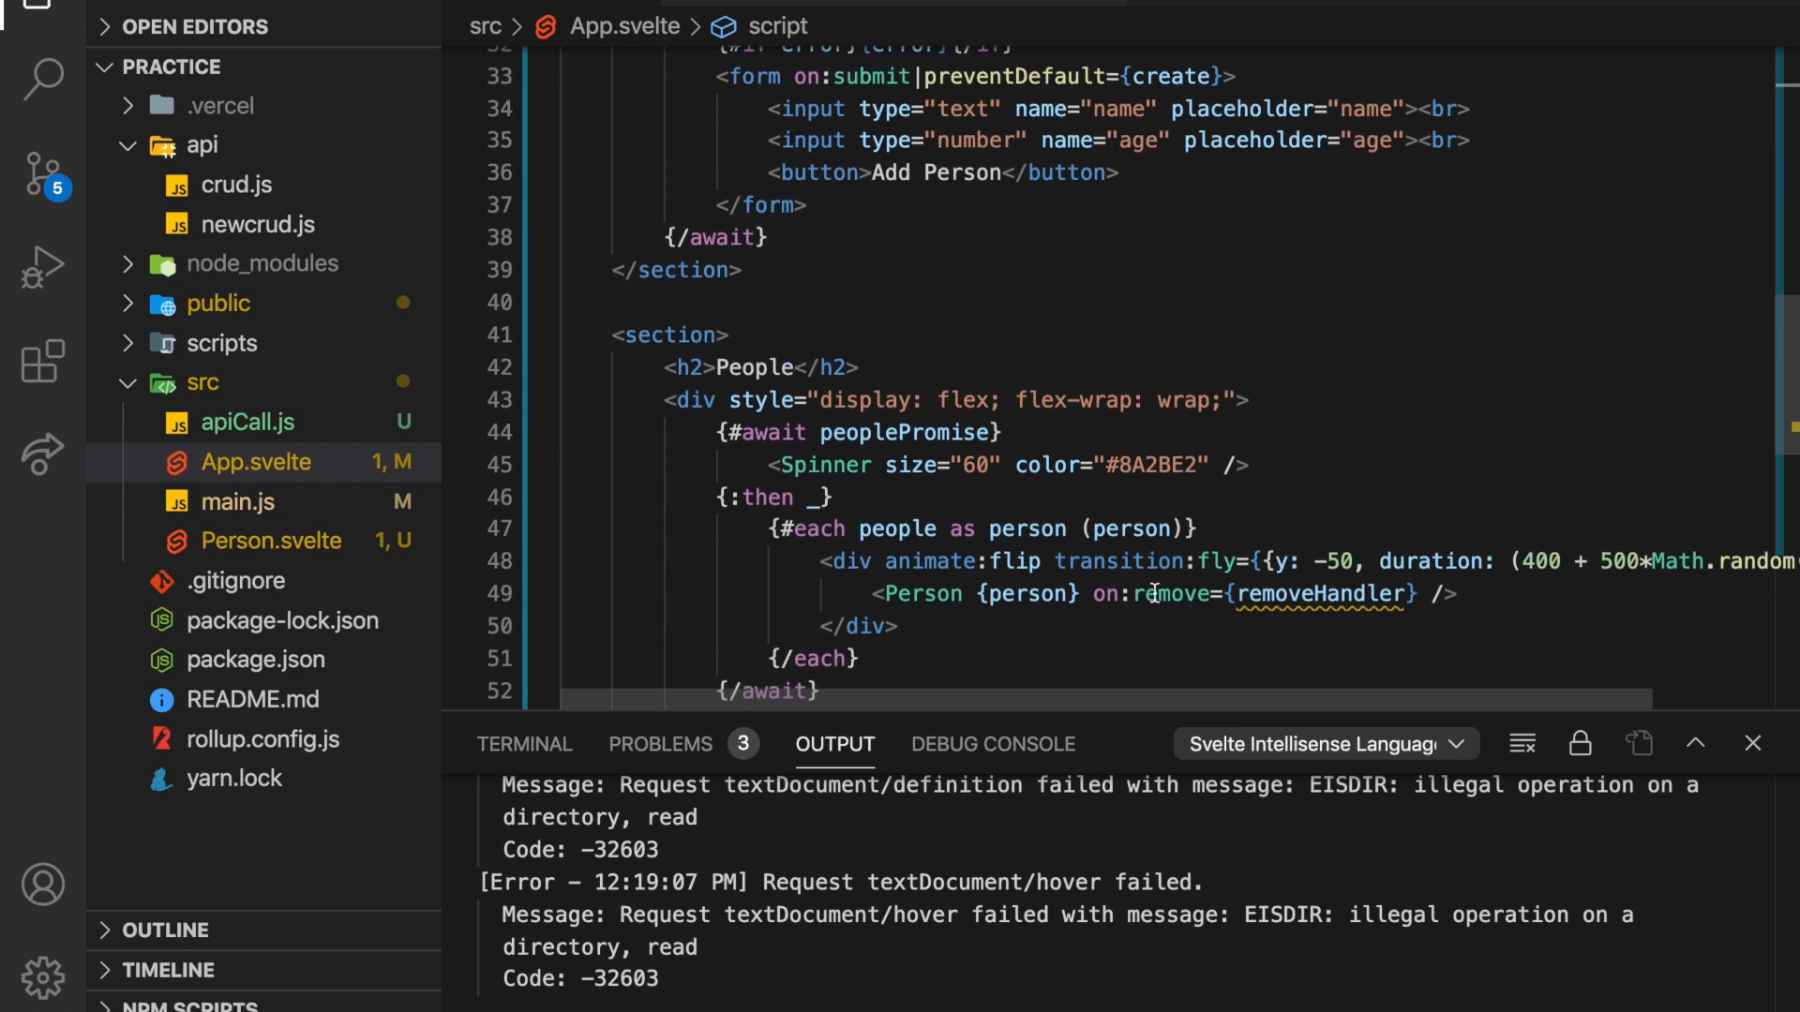
{"action": "scroll", "scroll_direction": "up", "scroll_amount": 3}
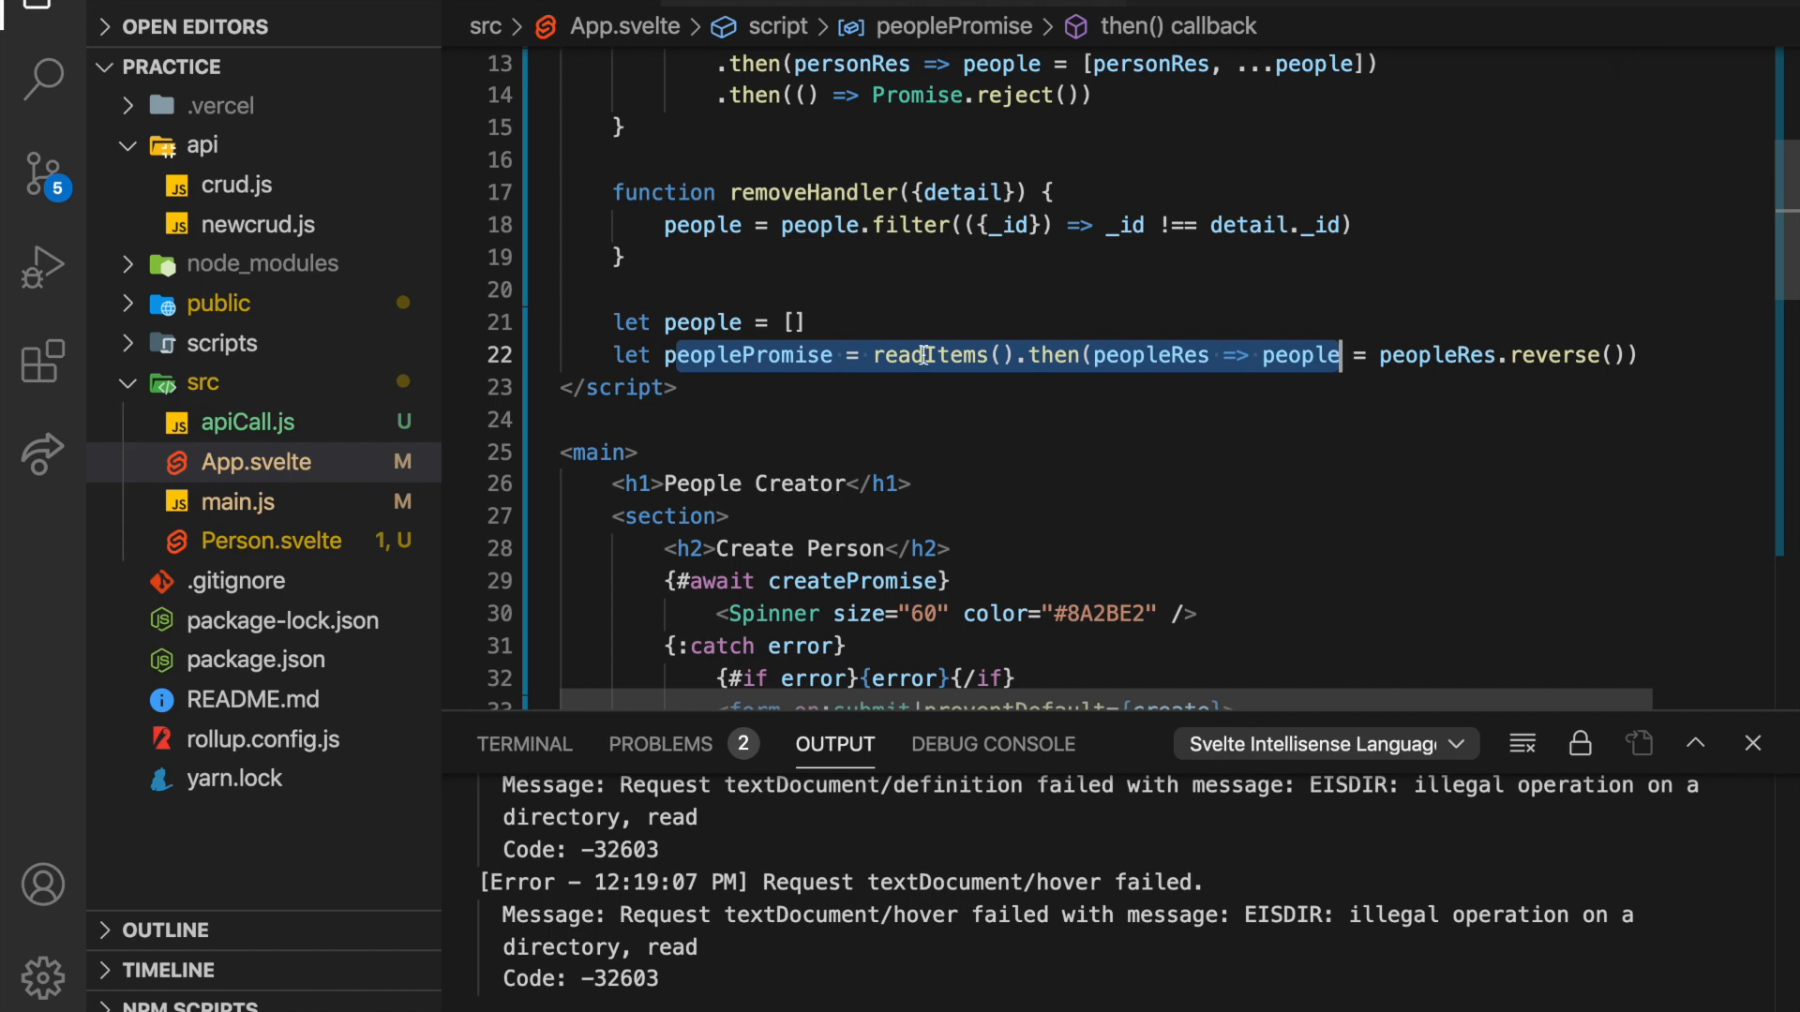
{"action": "mouse_move", "coordinate": [759, 208]}
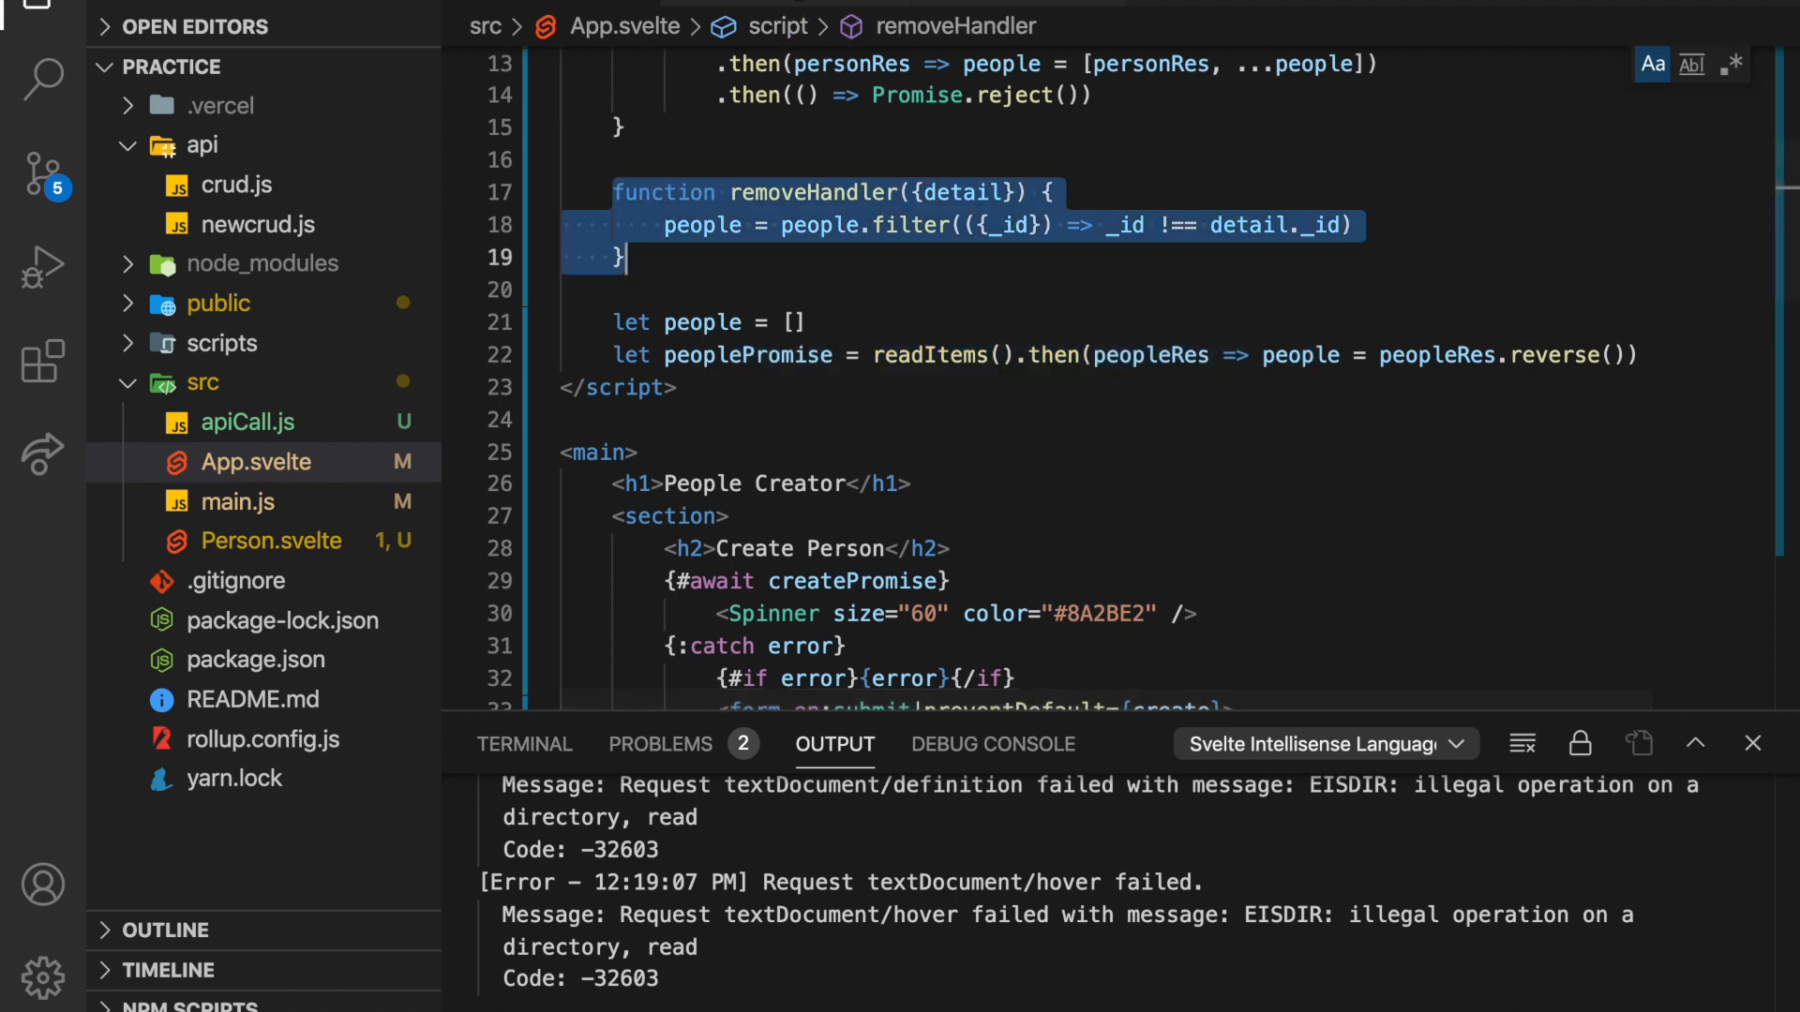
{"action": "left_click", "coordinate": [274, 540]}
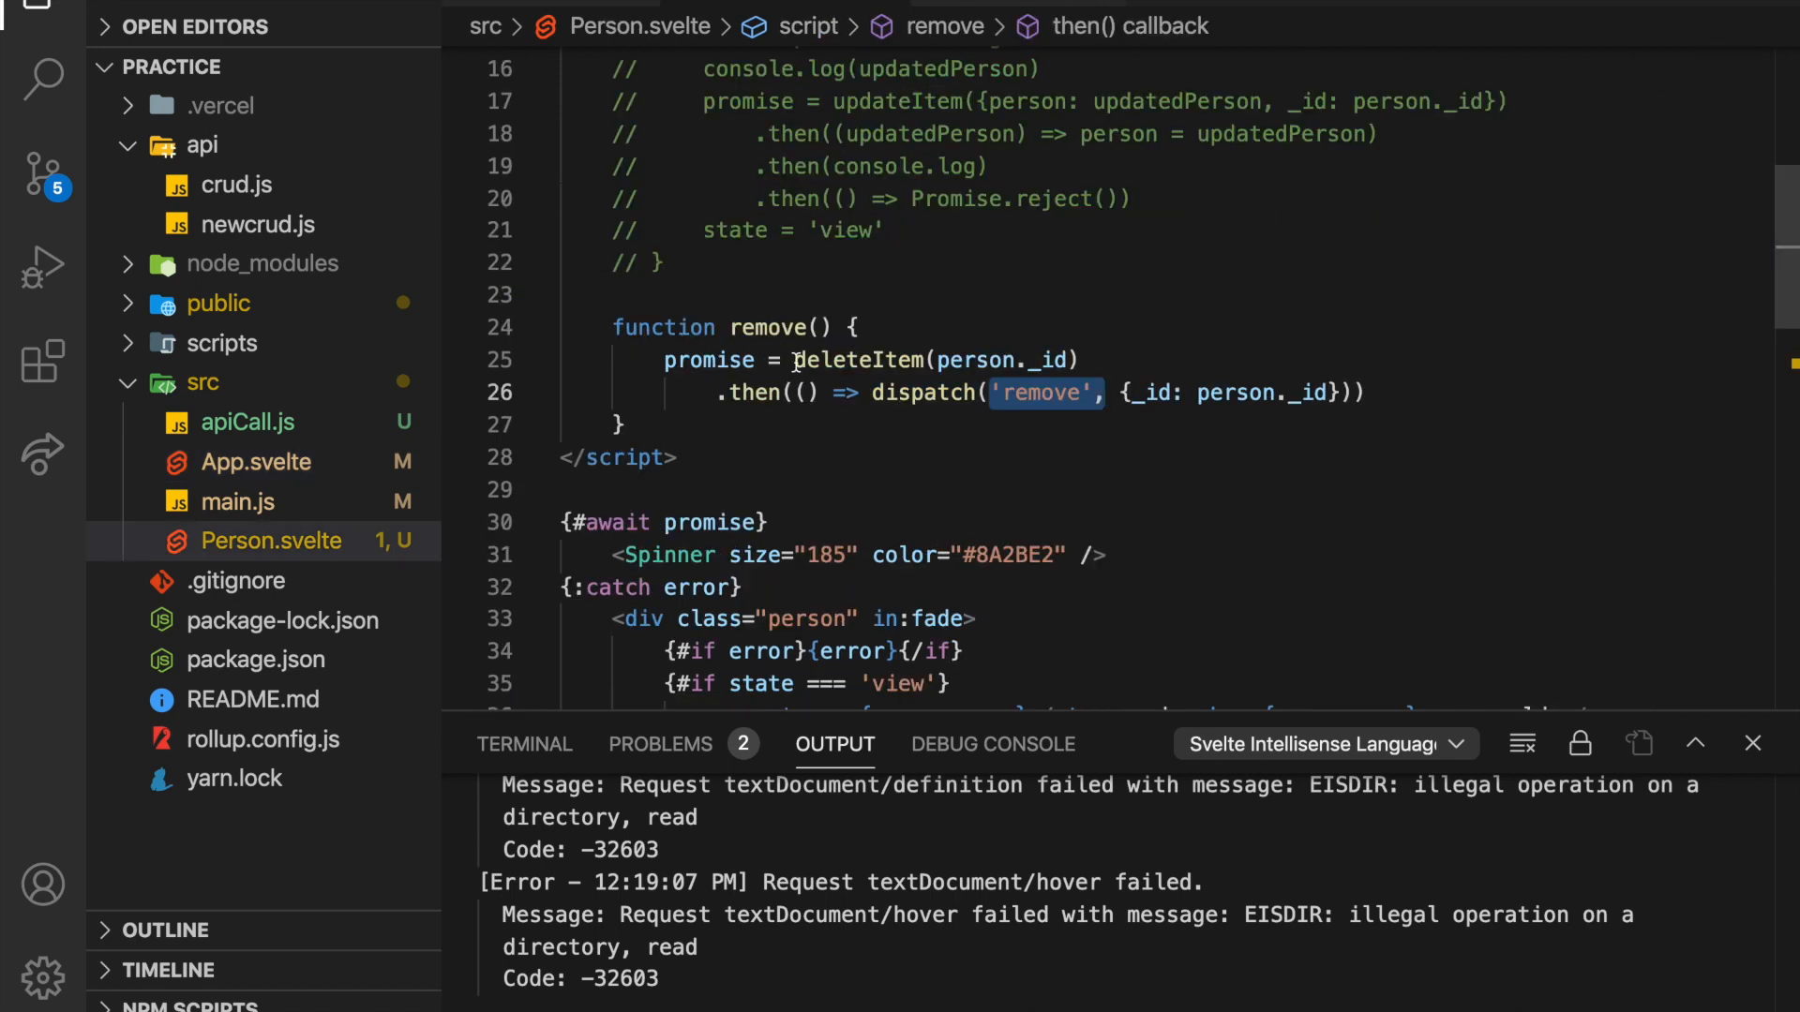
{"action": "double_click", "coordinate": [855, 360]}
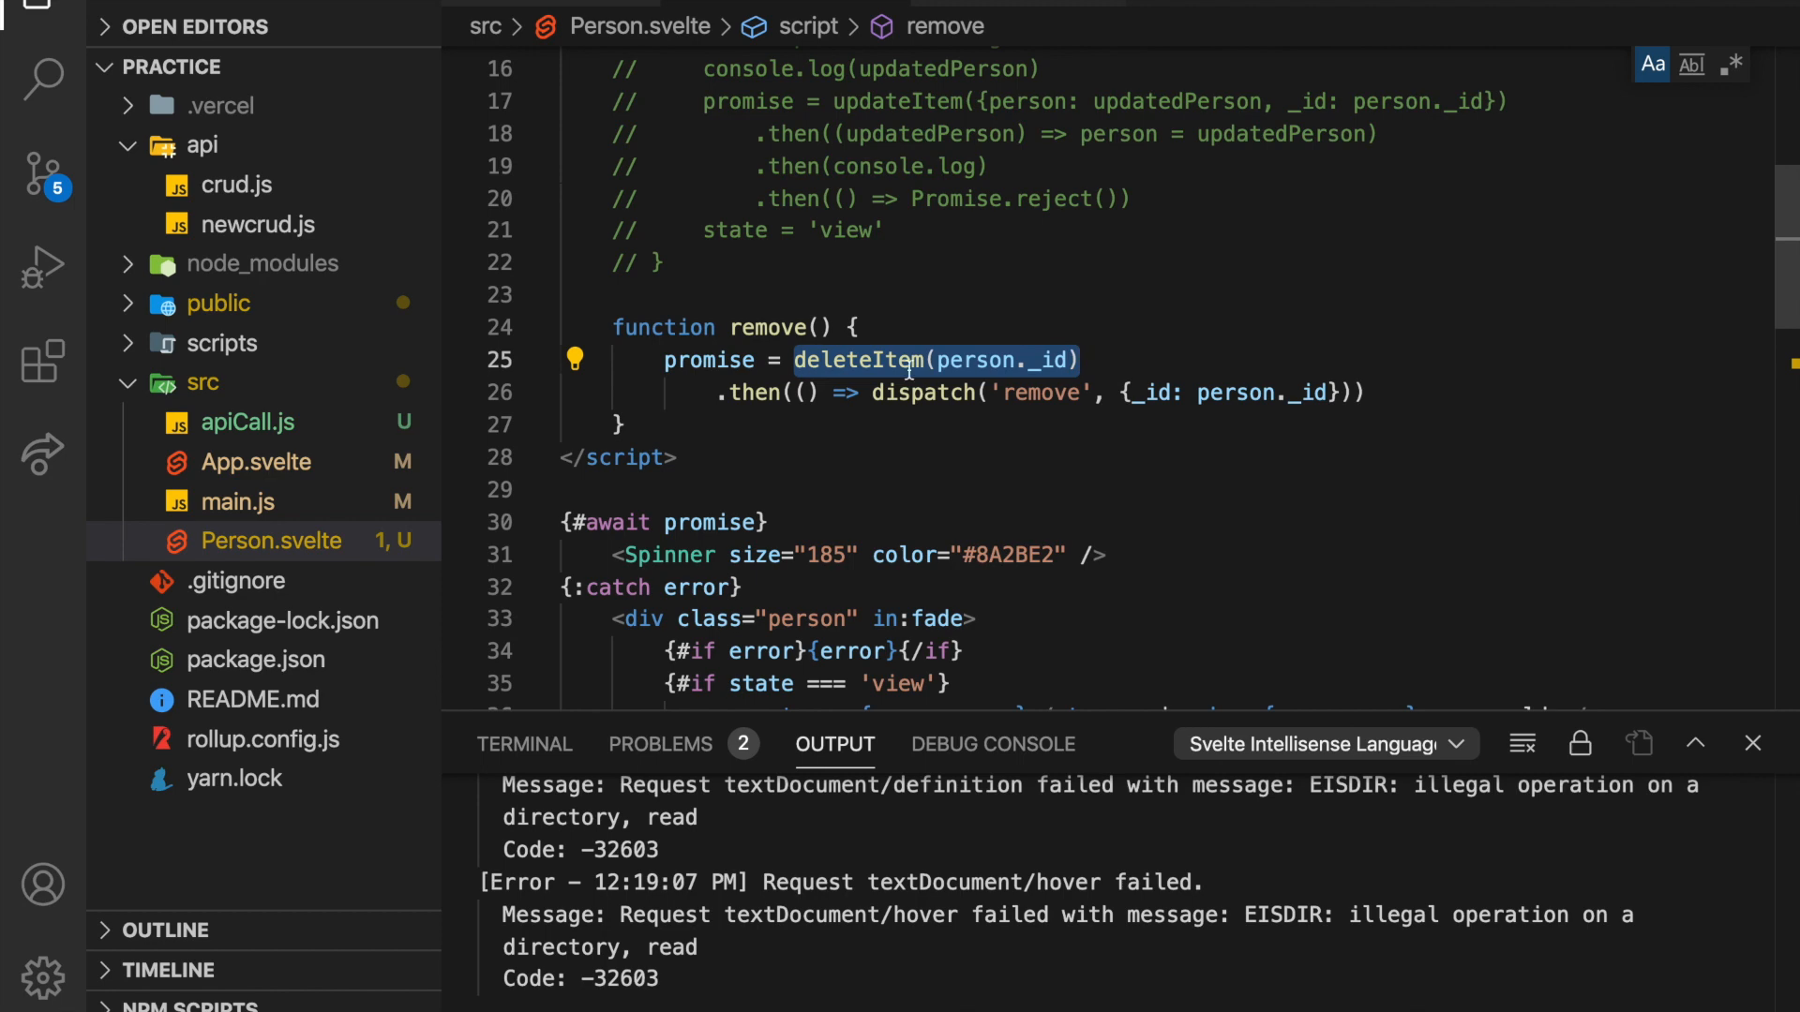
Uncomment Person.svelte's update function and check getJSON in apiCall.js.
{"action": "scroll", "scroll_direction": "down", "scroll_amount": 3}
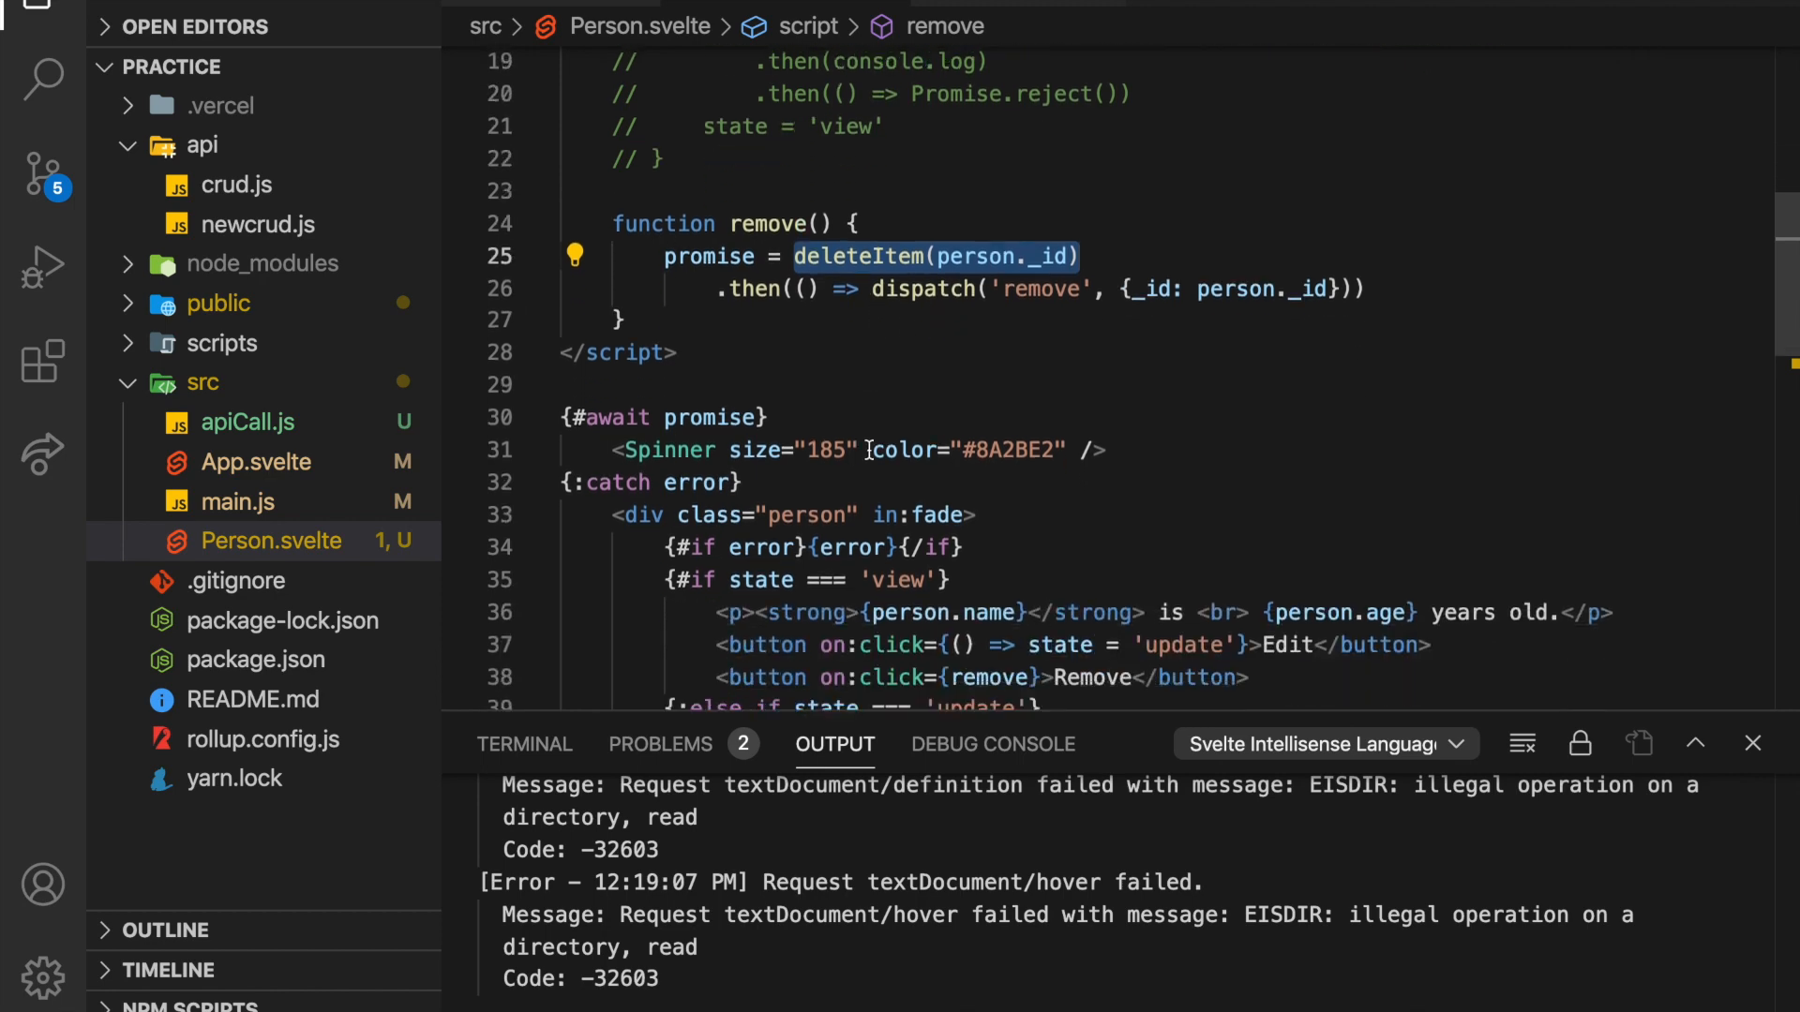
{"action": "scroll", "scroll_direction": "down", "scroll_amount": 3}
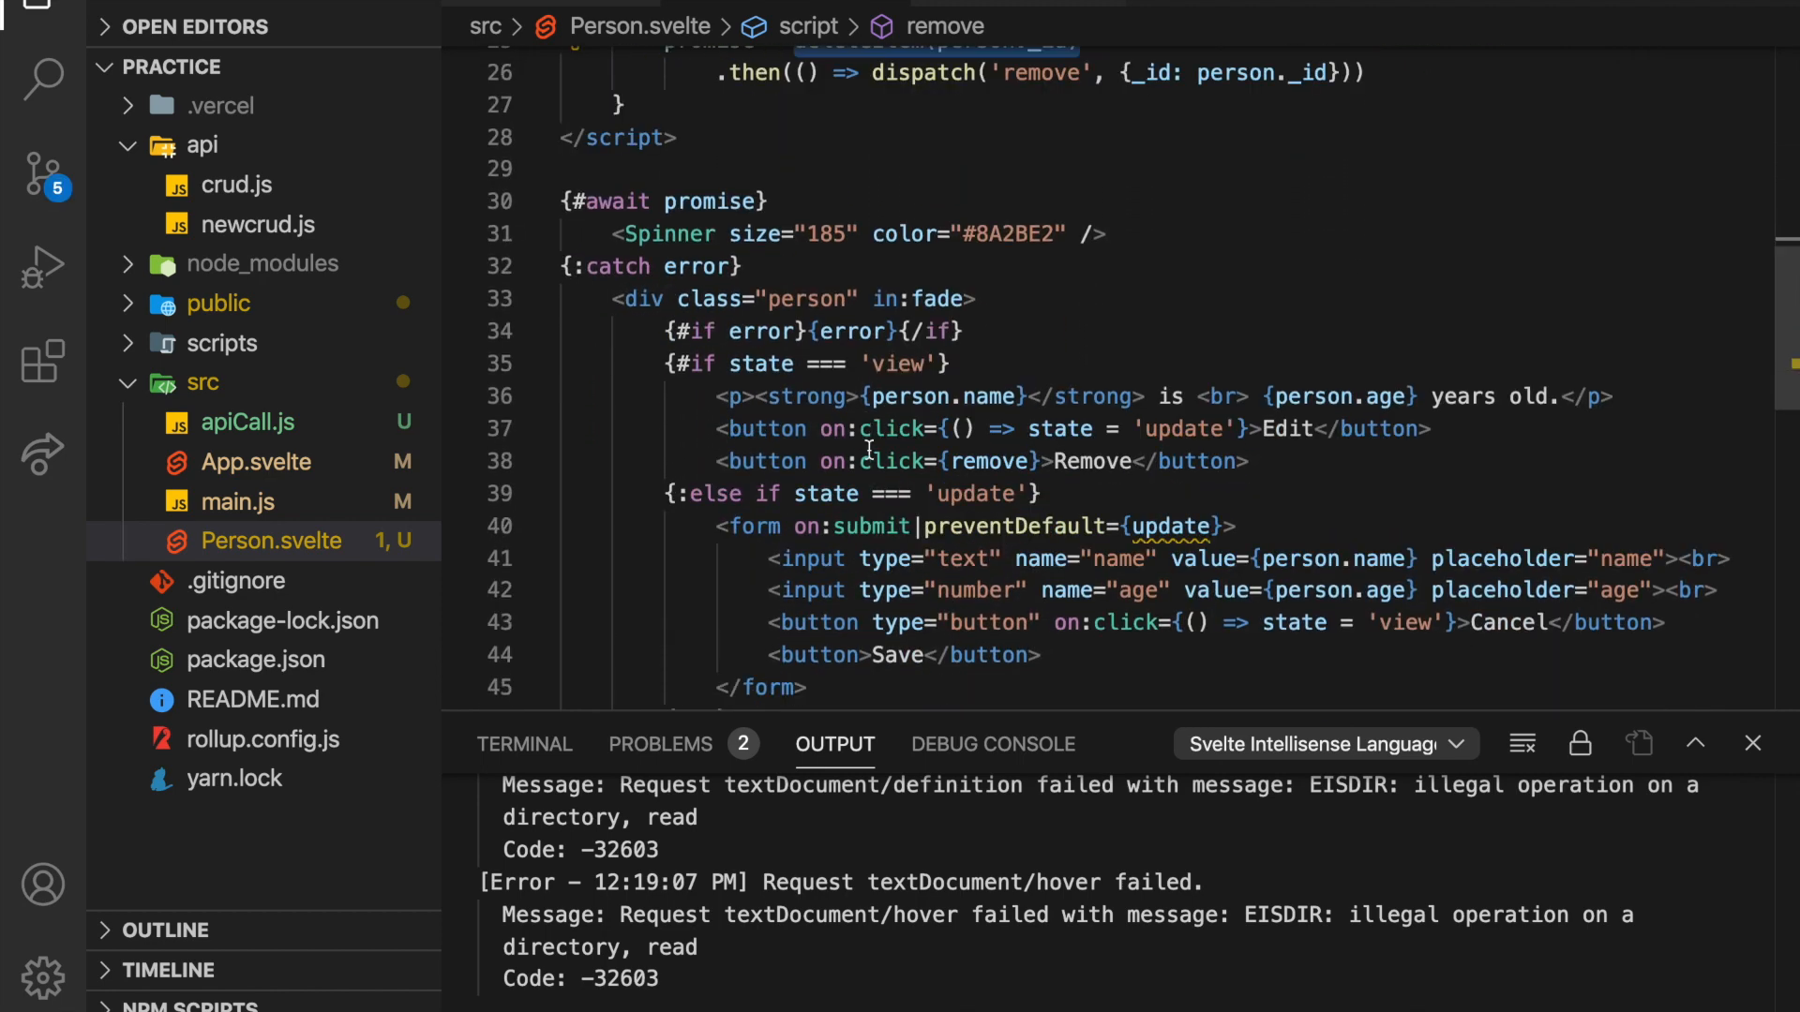
{"action": "double_click", "coordinate": [975, 493]}
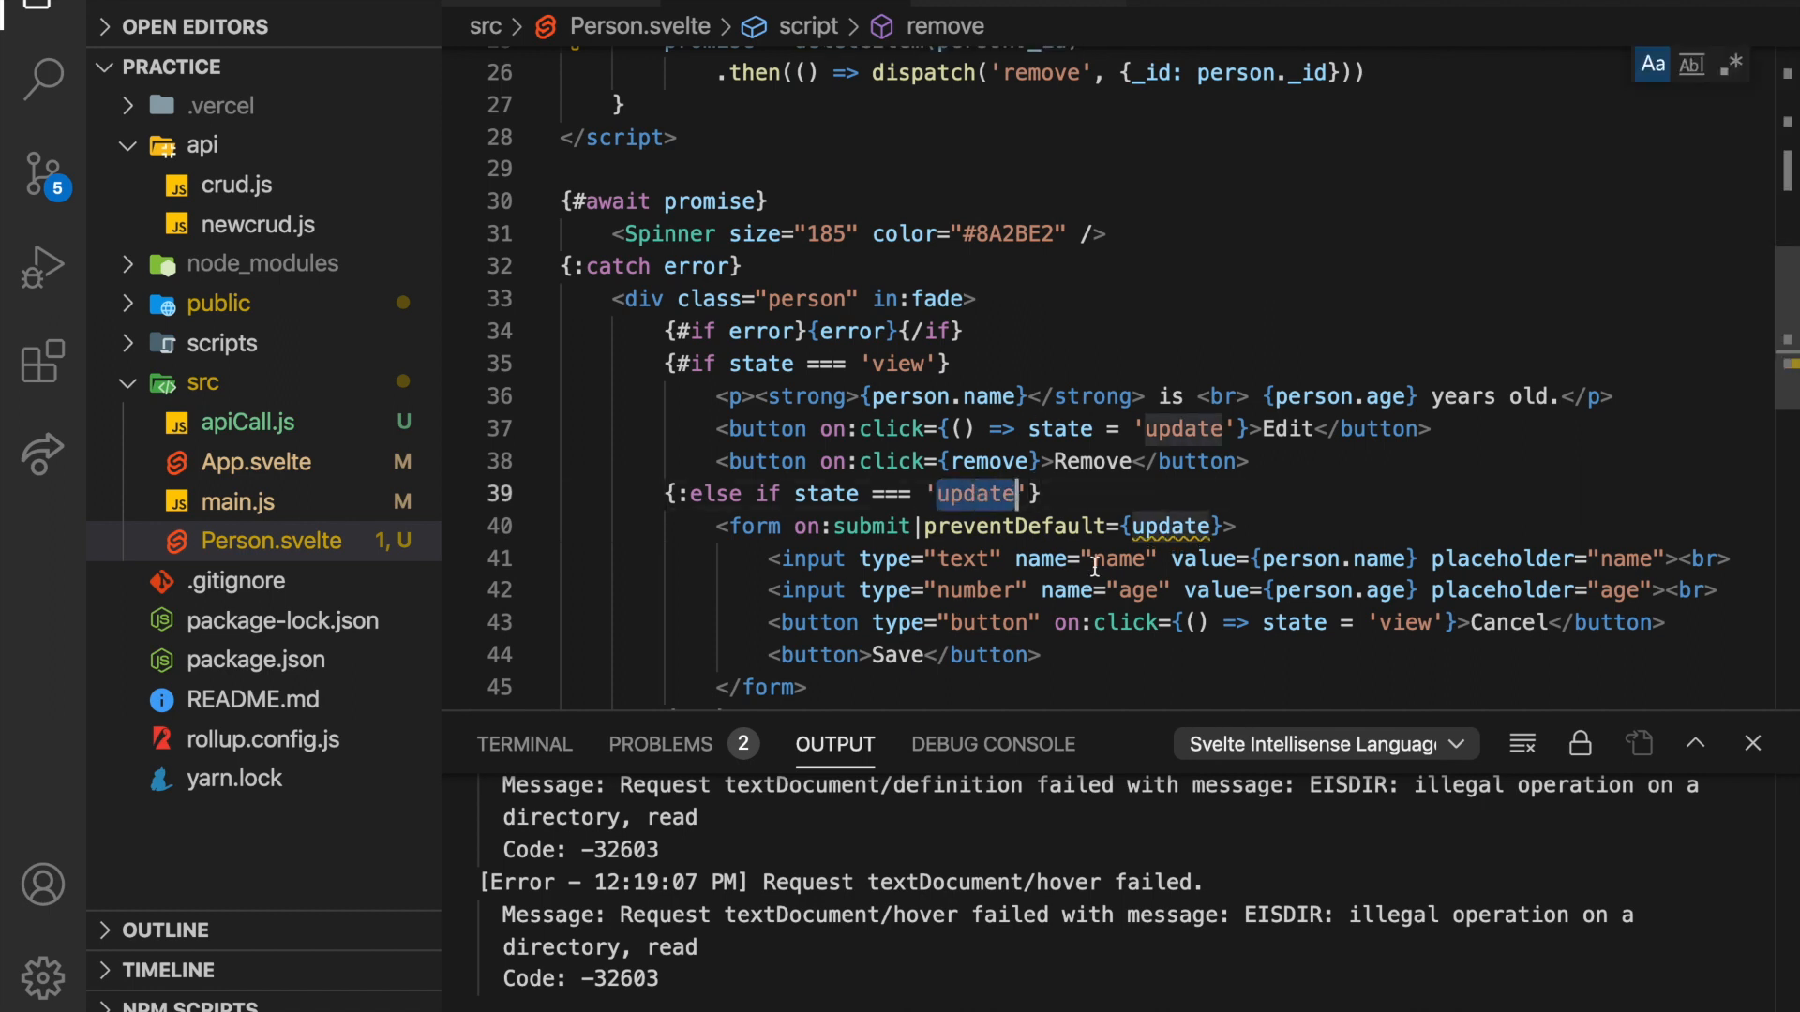
{"action": "scroll", "scroll_direction": "down", "scroll_amount": 3}
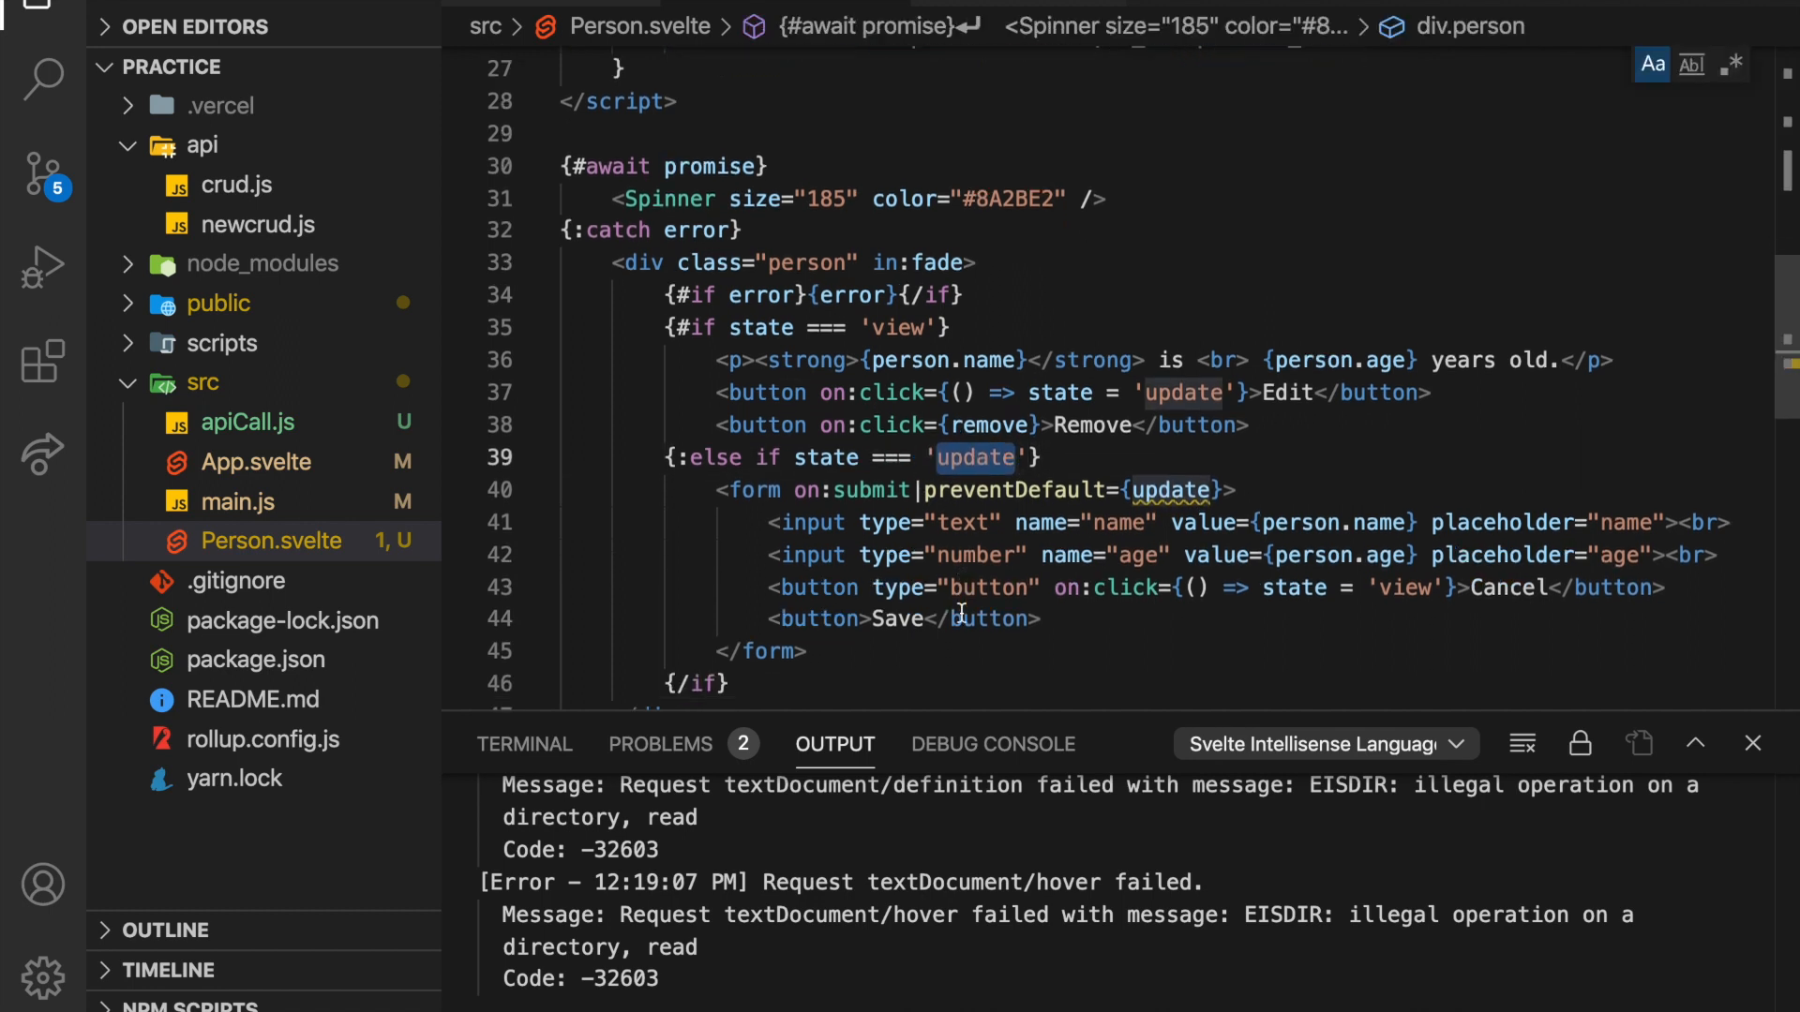
{"action": "scroll", "scroll_direction": "up", "scroll_amount": 3}
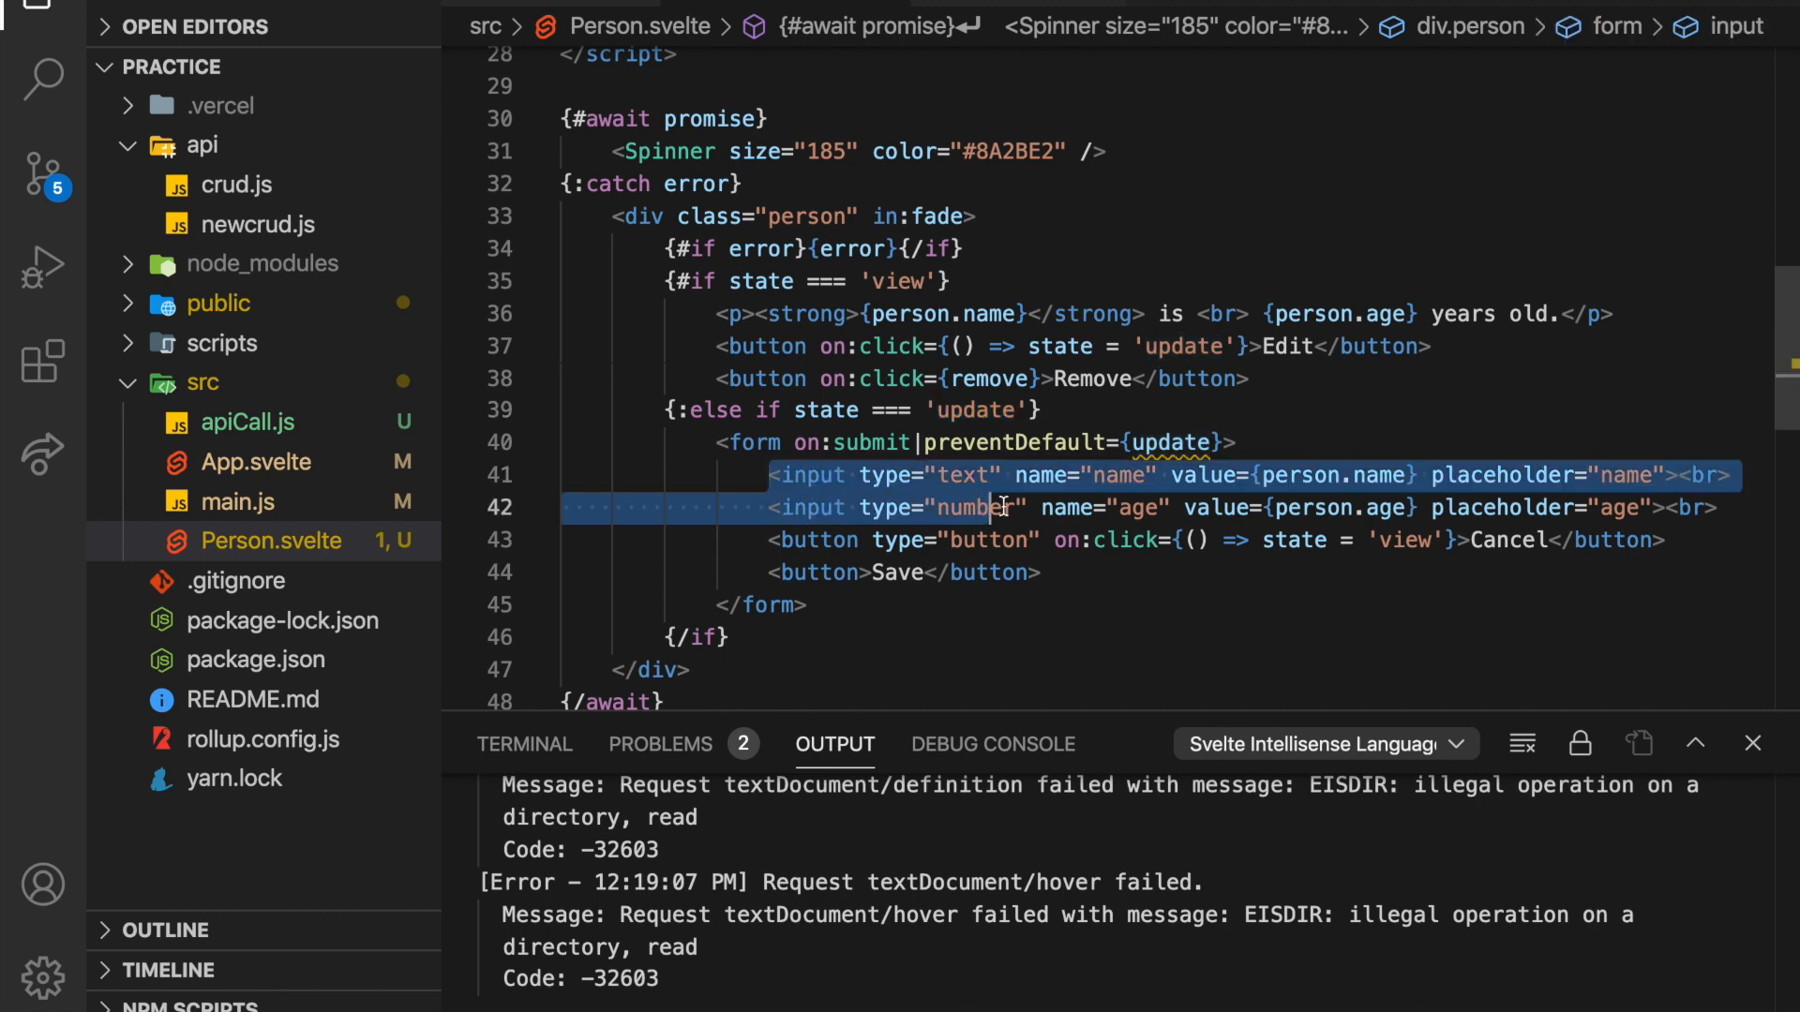
{"action": "scroll", "scroll_direction": "up", "scroll_amount": 3}
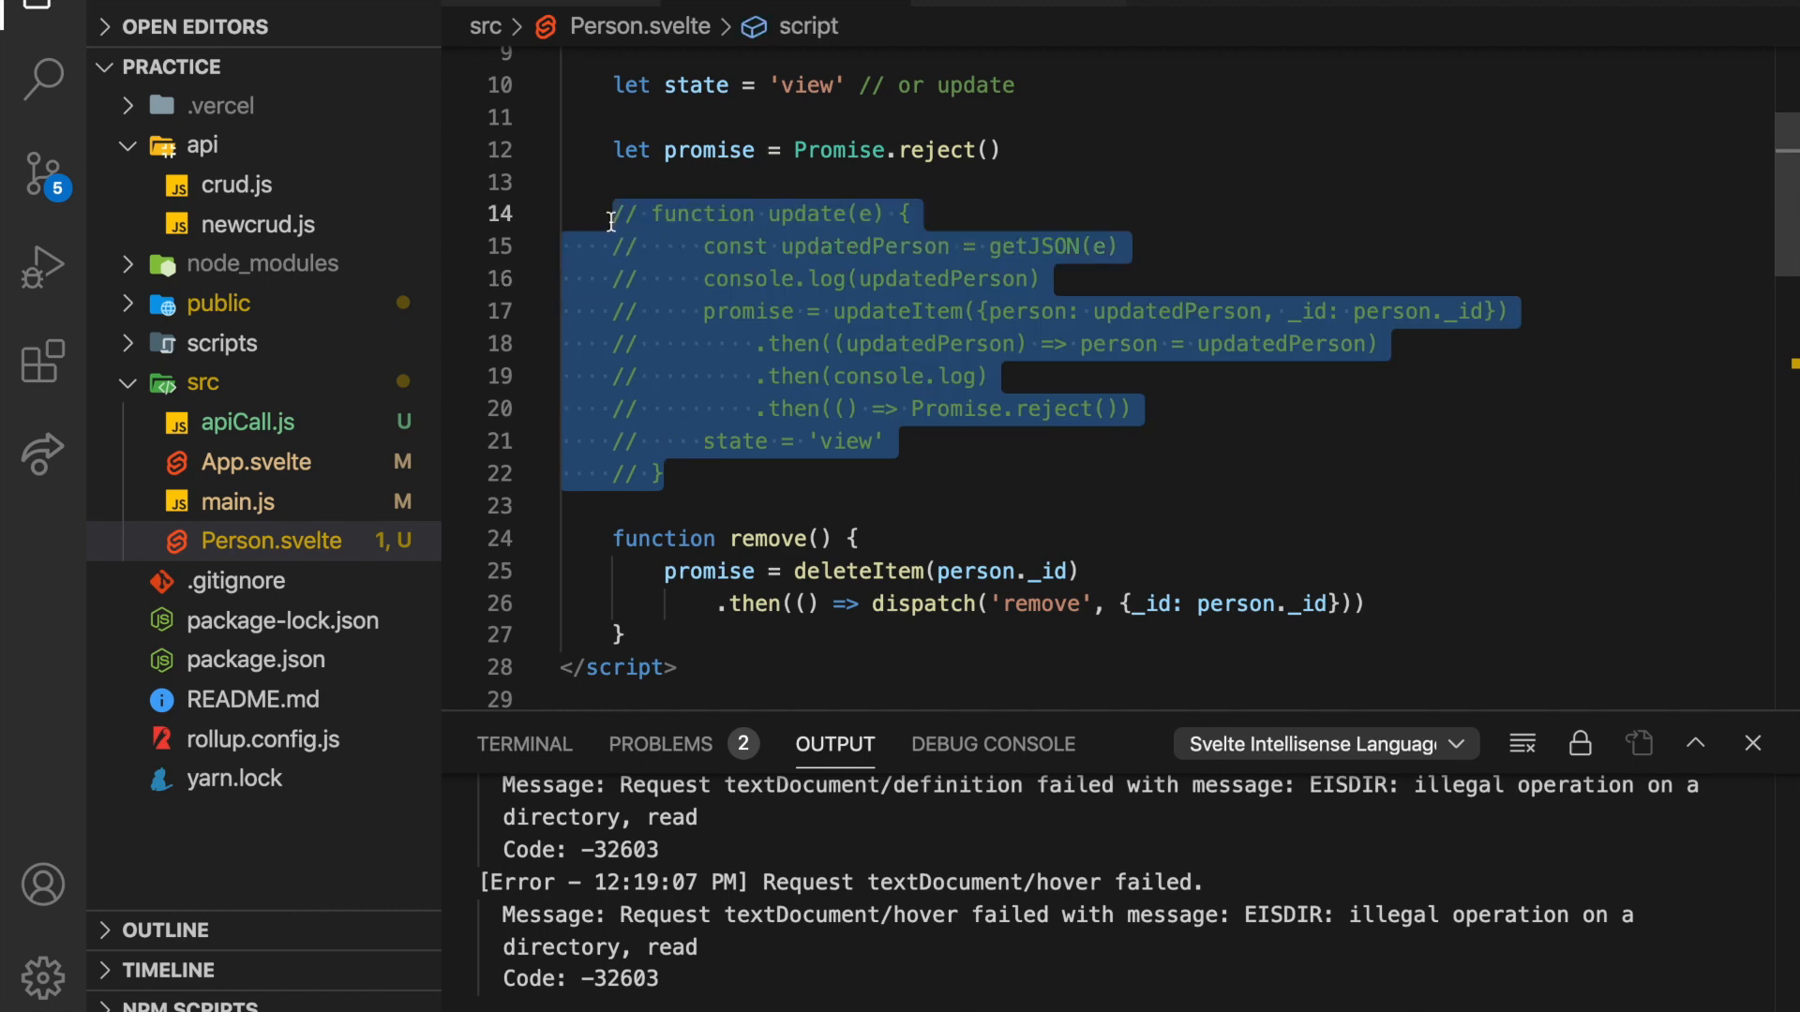
{"action": "left_click", "coordinate": [247, 422]}
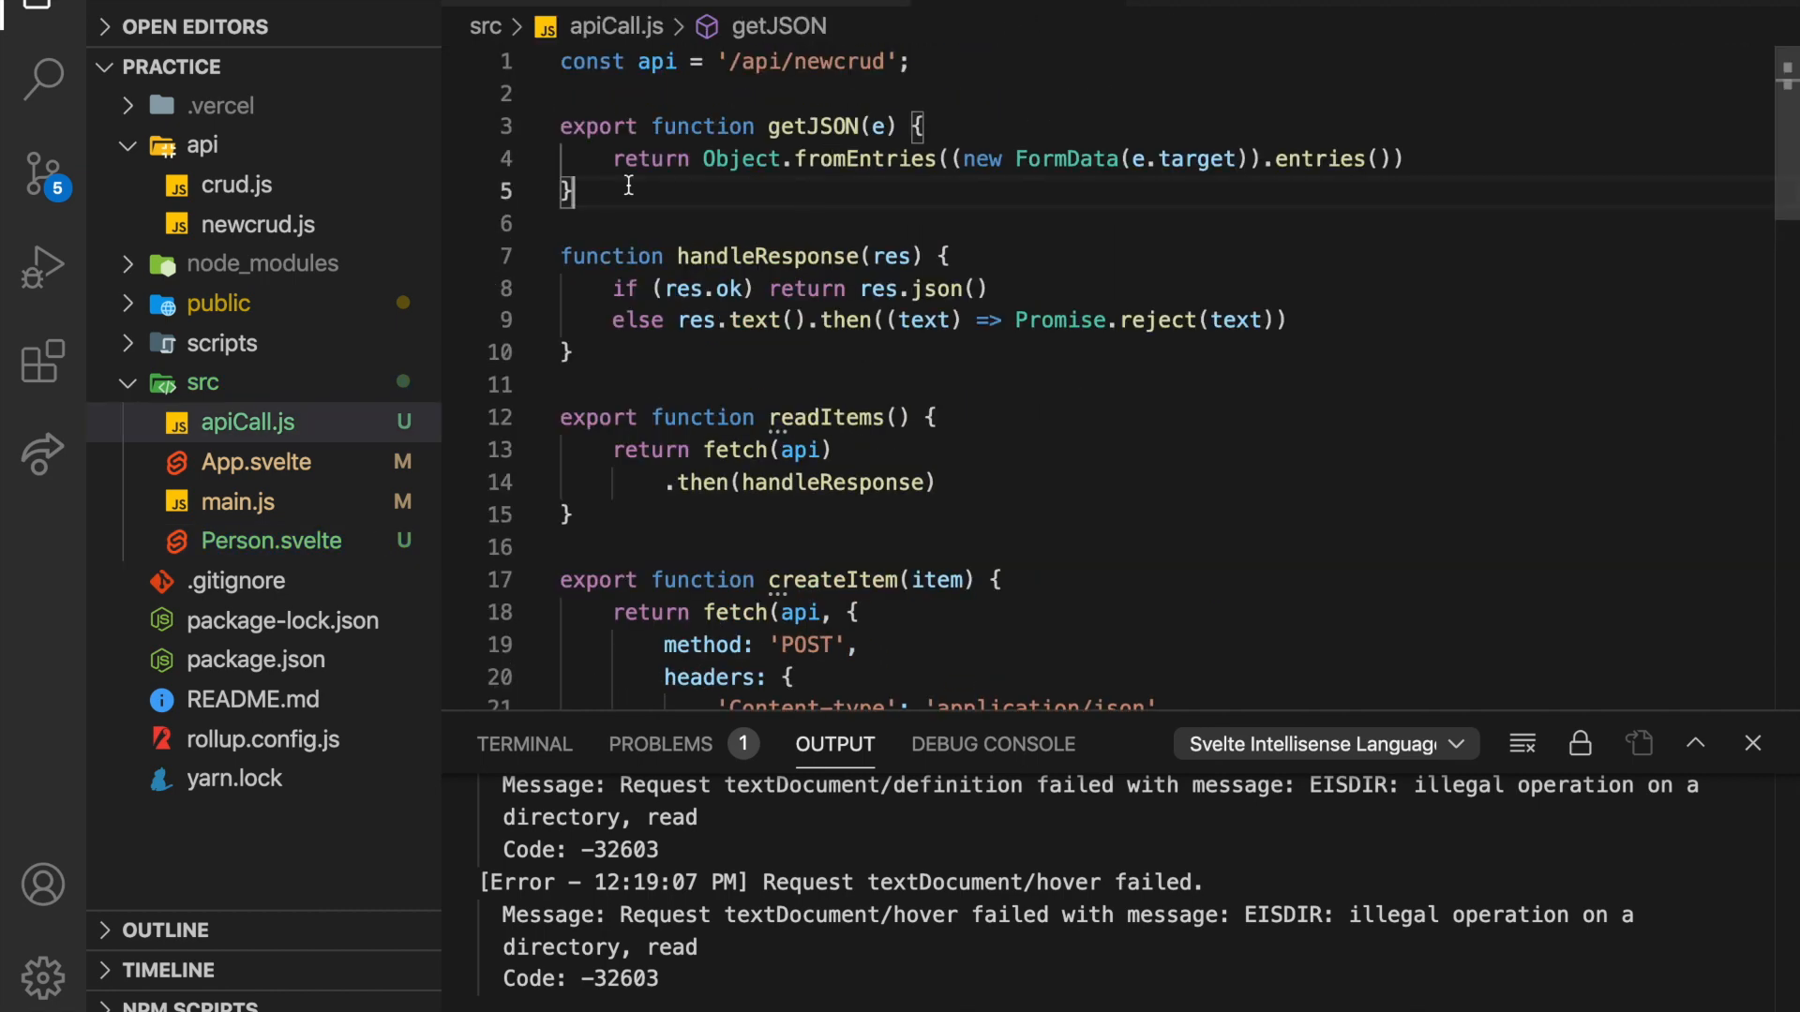
{"action": "left_click", "coordinate": [274, 540]}
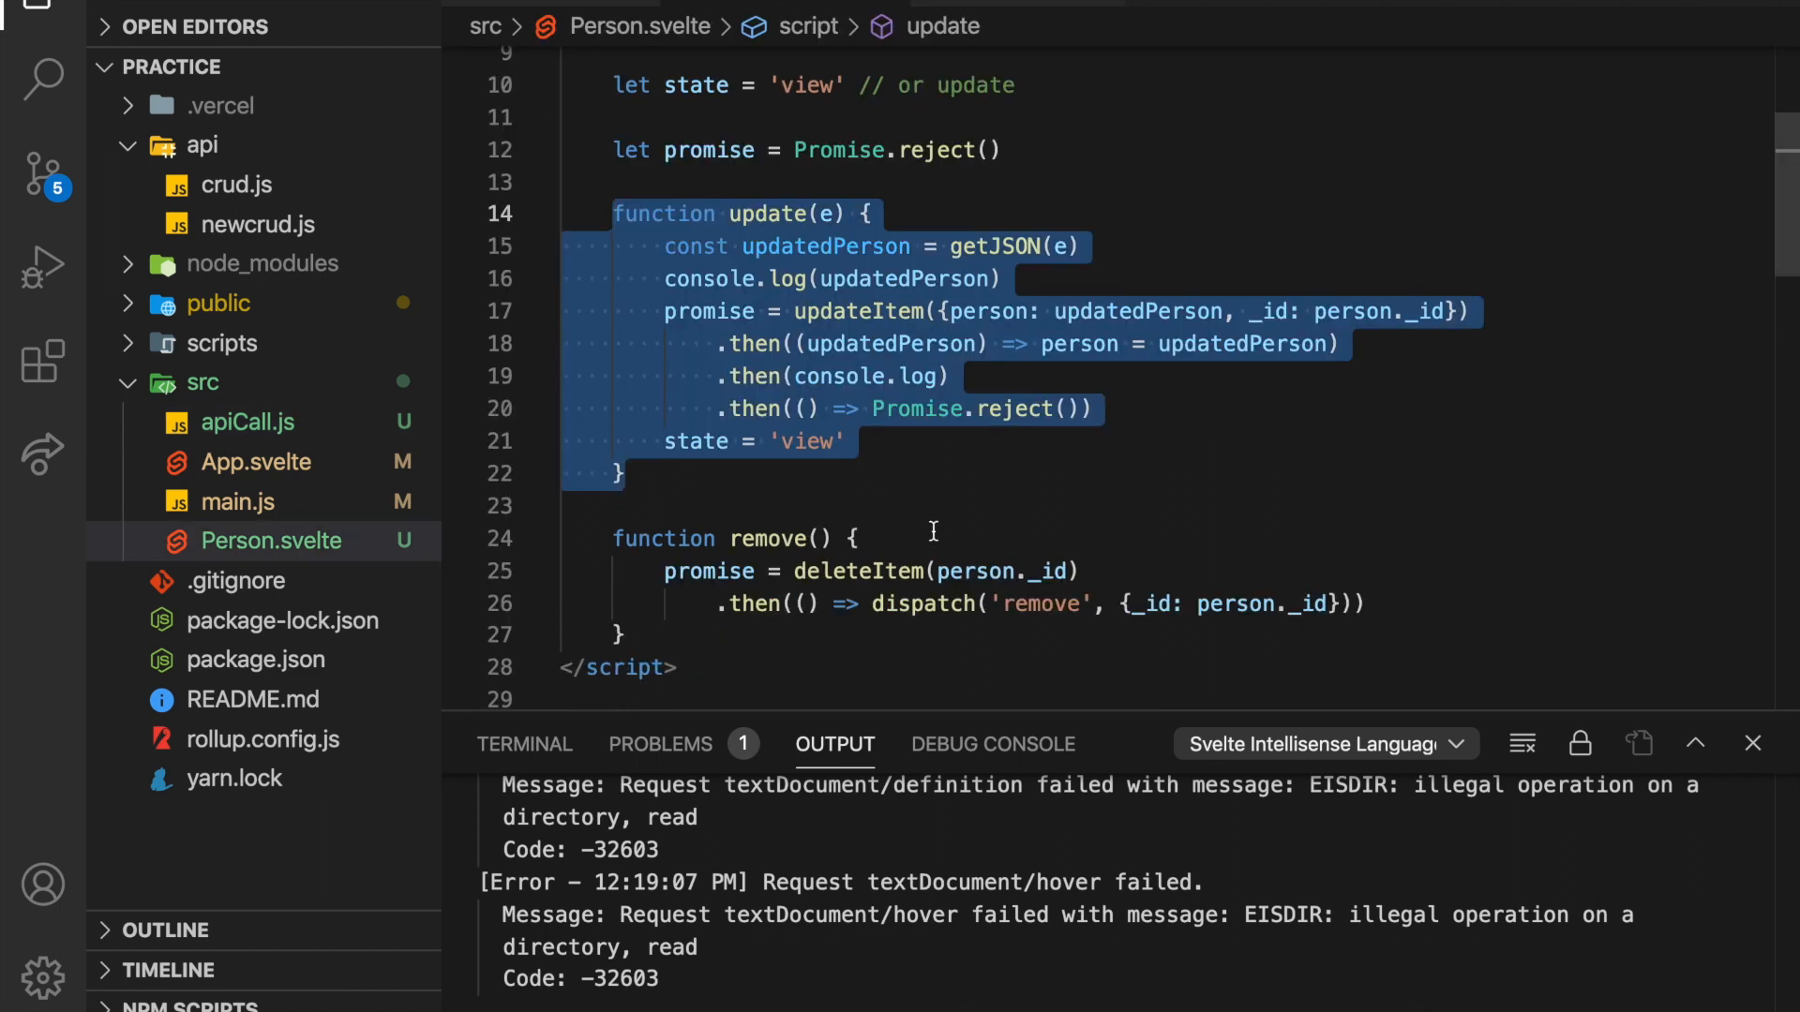
Delete the console.log lines from update, leaving the getJSON and updateItem calls.
{"action": "left_click", "coordinate": [947, 377]}
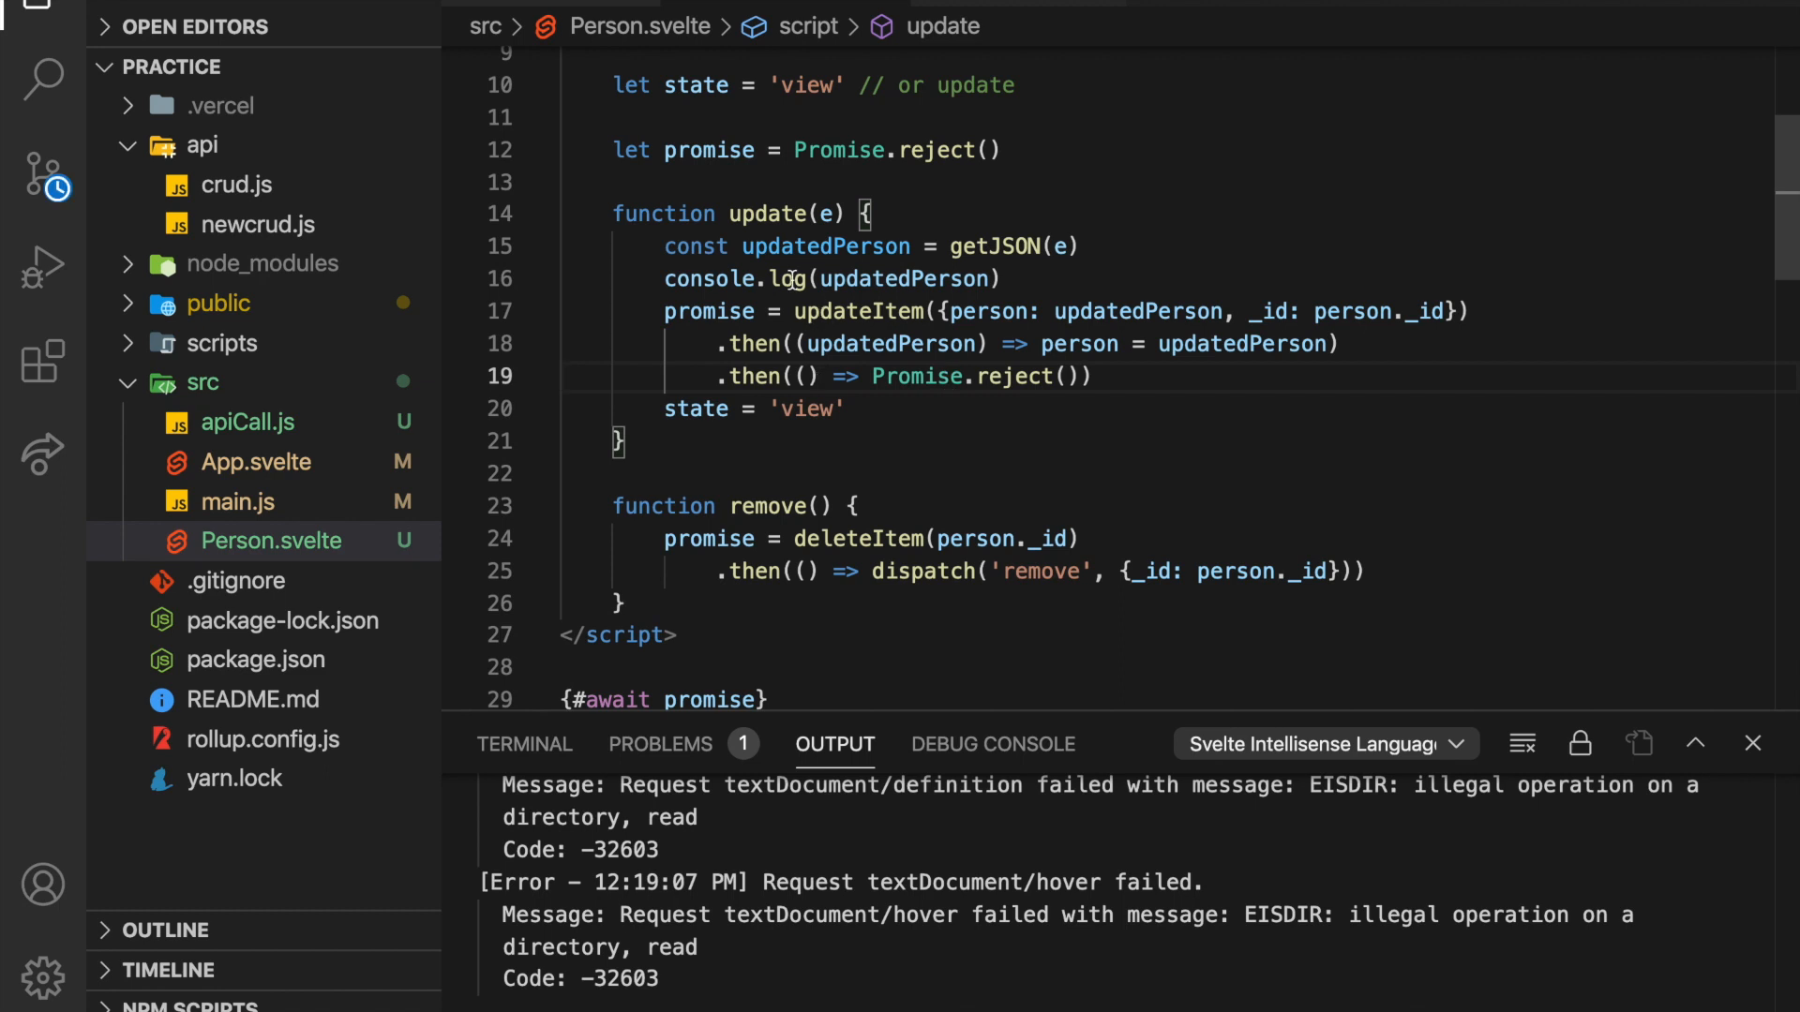
{"action": "double_click", "coordinate": [825, 245]}
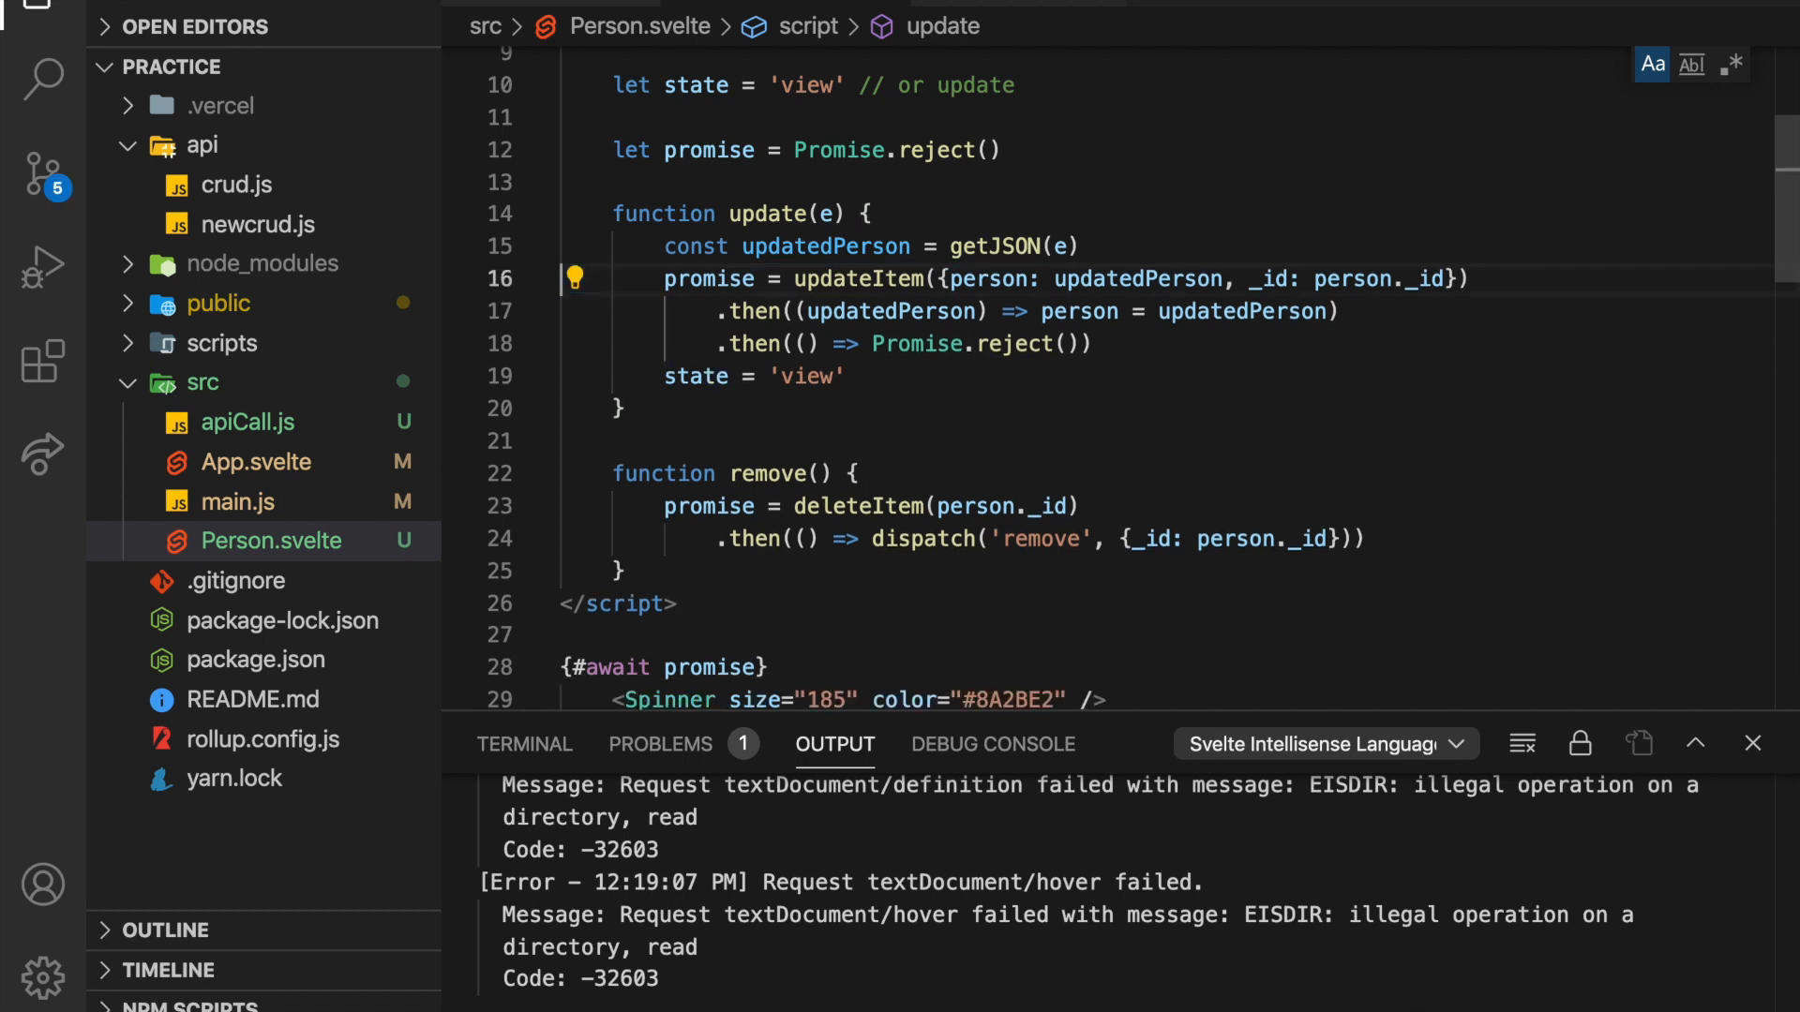
{"action": "double_click", "coordinate": [855, 278]}
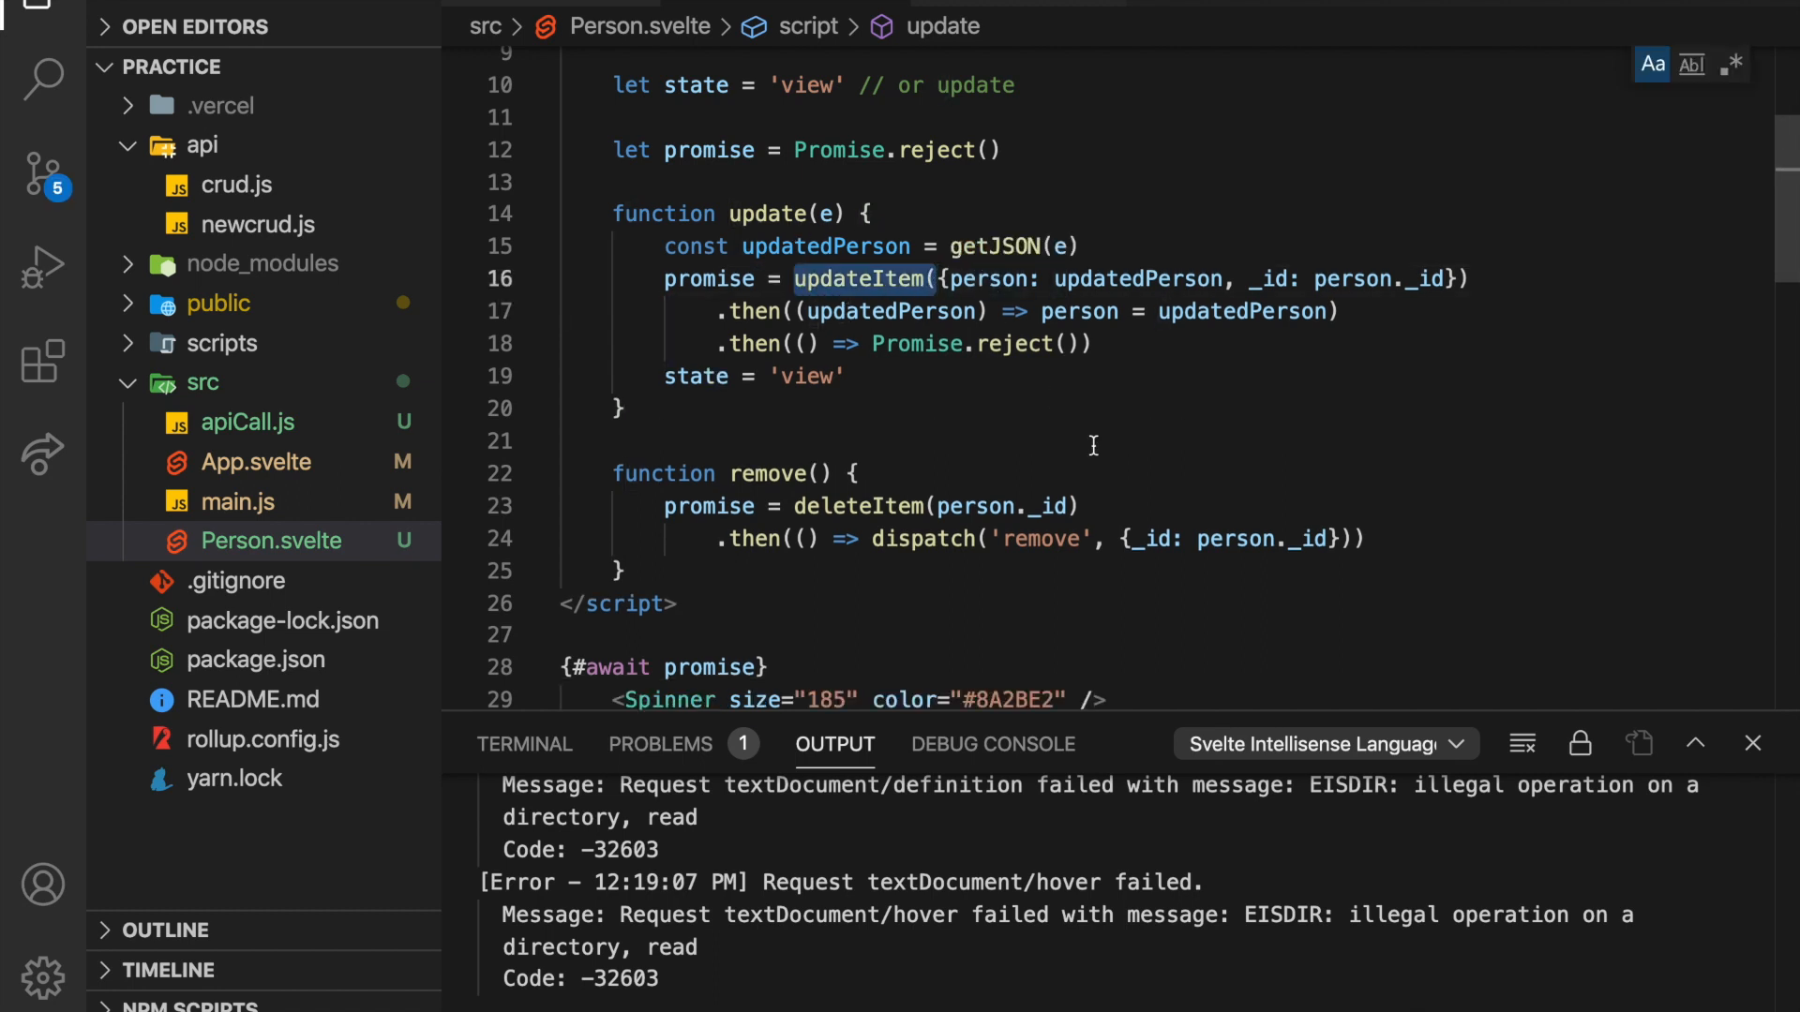
{"action": "scroll", "scroll_direction": "down", "scroll_amount": 3}
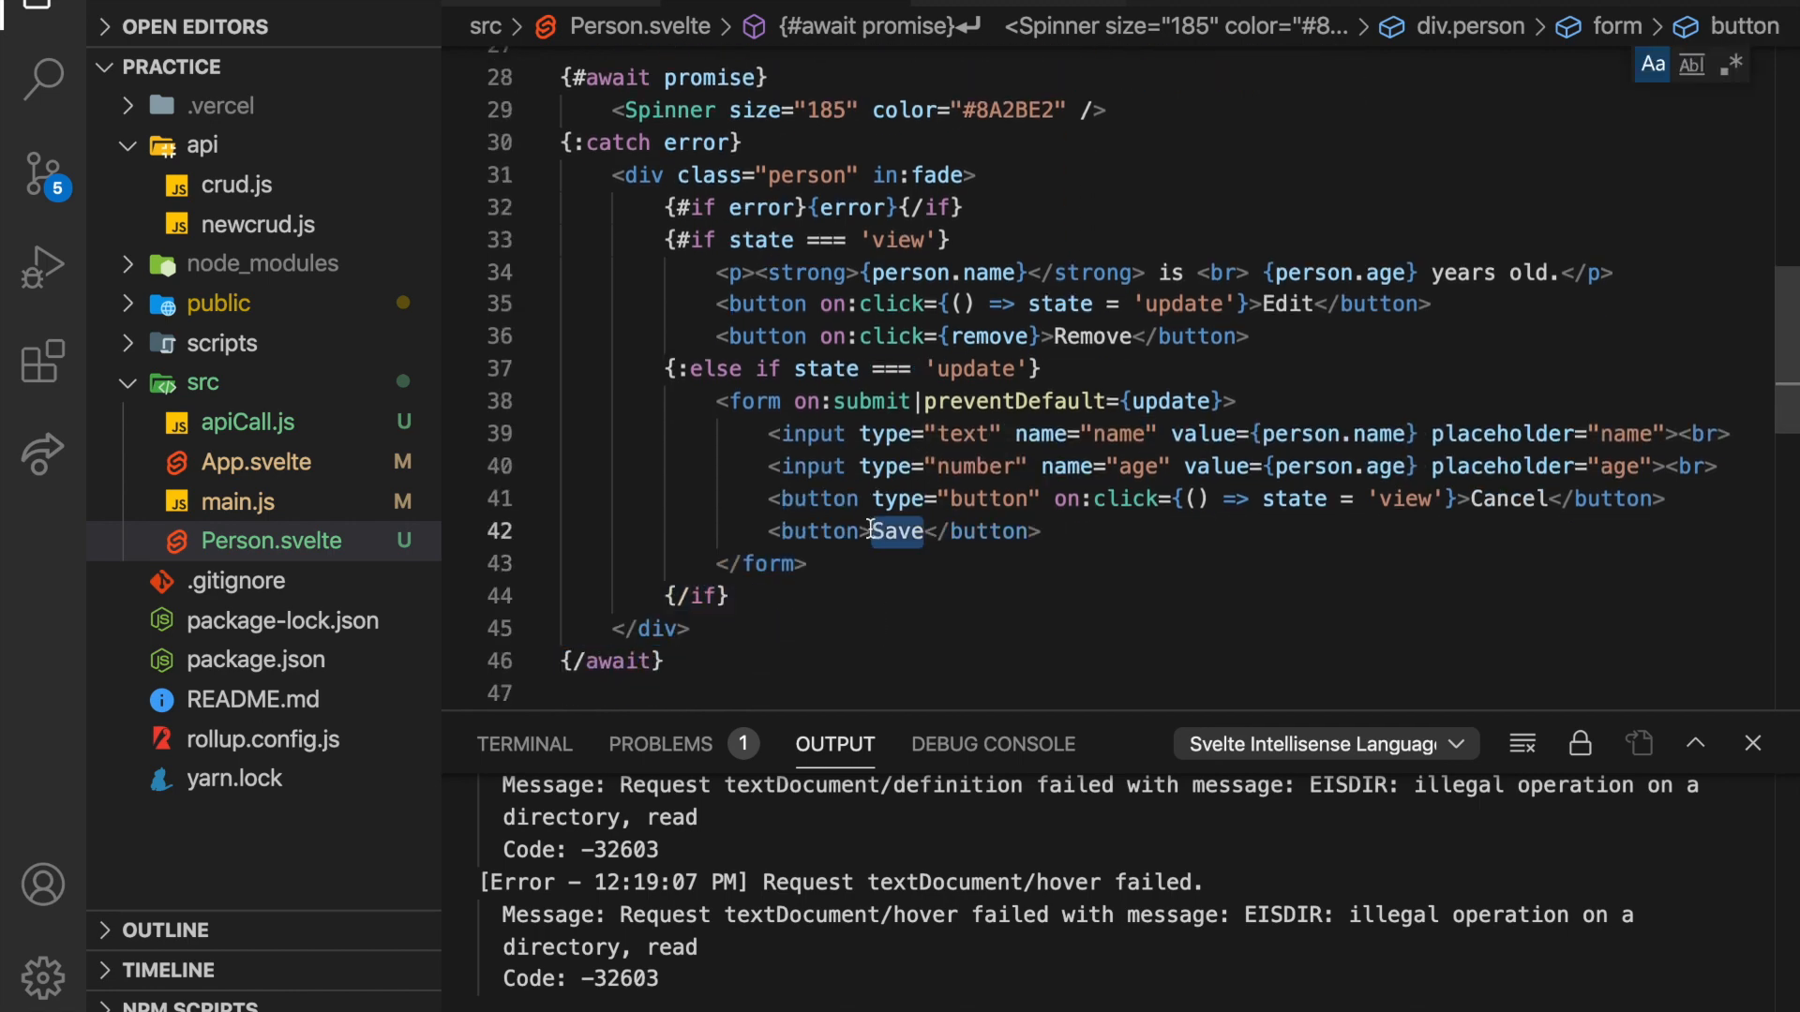
{"action": "scroll", "scroll_direction": "up", "scroll_amount": 3}
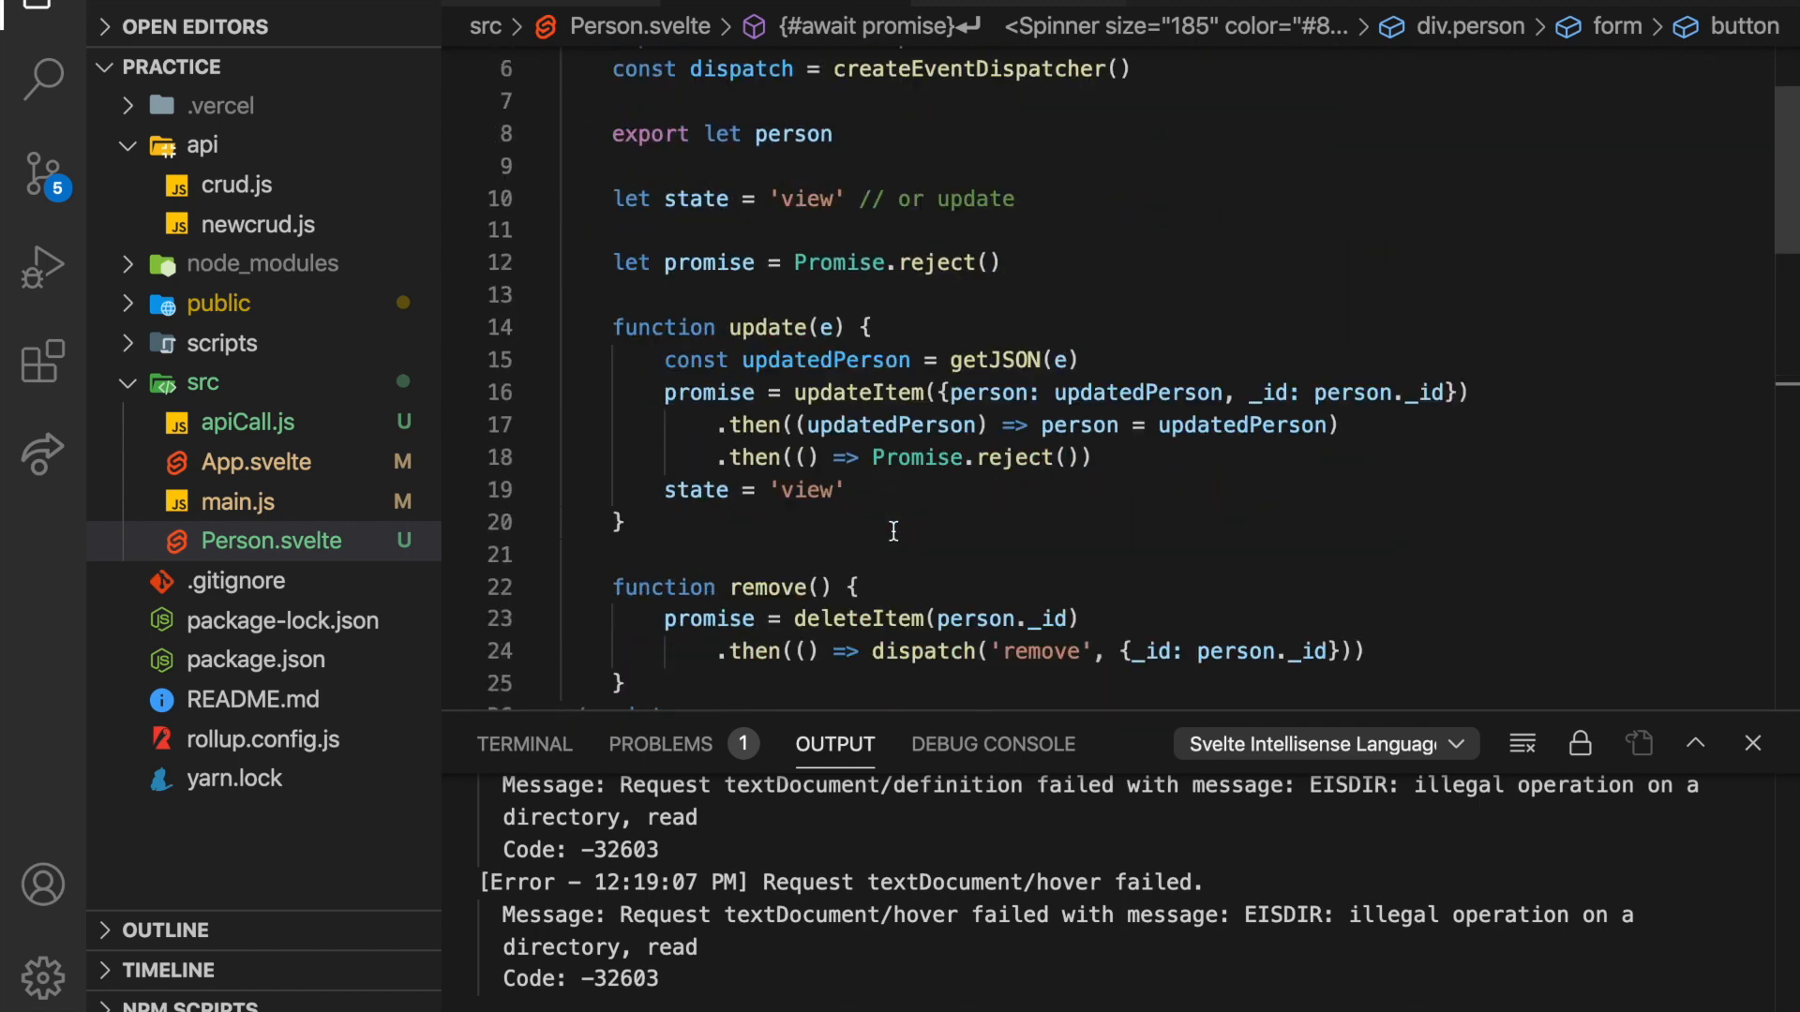
{"action": "scroll", "scroll_direction": "up", "scroll_amount": 3}
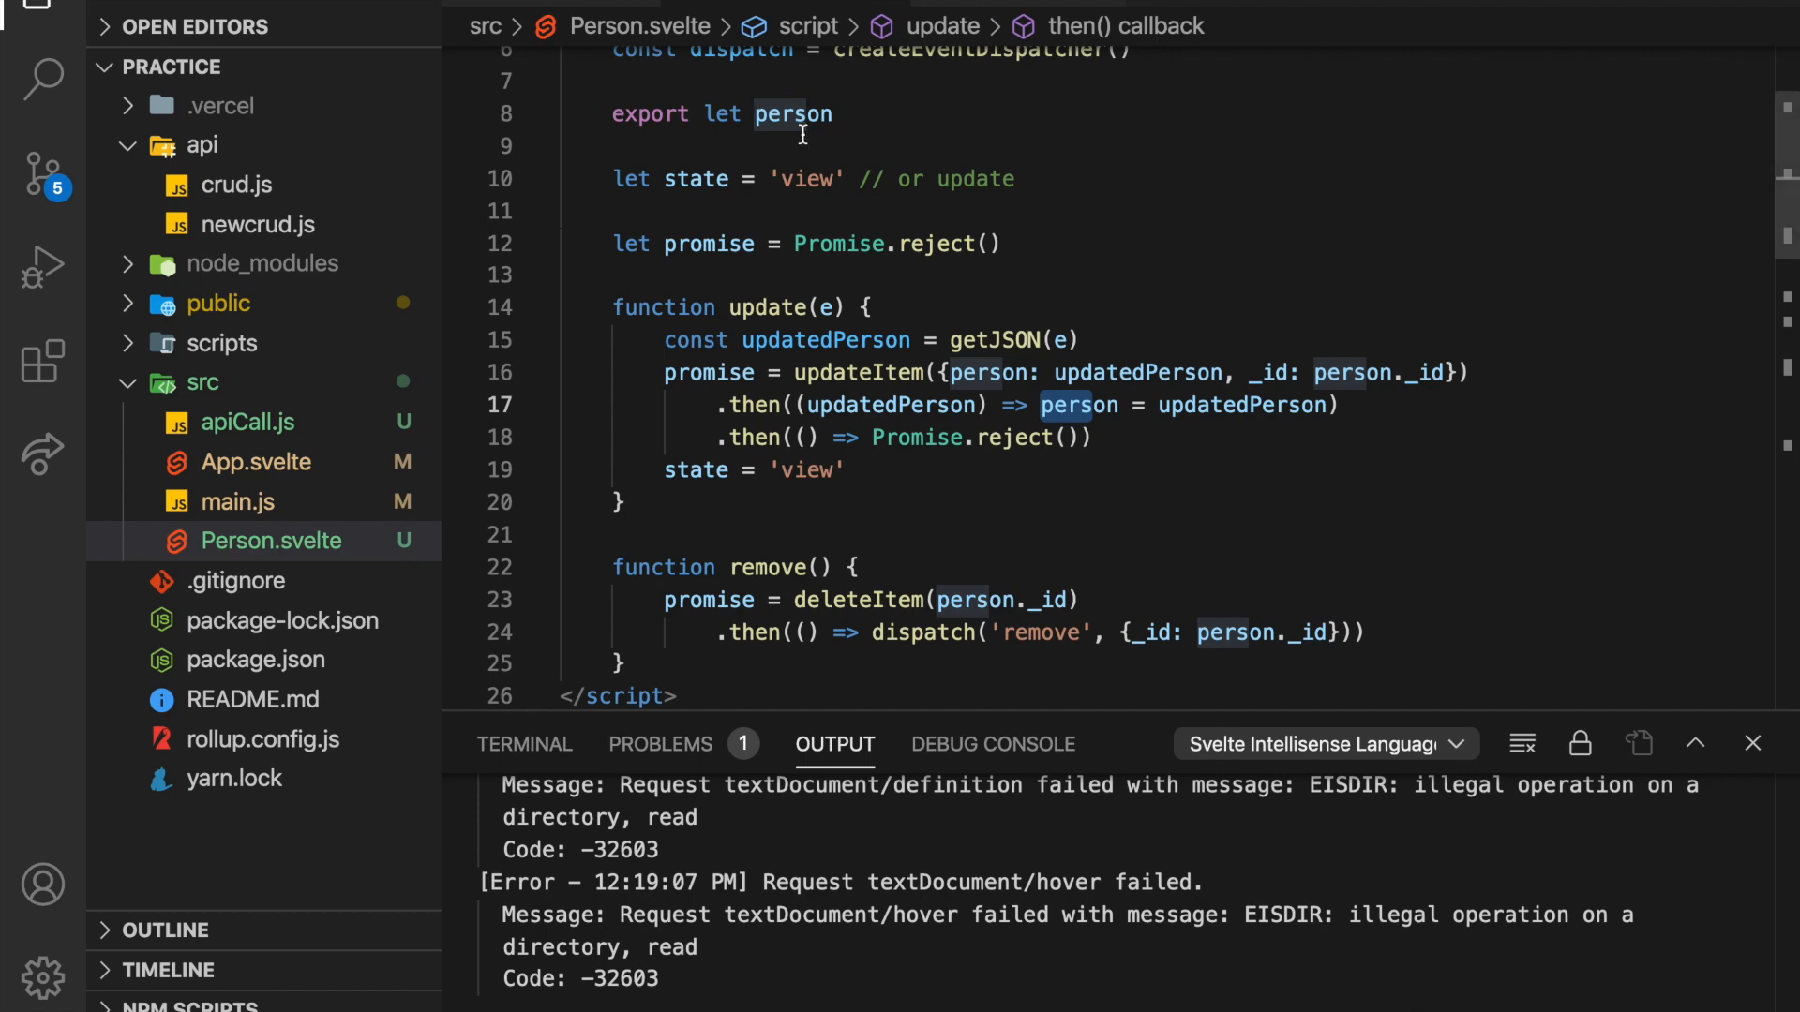
{"action": "mouse_move", "coordinate": [1116, 375]}
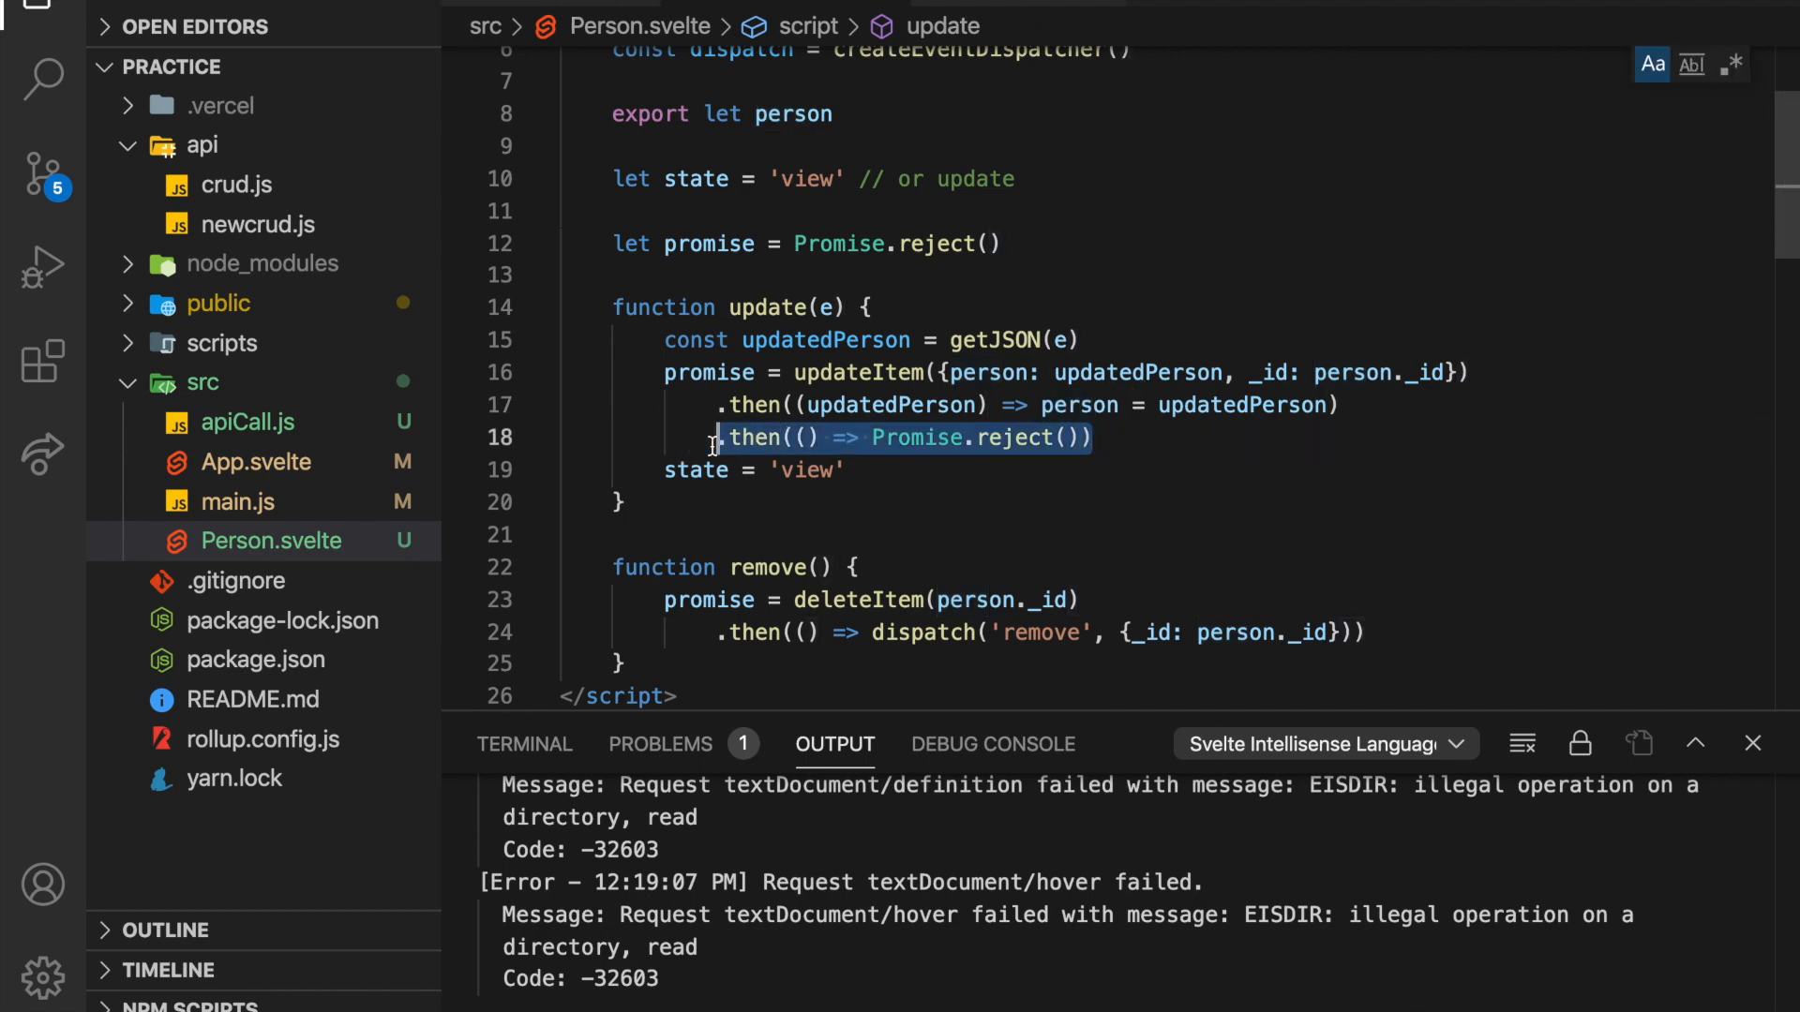
{"action": "scroll", "scroll_direction": "down", "scroll_amount": 3}
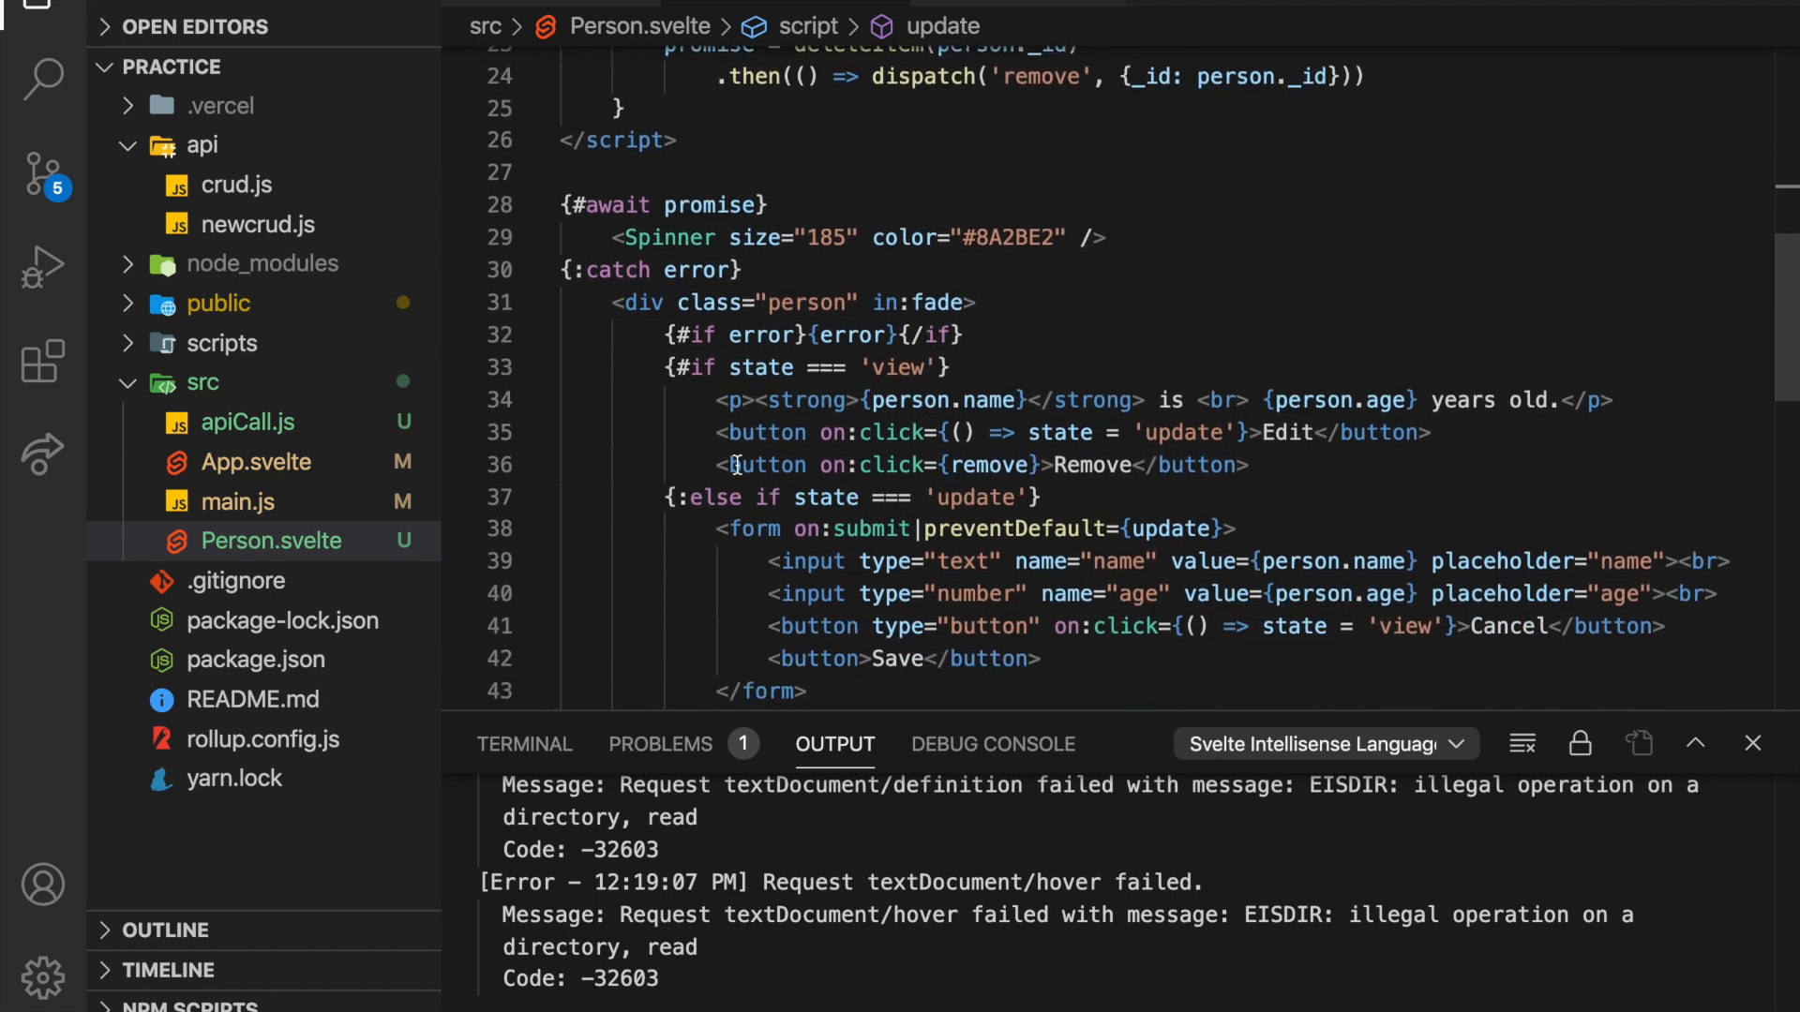
{"action": "scroll", "scroll_direction": "up", "scroll_amount": 3}
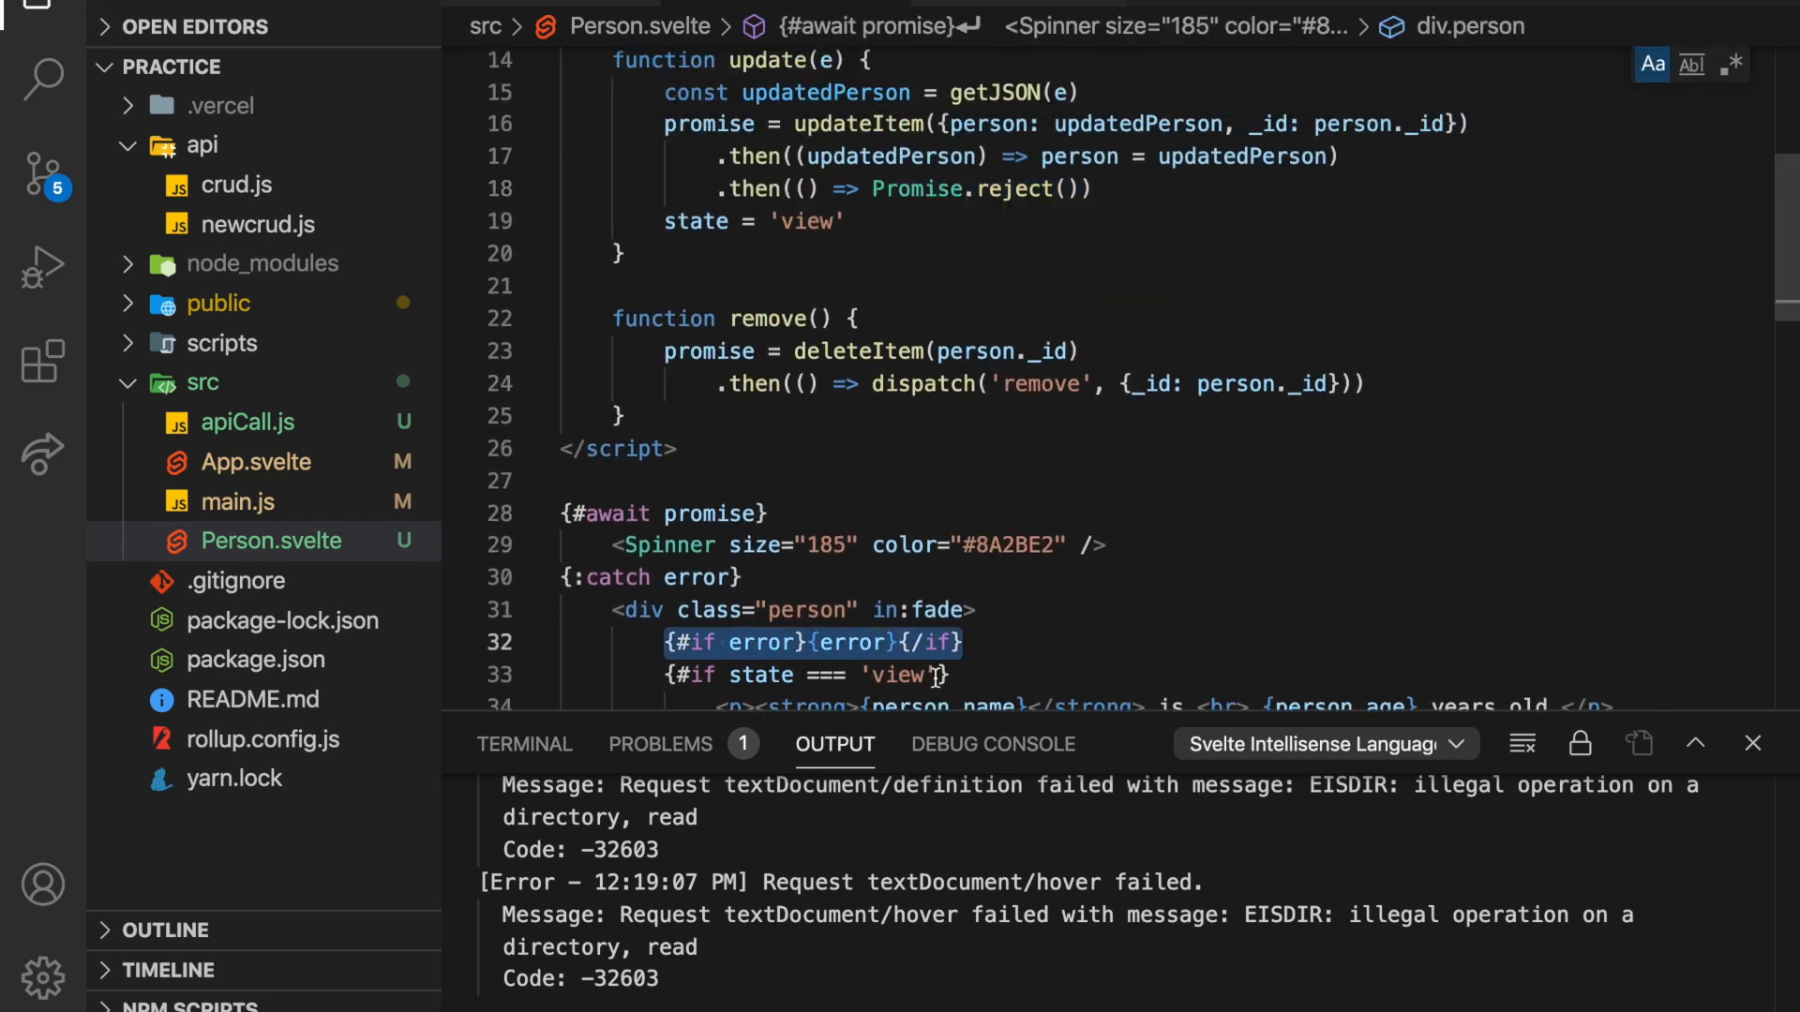
{"action": "scroll", "scroll_direction": "down", "scroll_amount": 3}
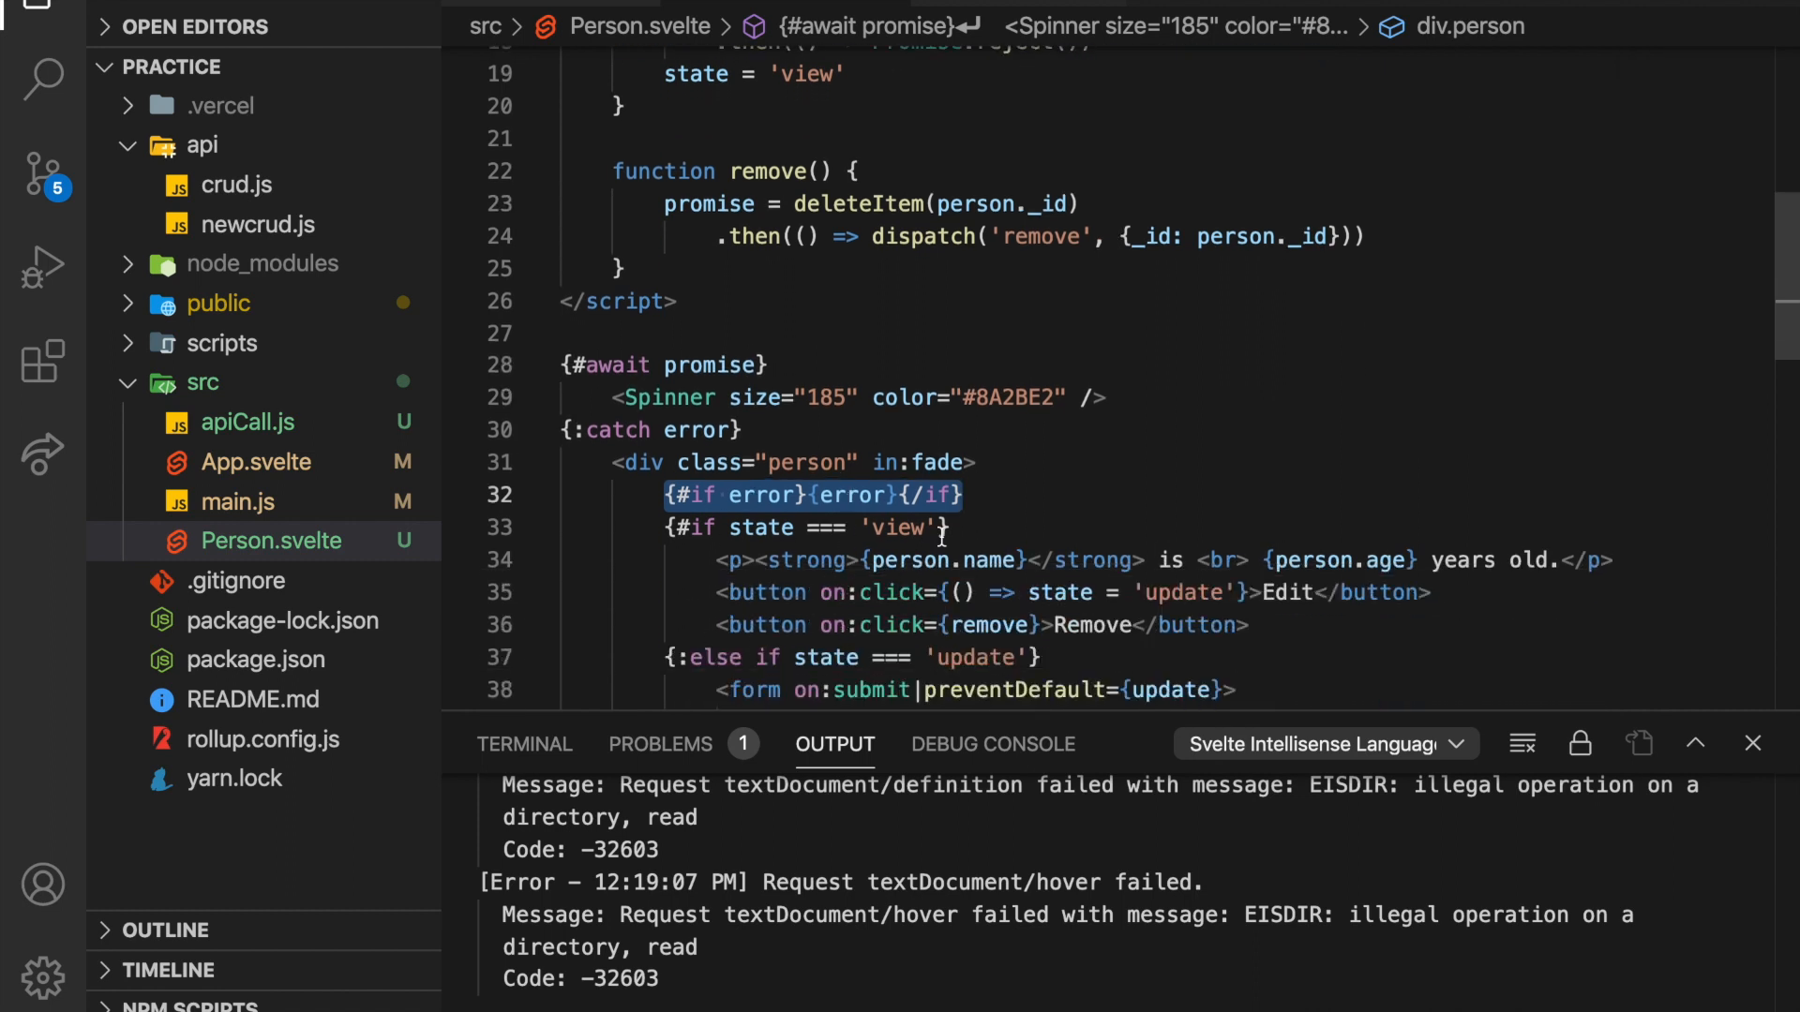
{"action": "mouse_move", "coordinate": [977, 596]}
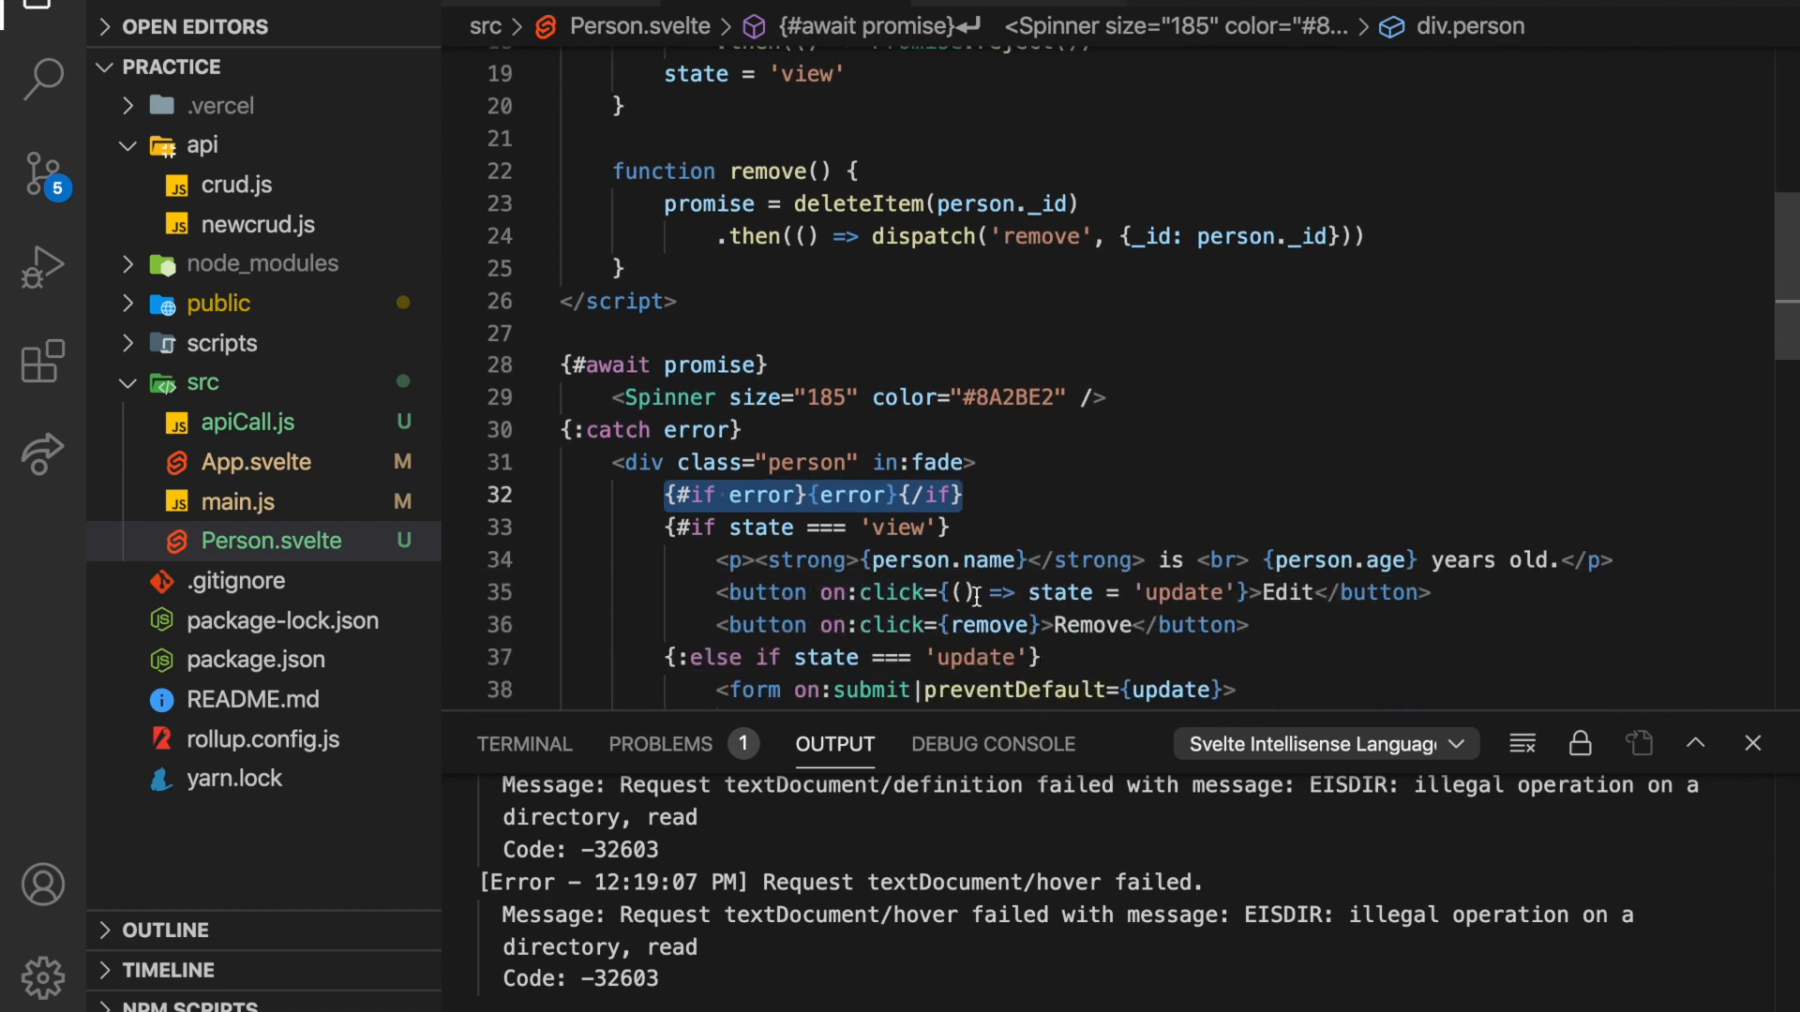
{"action": "scroll", "scroll_direction": "up", "scroll_amount": 3}
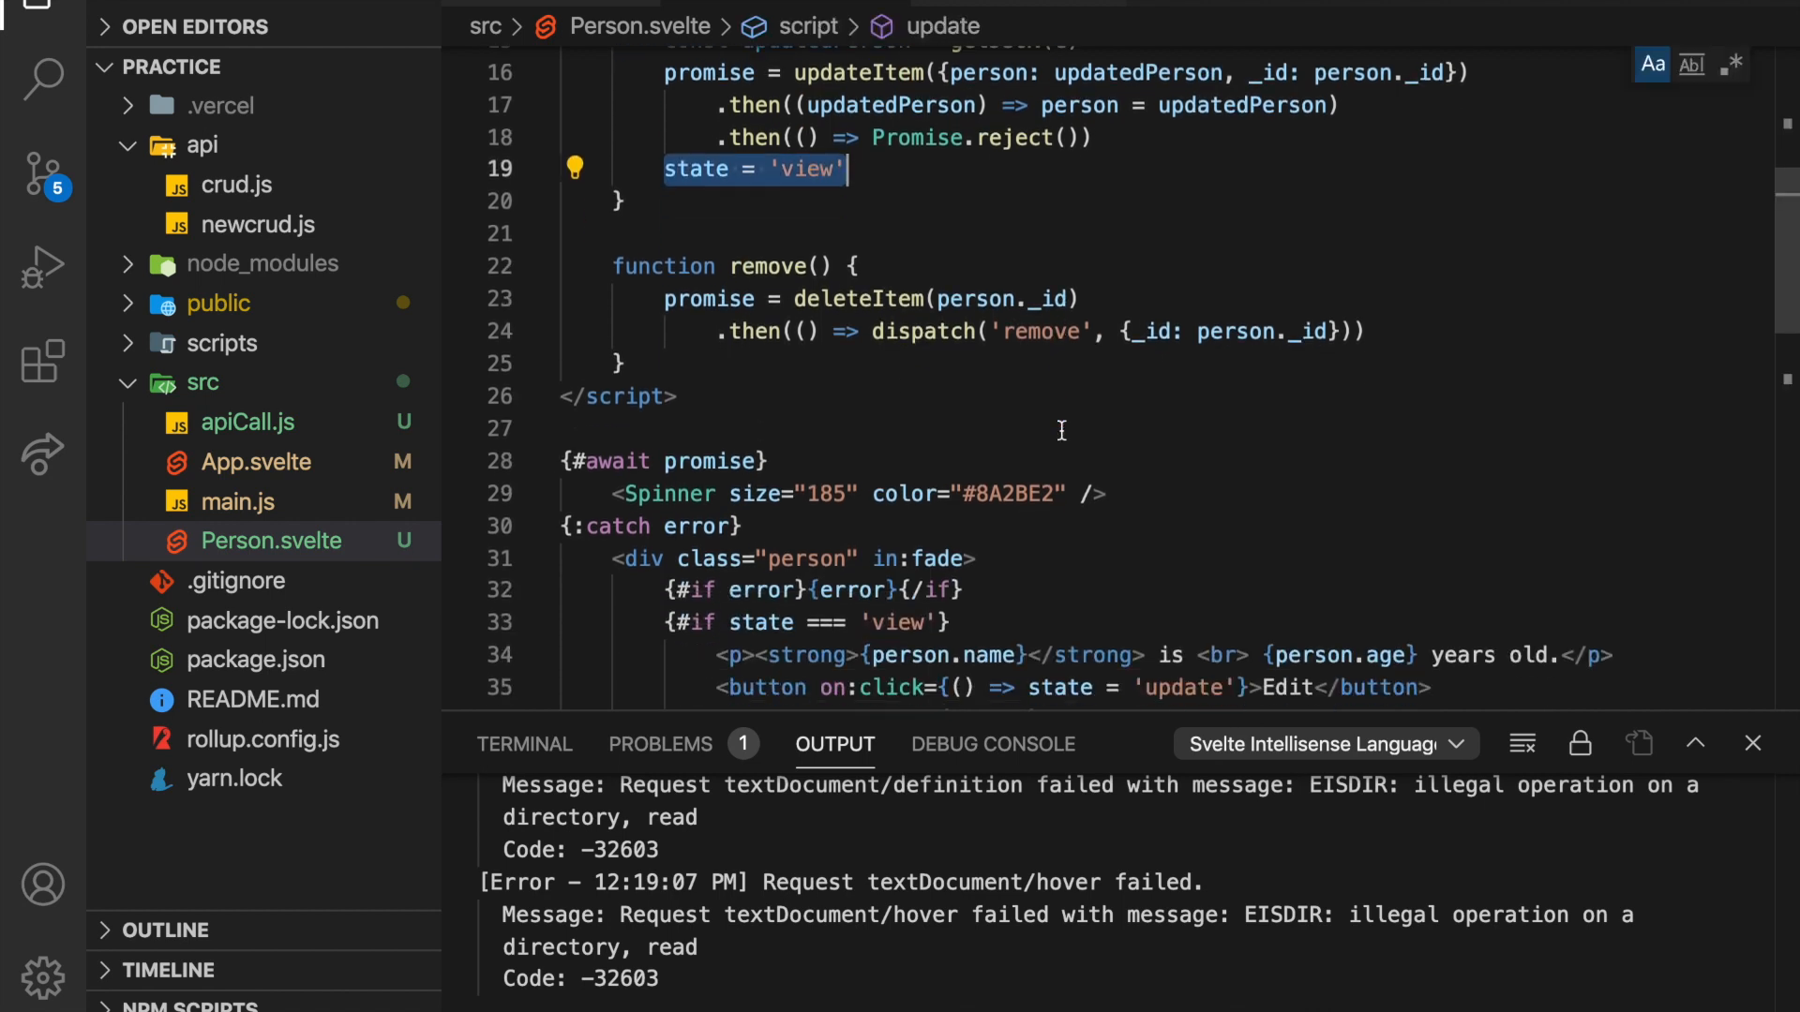
{"action": "scroll", "scroll_direction": "down", "scroll_amount": 3}
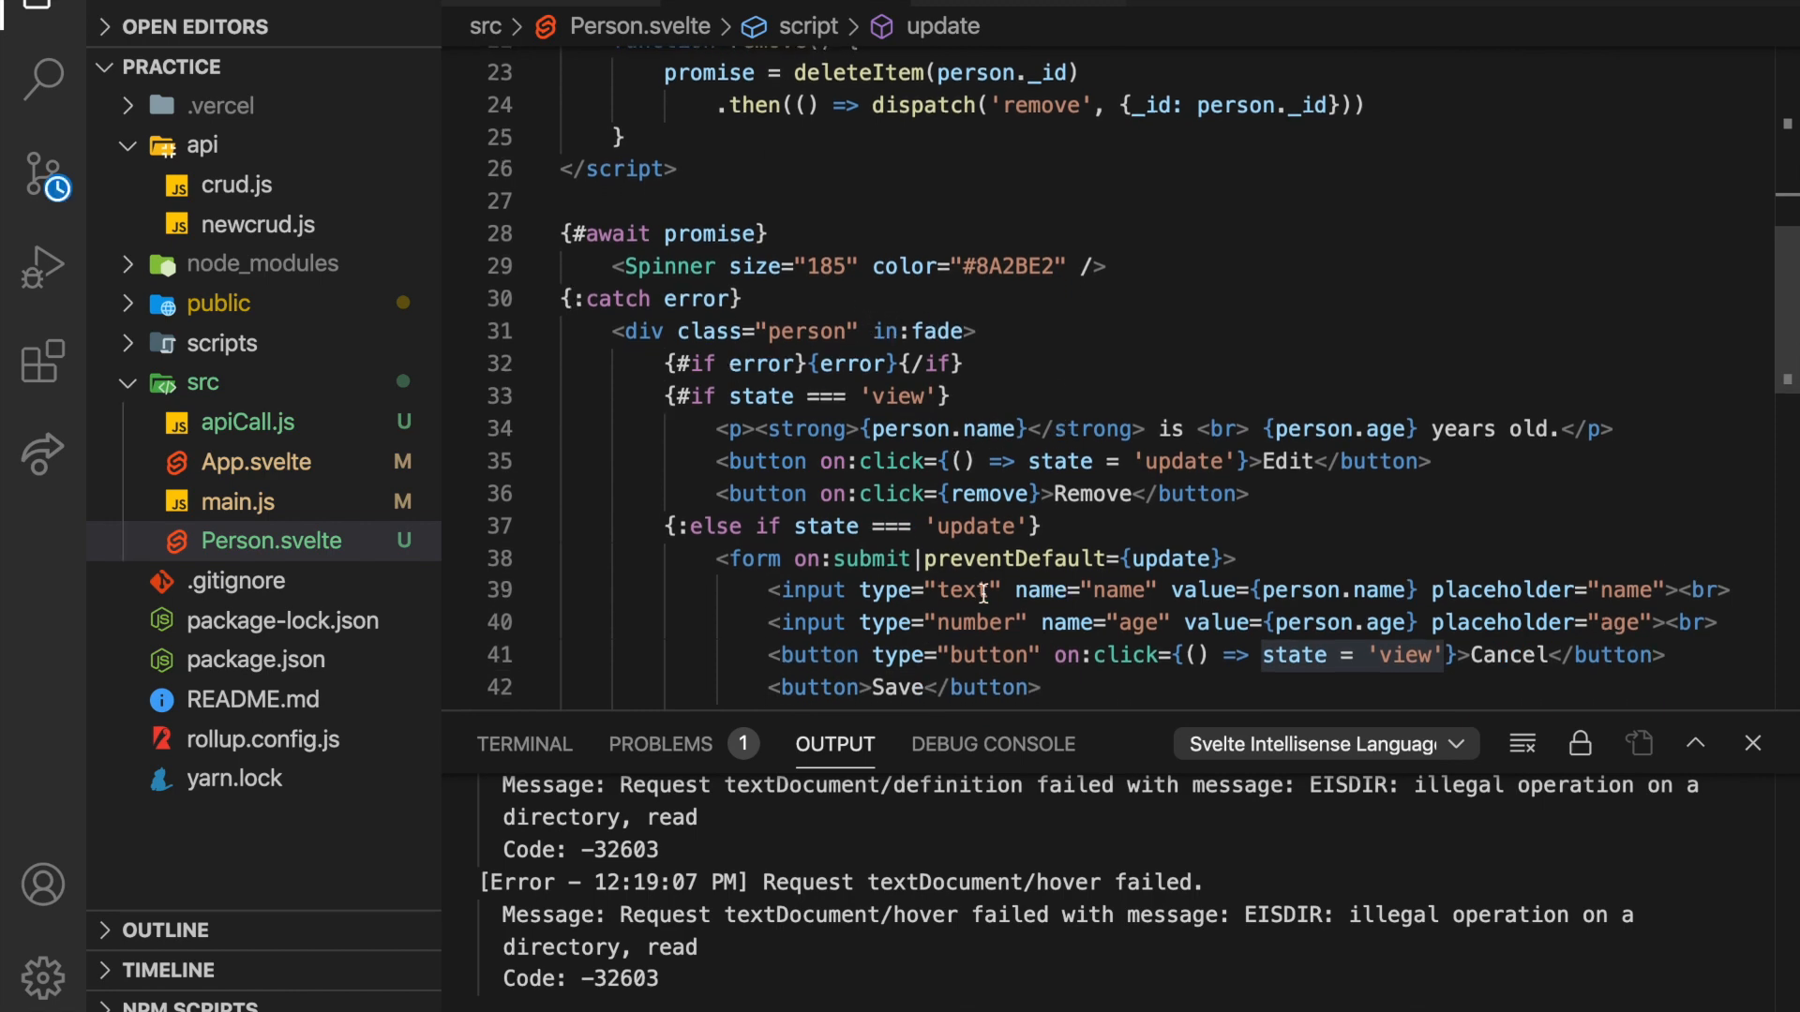
{"action": "scroll", "scroll_direction": "down", "scroll_amount": 3}
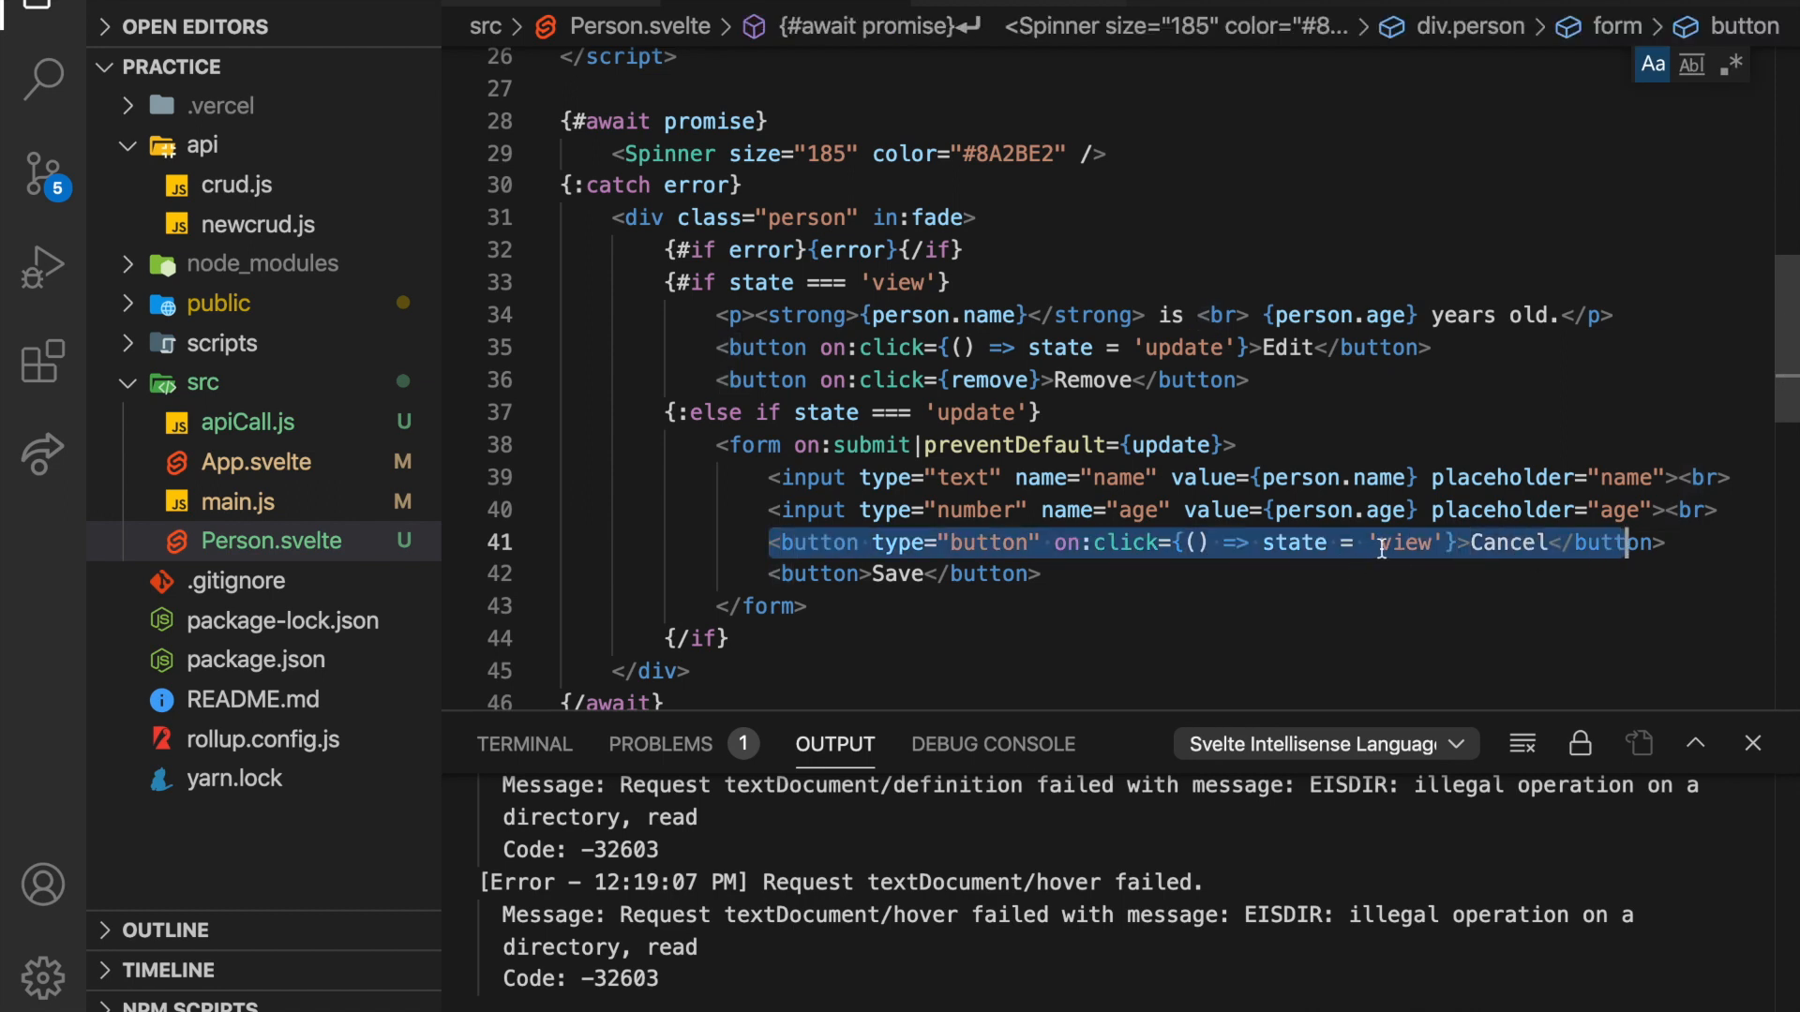
{"action": "mouse_move", "coordinate": [1275, 345]}
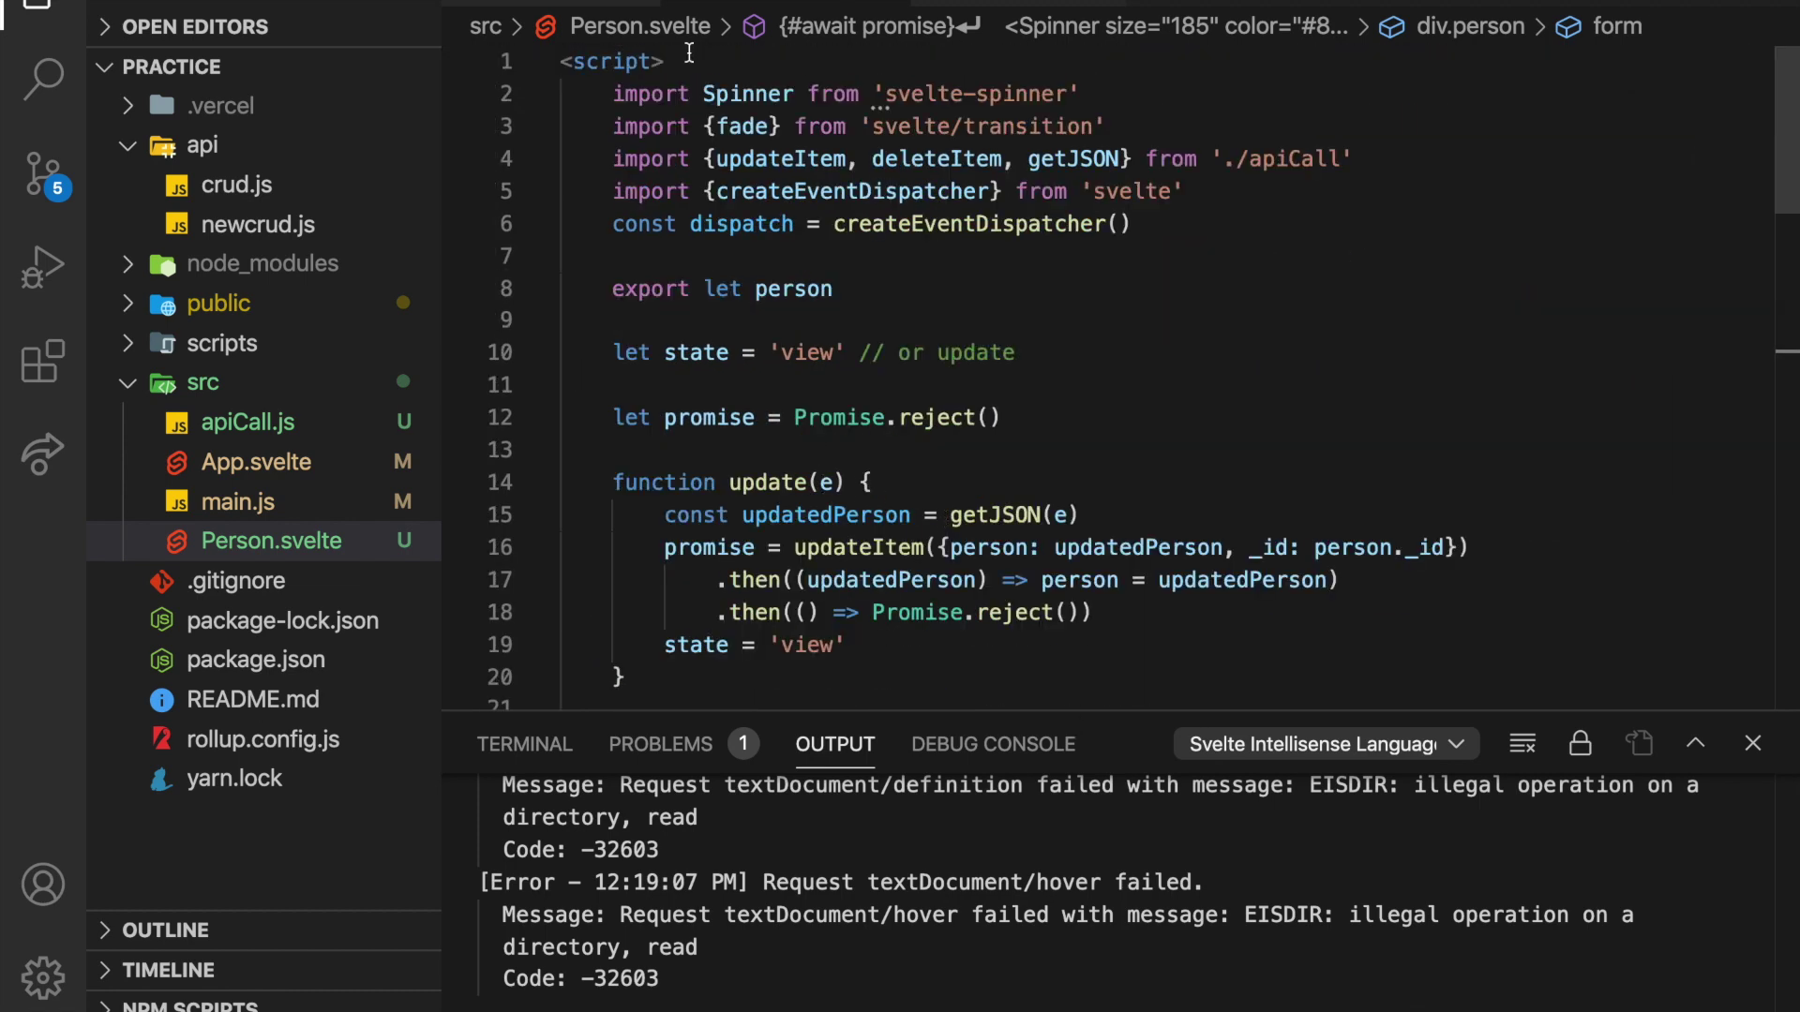
Review App.svelte and then the crud.js API file from the explorer.
{"action": "left_click", "coordinate": [257, 461]}
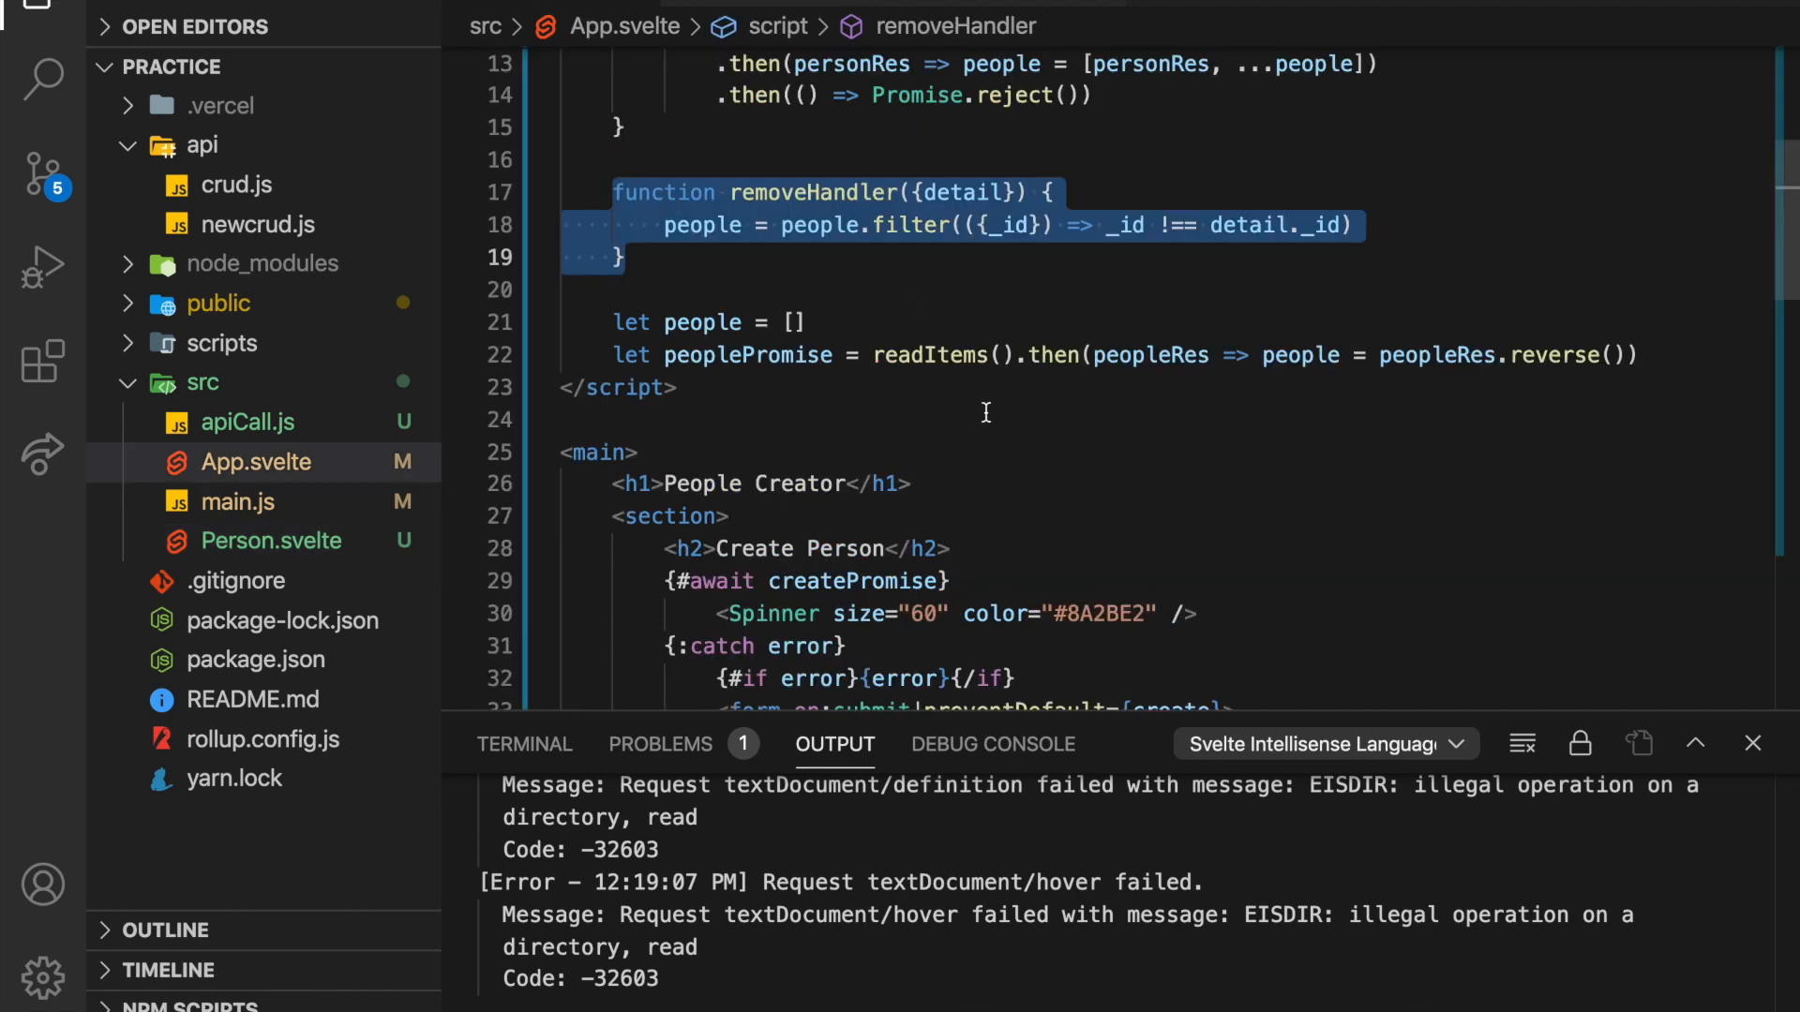
{"action": "scroll", "scroll_direction": "up", "scroll_amount": 3}
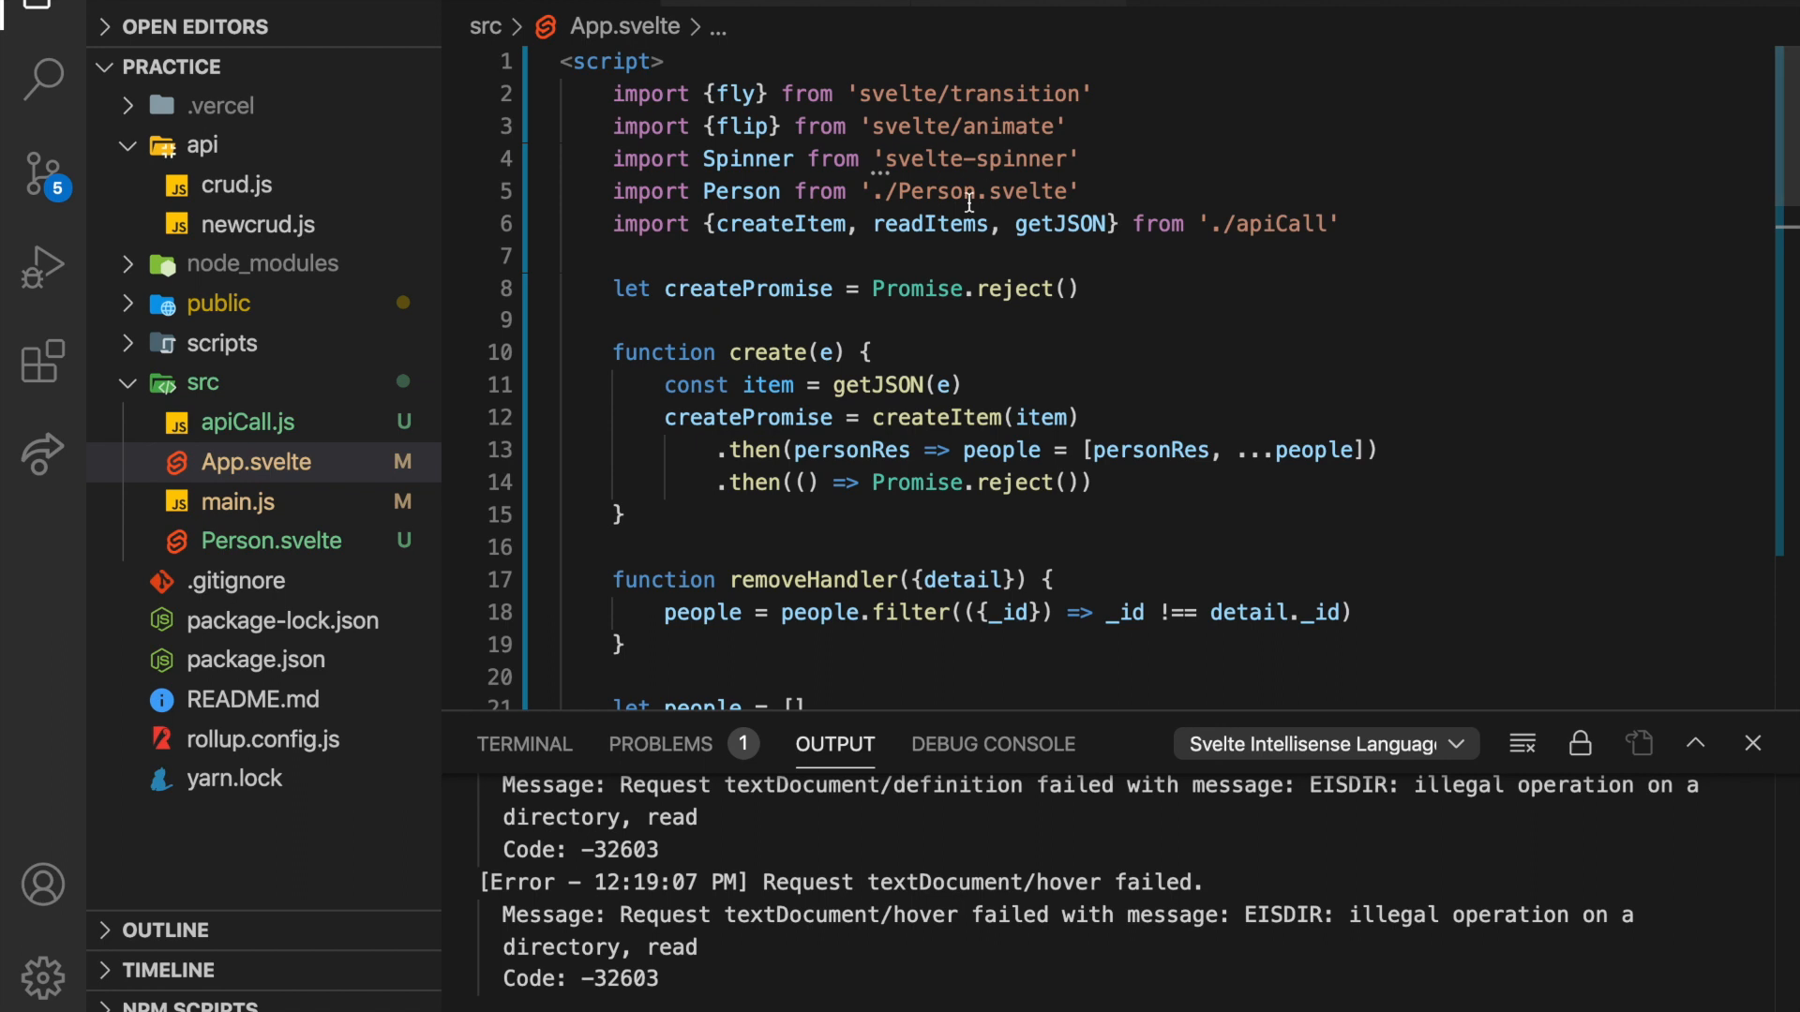
{"action": "mouse_move", "coordinate": [1001, 448]}
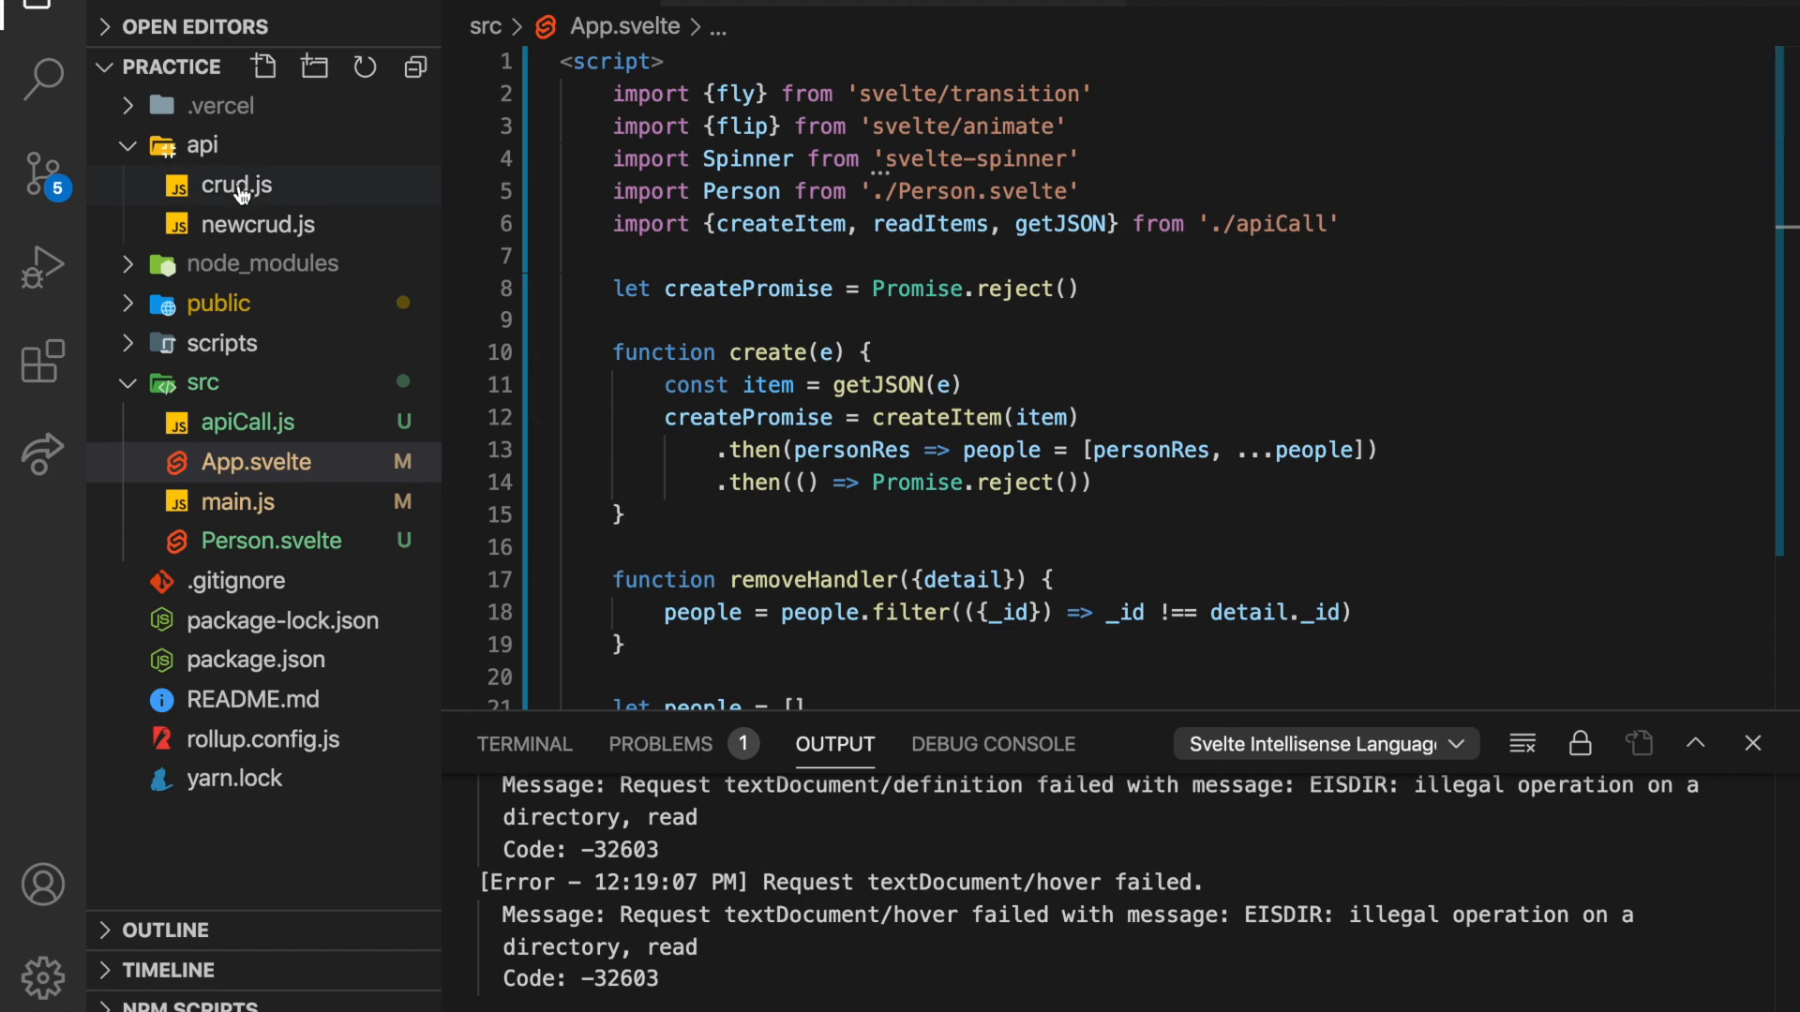
{"action": "left_click", "coordinate": [237, 185]}
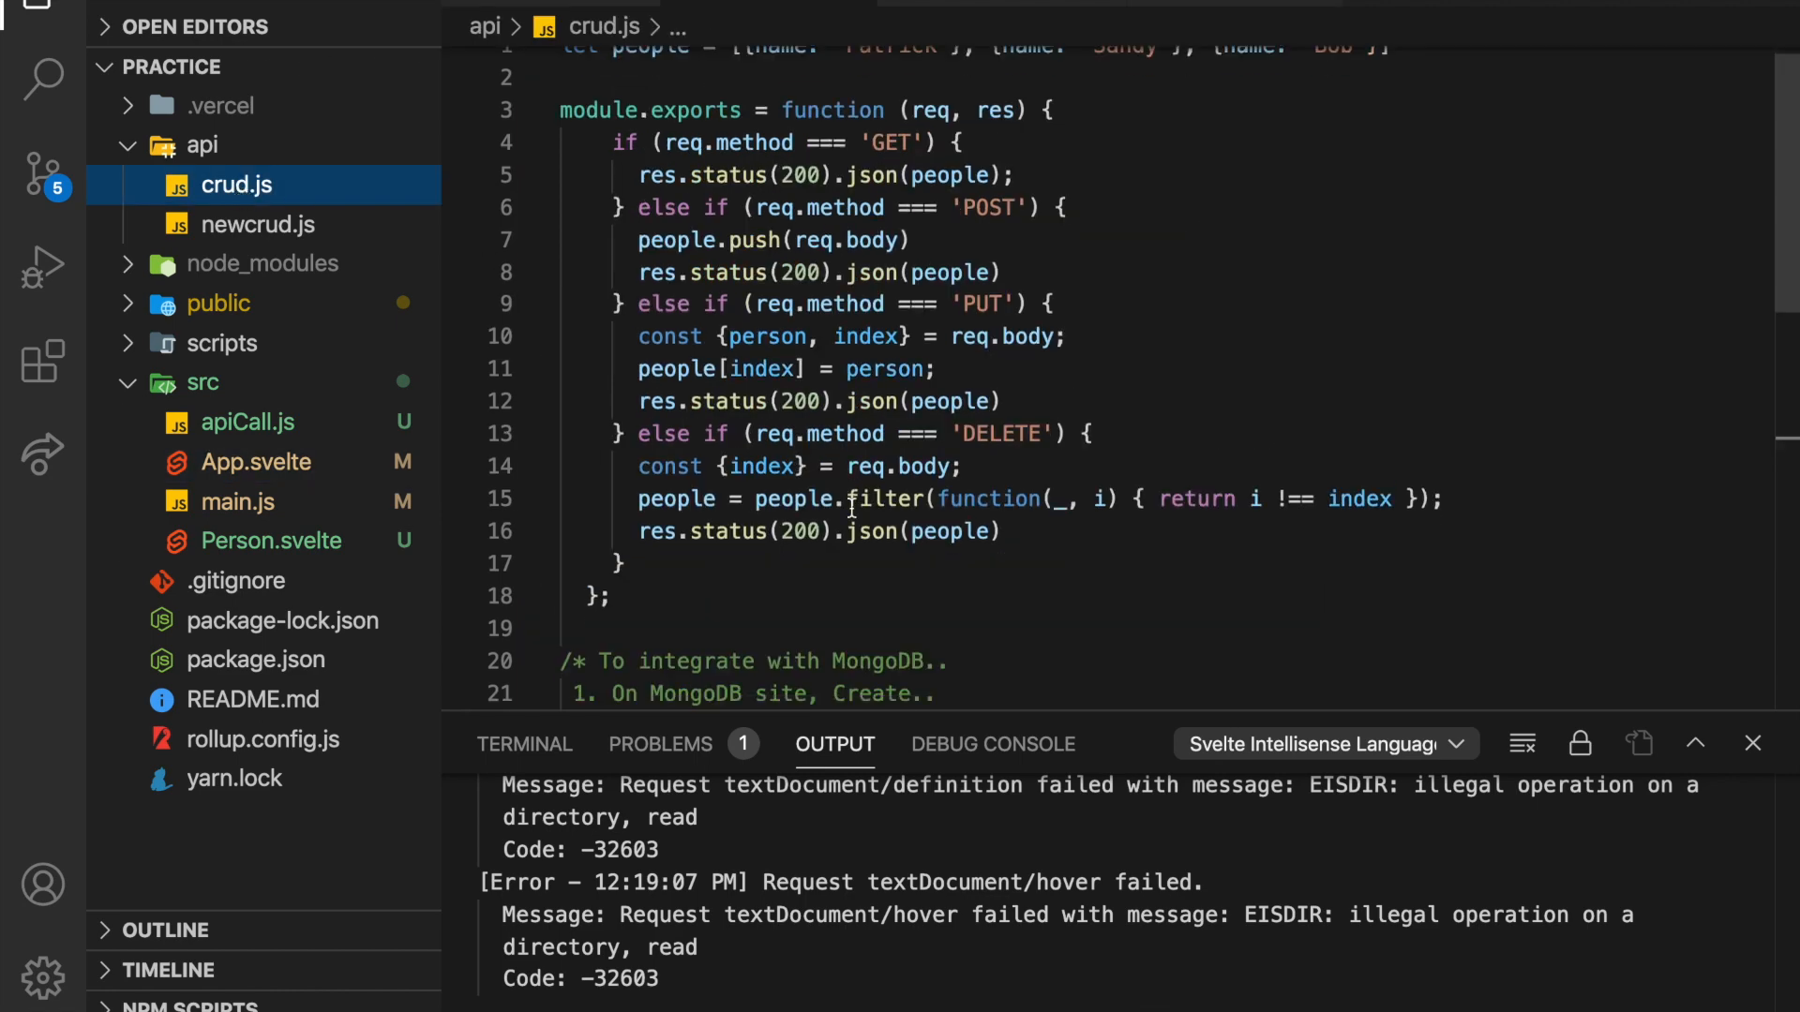
{"action": "scroll", "scroll_direction": "up", "scroll_amount": 3}
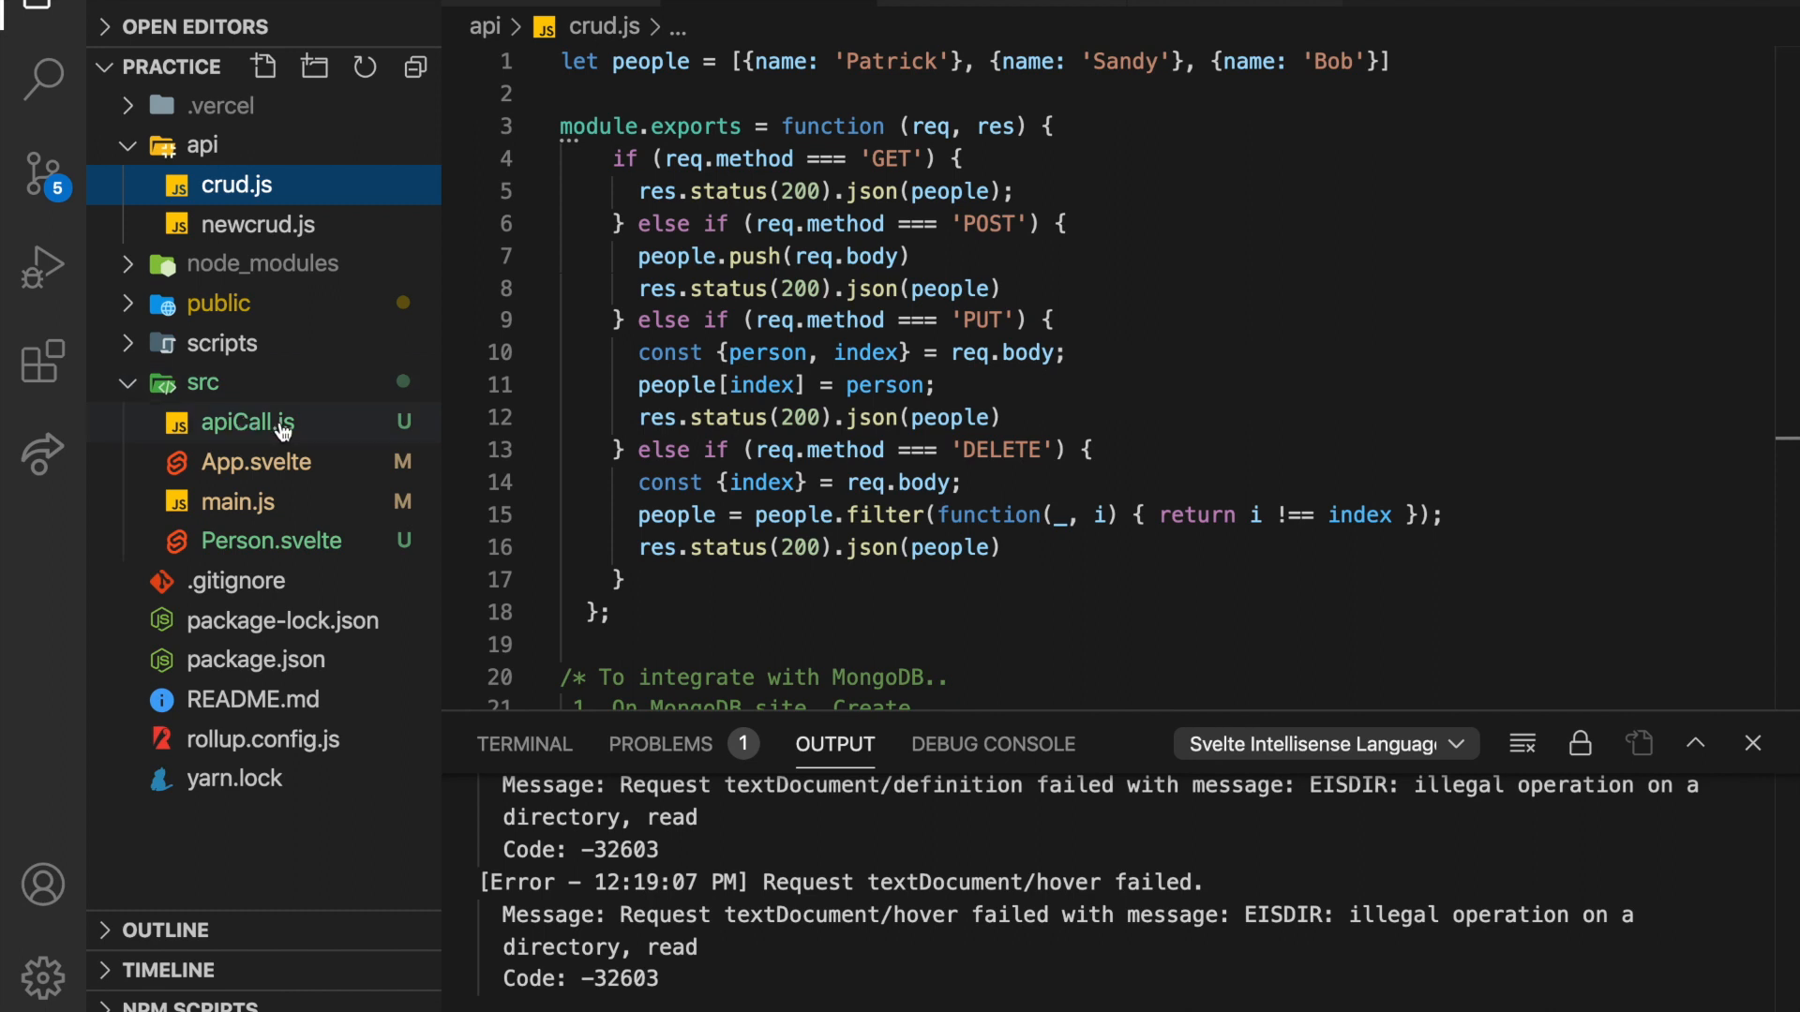
Review apiCall.js's getJSON and handleResponse helpers.
{"action": "left_click", "coordinate": [247, 421]}
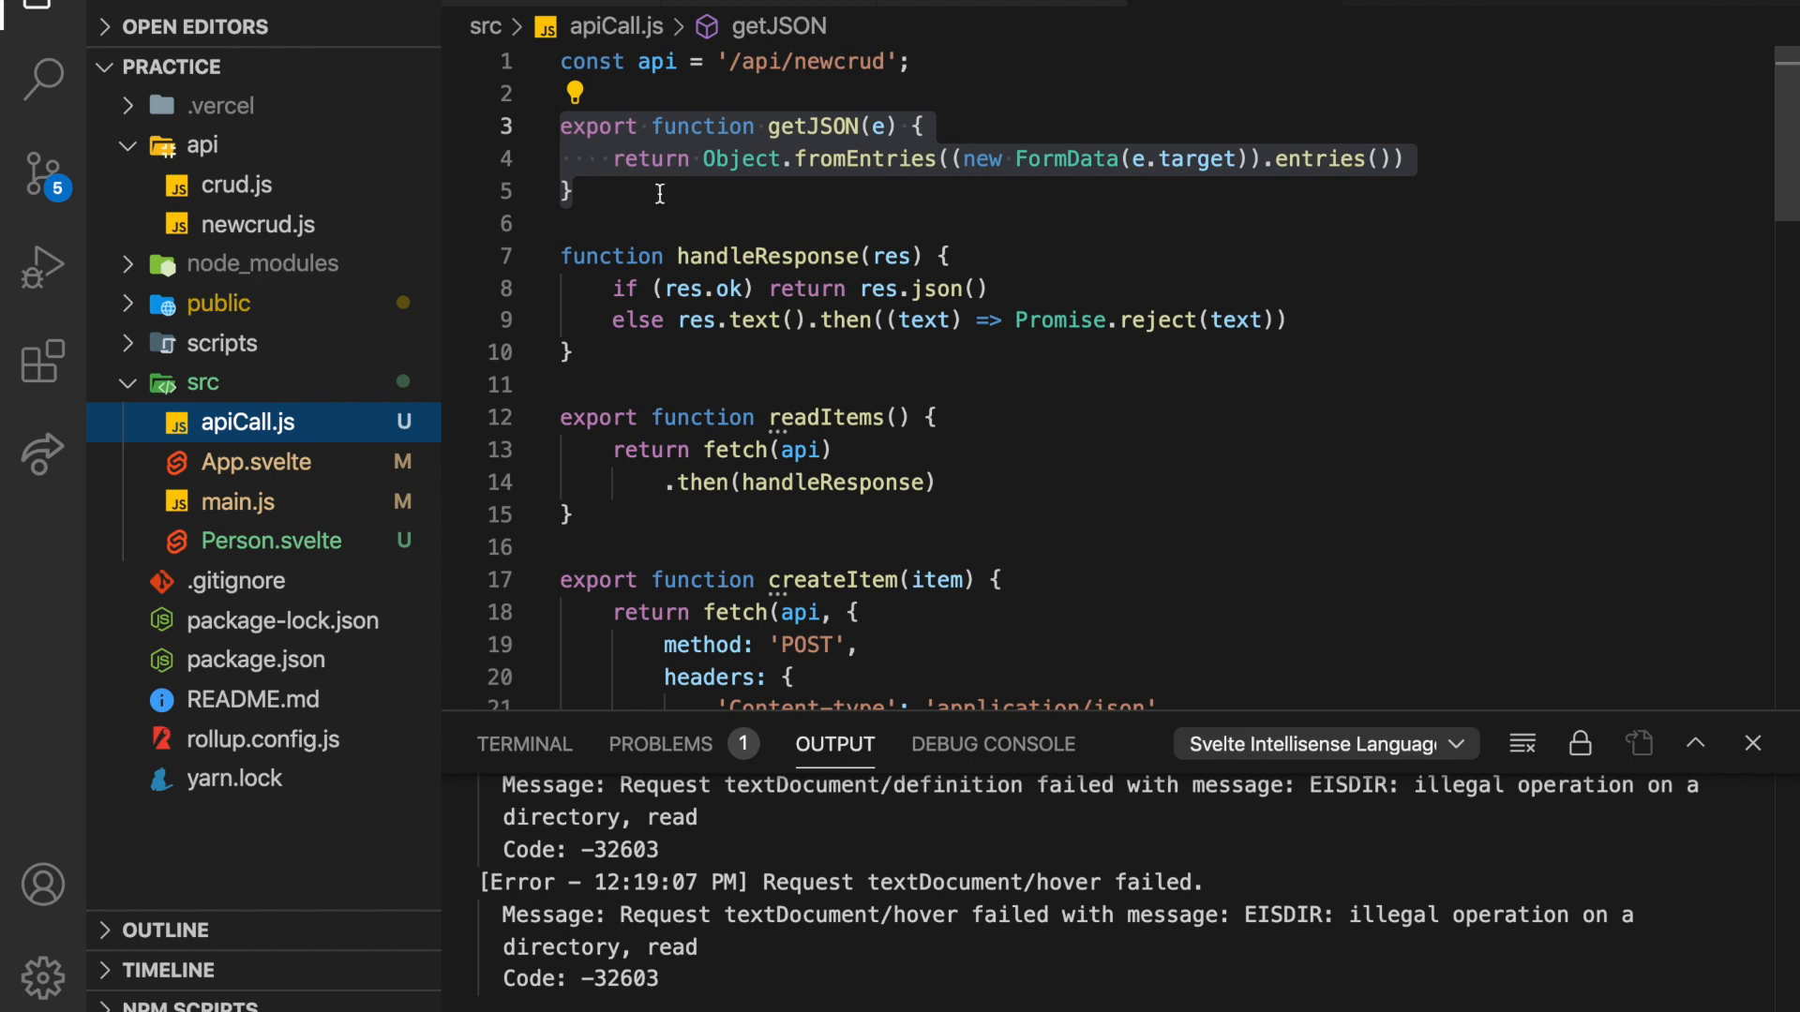
{"action": "mouse_move", "coordinate": [600, 274]}
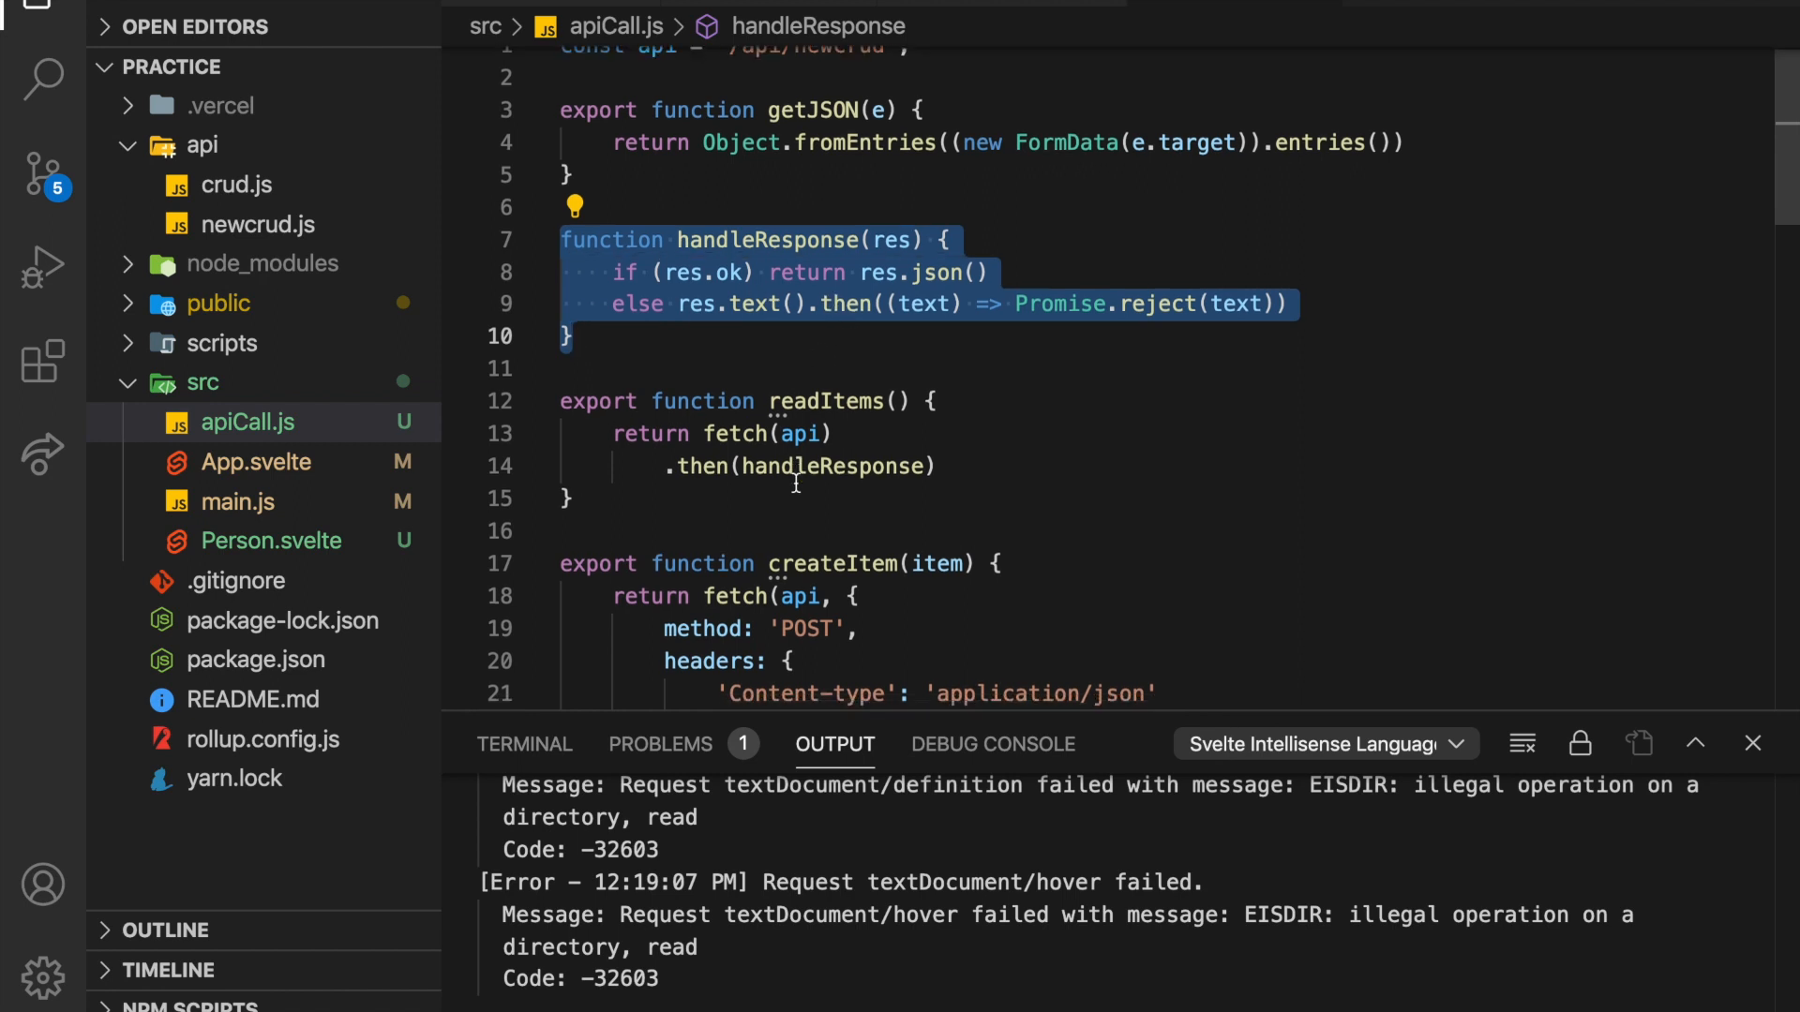
{"action": "scroll", "scroll_direction": "up", "scroll_amount": 3}
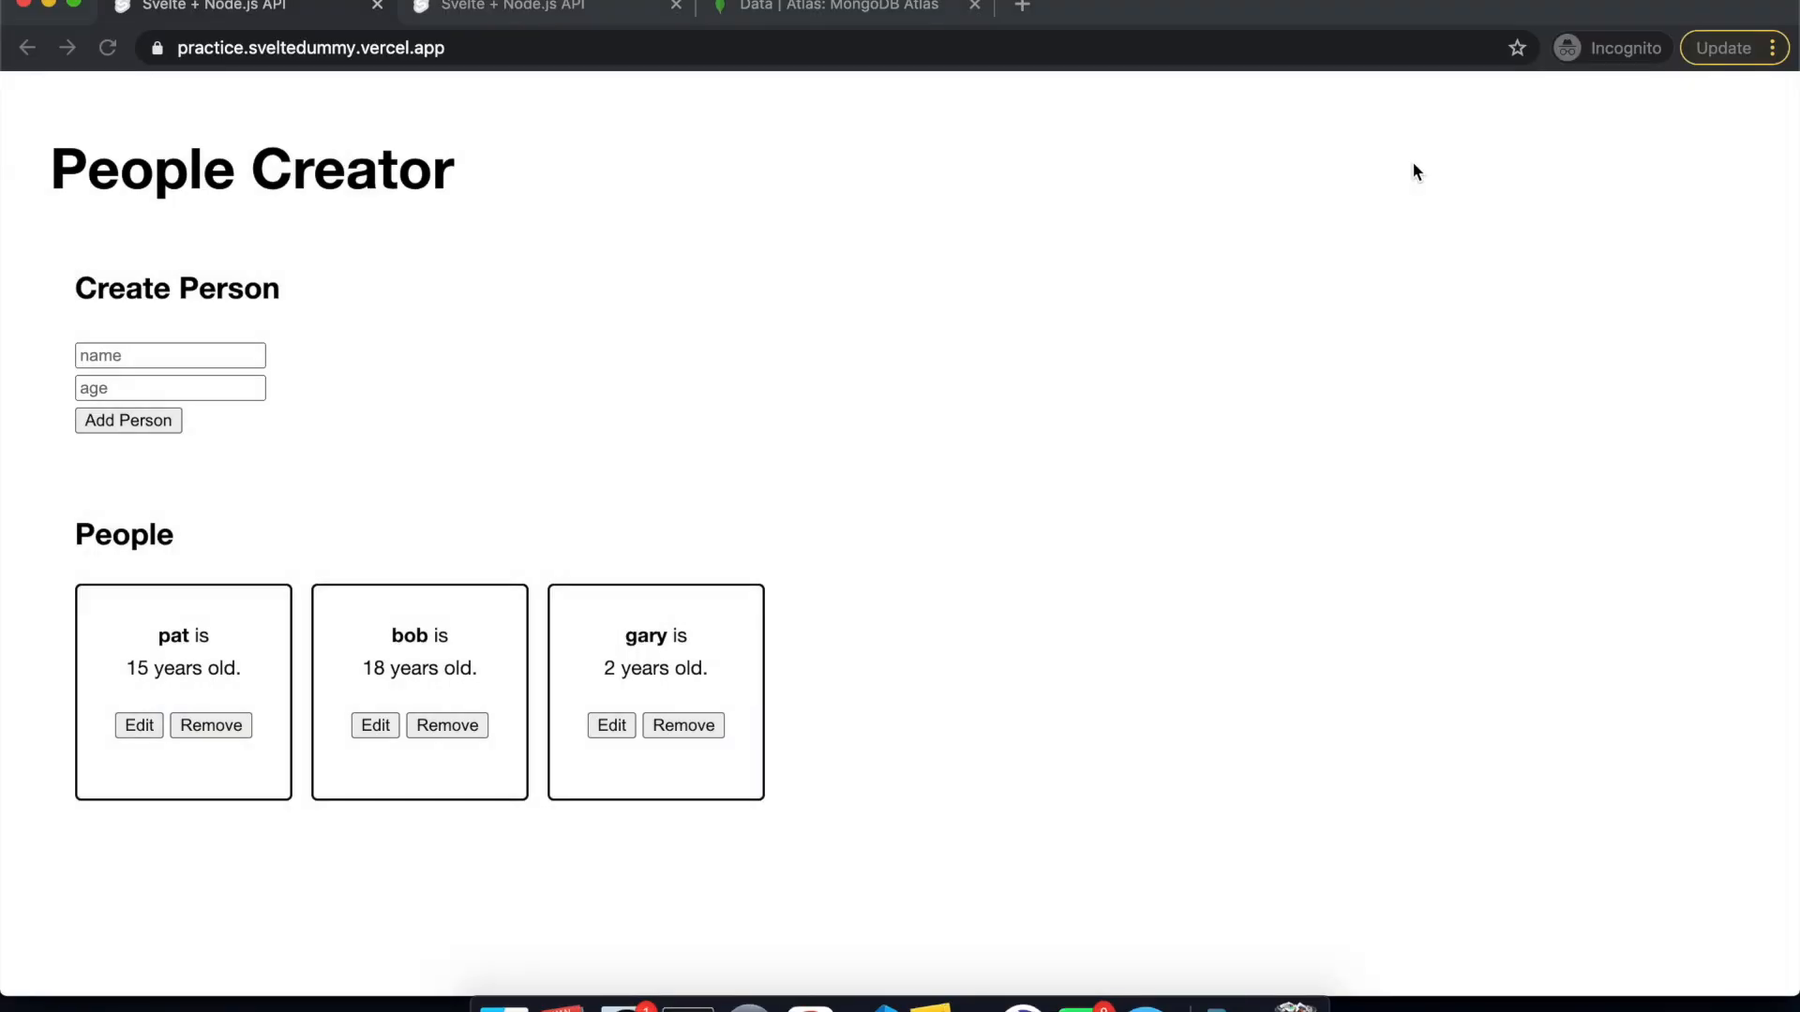
{"action": "mouse_move", "coordinate": [482, 518]}
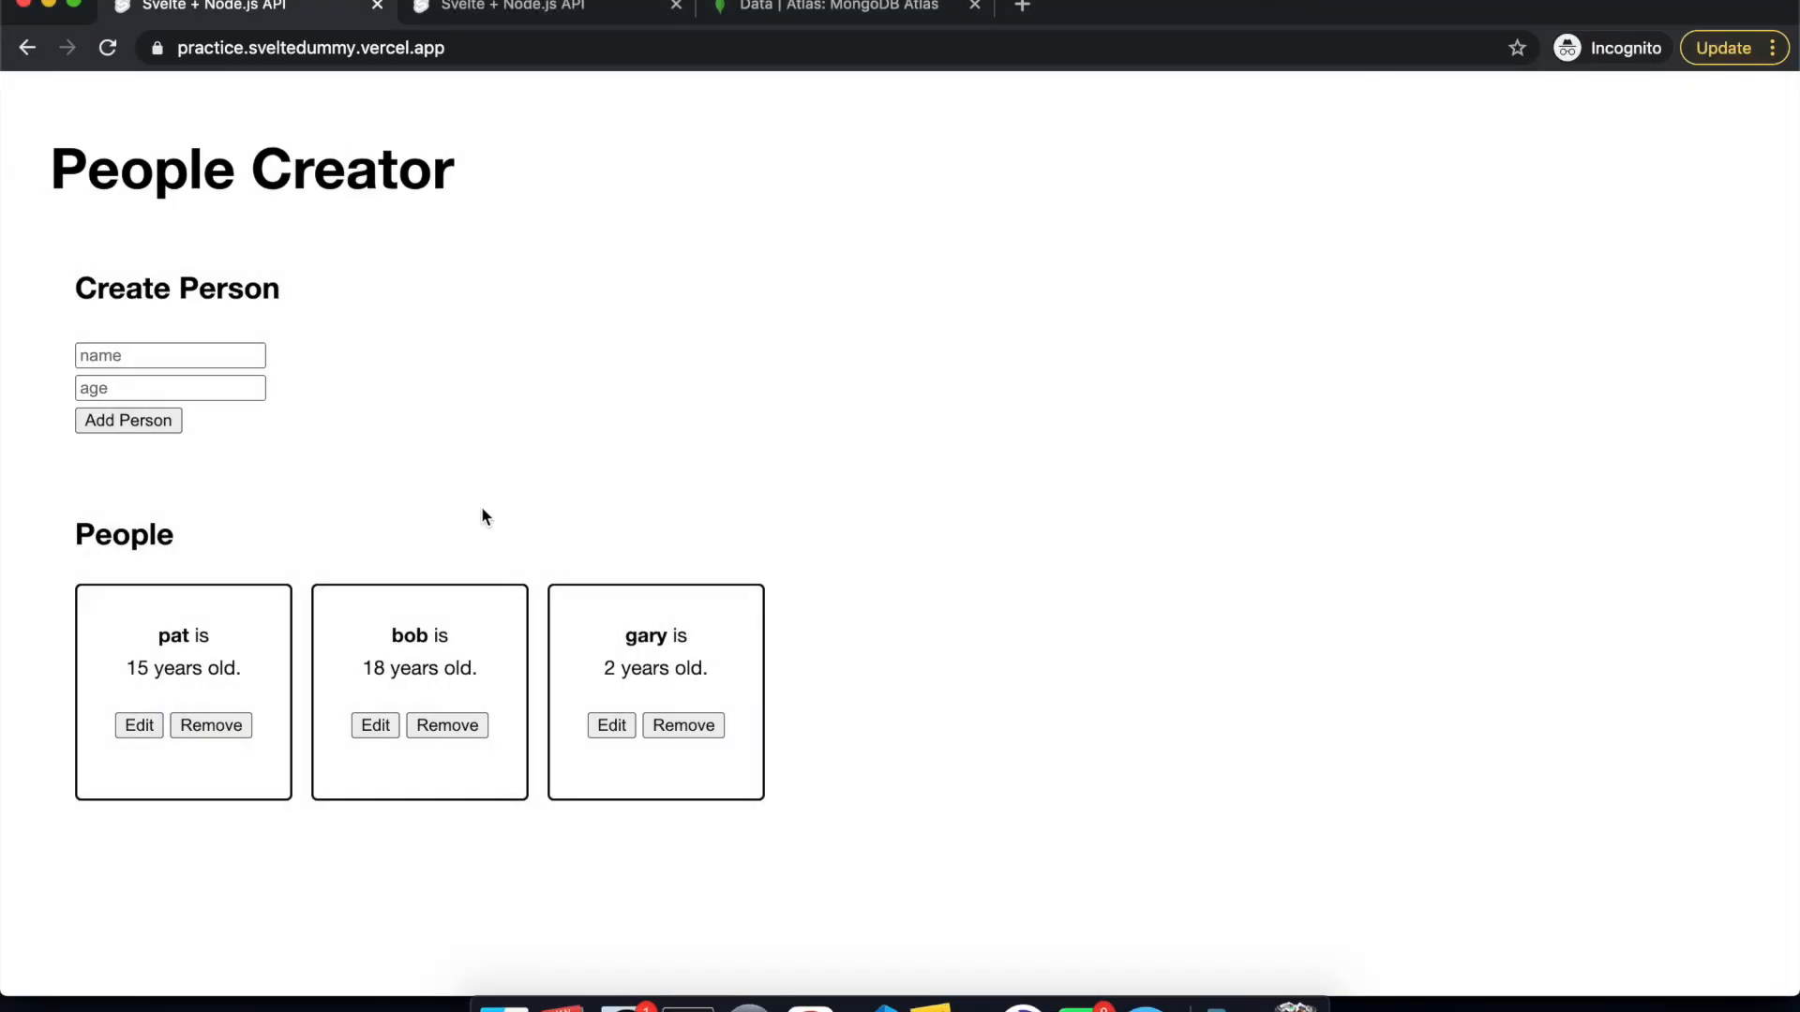
Enter 'bob' as a new person's name on the local People Creator page.
{"action": "left_click", "coordinate": [171, 354]}
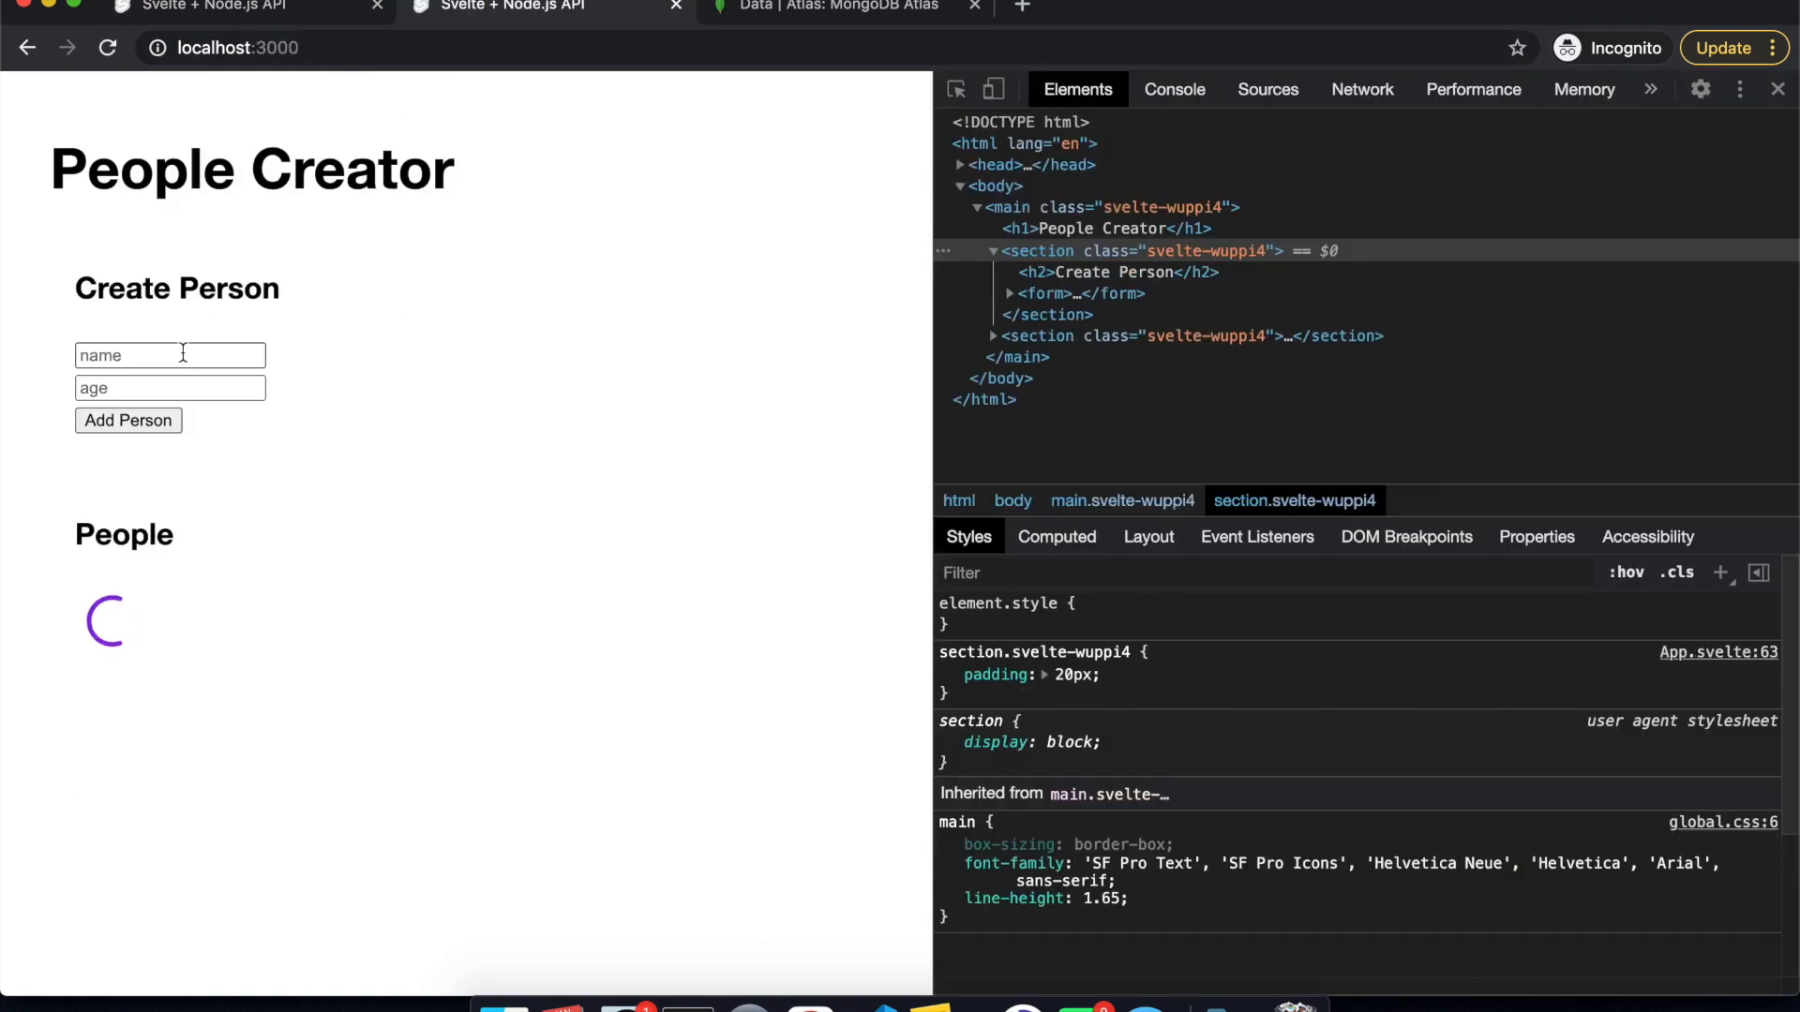
{"action": "left_click", "coordinate": [168, 354]}
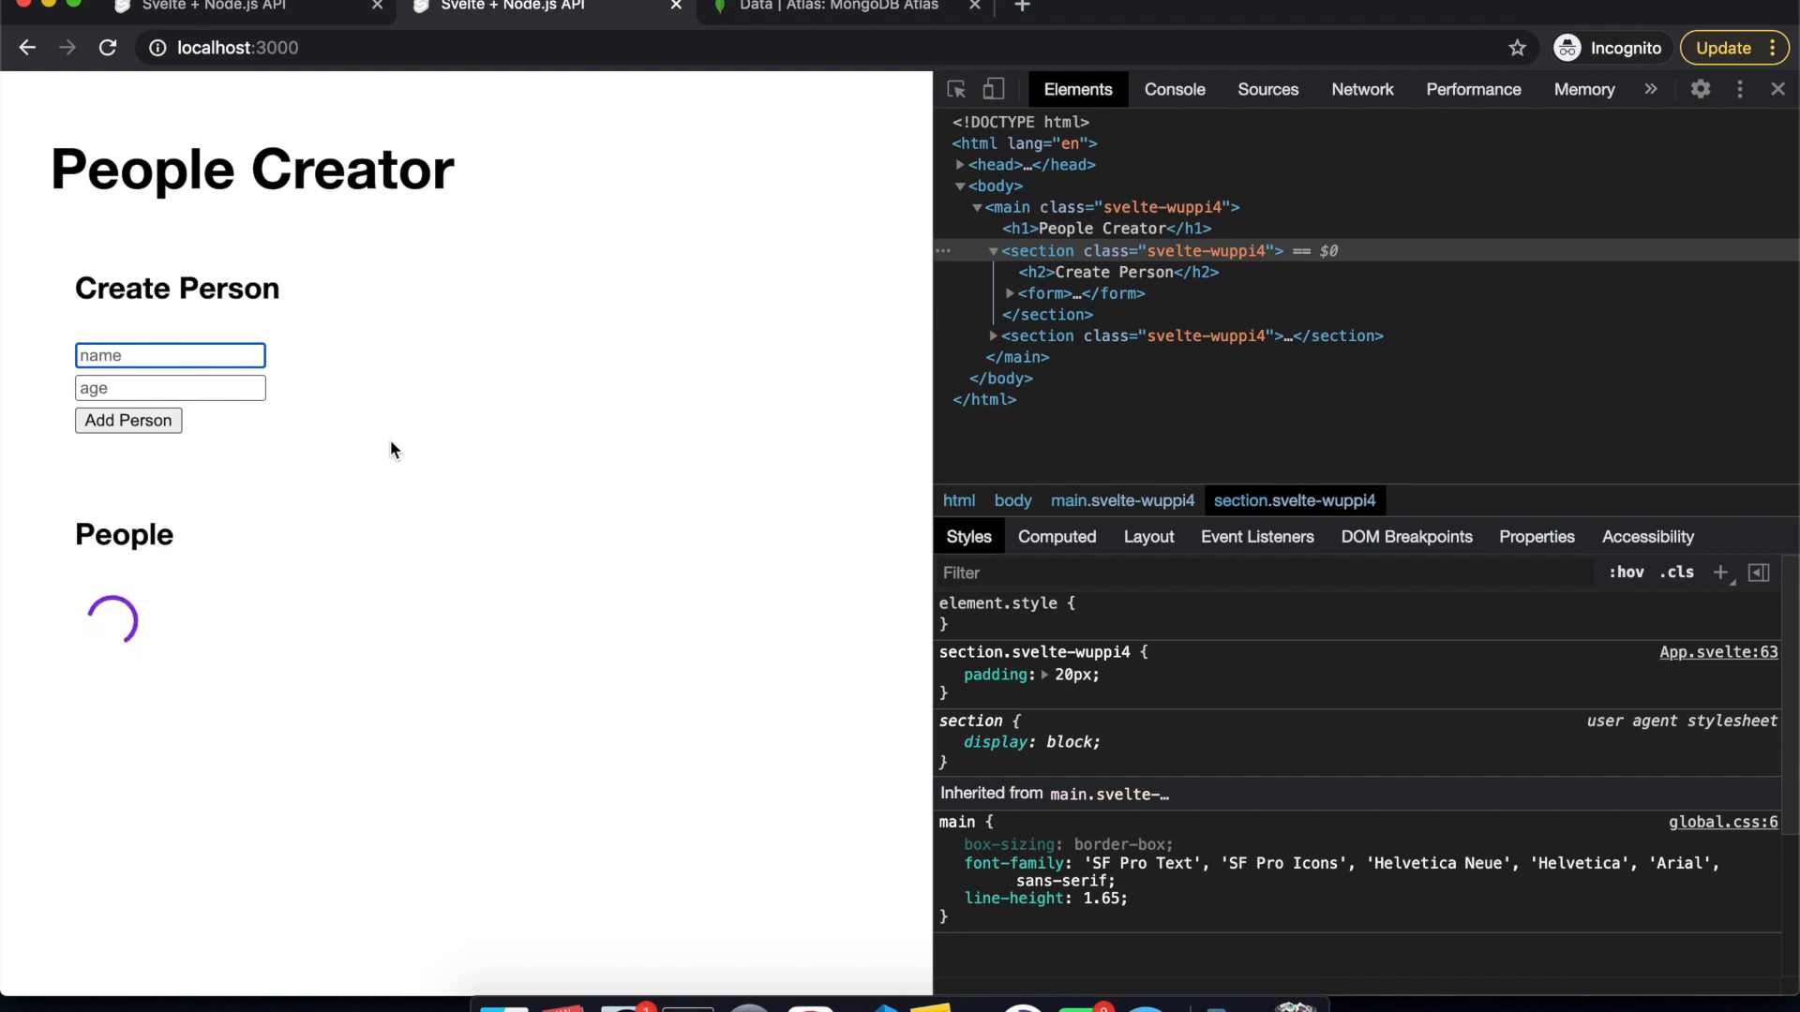
{"action": "mouse_move", "coordinate": [1157, 105]}
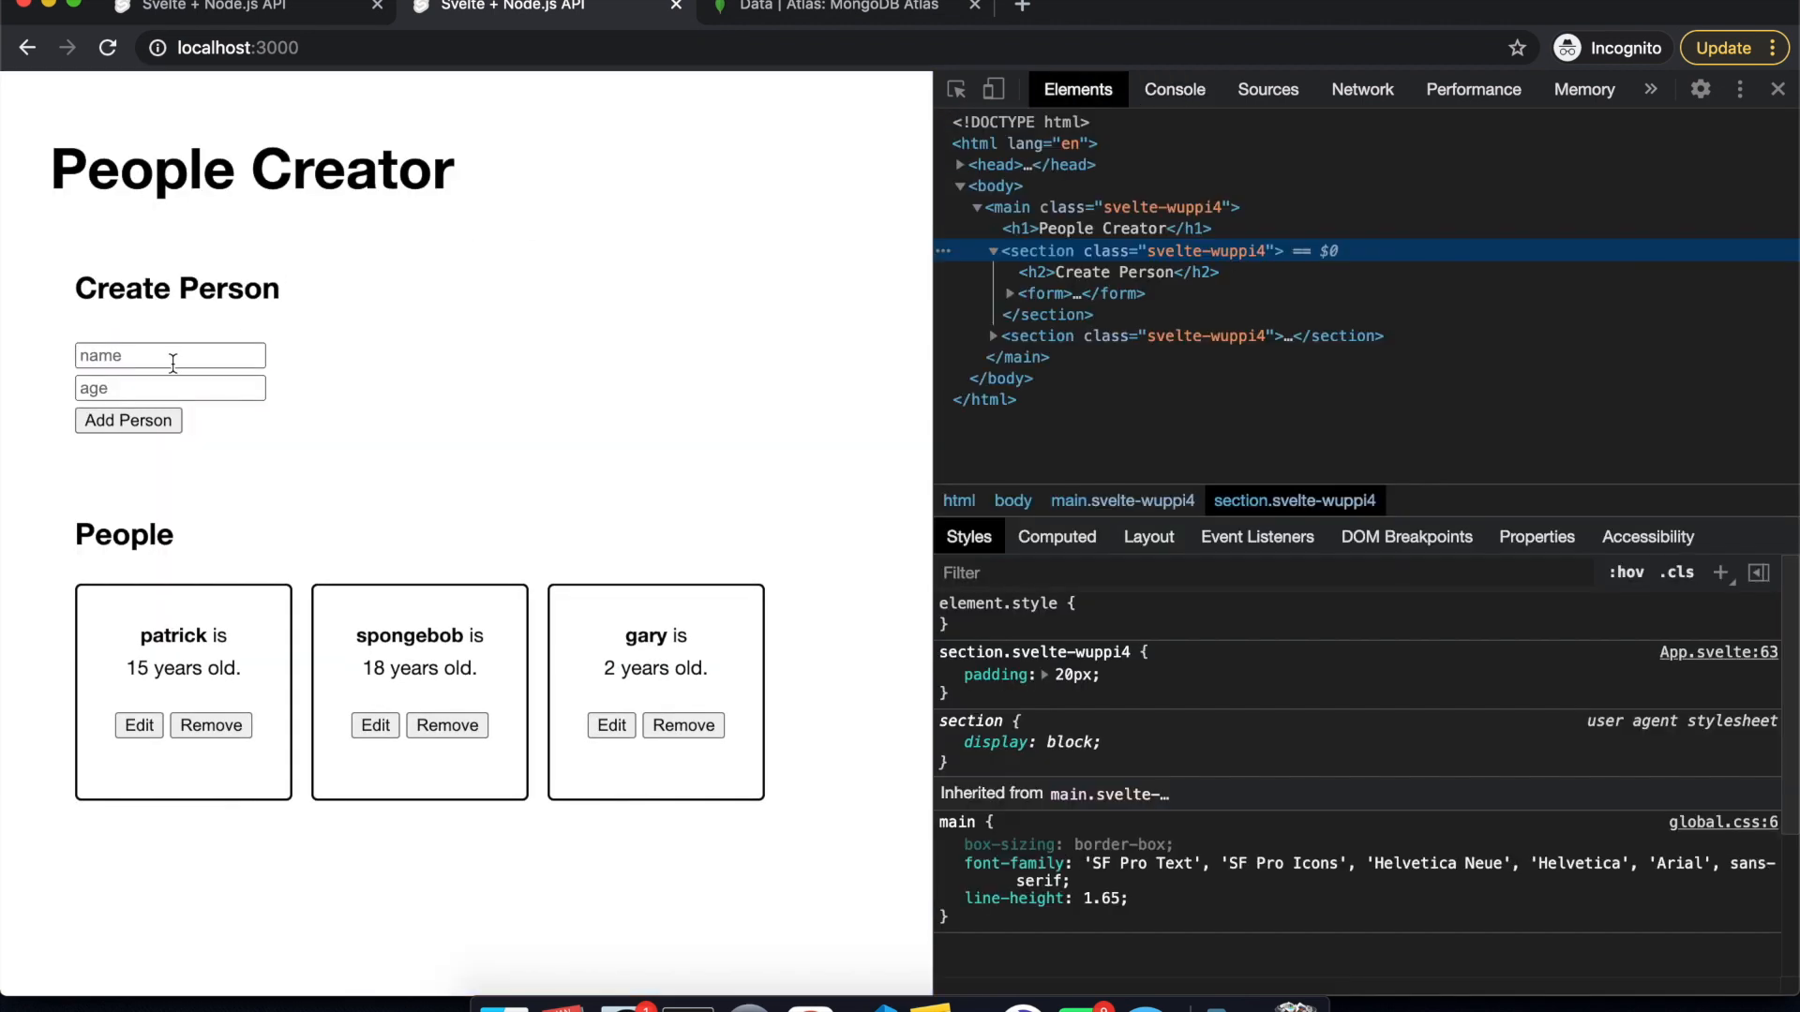
{"action": "type", "text": "bob"}
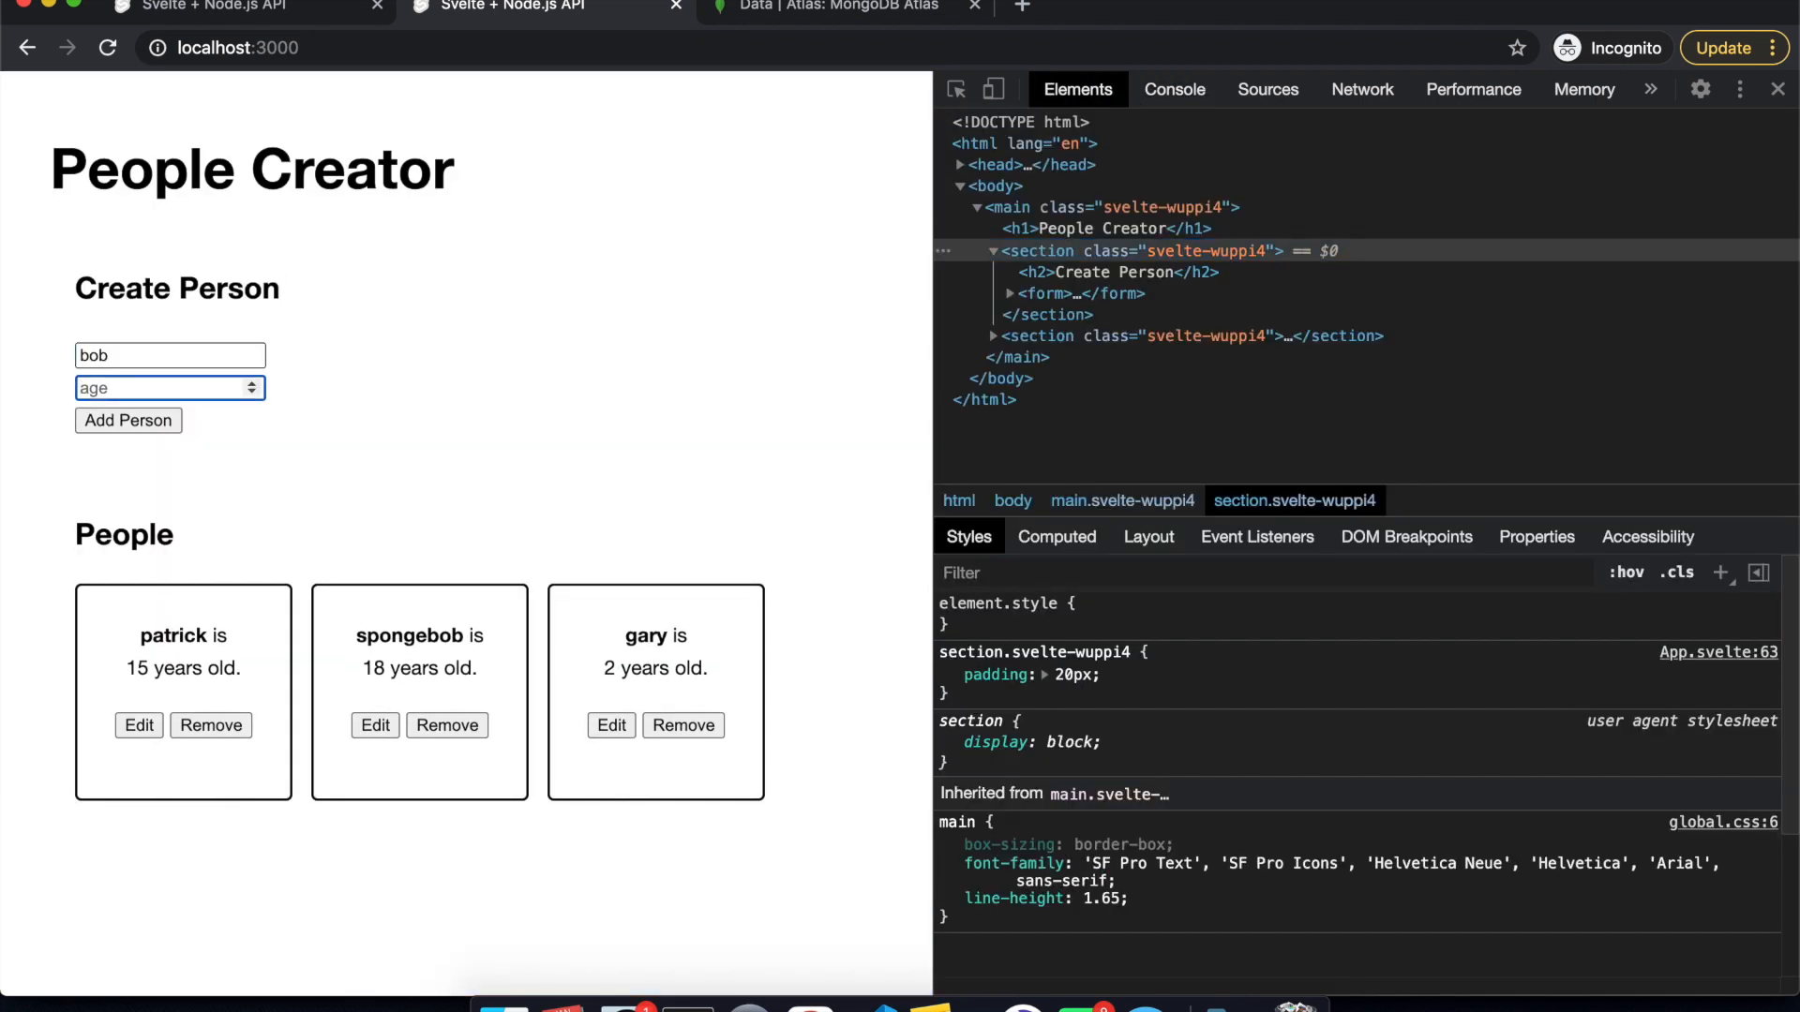
{"action": "left_click", "coordinate": [130, 420]}
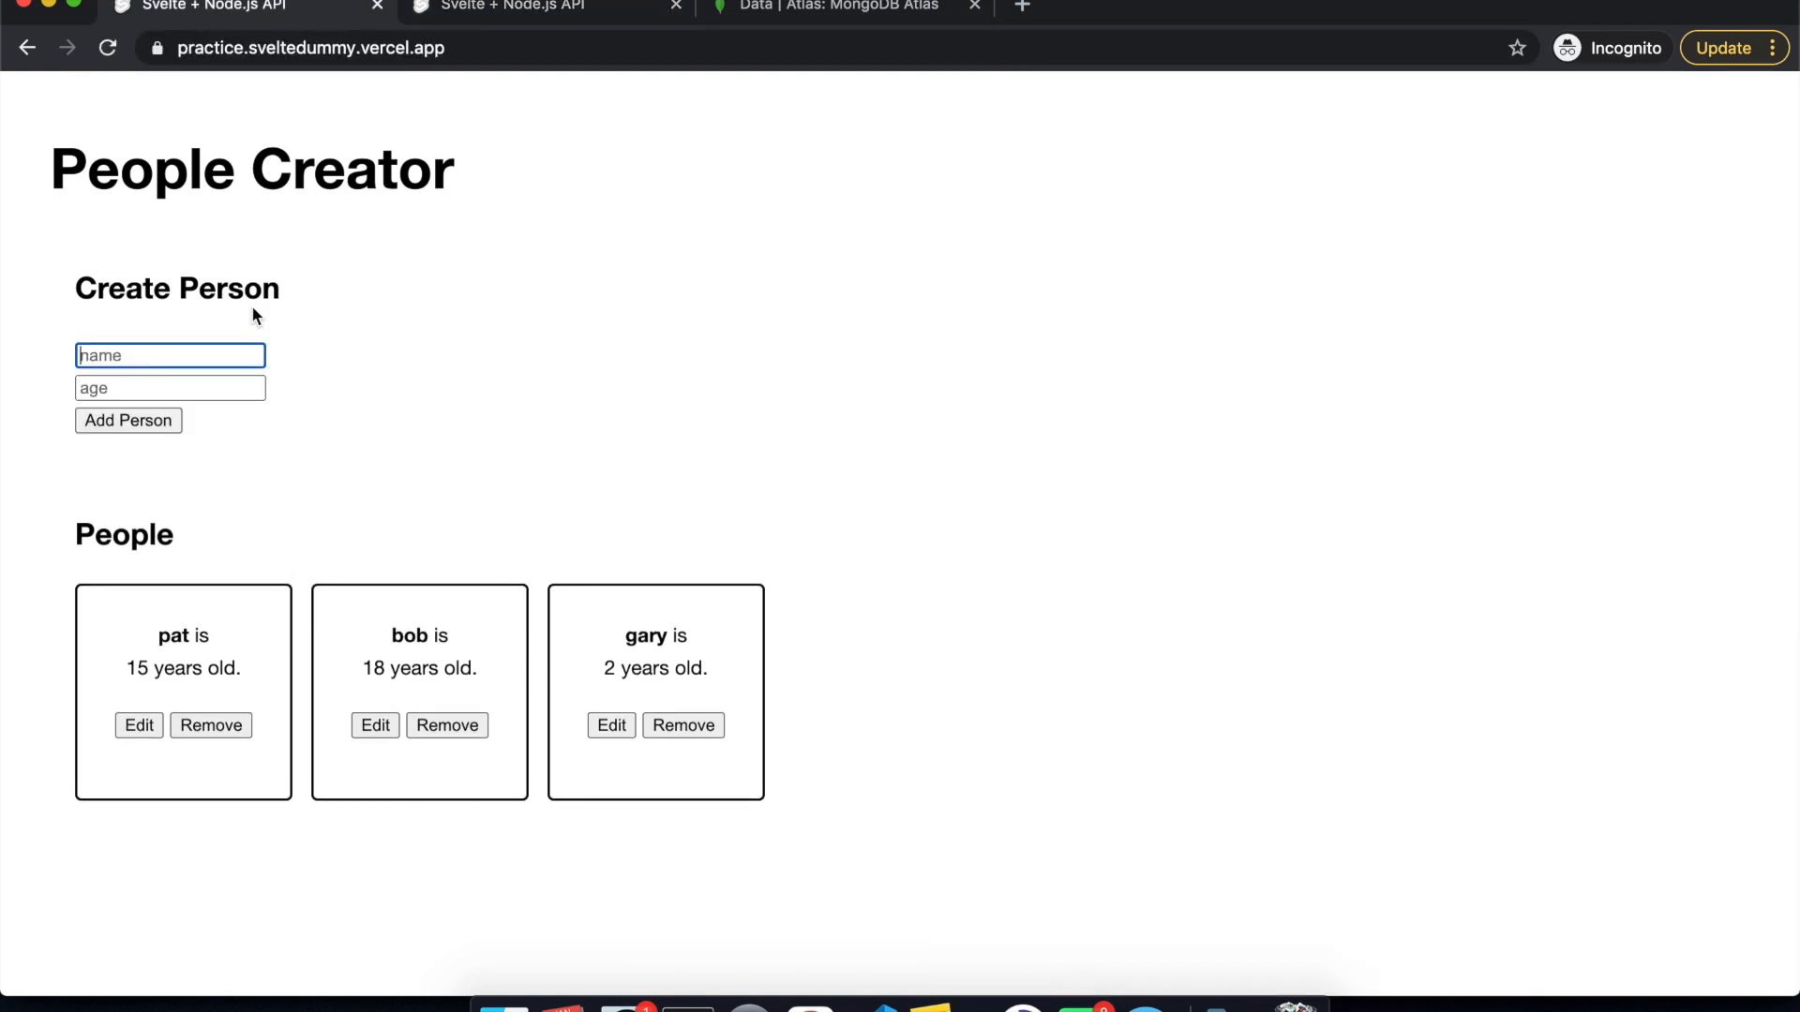
Add john (13) and then fred as new Person cards on the deployed page.
{"action": "type", "text": "john"}
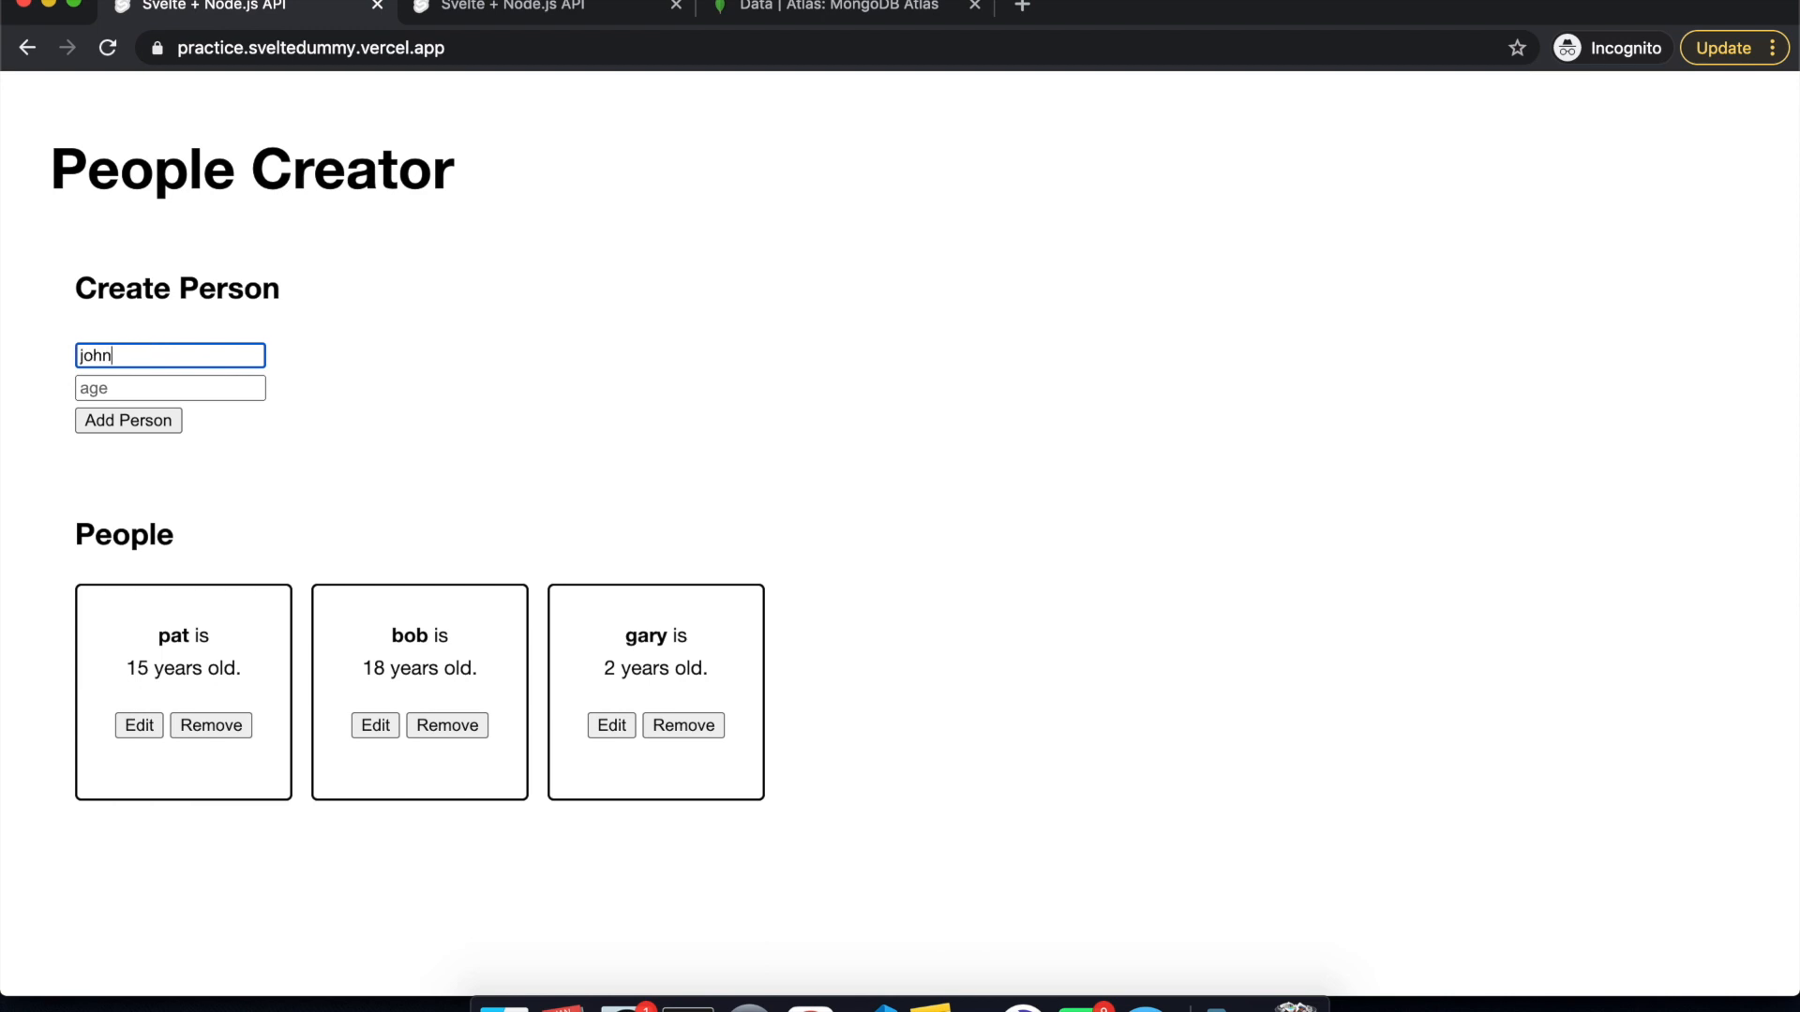
{"action": "left_click", "coordinate": [127, 420]}
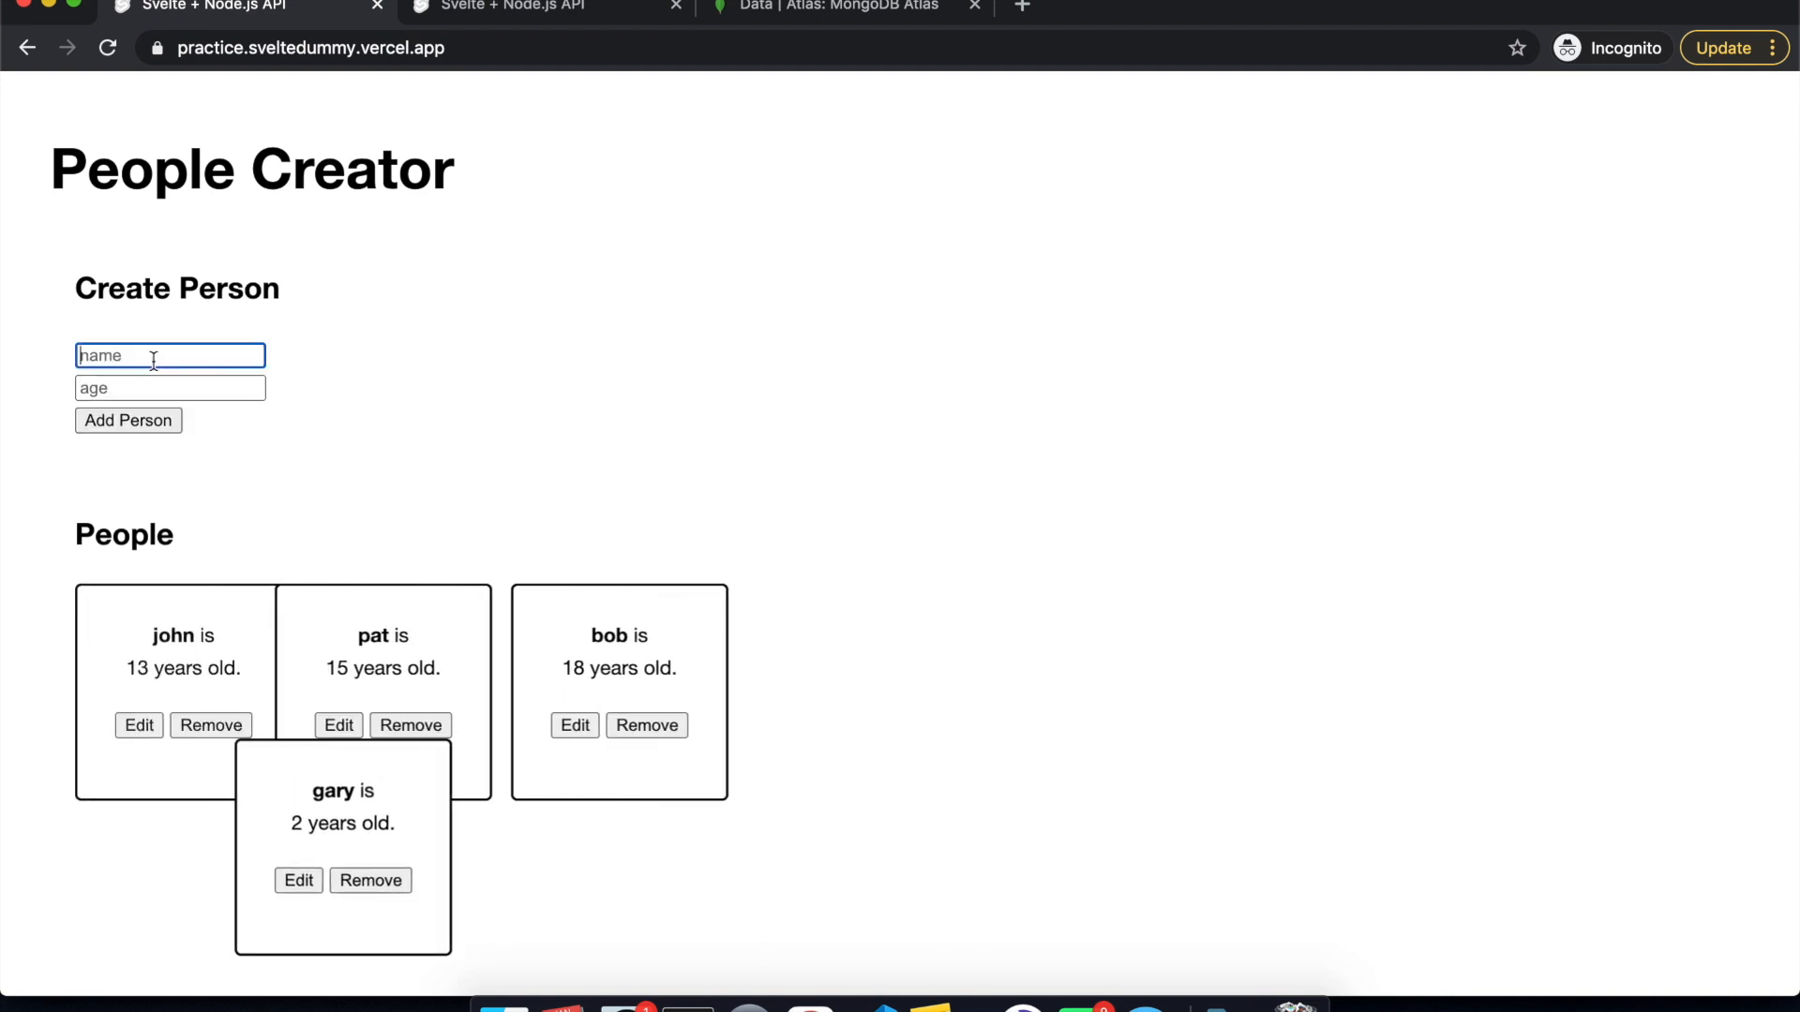
{"action": "type", "text": "fred"}
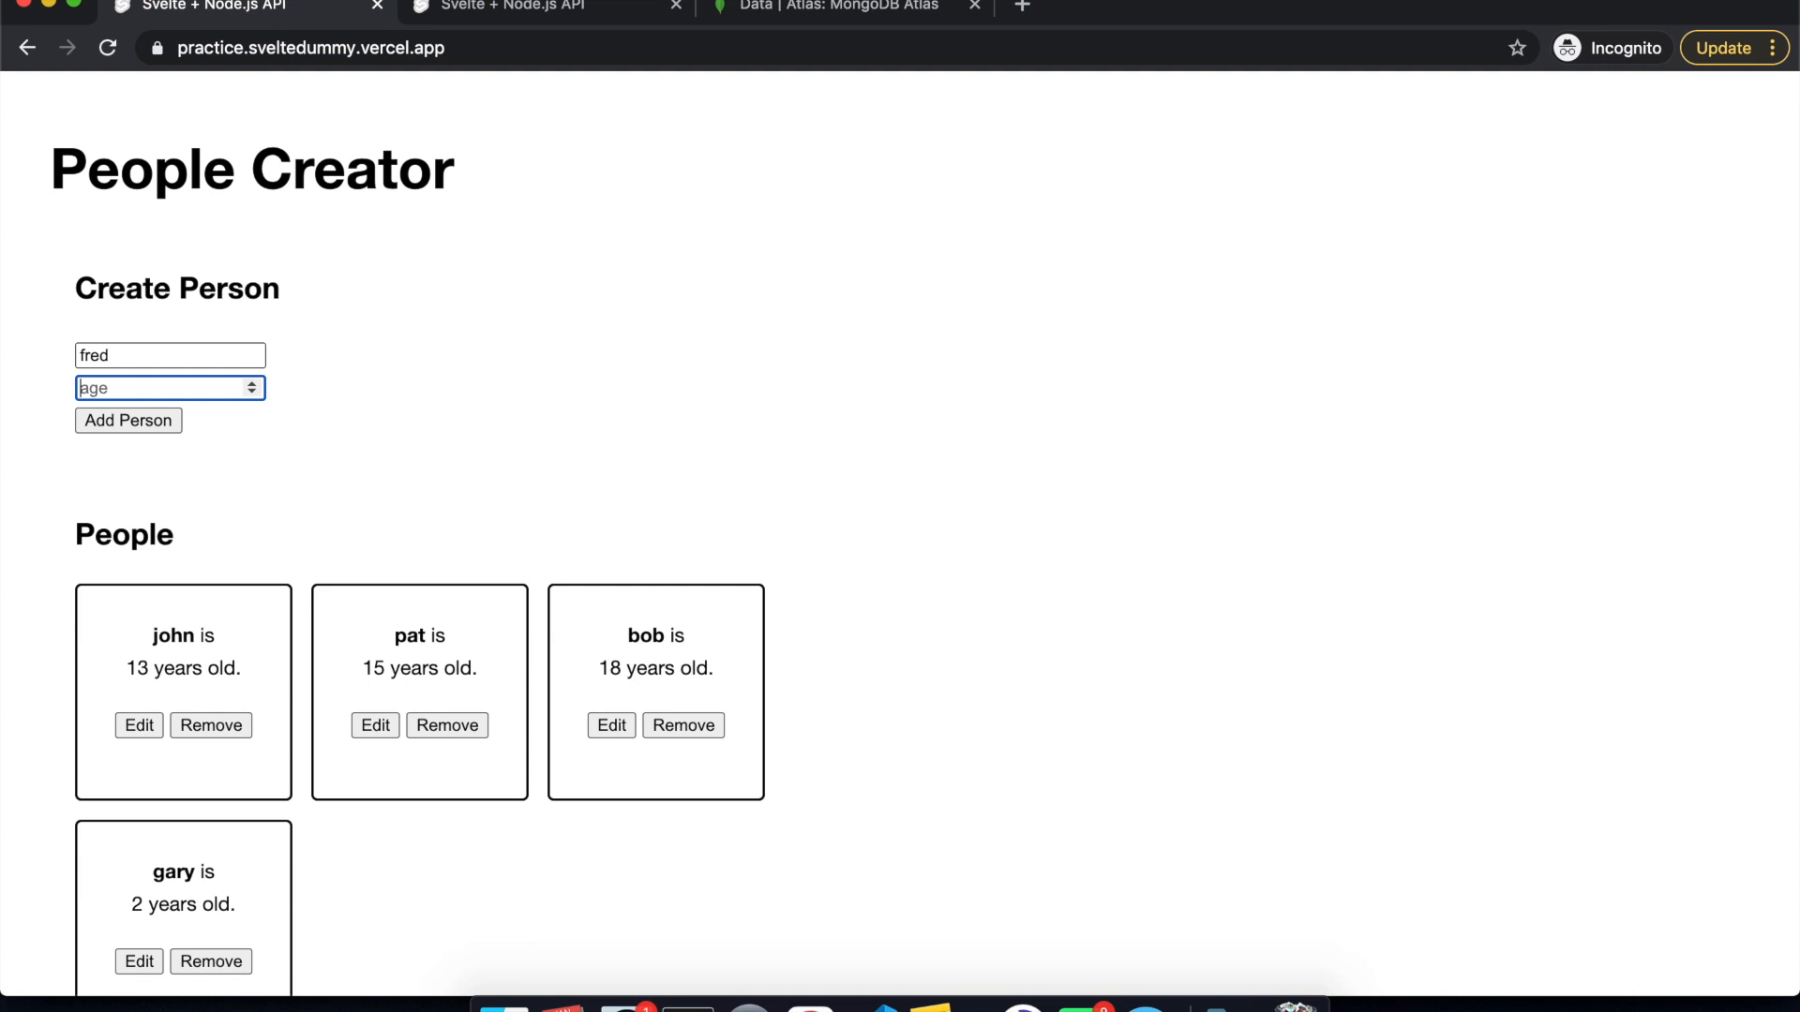
{"action": "left_click", "coordinate": [128, 420]}
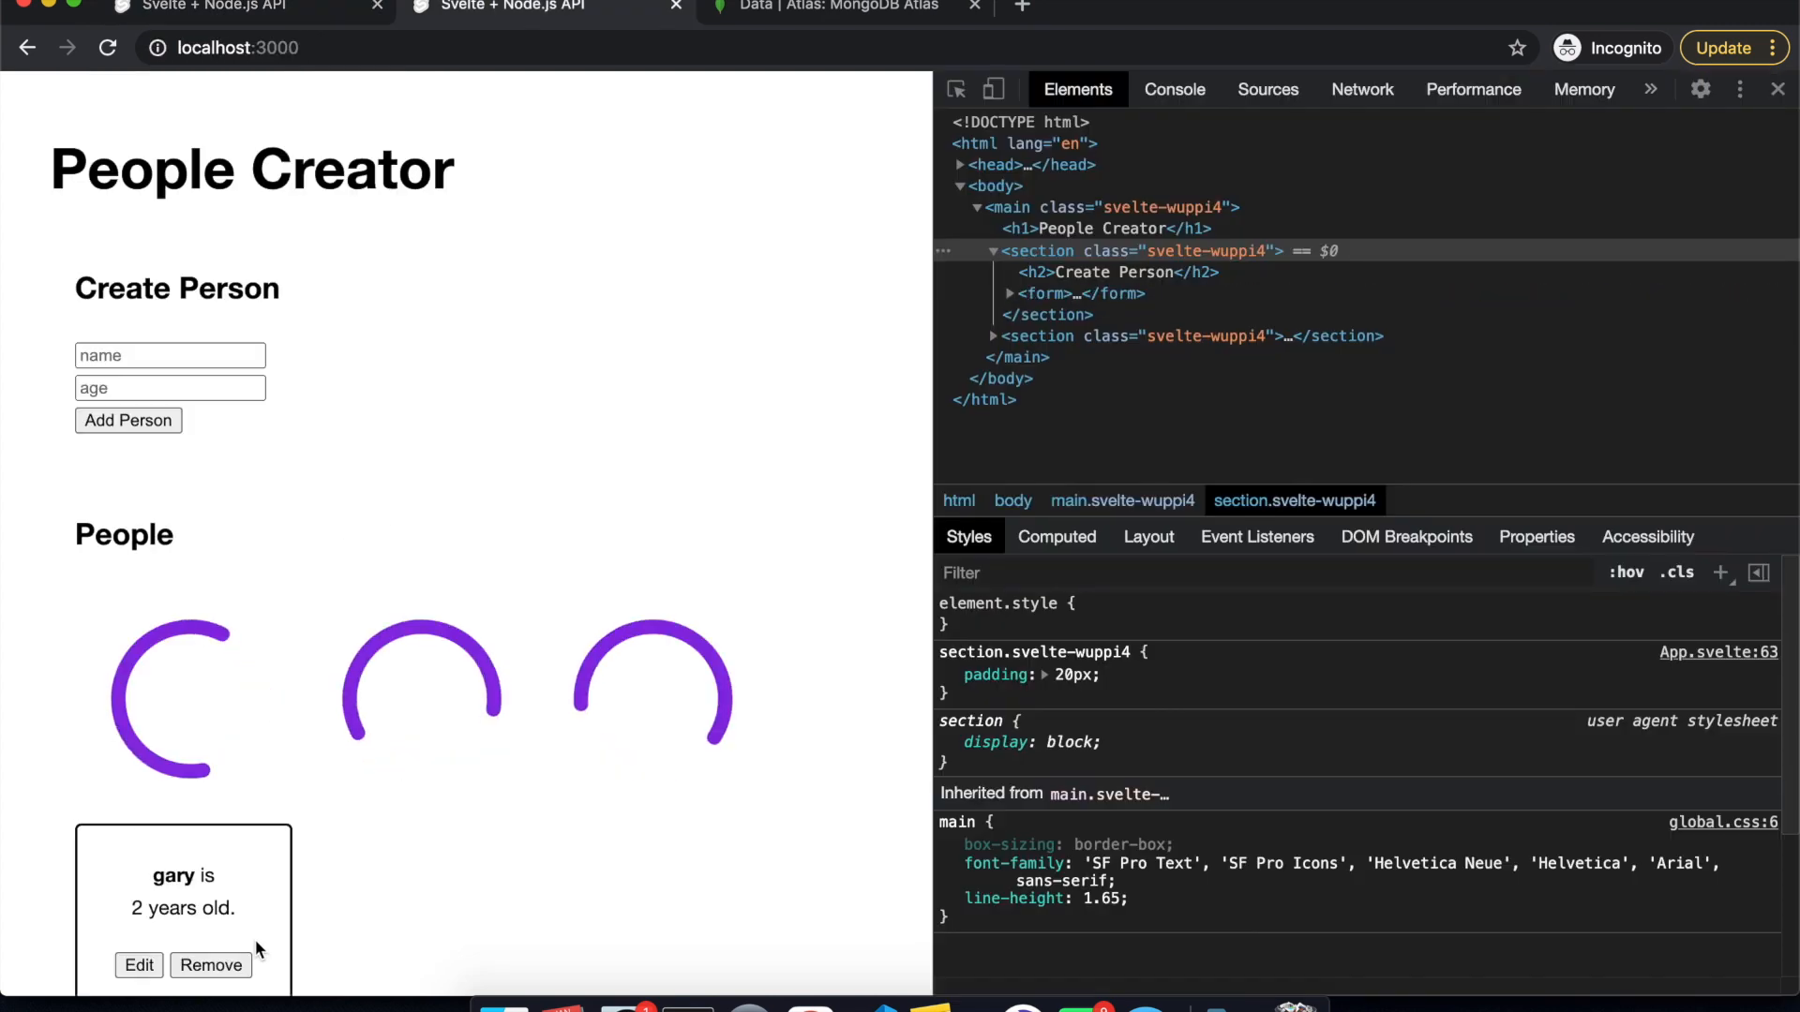
{"action": "scroll", "scroll_direction": "down", "scroll_amount": 3}
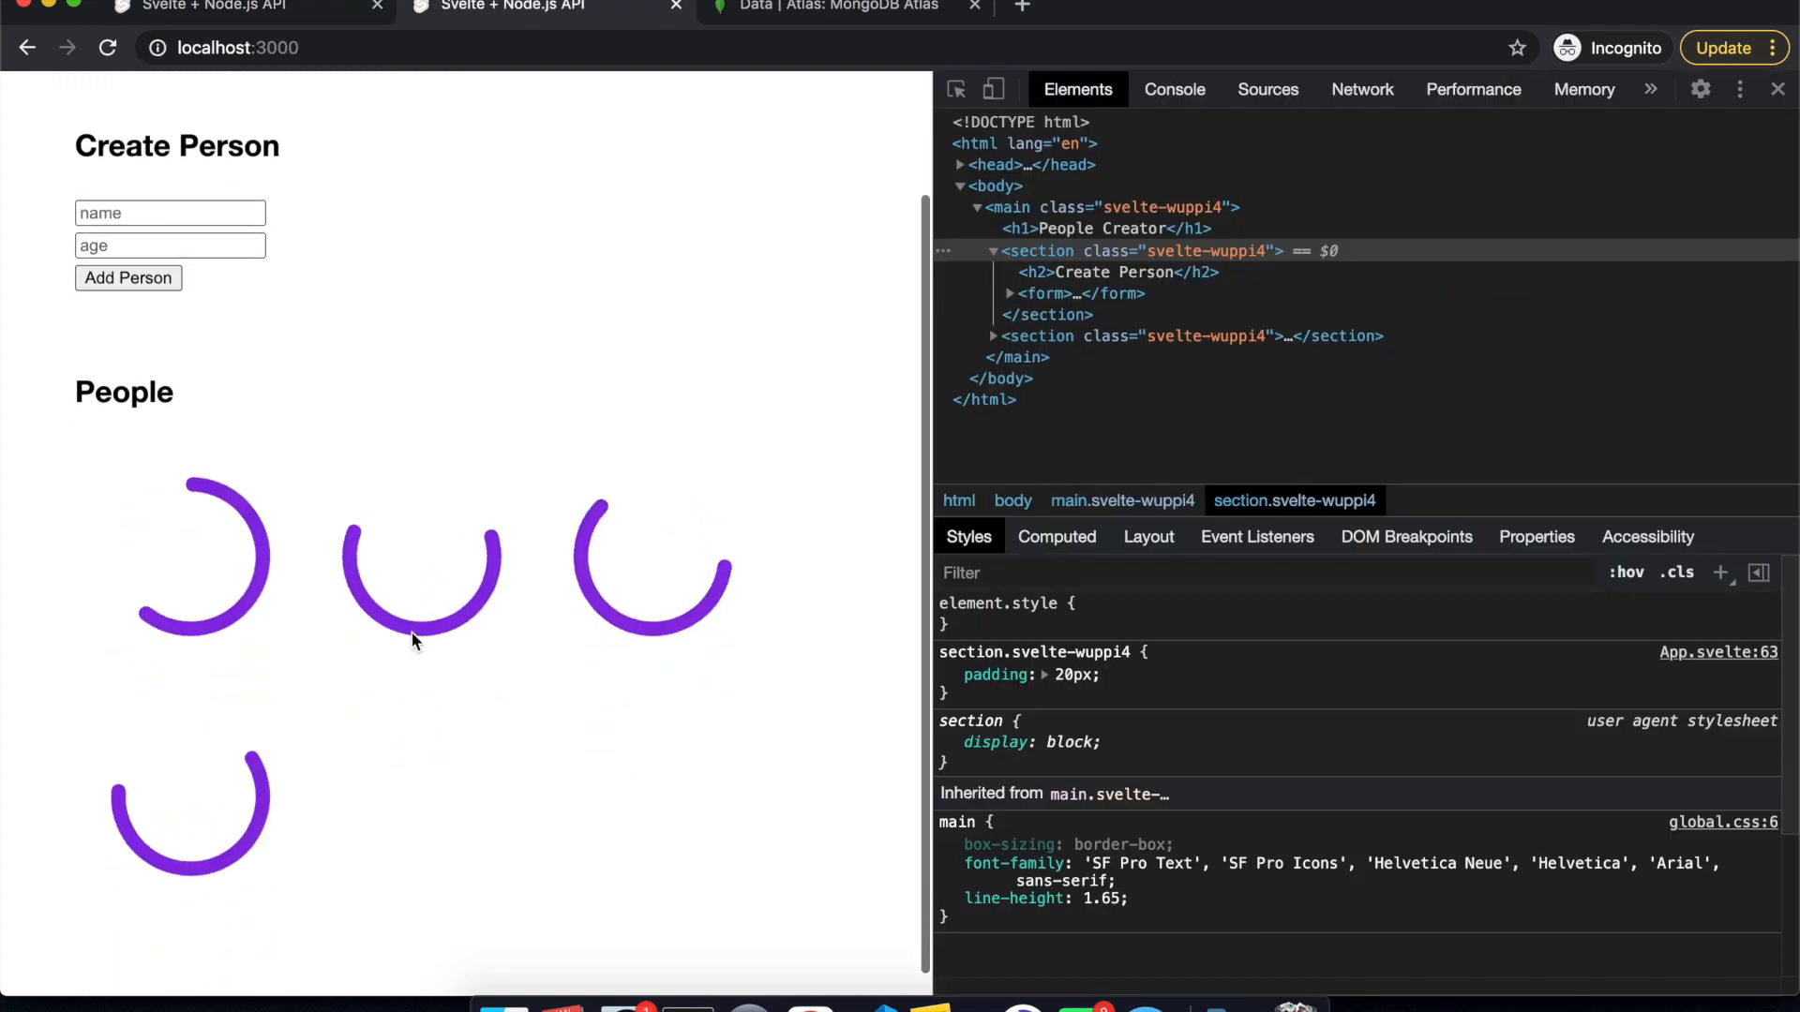
{"action": "mouse_move", "coordinate": [349, 765]}
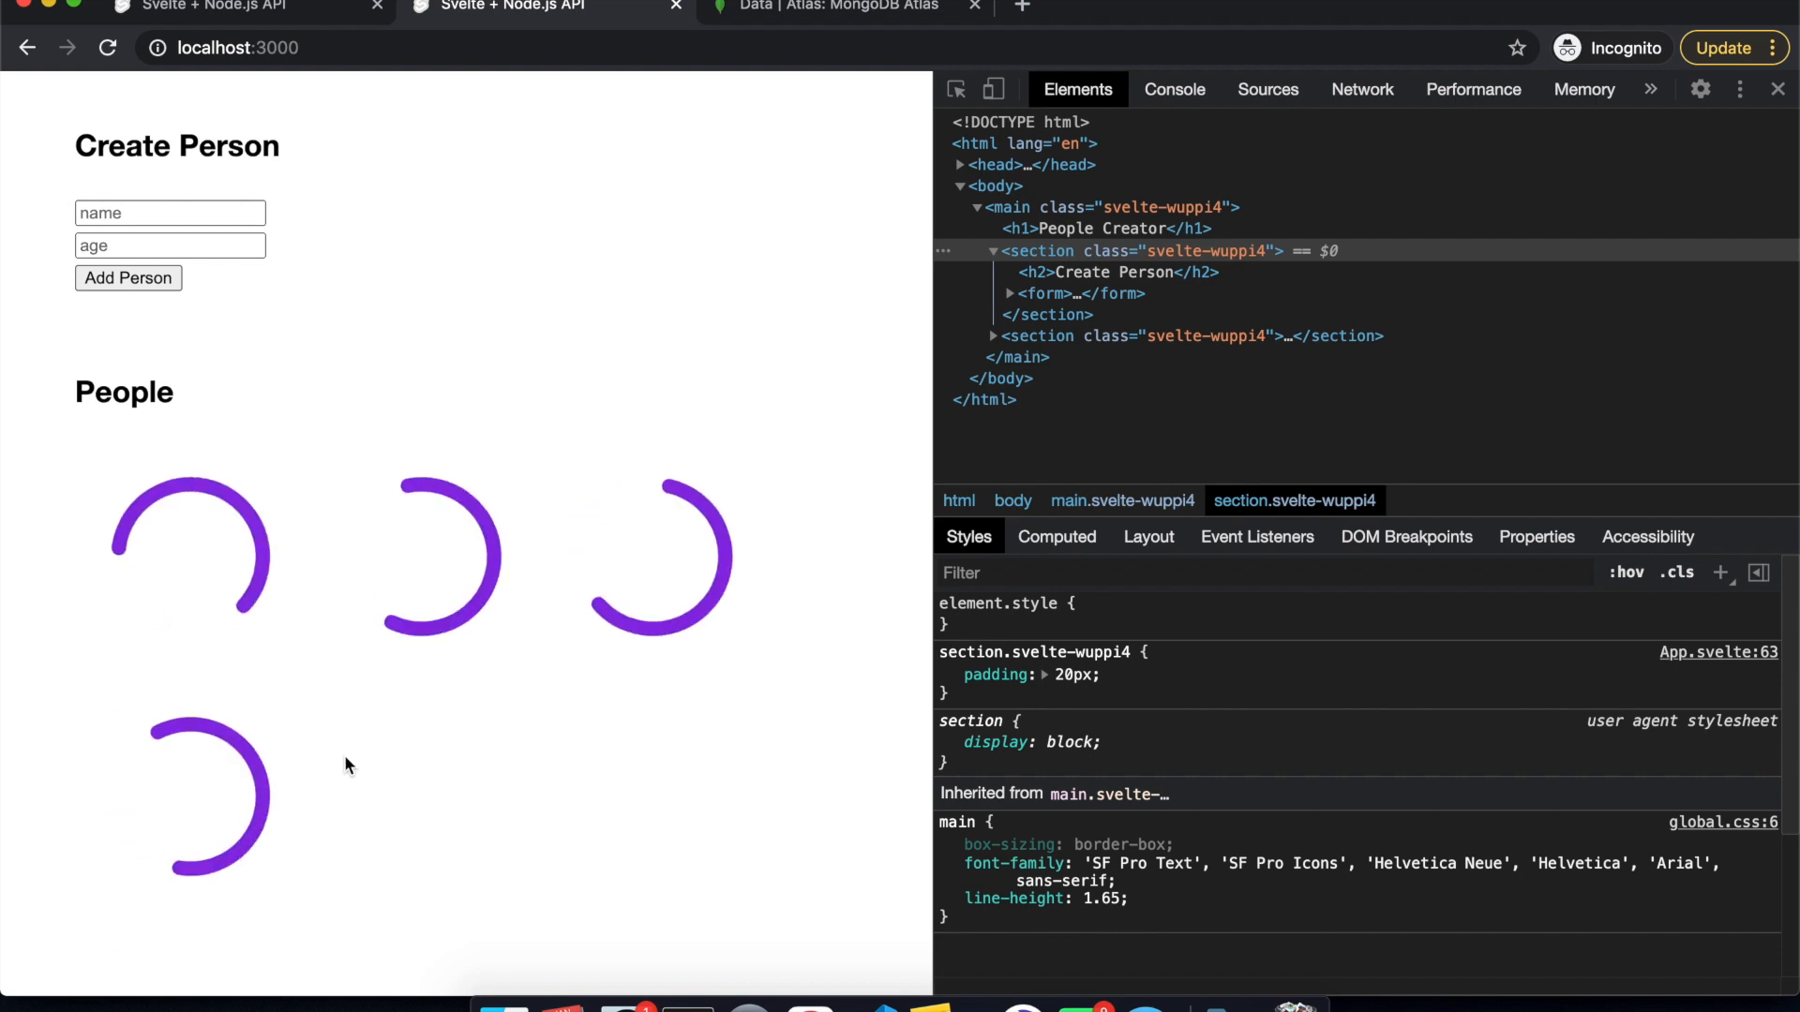